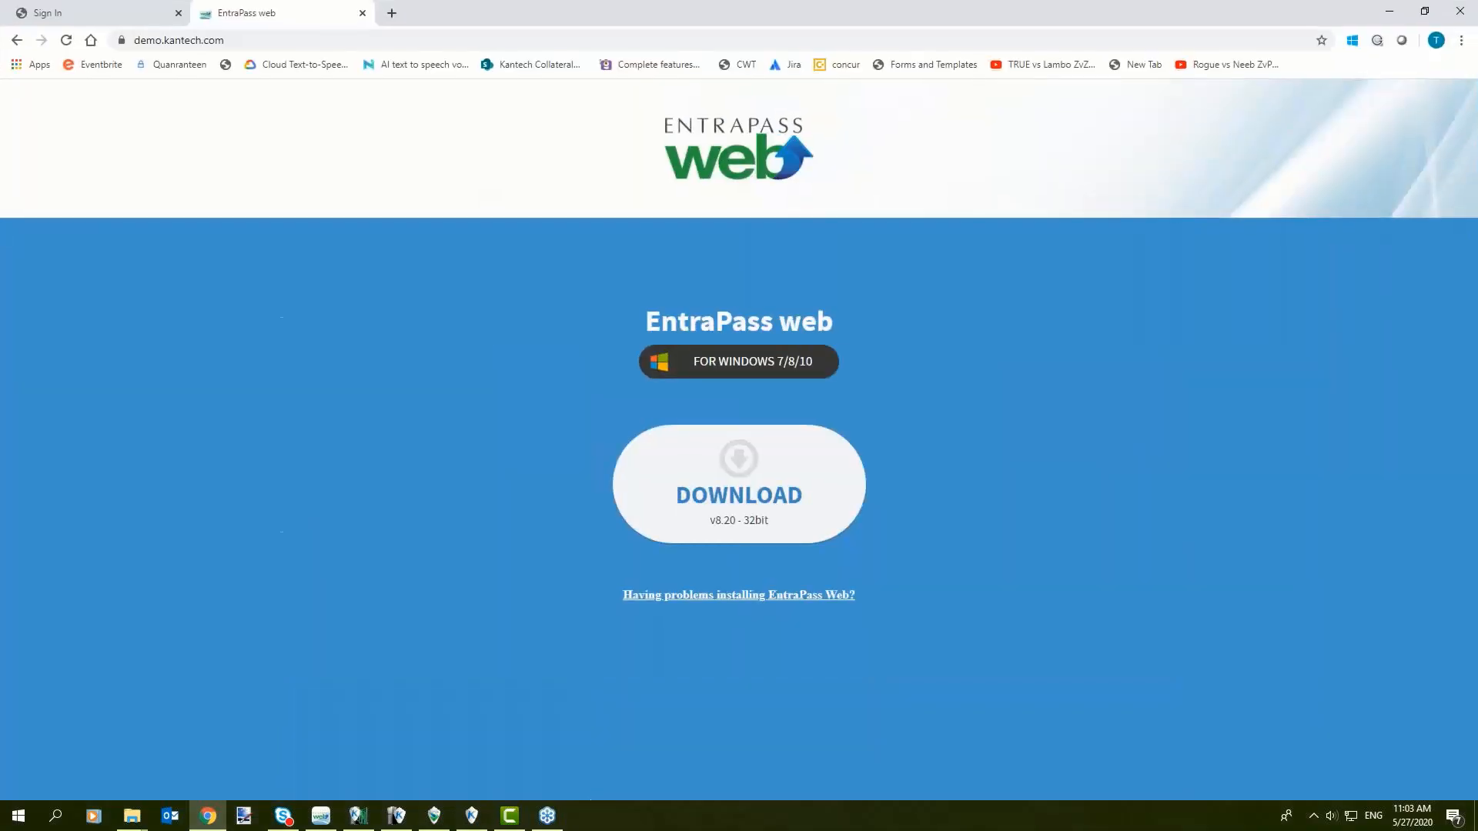
Step: Select the current site address on the connections screen
left_click(179, 39)
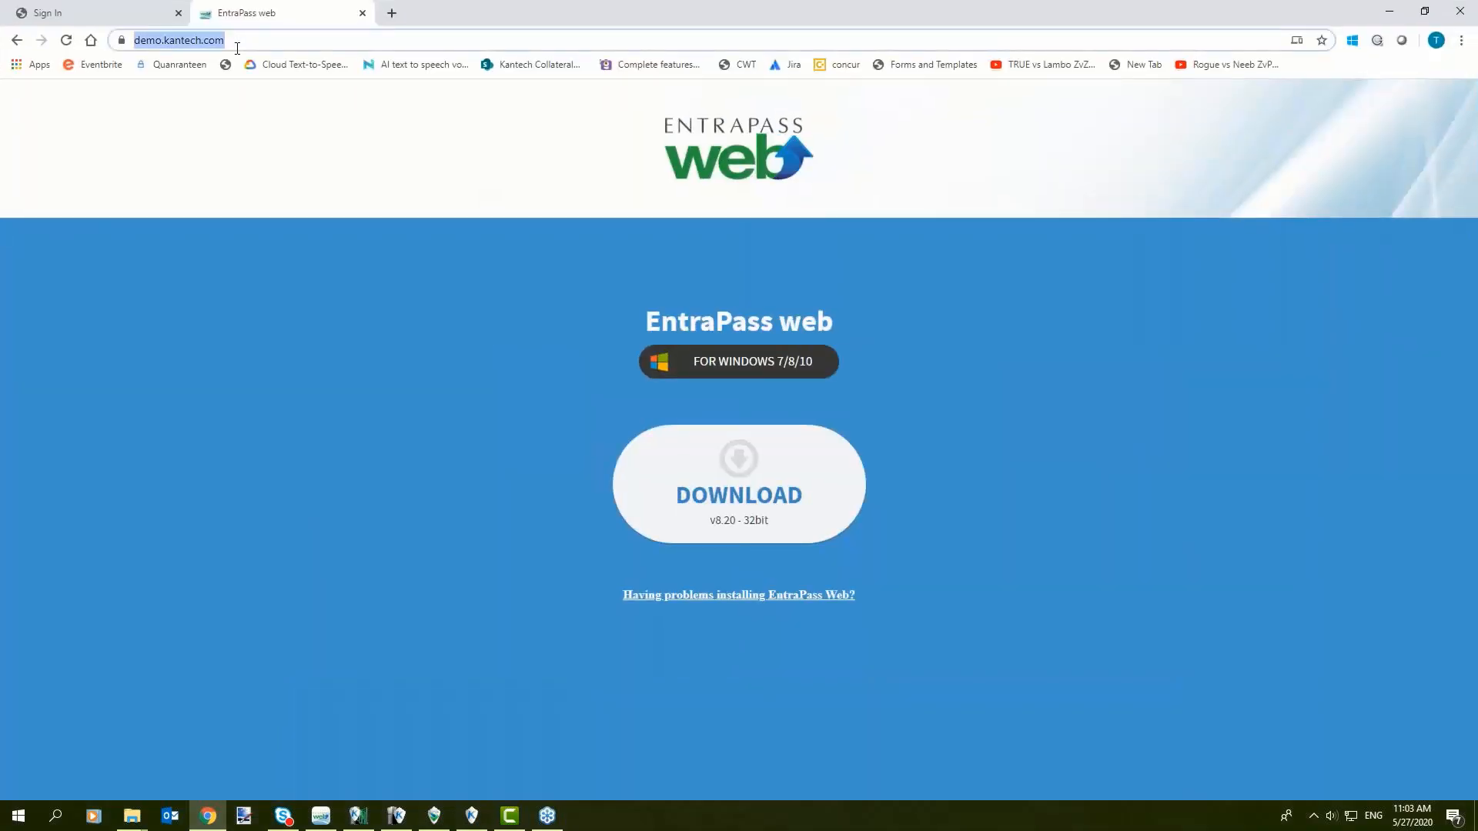
mouse_move(301, 64)
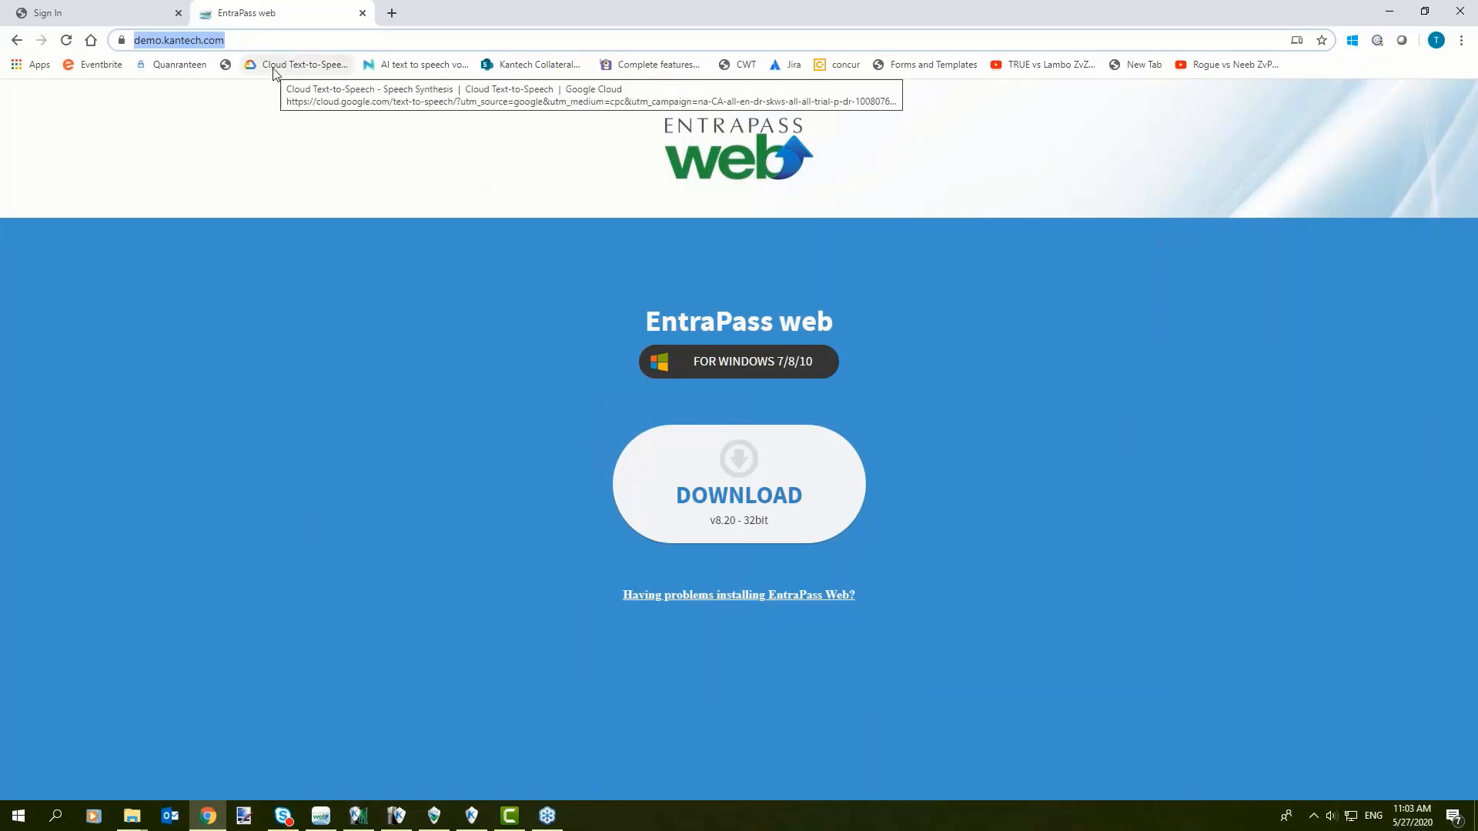
mouse_move(299, 72)
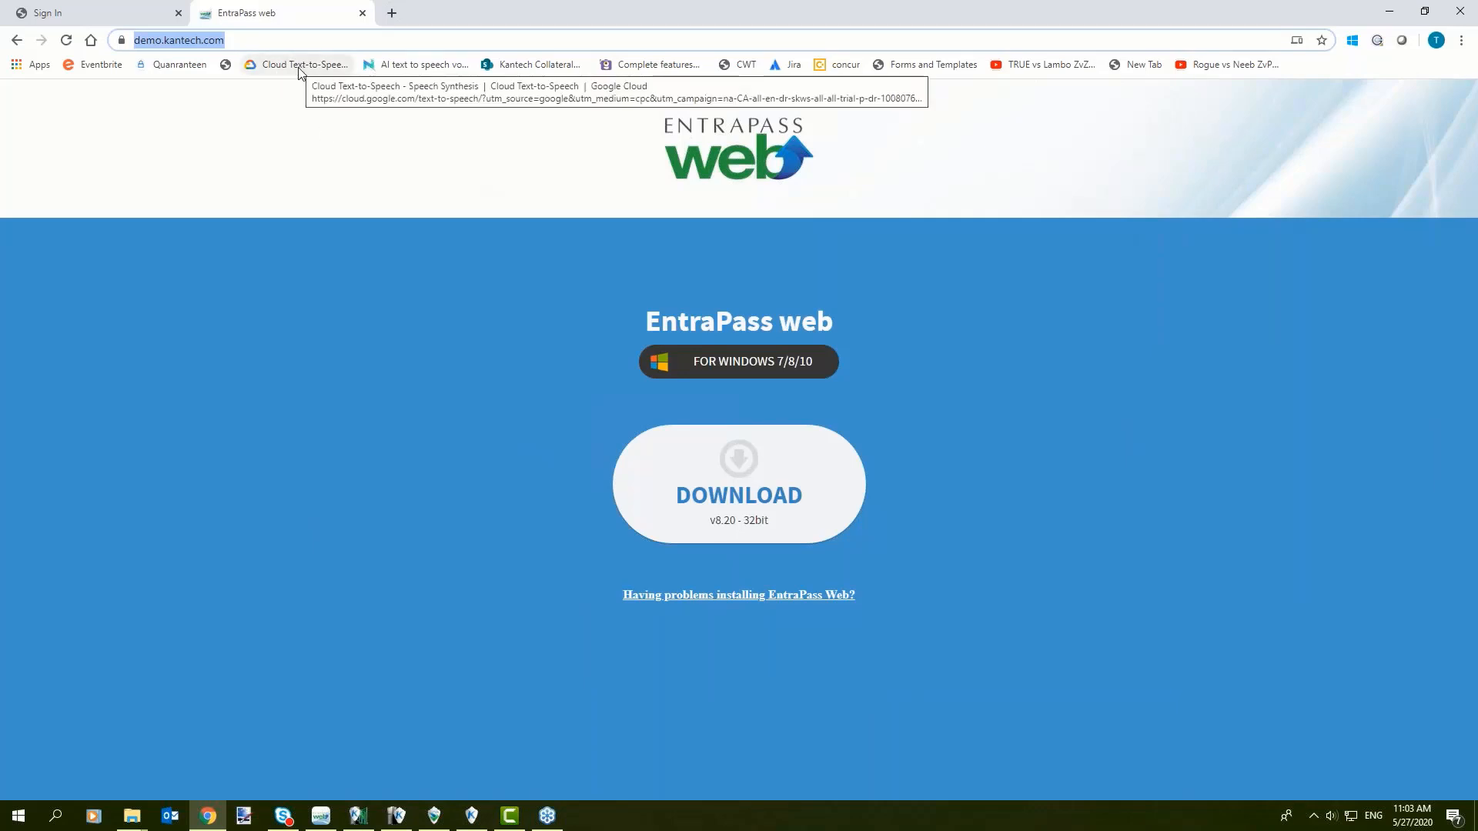
mouse_move(734, 544)
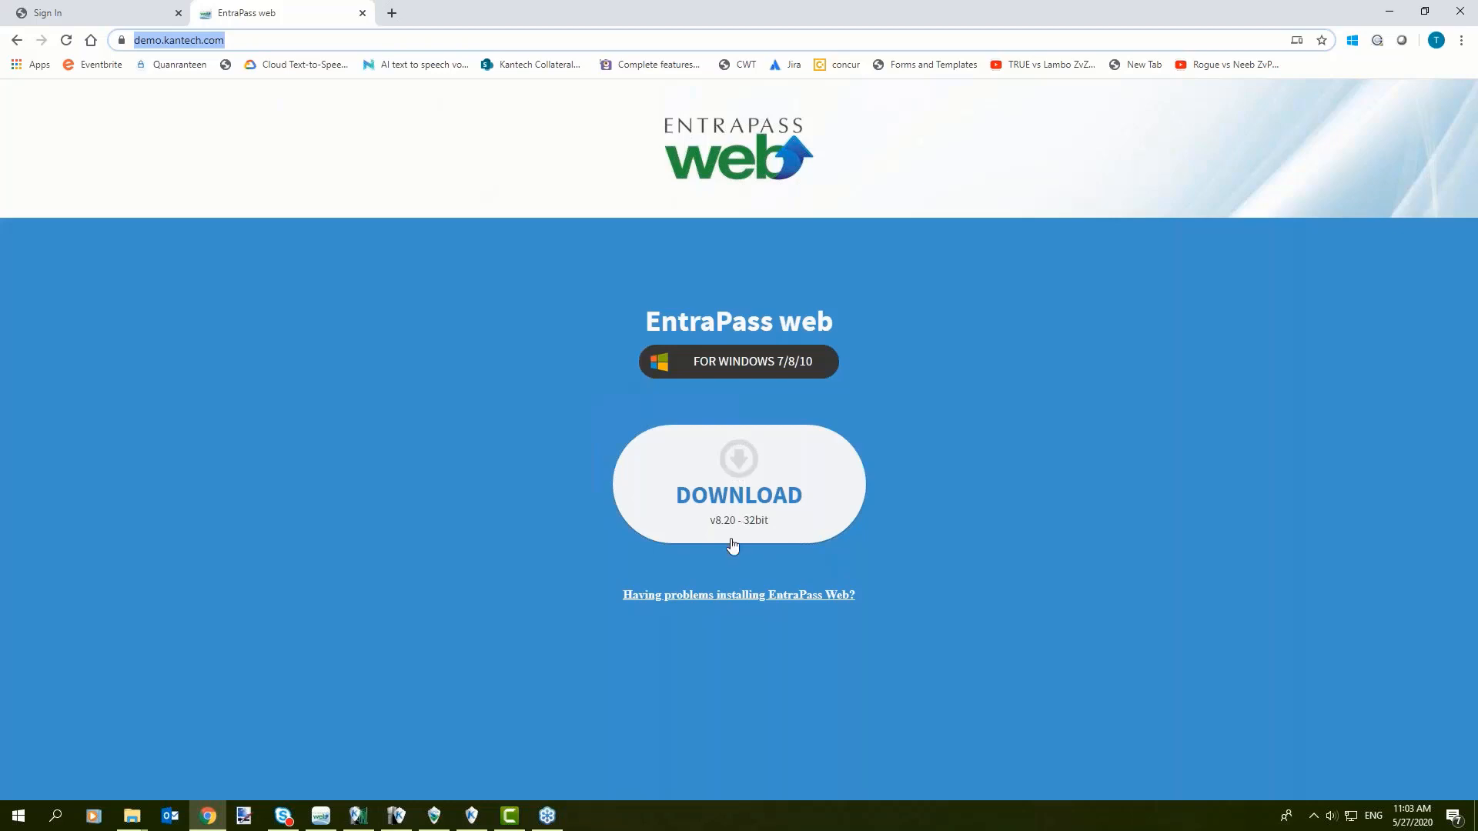
mouse_move(246, 152)
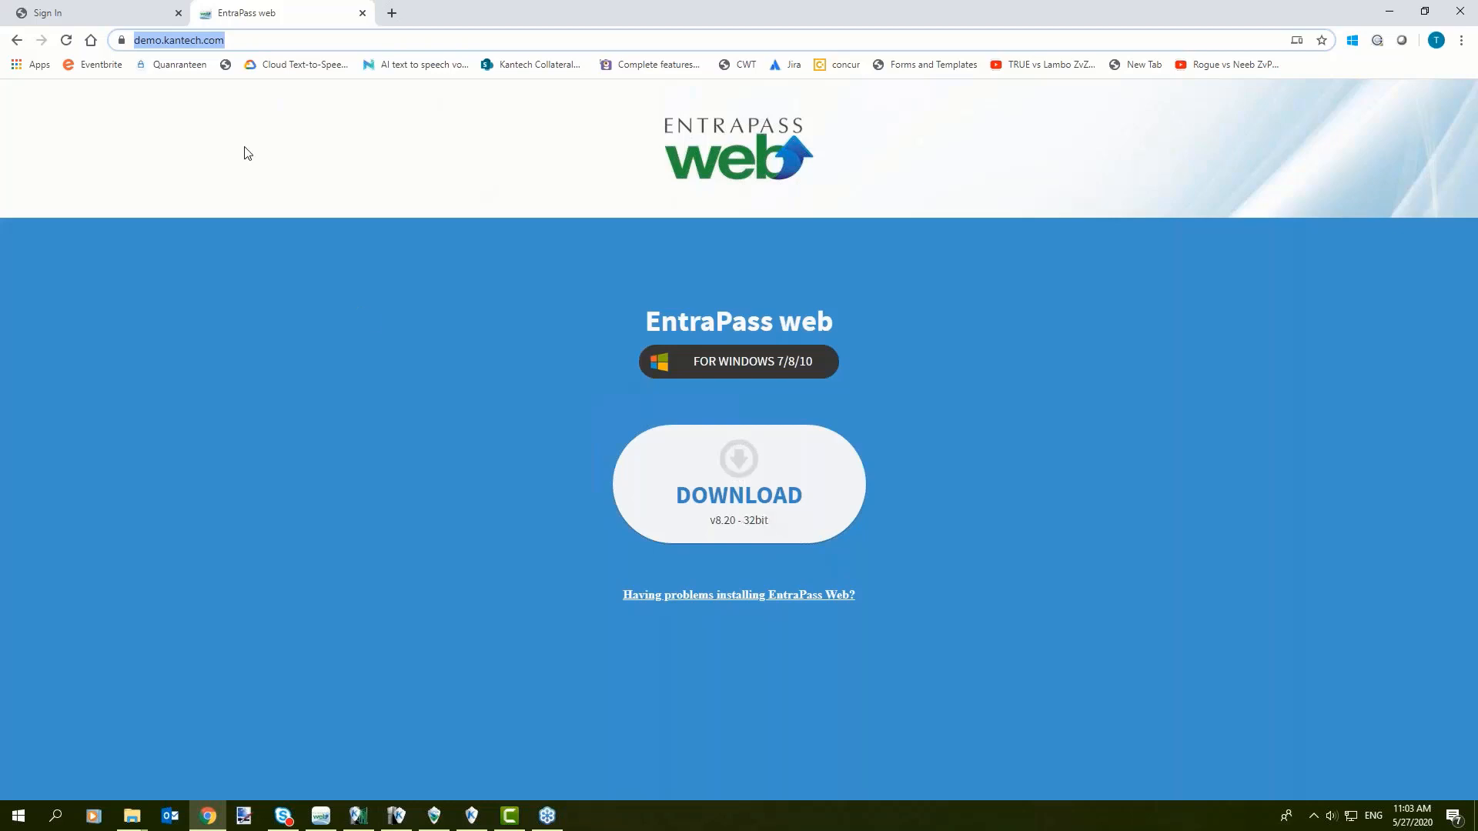
mouse_move(225, 120)
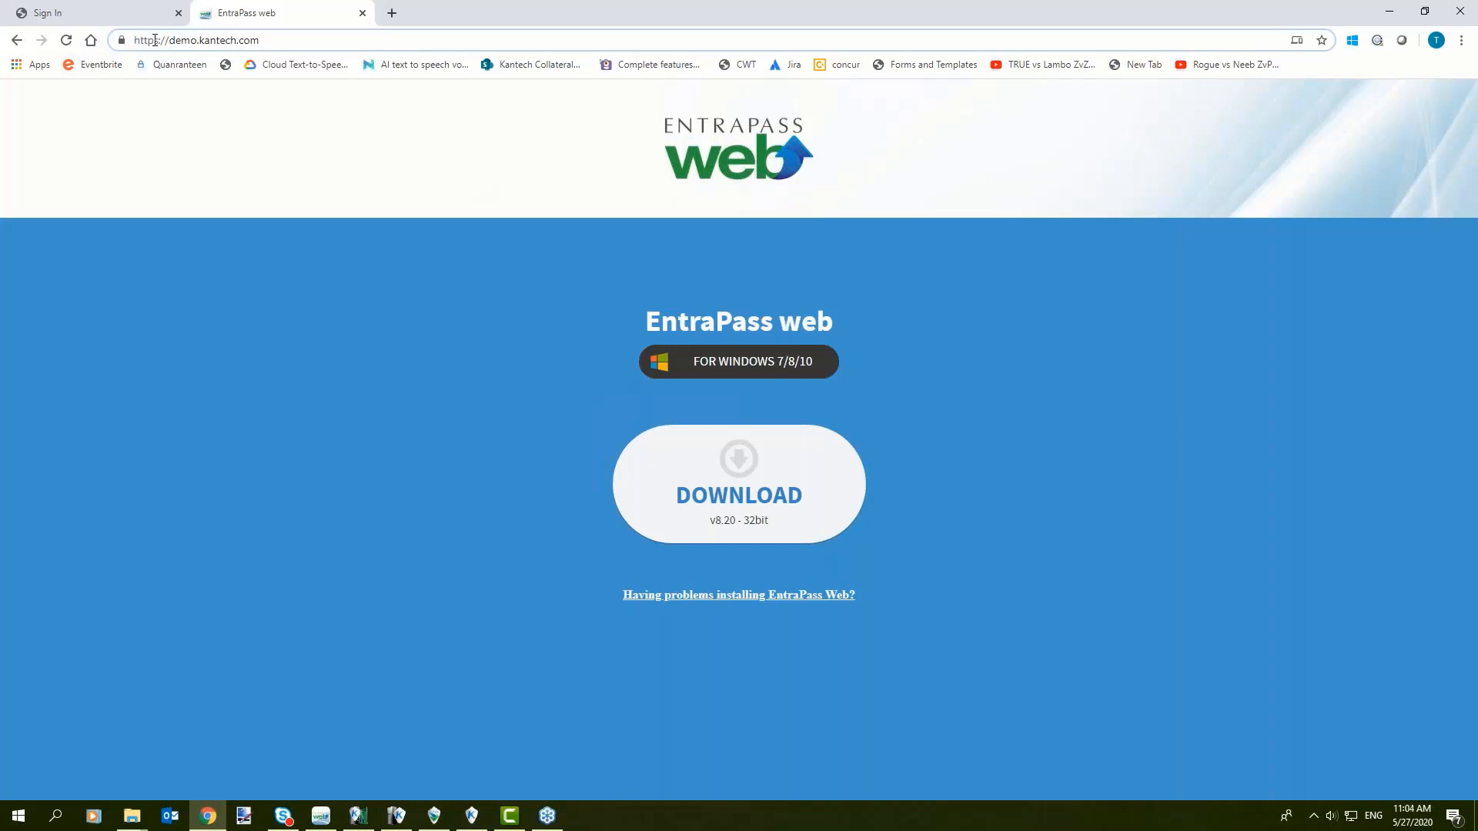
mouse_move(177, 64)
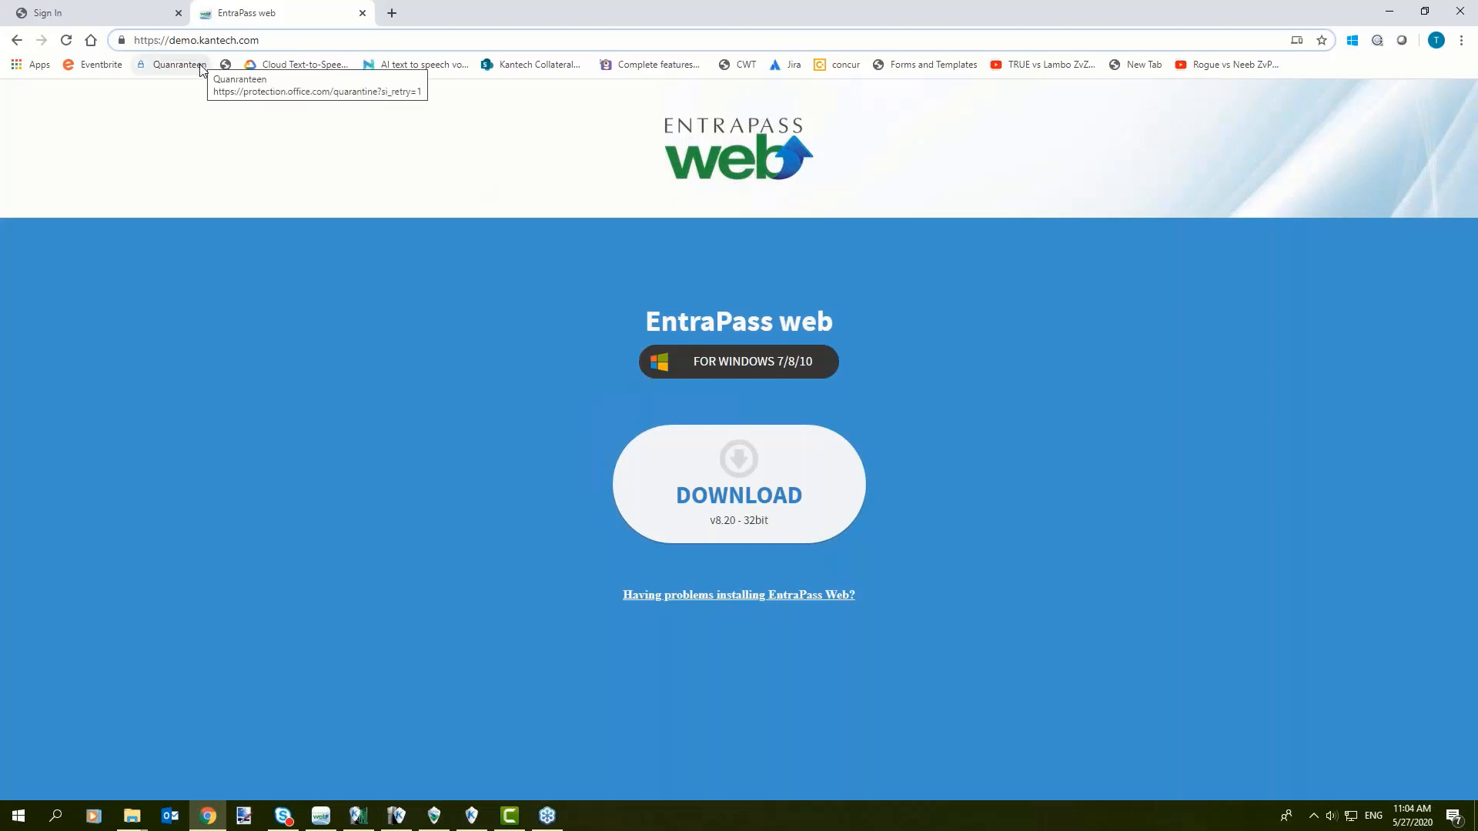
mouse_move(528, 763)
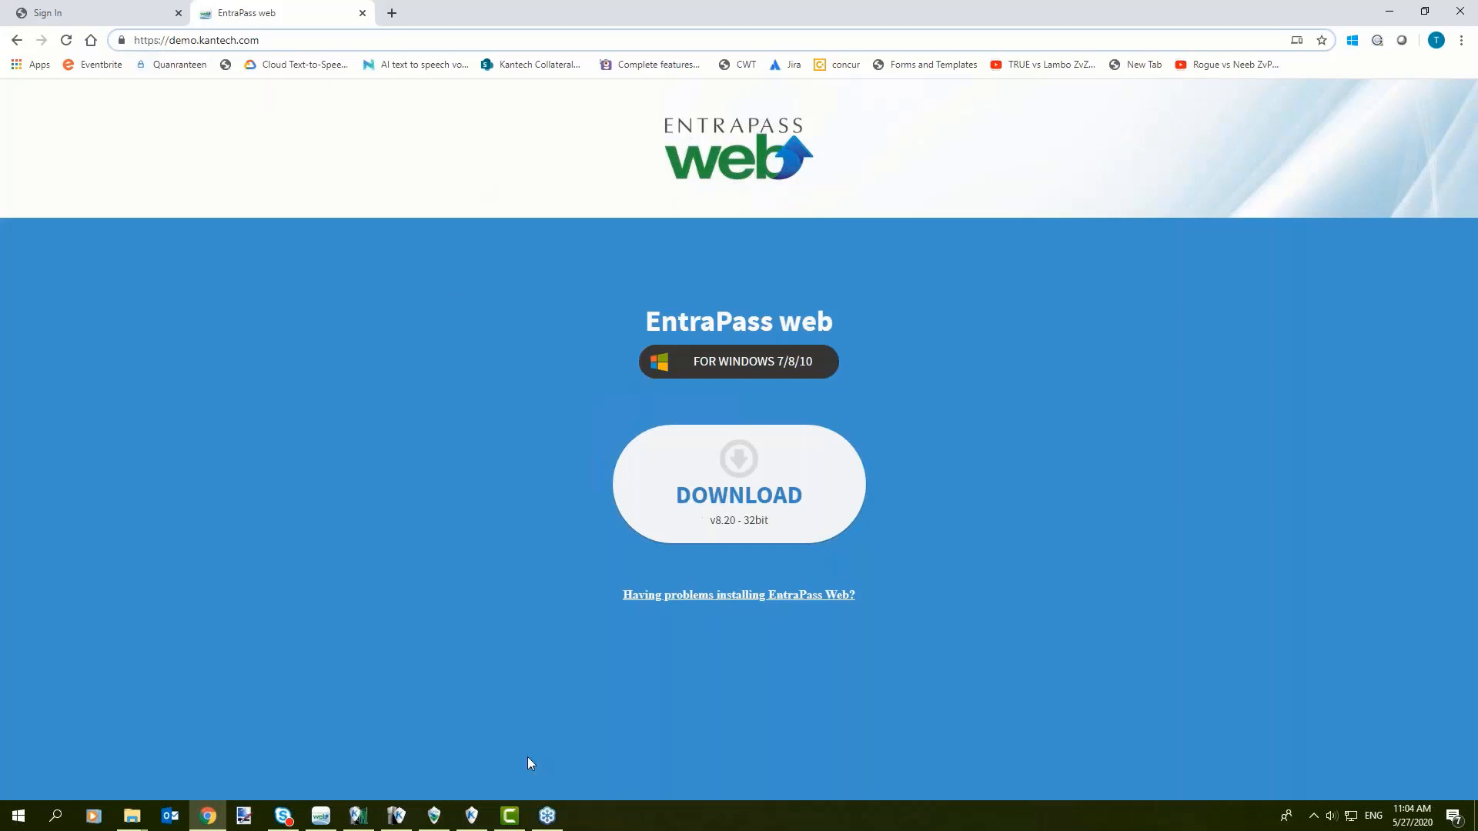
mouse_move(320, 814)
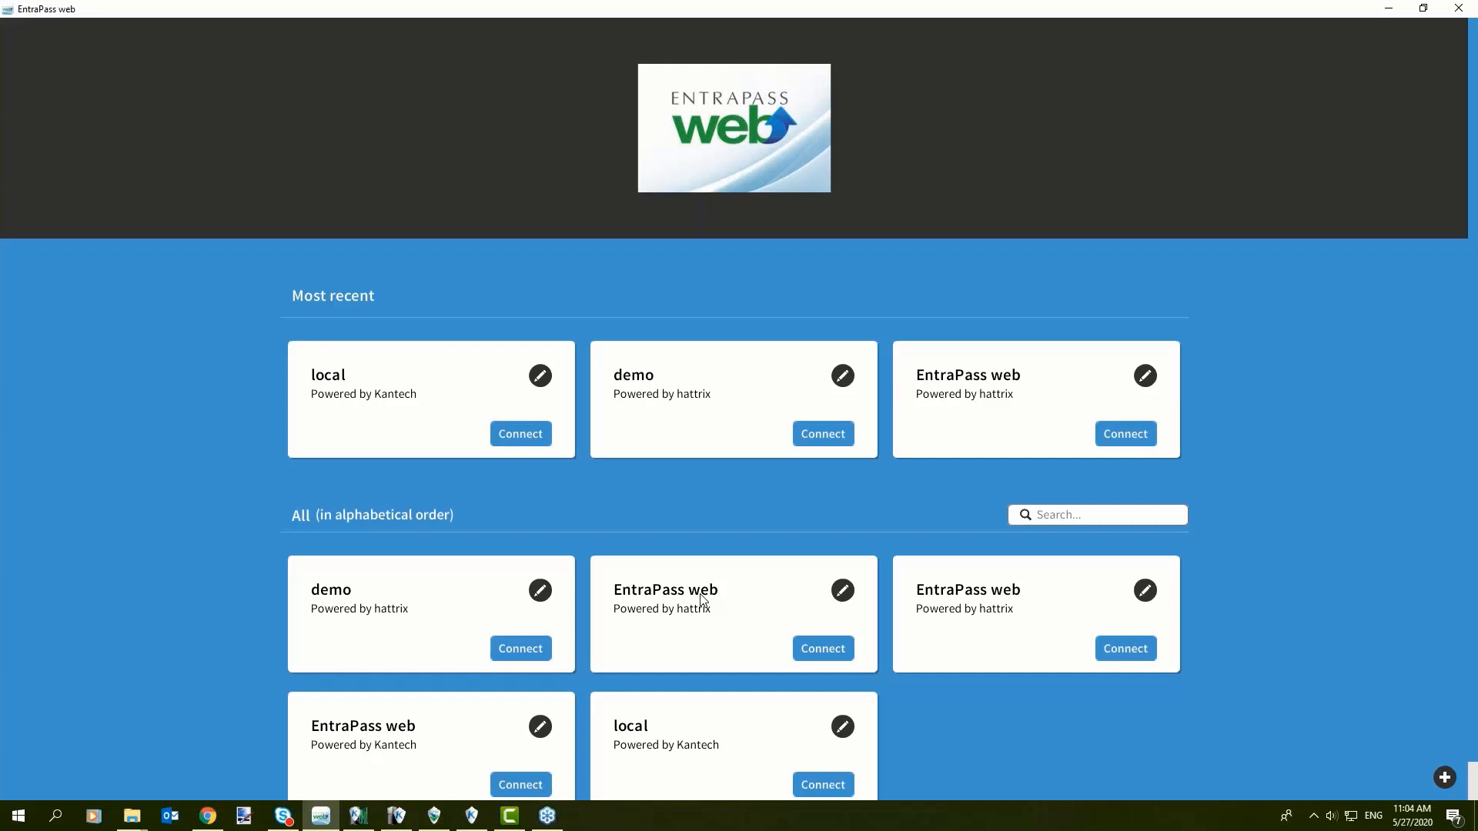
mouse_move(1048, 618)
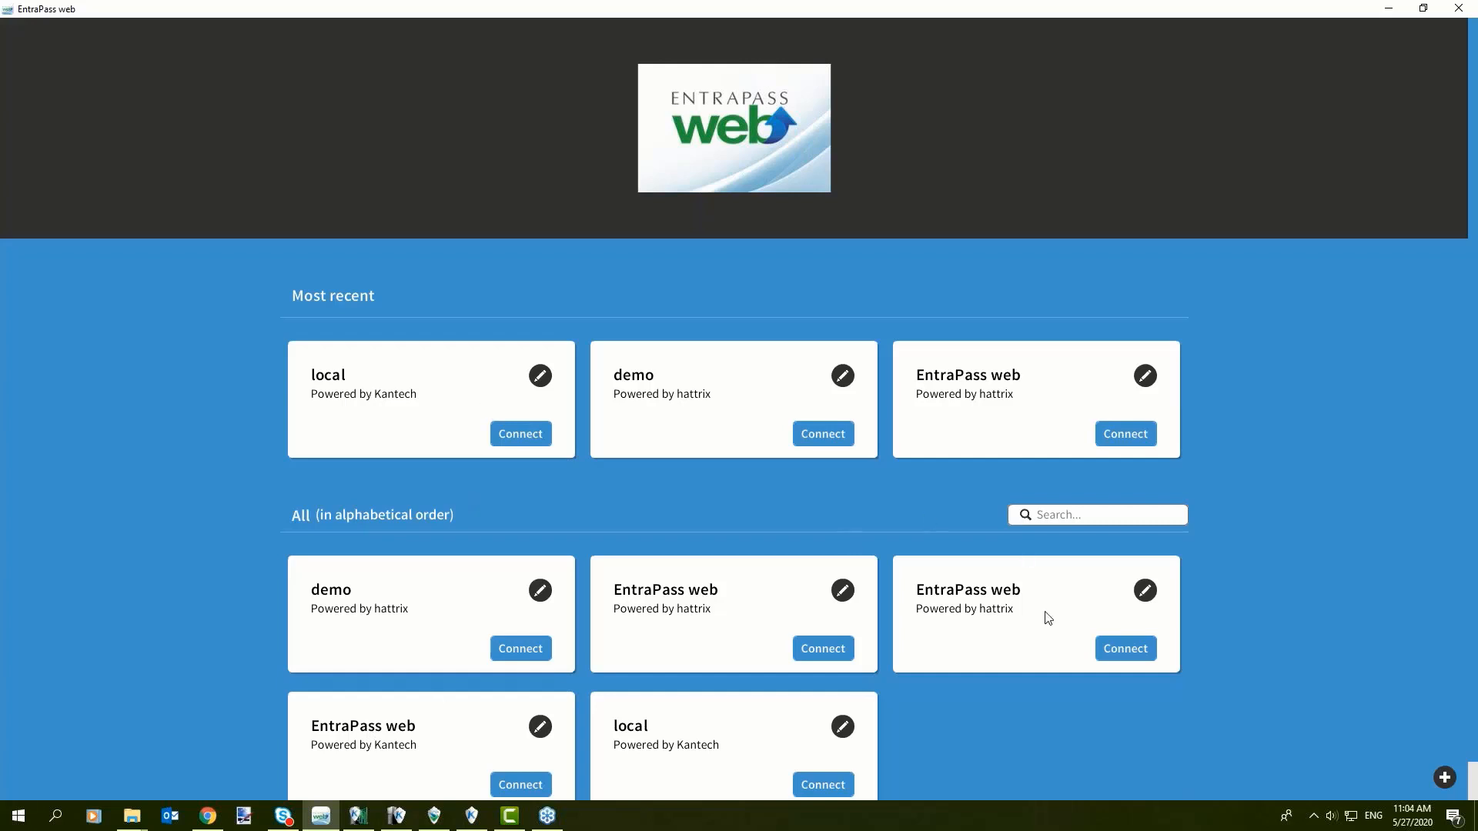
mouse_move(403, 396)
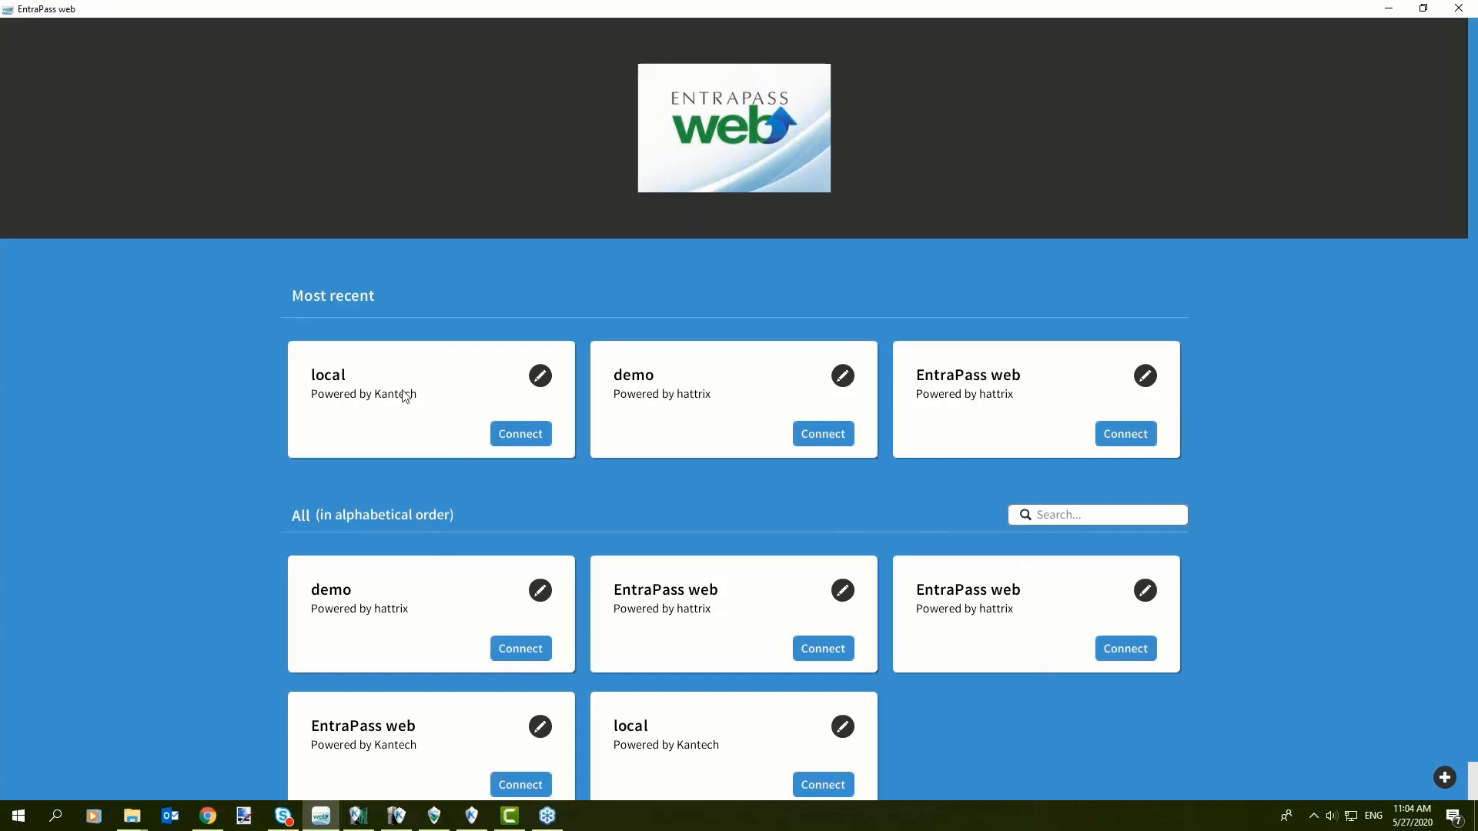
mouse_move(1054, 420)
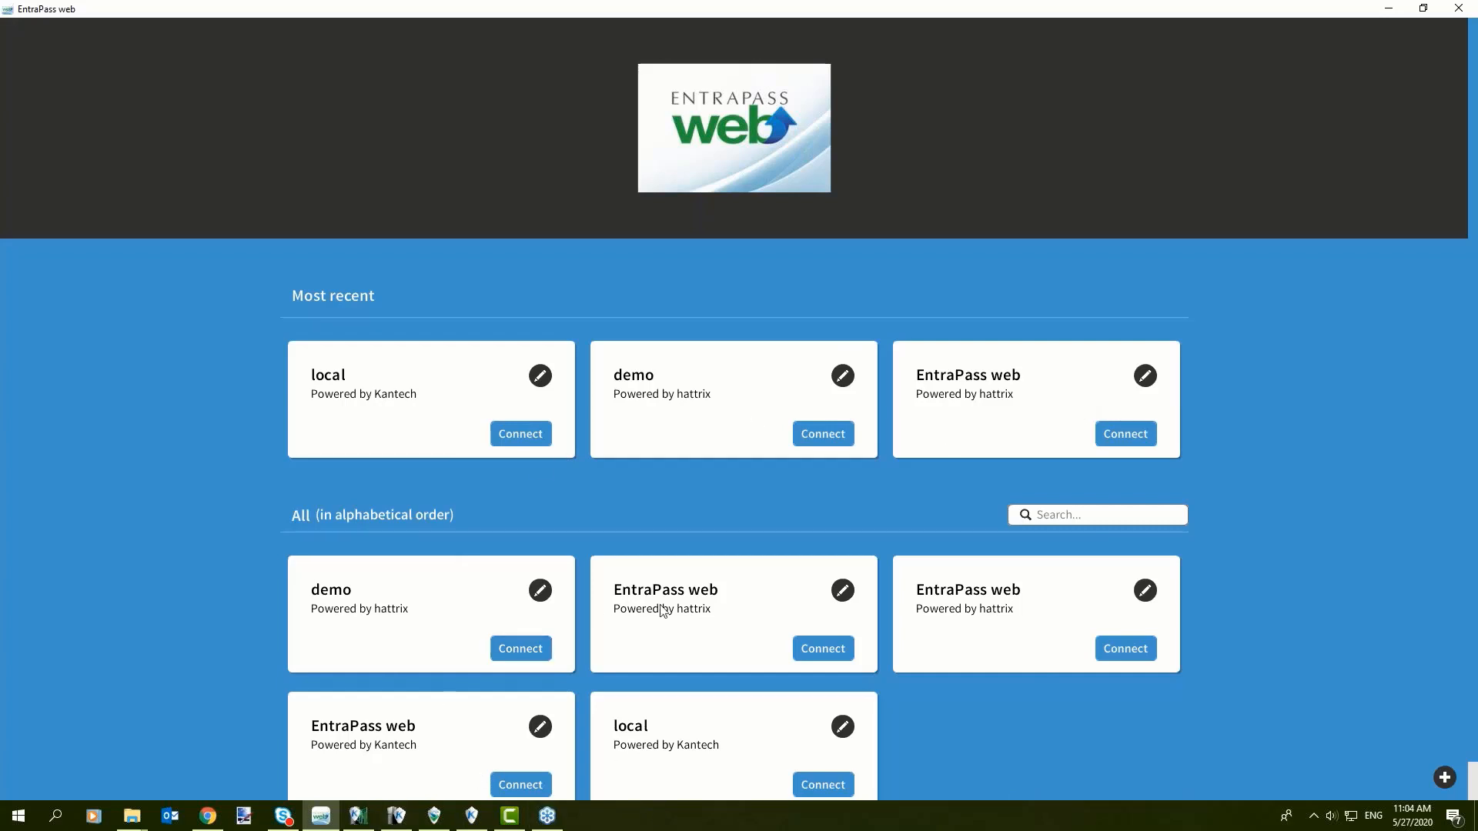
mouse_move(992, 623)
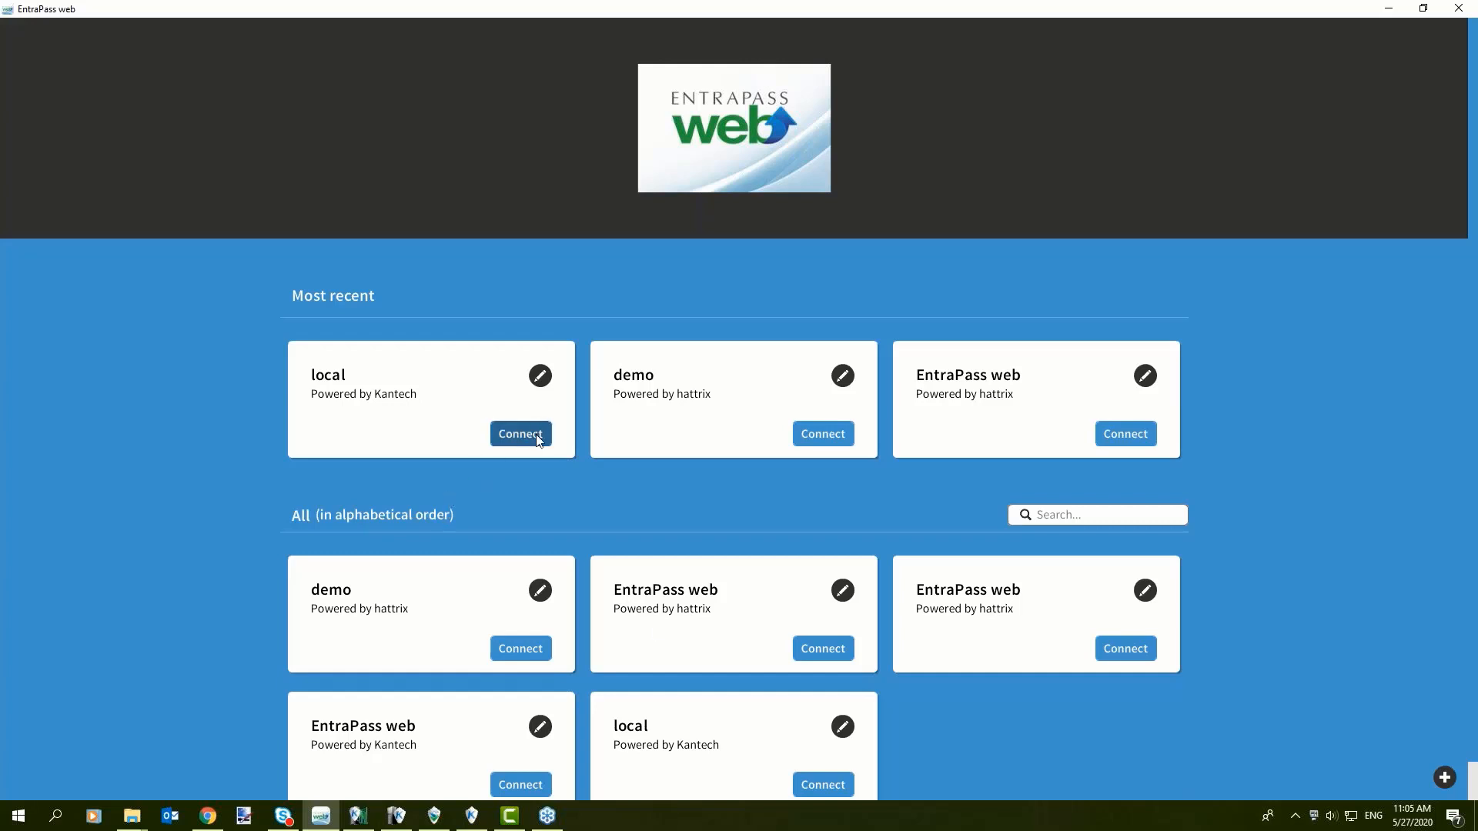
mouse_move(523, 442)
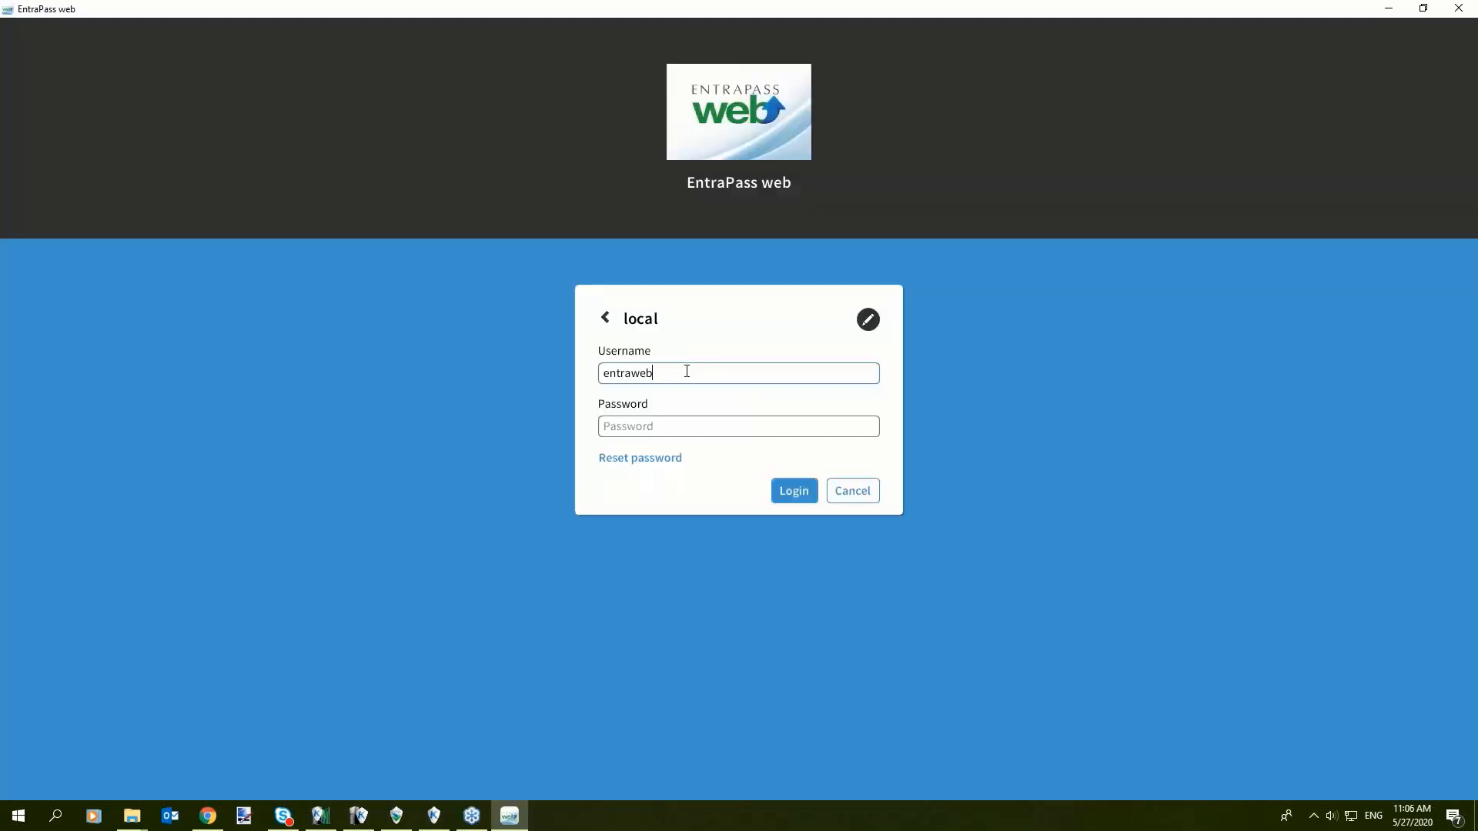
Step: Replace the local login username and begin entering the password
triple_click(738, 373)
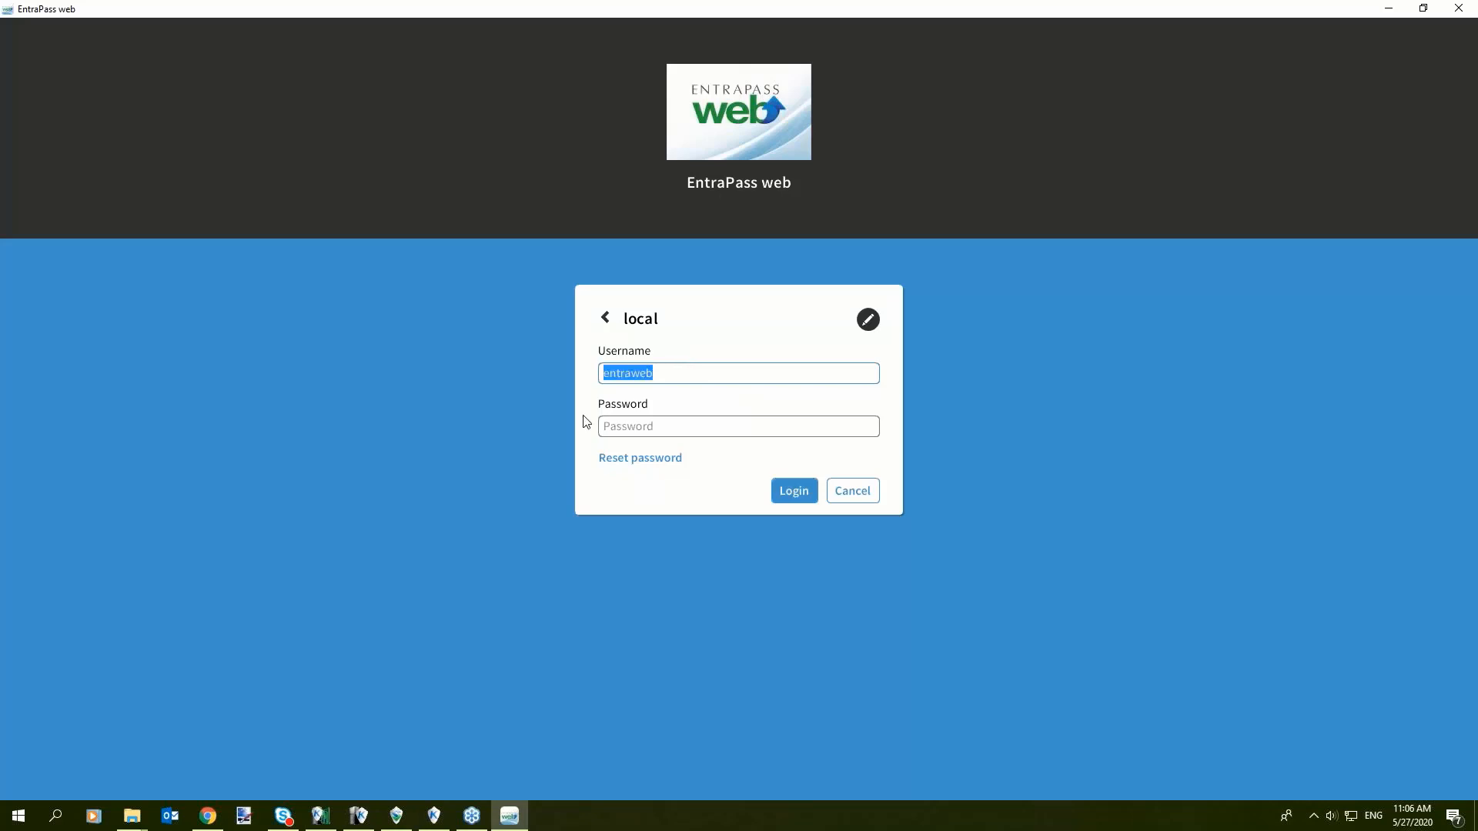
mouse_move(575, 478)
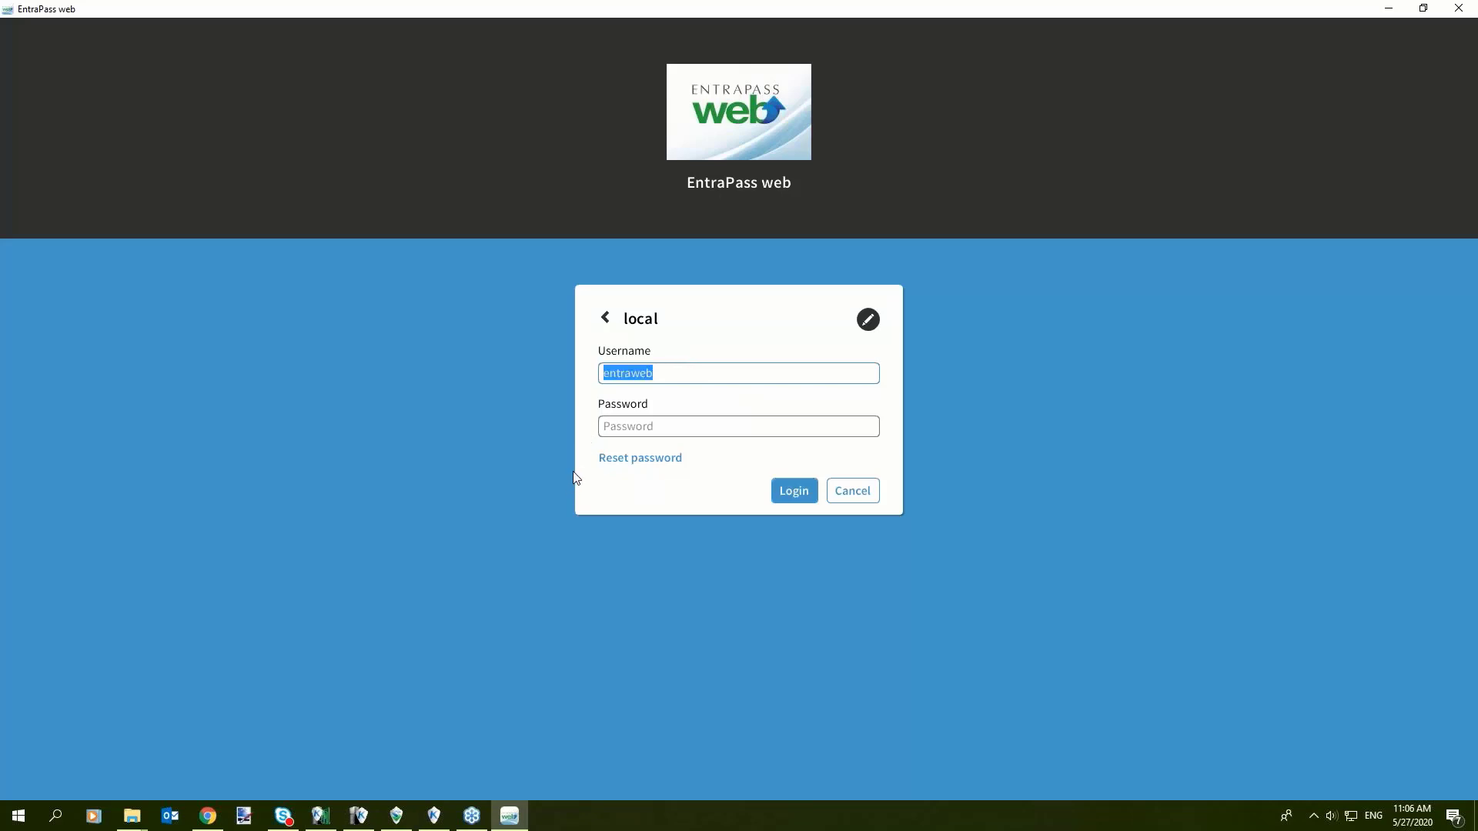
mouse_move(674, 391)
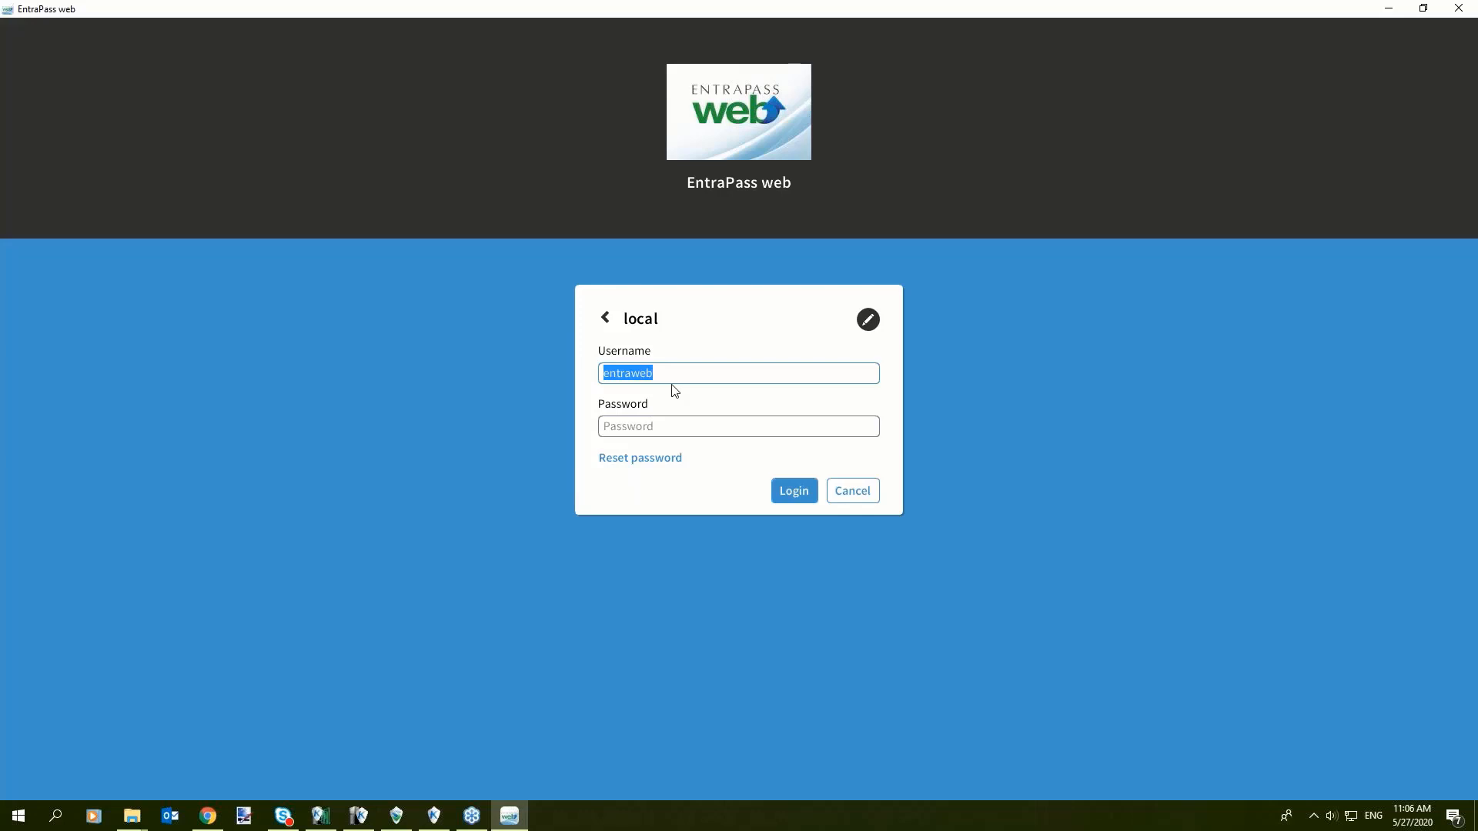
mouse_move(674, 390)
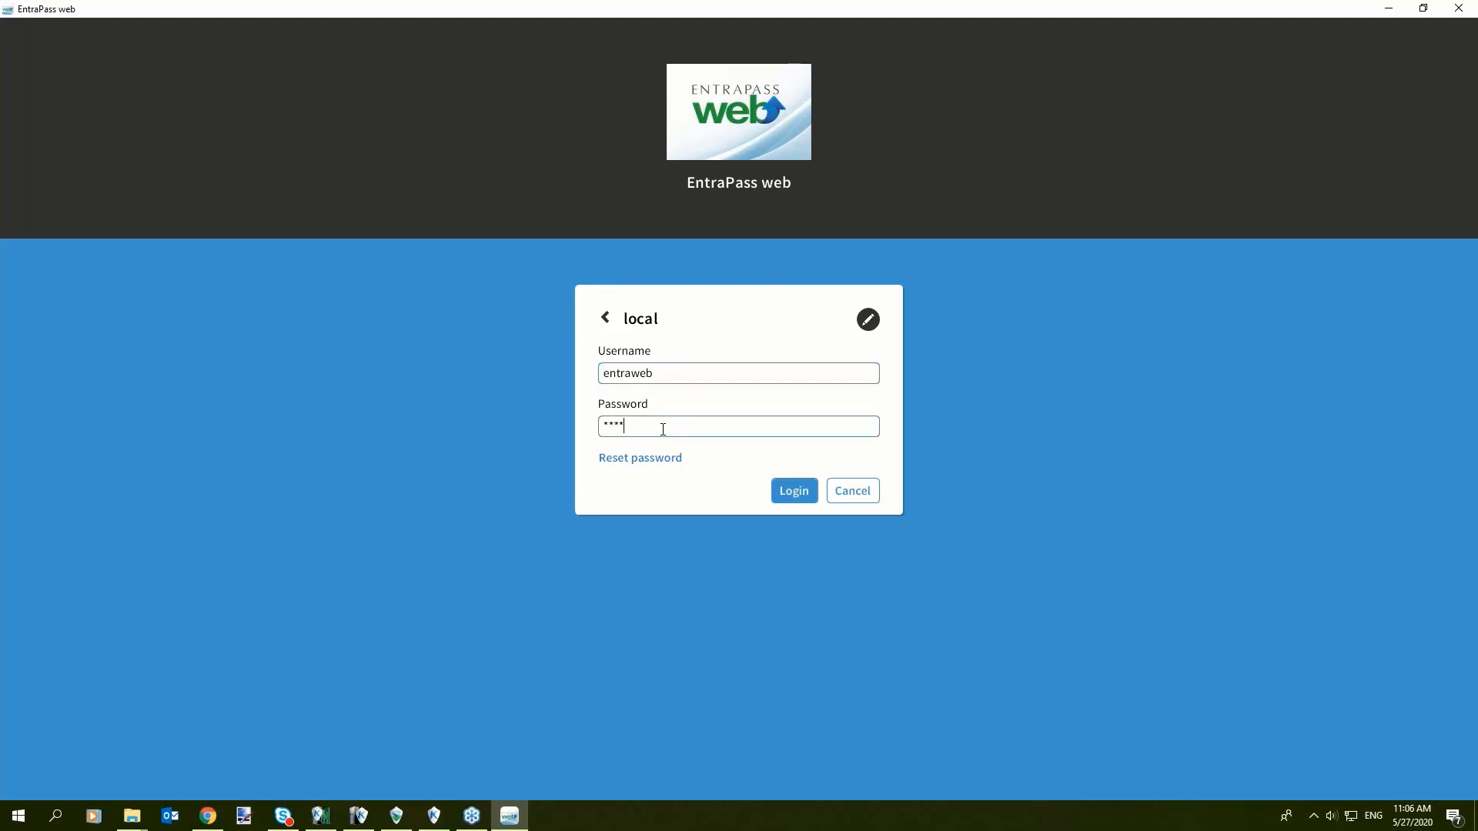
left_click(792, 490)
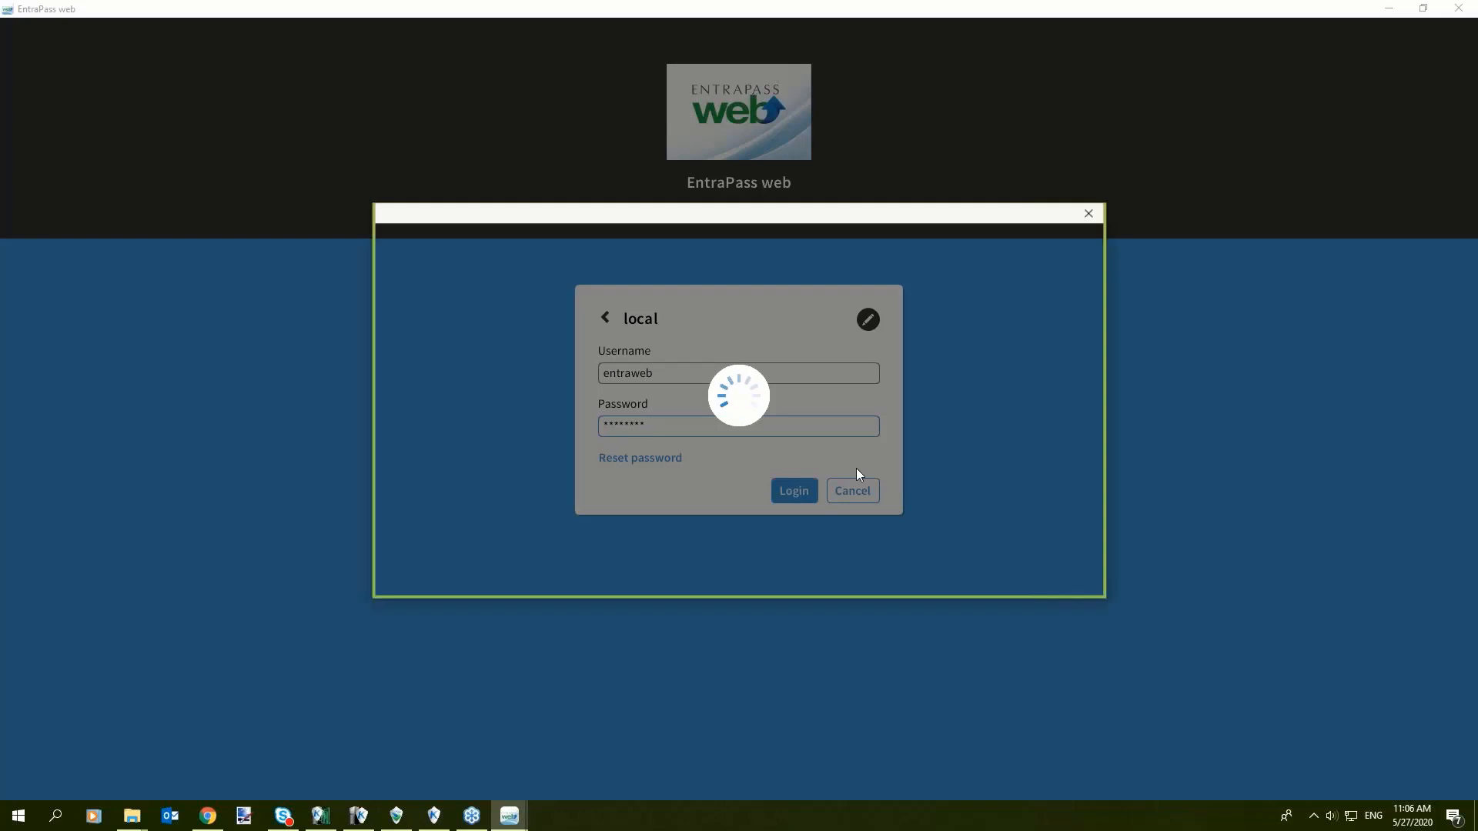
mouse_move(830, 469)
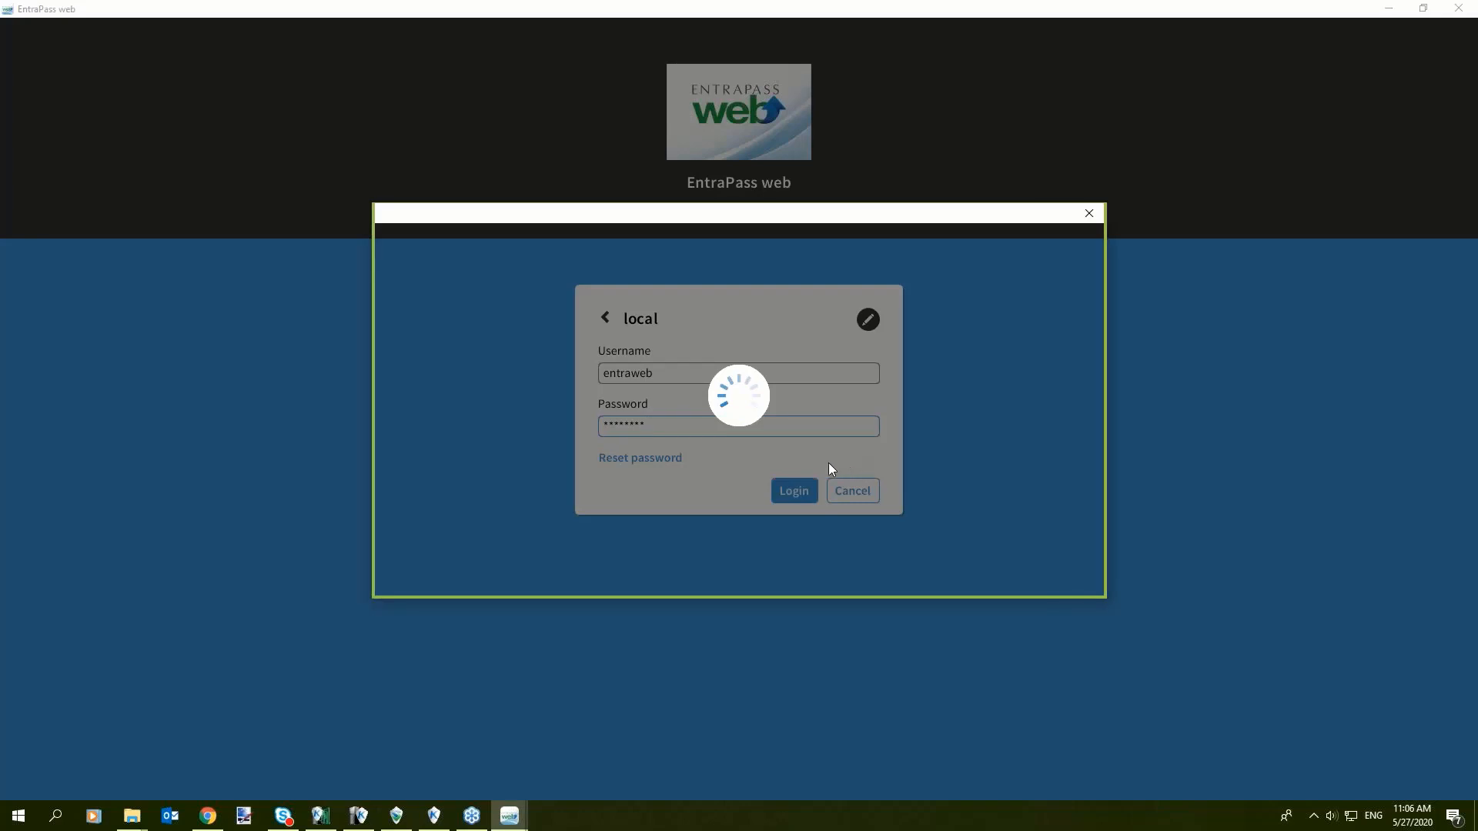
Step: Acknowledge the Kantech training database welcome notice
left_click(792, 490)
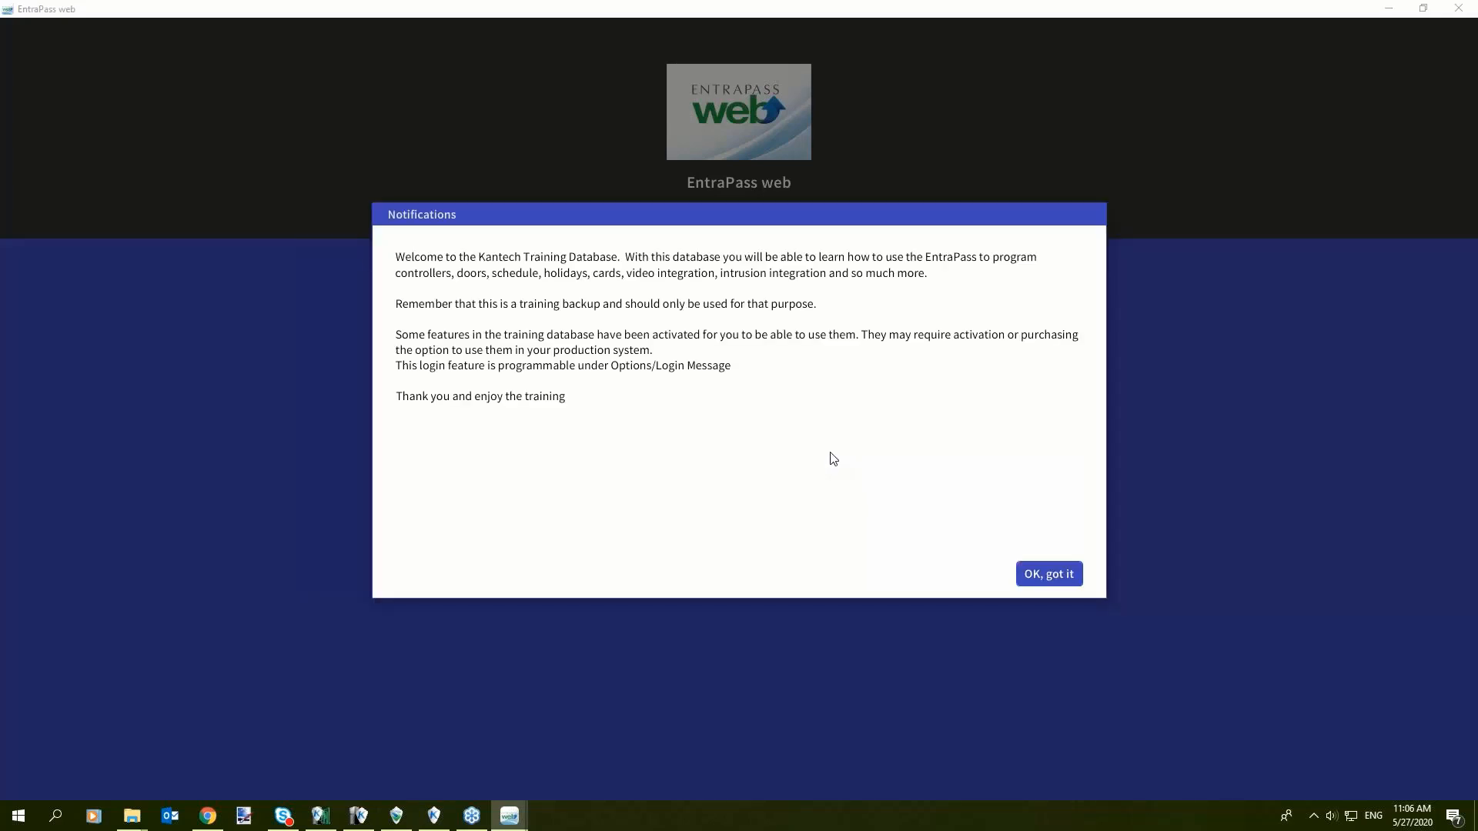
mouse_move(819, 450)
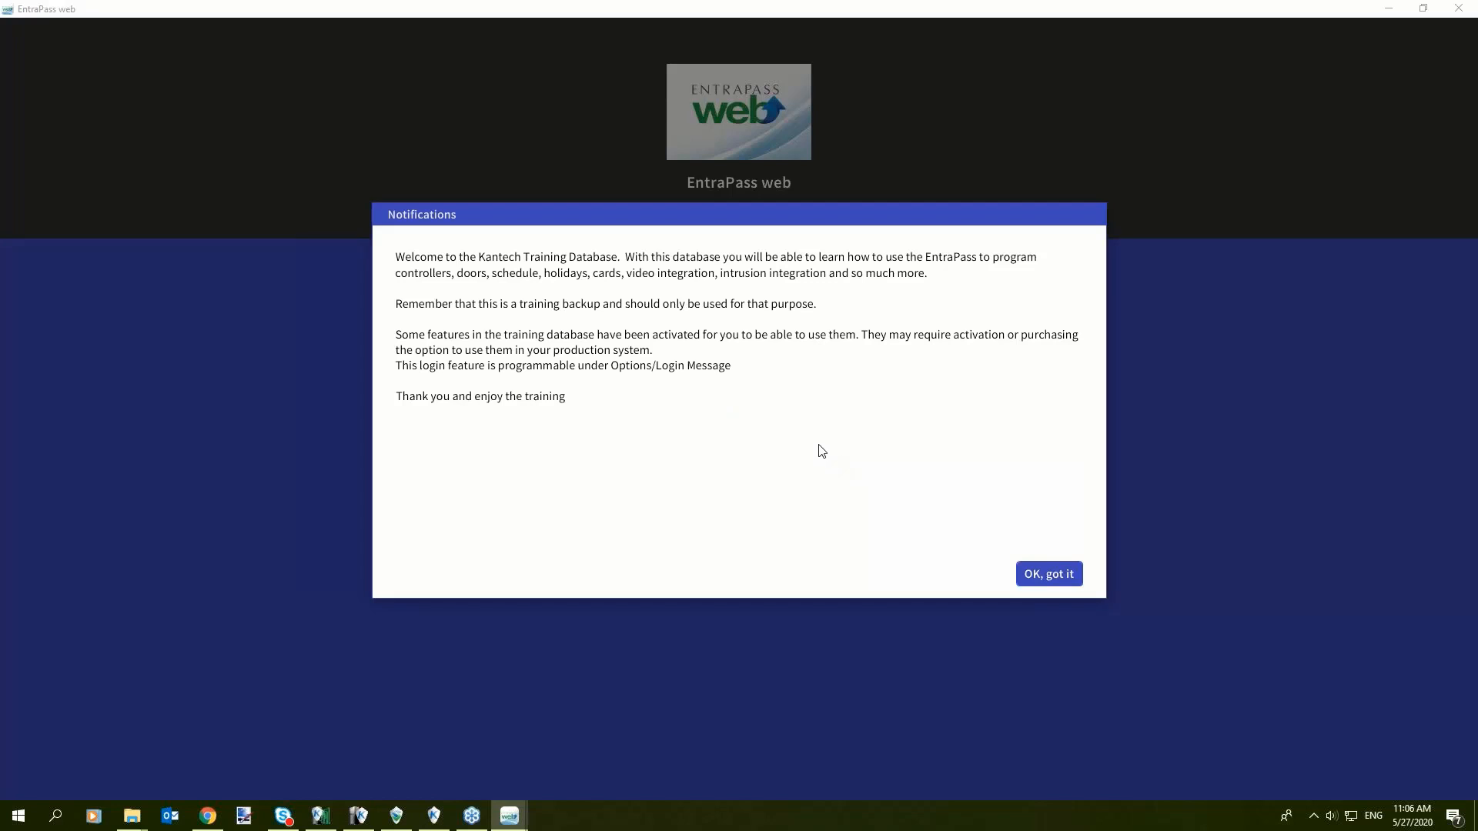
mouse_move(797, 432)
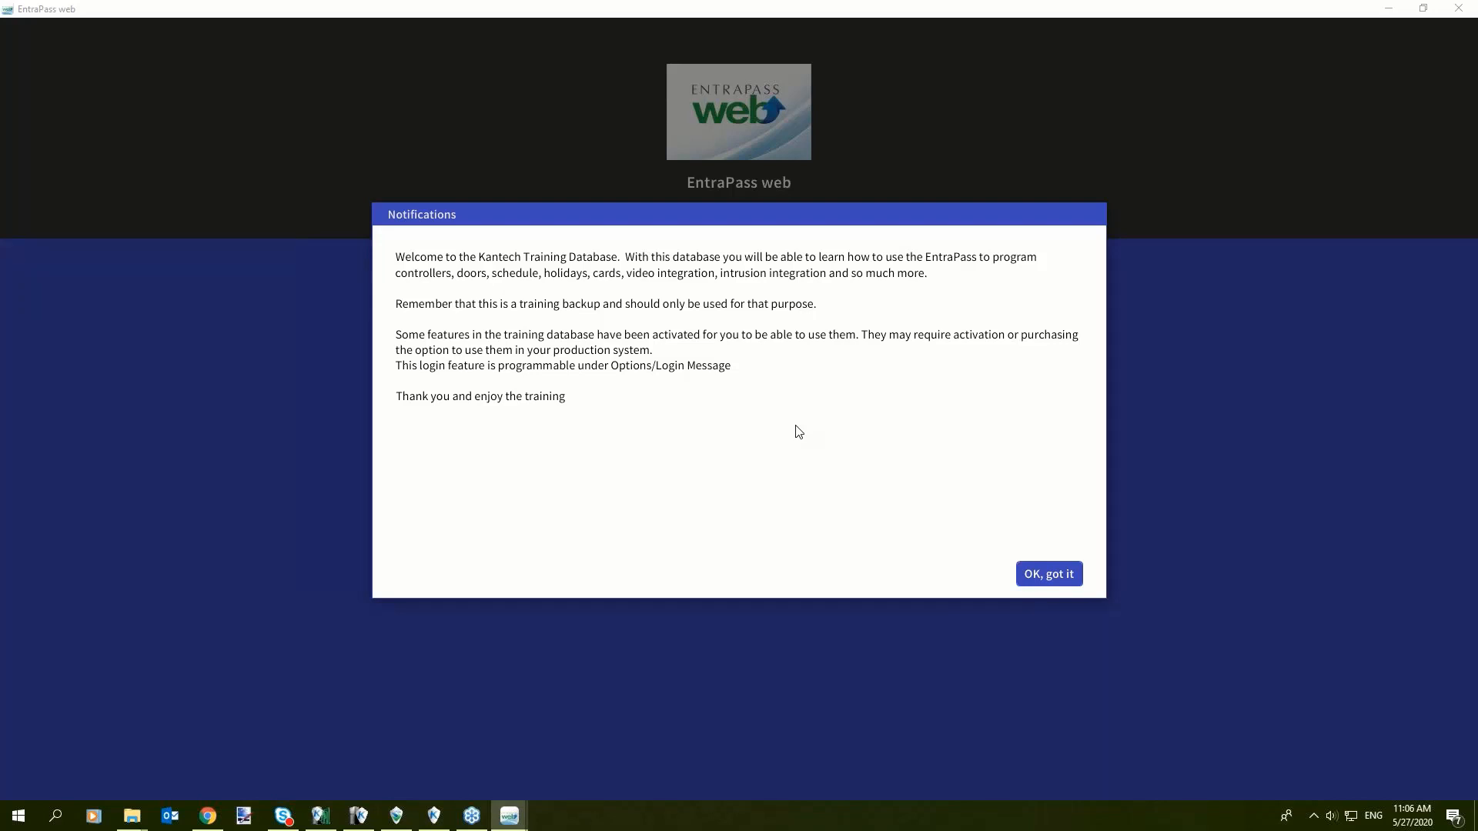
mouse_move(1053, 579)
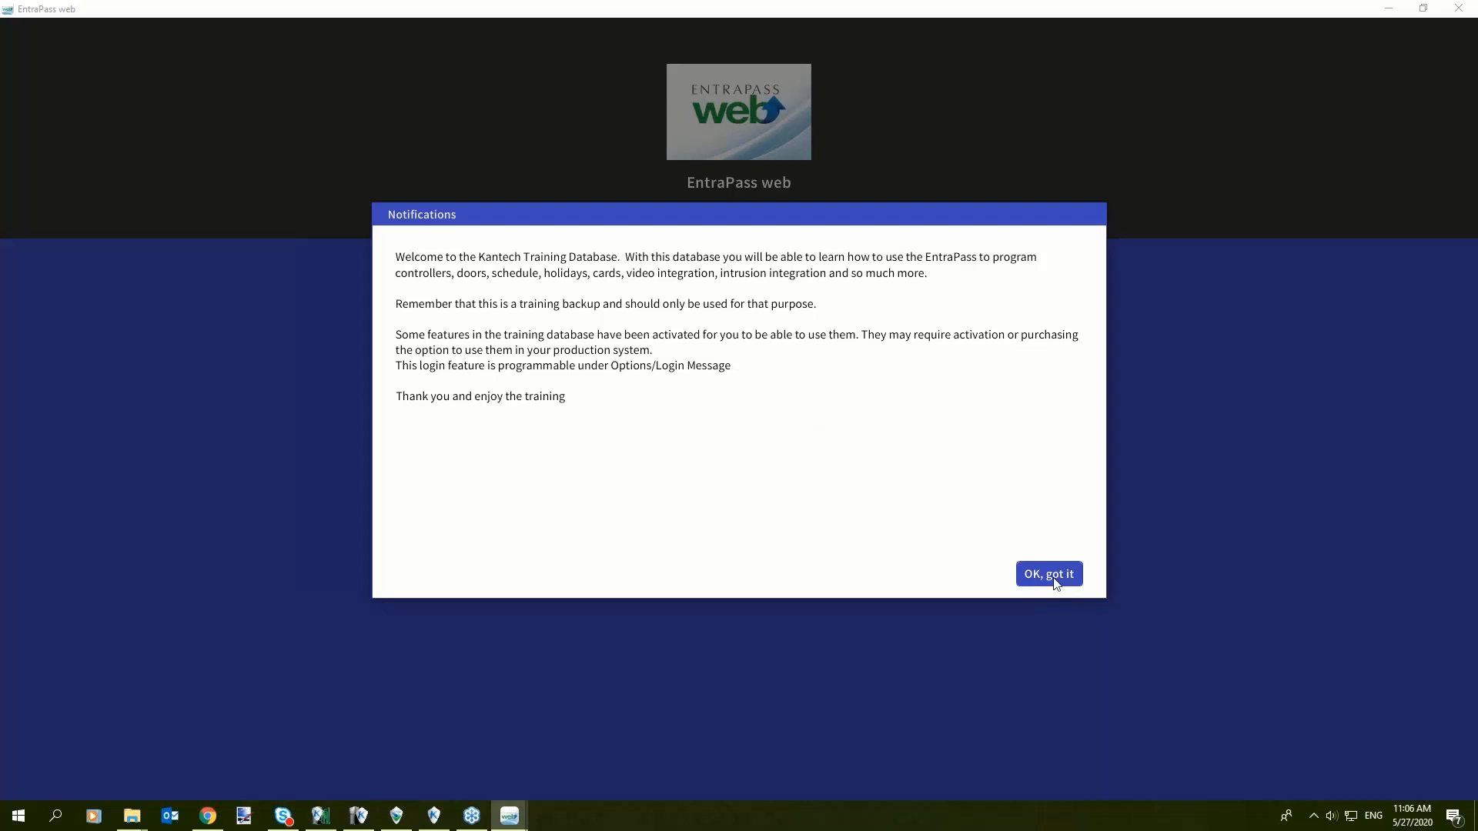
left_click(1048, 574)
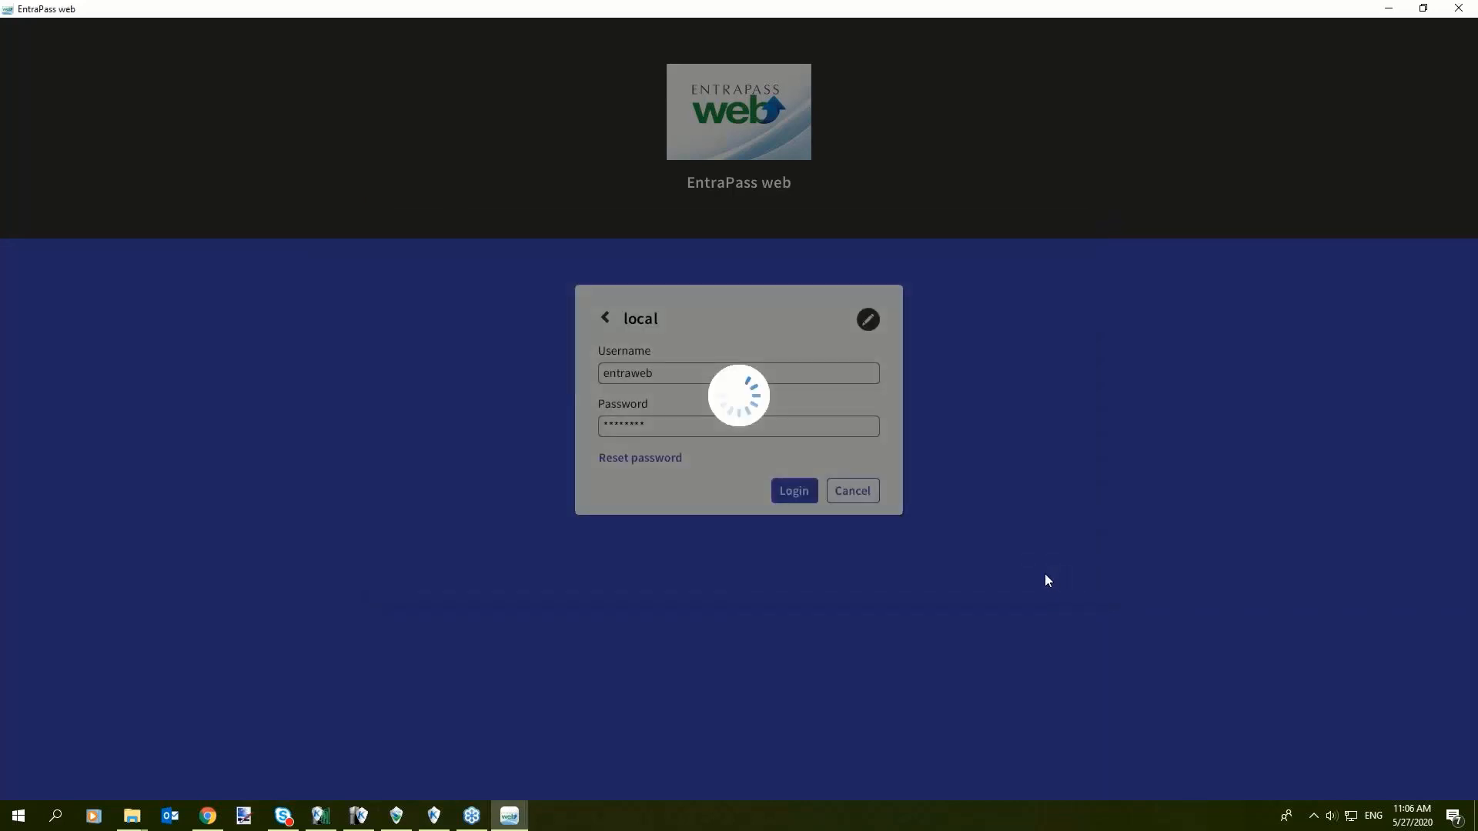
Step: Complete sign-in to reach the eight-cardholder list
left_click(792, 491)
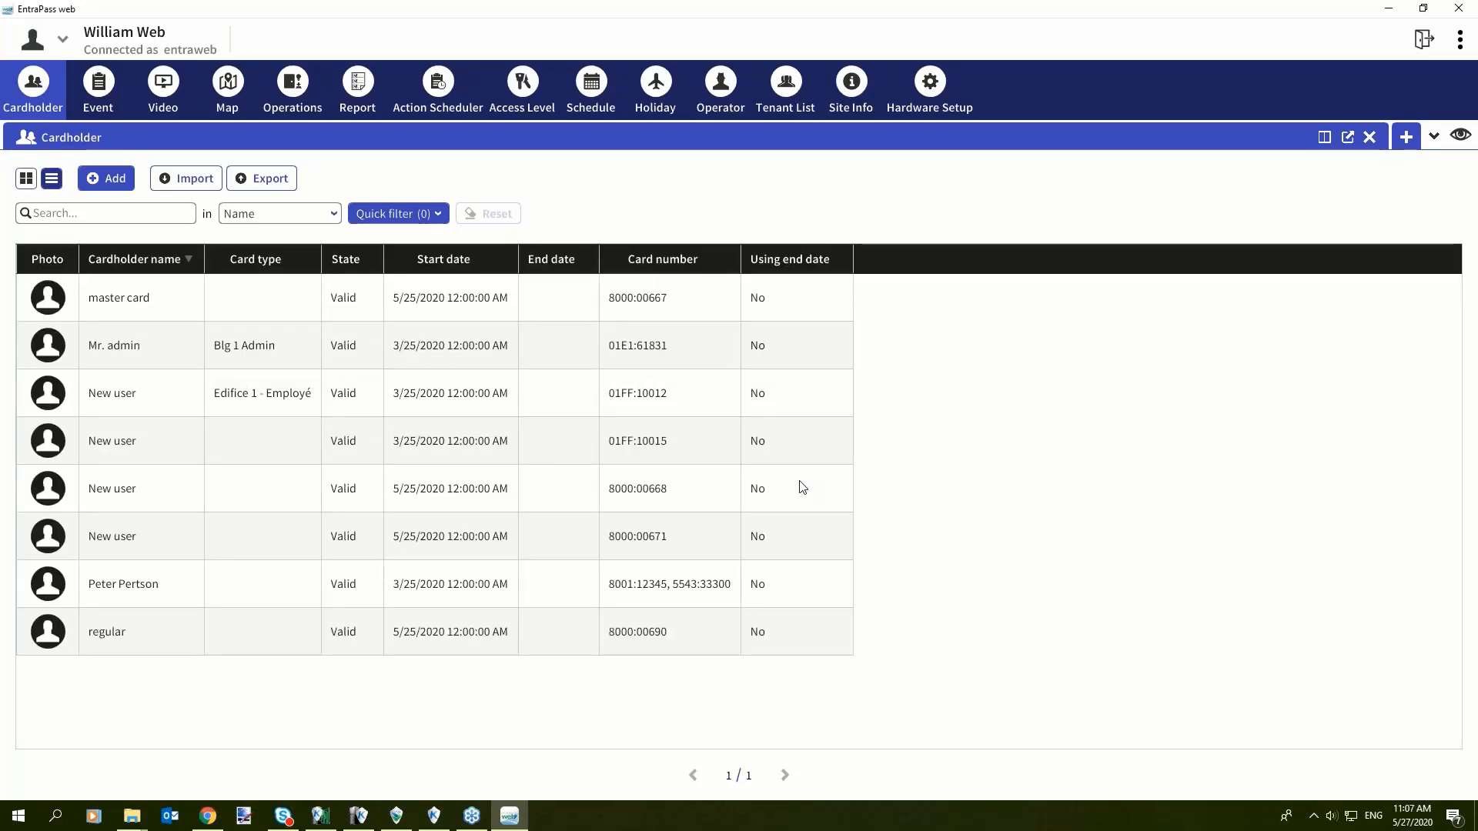
mouse_move(977, 164)
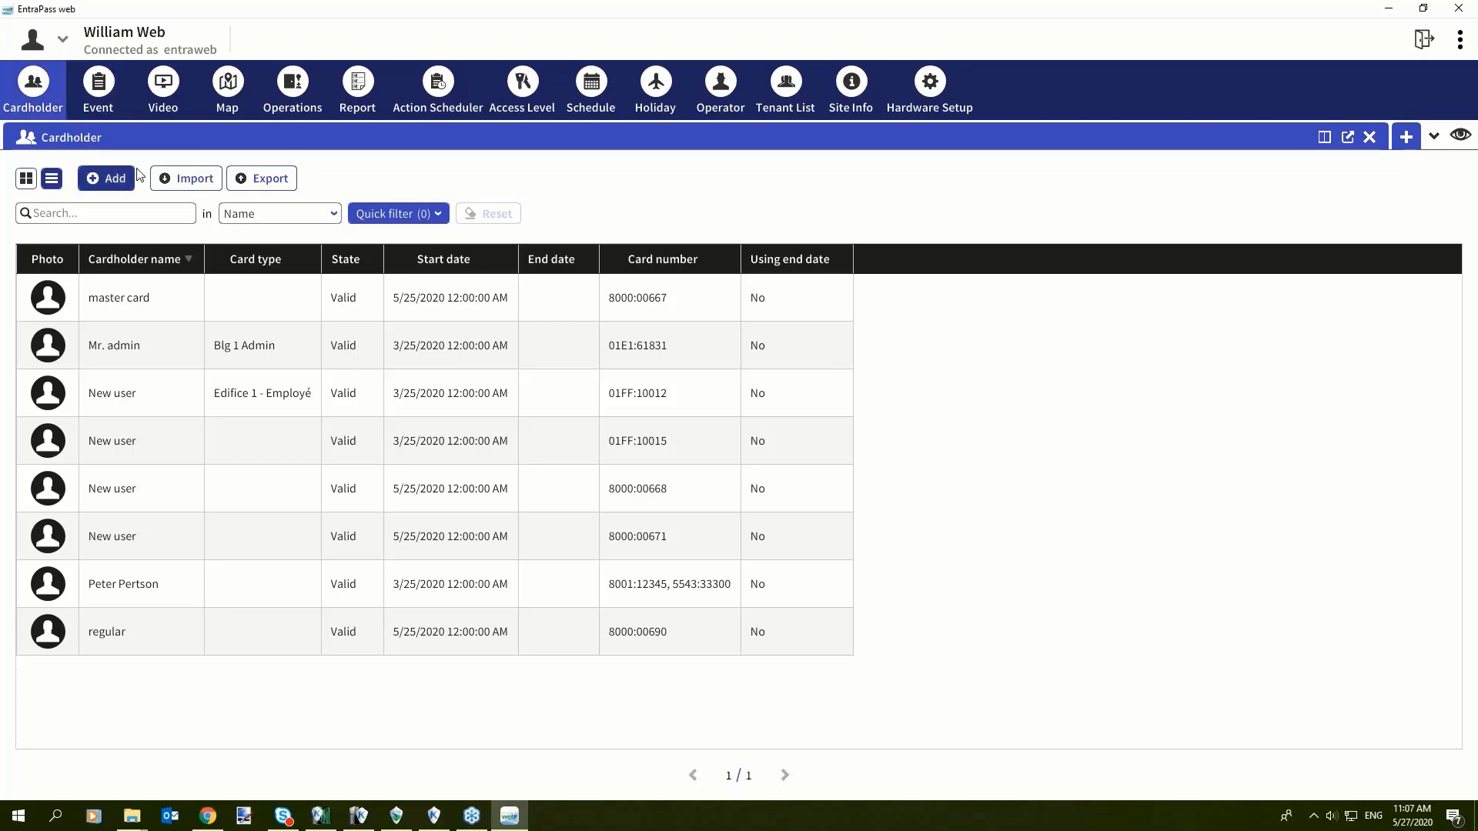
mouse_move(1405, 137)
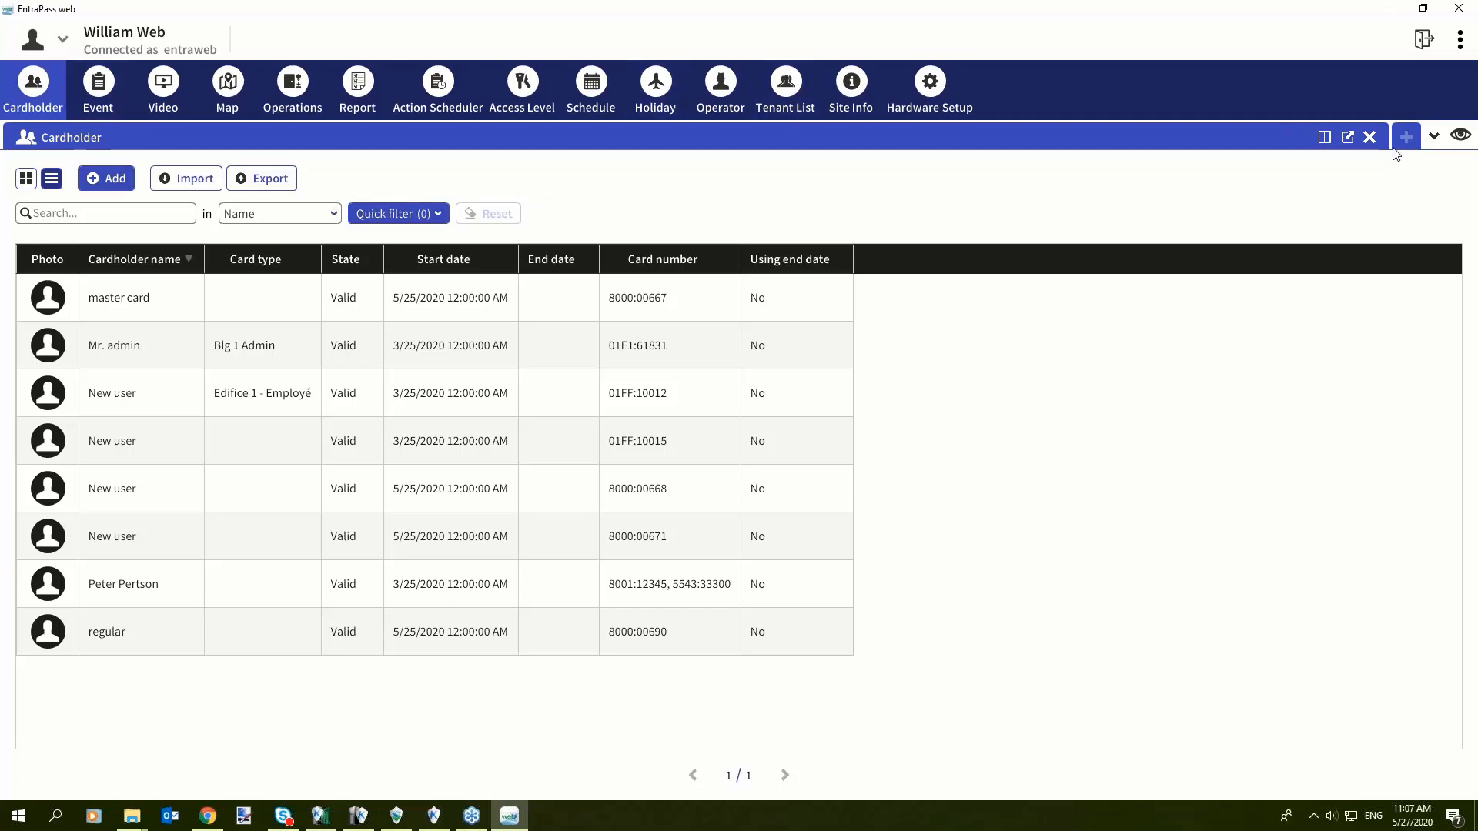
mouse_move(933, 352)
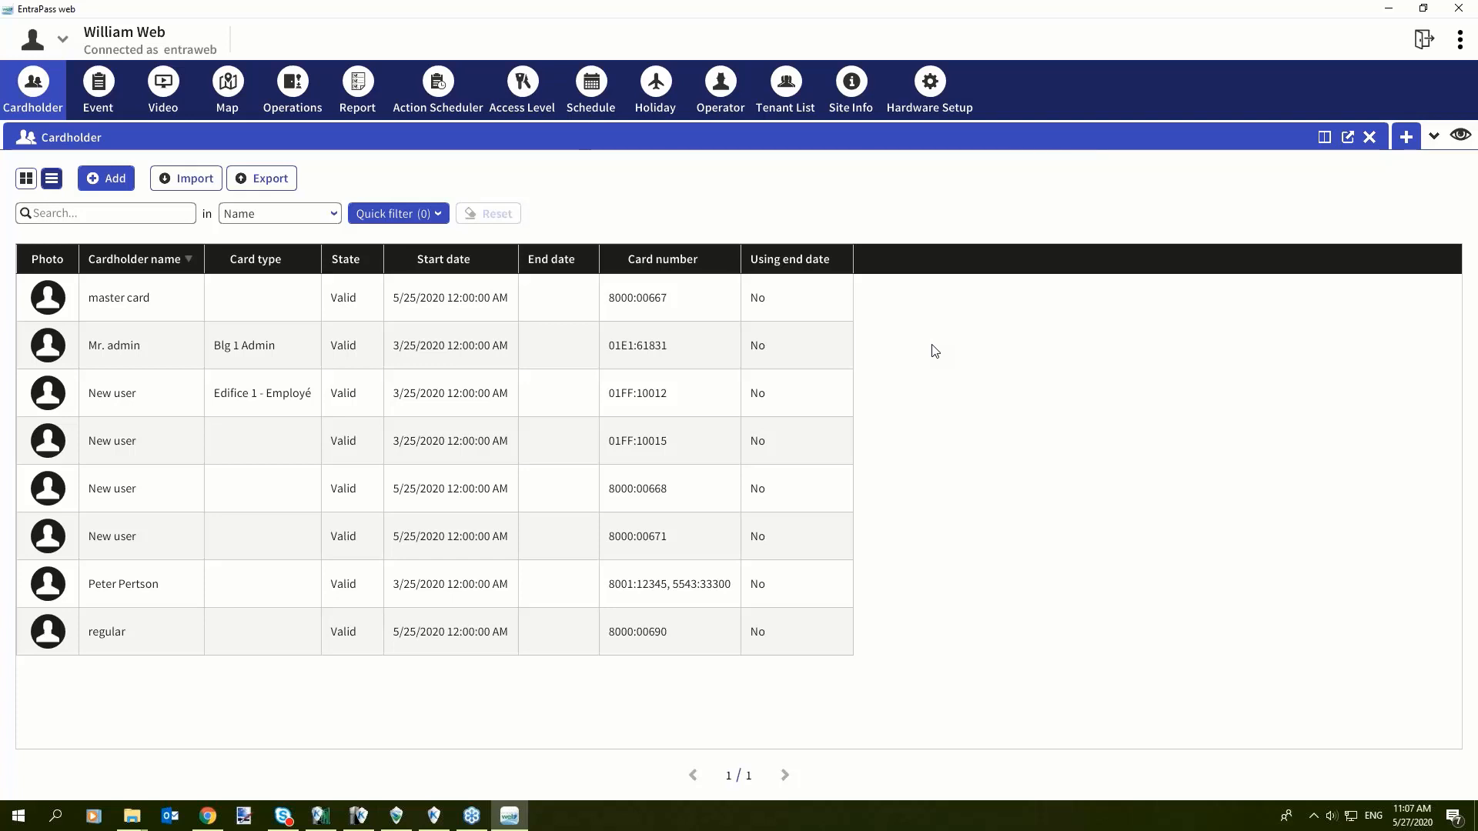
mouse_move(702, 358)
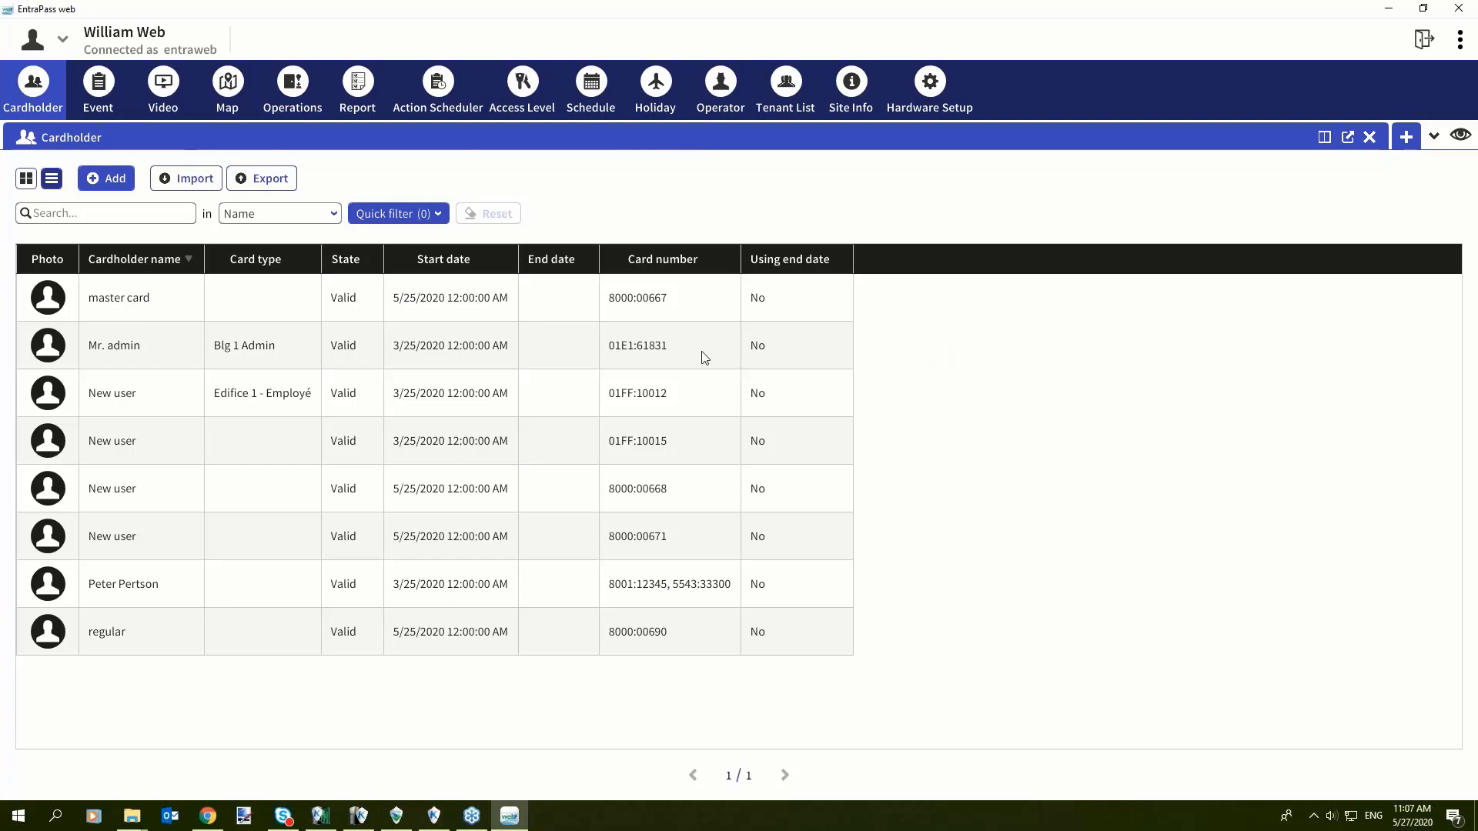
mouse_move(34, 91)
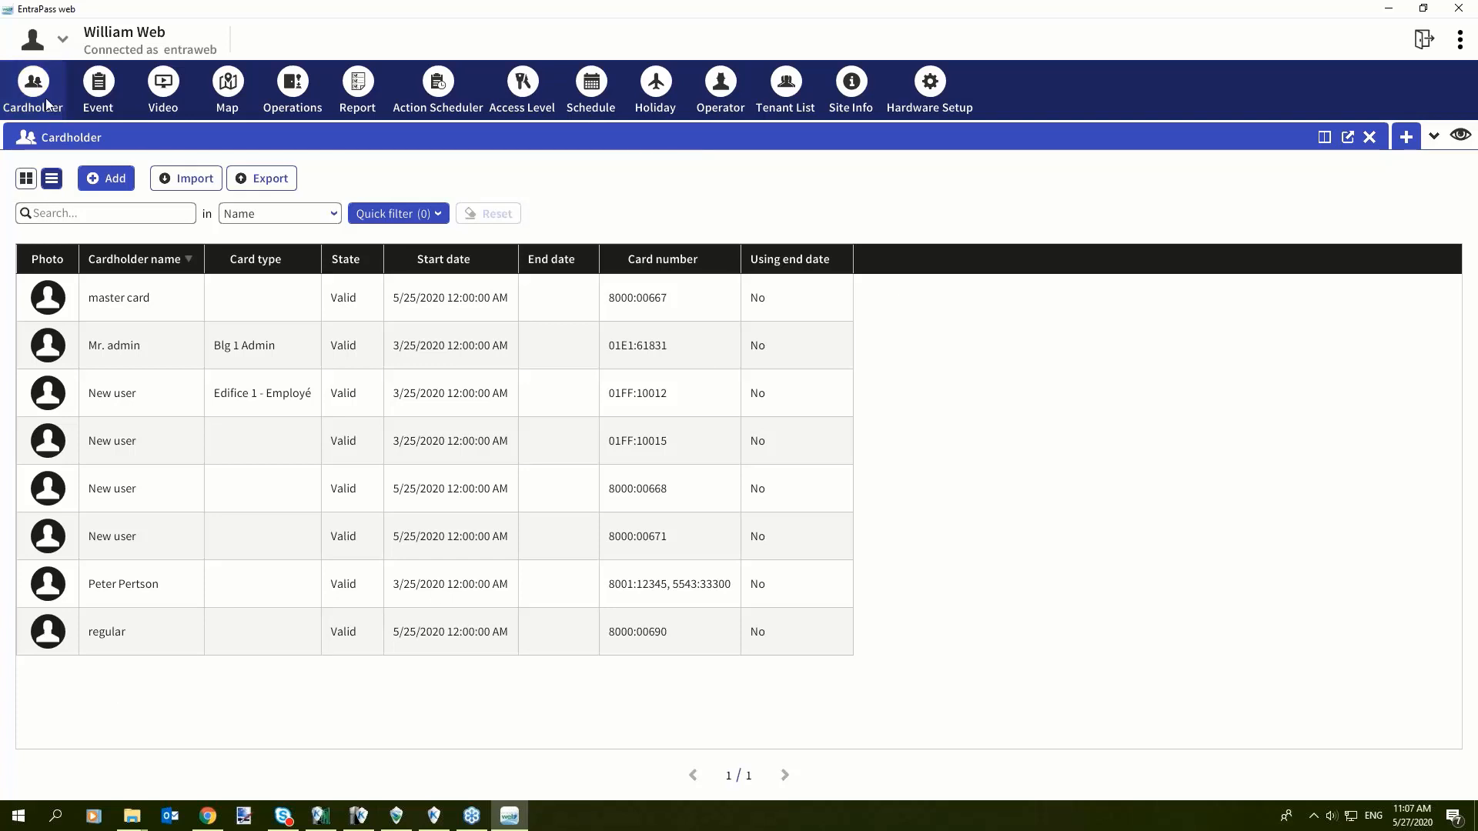
mouse_move(151, 314)
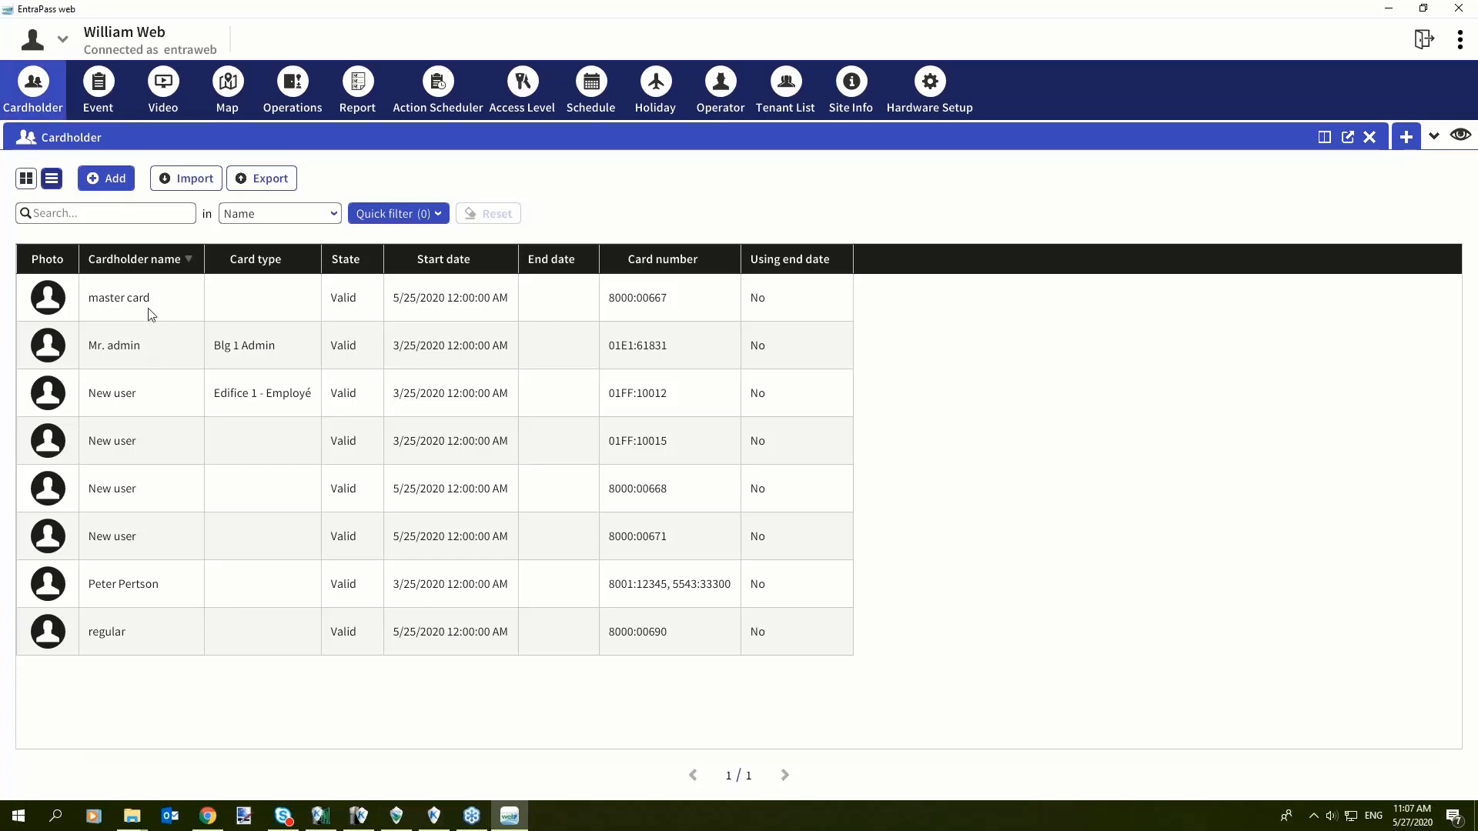
mouse_move(119, 646)
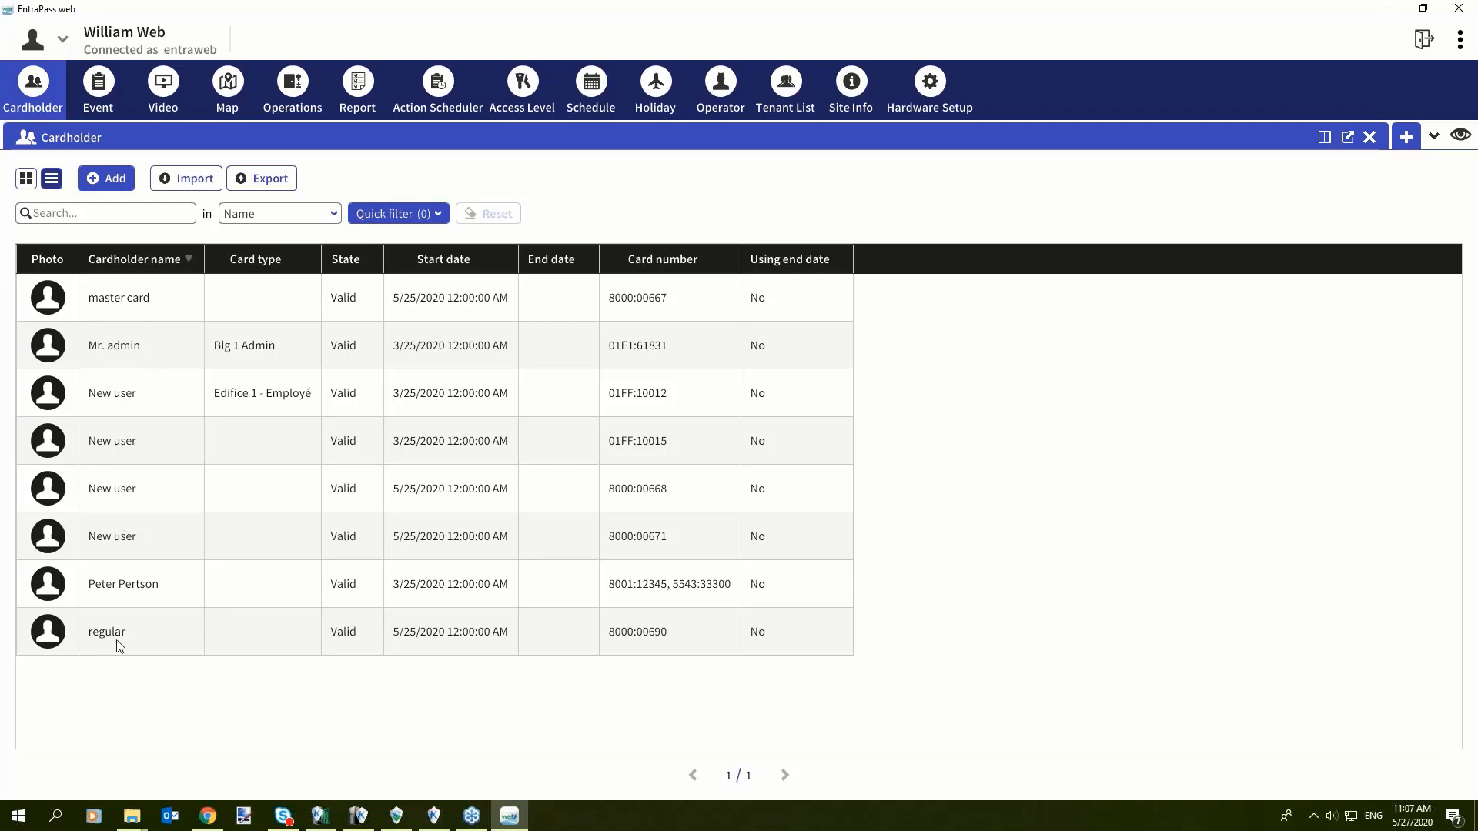
Step: Add Supervisor level and Disable passback columns; hide Start date and End date
left_click(122, 584)
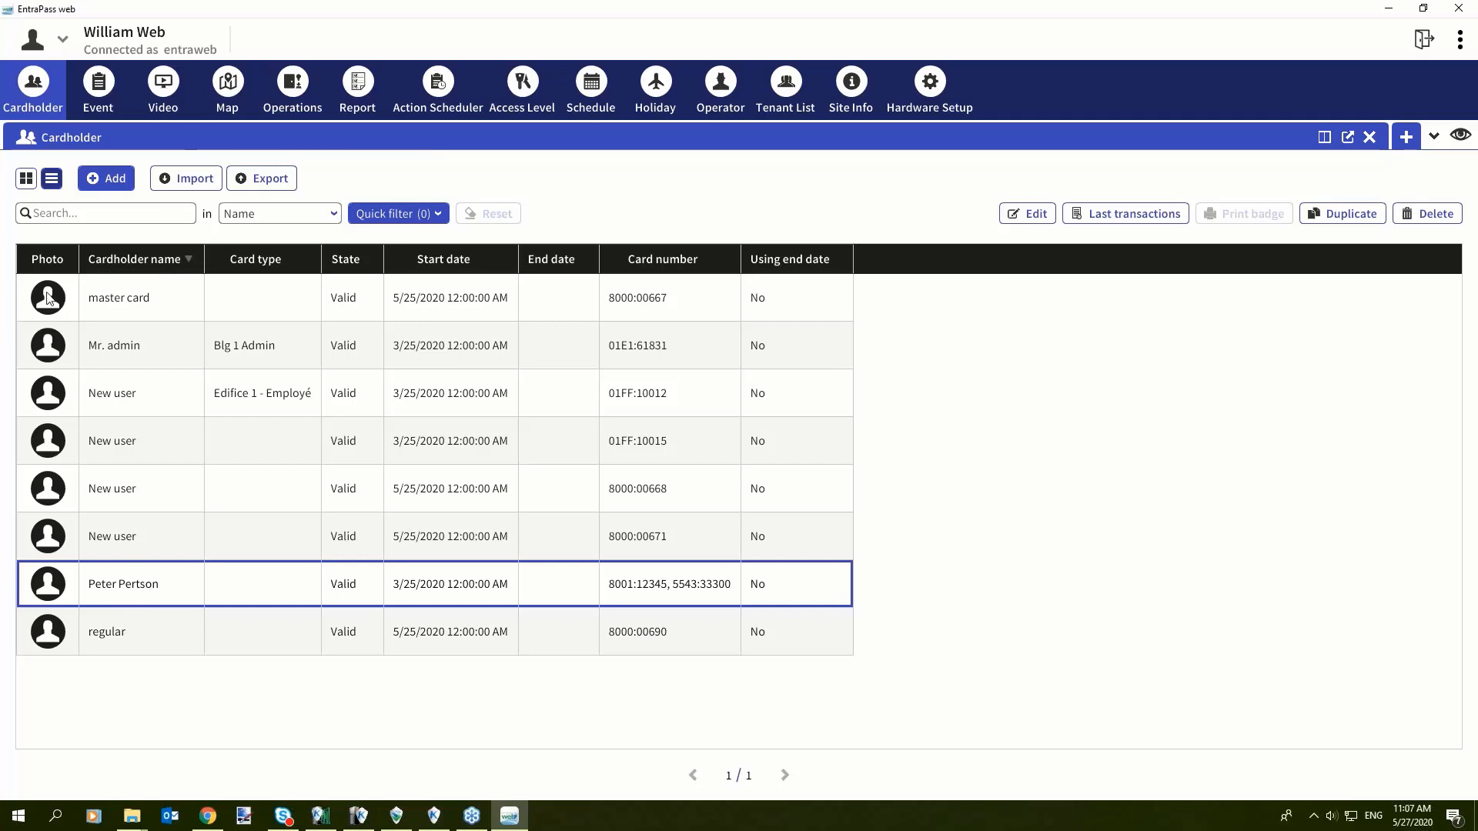
mouse_move(293, 461)
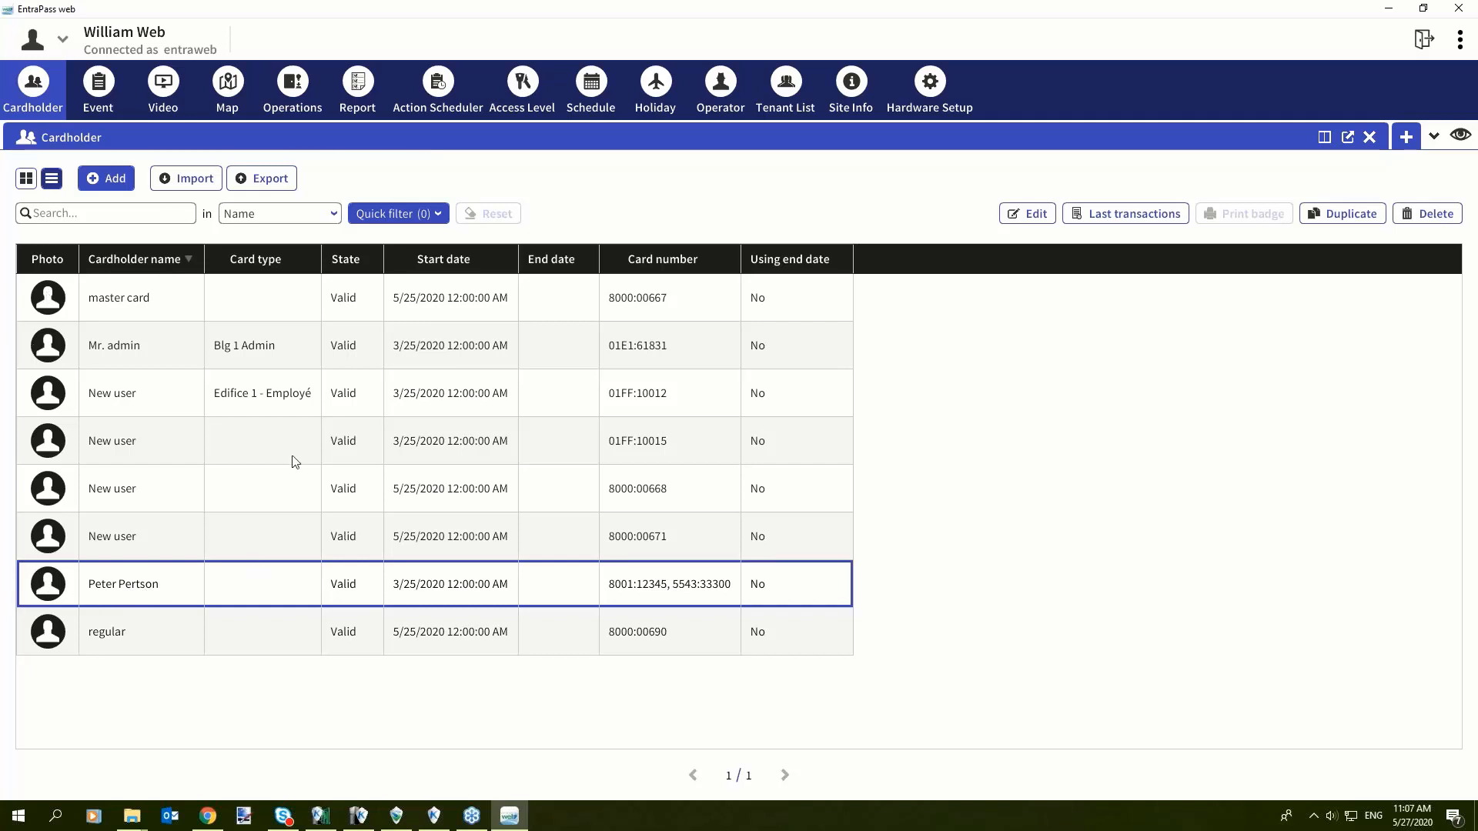
mouse_move(678, 609)
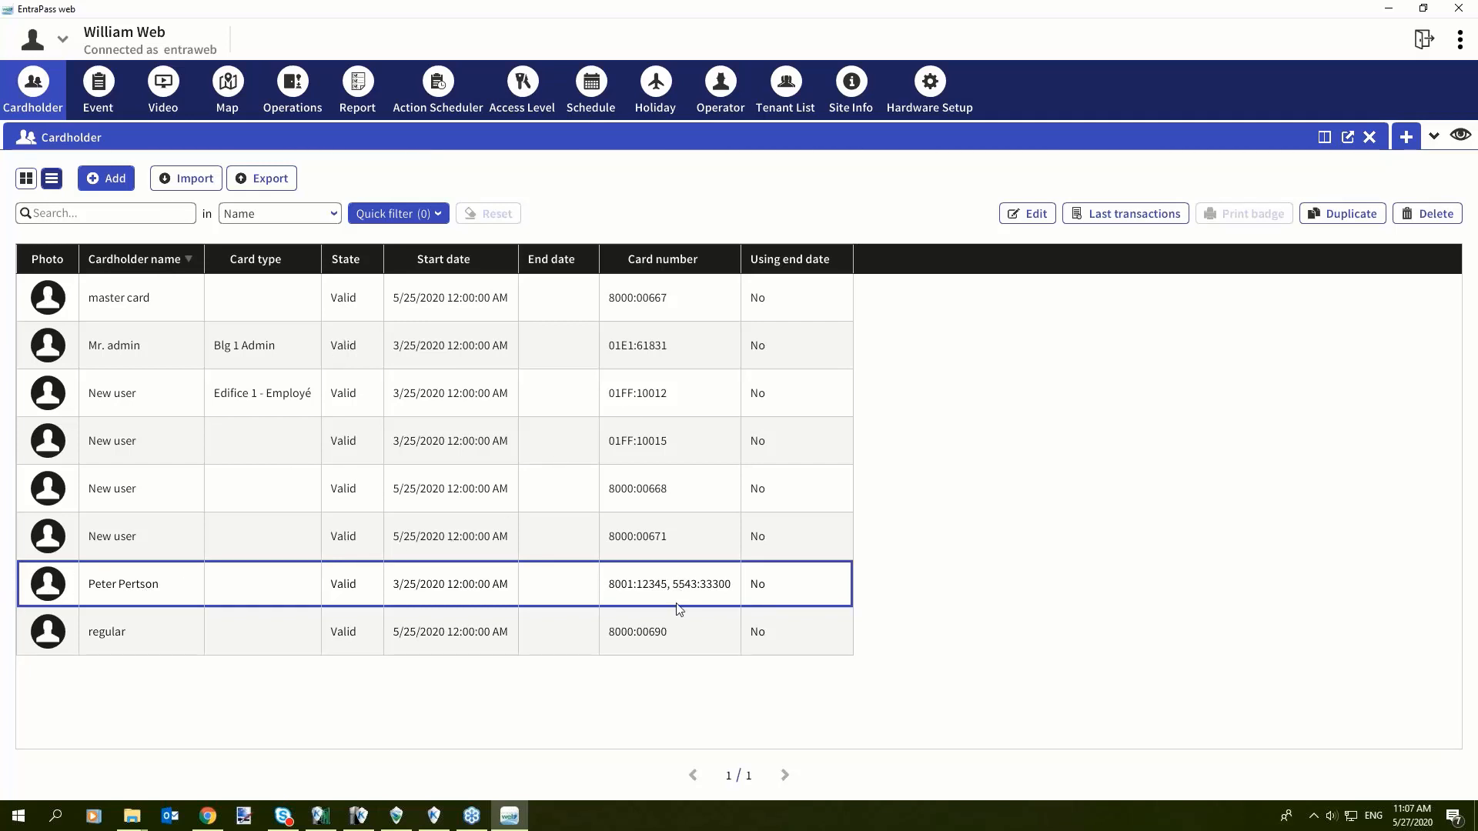
mouse_move(835, 277)
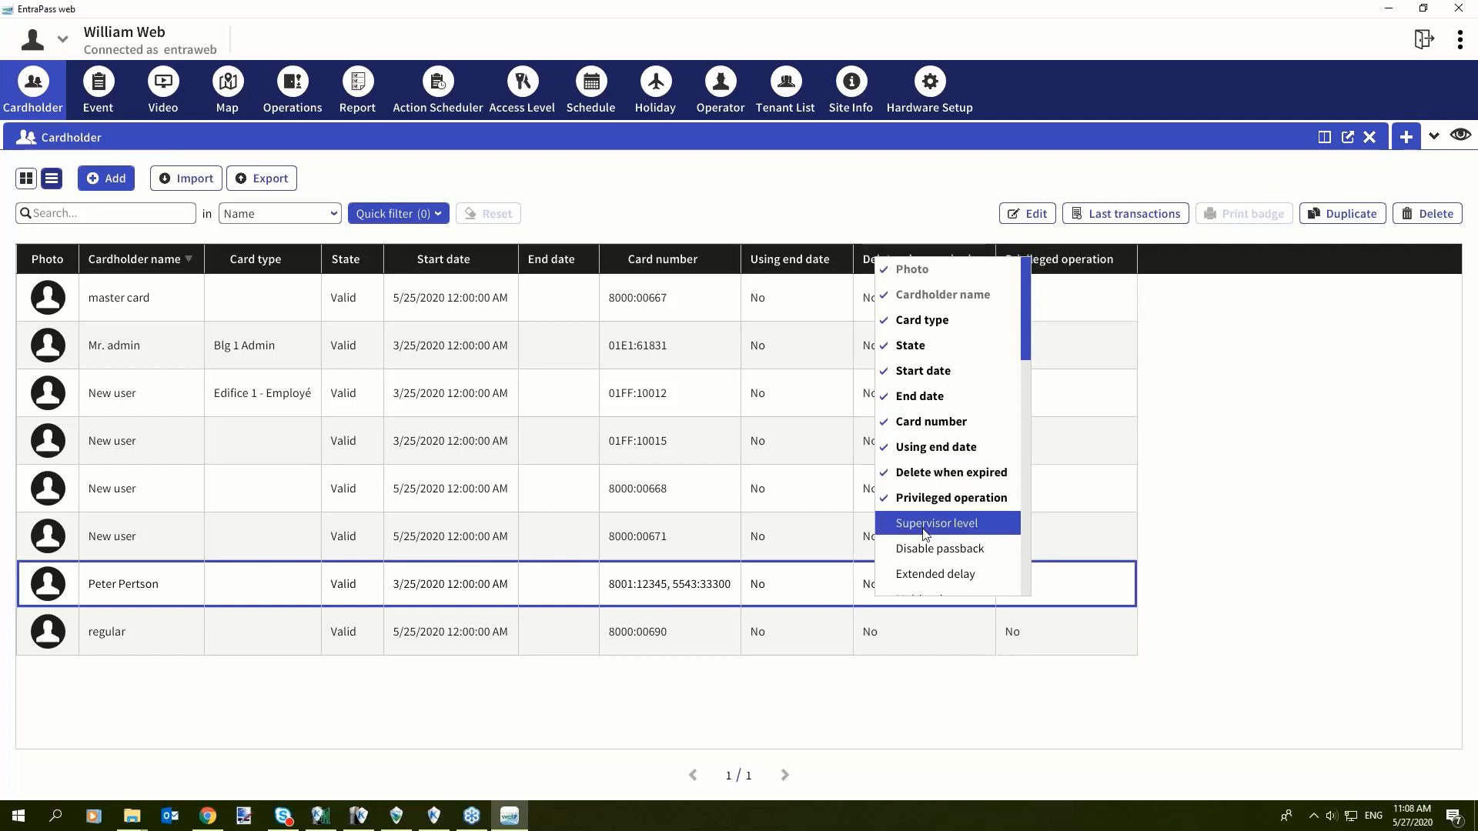
left_click(939, 548)
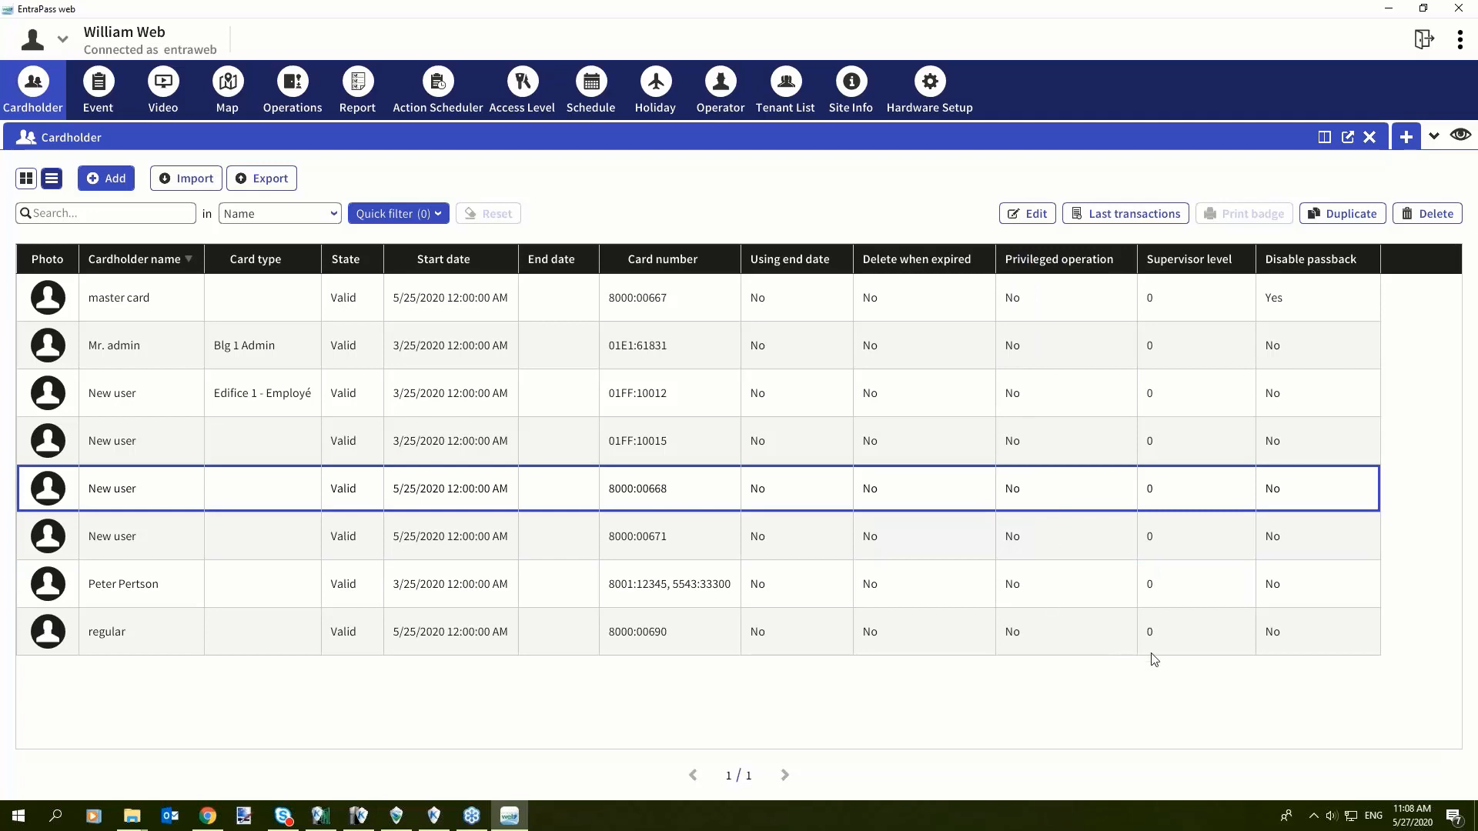
mouse_move(773, 262)
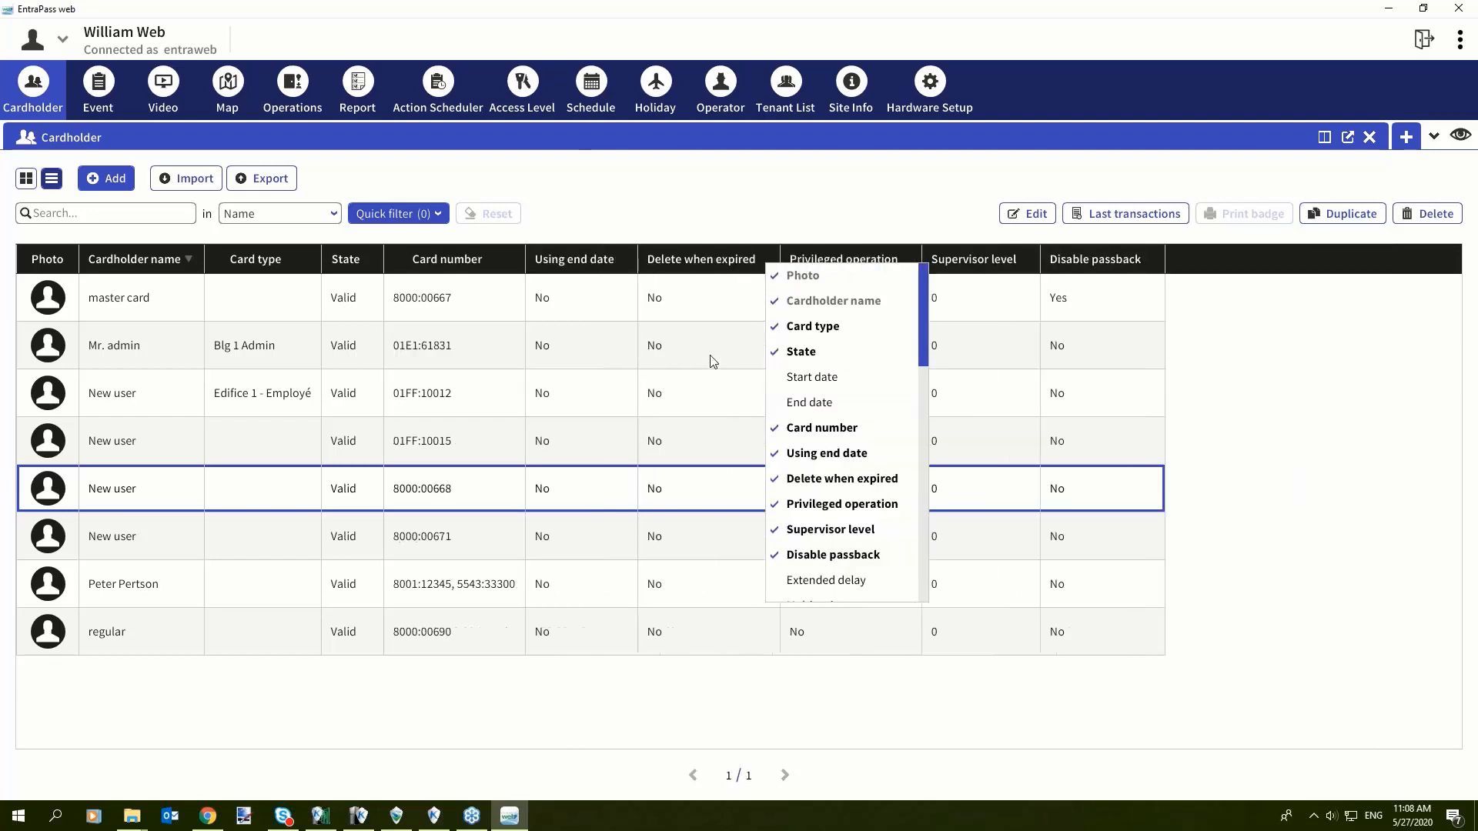
left_click(683, 345)
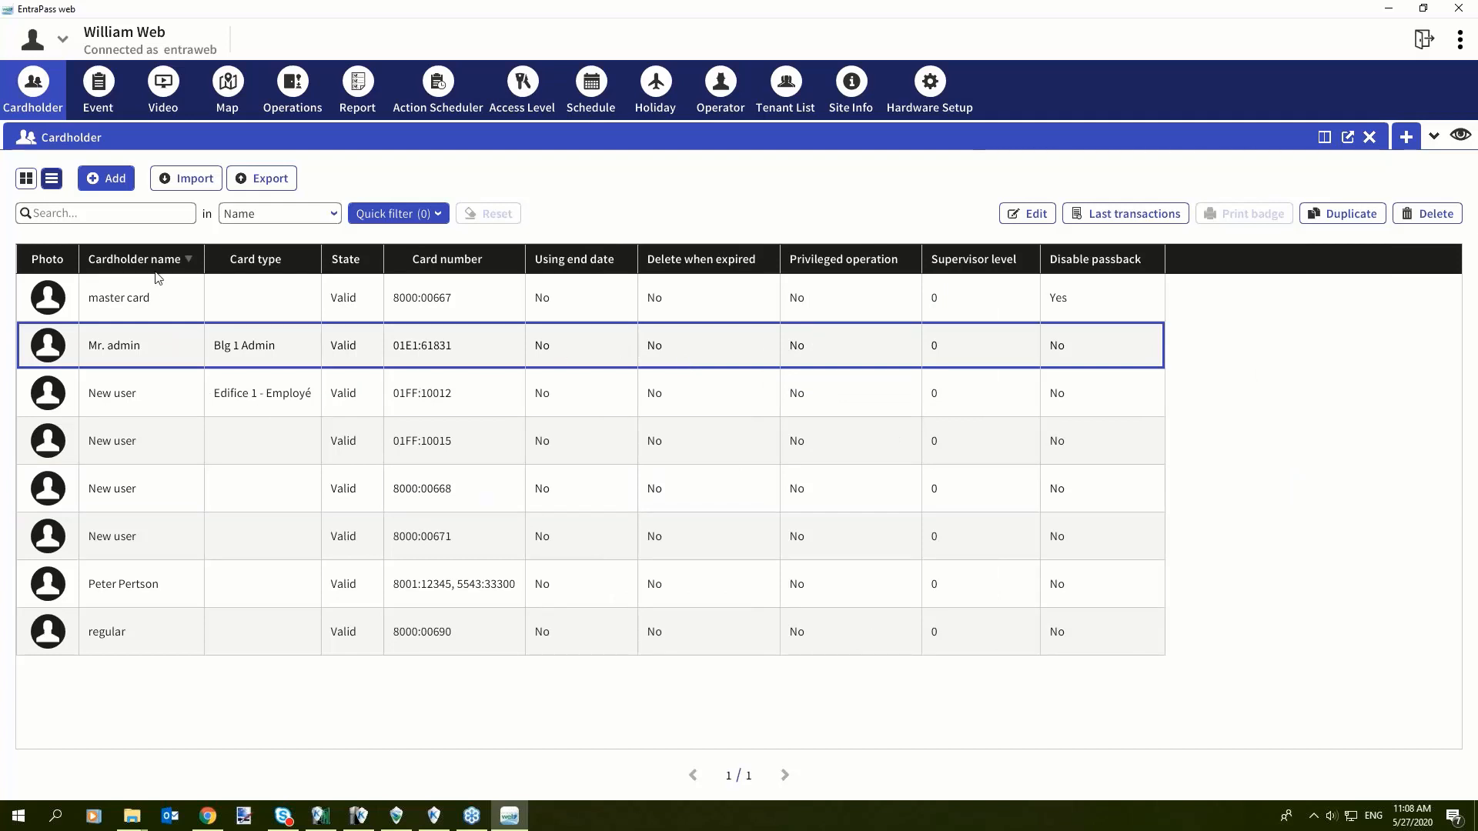
mouse_move(121, 576)
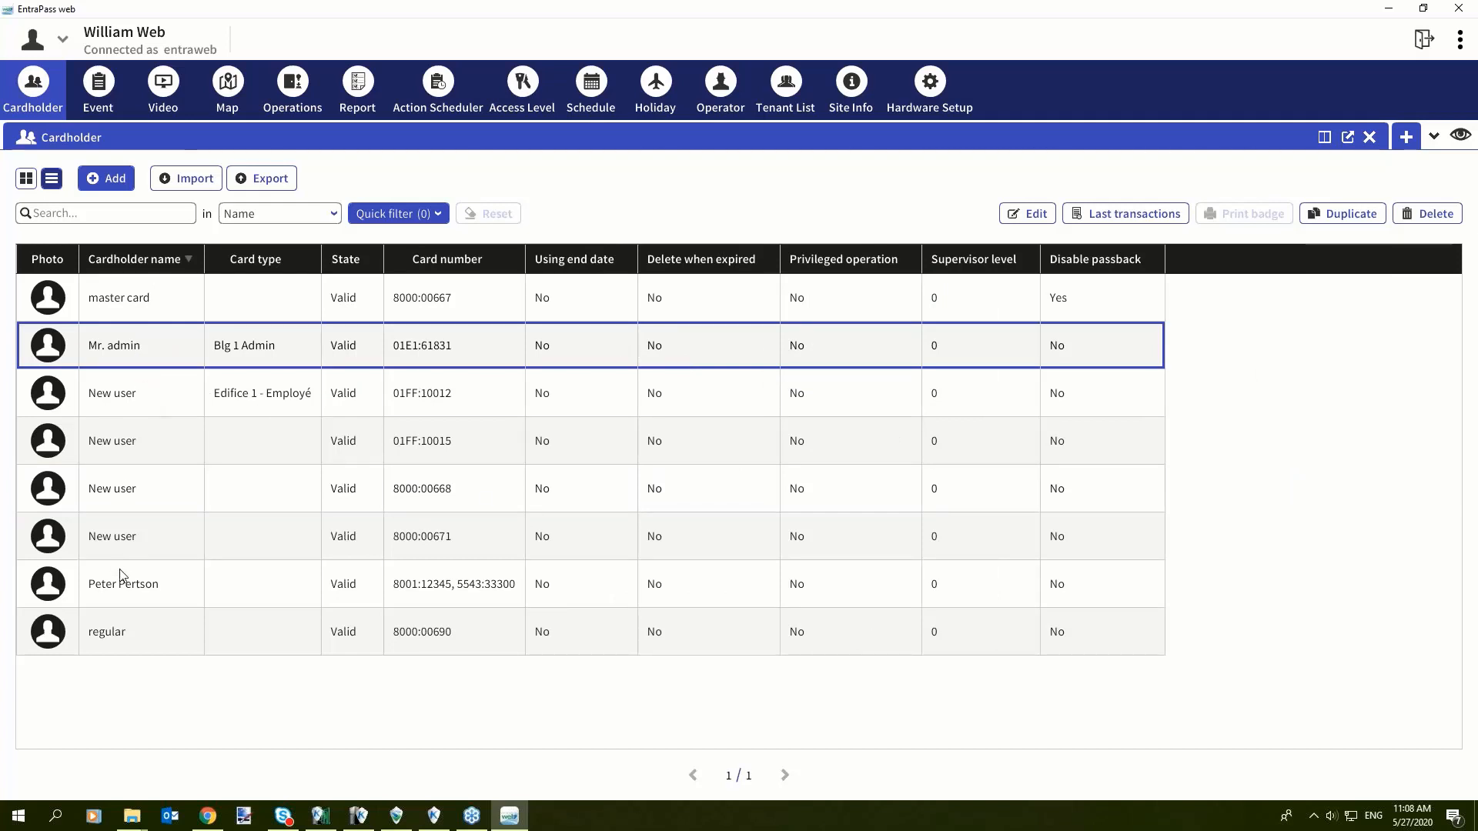
right_click(120, 583)
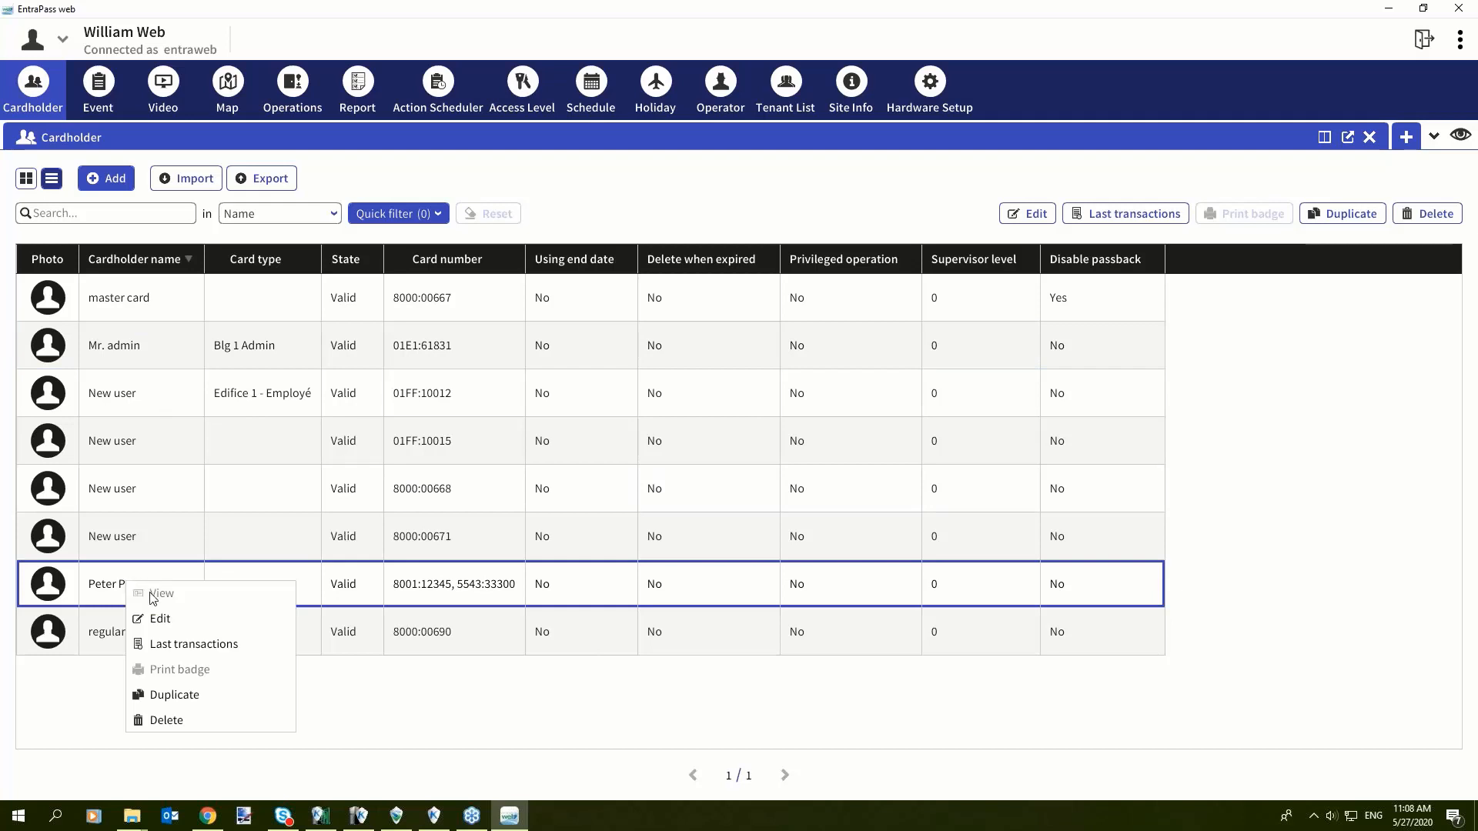
mouse_move(158, 694)
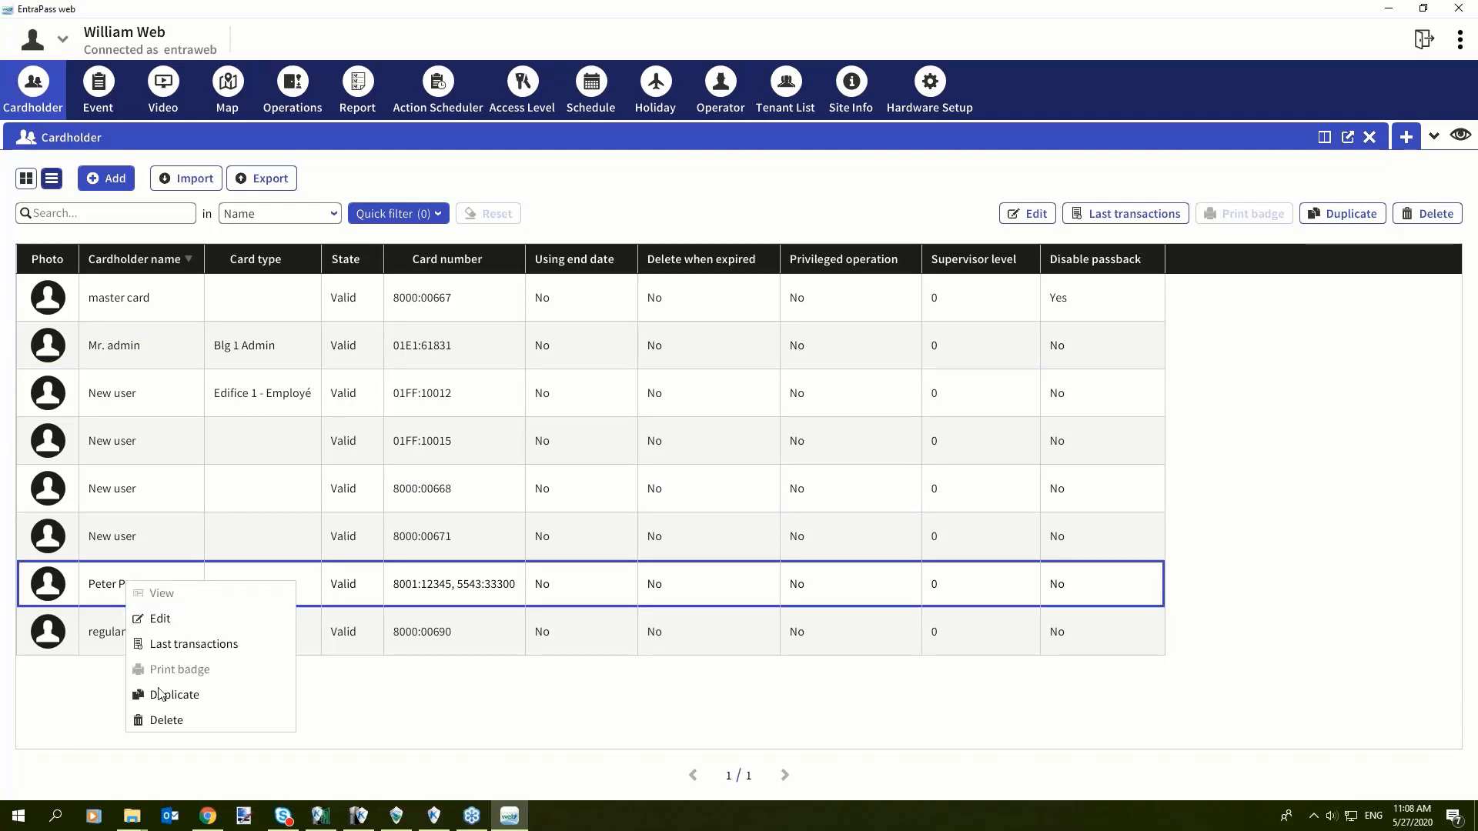
mouse_move(194, 643)
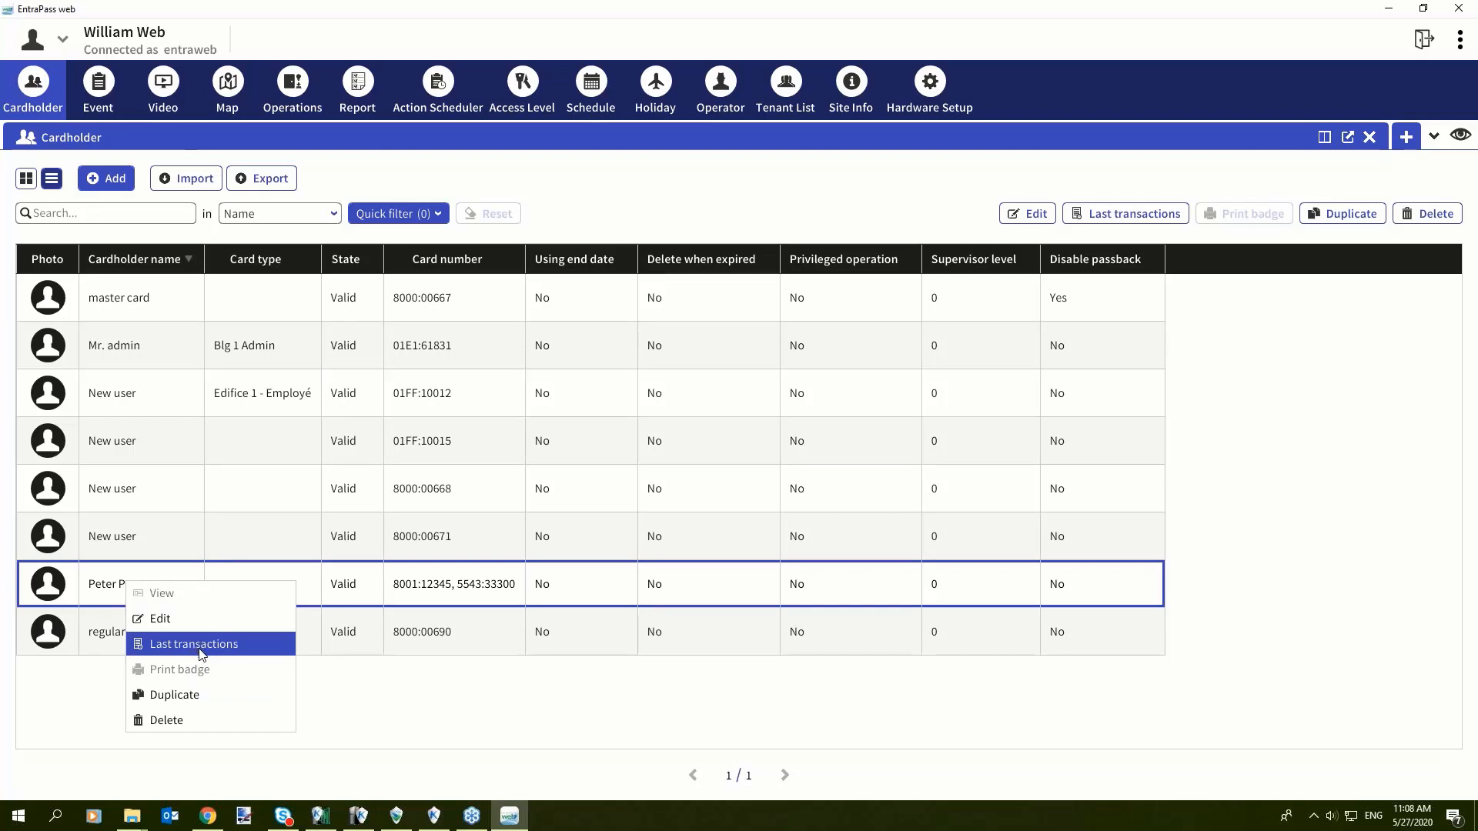
left_click(193, 644)
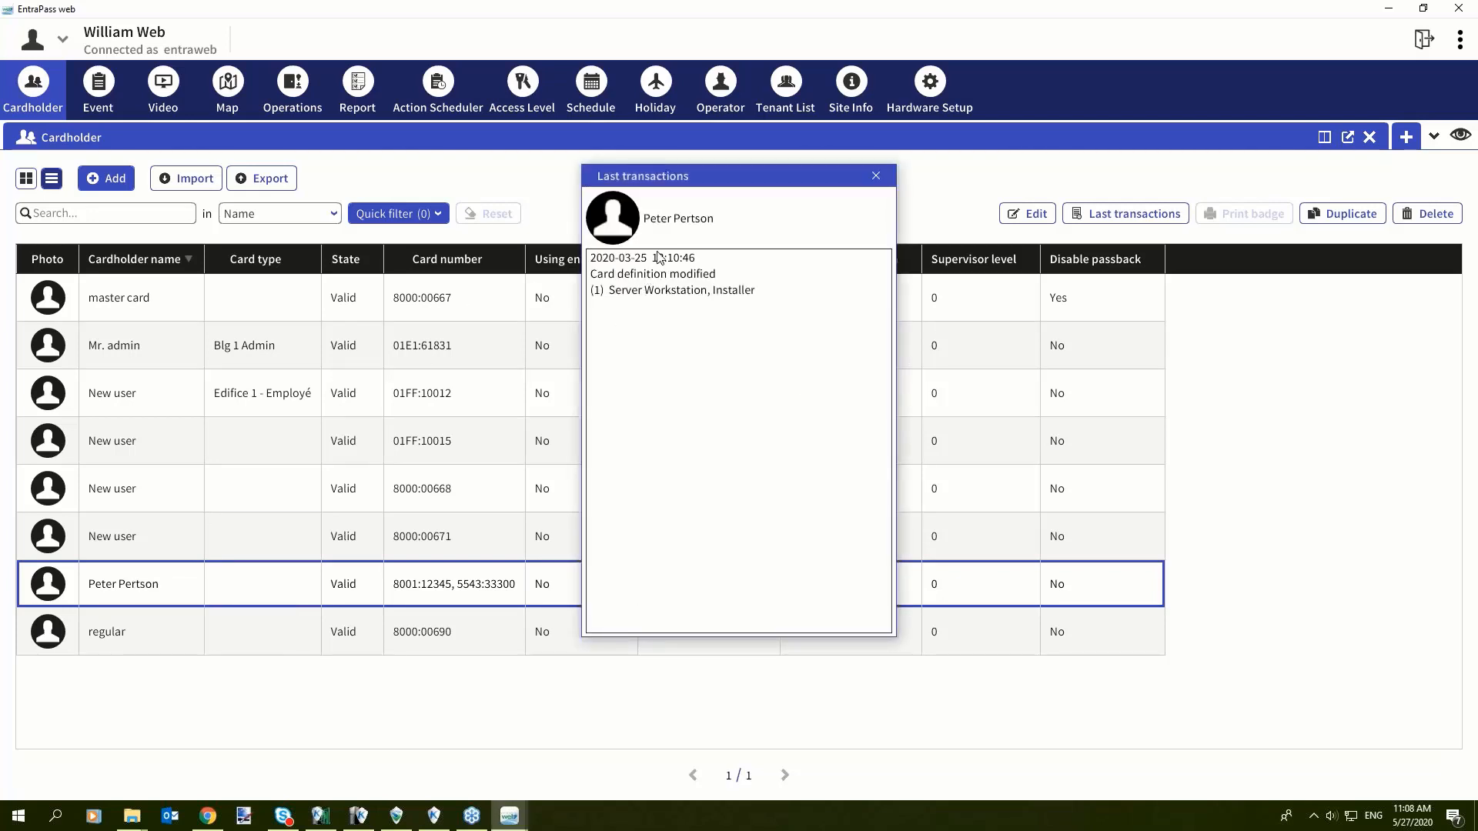
mouse_move(619, 402)
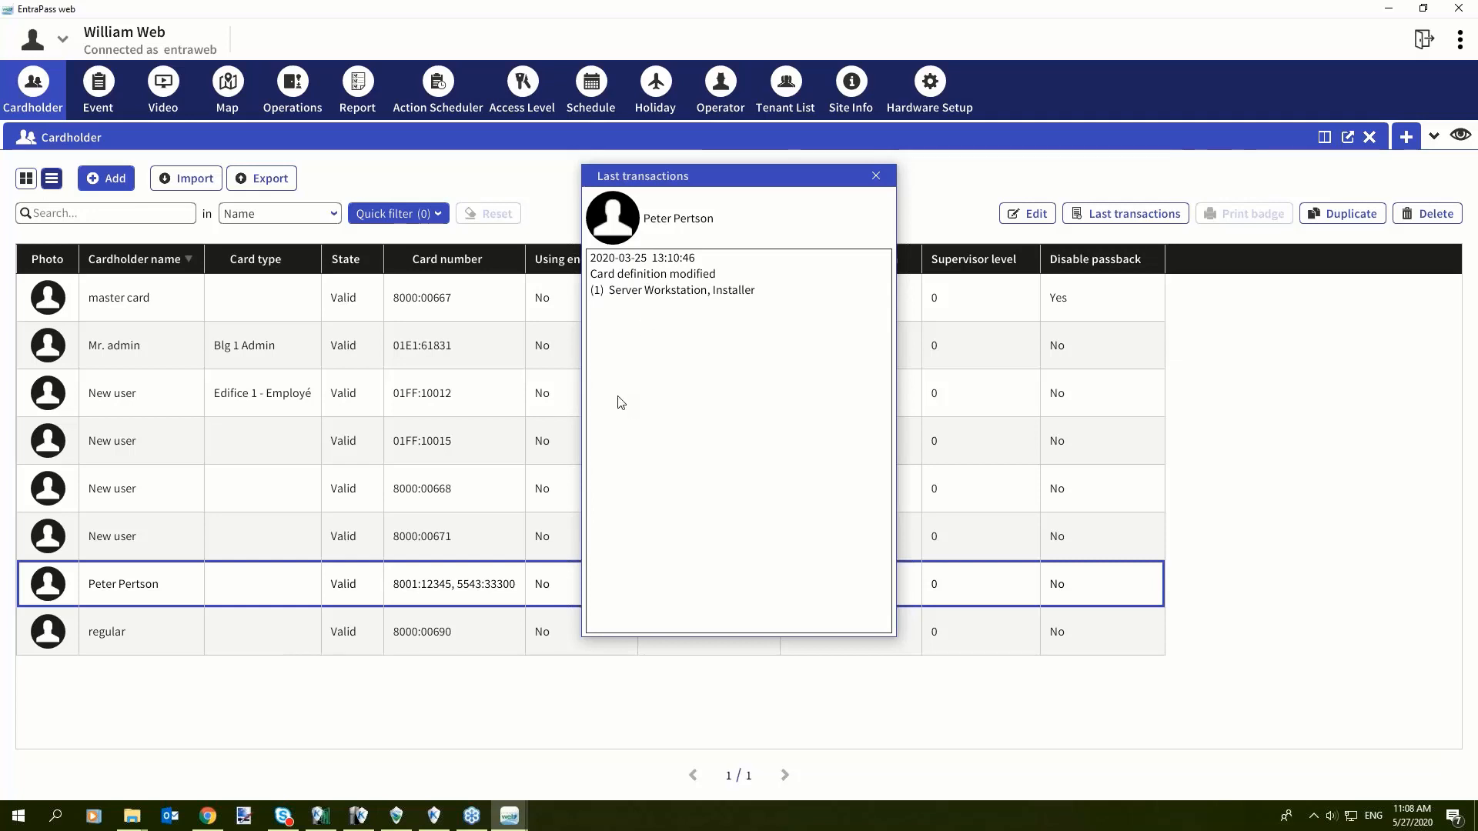
left_click(874, 176)
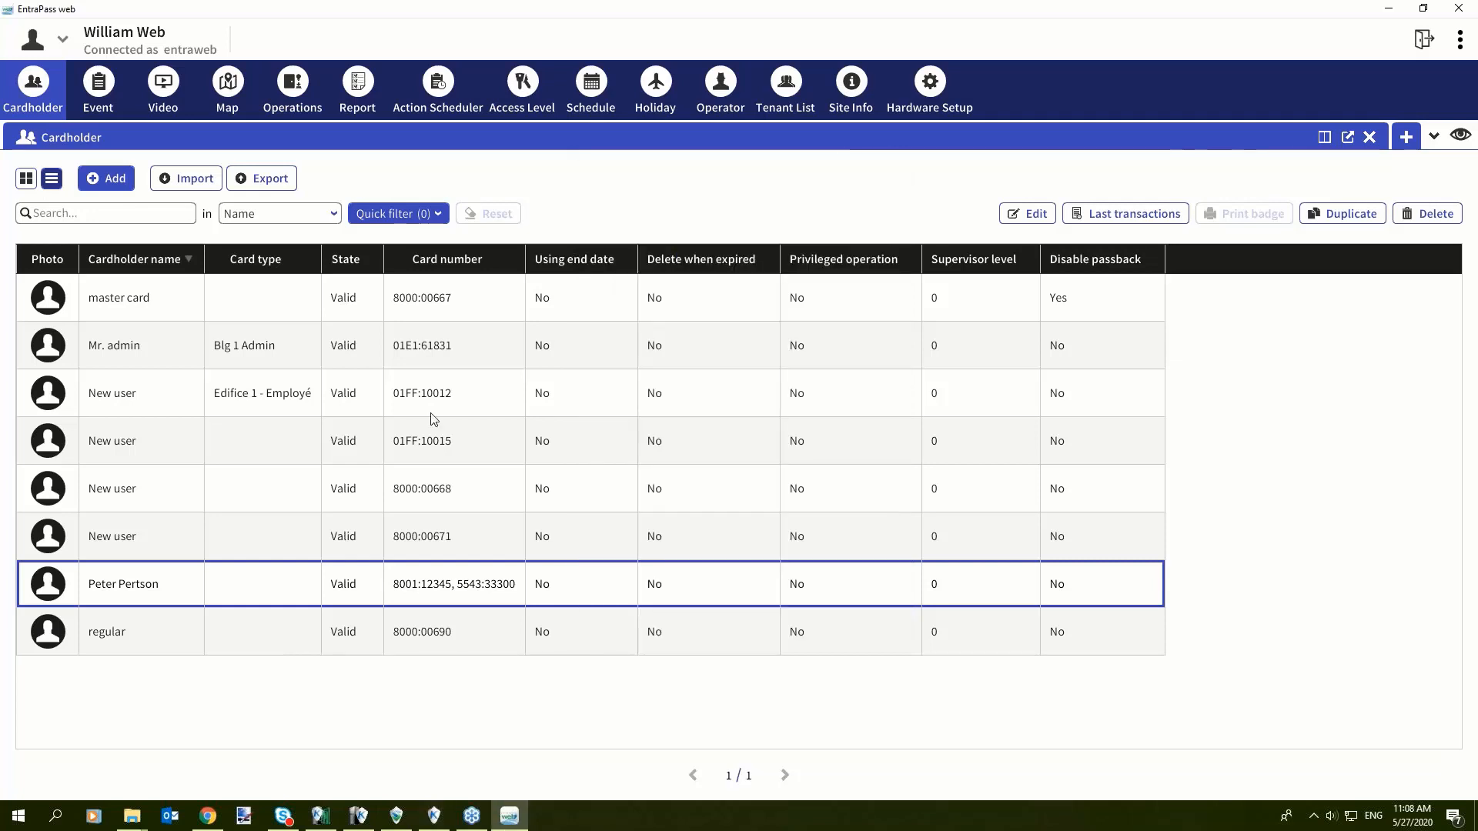
Step: Show cardholder regular's last transactions and scroll through the BLG A - Vault door events
right_click(106, 631)
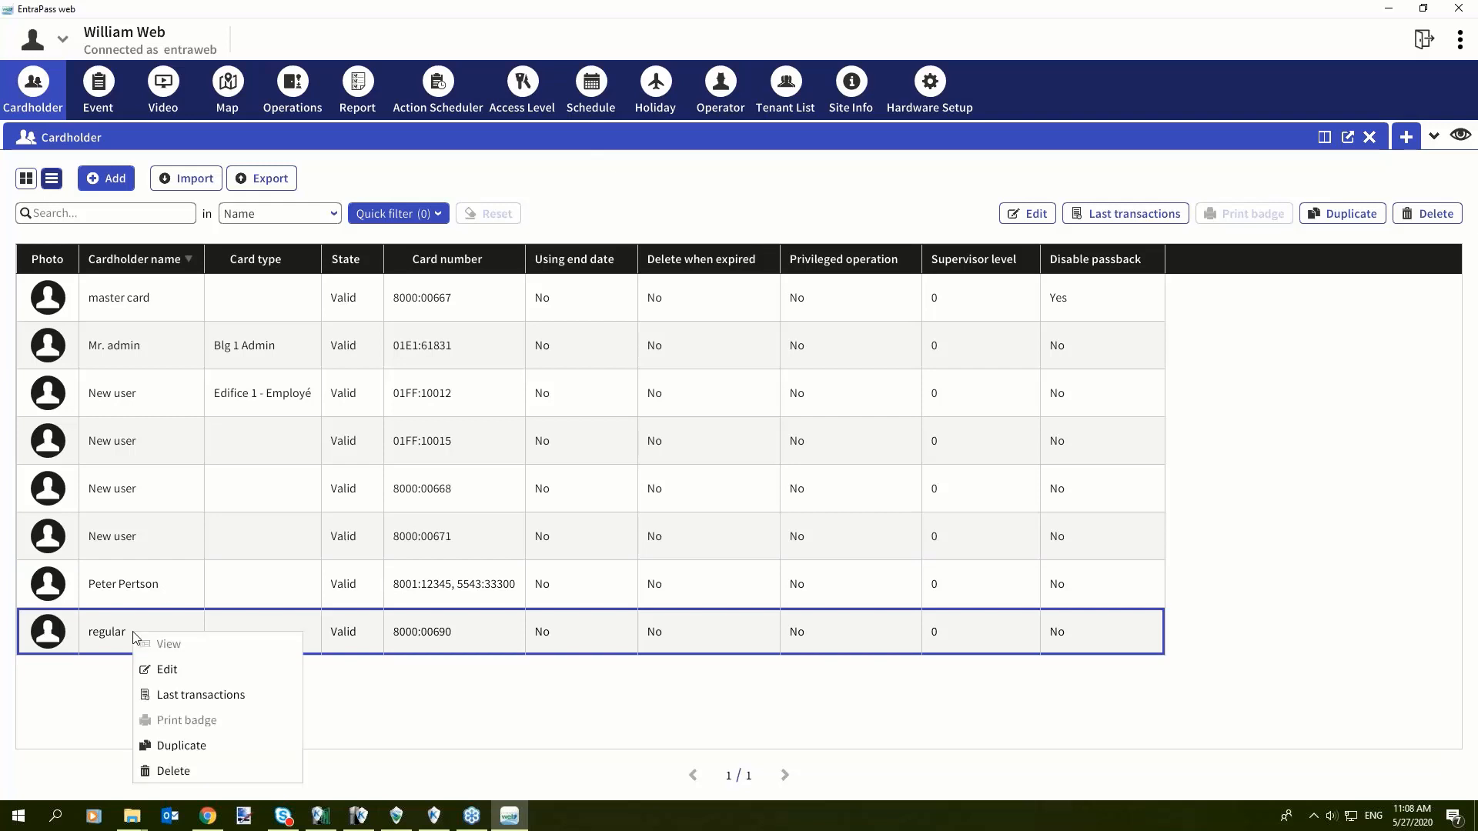
mouse_move(200, 695)
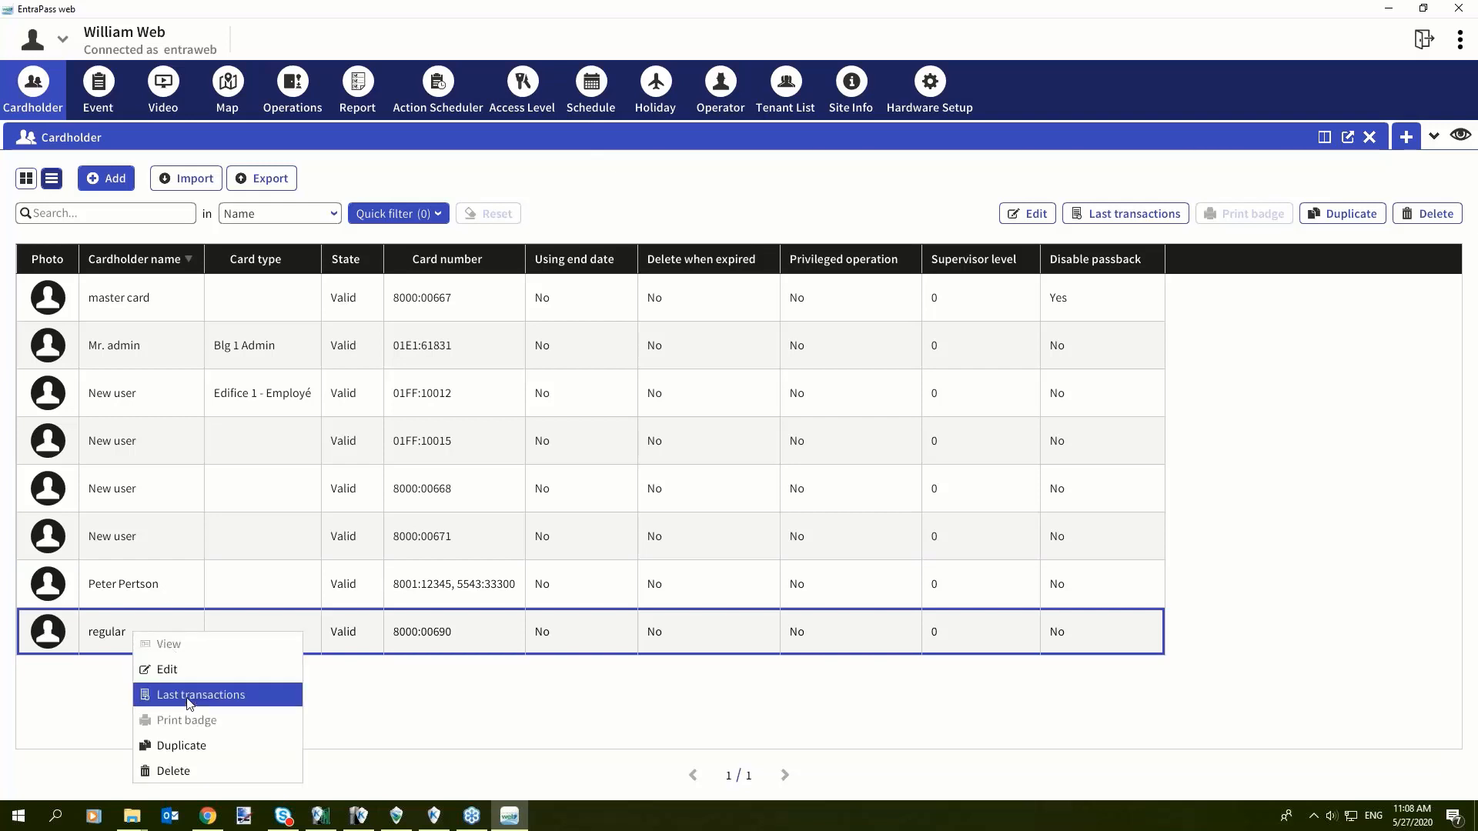
left_click(201, 694)
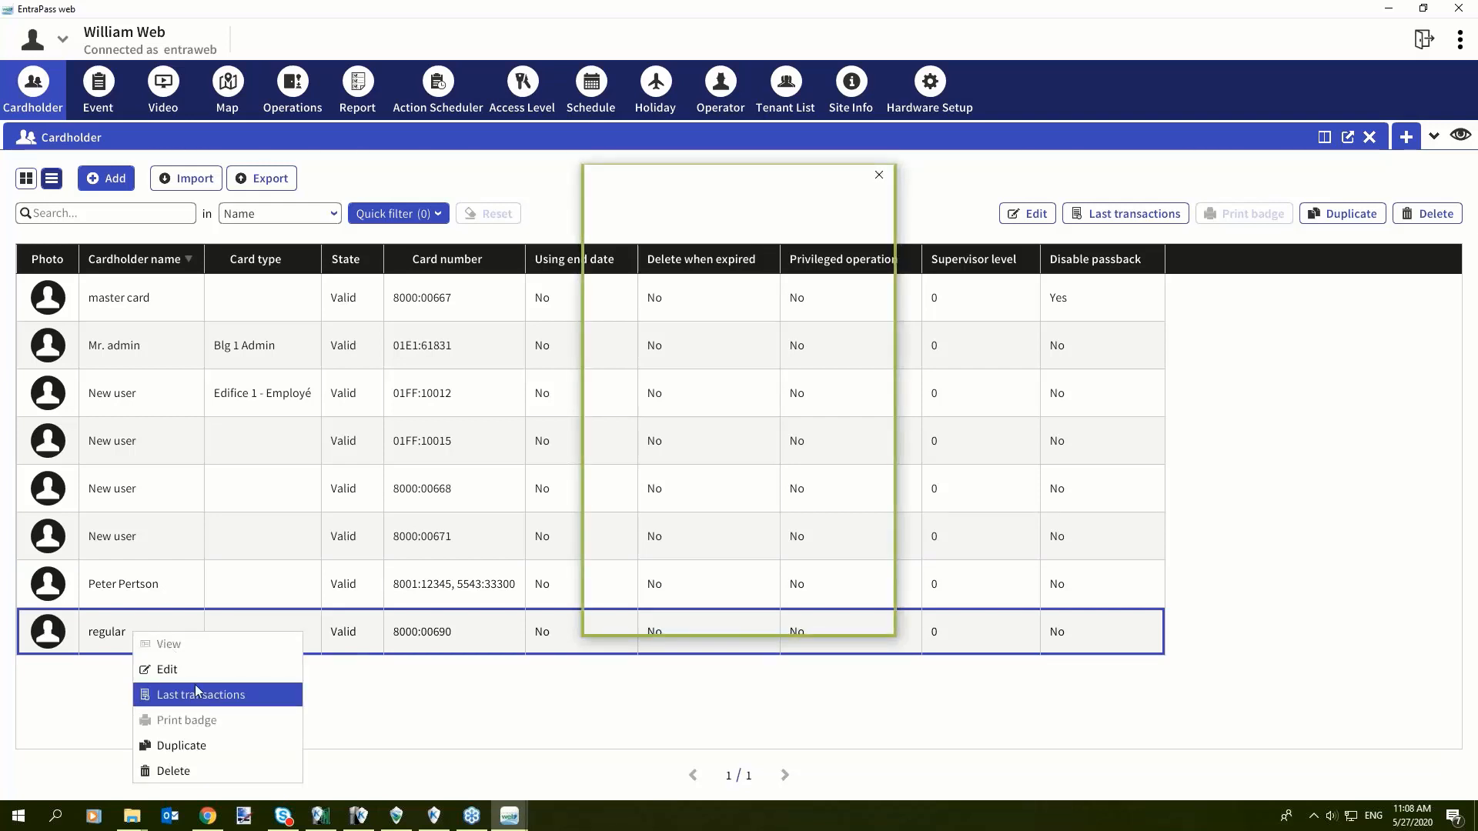
left_click(200, 694)
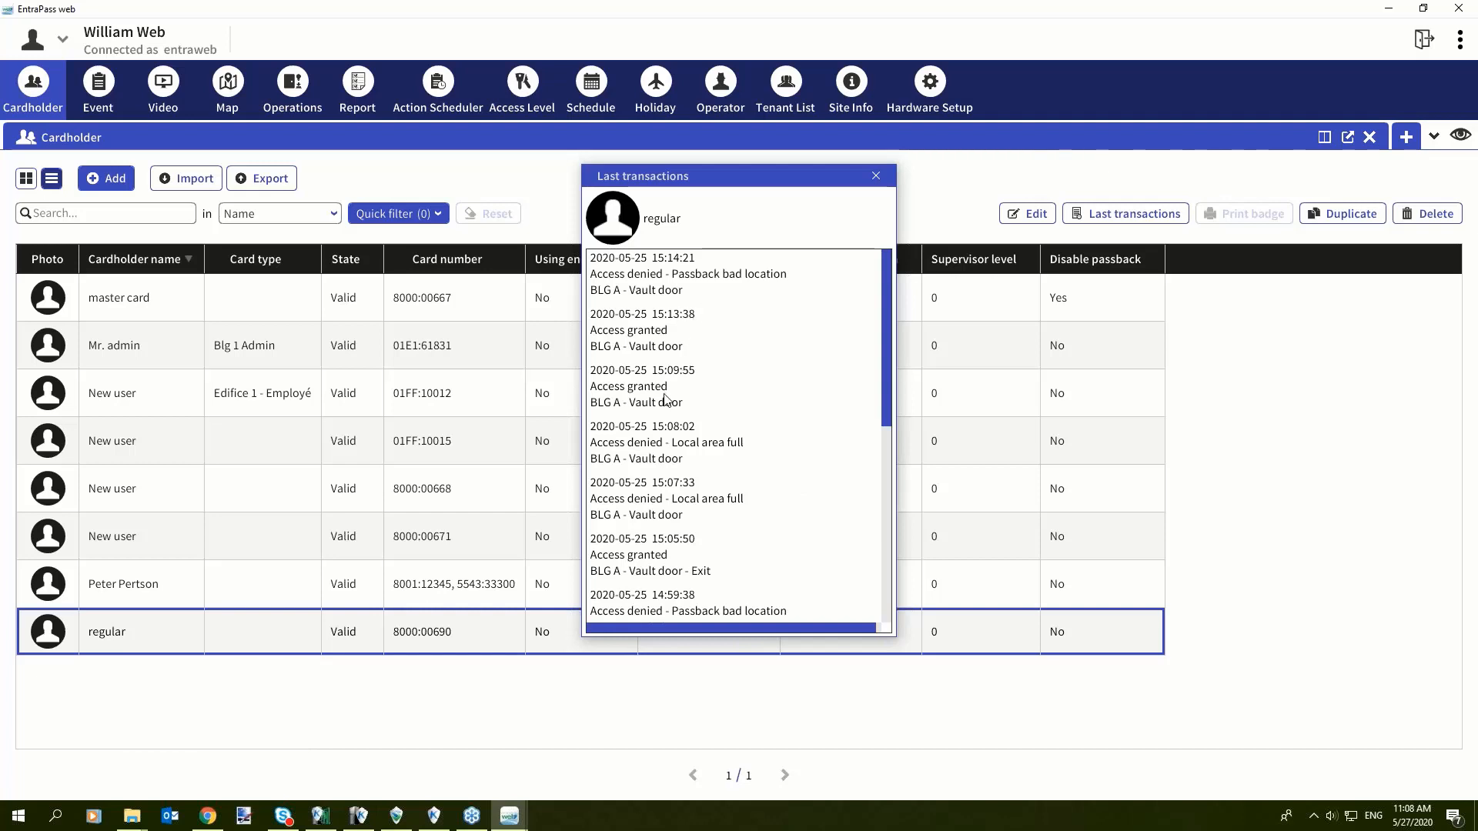
scroll("down", 3)
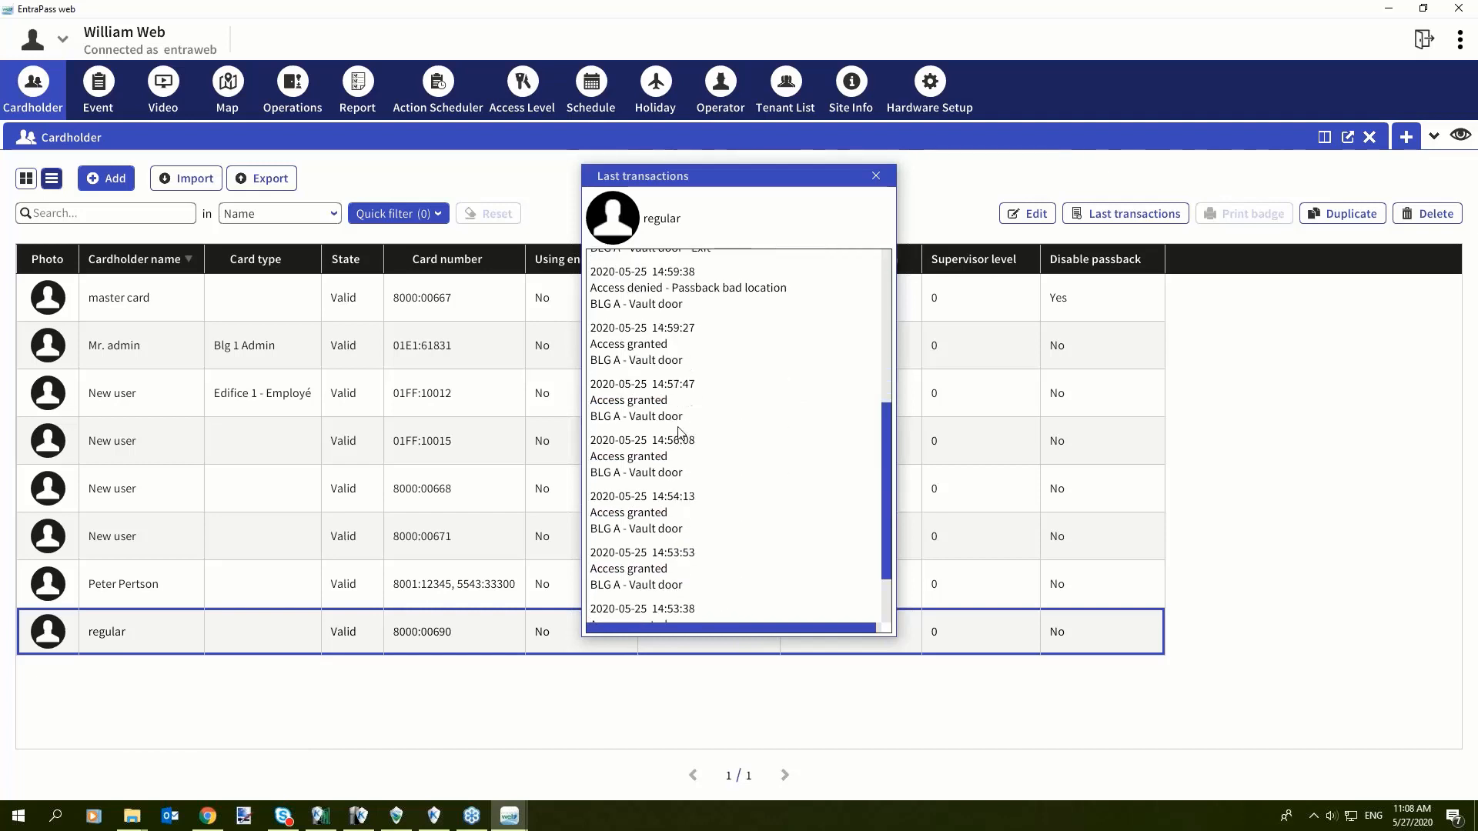
scroll("down", 3)
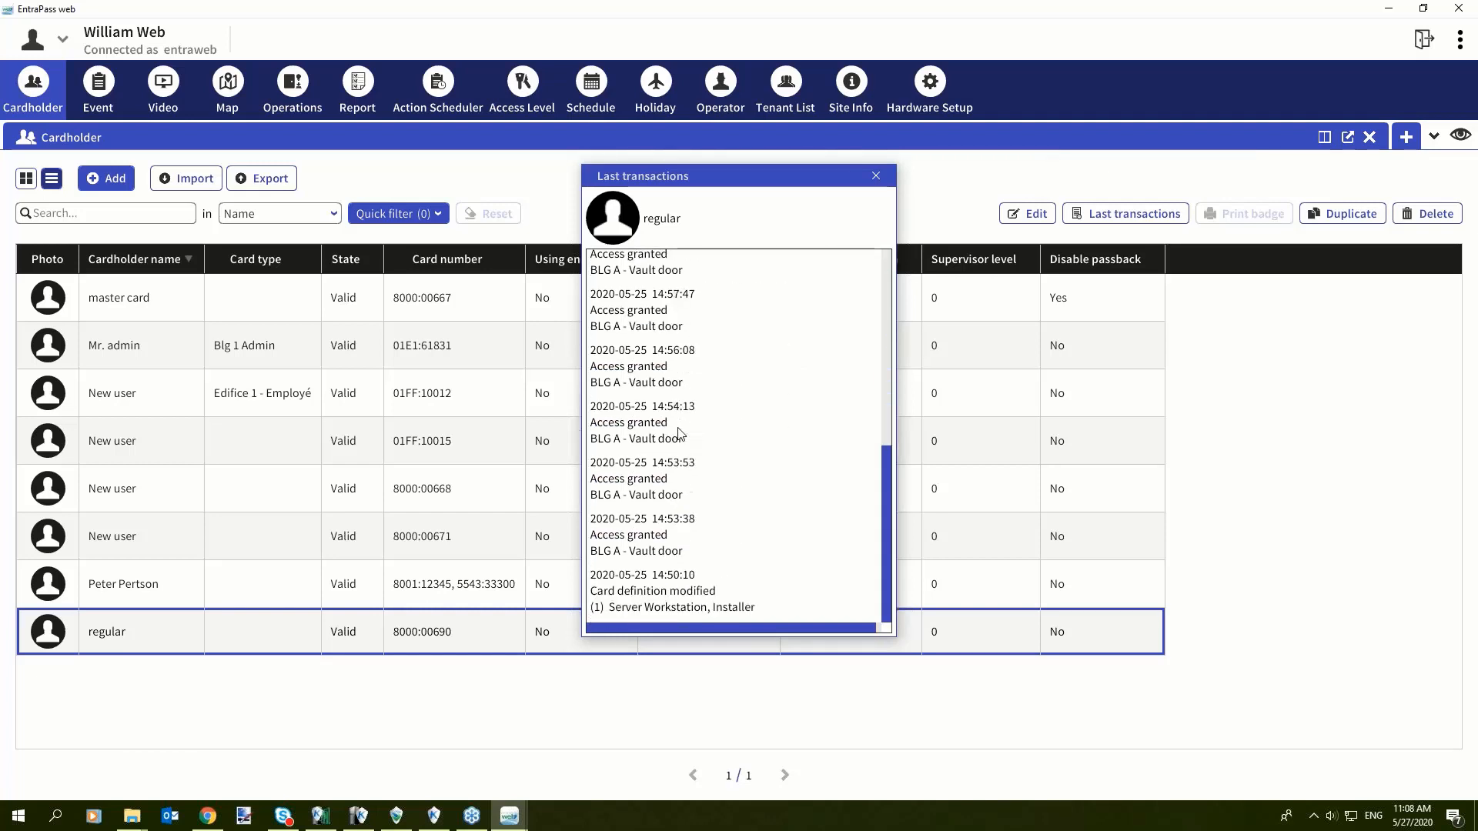
scroll("up", 3)
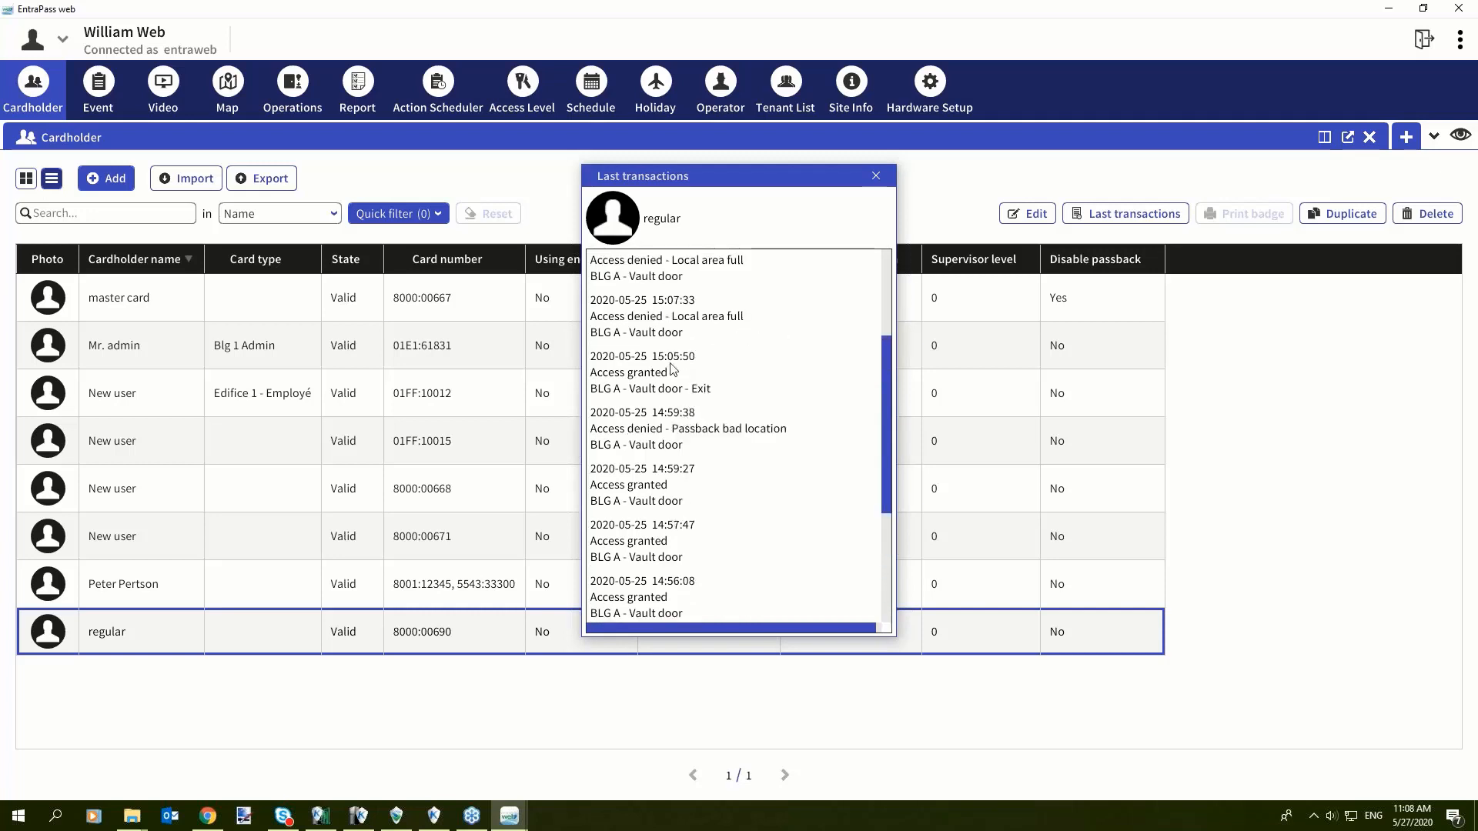
scroll("up", 3)
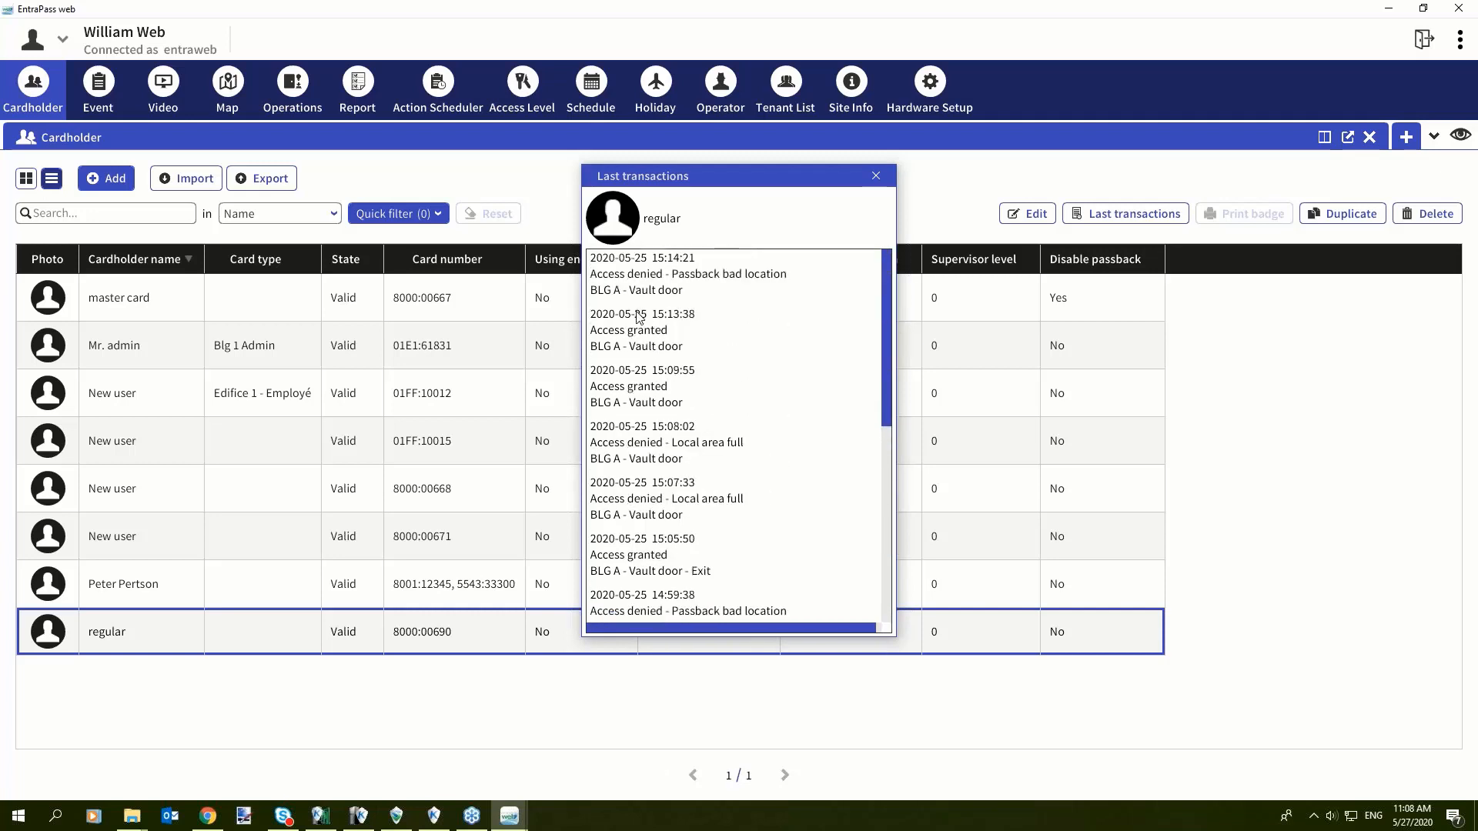
mouse_move(681, 466)
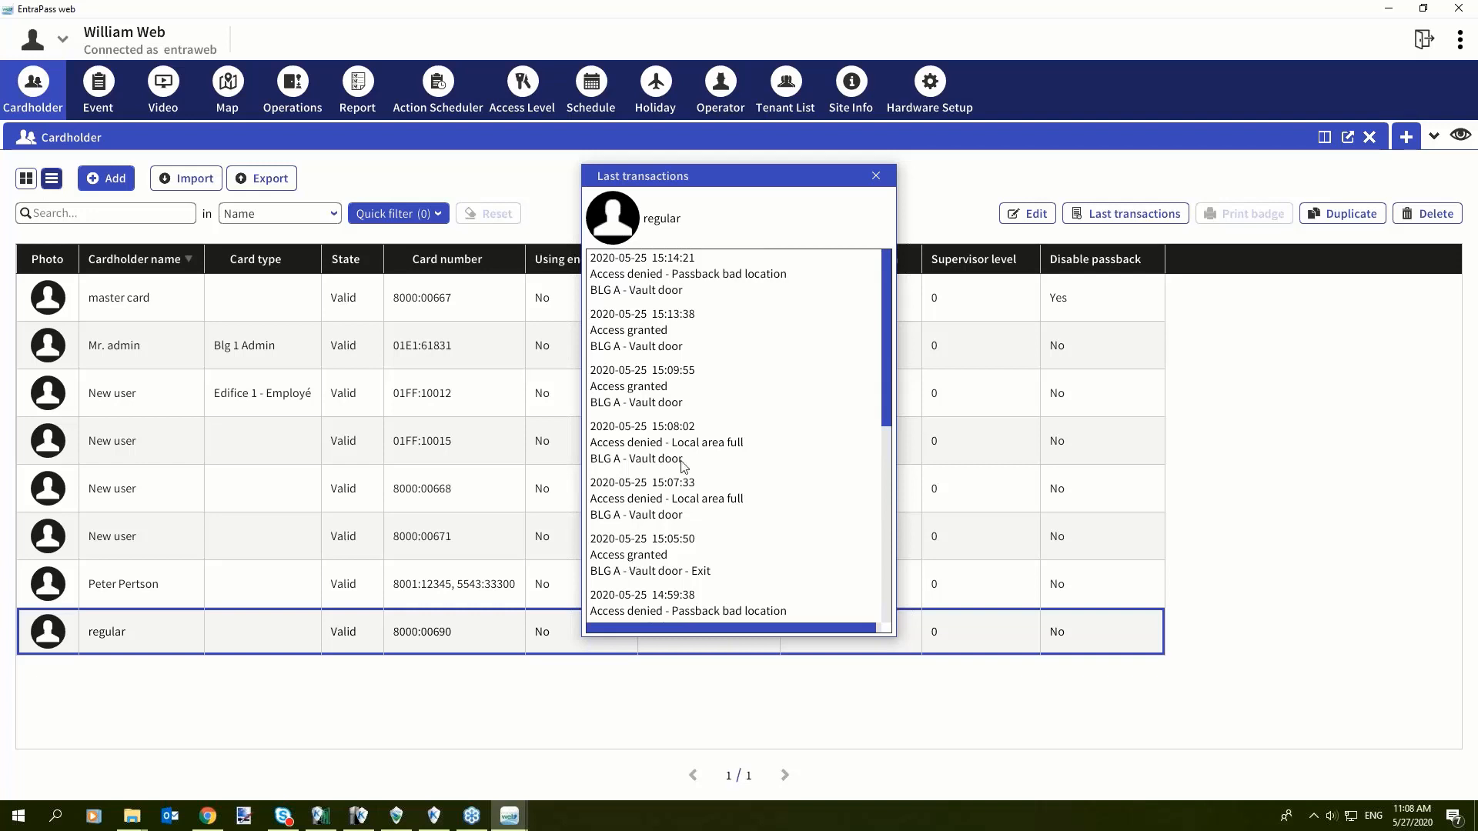
Step: Close regular's transaction history to return to the cardholder list
left_click(873, 176)
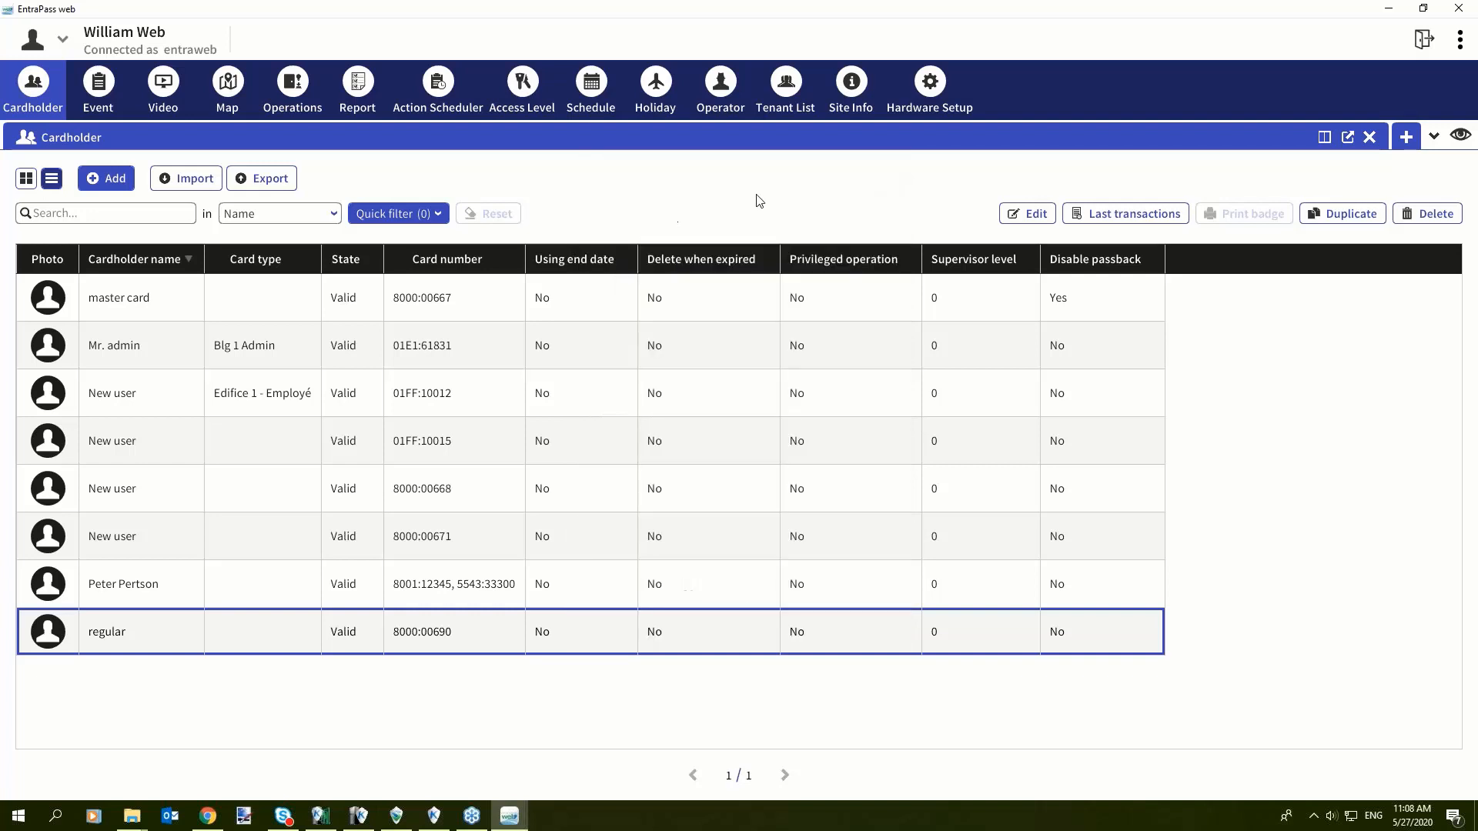
mouse_move(215, 379)
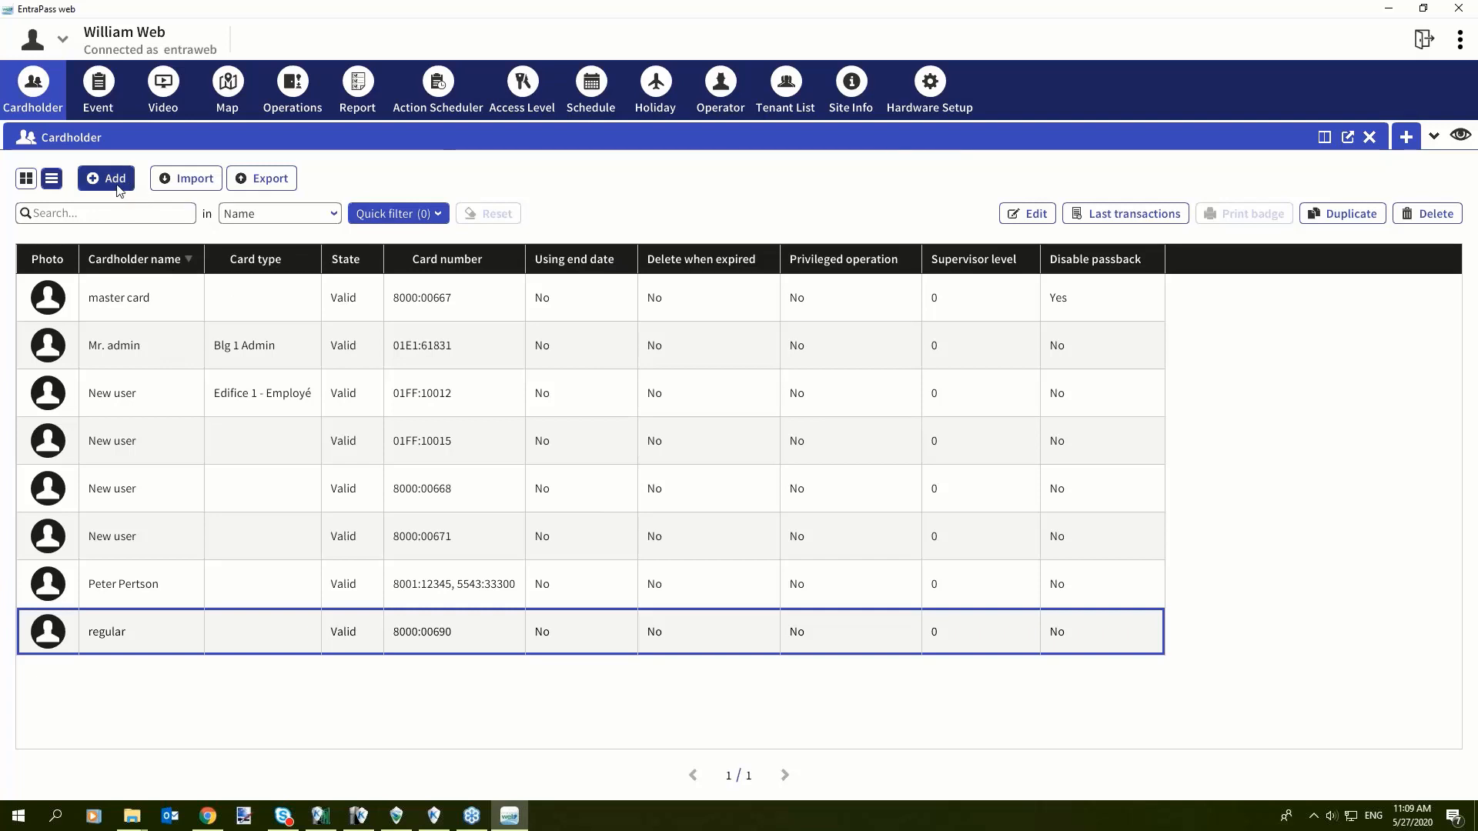
mouse_move(147, 477)
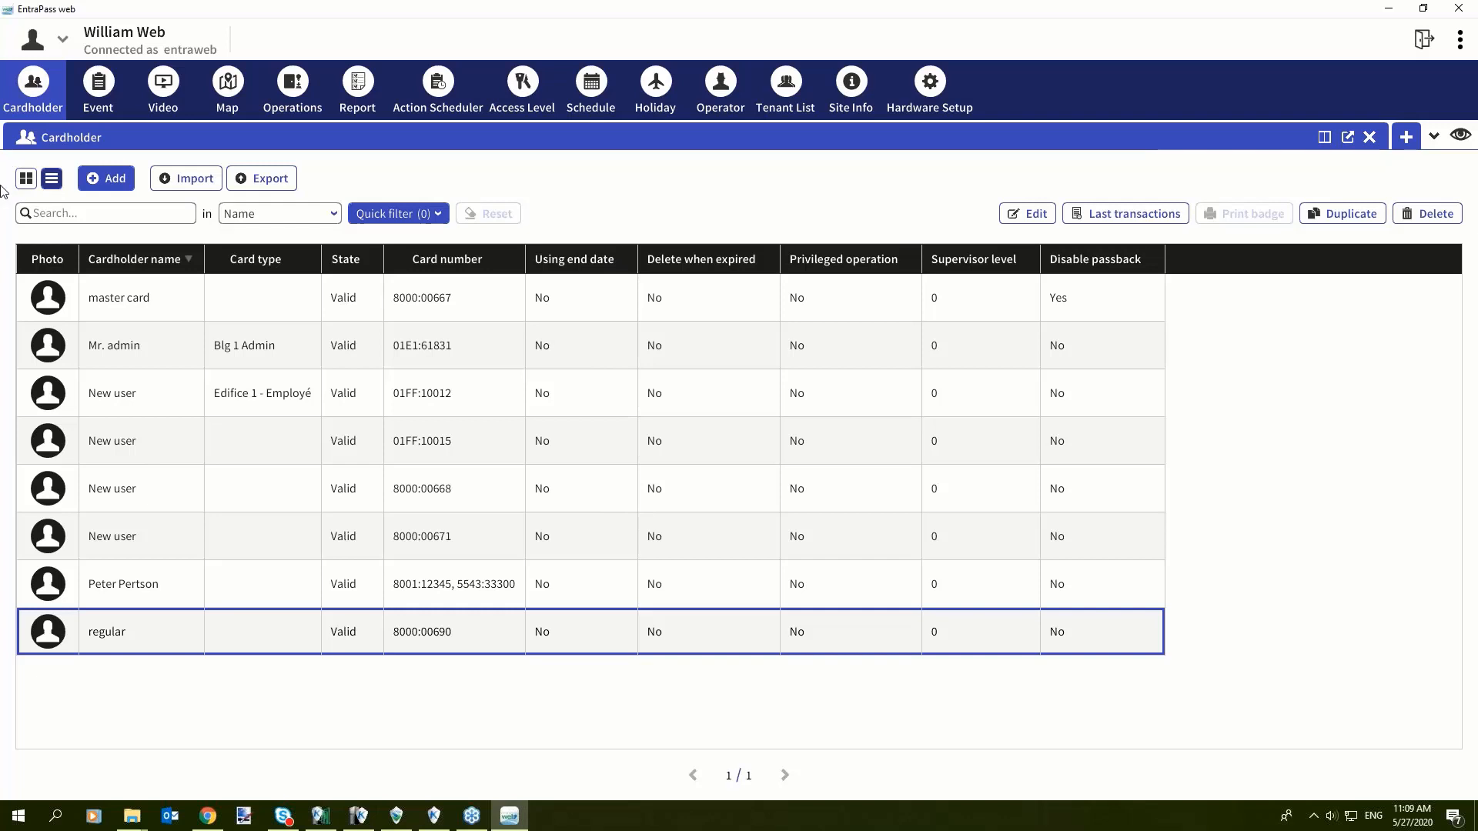
mouse_move(358, 163)
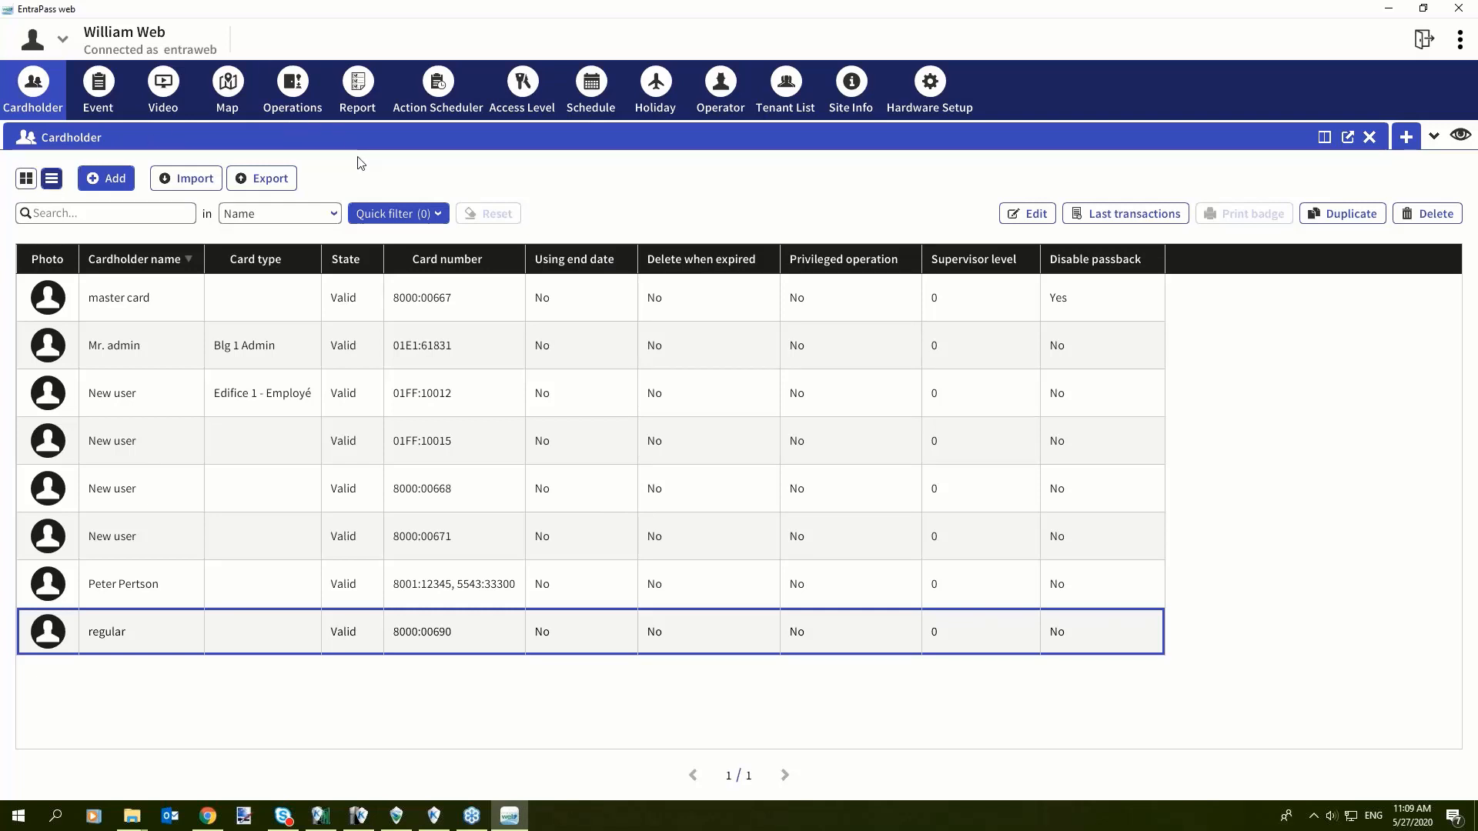
mouse_move(1020, 273)
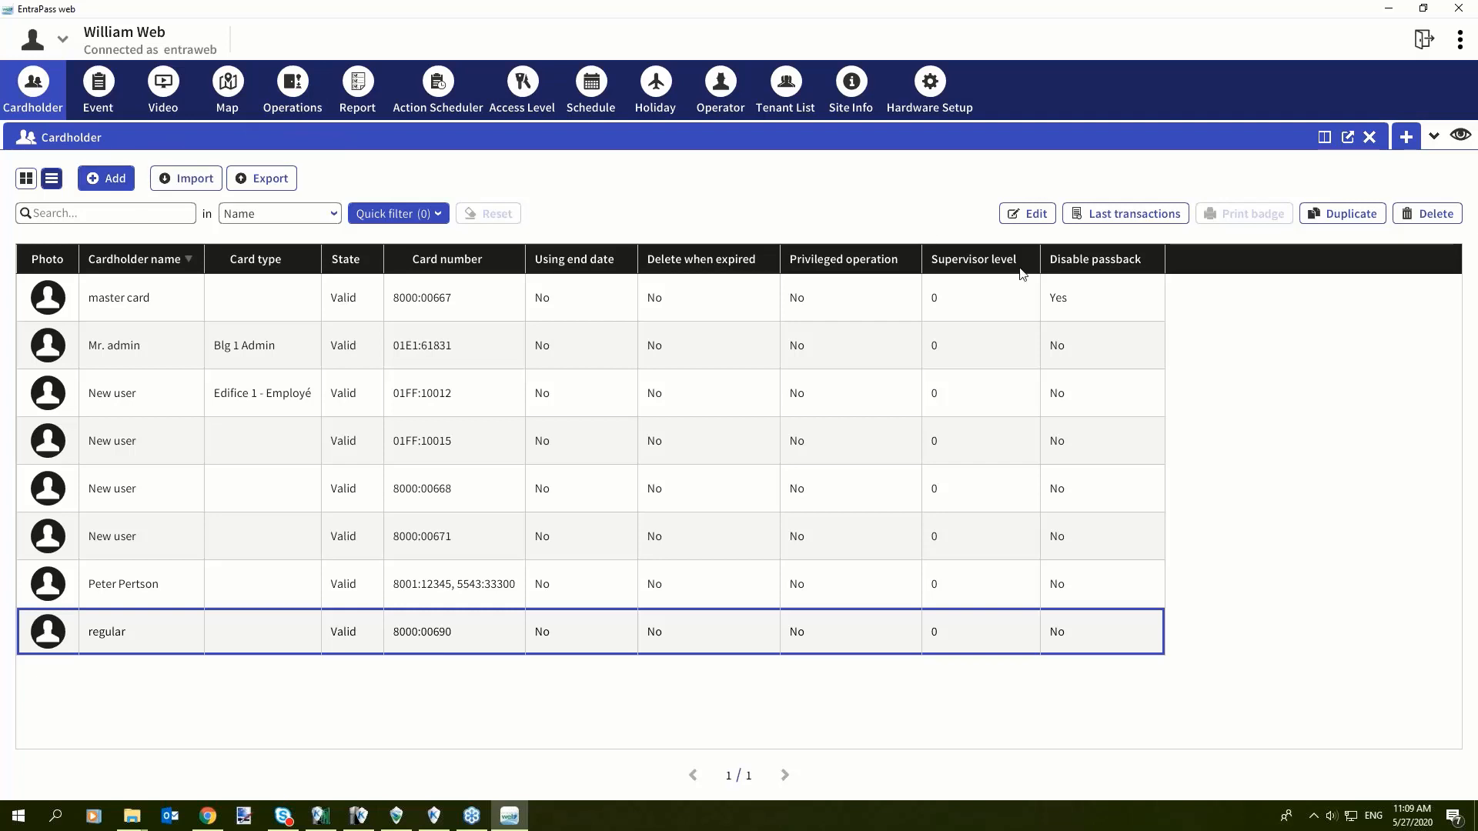
mouse_move(1037, 404)
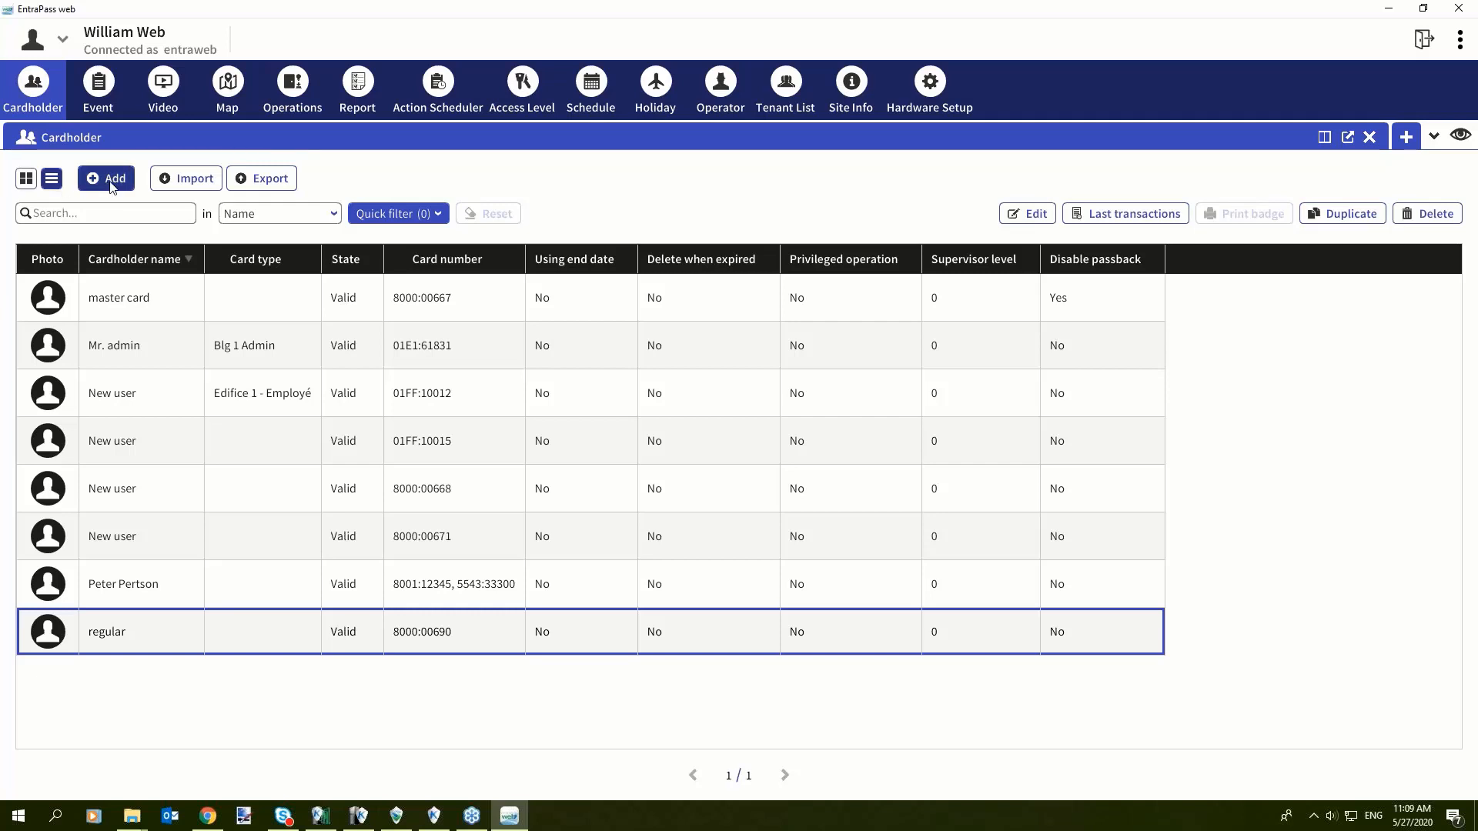
Step: Start a new cardholder named Bob Smith with card number 22:13345
left_click(106, 177)
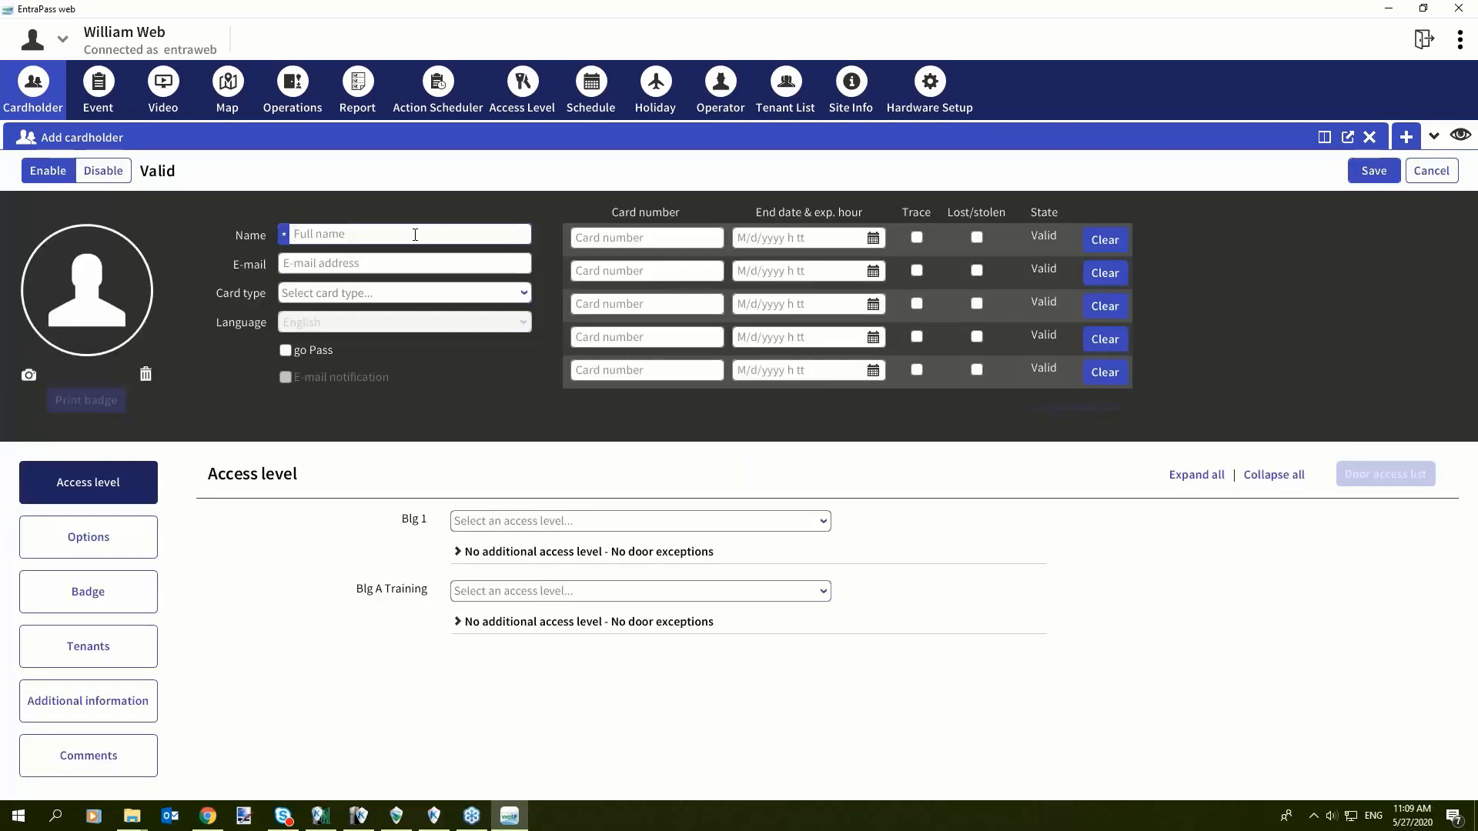
type("Bob")
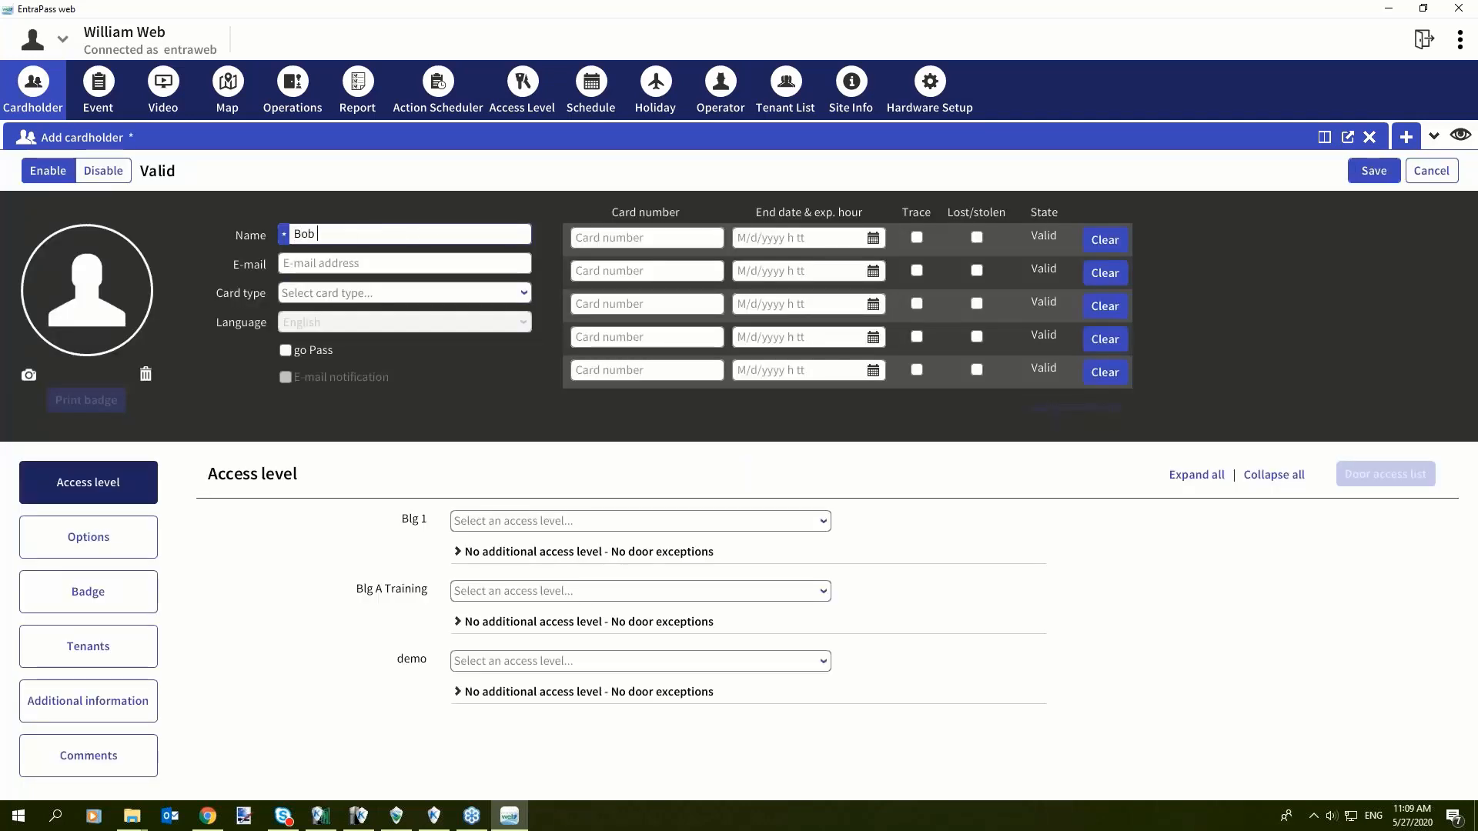
type("Smith")
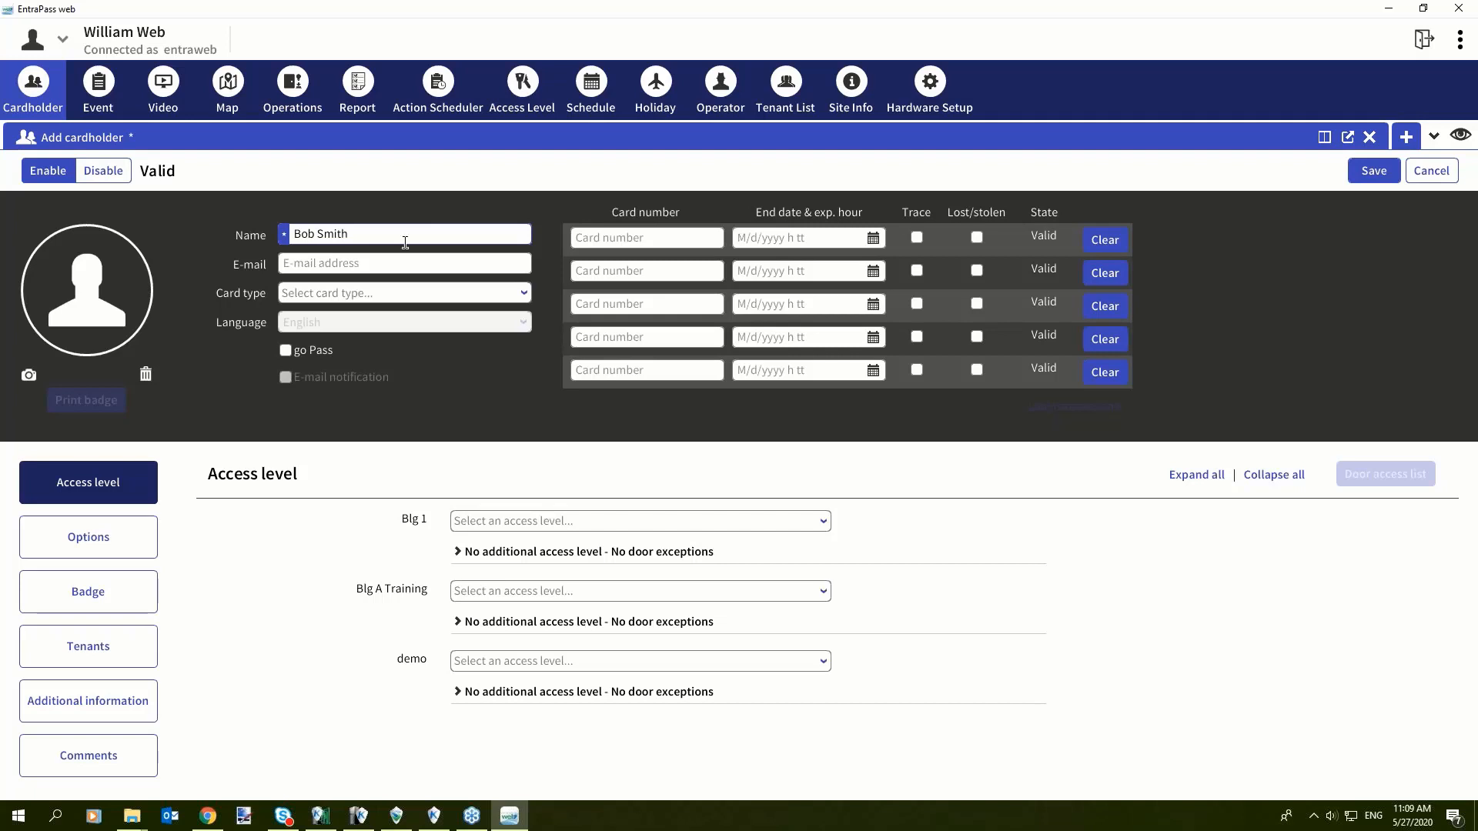
left_click(645, 238)
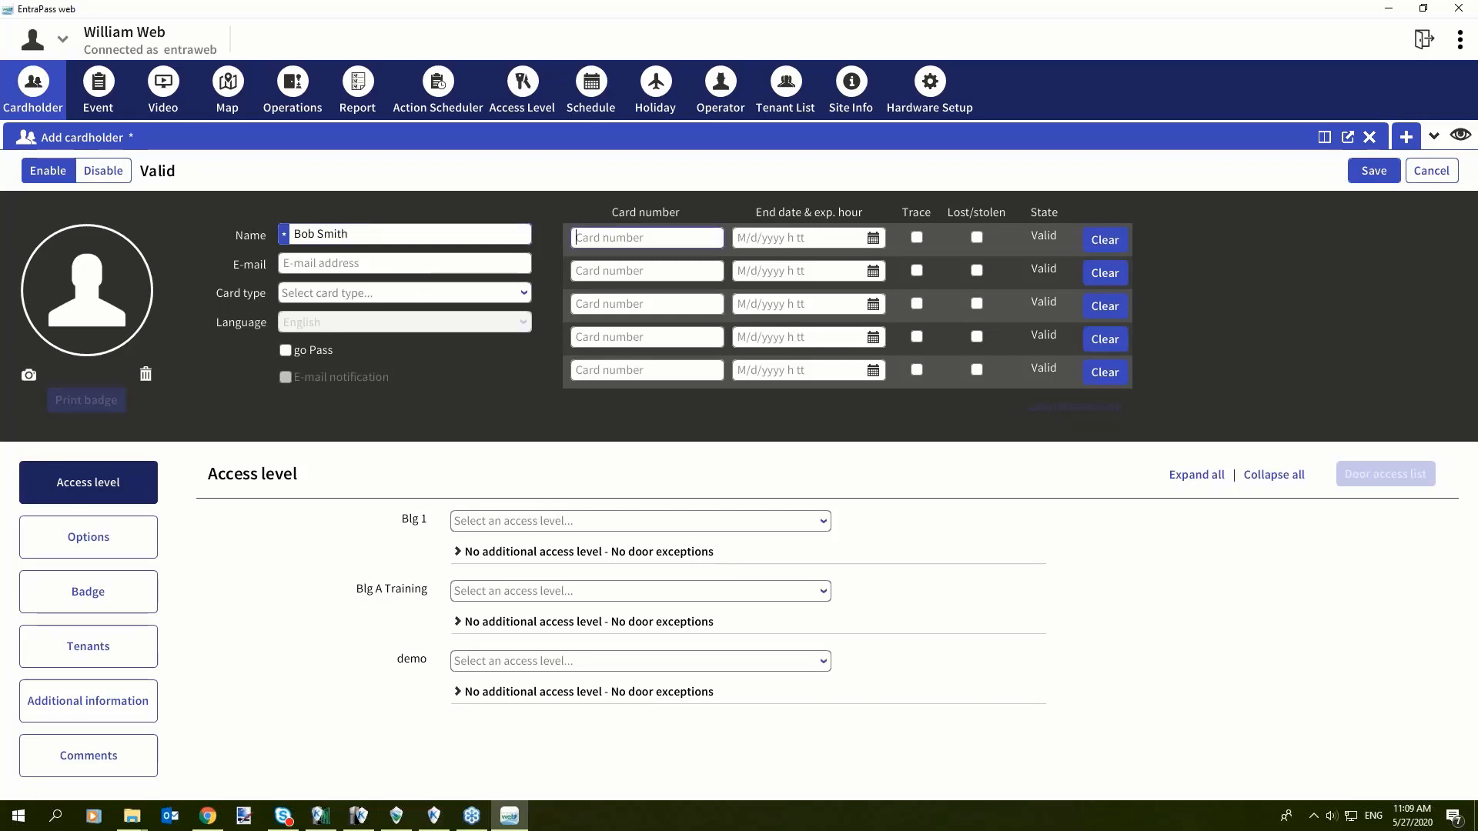
type("22")
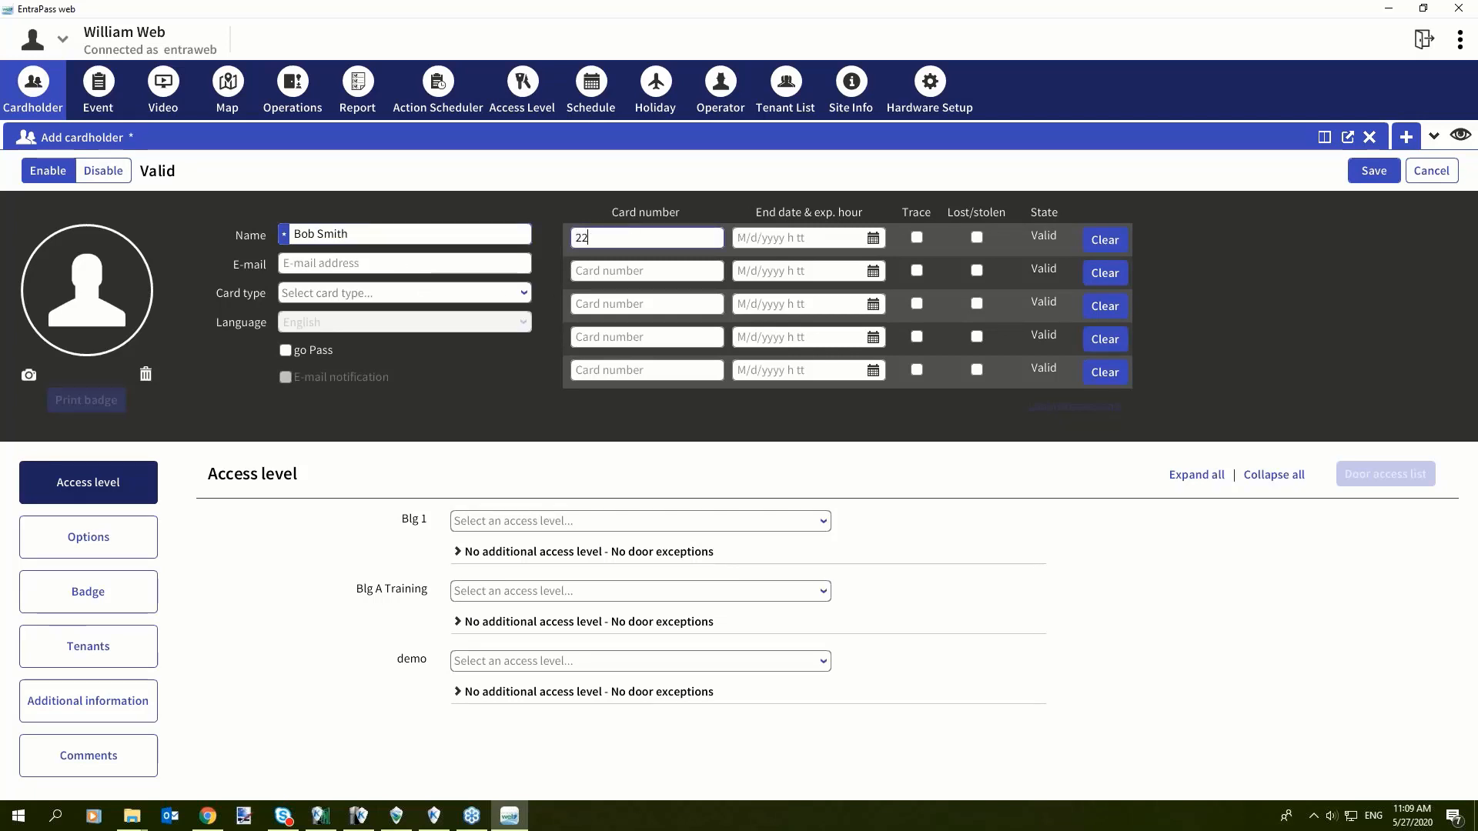
type(":1334")
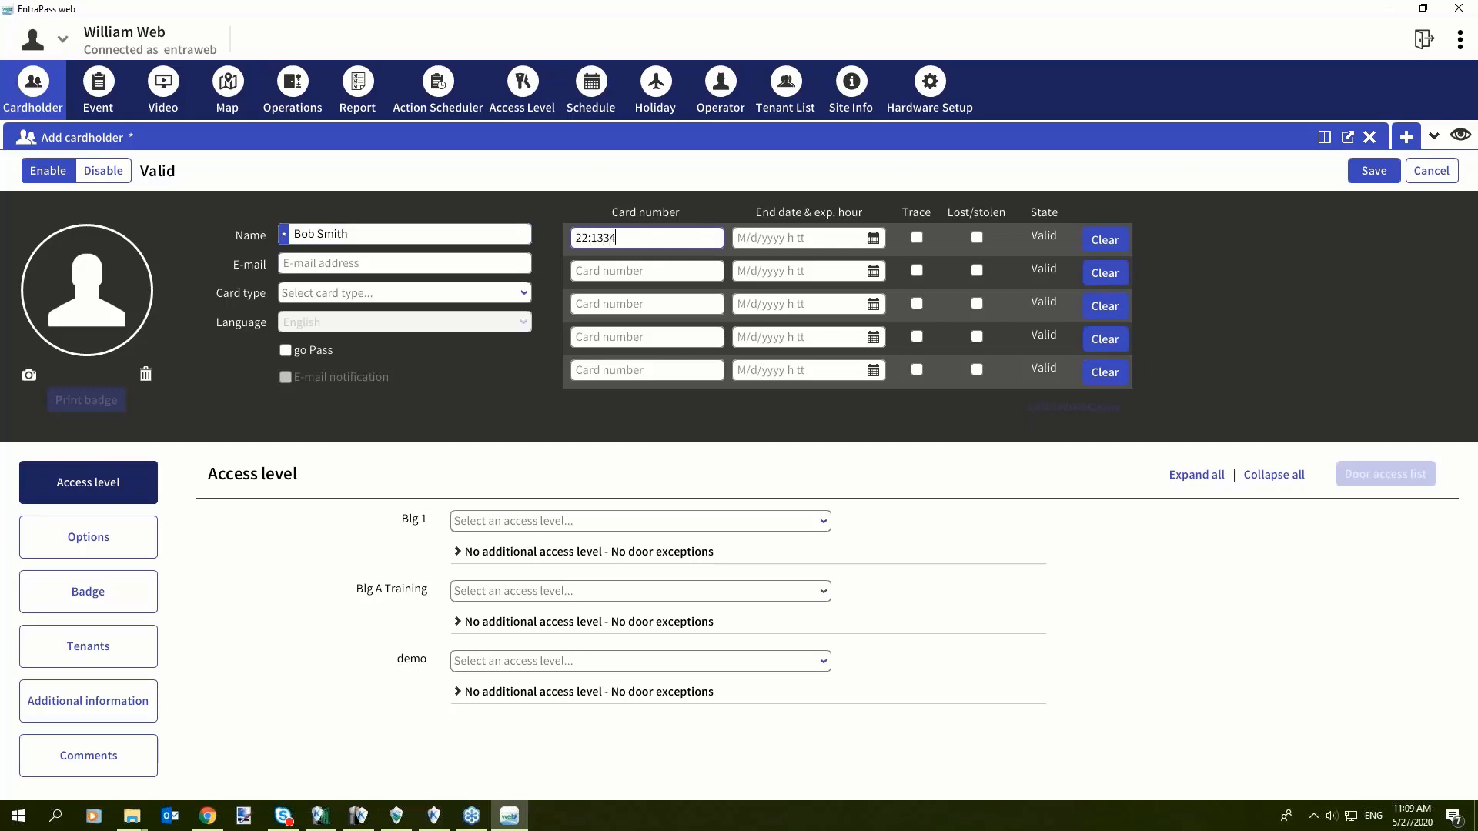
type("5")
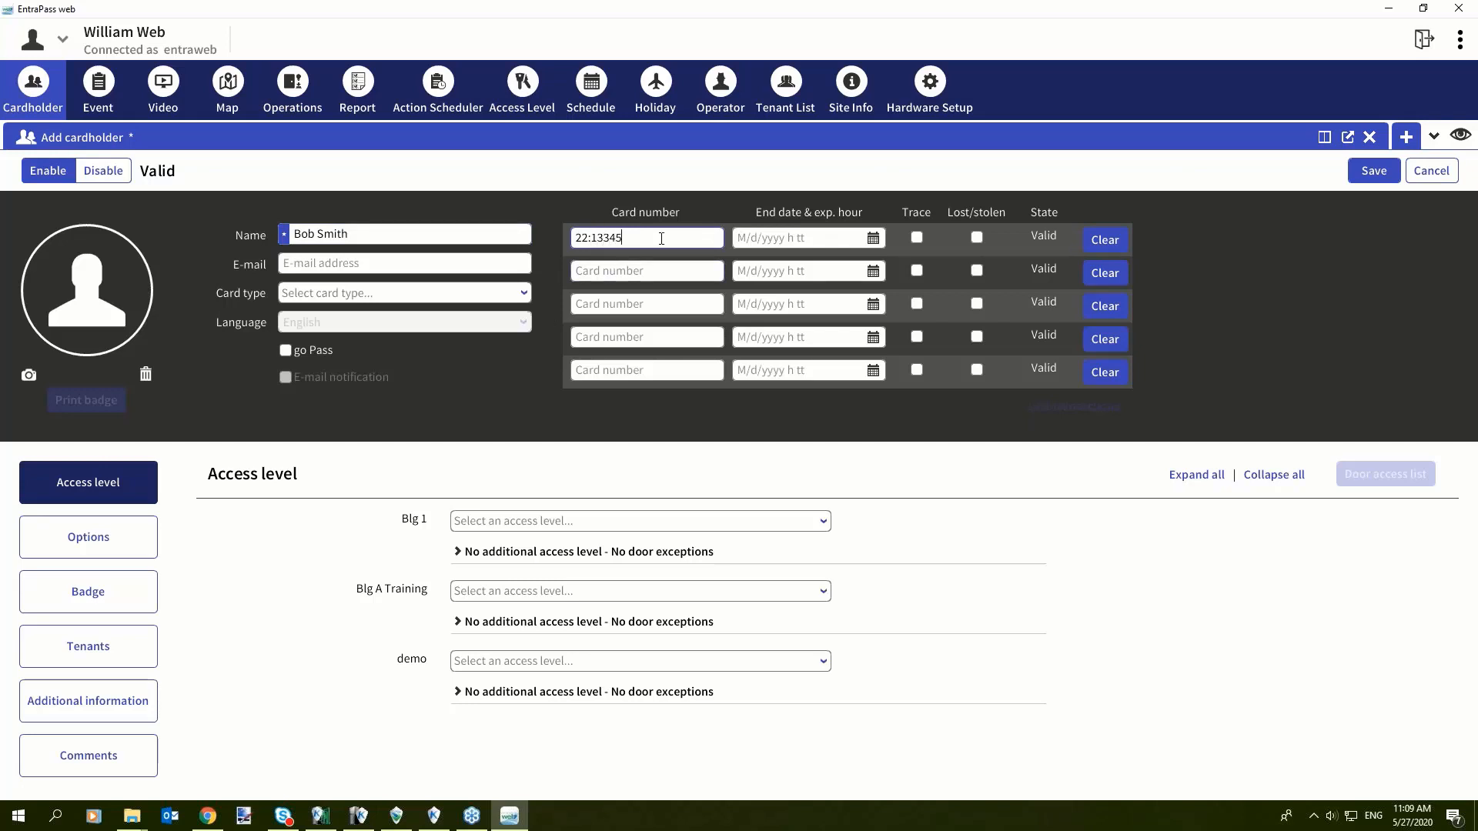
mouse_move(647, 256)
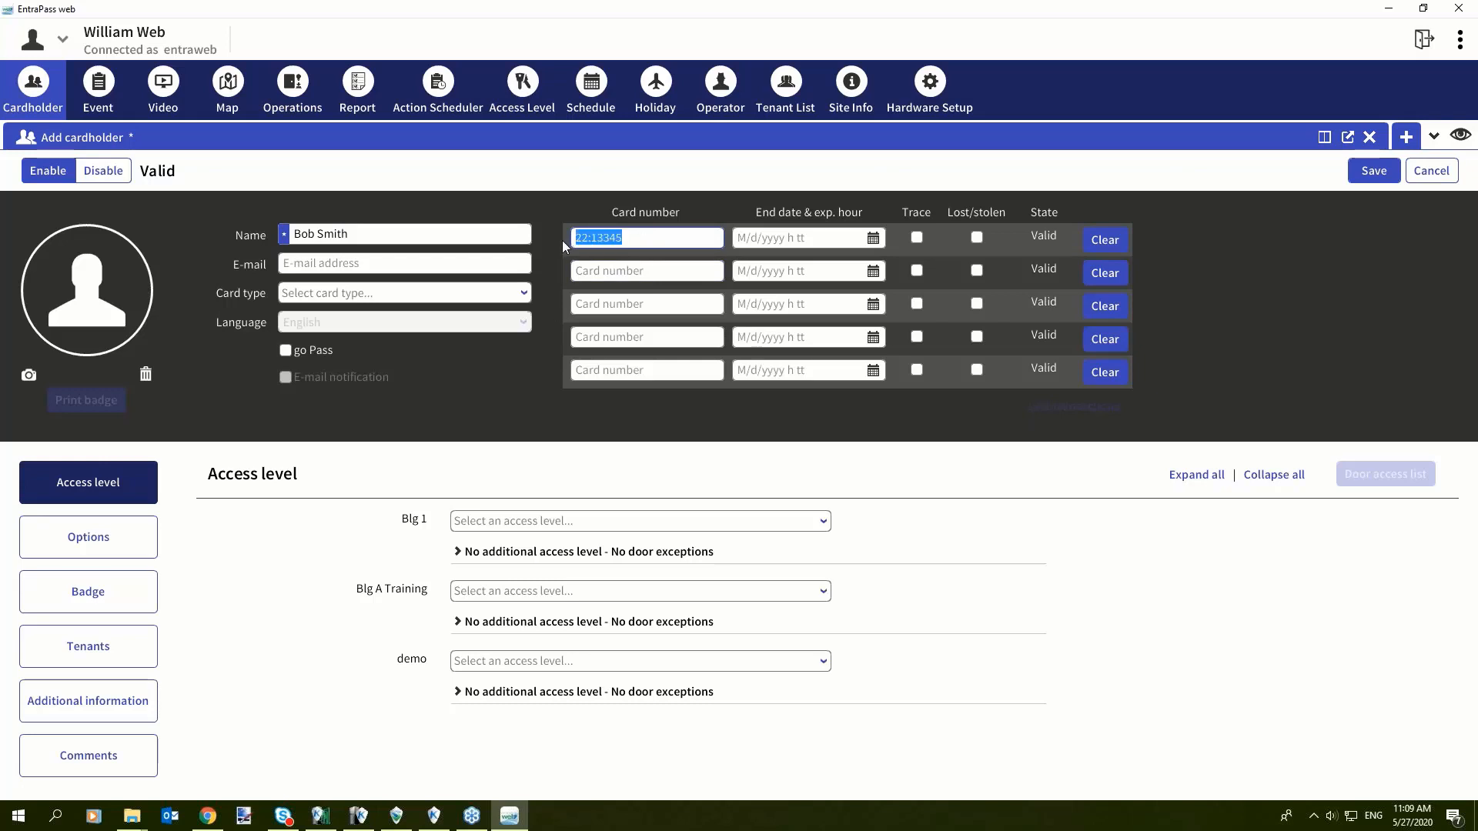
mouse_move(560, 256)
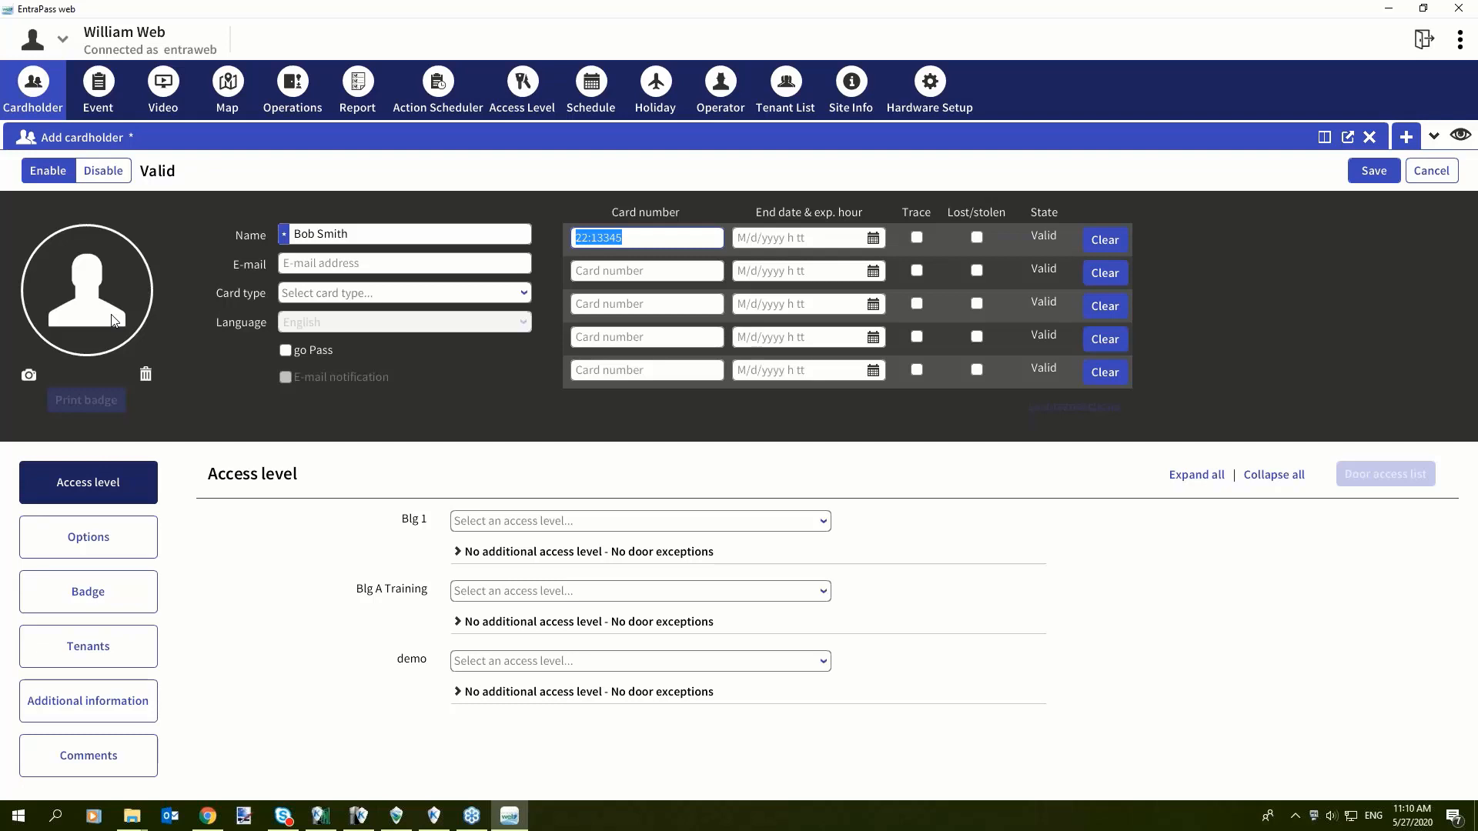
mouse_move(156, 338)
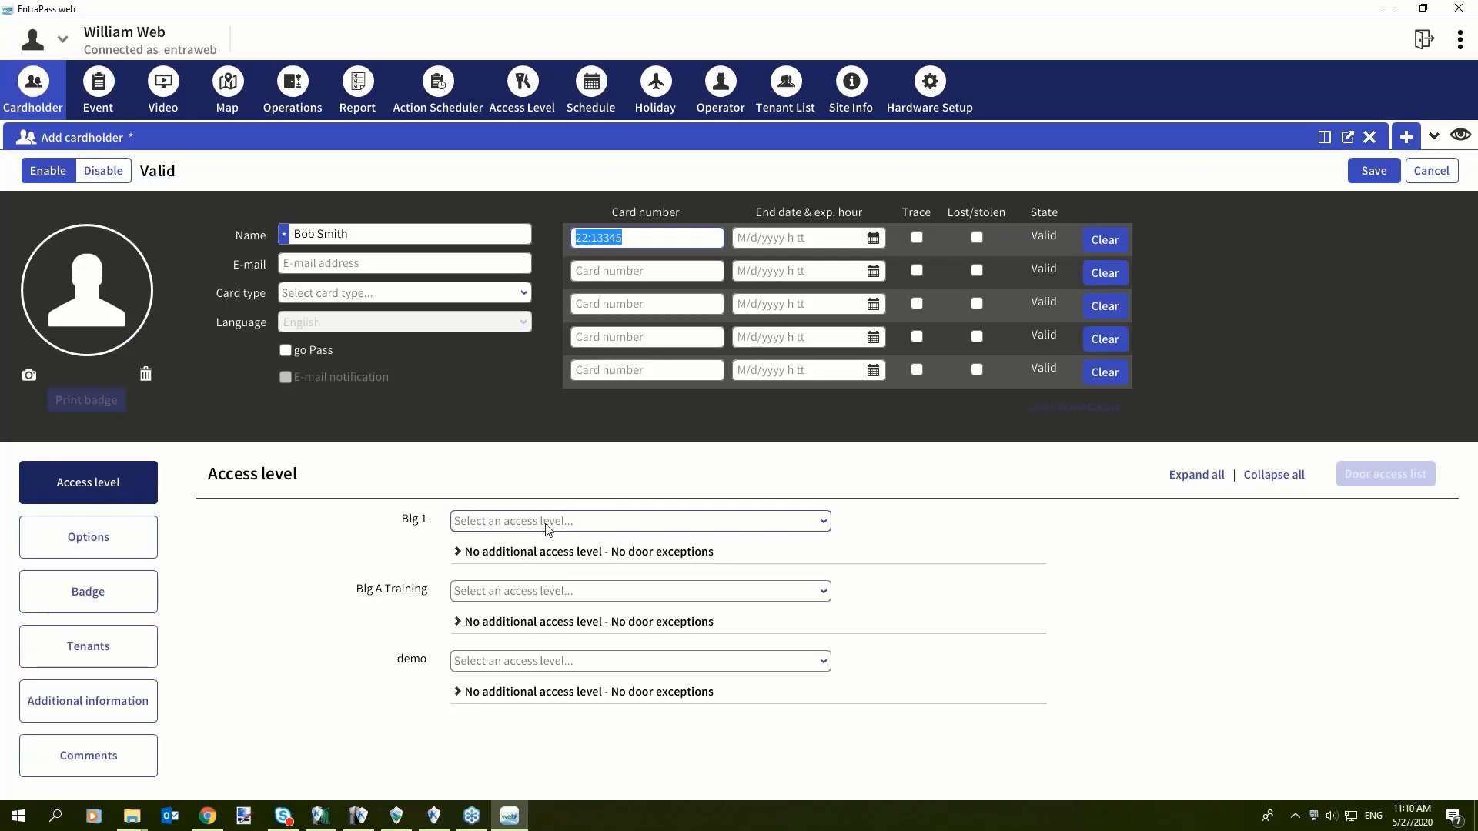
Step: Assign Admin Access to Blg 1 and Always valid, all doors to Blg A Training
left_click(639, 520)
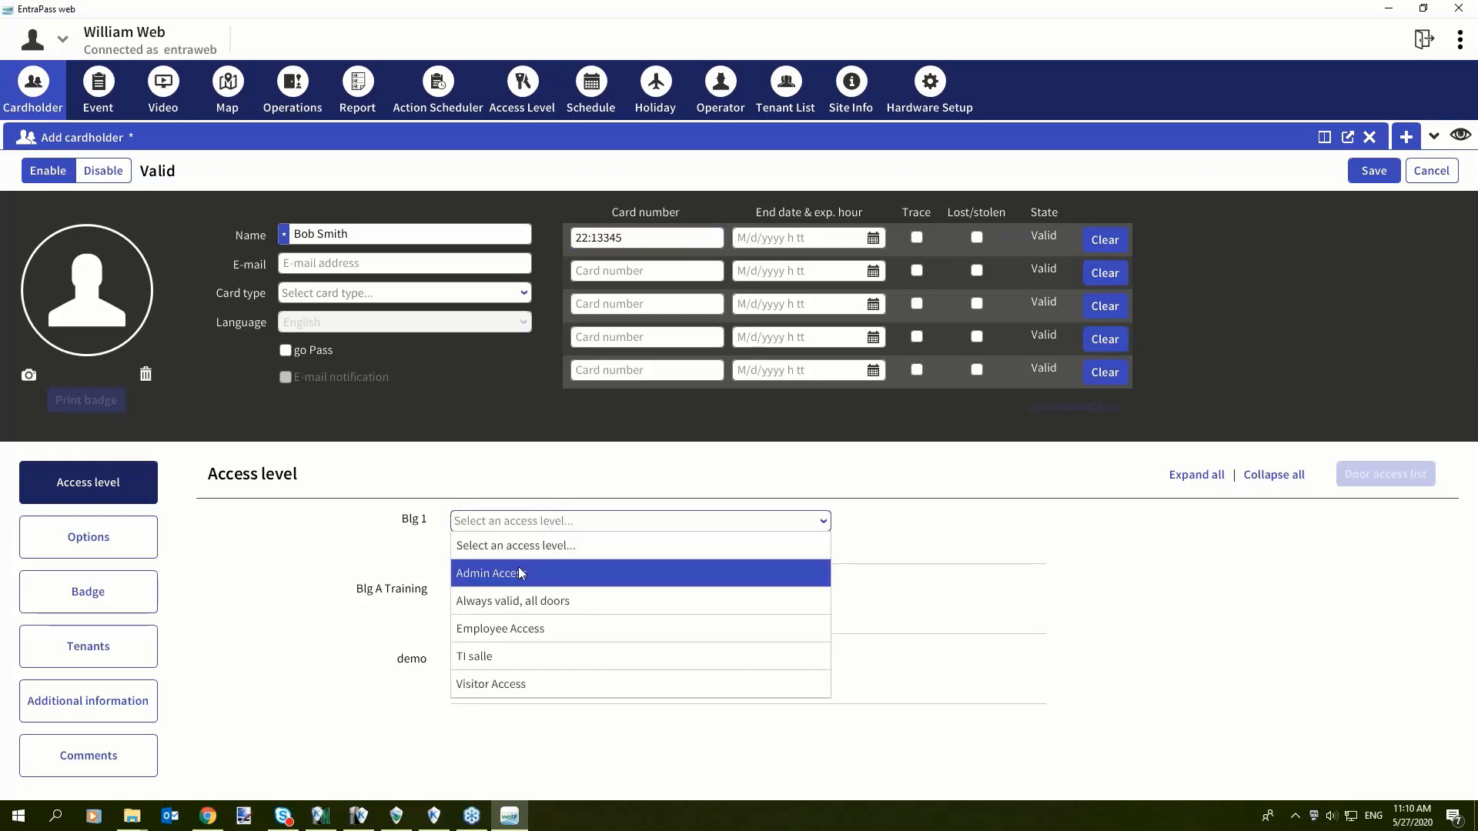
left_click(491, 572)
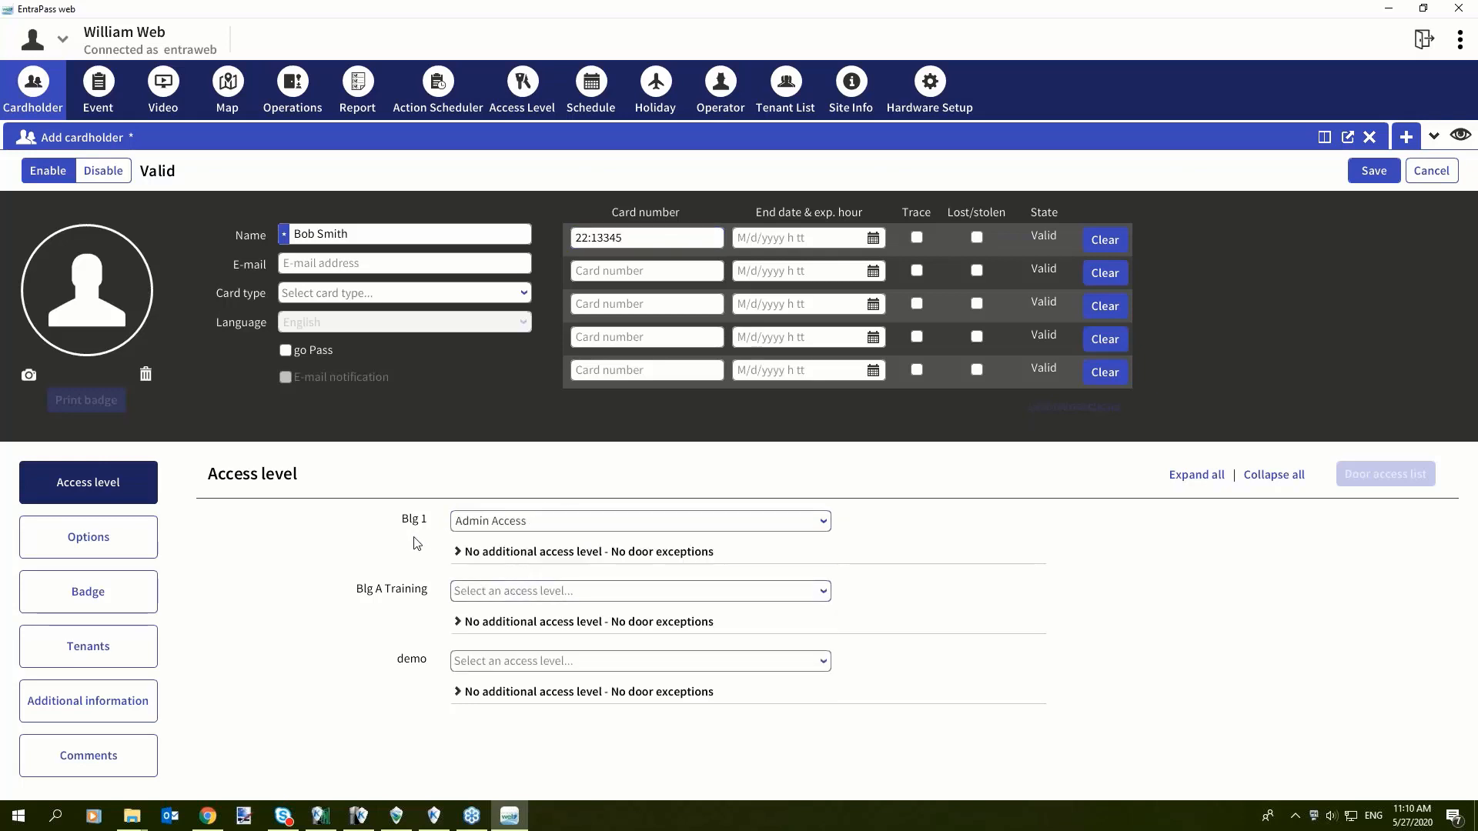
mouse_move(533, 553)
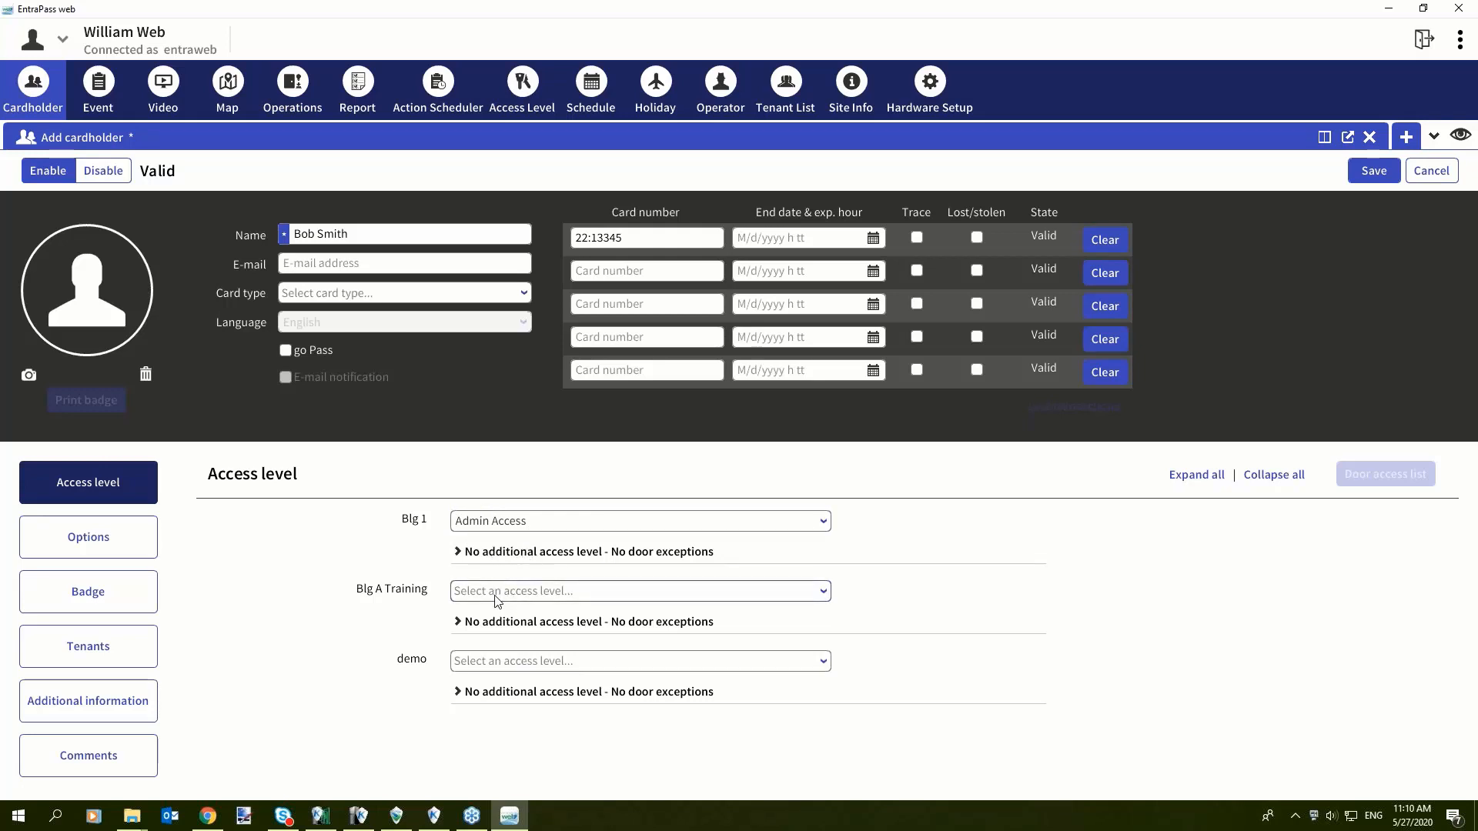
left_click(639, 591)
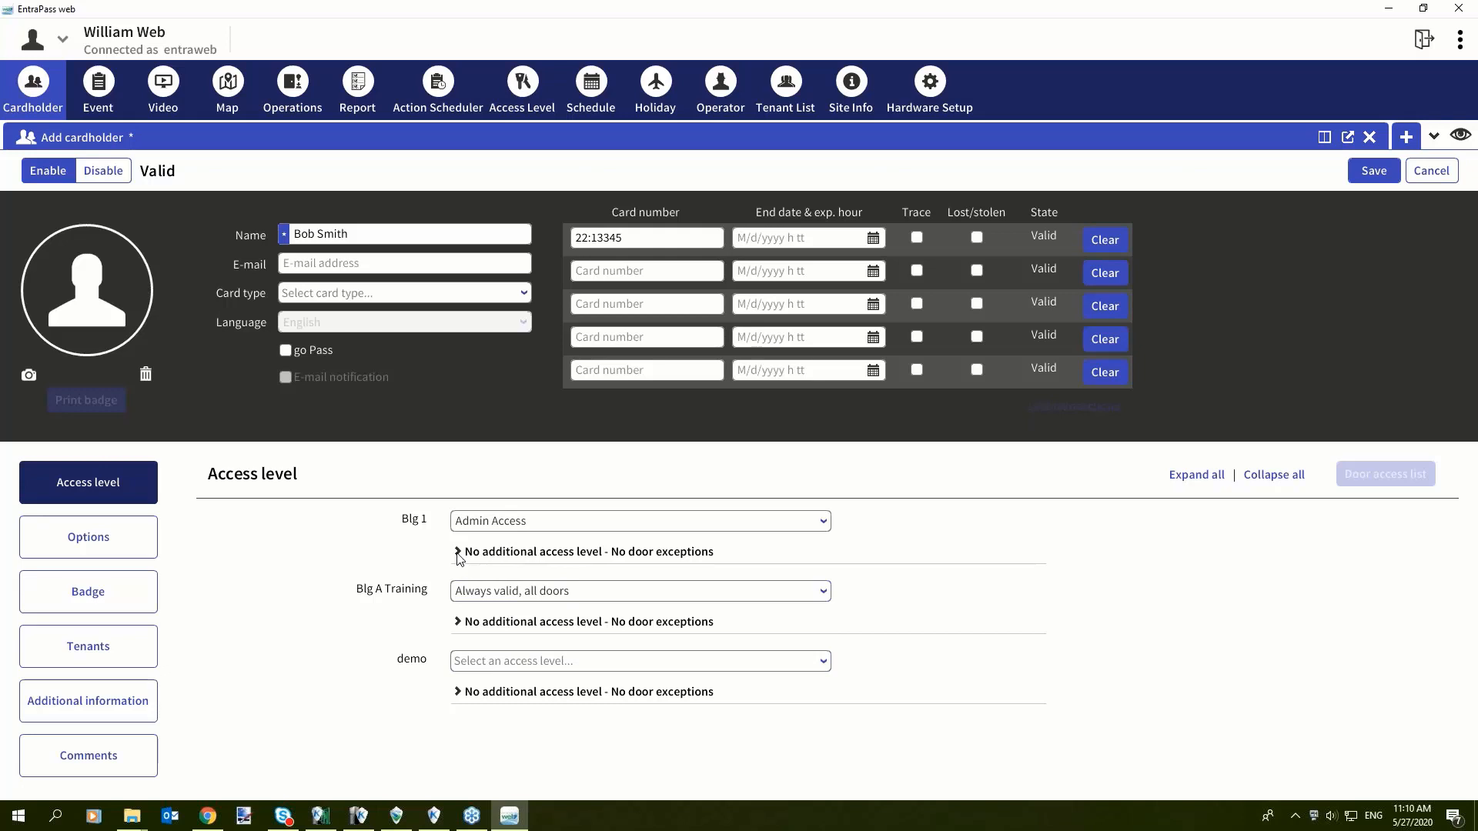
left_click(457, 551)
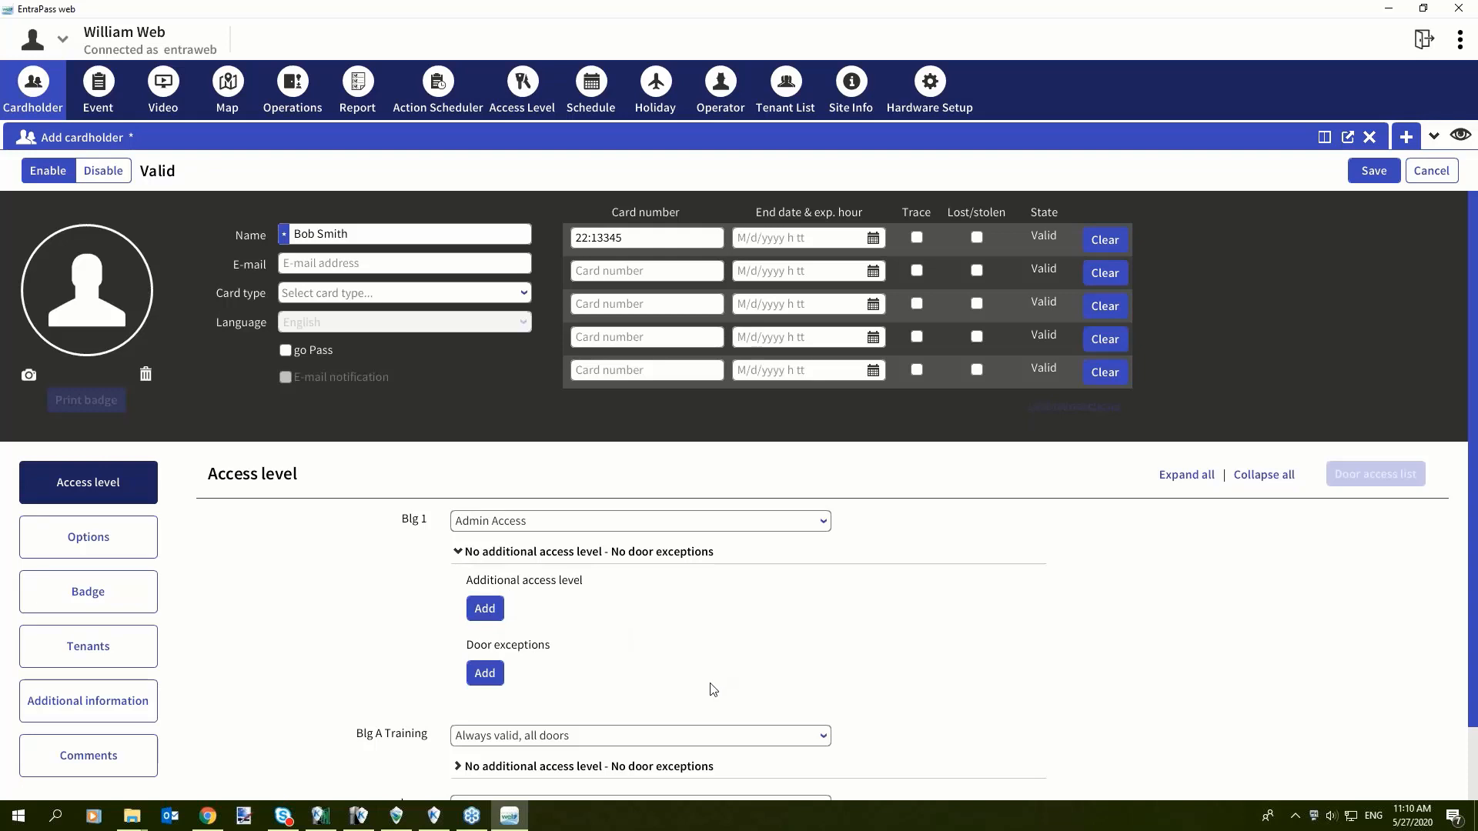
mouse_move(685, 647)
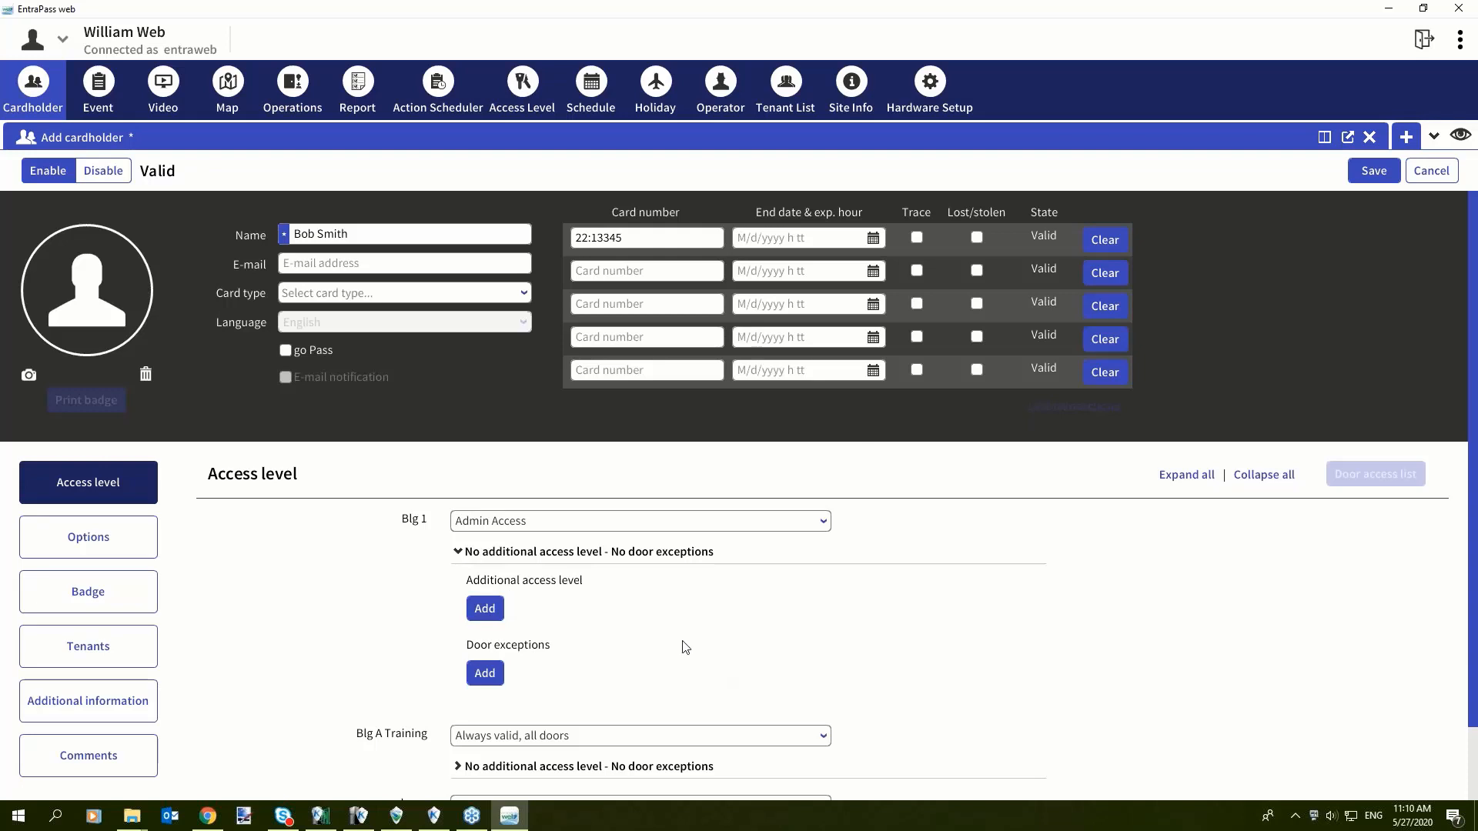
mouse_move(535, 551)
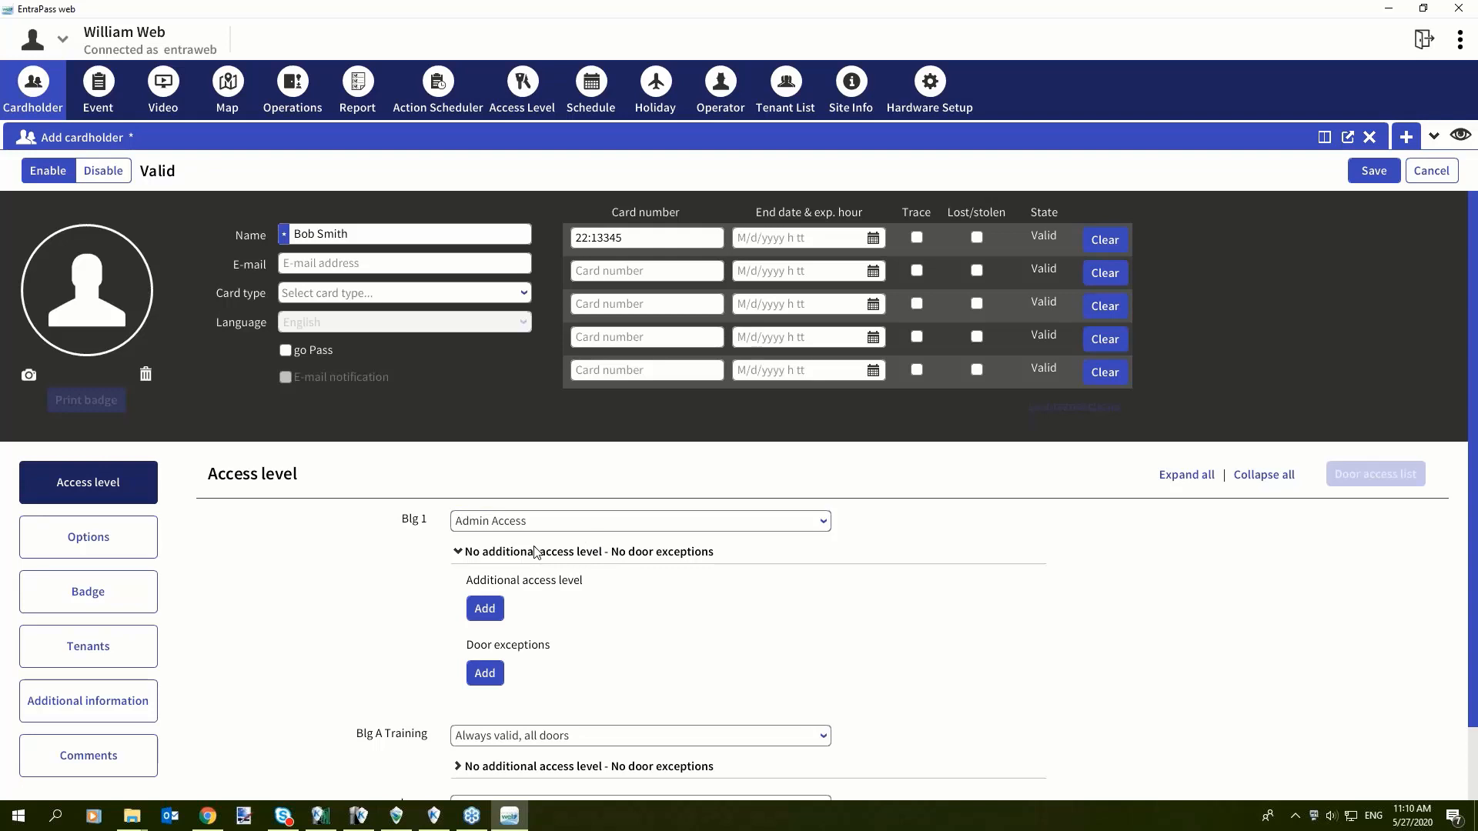
mouse_move(495, 610)
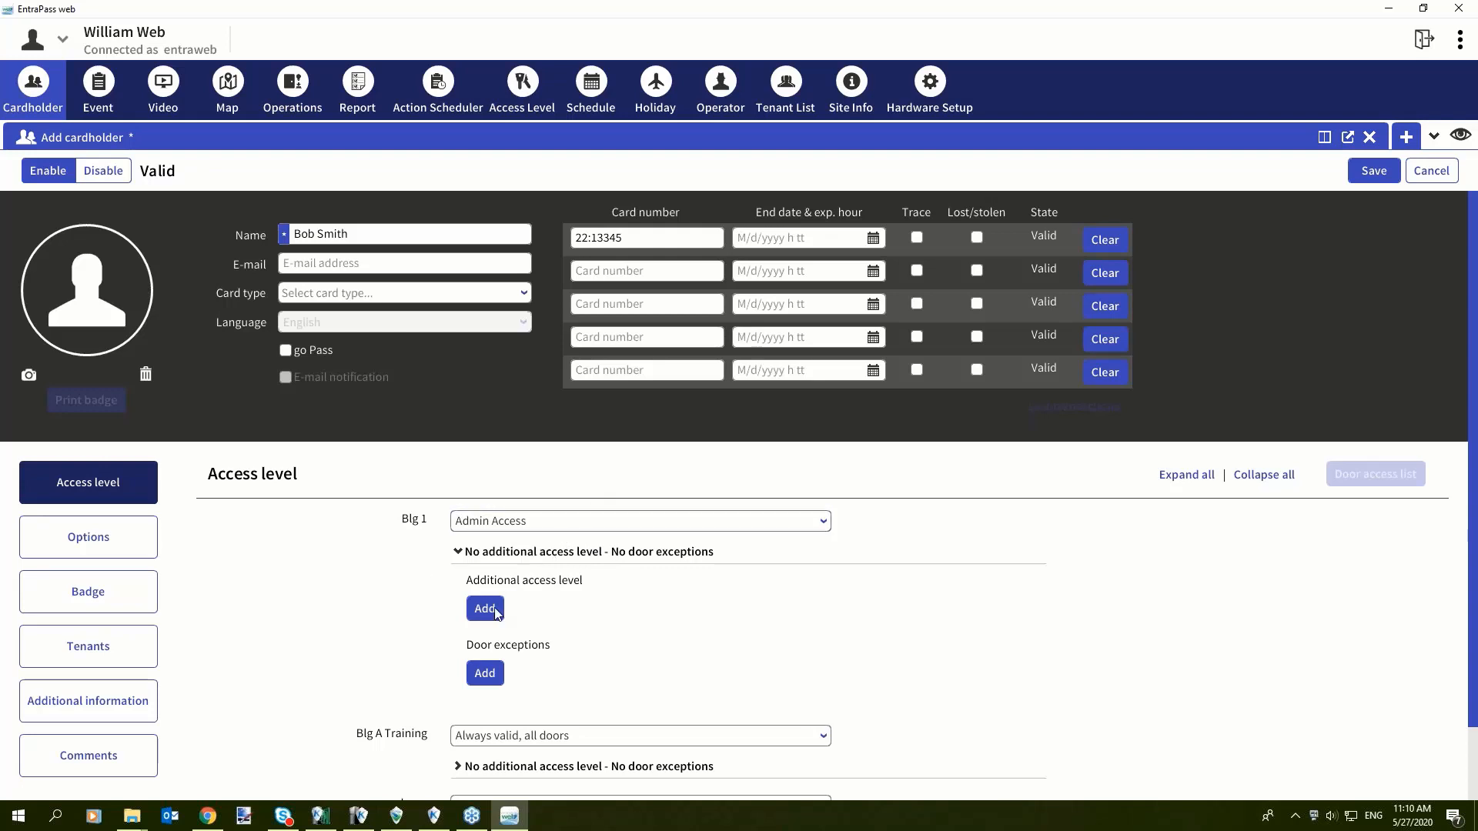
left_click(484, 608)
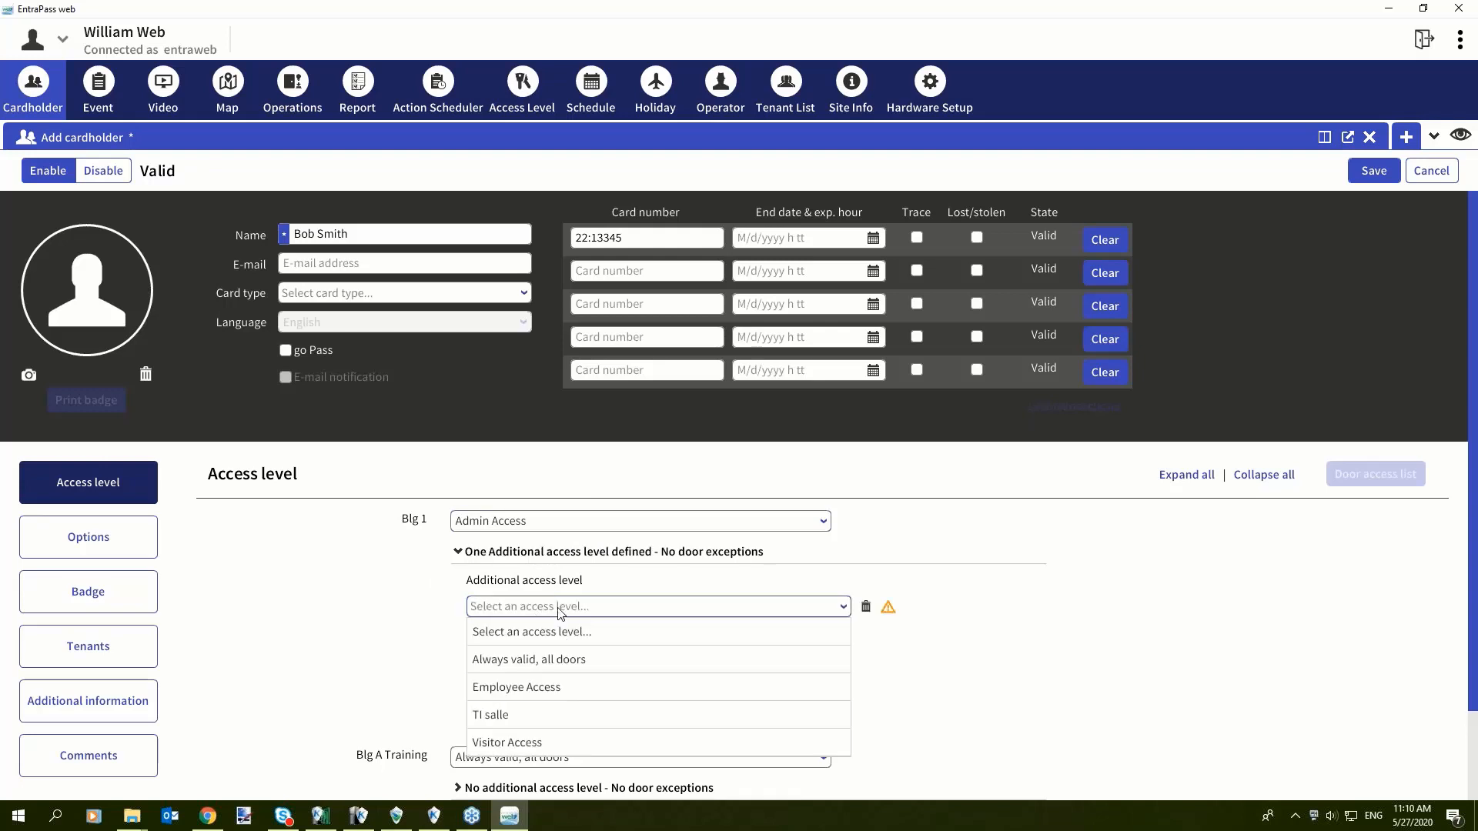
mouse_move(538, 742)
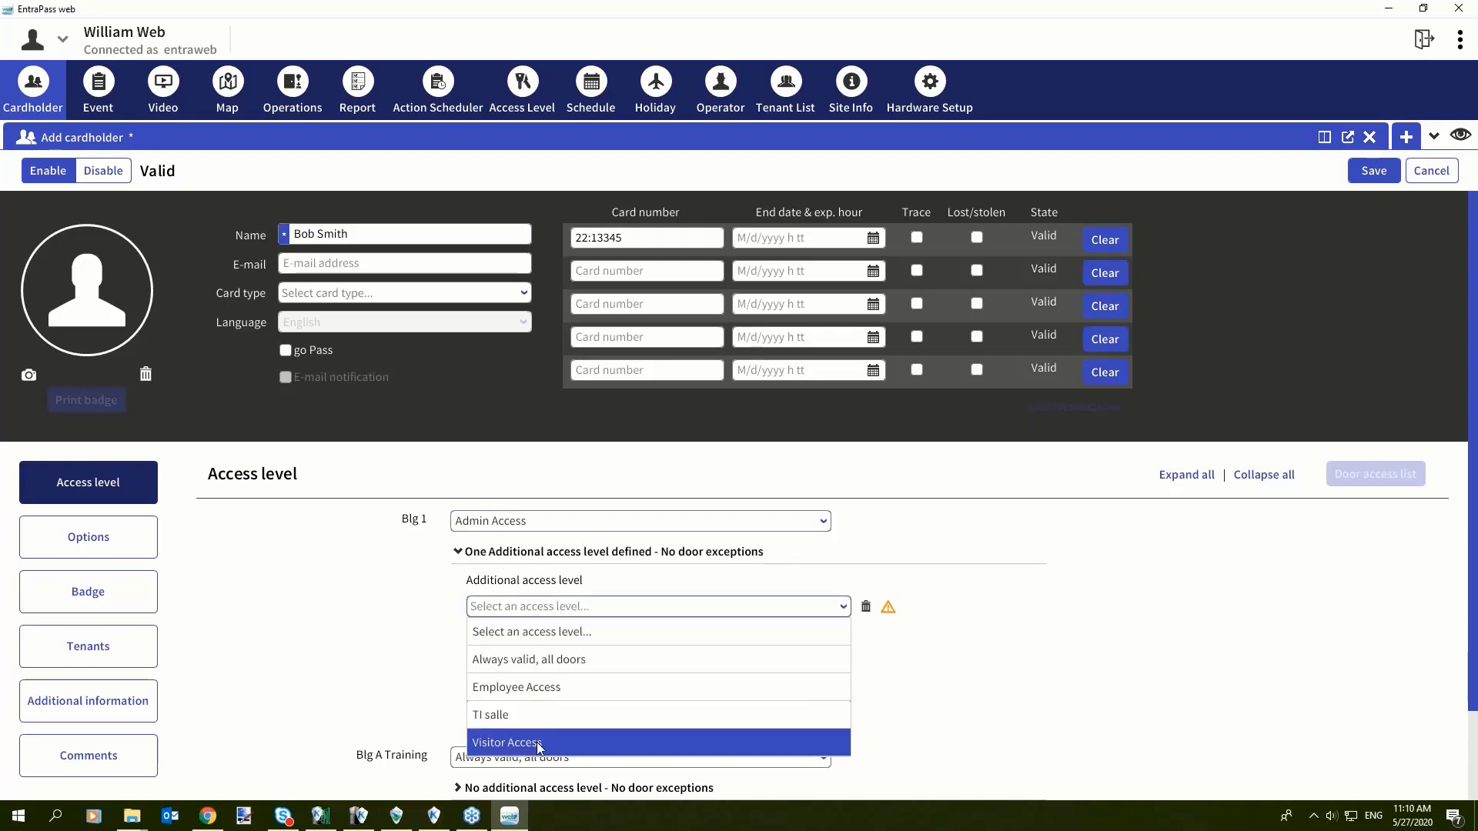
left_click(506, 743)
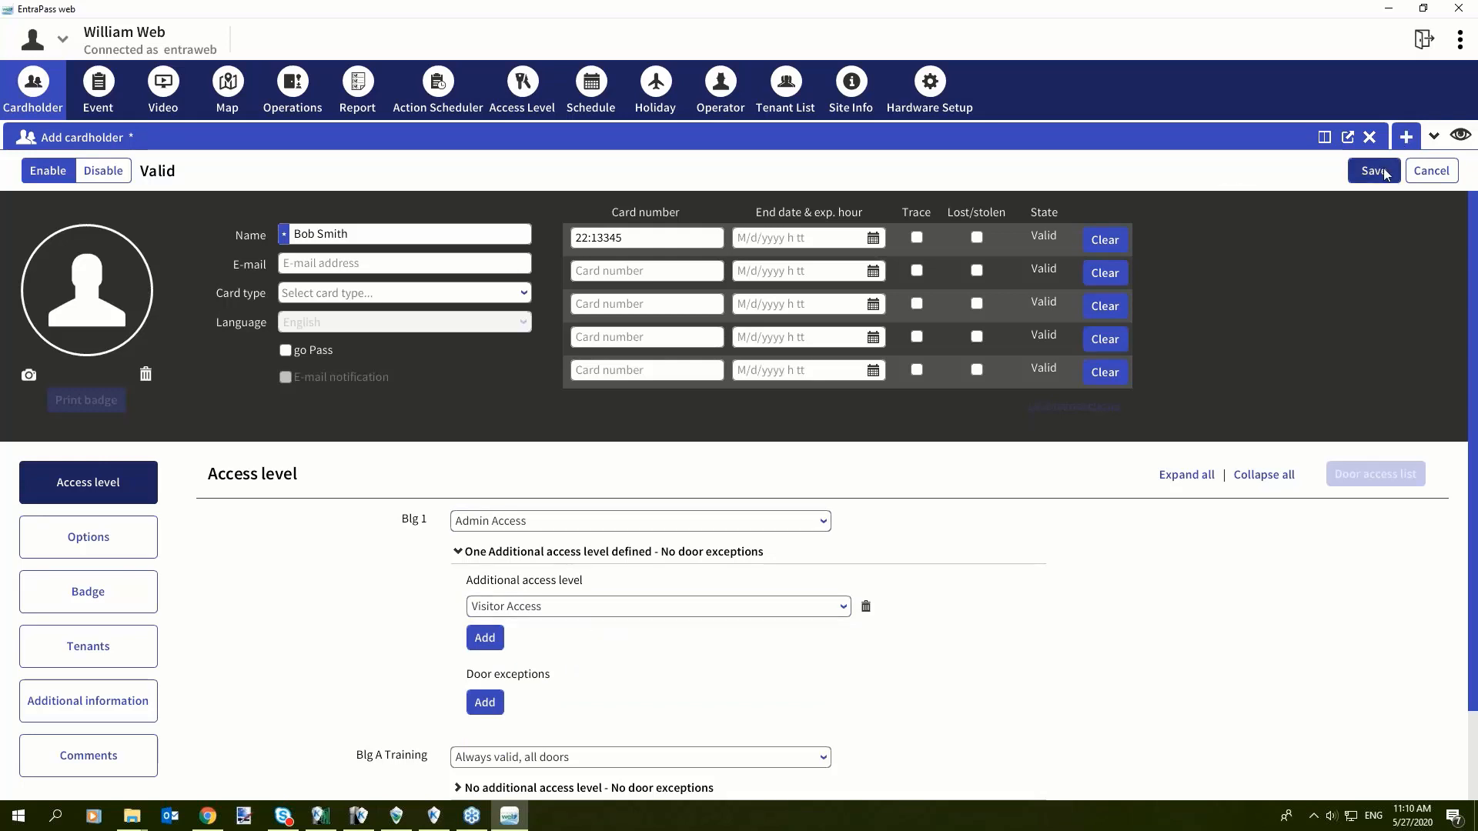
mouse_move(1356, 175)
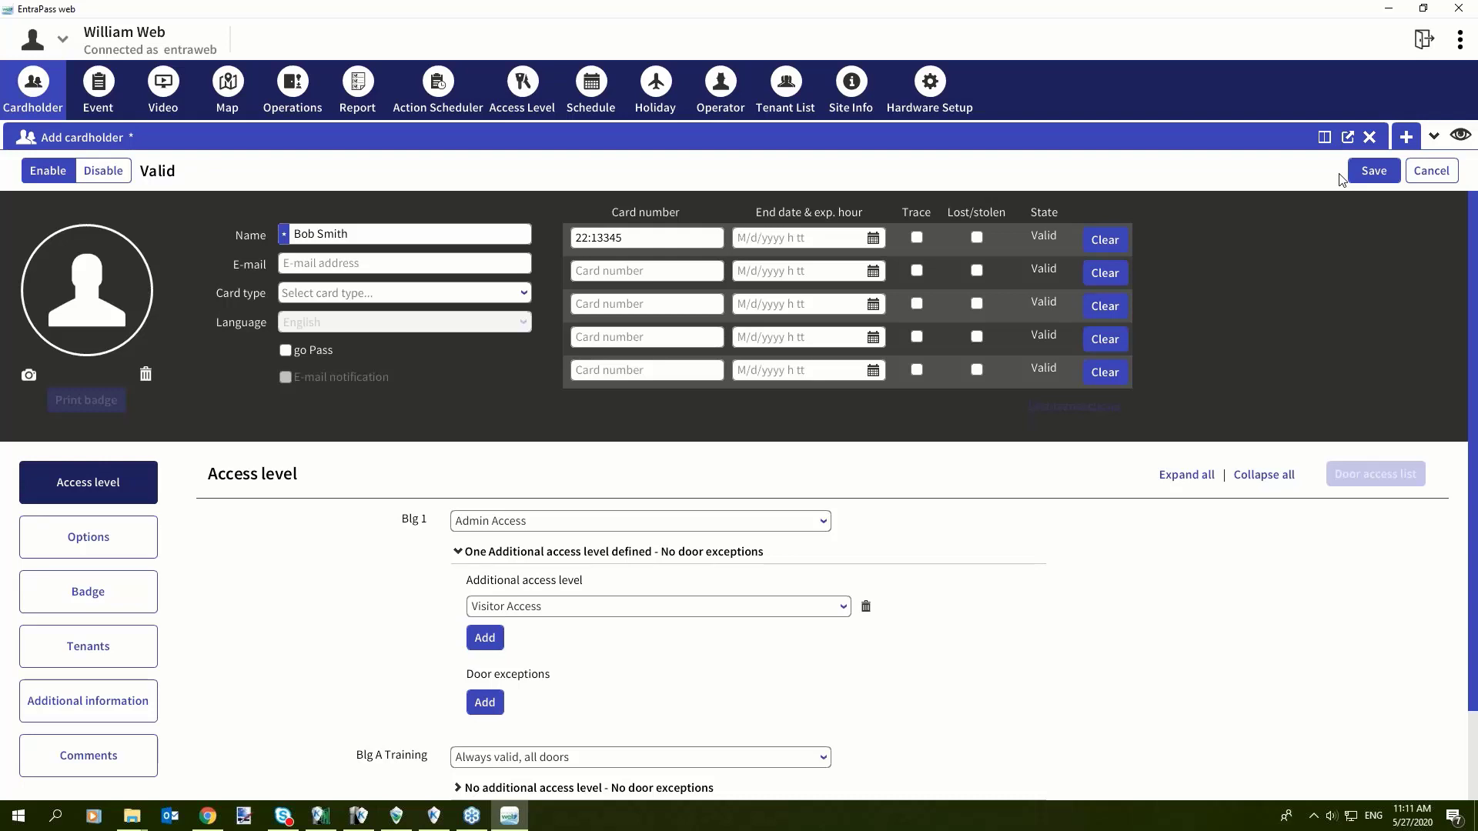
mouse_move(686, 205)
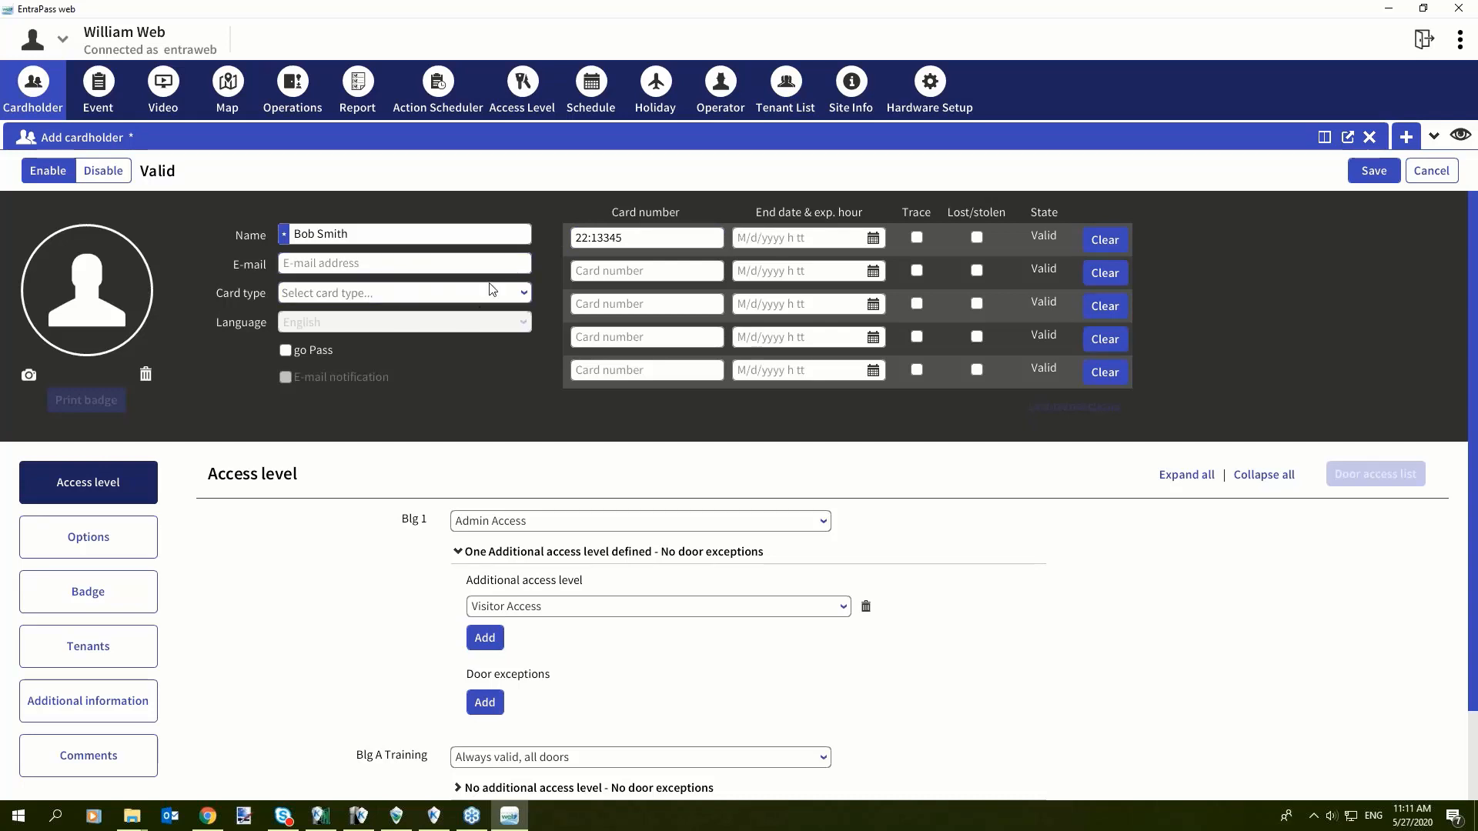
mouse_move(483, 416)
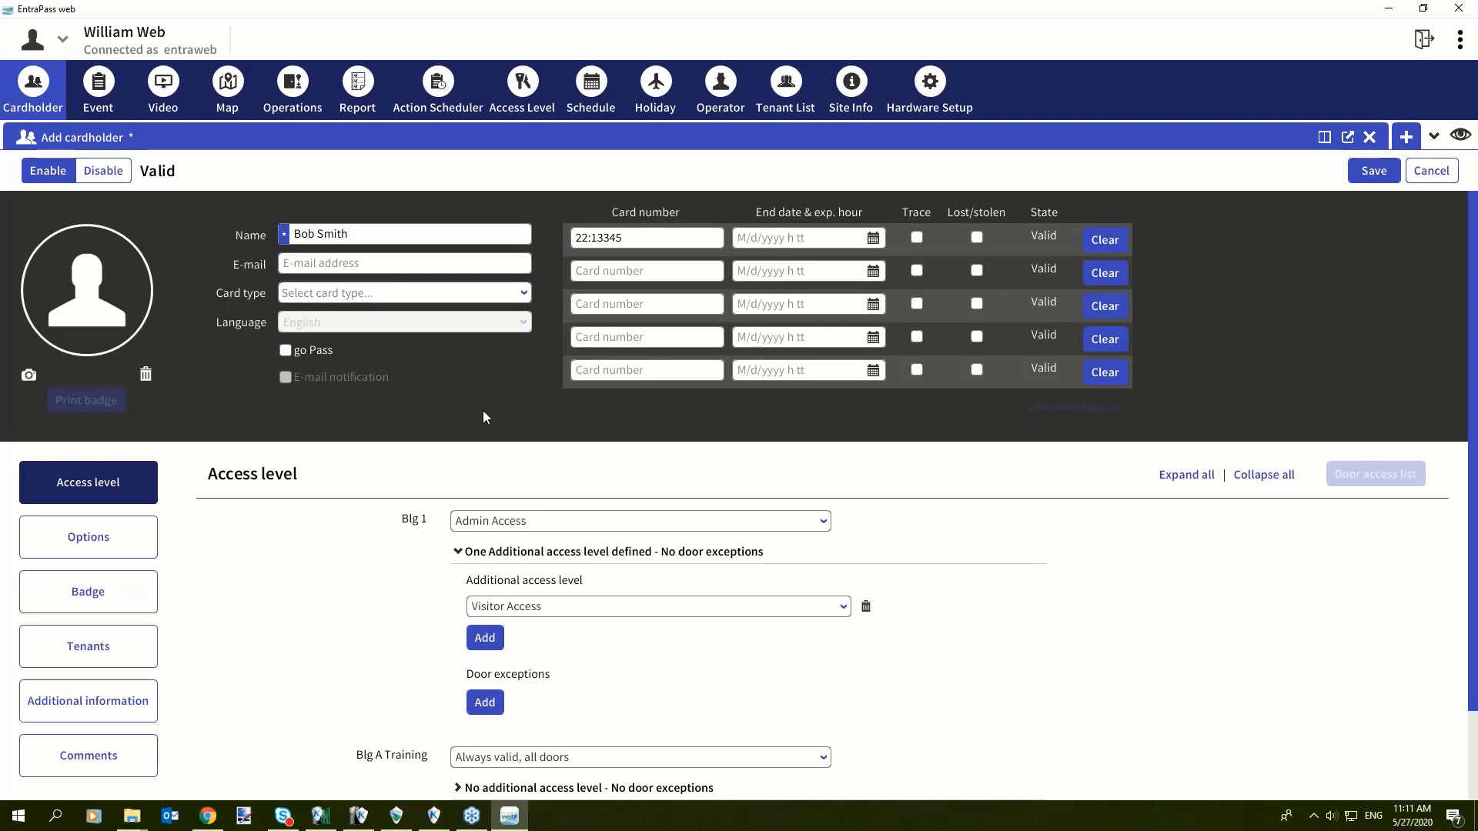
mouse_move(499, 688)
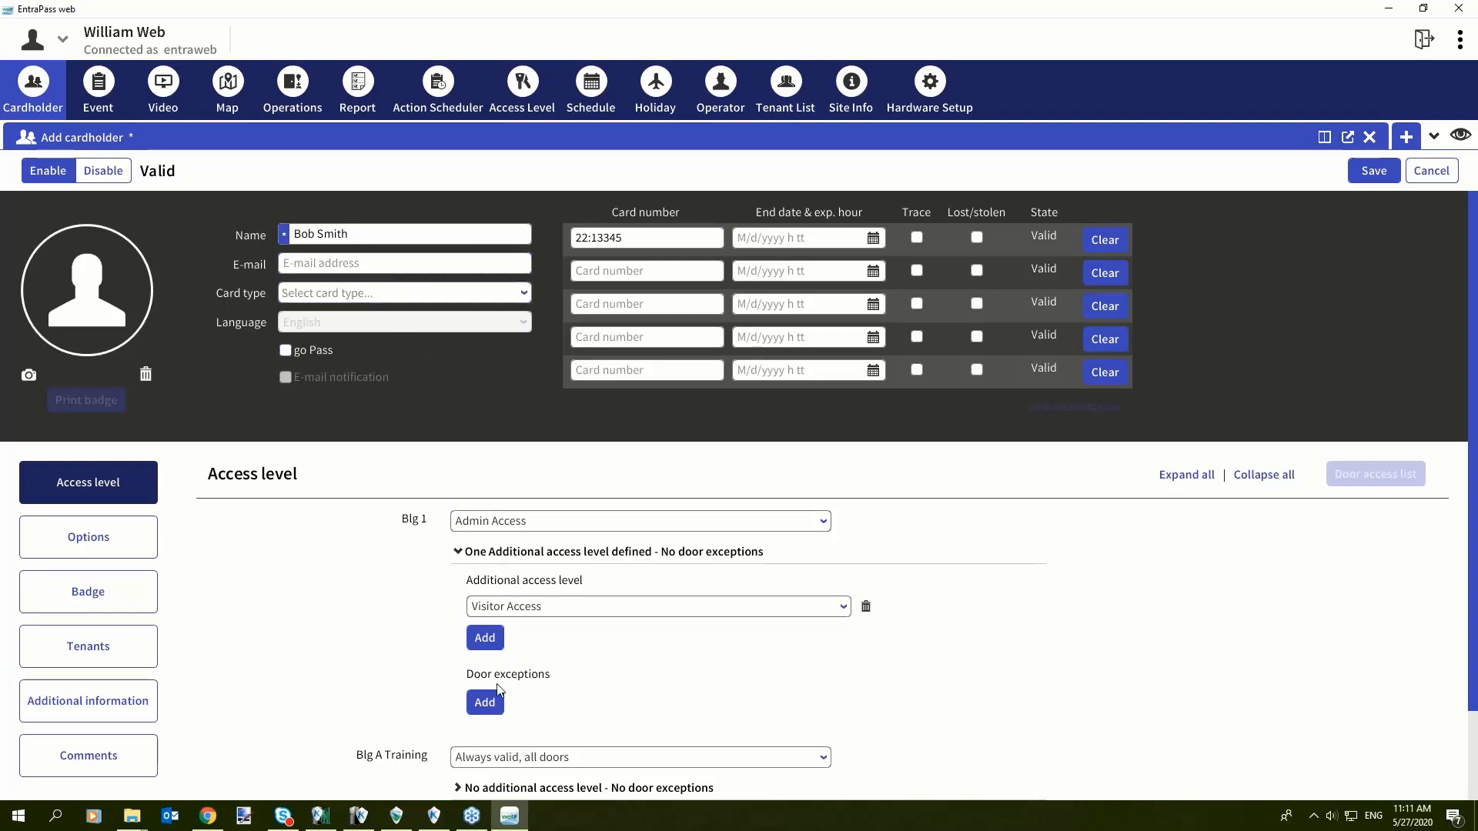
mouse_move(482, 694)
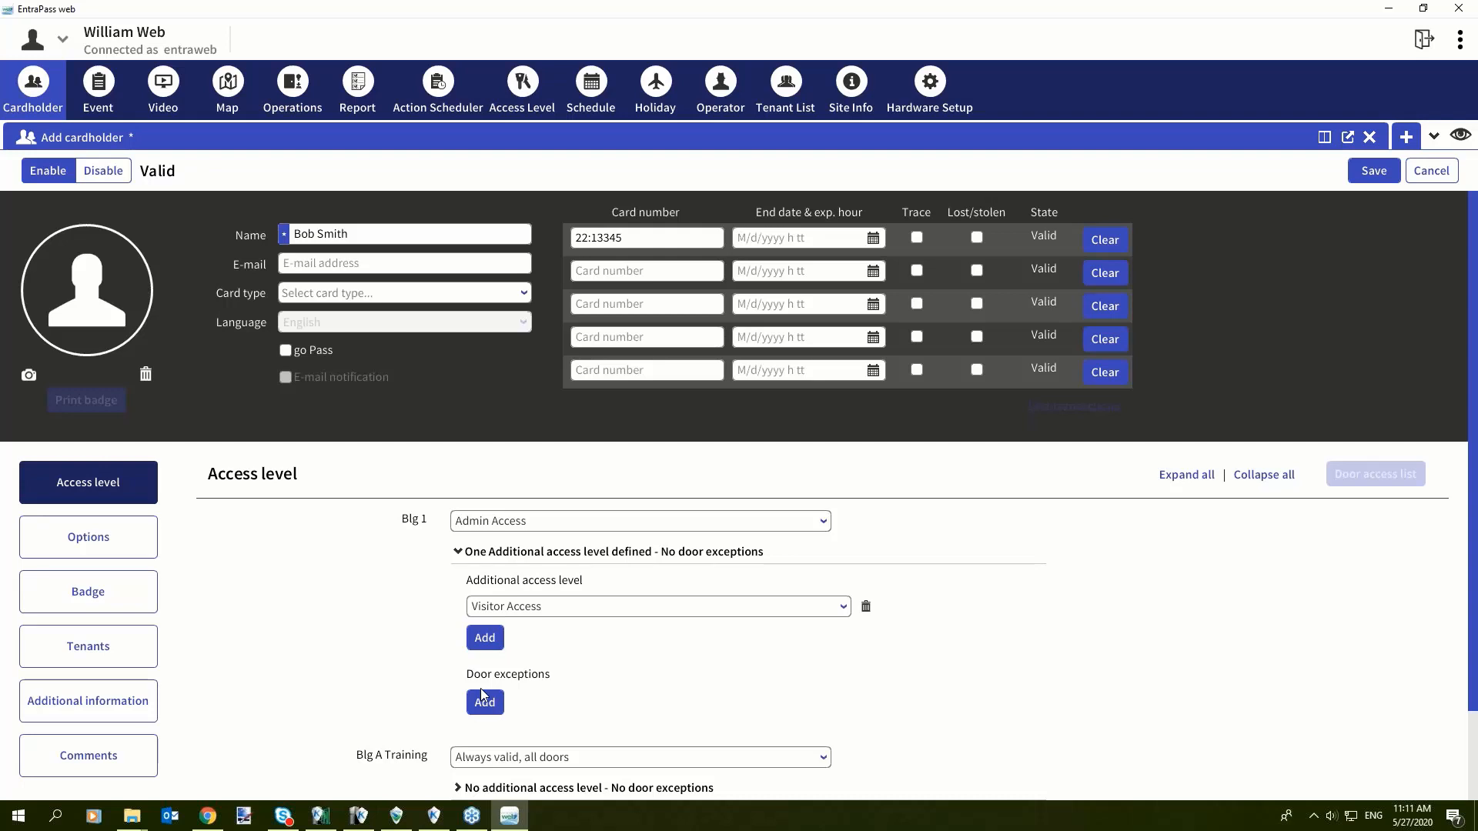
mouse_move(328, 313)
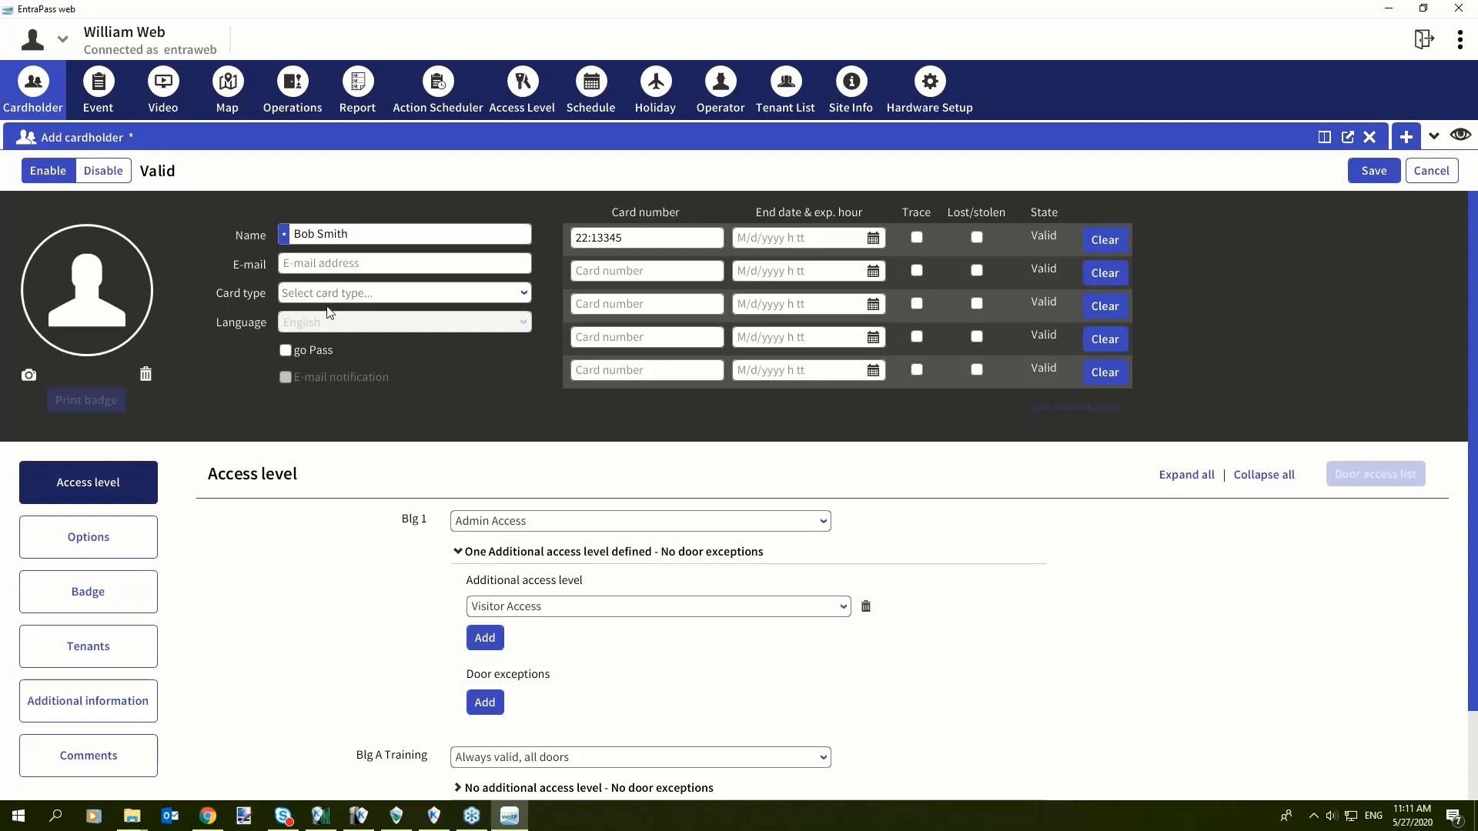
mouse_move(13, 449)
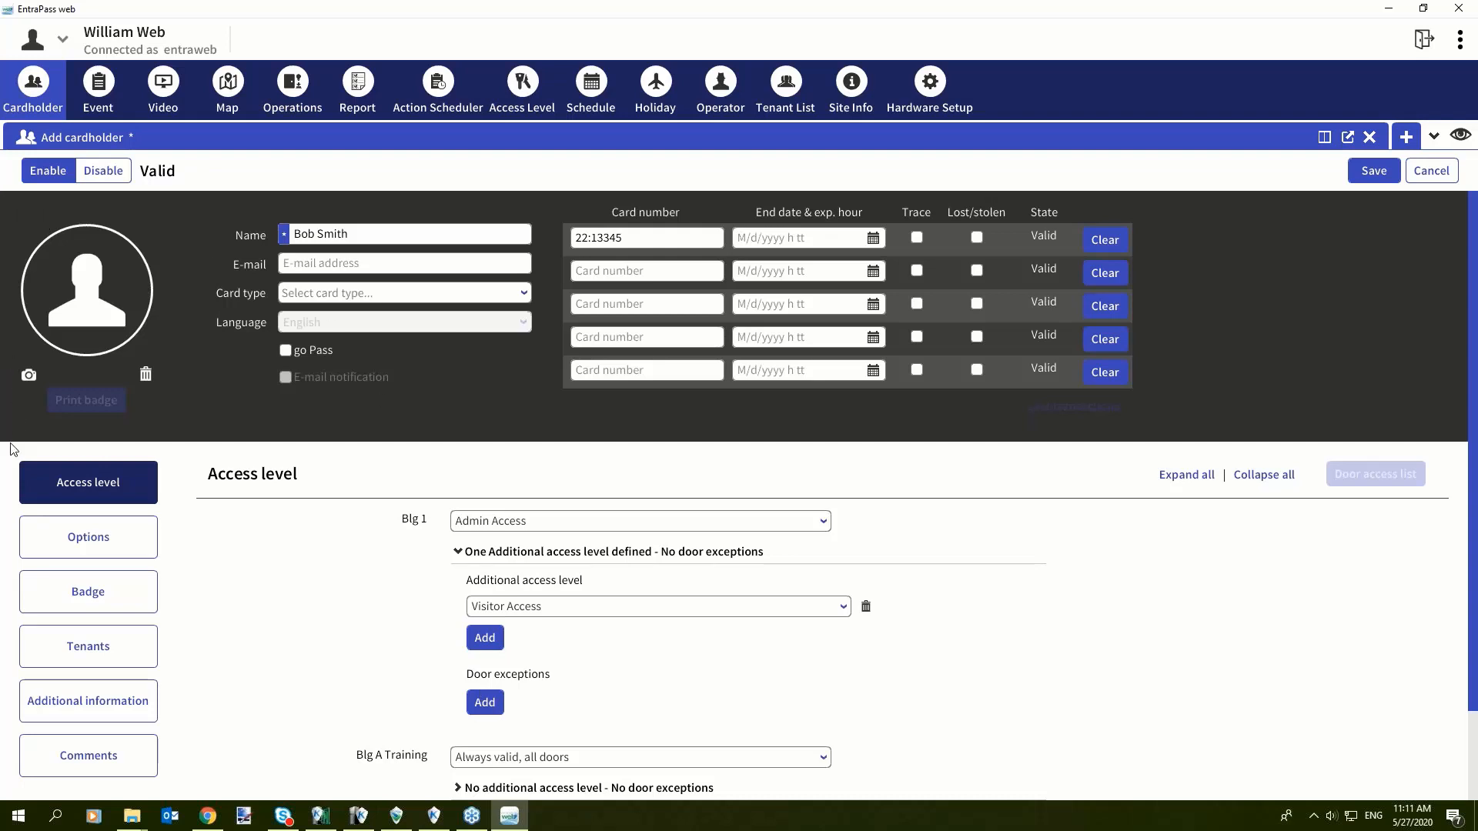
mouse_move(153, 469)
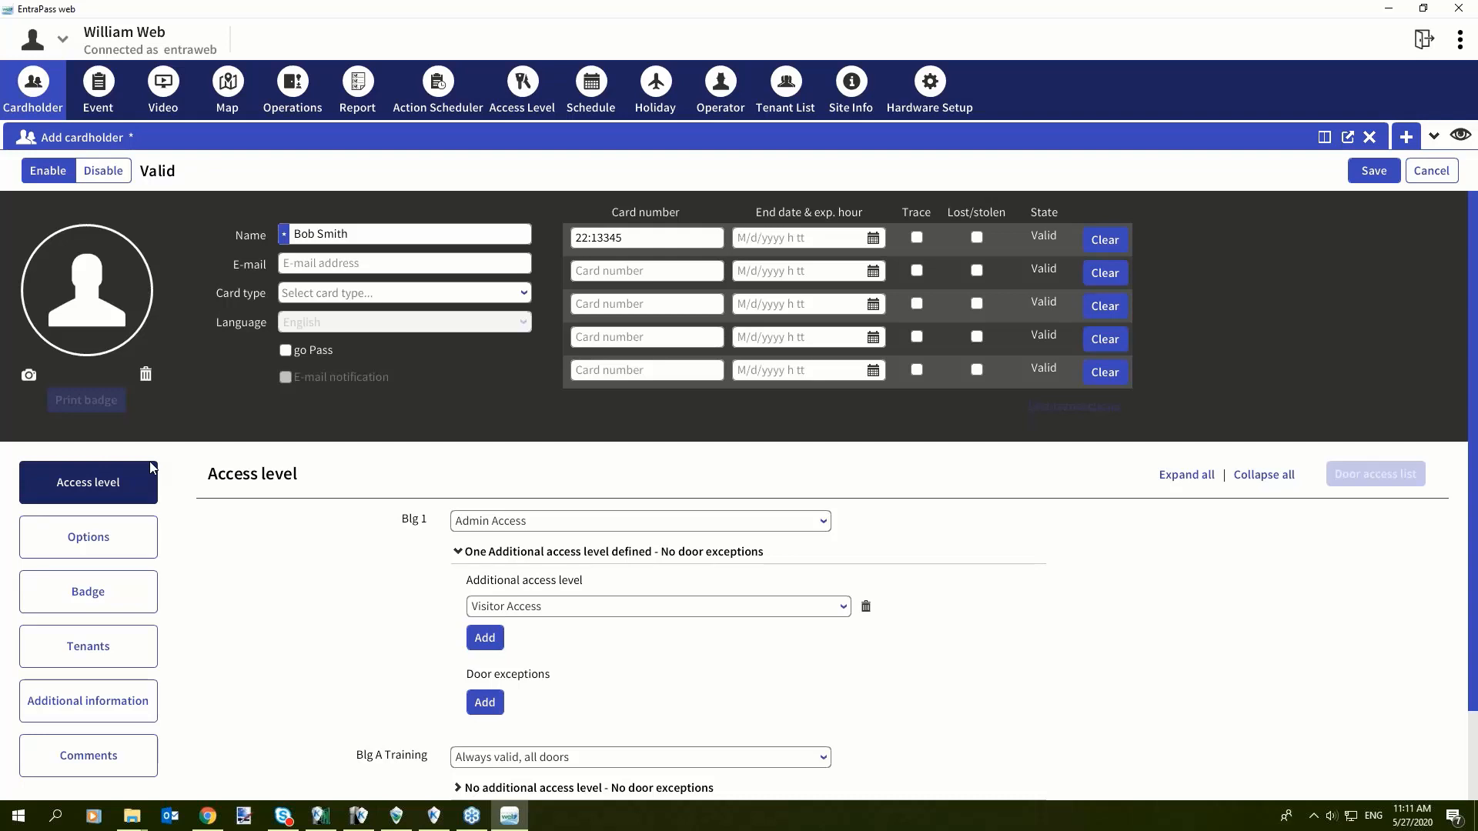
mouse_move(230, 486)
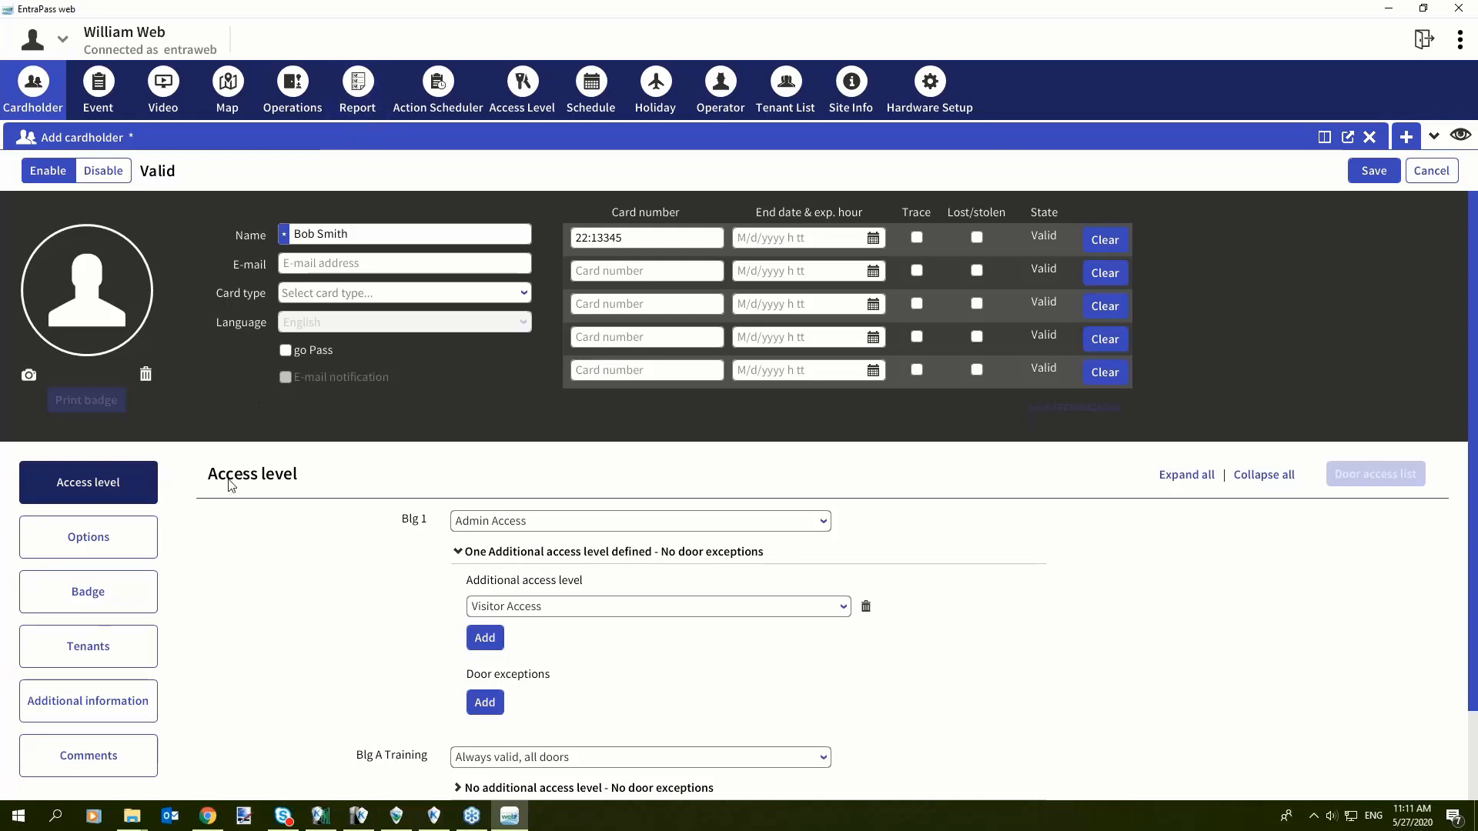
mouse_move(281, 632)
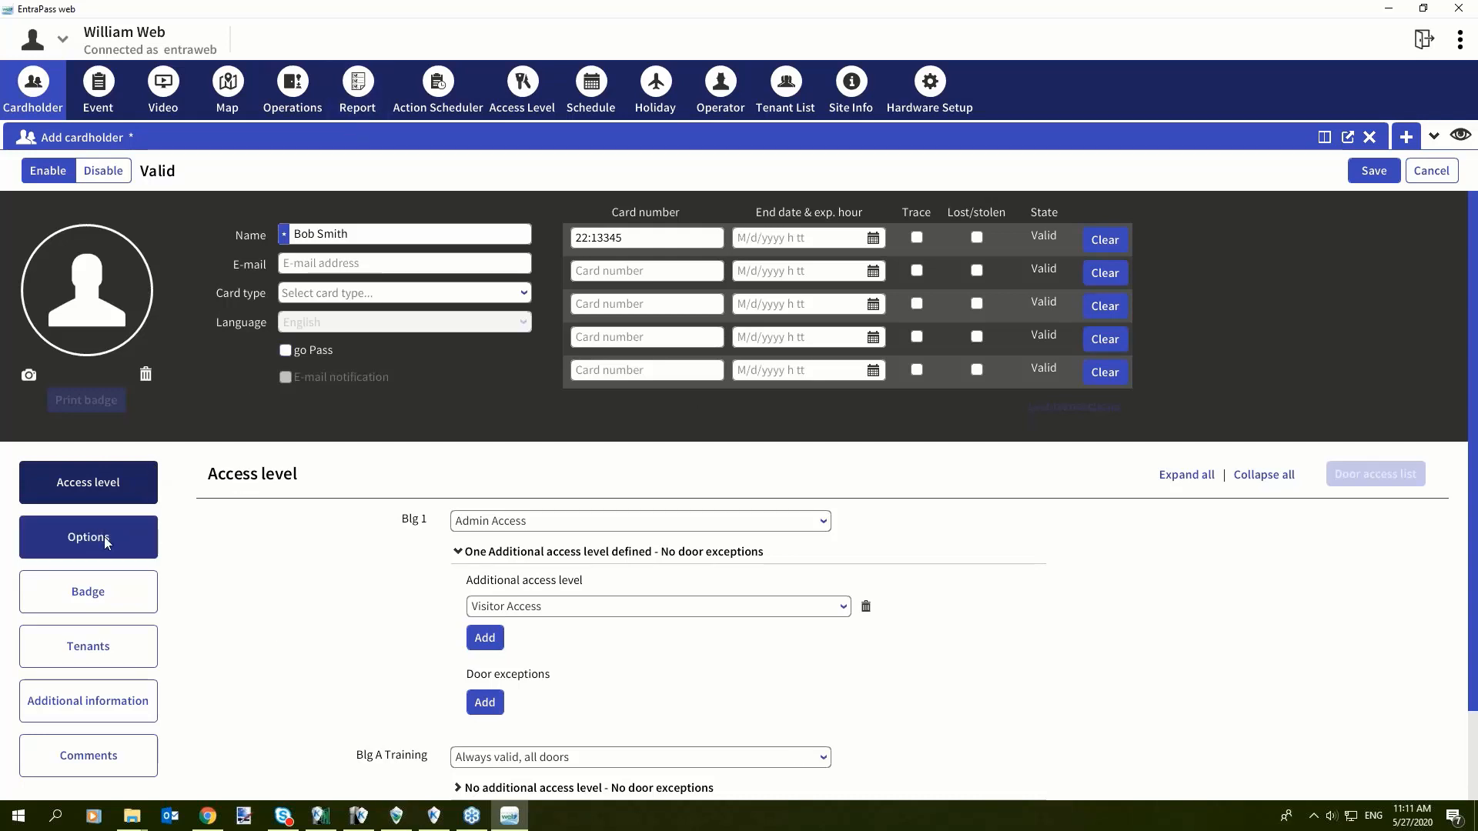
Step: Show Bob Smith's Options, set start date 5/27/2020, and dismiss the card format error
left_click(87, 537)
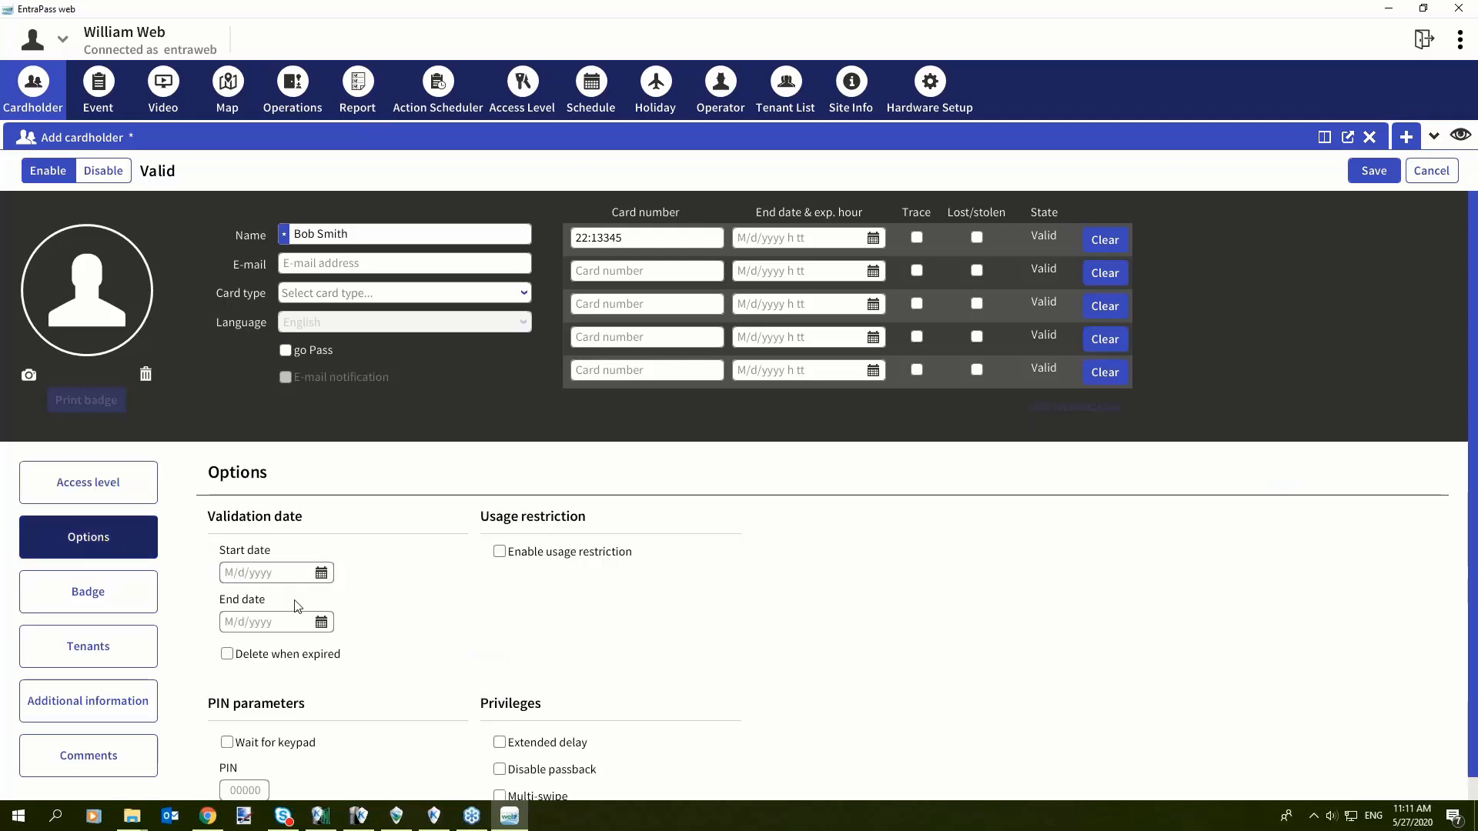
mouse_move(303, 764)
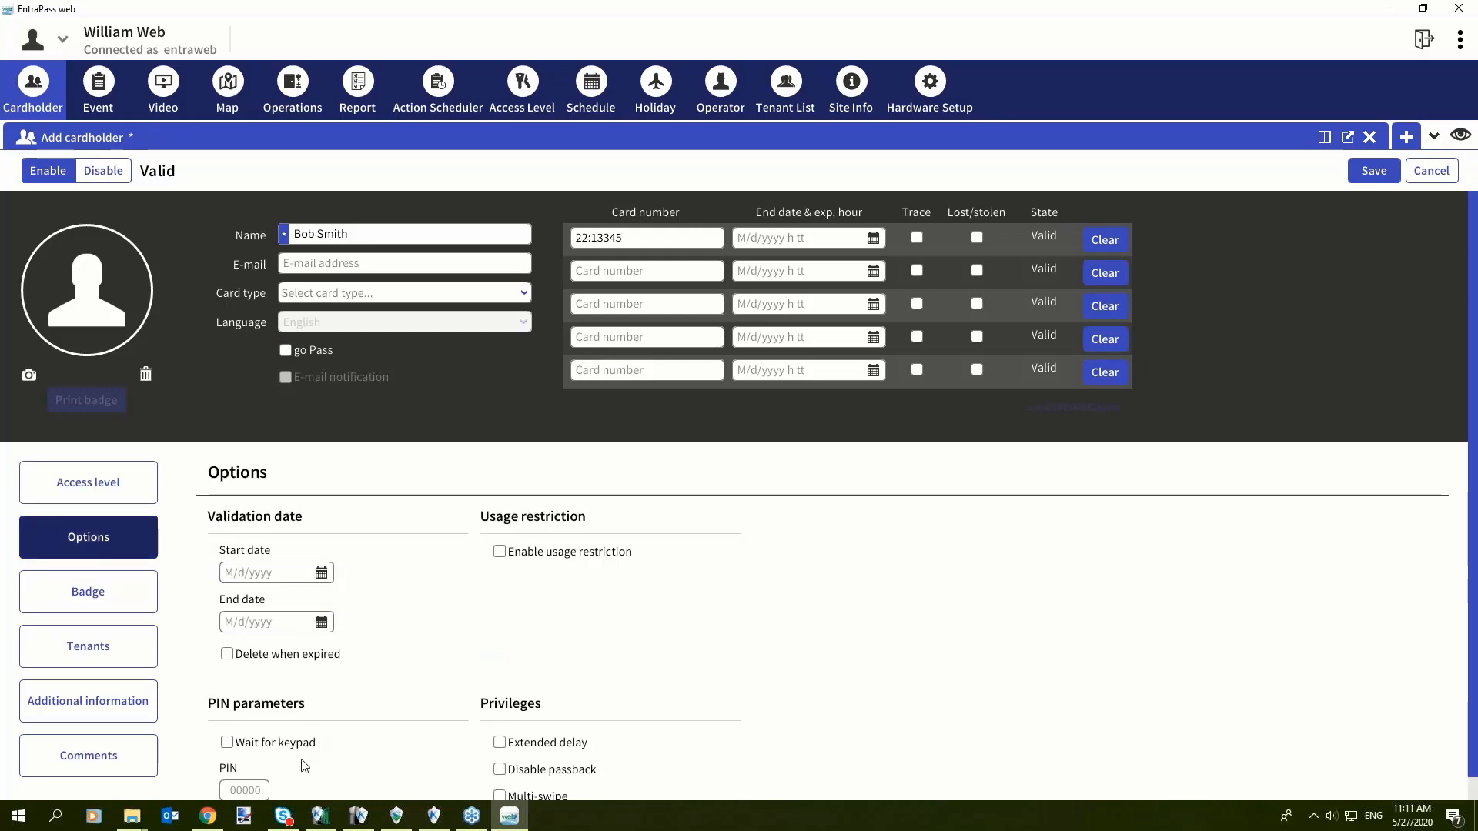
mouse_move(428, 582)
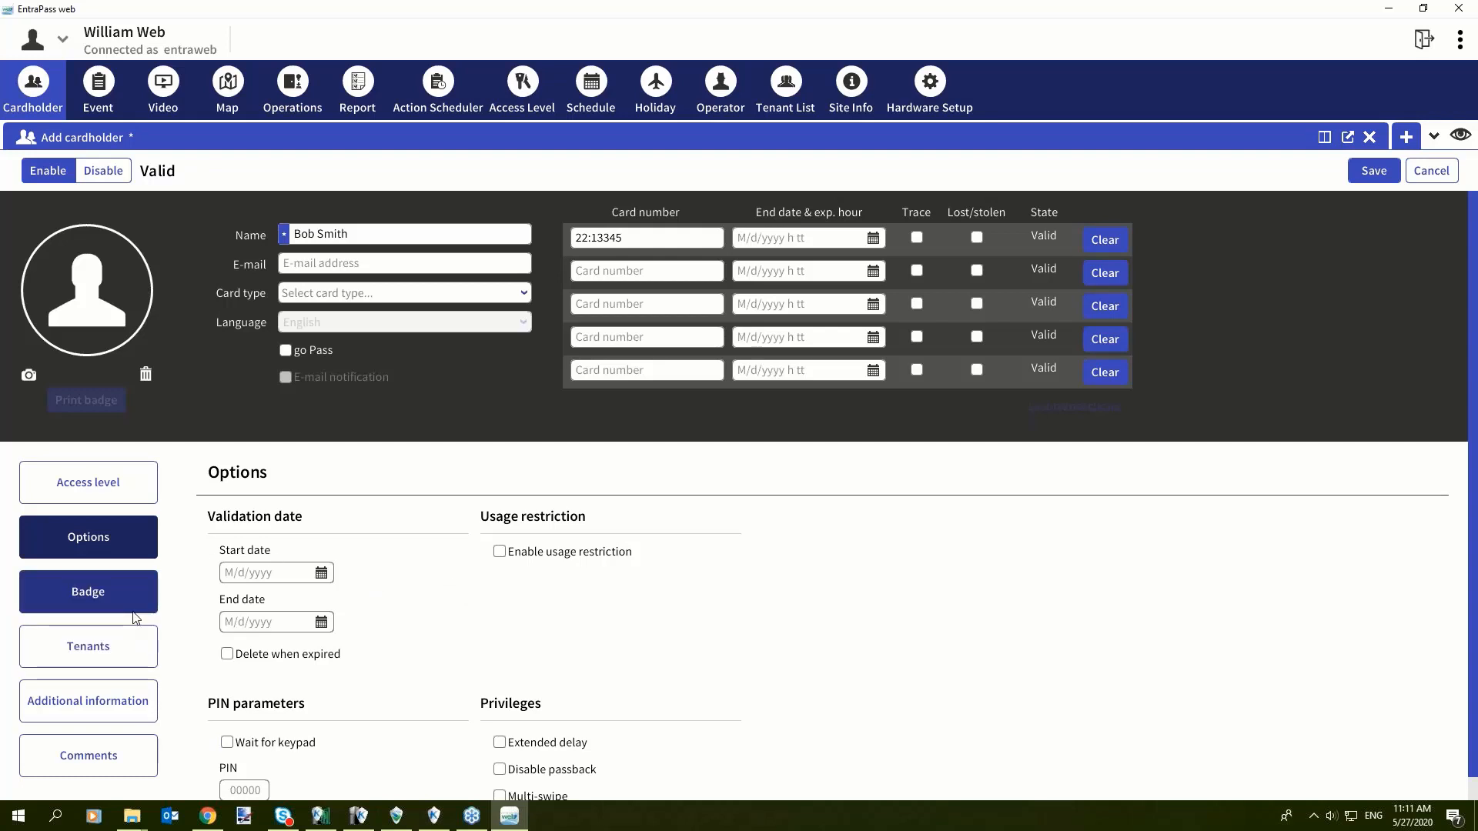
mouse_move(1314, 219)
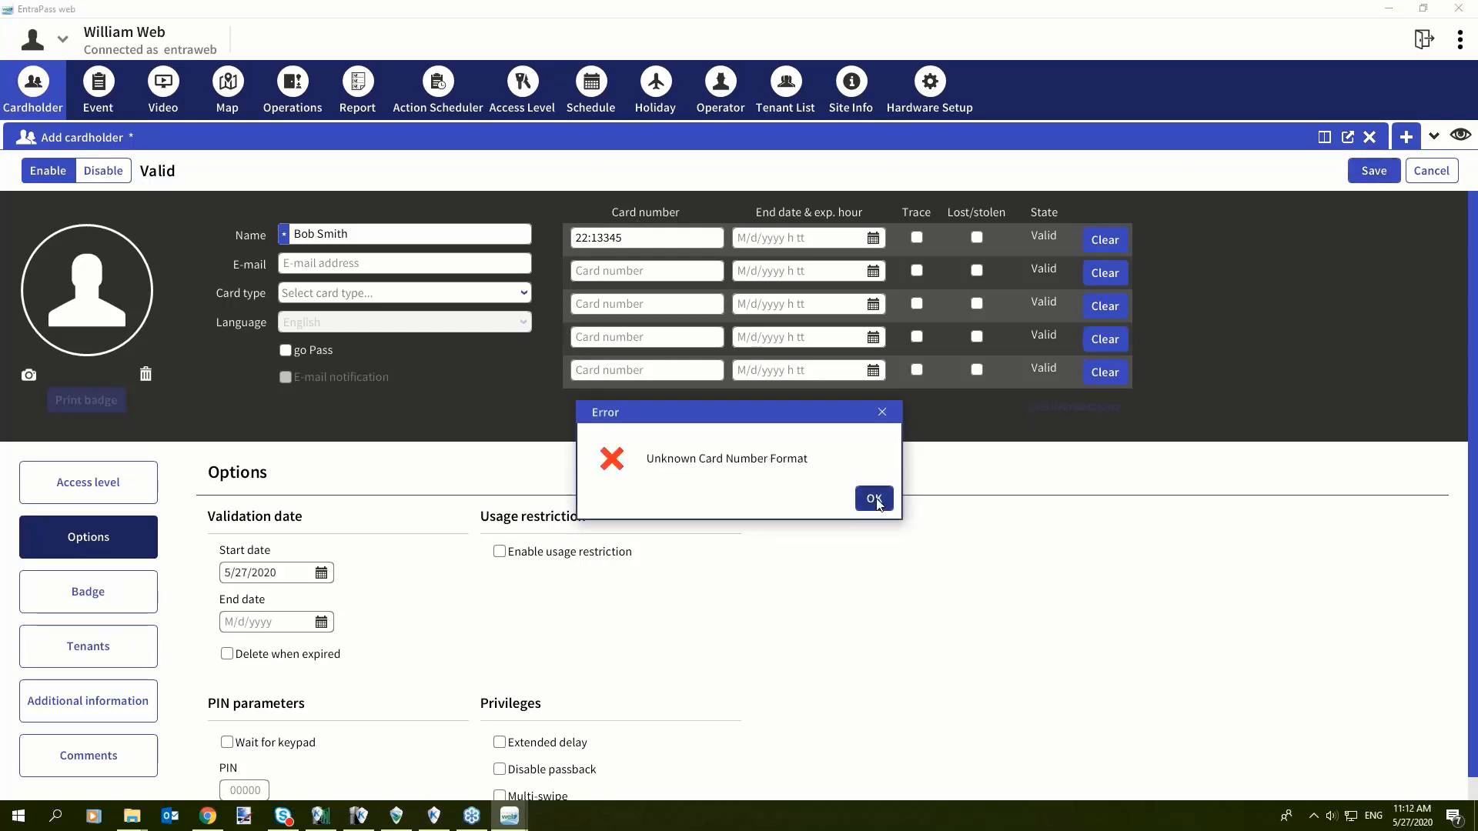
left_click(872, 498)
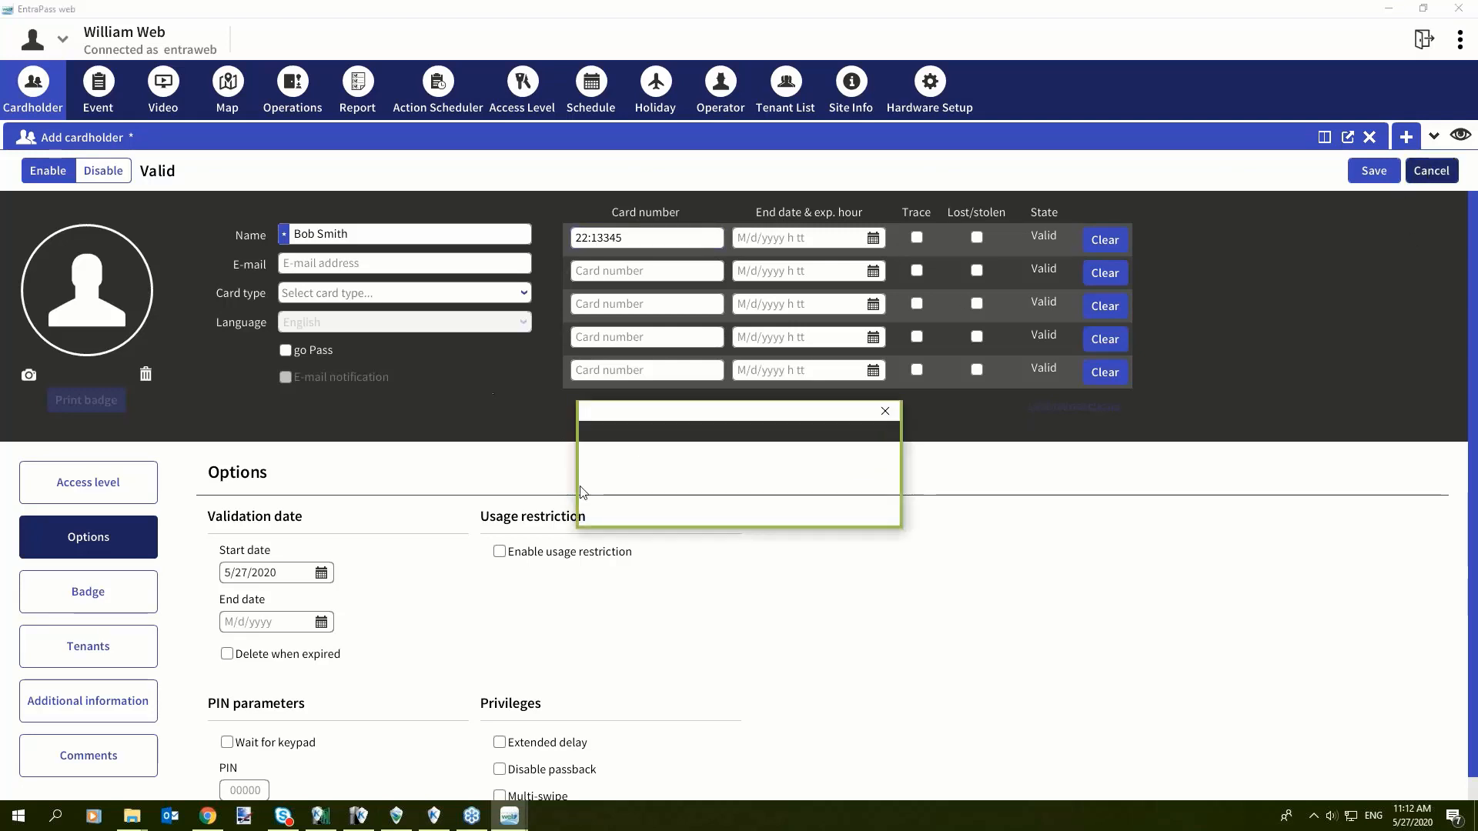
Step: Discard the unsaved new cardholder and display the eight cardholders as tiles
left_click(1429, 171)
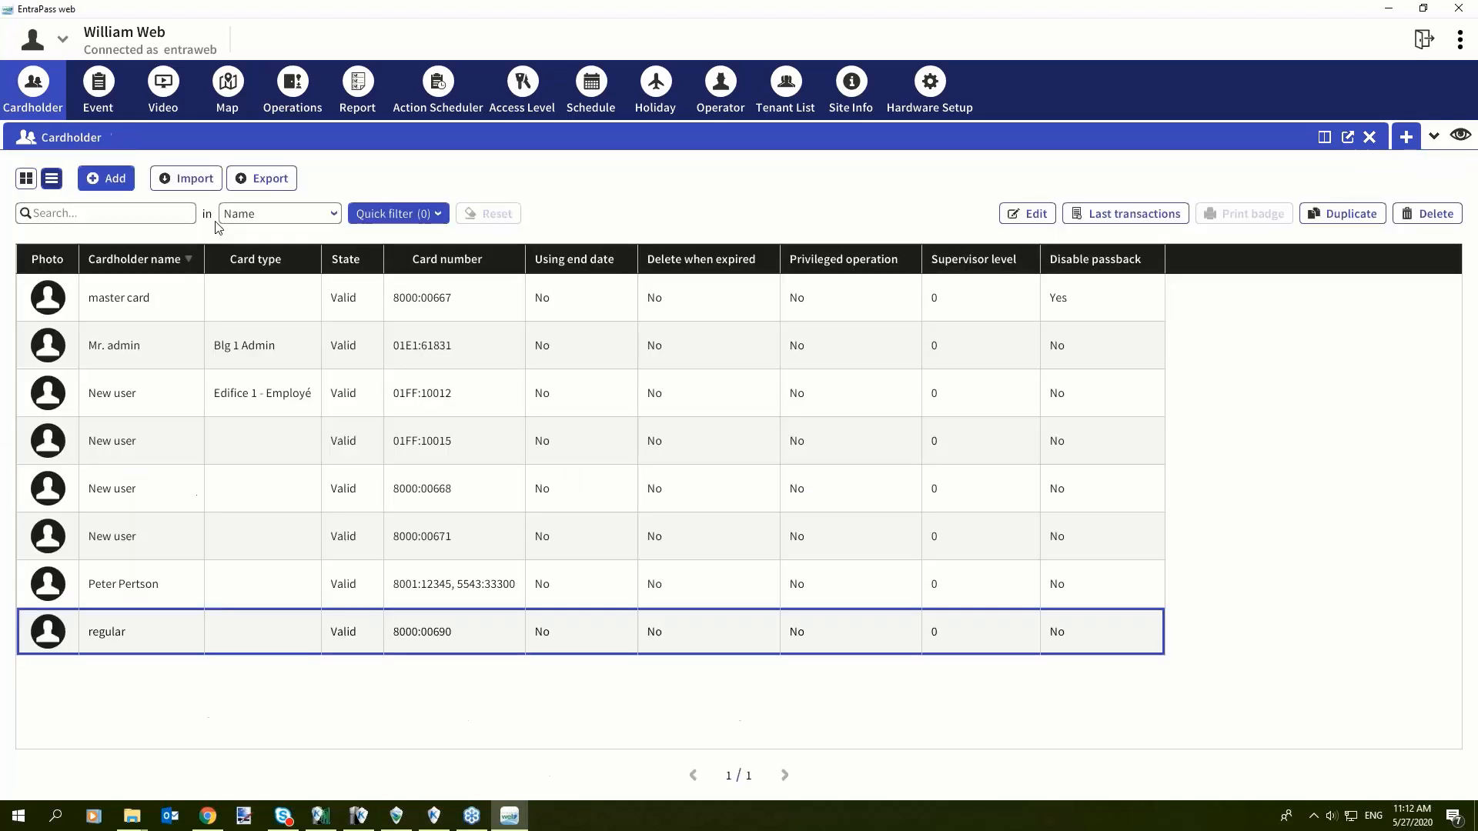
mouse_move(300, 287)
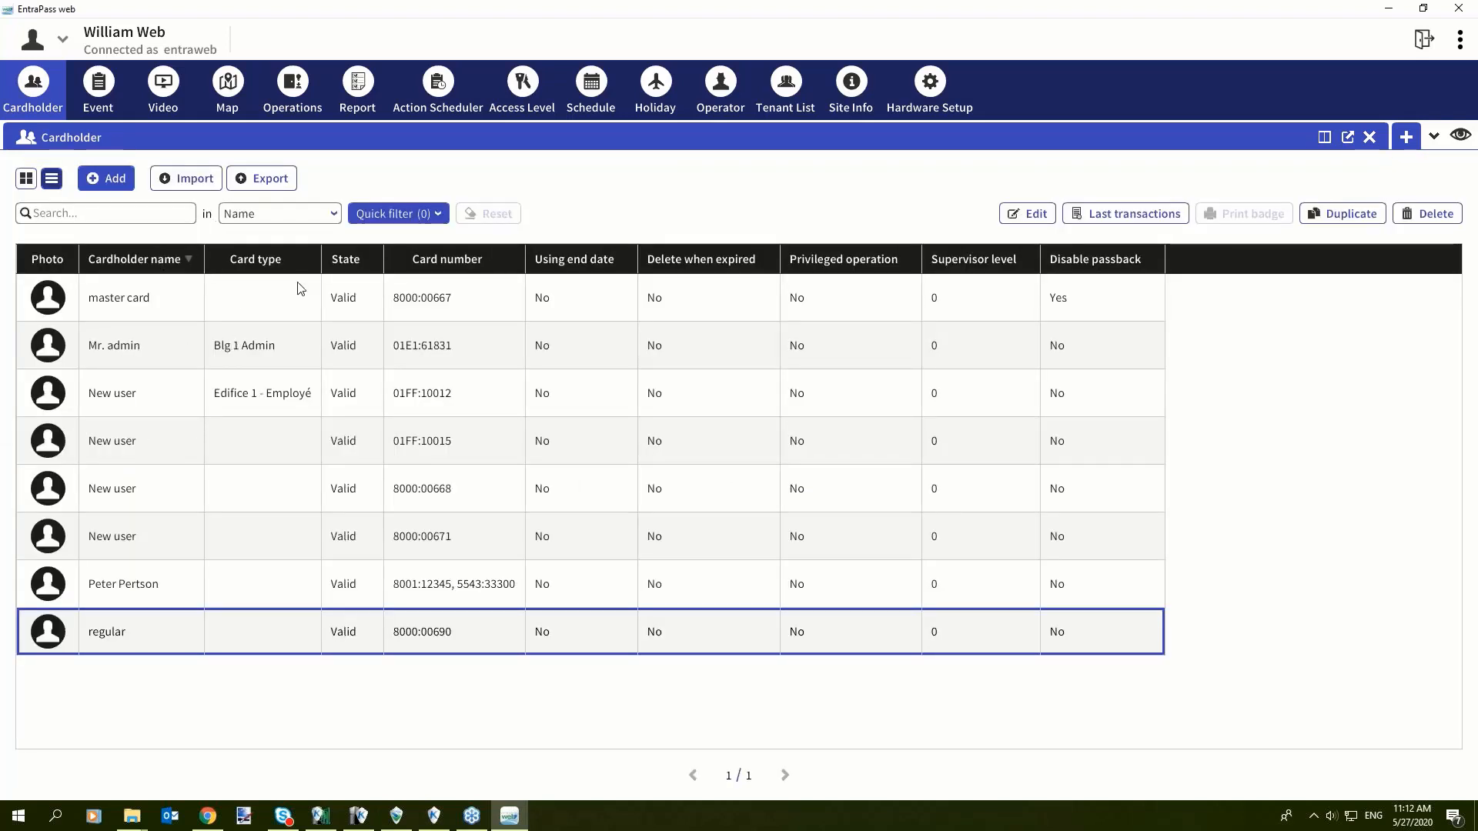
mouse_move(148, 148)
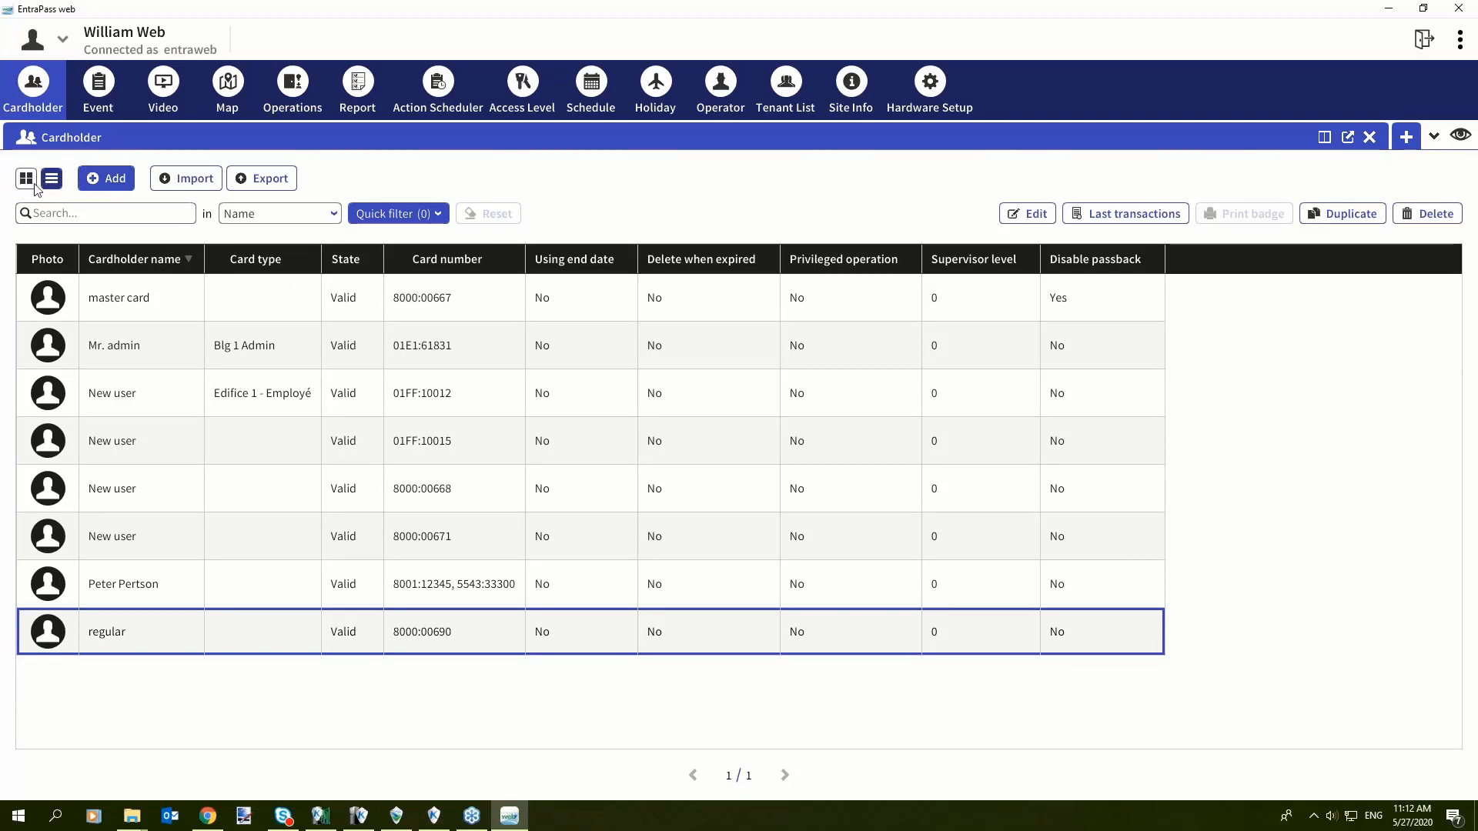
left_click(26, 178)
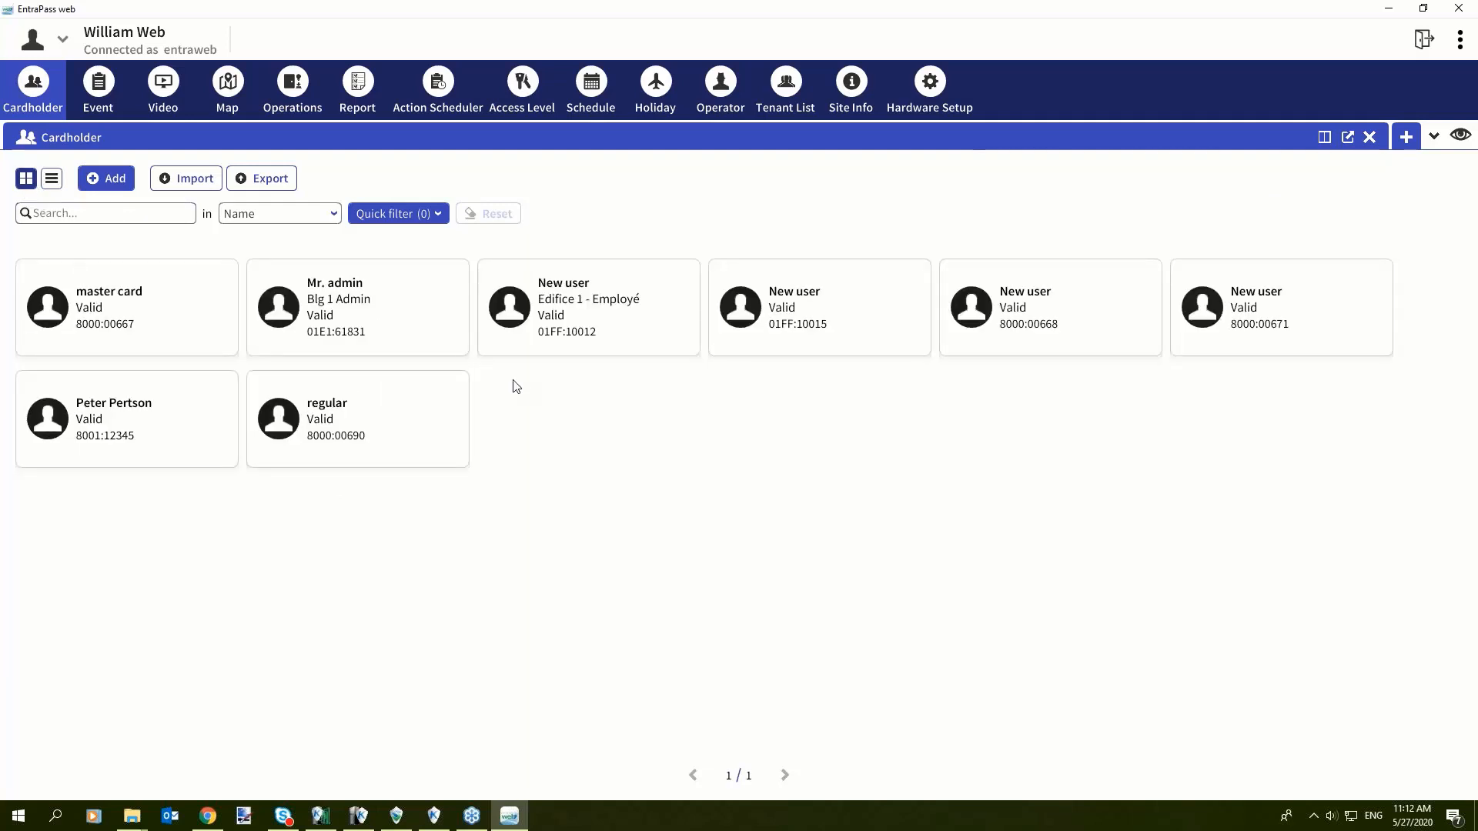
mouse_move(835, 268)
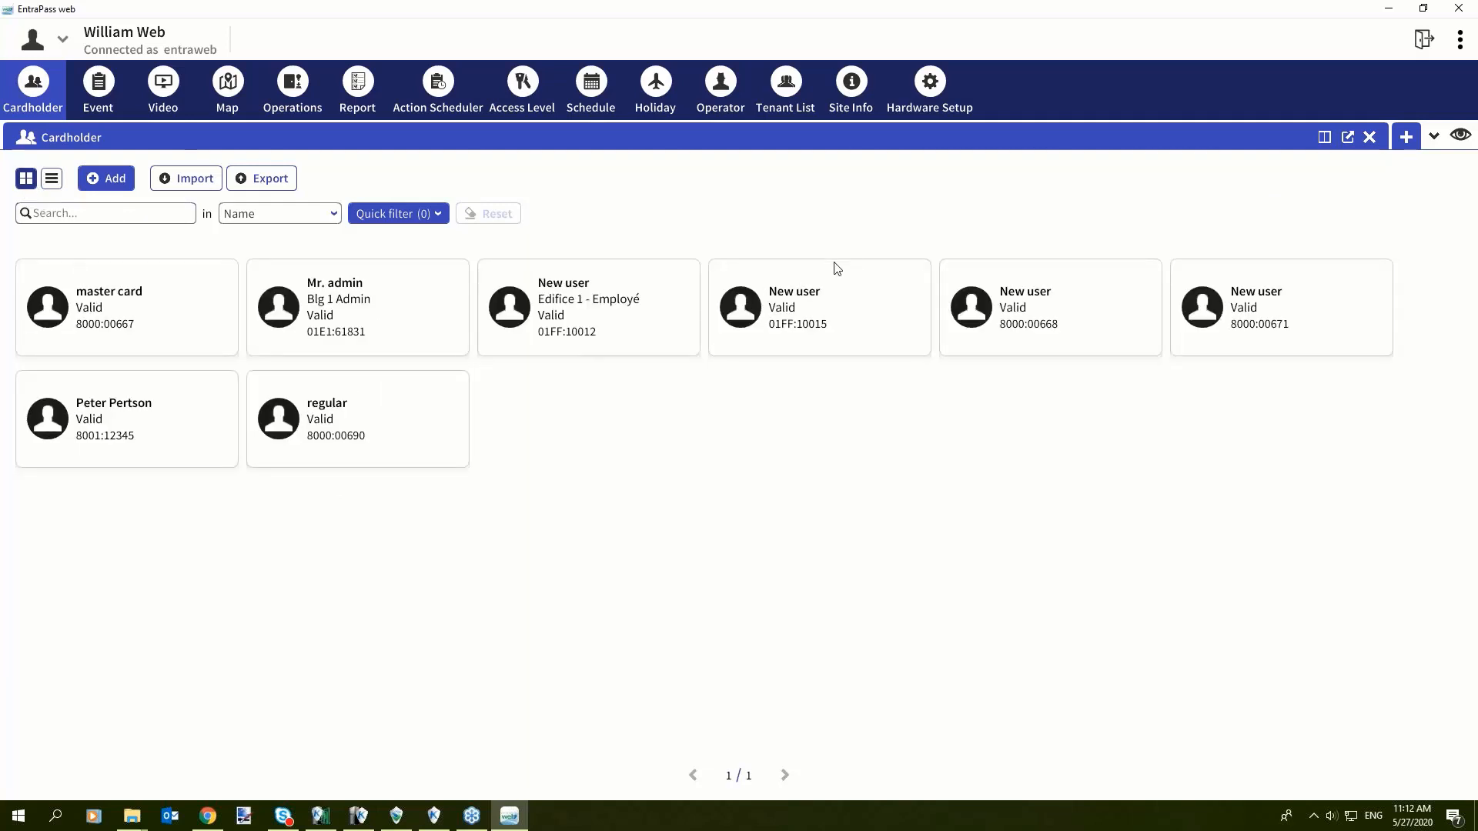
mouse_move(308, 294)
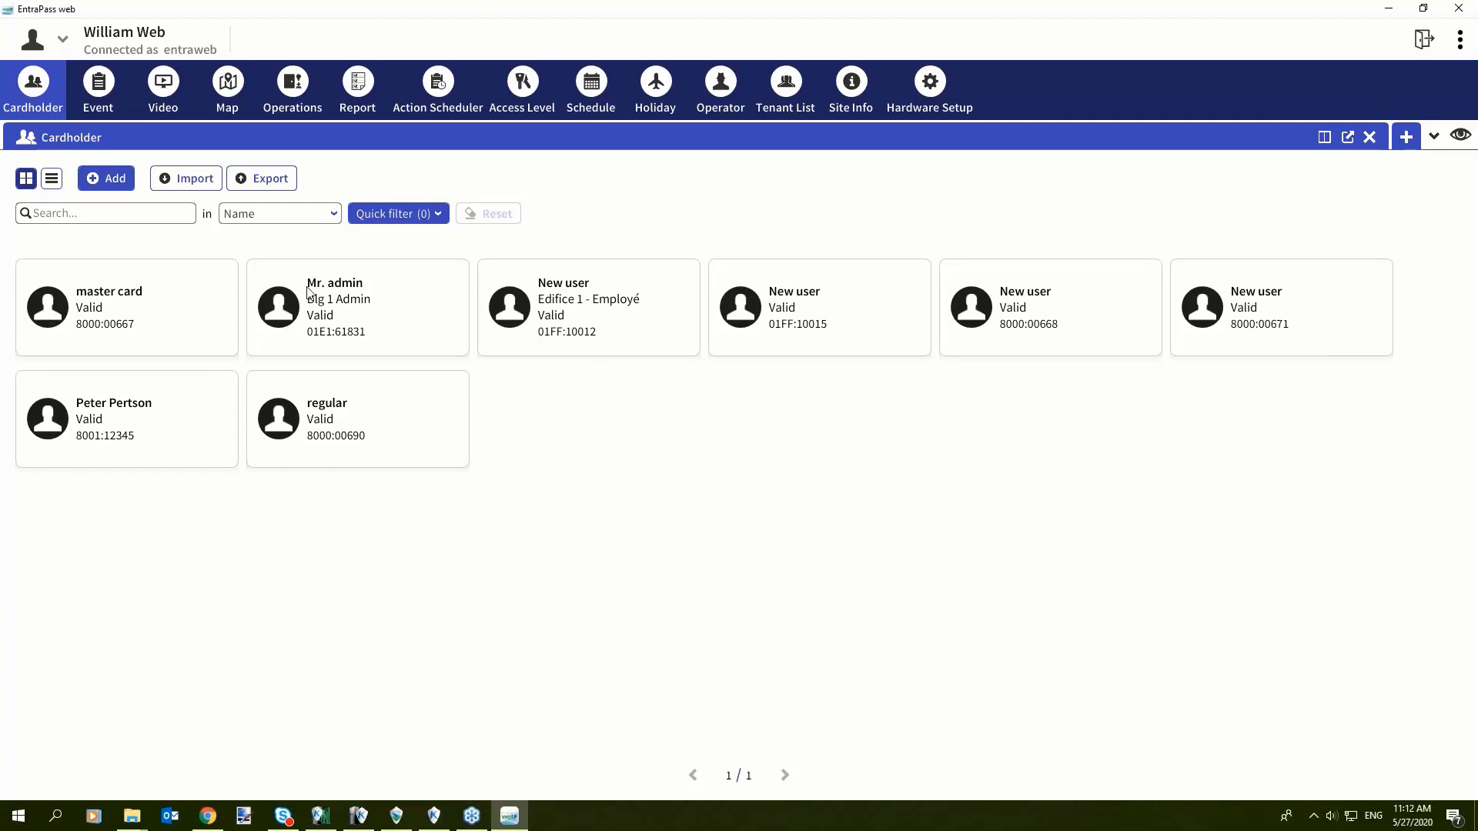
mouse_move(294, 322)
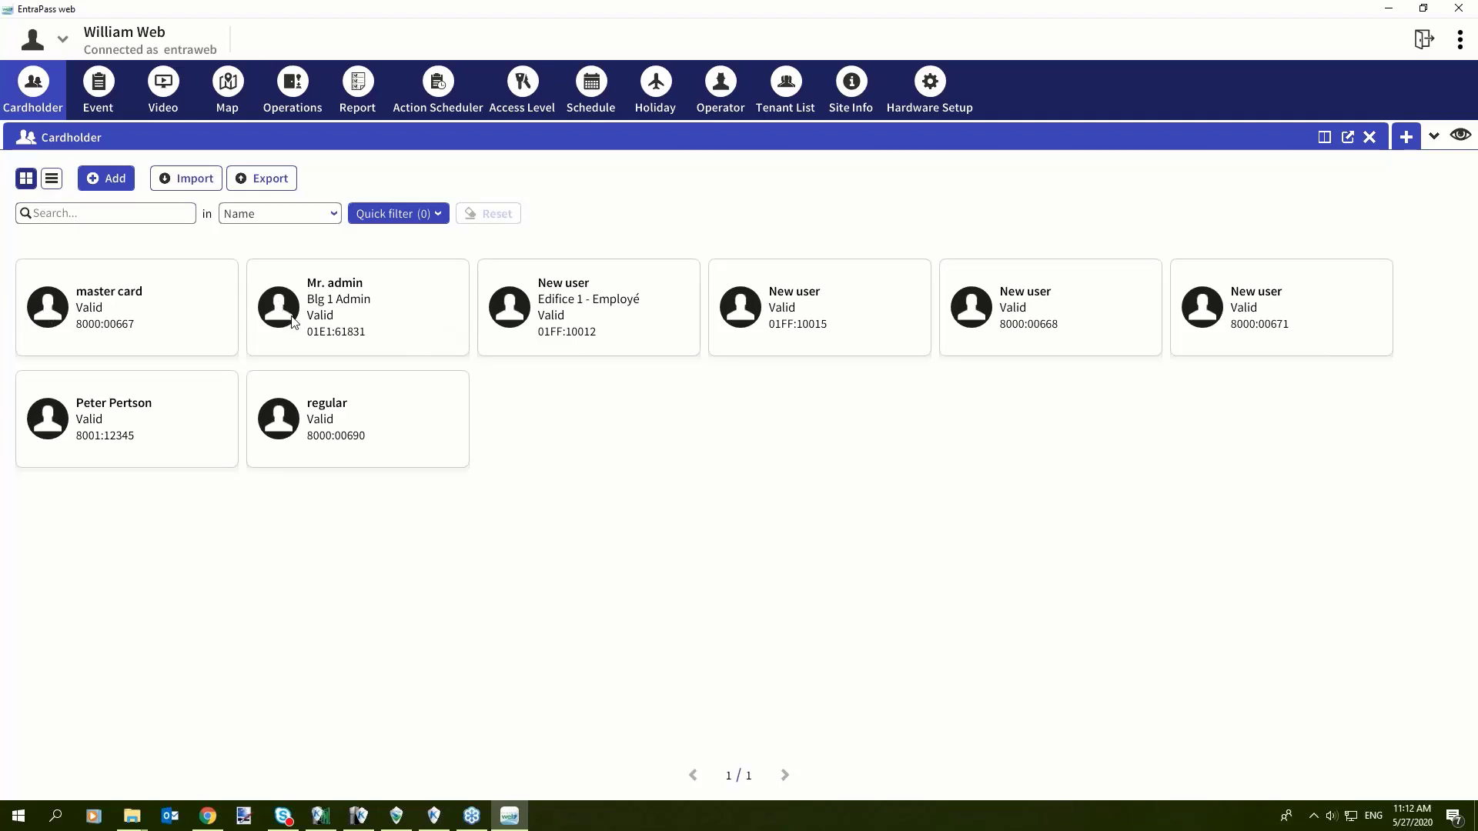
mouse_move(85, 165)
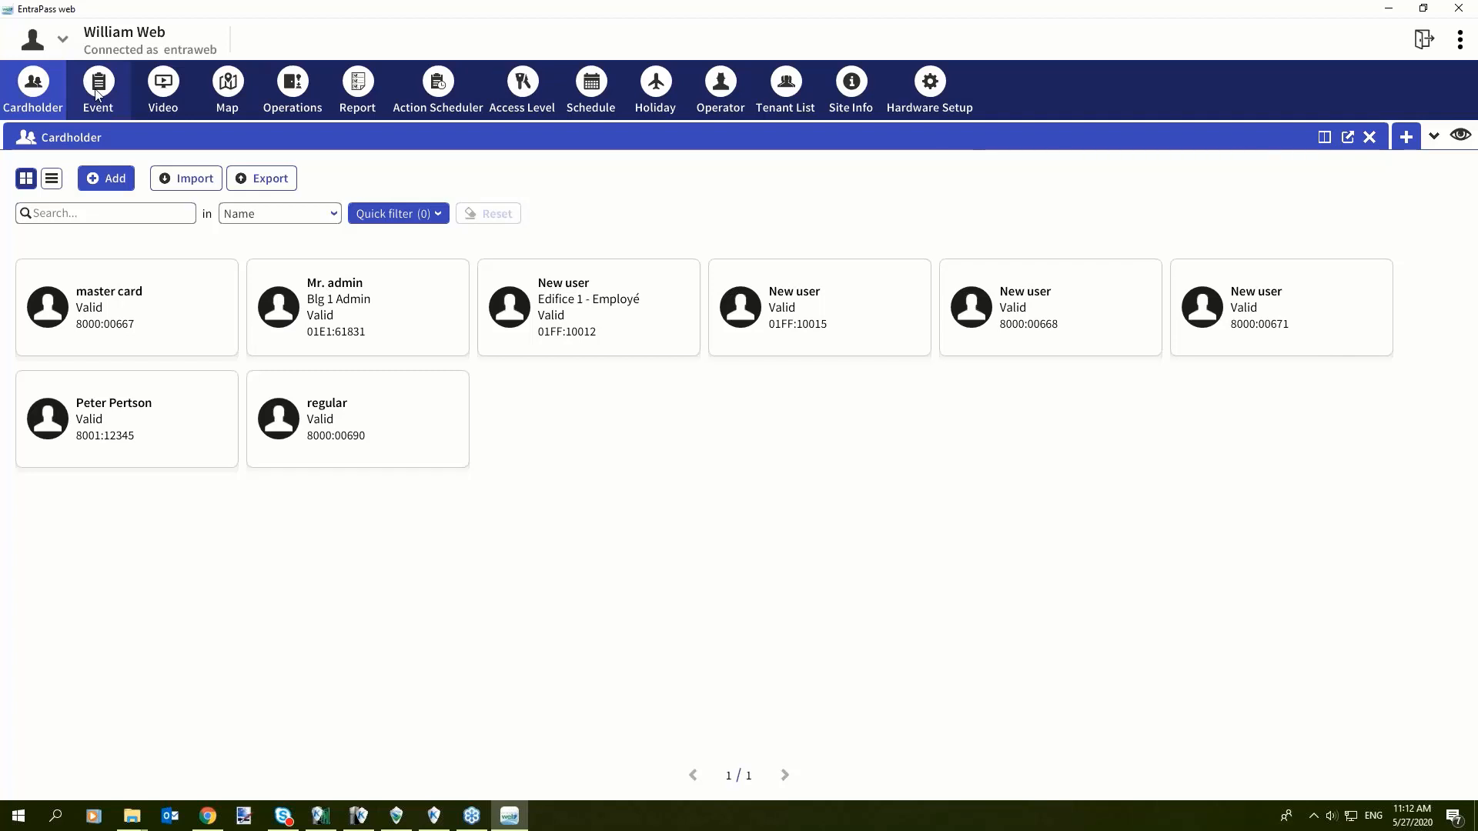
Step: Open the Event list and view actions for an Access denied - Card unknown event
left_click(97, 83)
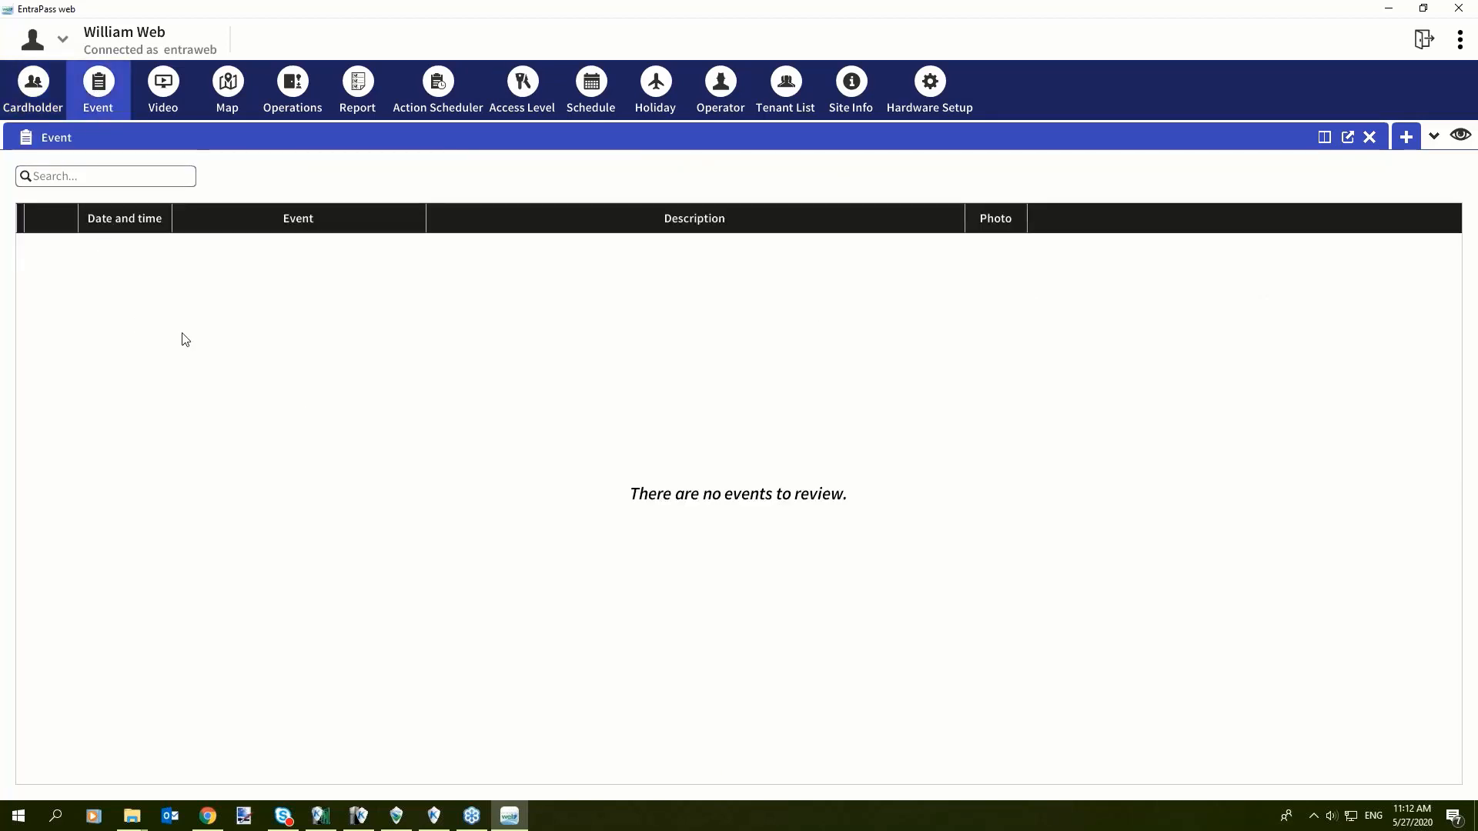
mouse_move(226, 276)
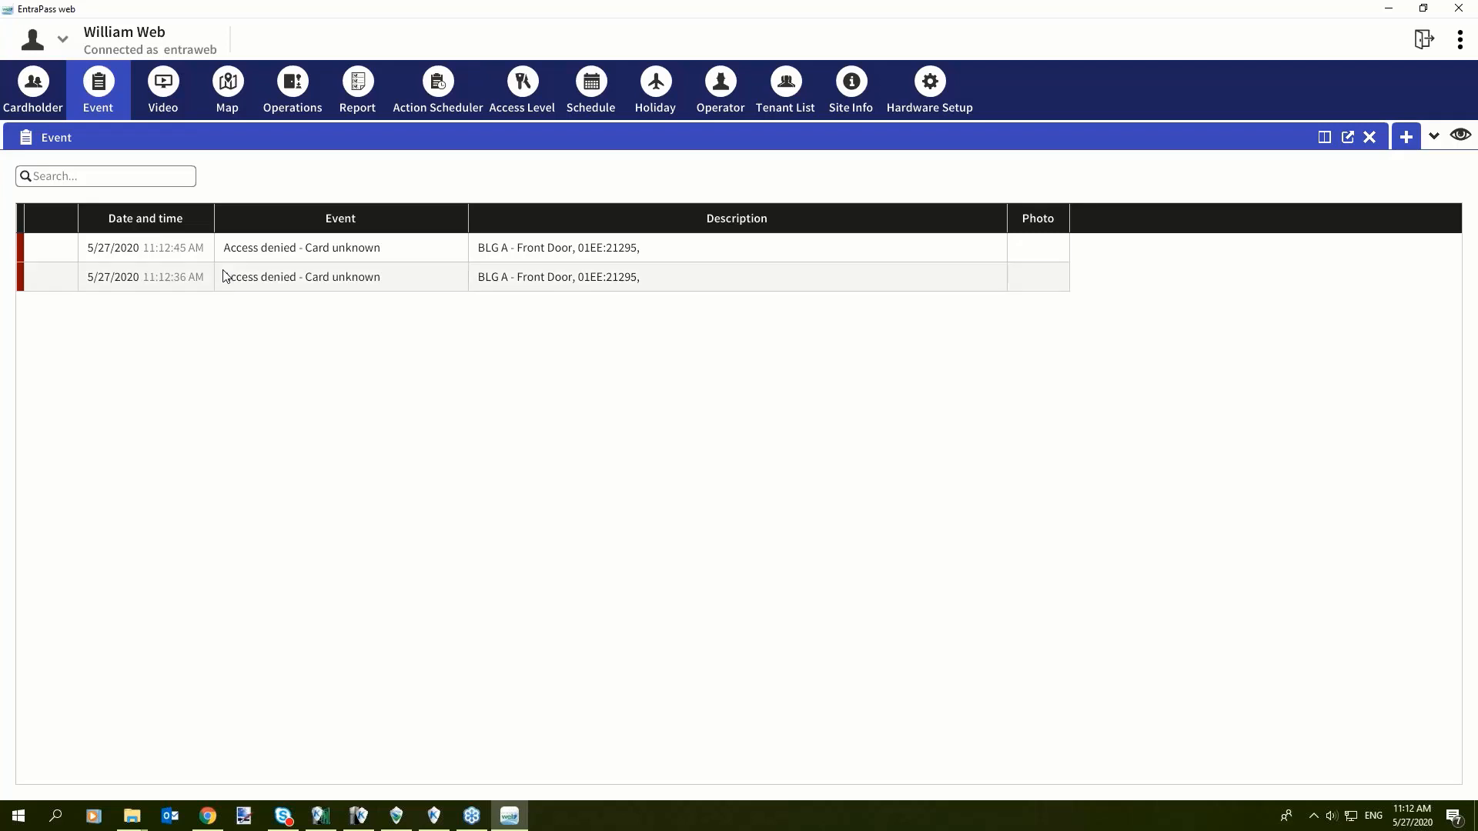
mouse_move(512, 517)
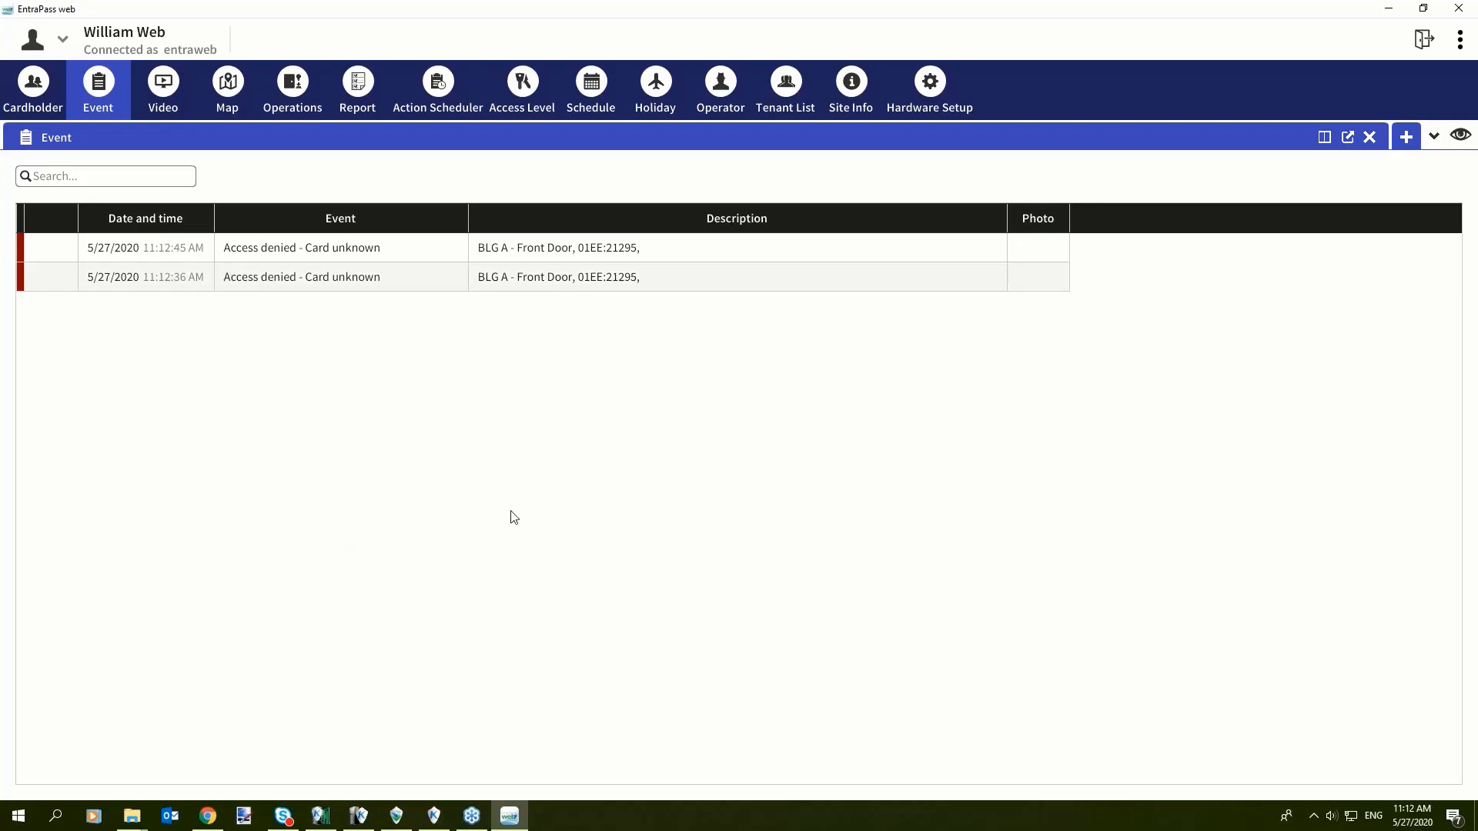
right_click(302, 276)
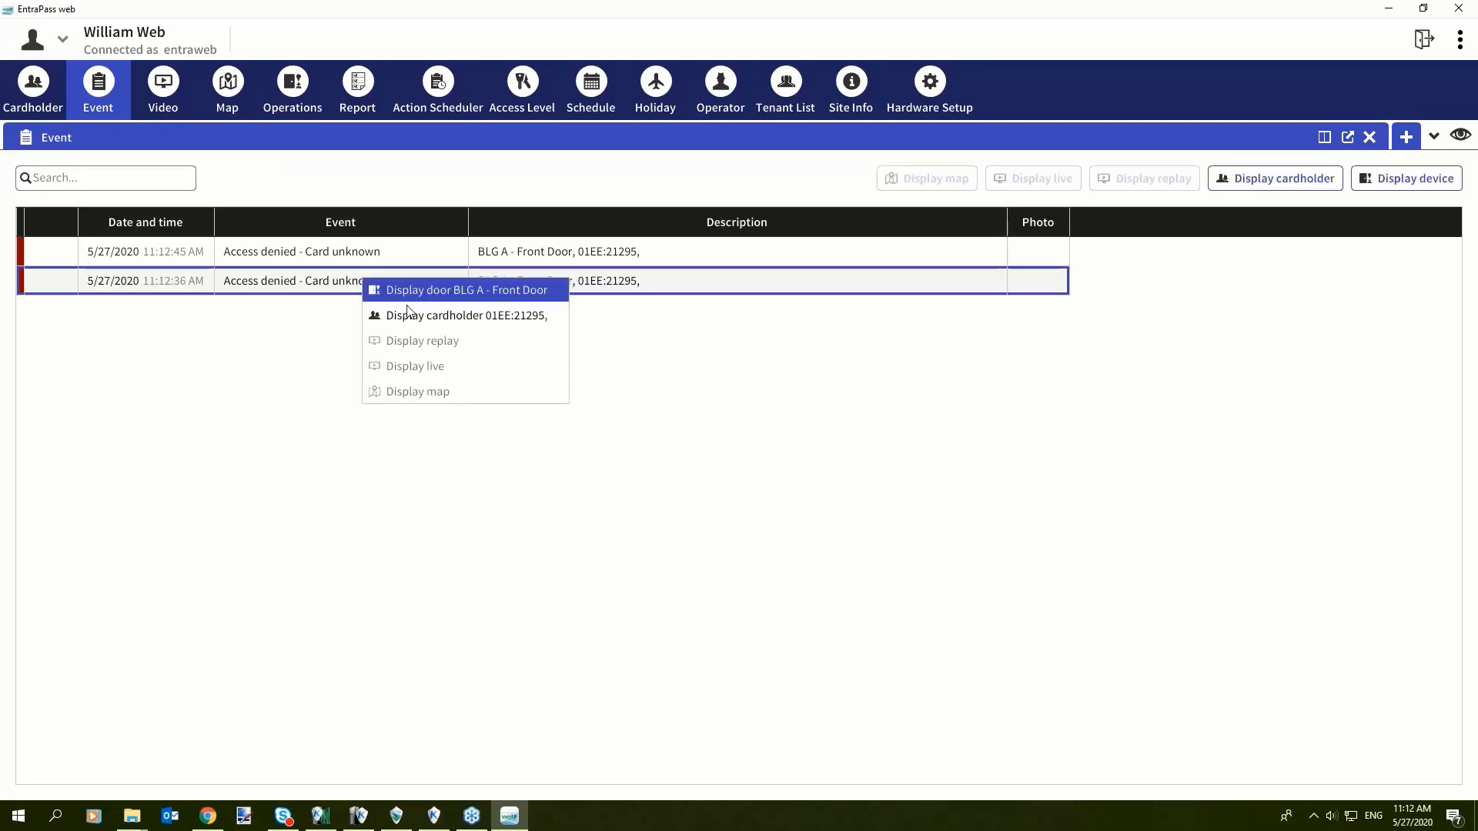
mouse_move(434, 369)
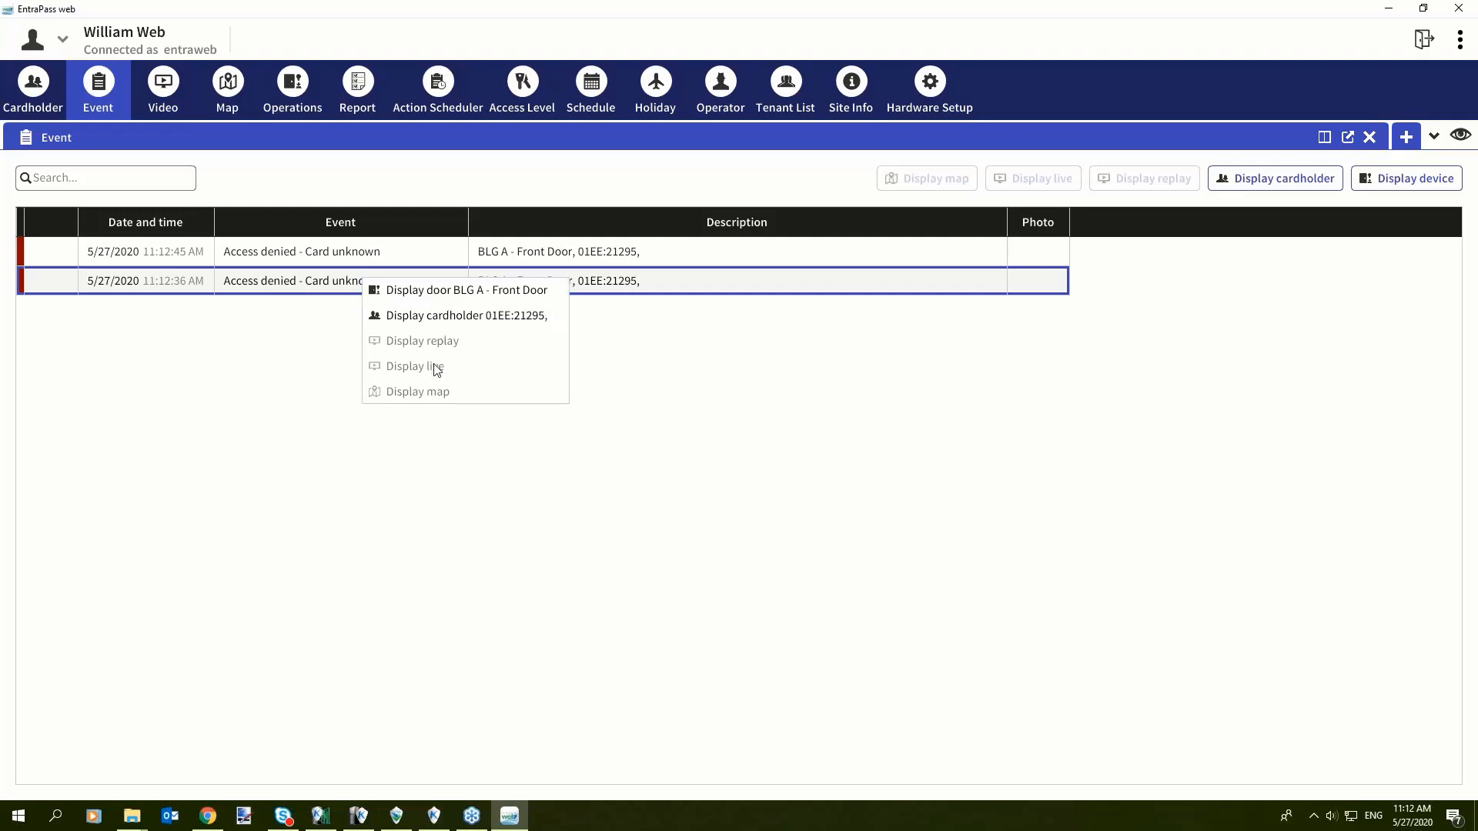
mouse_move(462, 290)
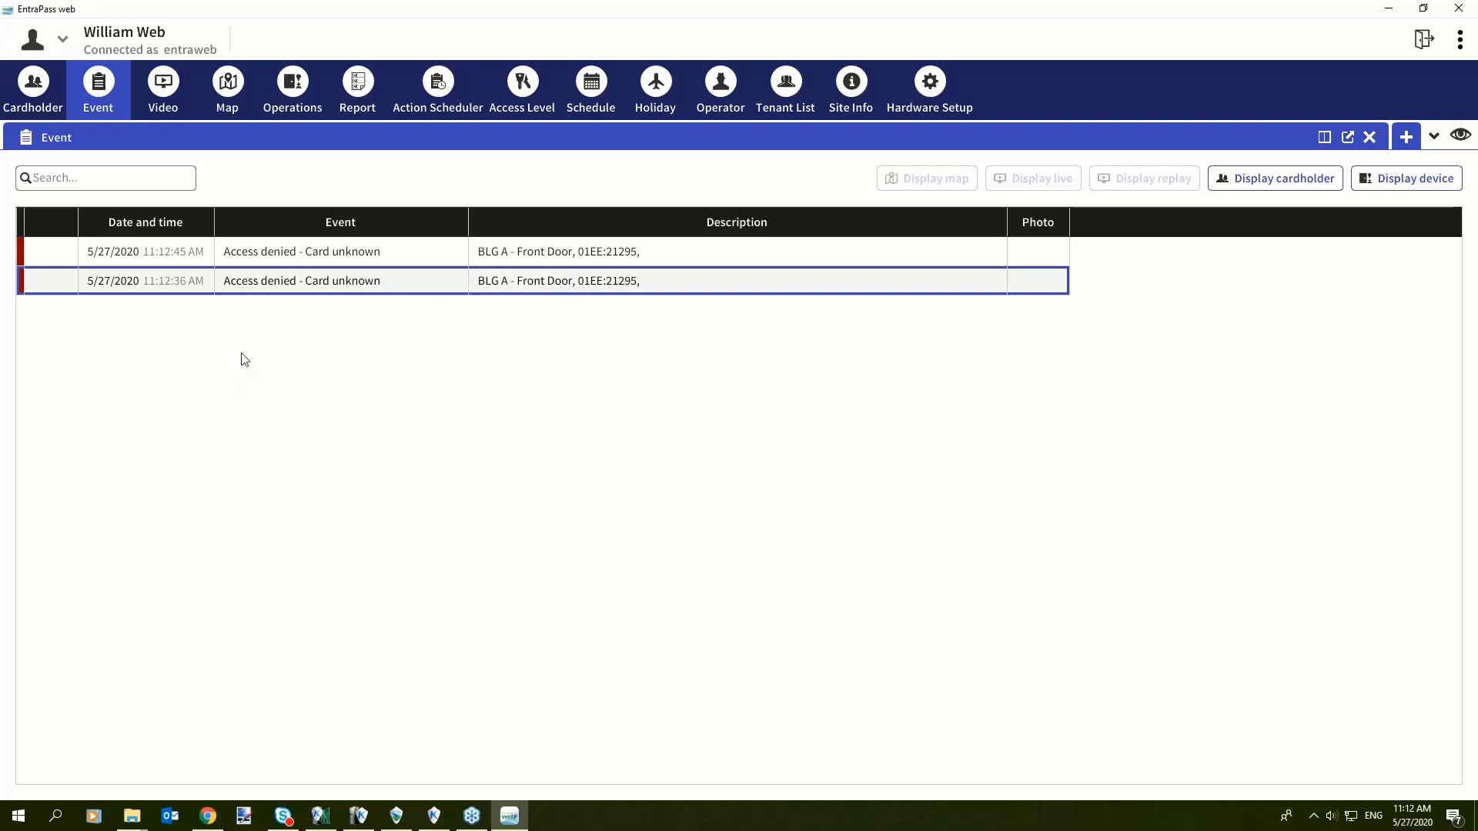
mouse_move(215, 356)
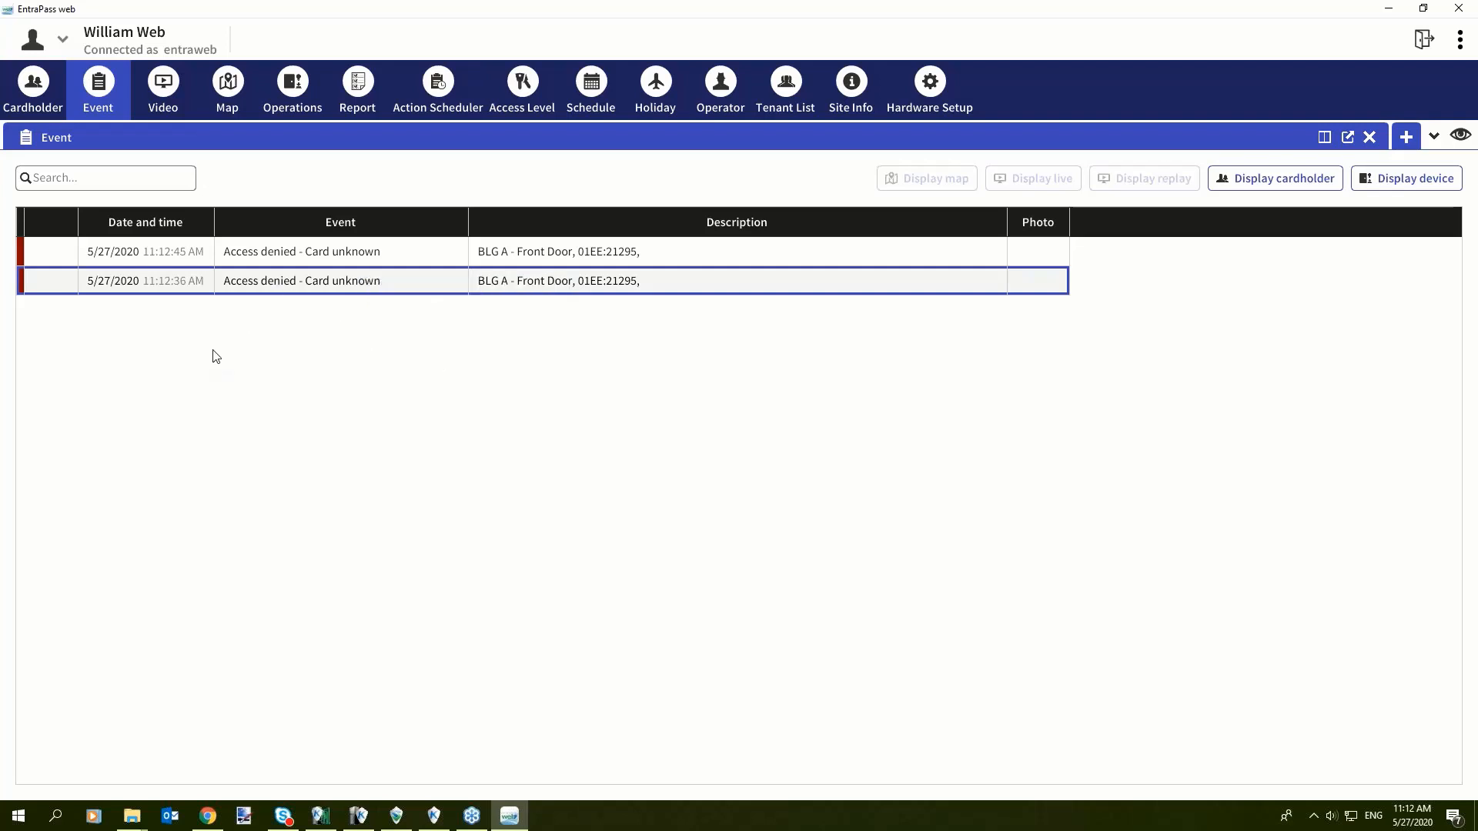
mouse_move(170, 276)
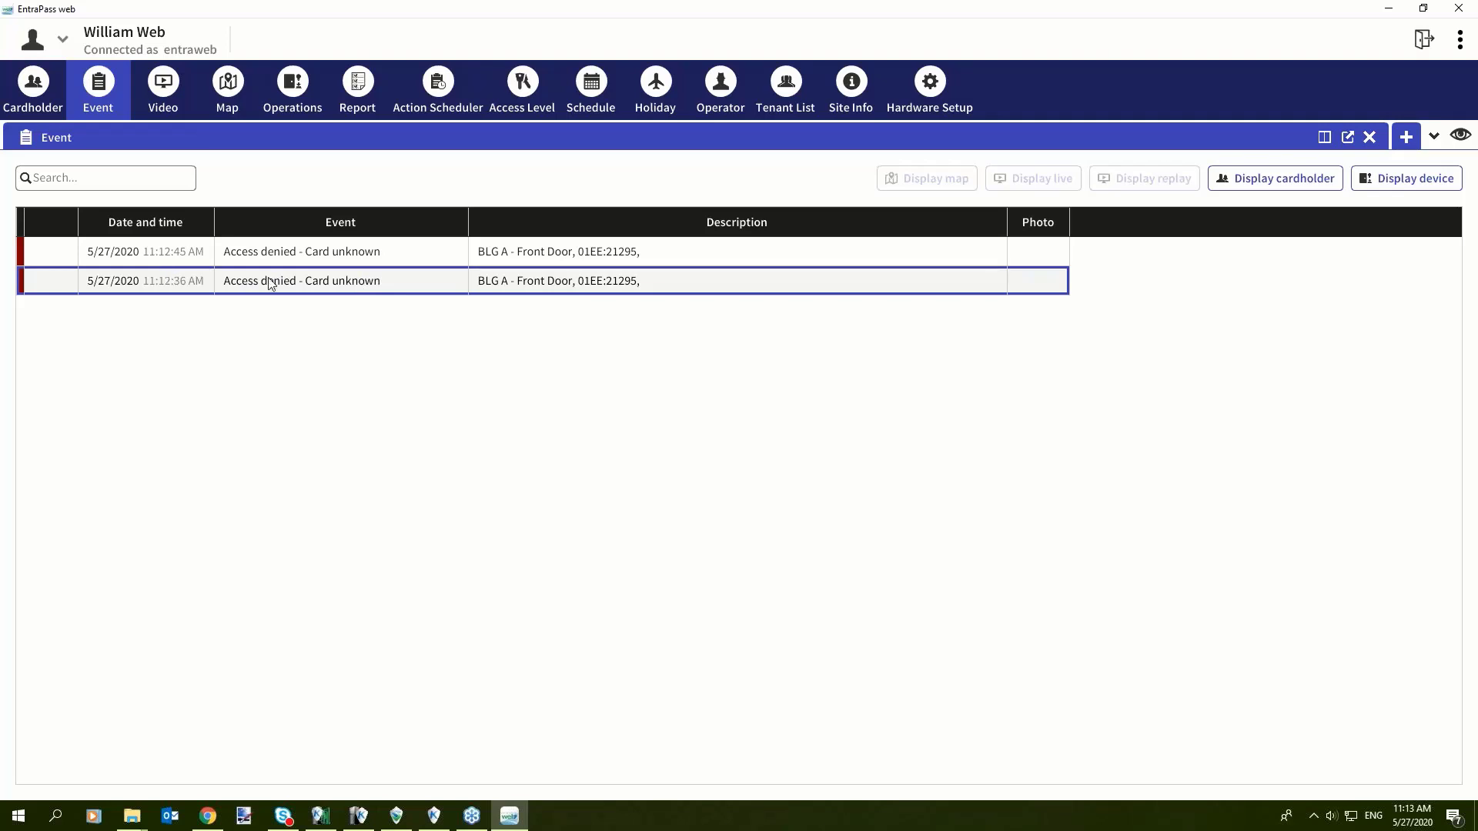
mouse_move(285, 266)
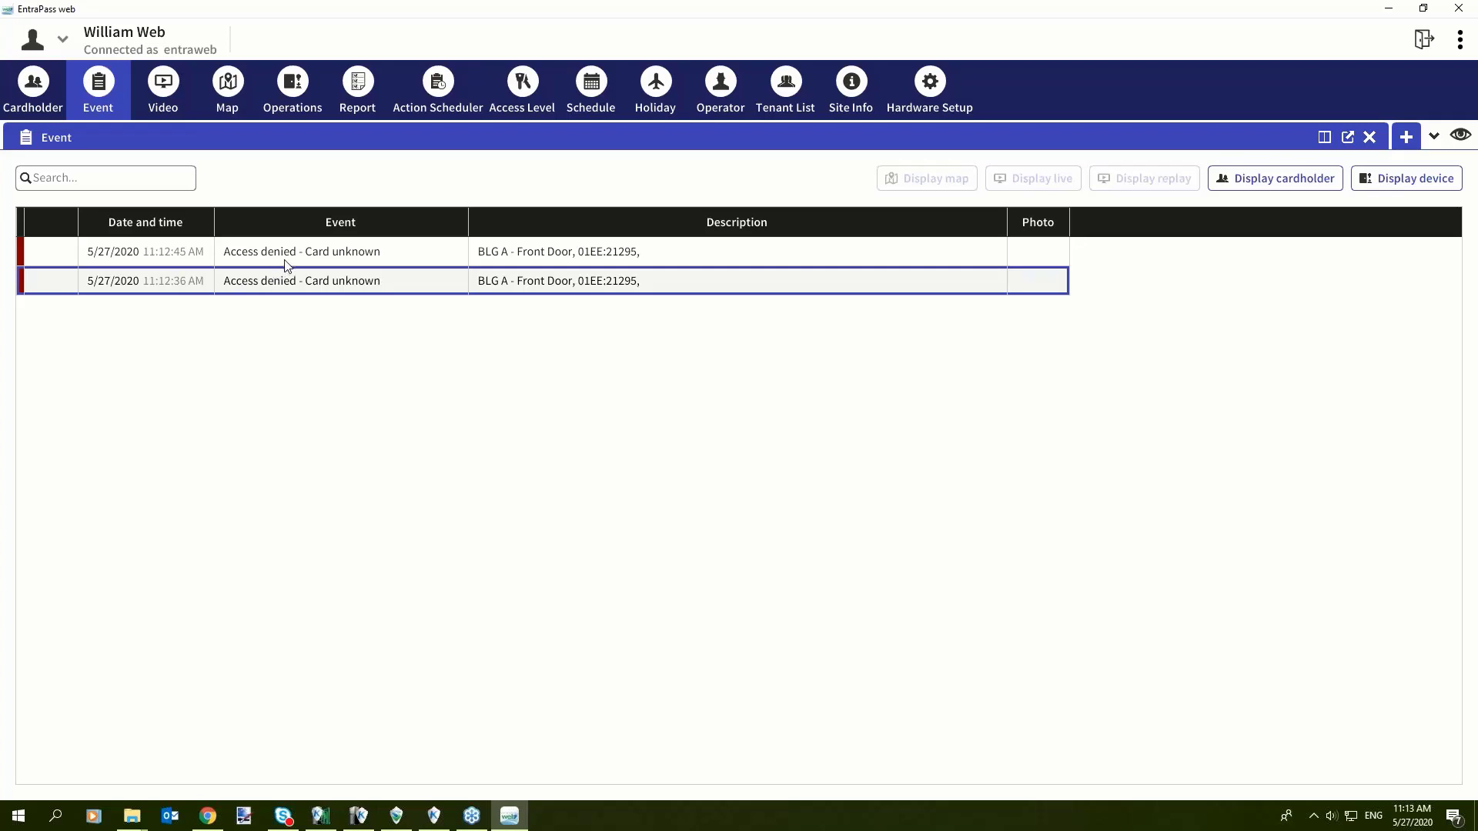
mouse_move(552, 321)
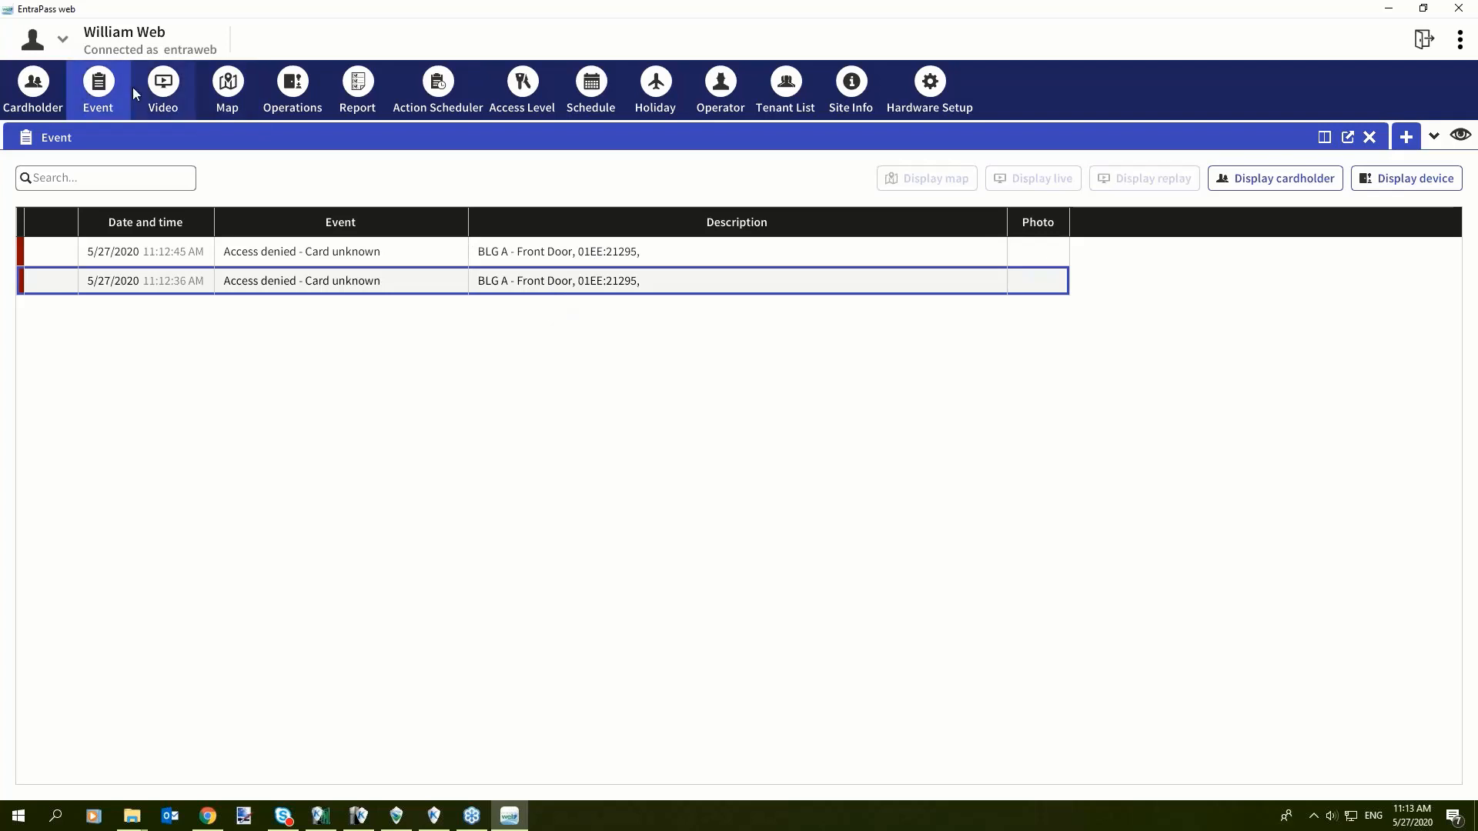
mouse_move(197, 98)
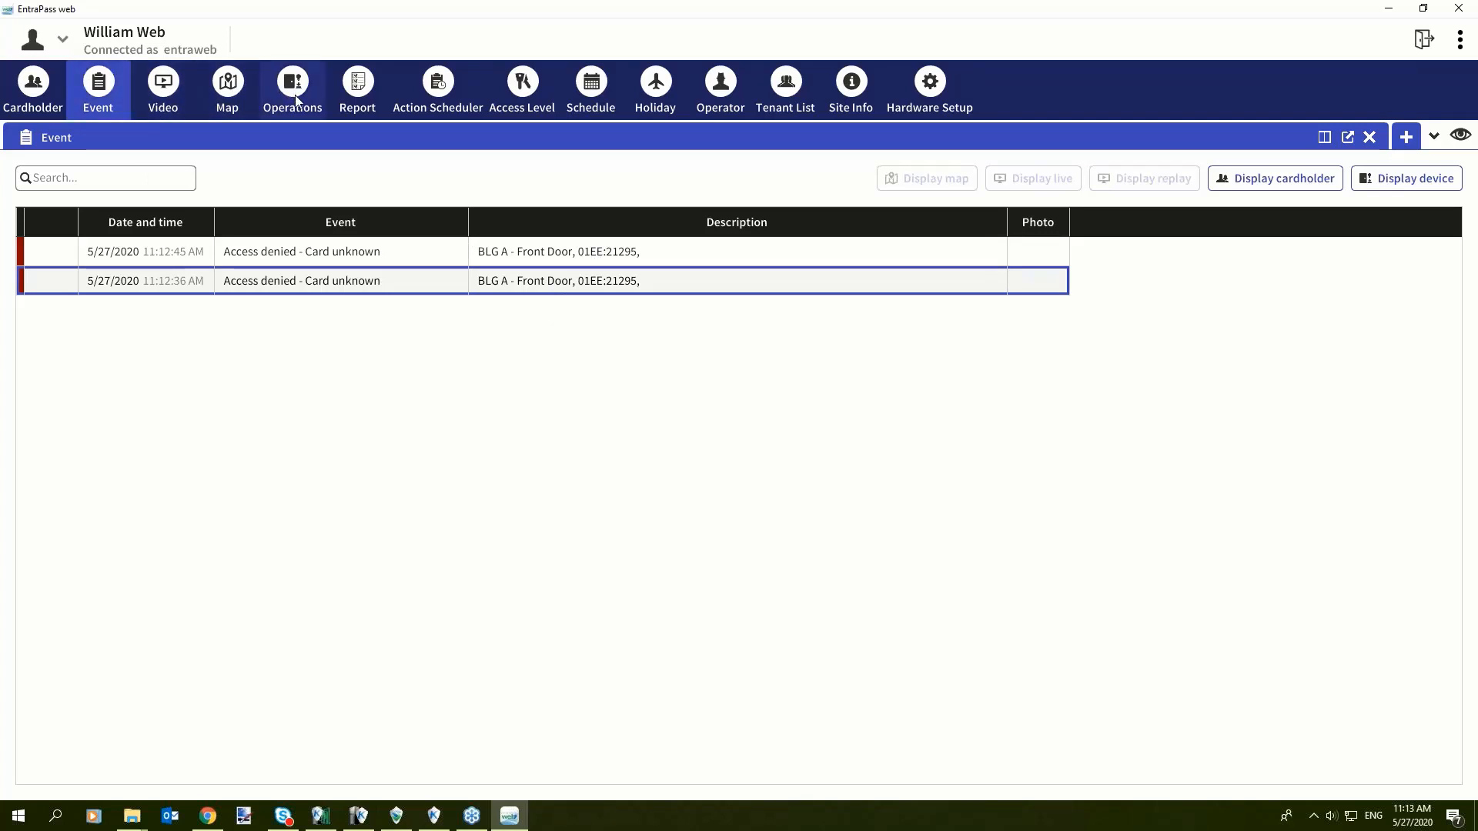
mouse_move(306, 157)
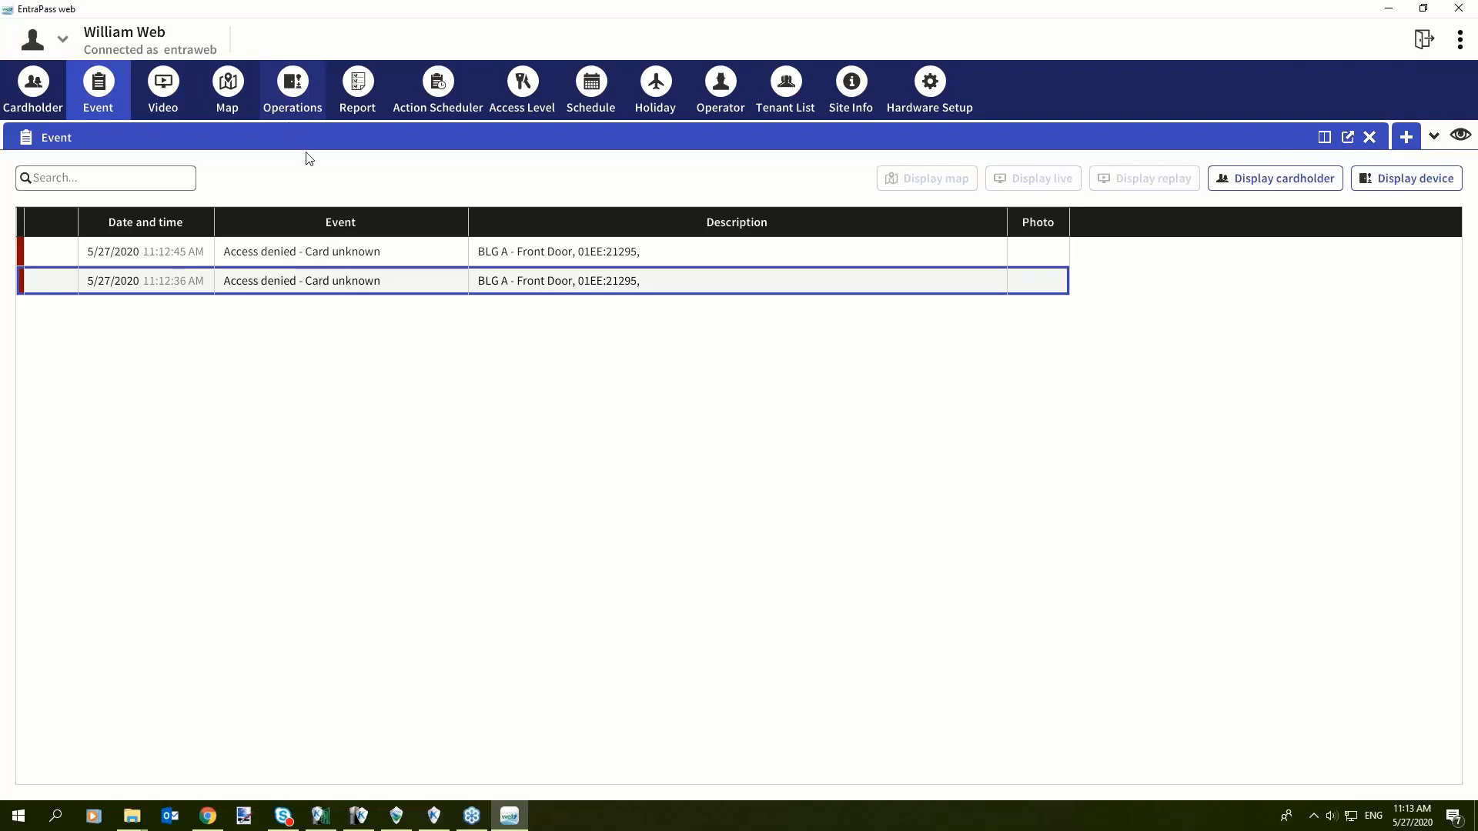
Step: Show Operations filtered to Blg A Training's doors, relay and inputs, and focus the search box
left_click(291, 85)
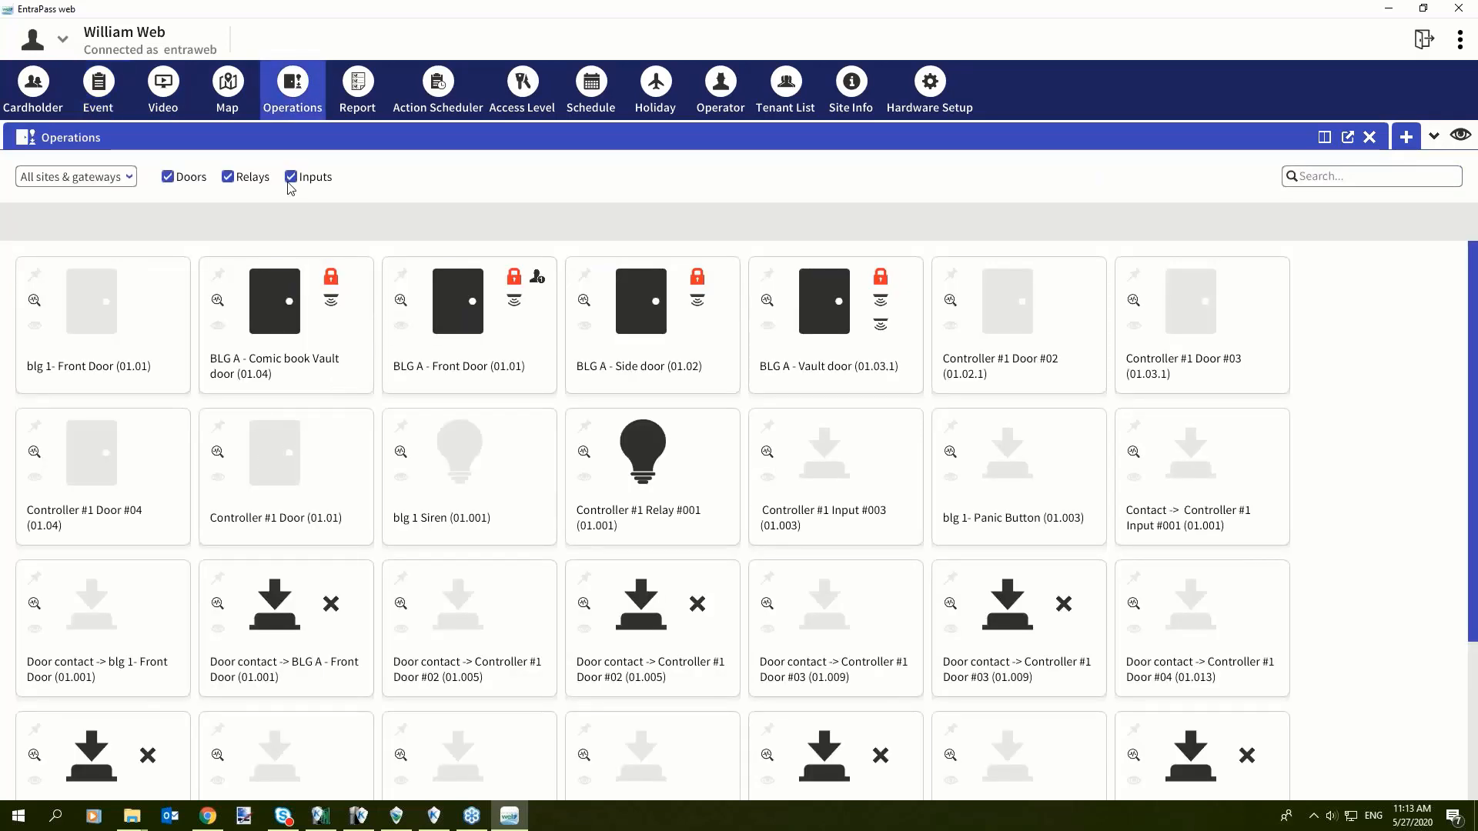
mouse_move(287, 178)
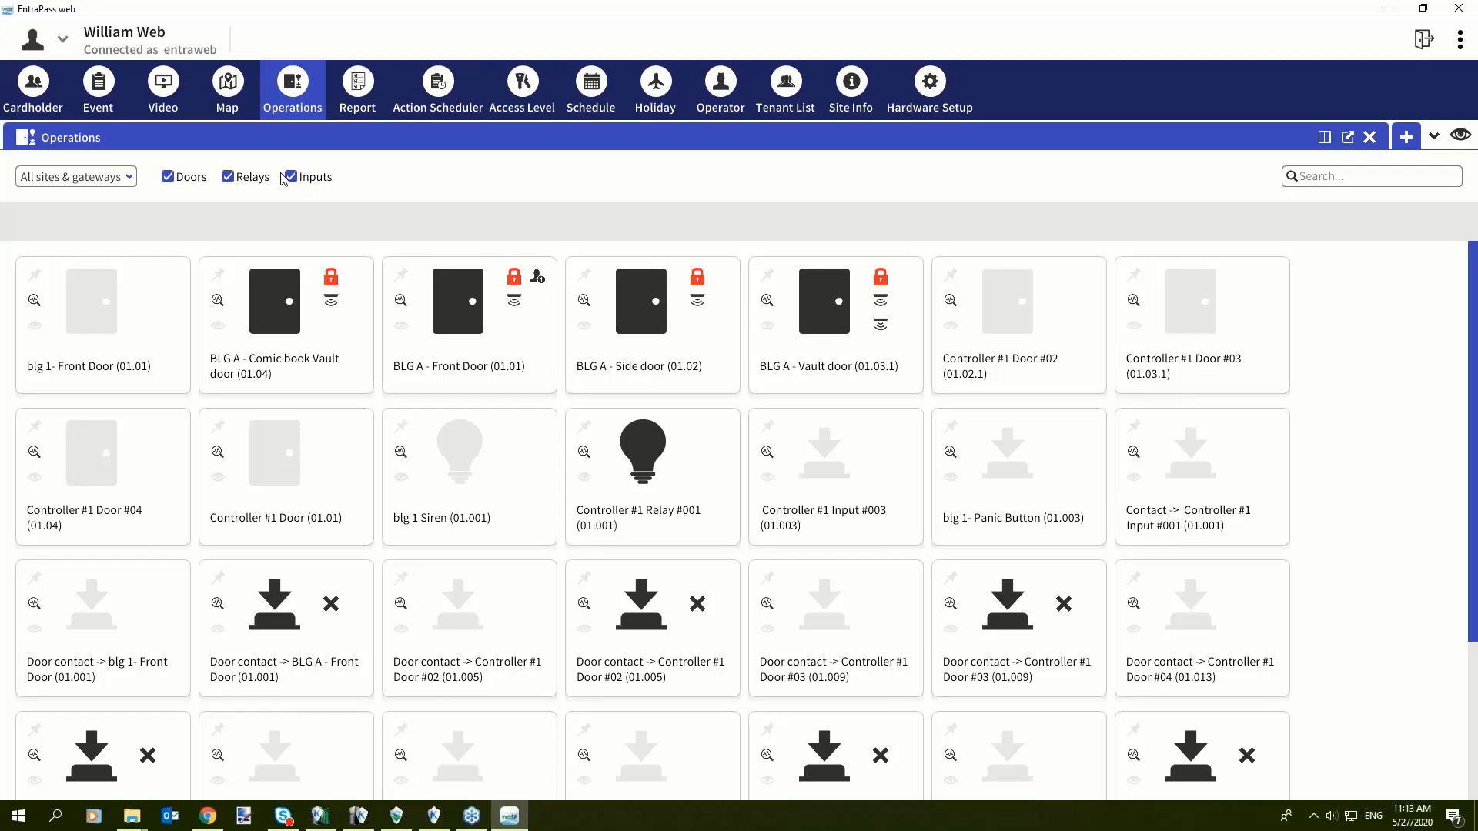
mouse_move(294, 185)
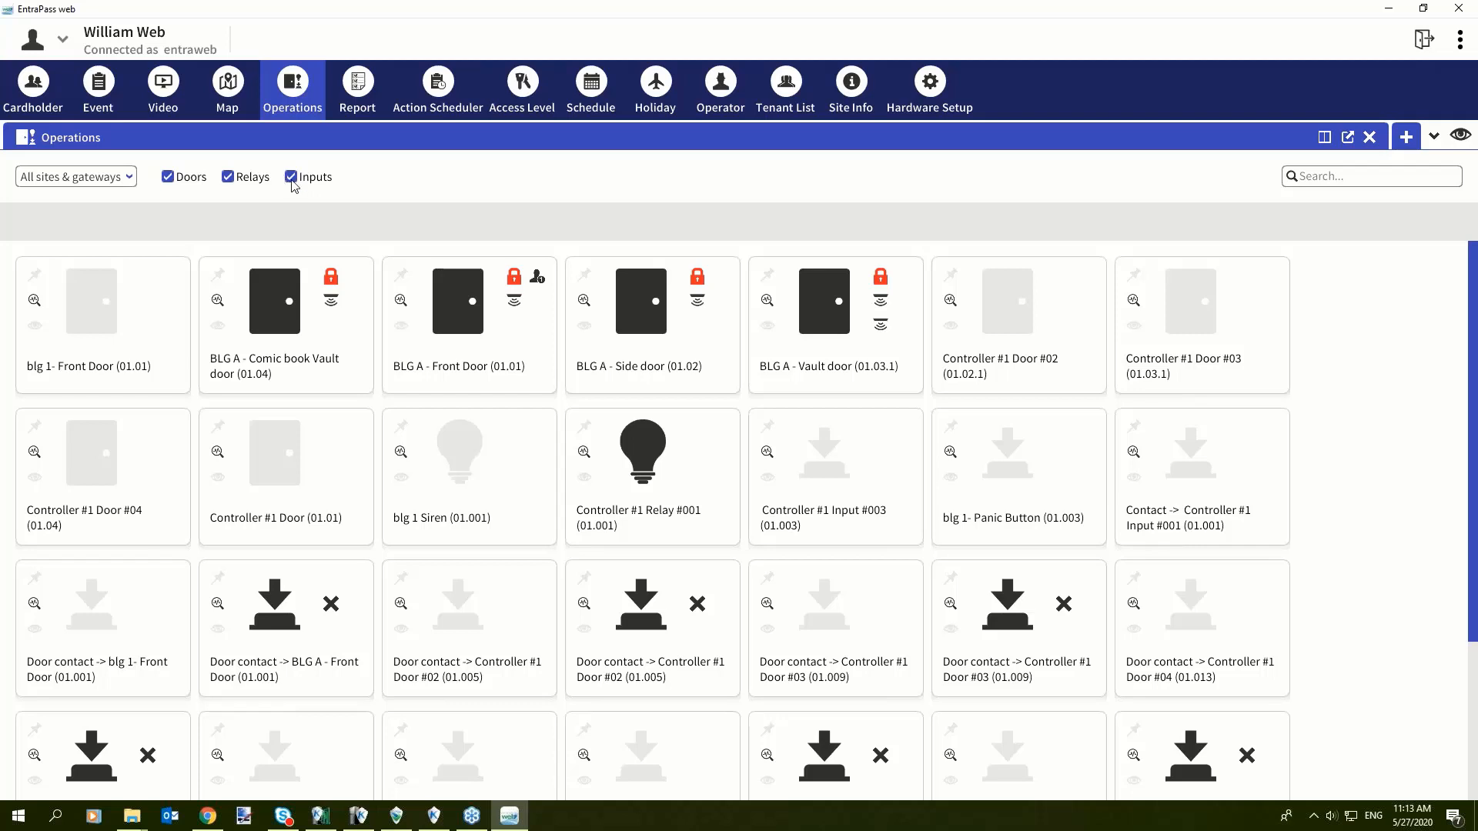
mouse_move(475, 203)
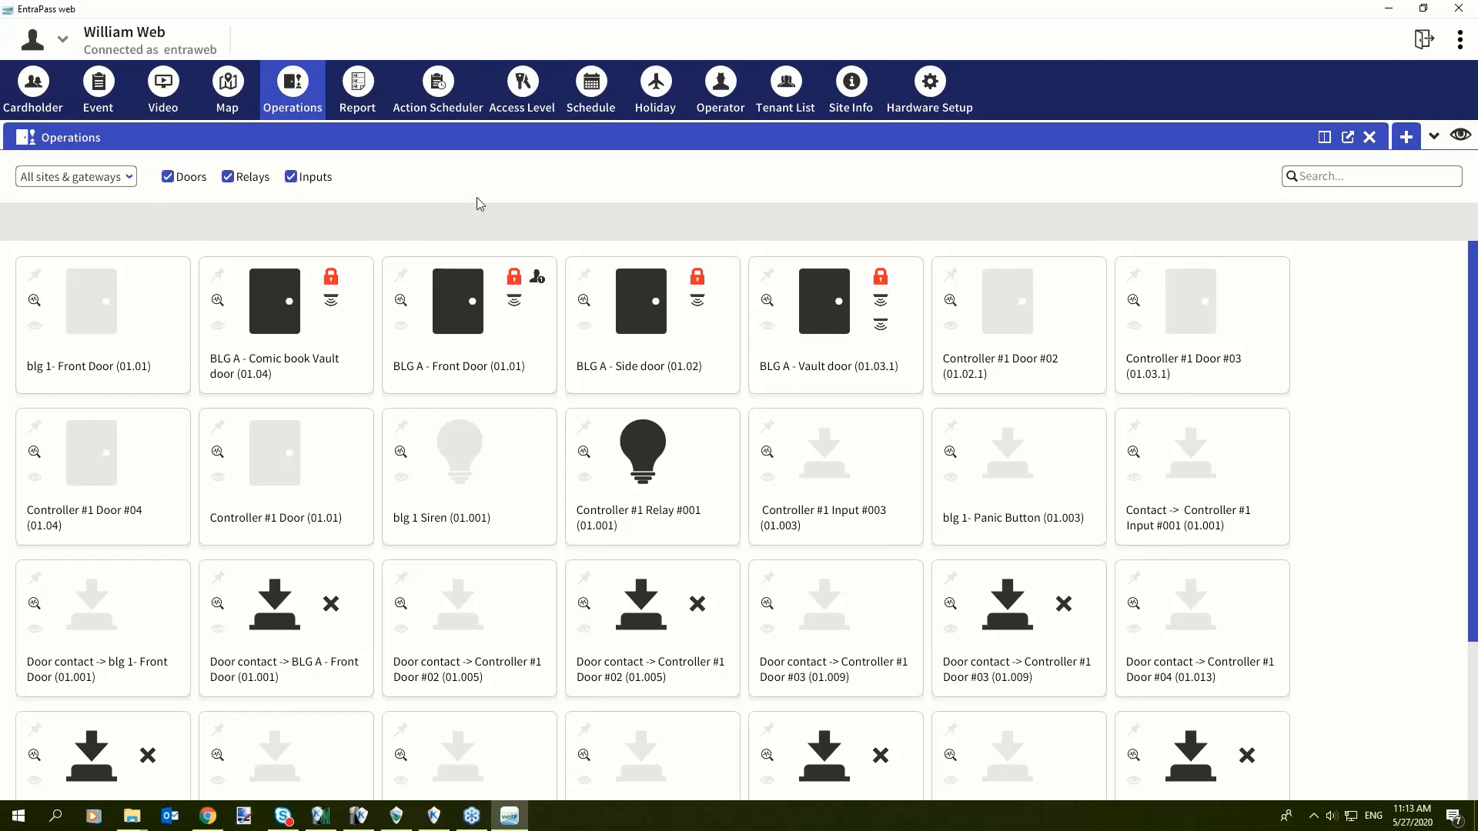
mouse_move(126, 188)
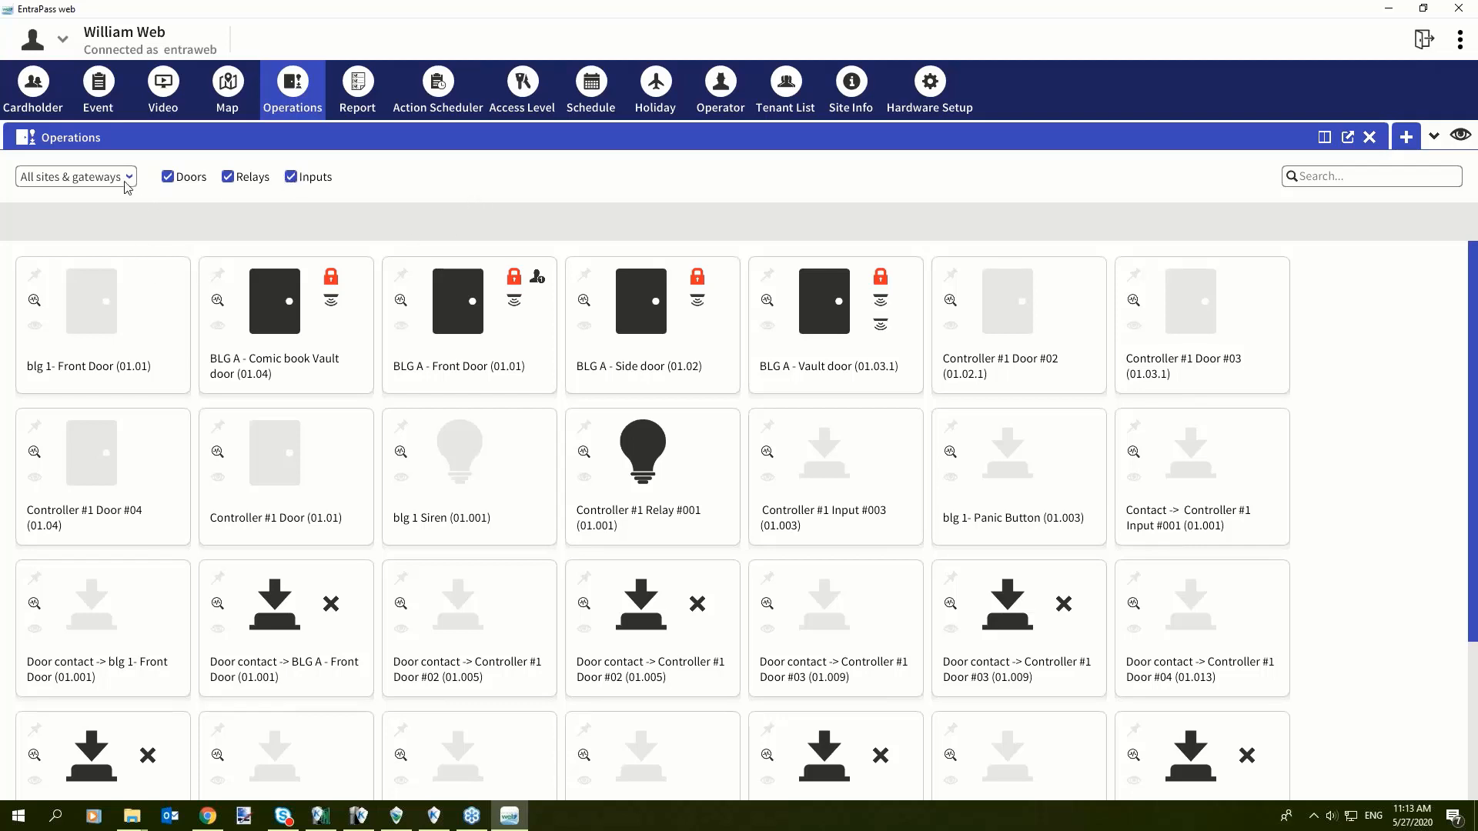
left_click(76, 176)
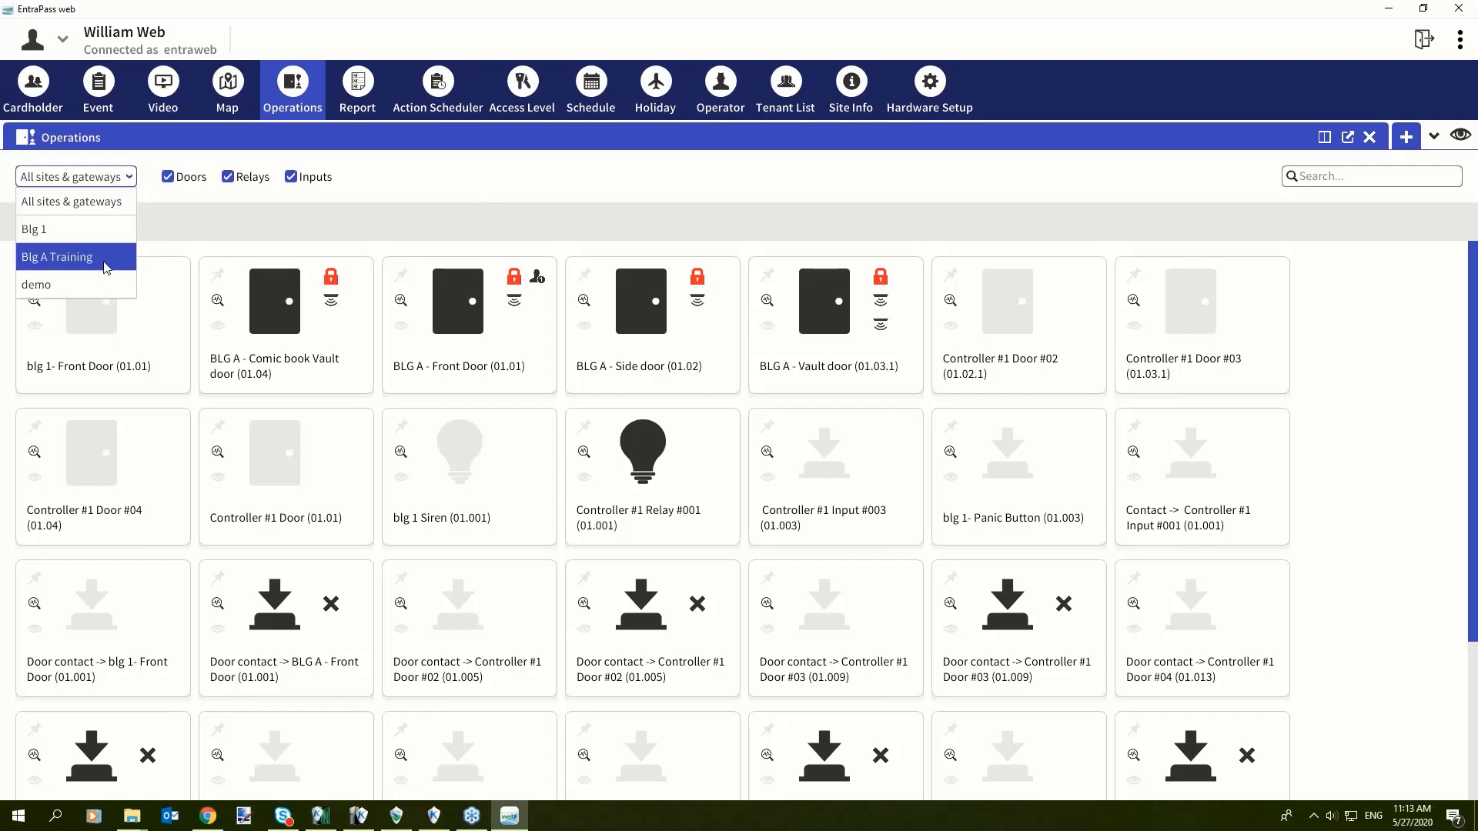
left_click(57, 256)
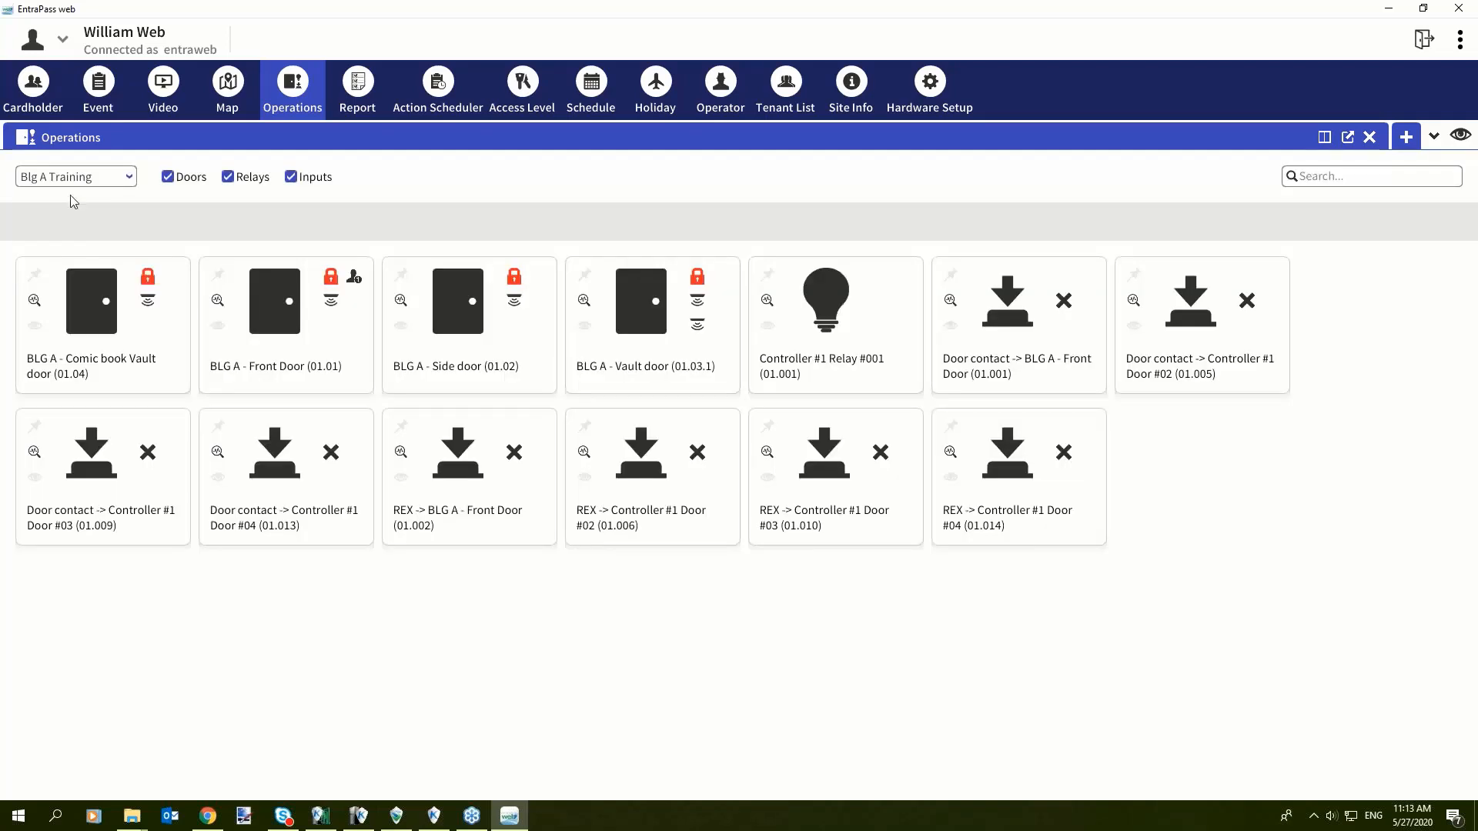
left_click(76, 176)
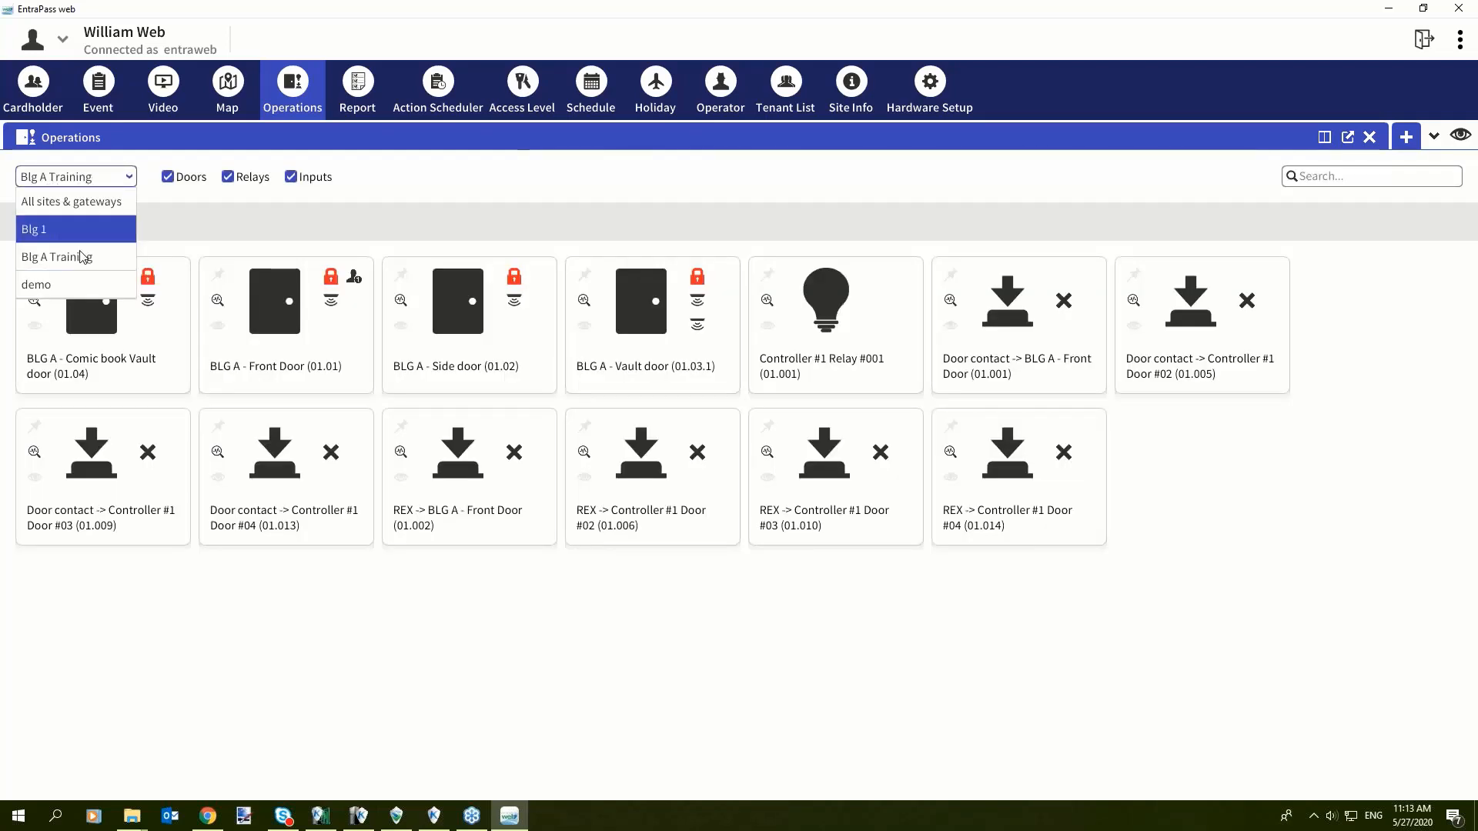
mouse_move(75, 284)
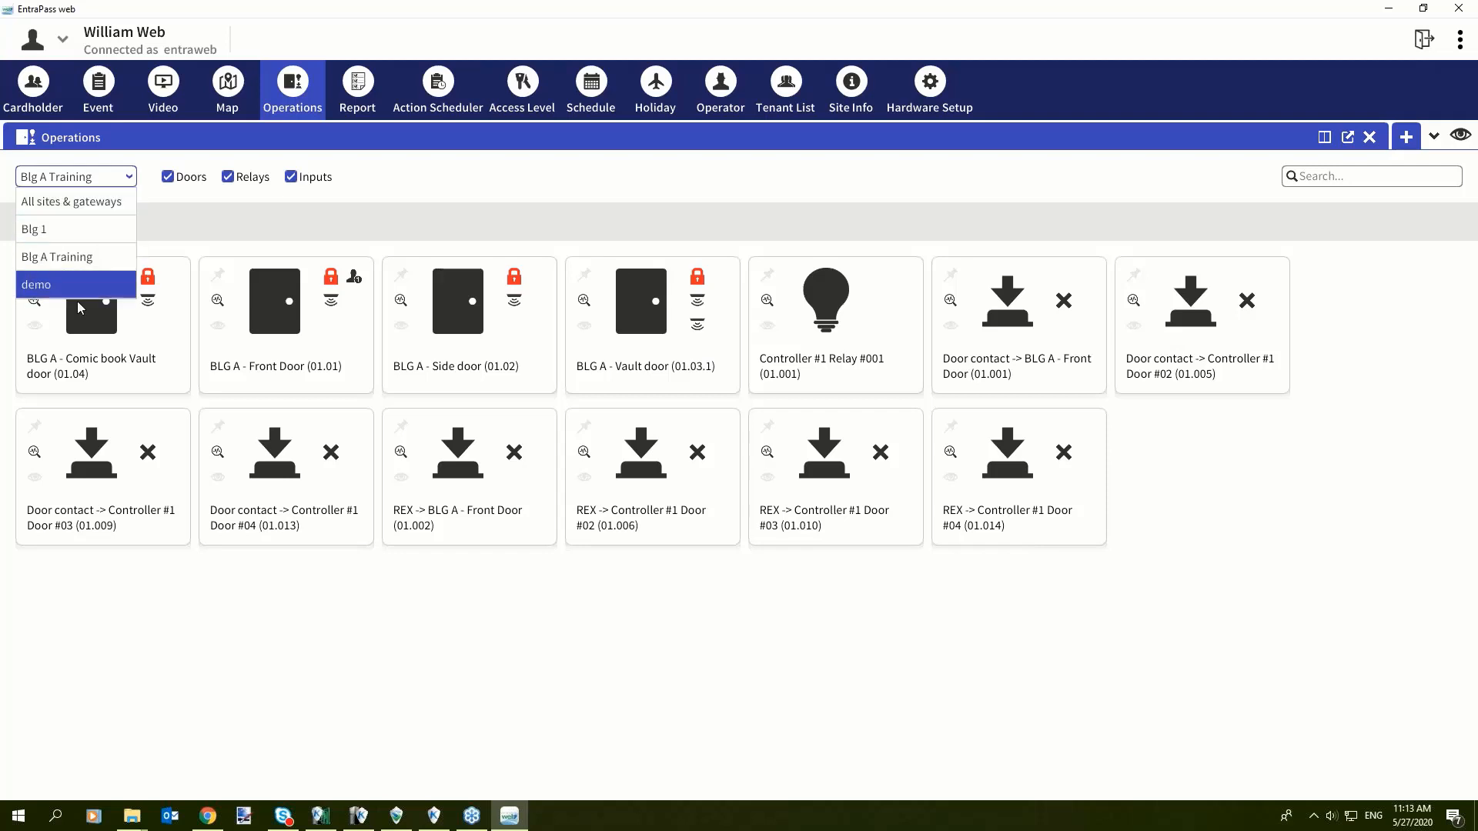
mouse_move(76, 229)
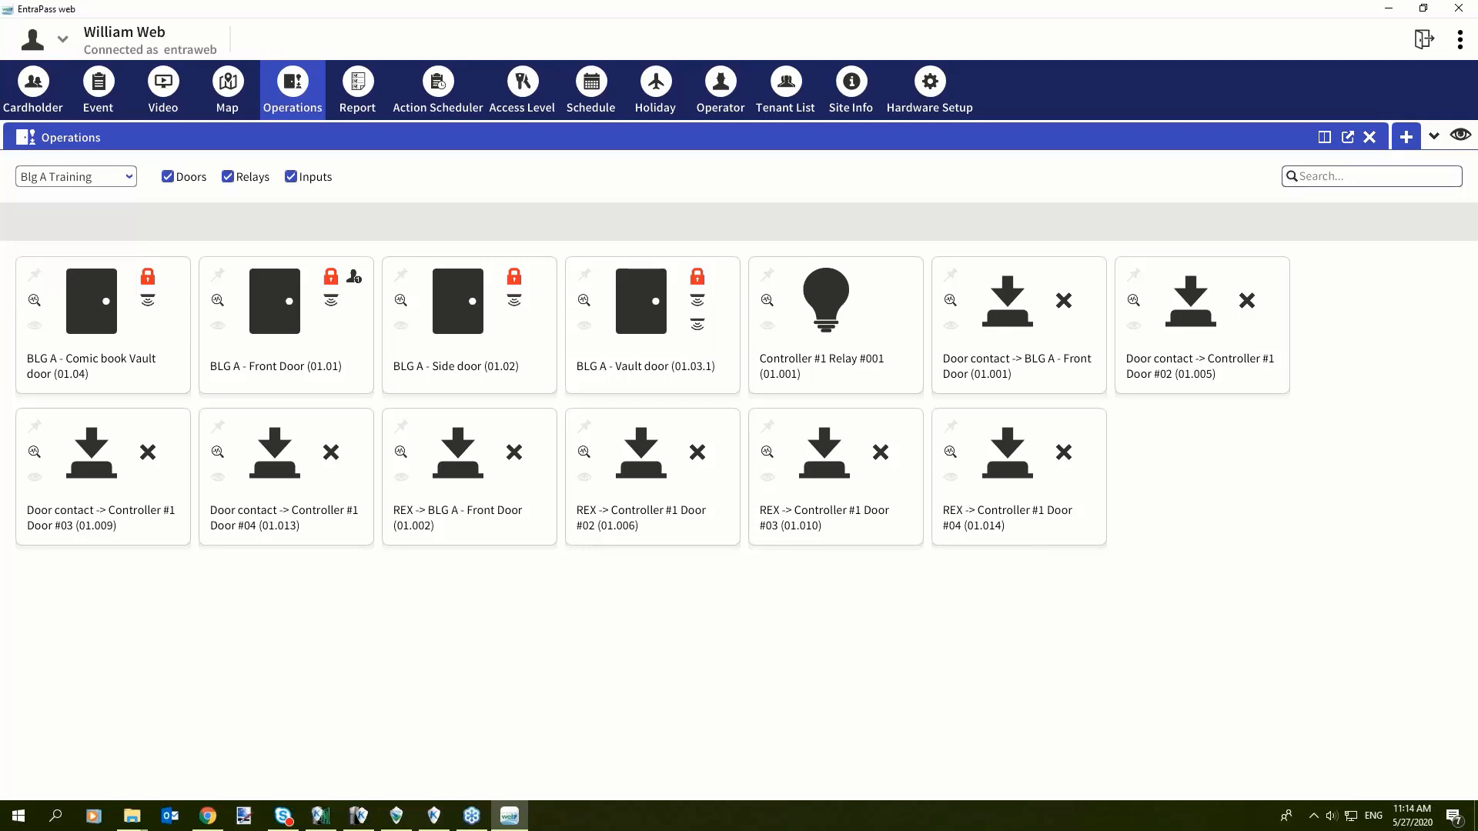
left_click(1370, 176)
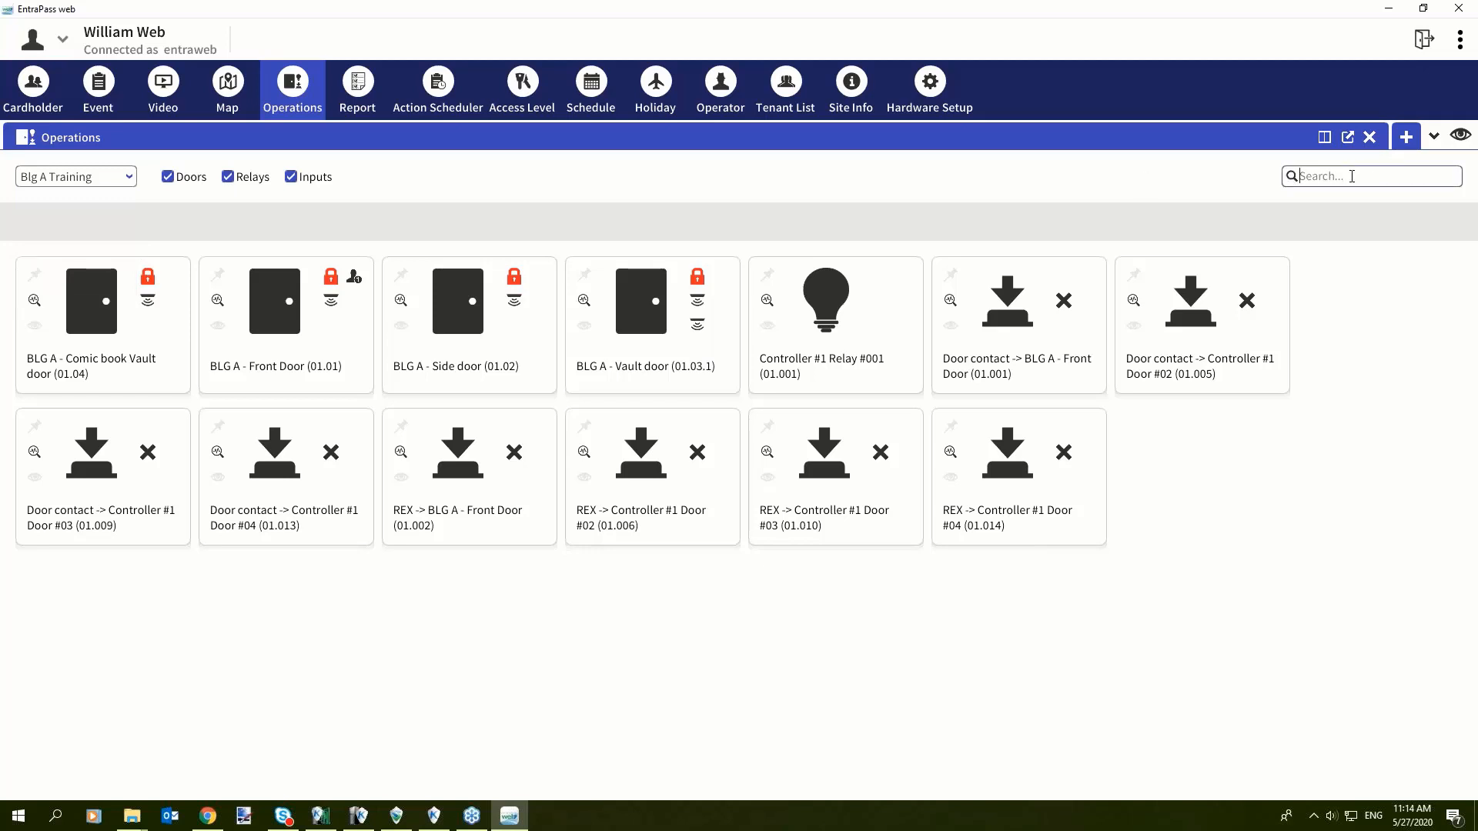
mouse_move(1330, 196)
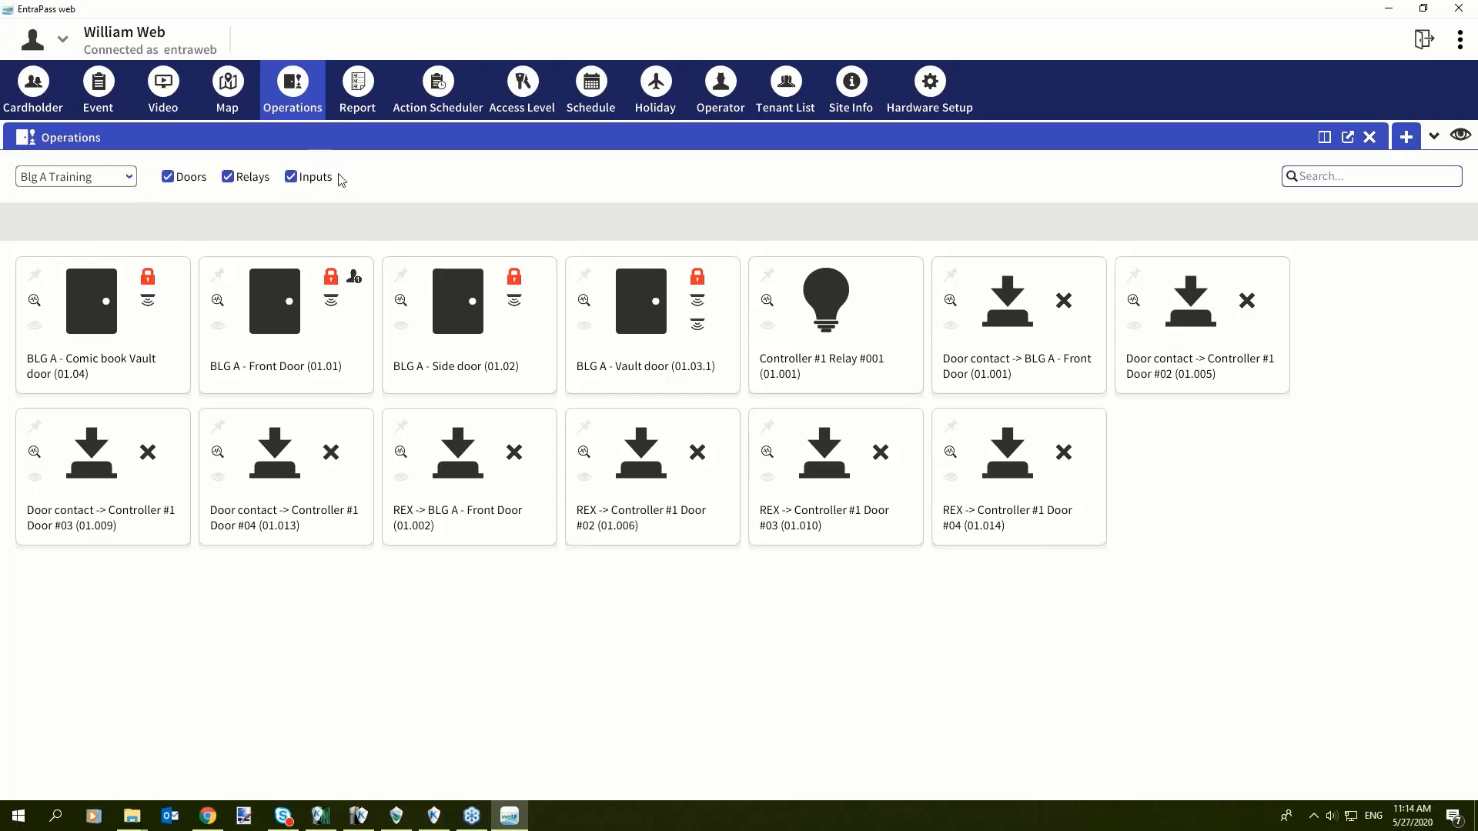
Step: Hide inputs and relays, and list doors from All sites & gateways
left_click(291, 176)
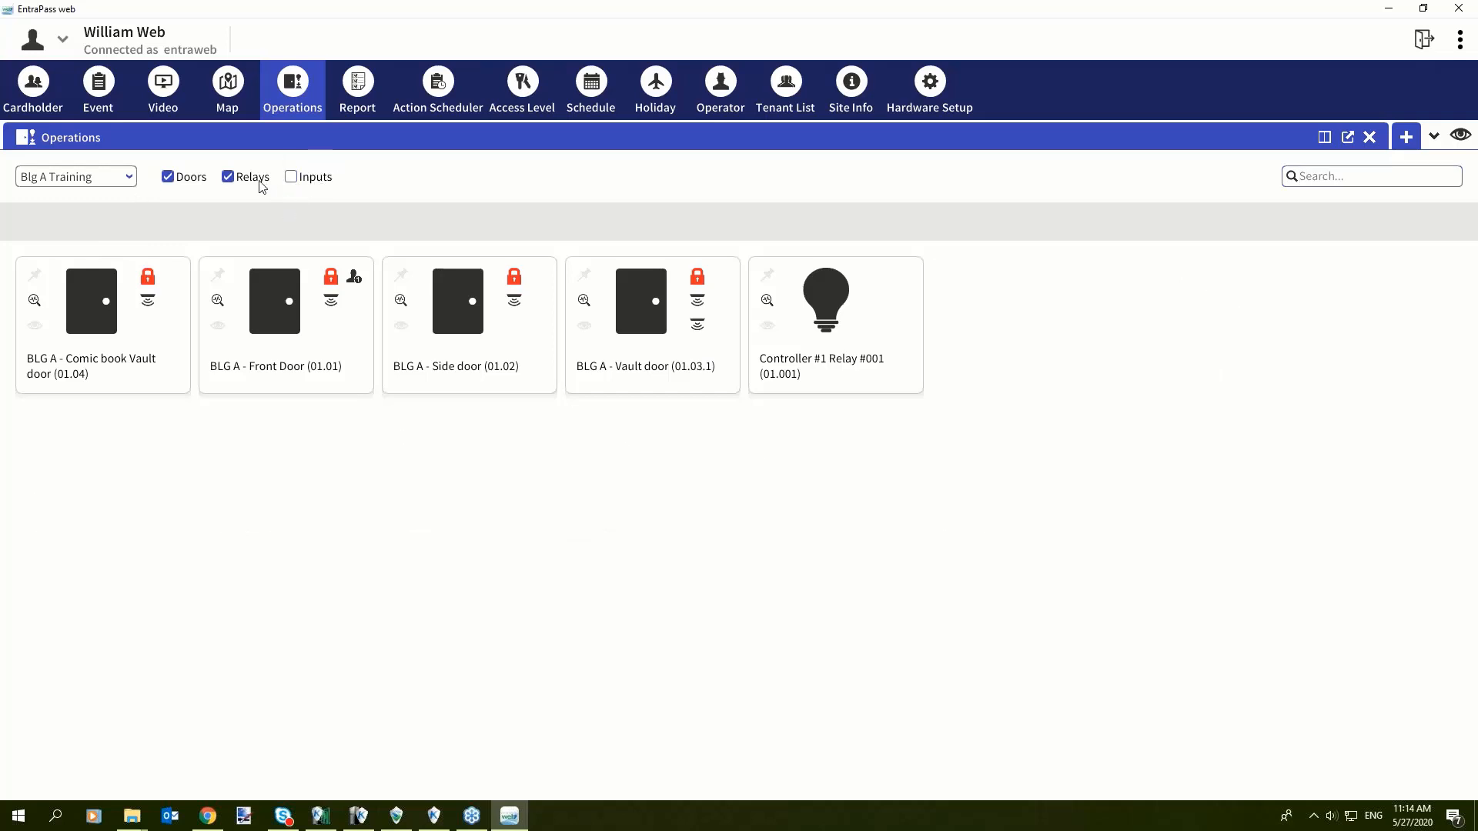
left_click(227, 177)
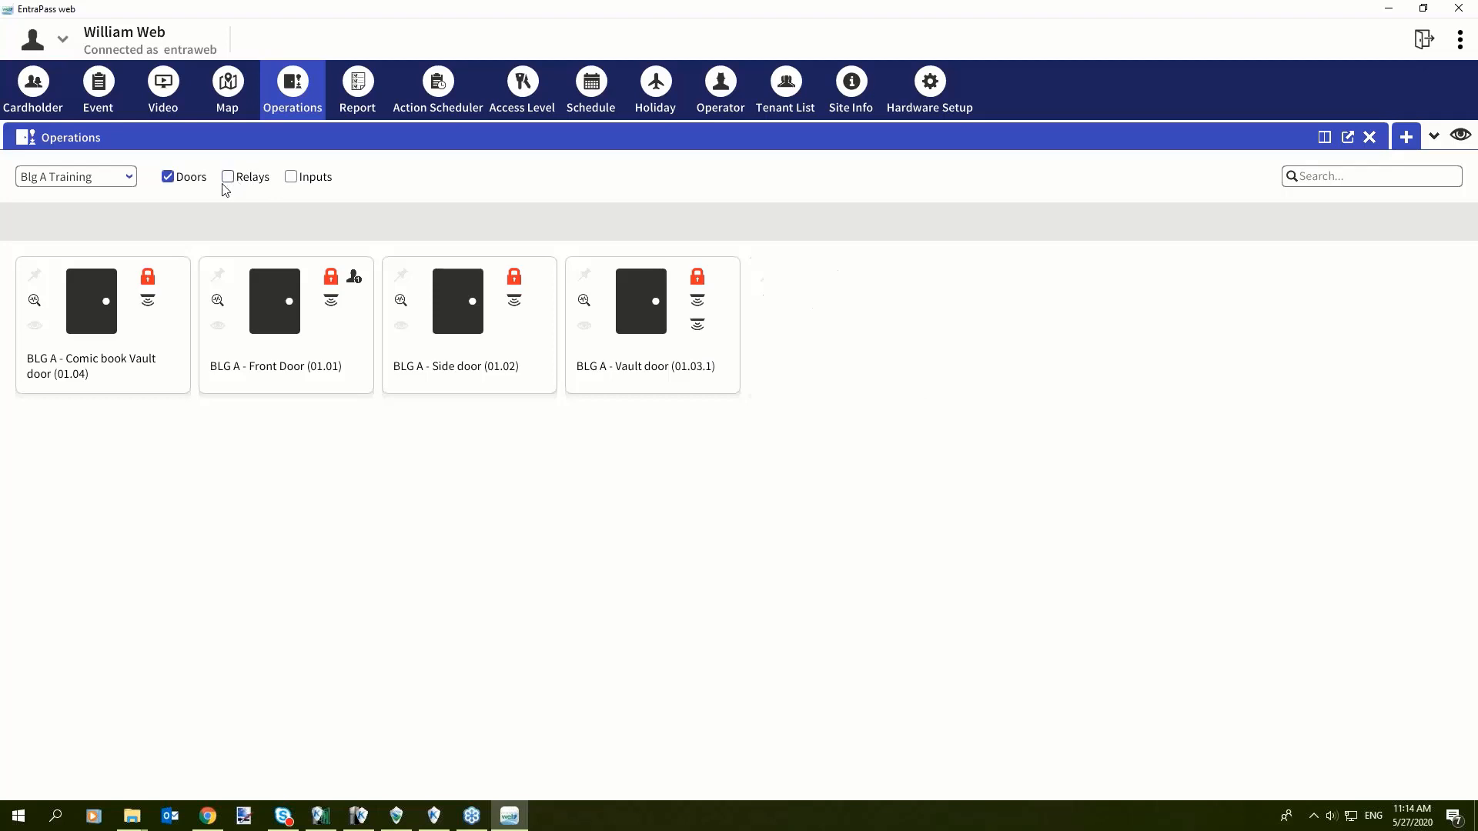
mouse_move(277, 290)
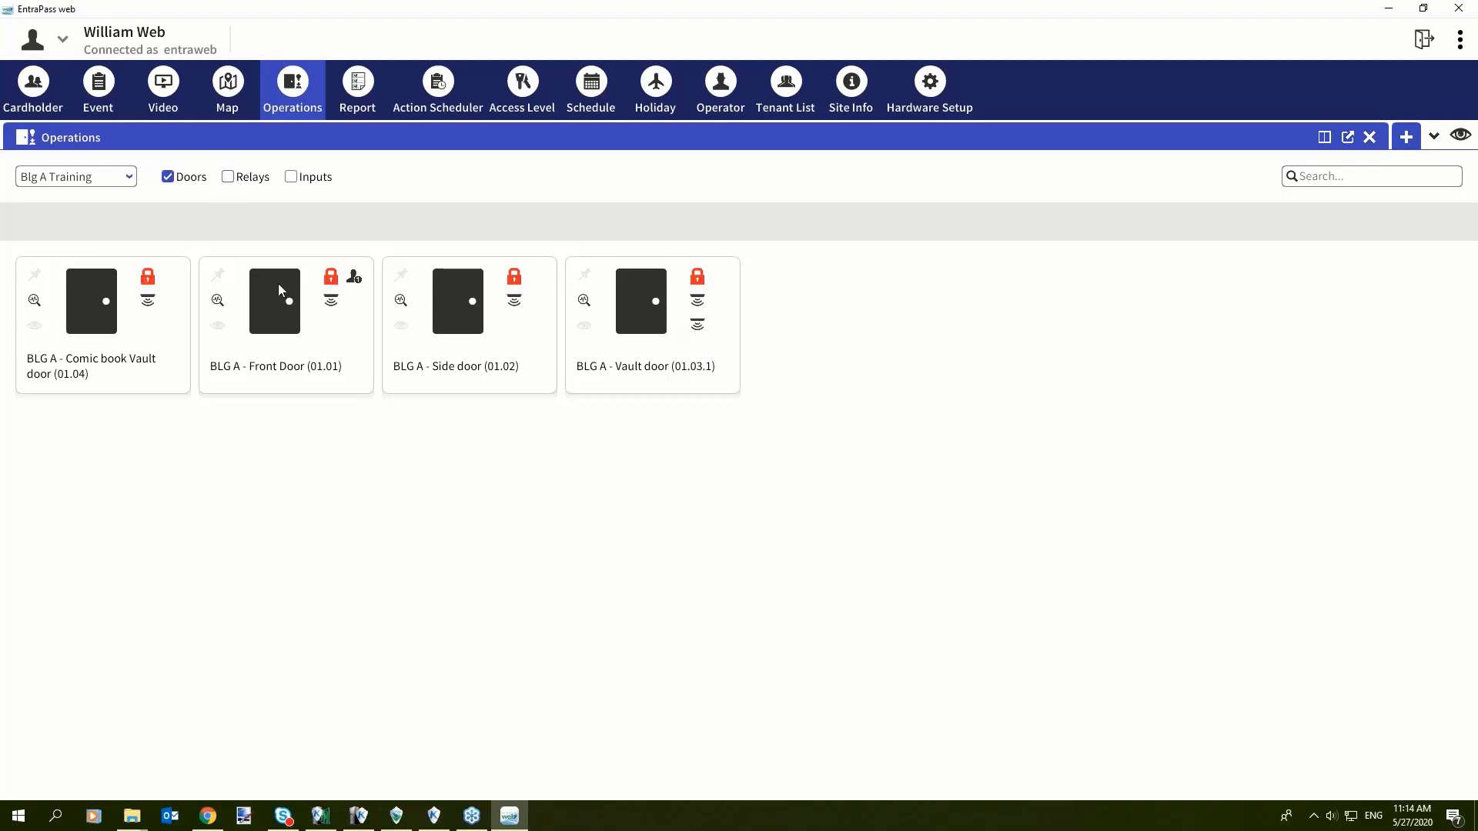
left_click(74, 176)
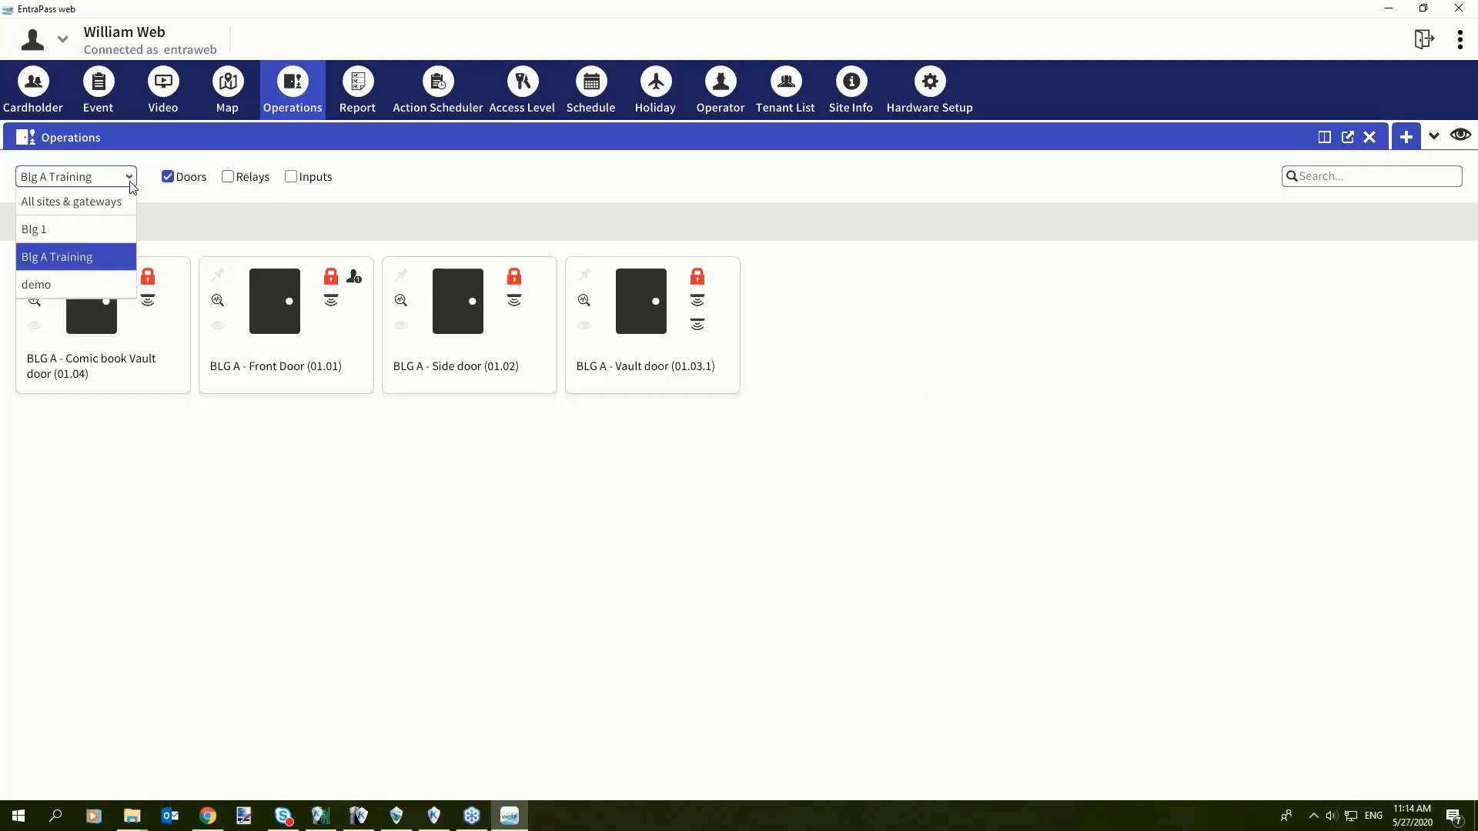
left_click(71, 201)
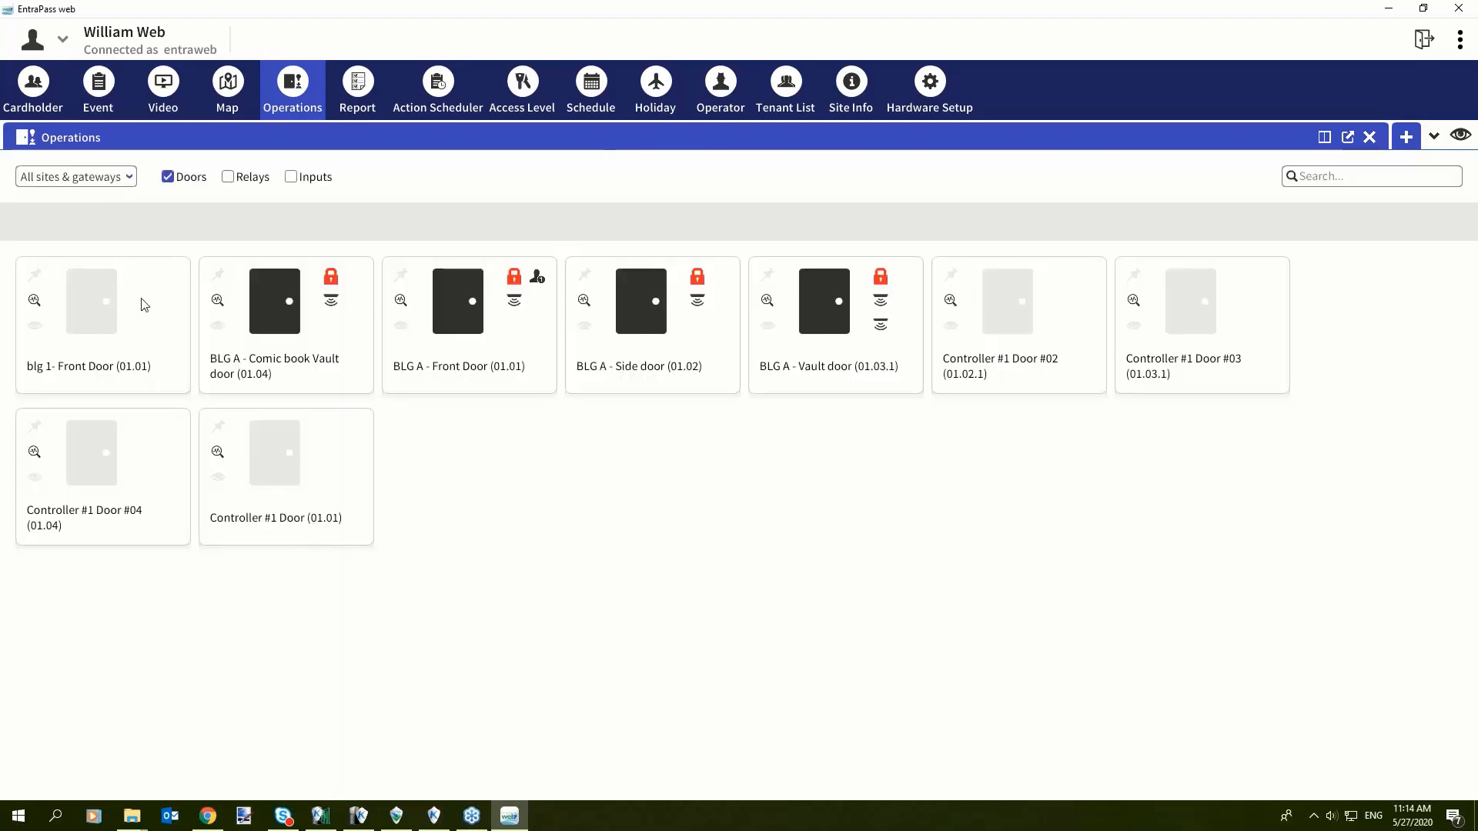
mouse_move(119, 321)
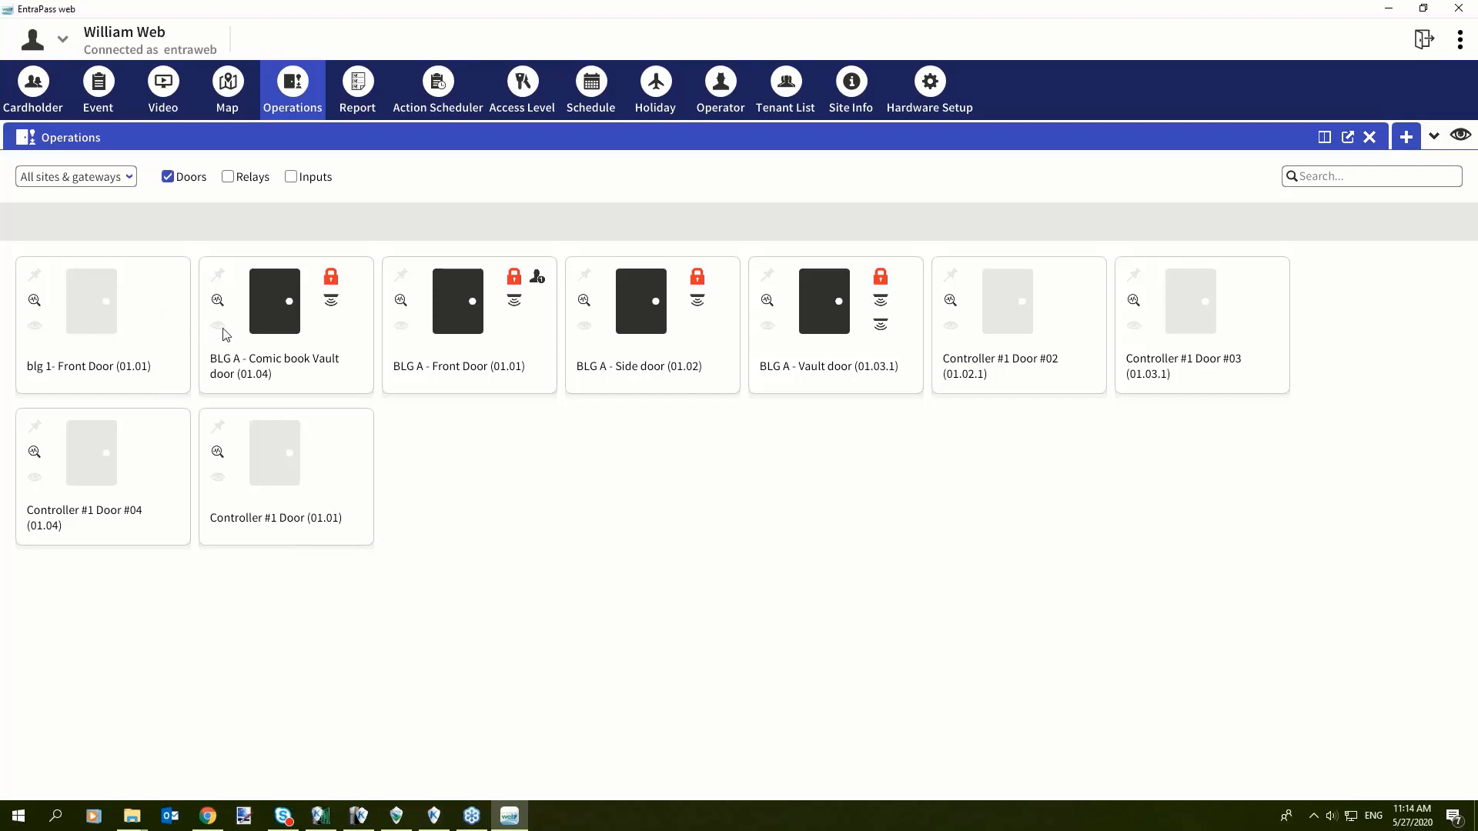
mouse_move(543, 306)
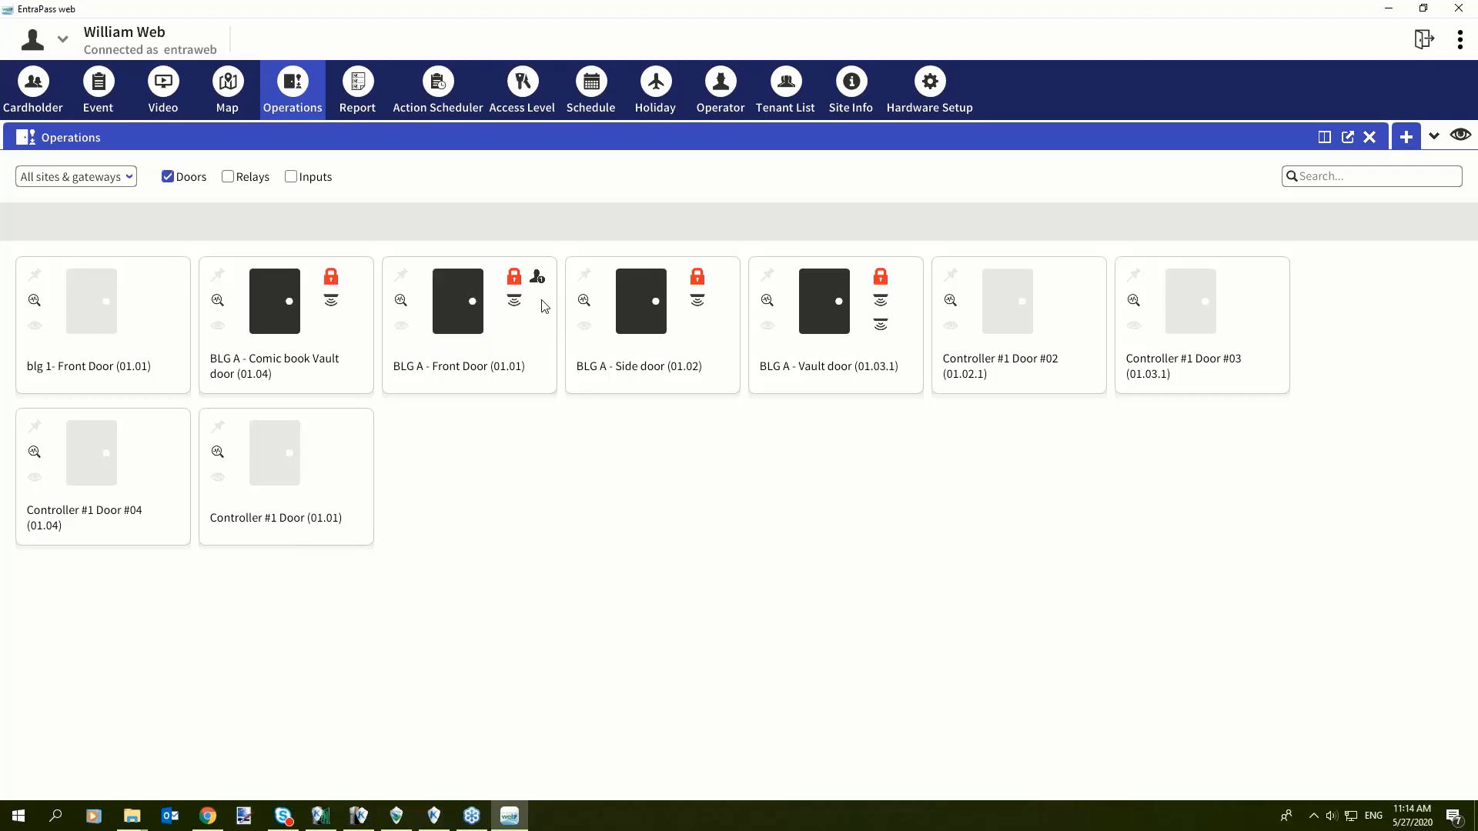
mouse_move(507, 357)
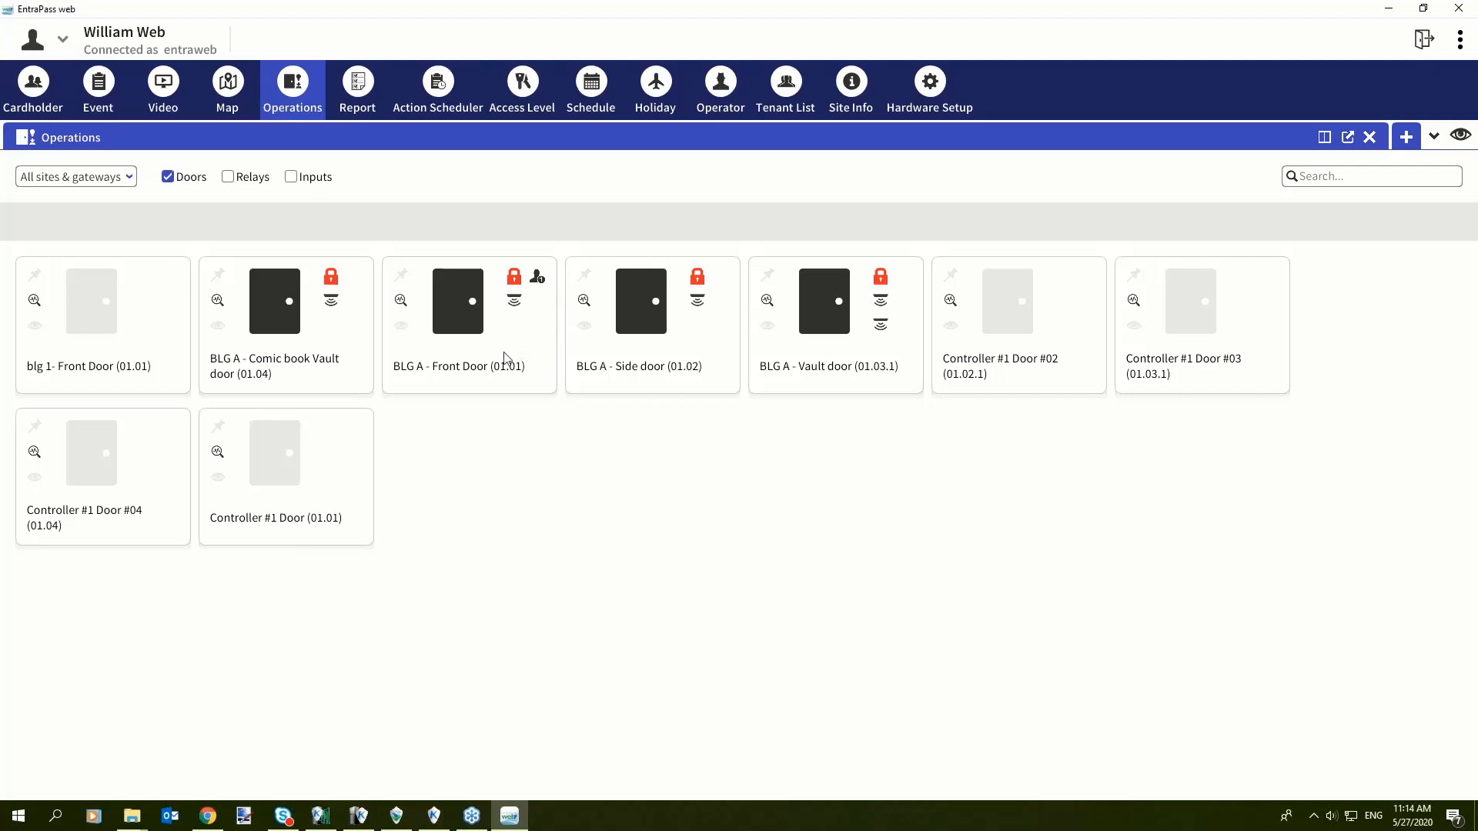
mouse_move(374, 451)
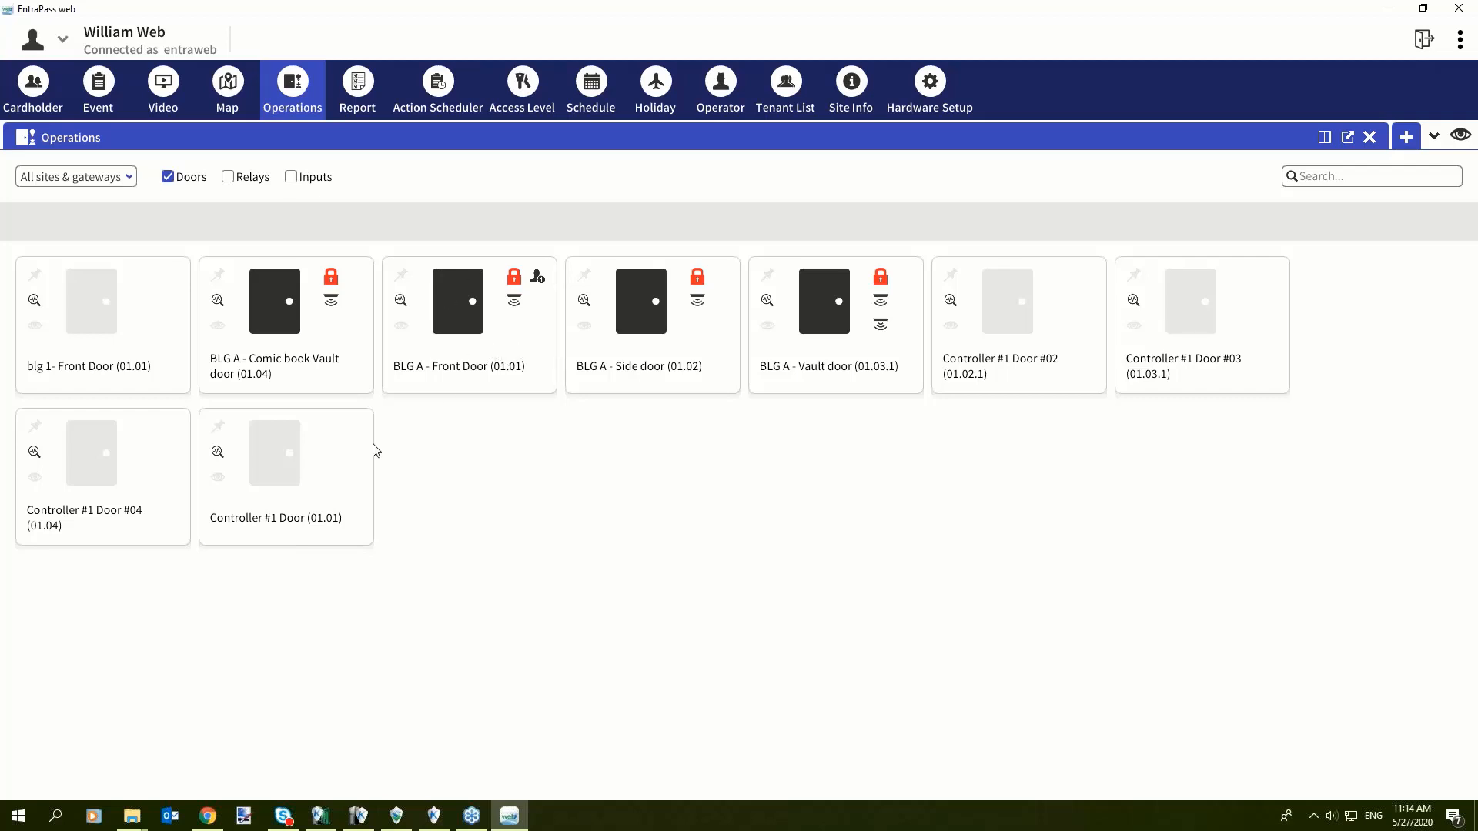
mouse_move(395, 314)
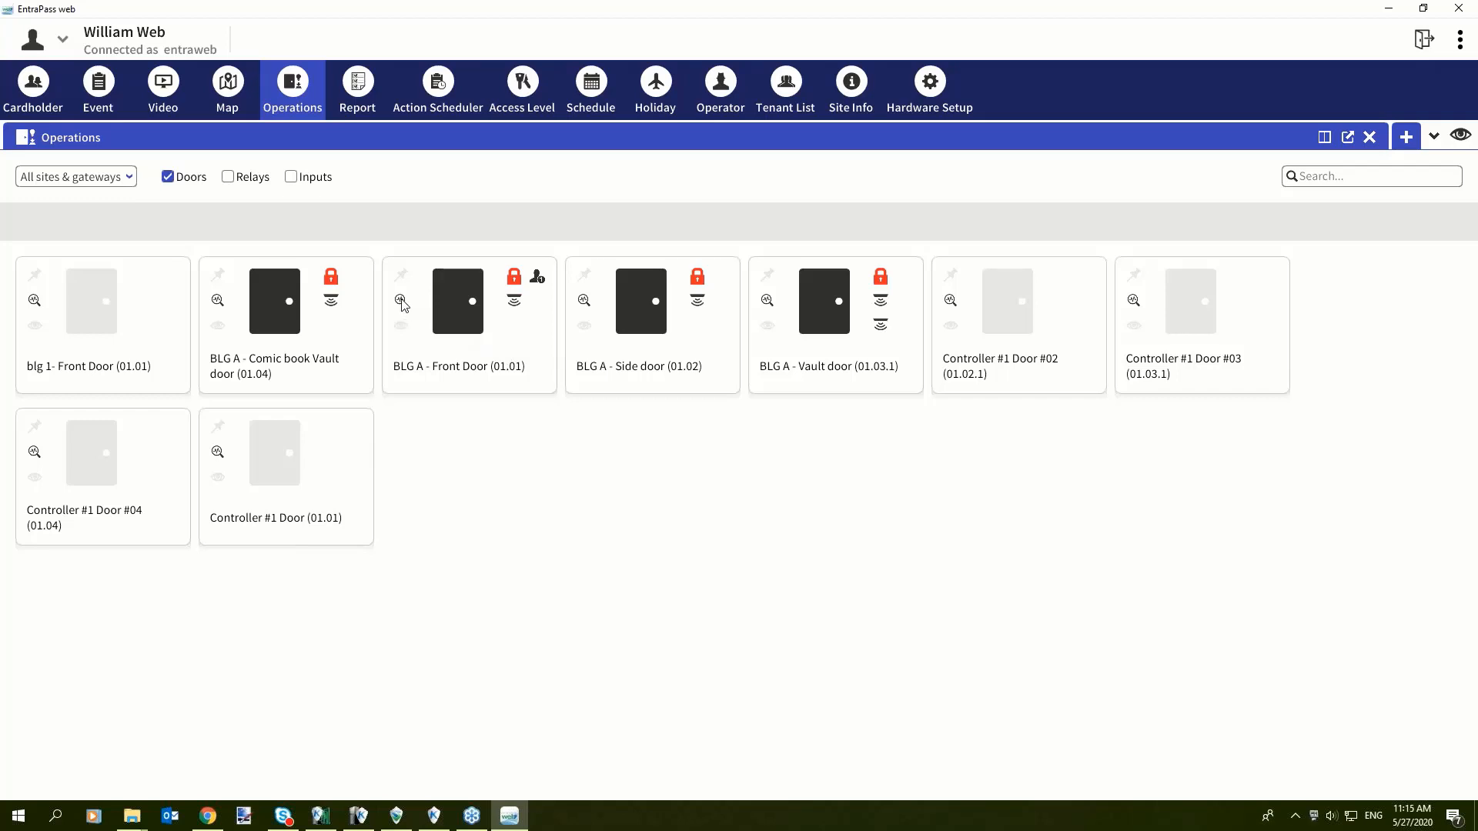
Step: Check BLG A - Front Door's full status (closed, locked), then unlock the door
left_click(457, 300)
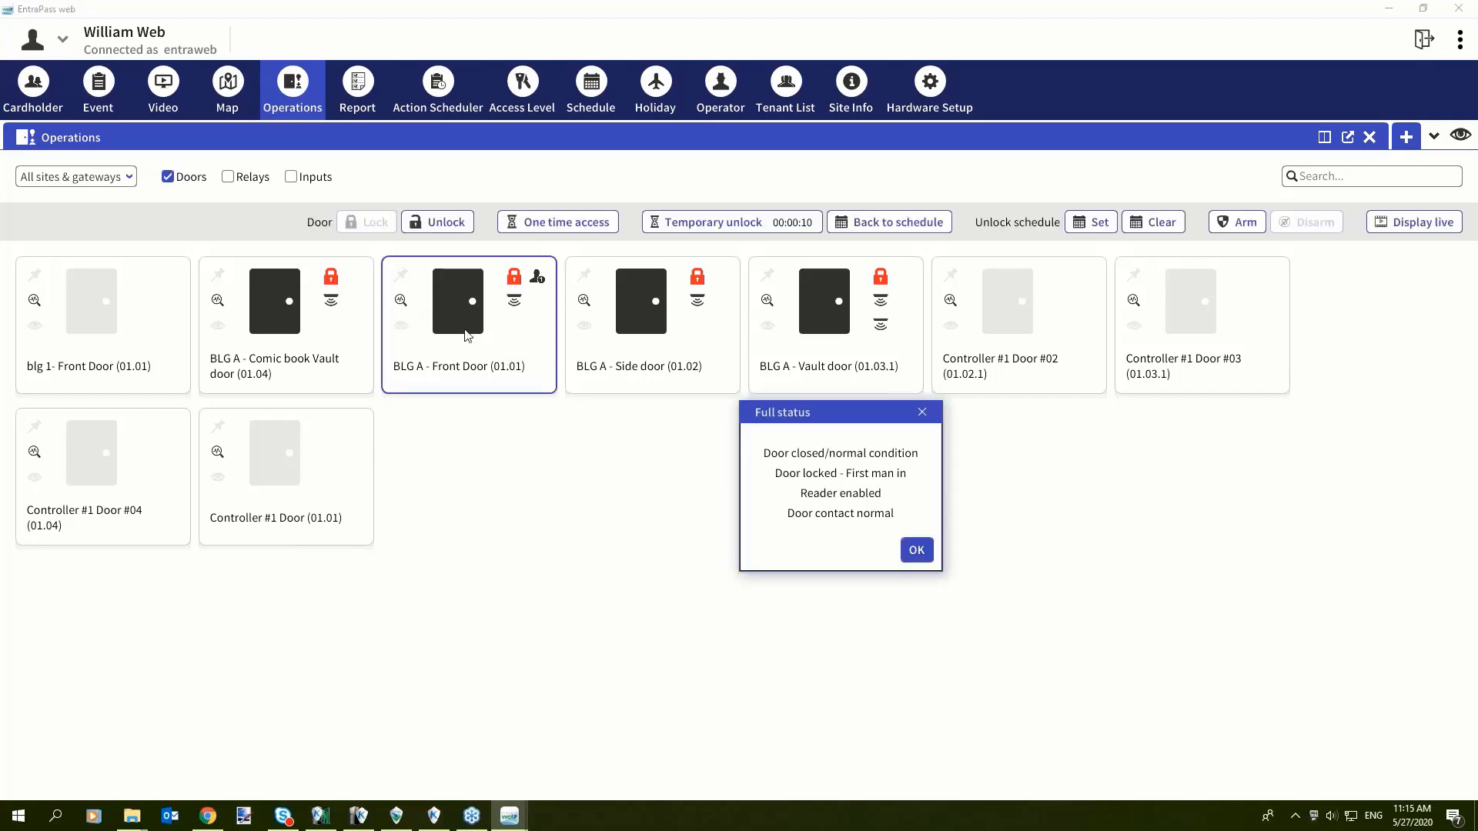
mouse_move(845, 529)
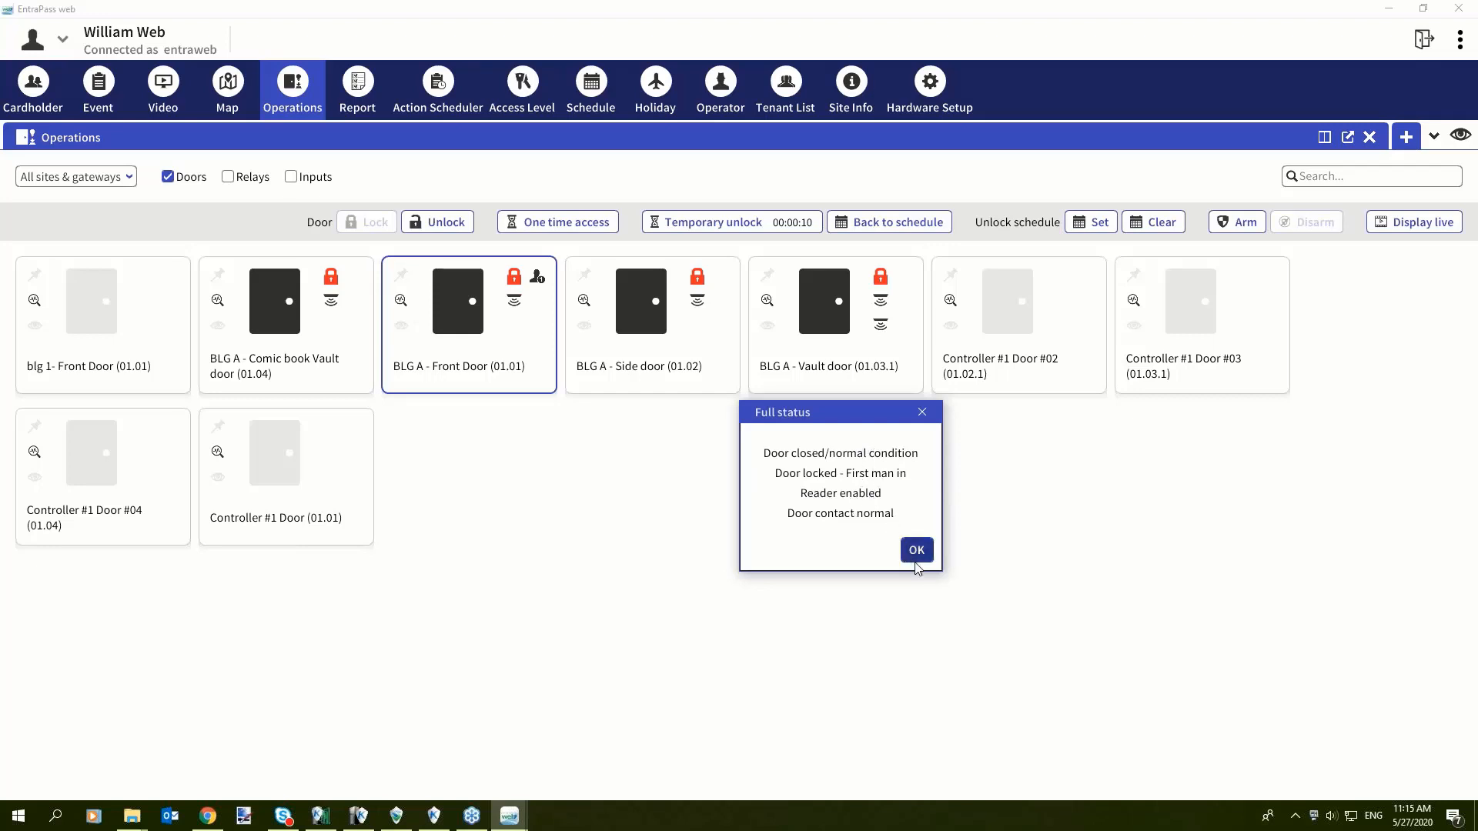
left_click(915, 550)
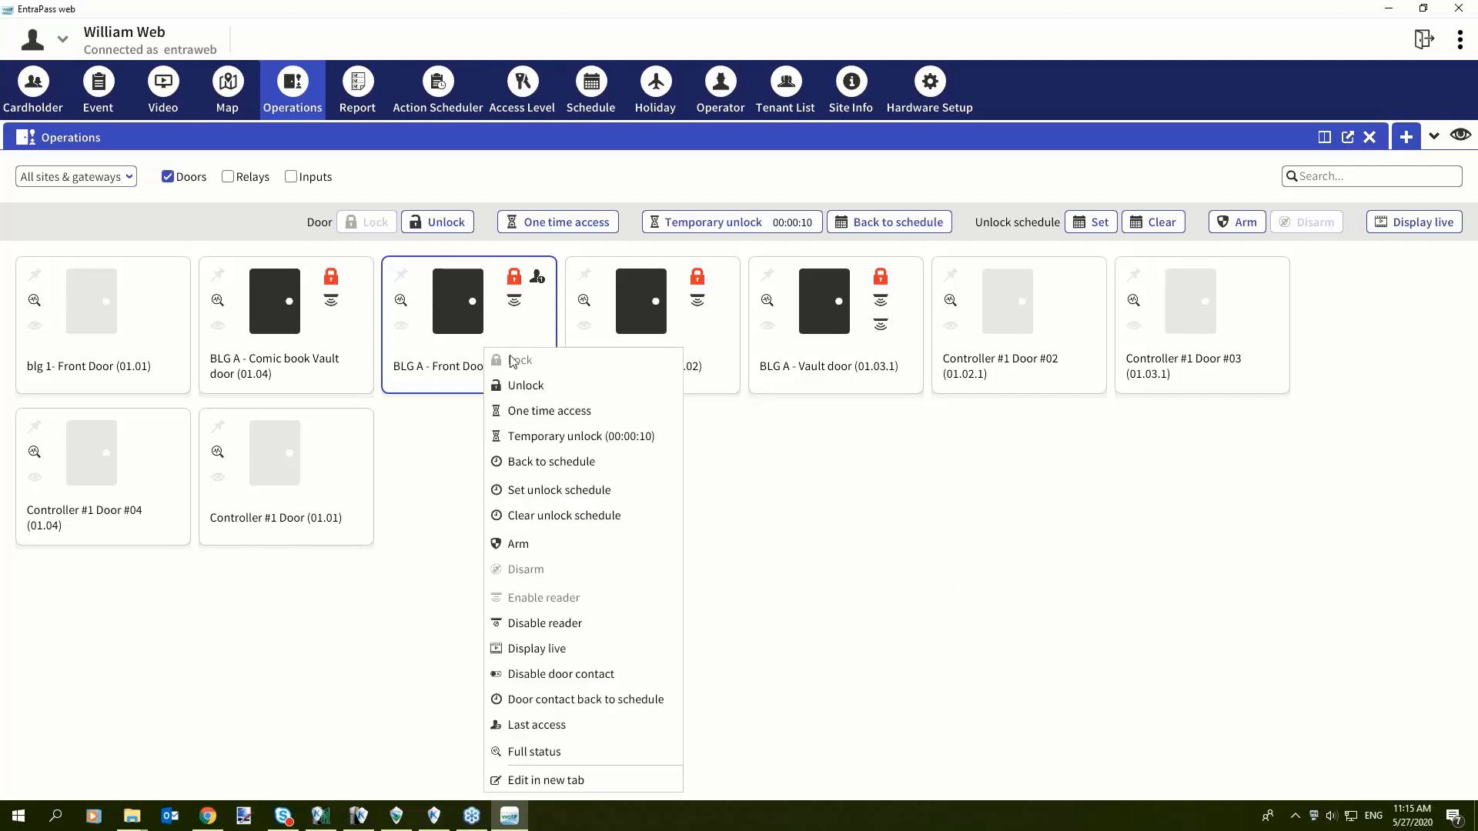
mouse_move(537, 751)
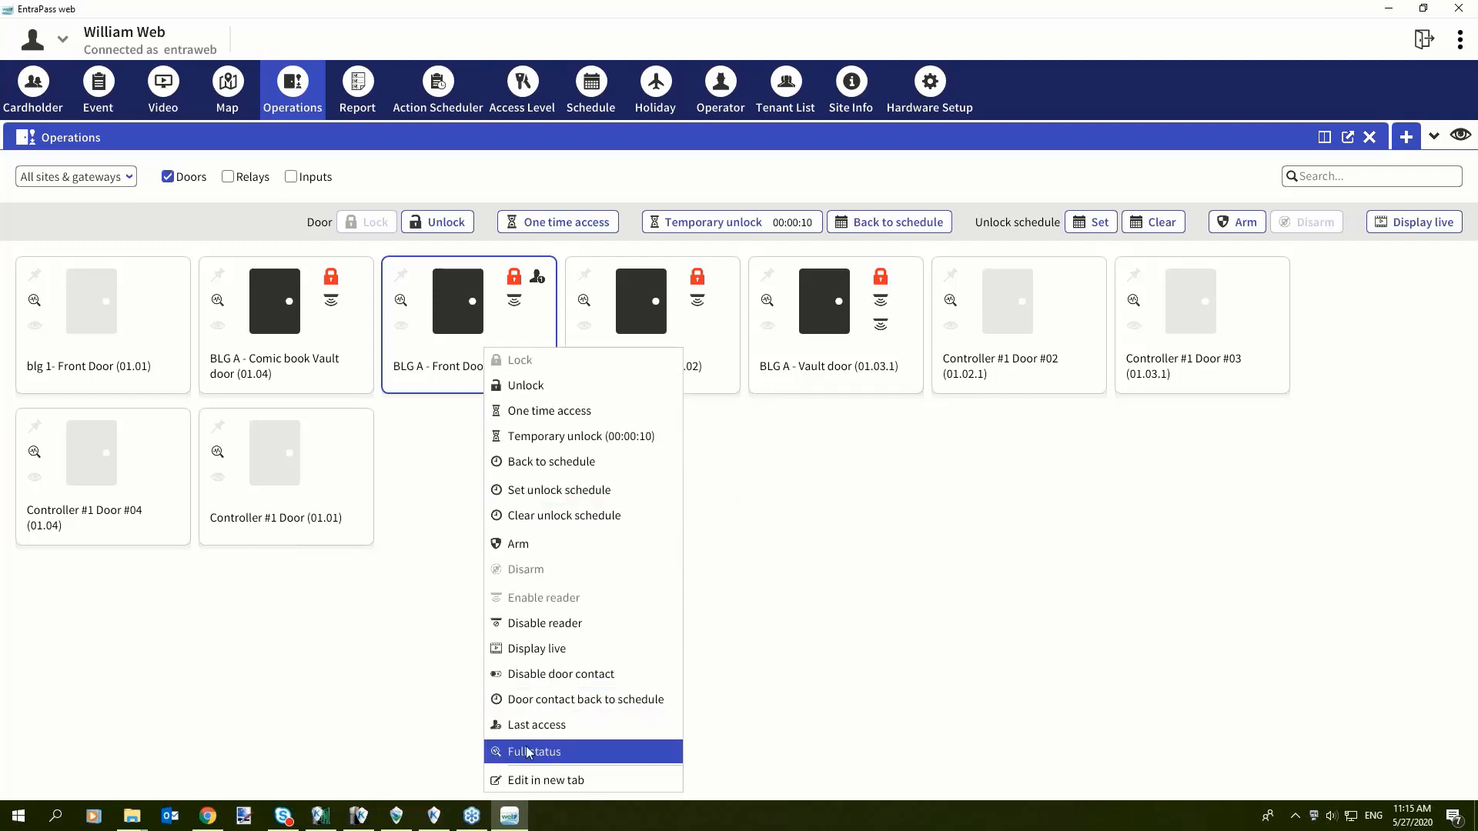
mouse_move(612, 394)
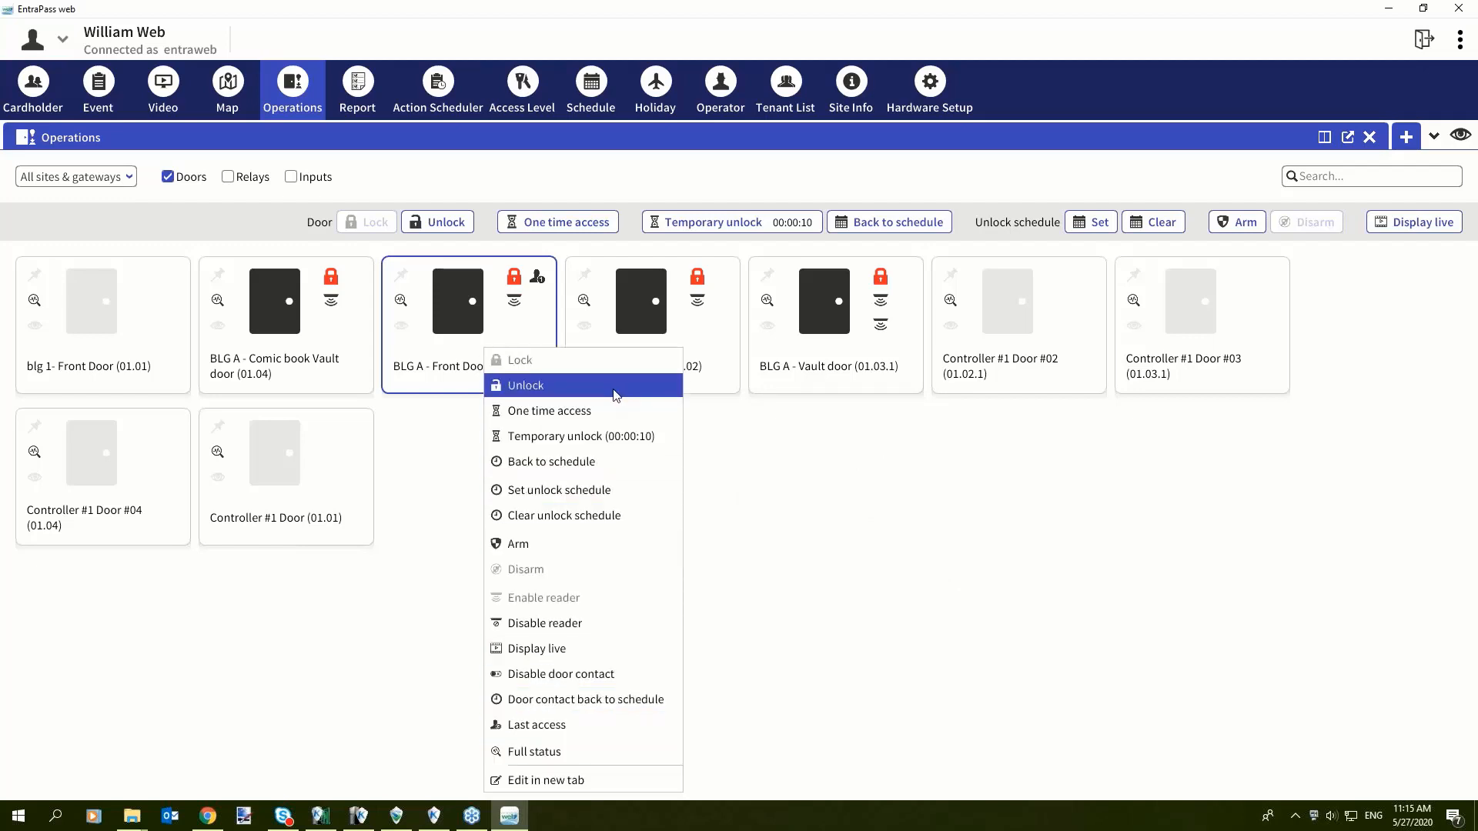
left_click(524, 385)
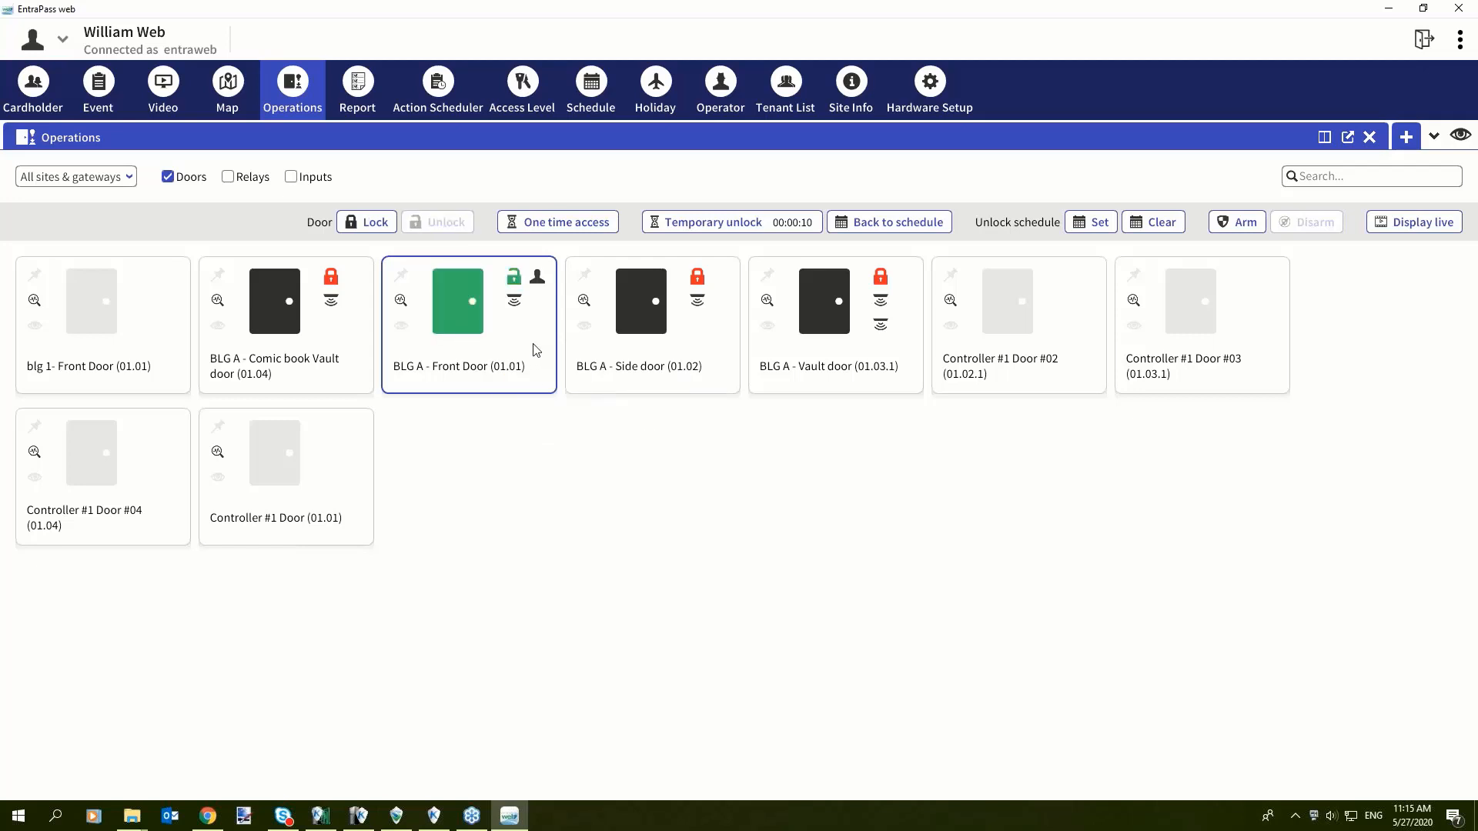
mouse_move(554, 279)
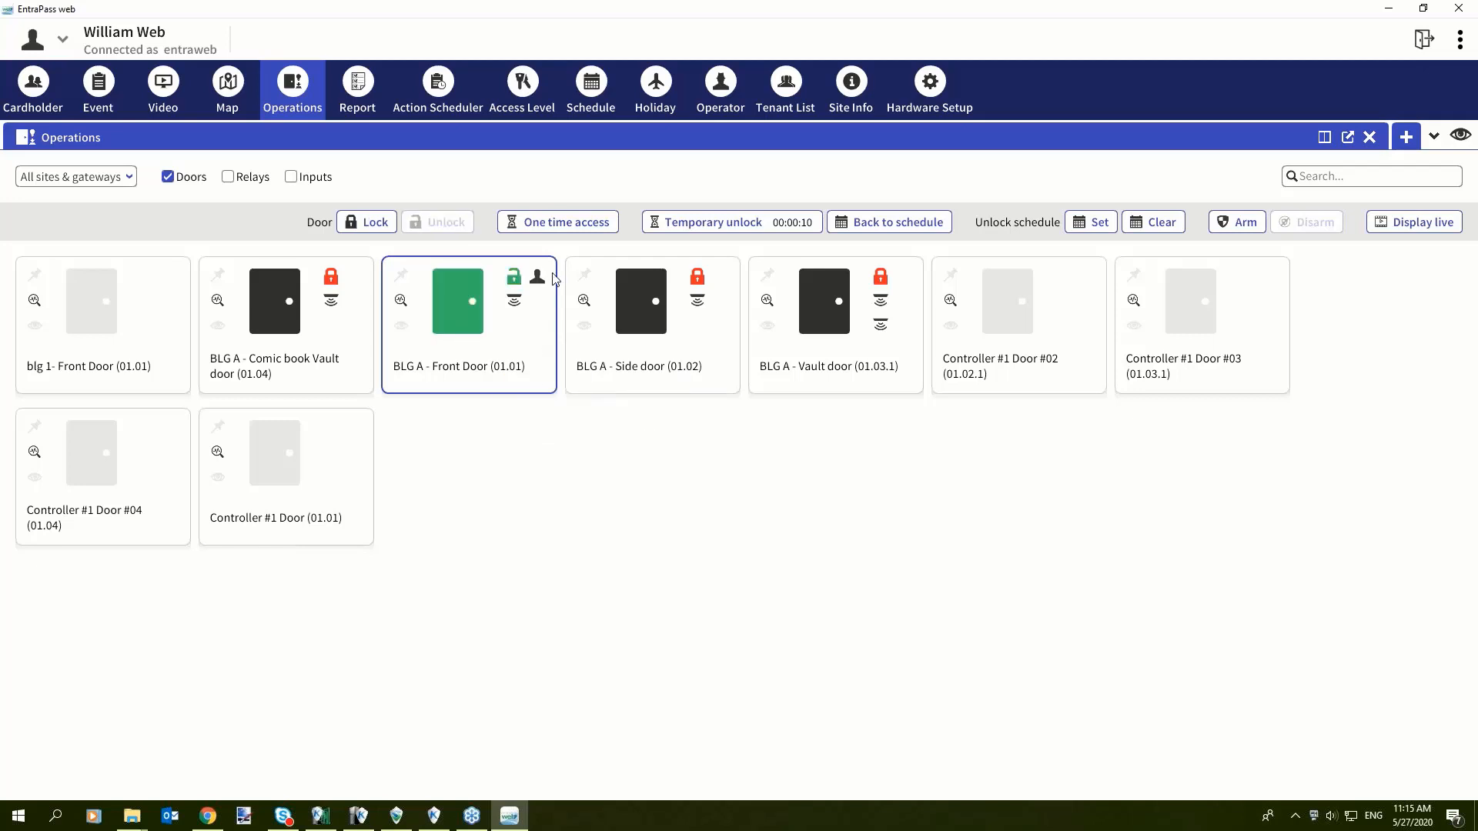
mouse_move(560, 303)
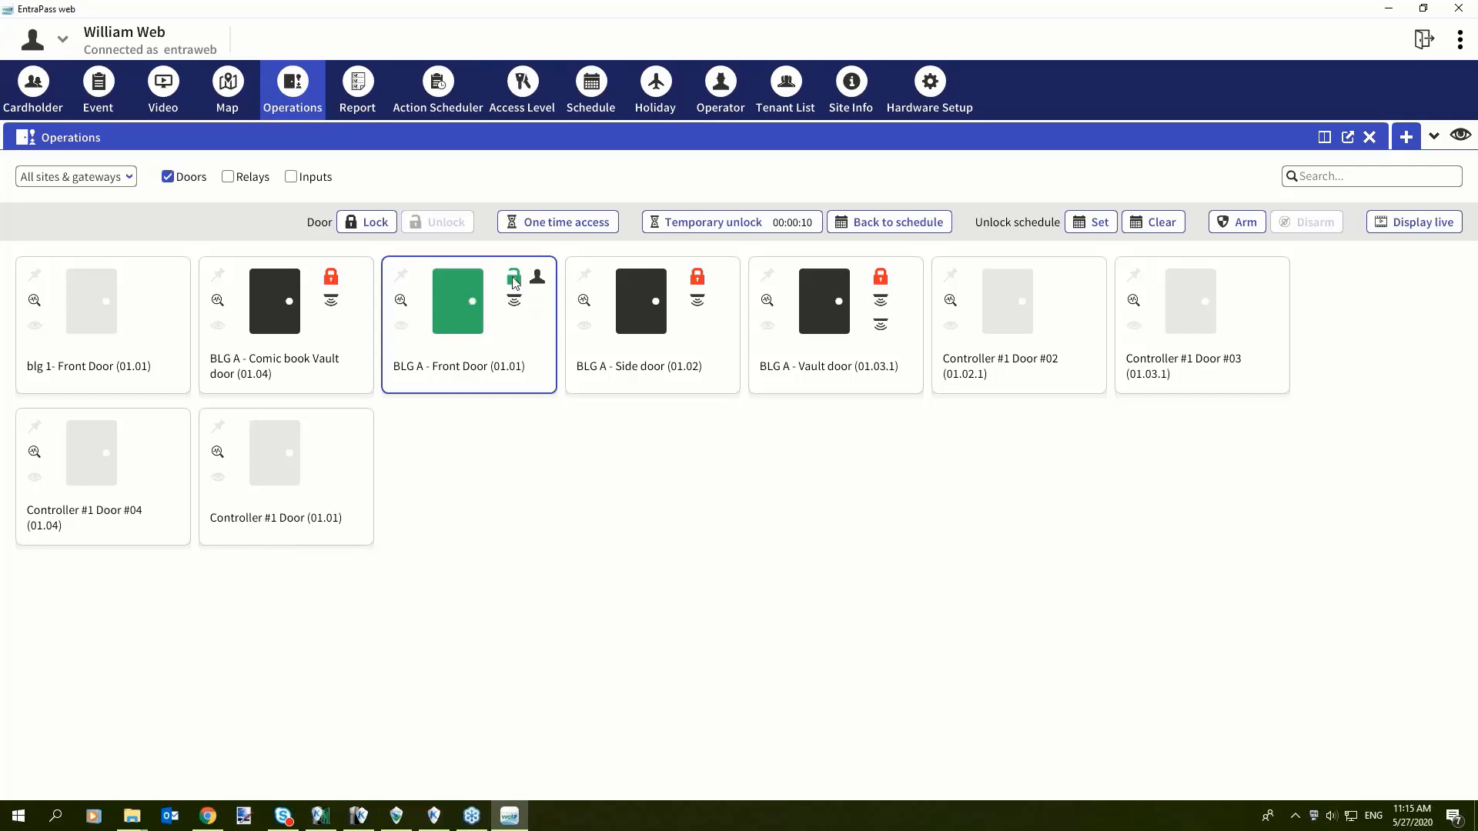
mouse_move(500, 331)
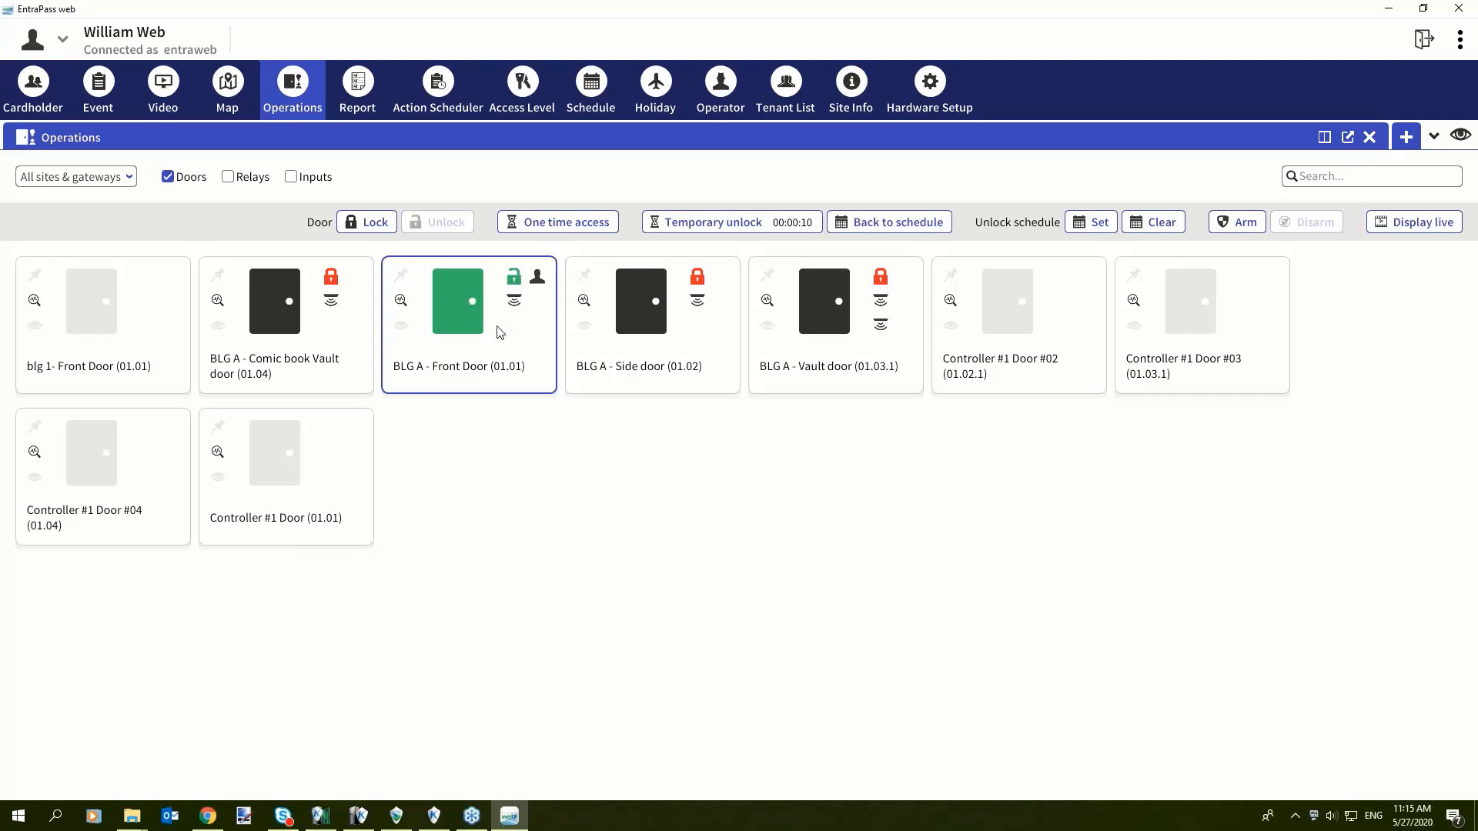
mouse_move(529, 347)
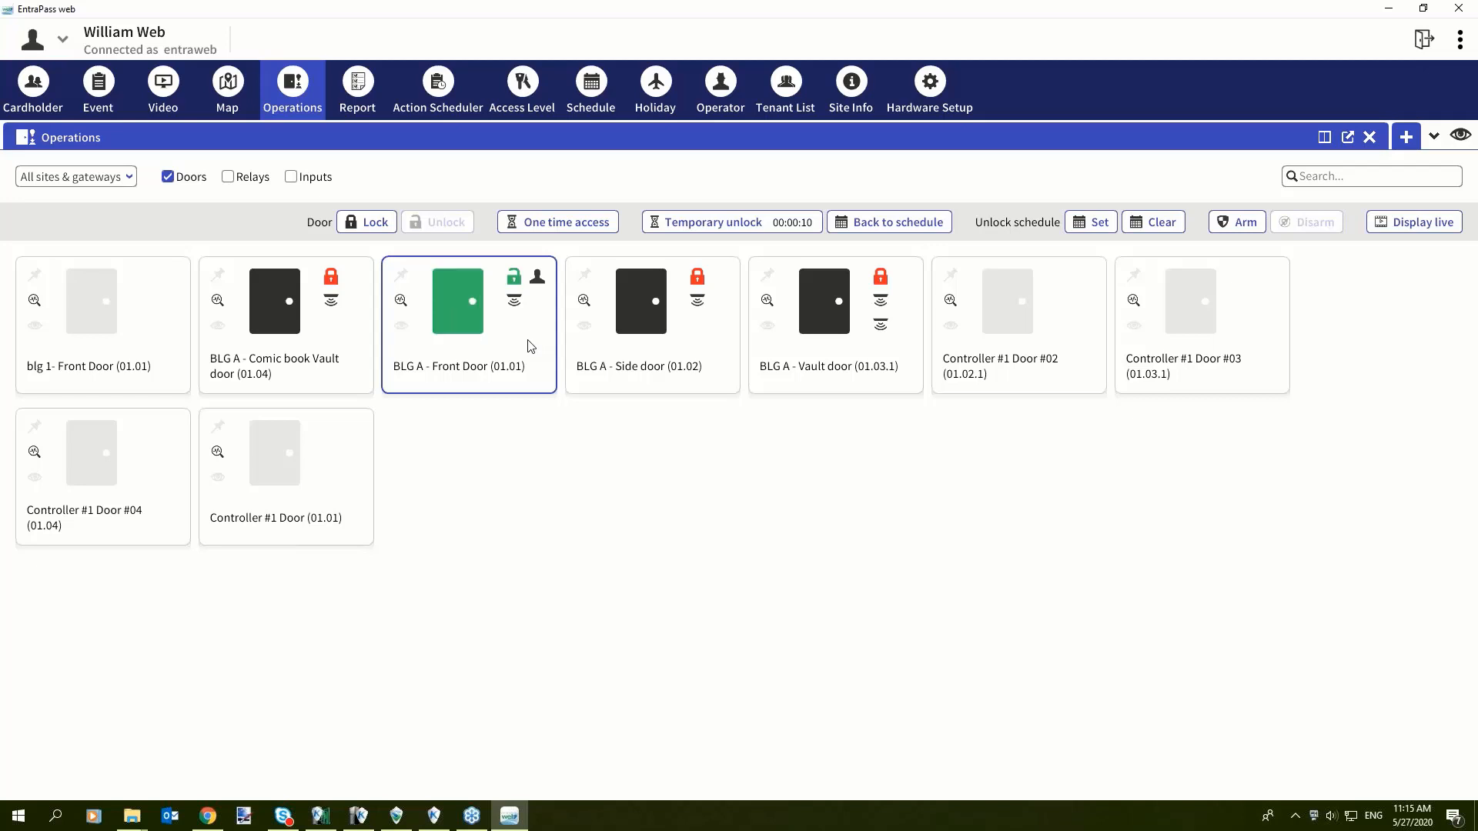
mouse_move(495, 348)
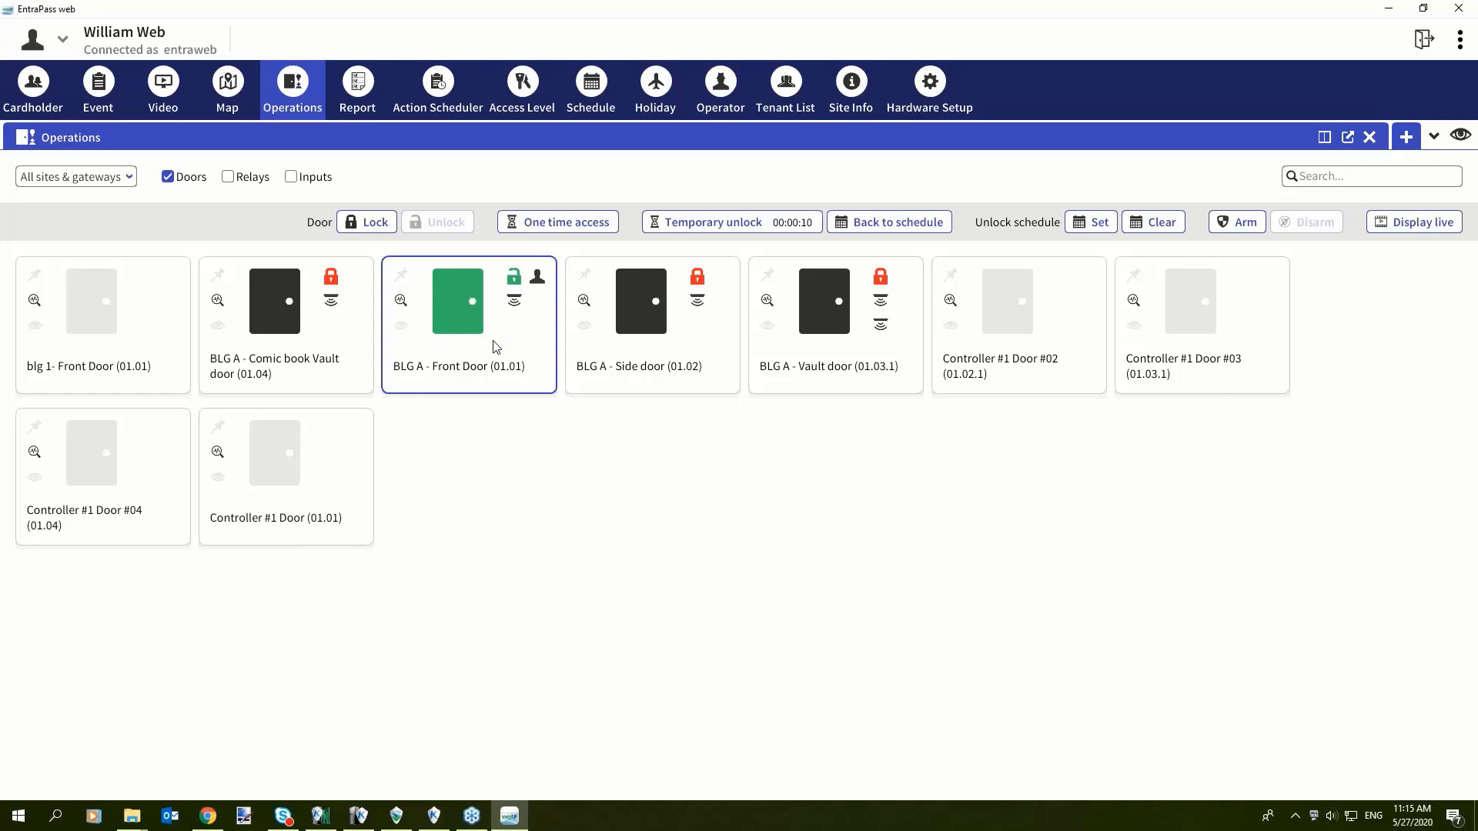
right_click(457, 301)
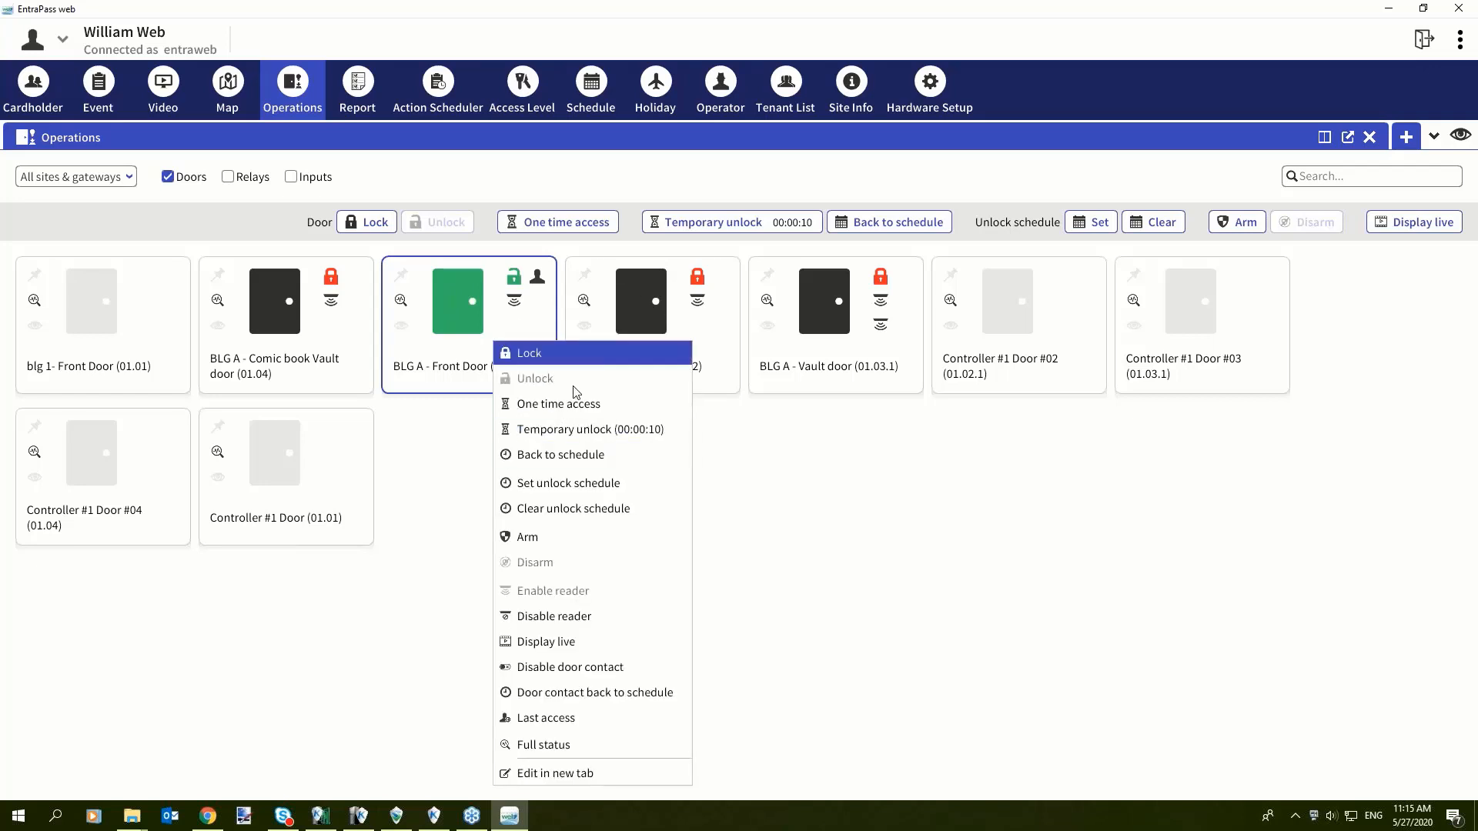
mouse_move(574, 508)
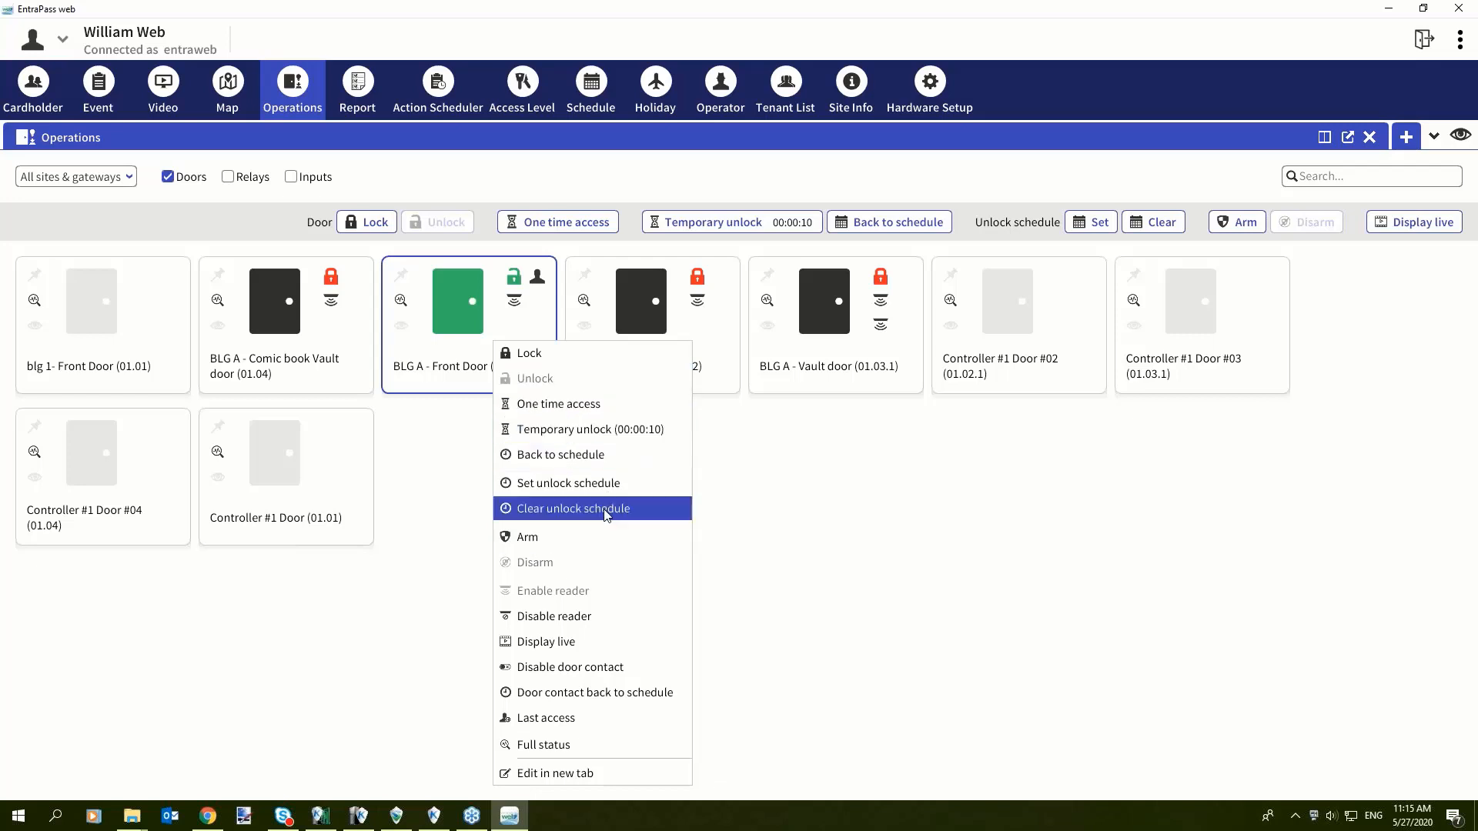
mouse_move(554, 641)
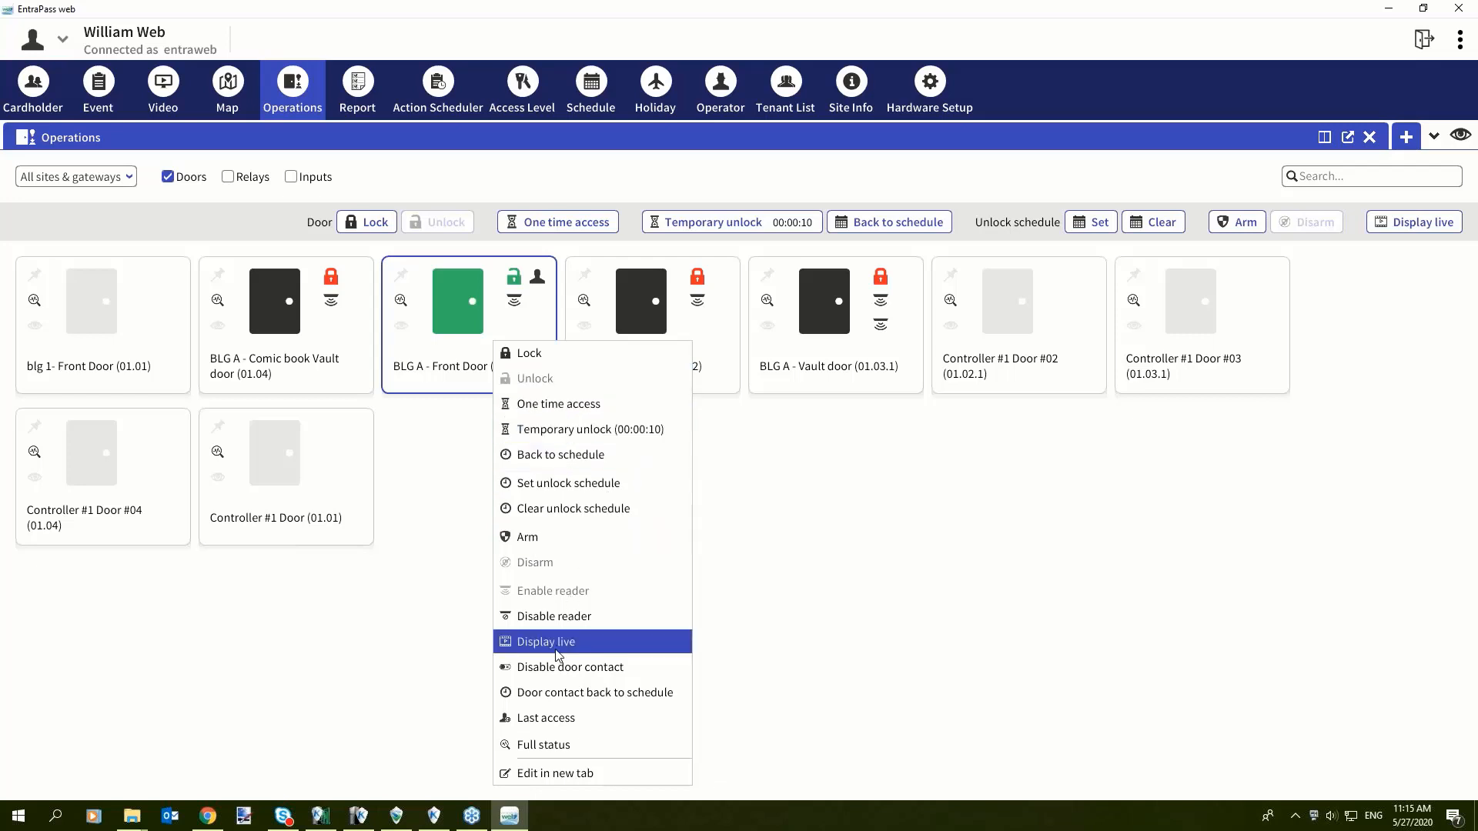
mouse_move(554, 655)
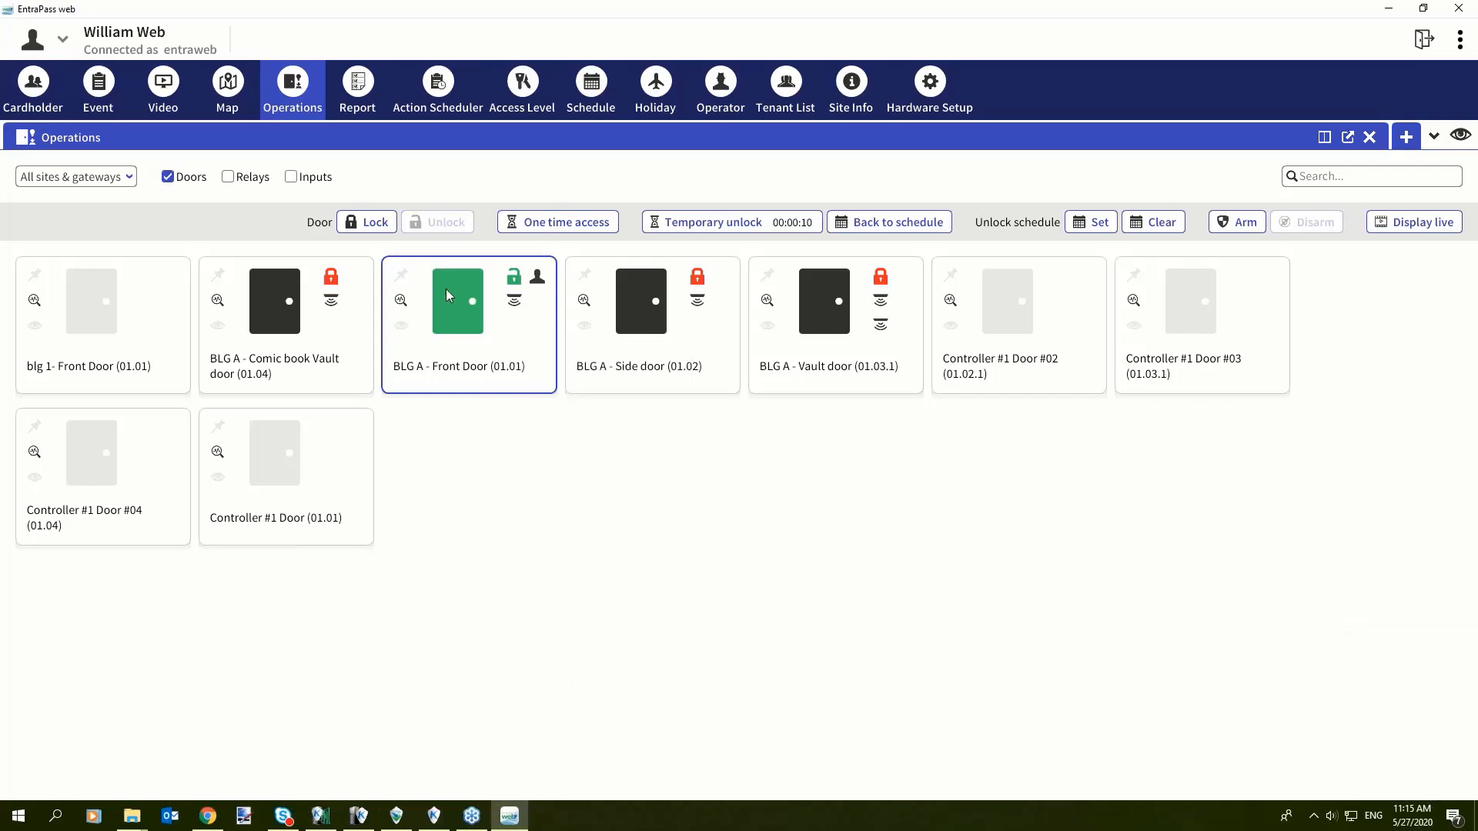
right_click(457, 300)
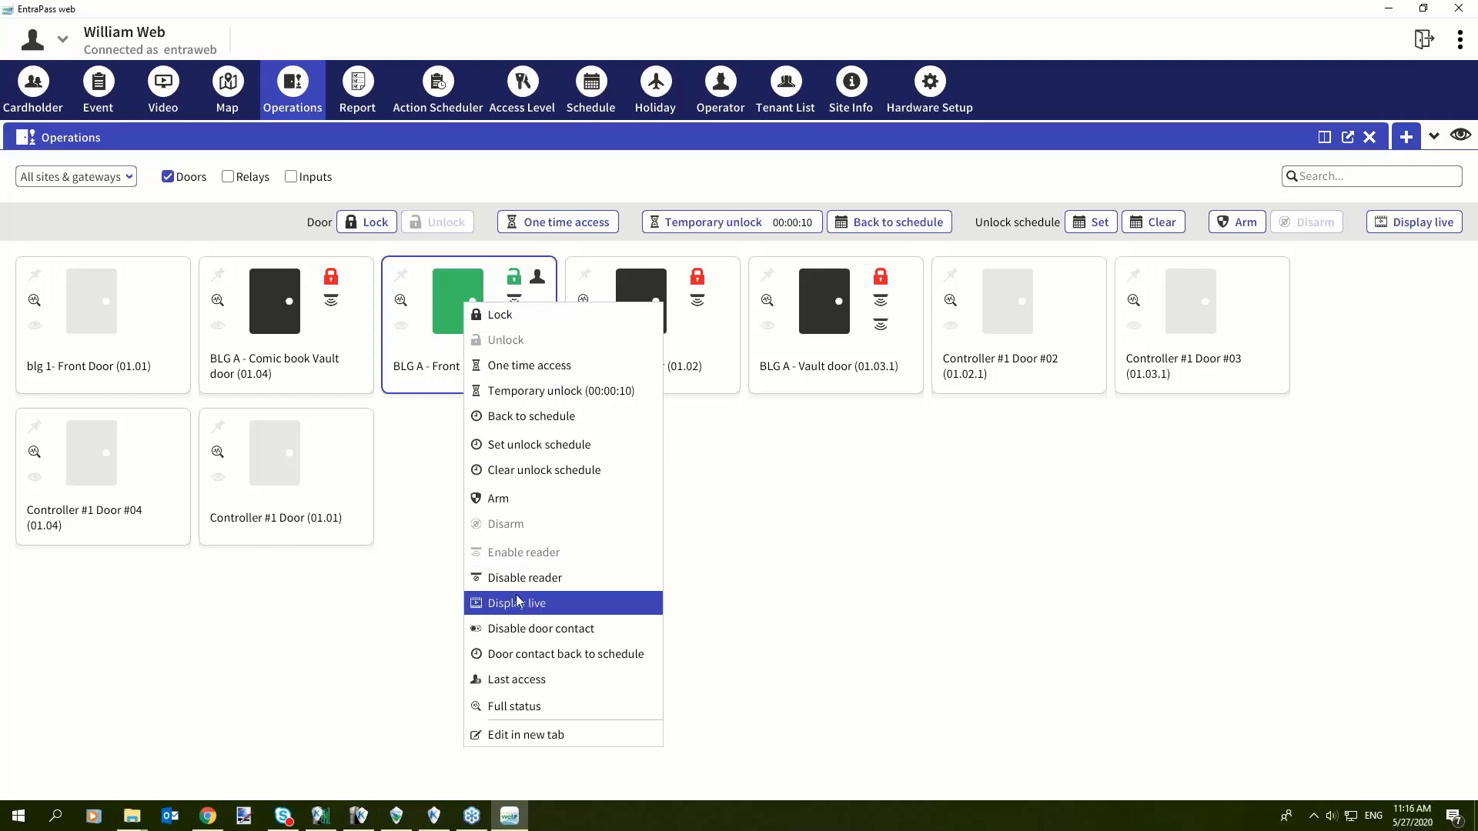
mouse_move(753, 548)
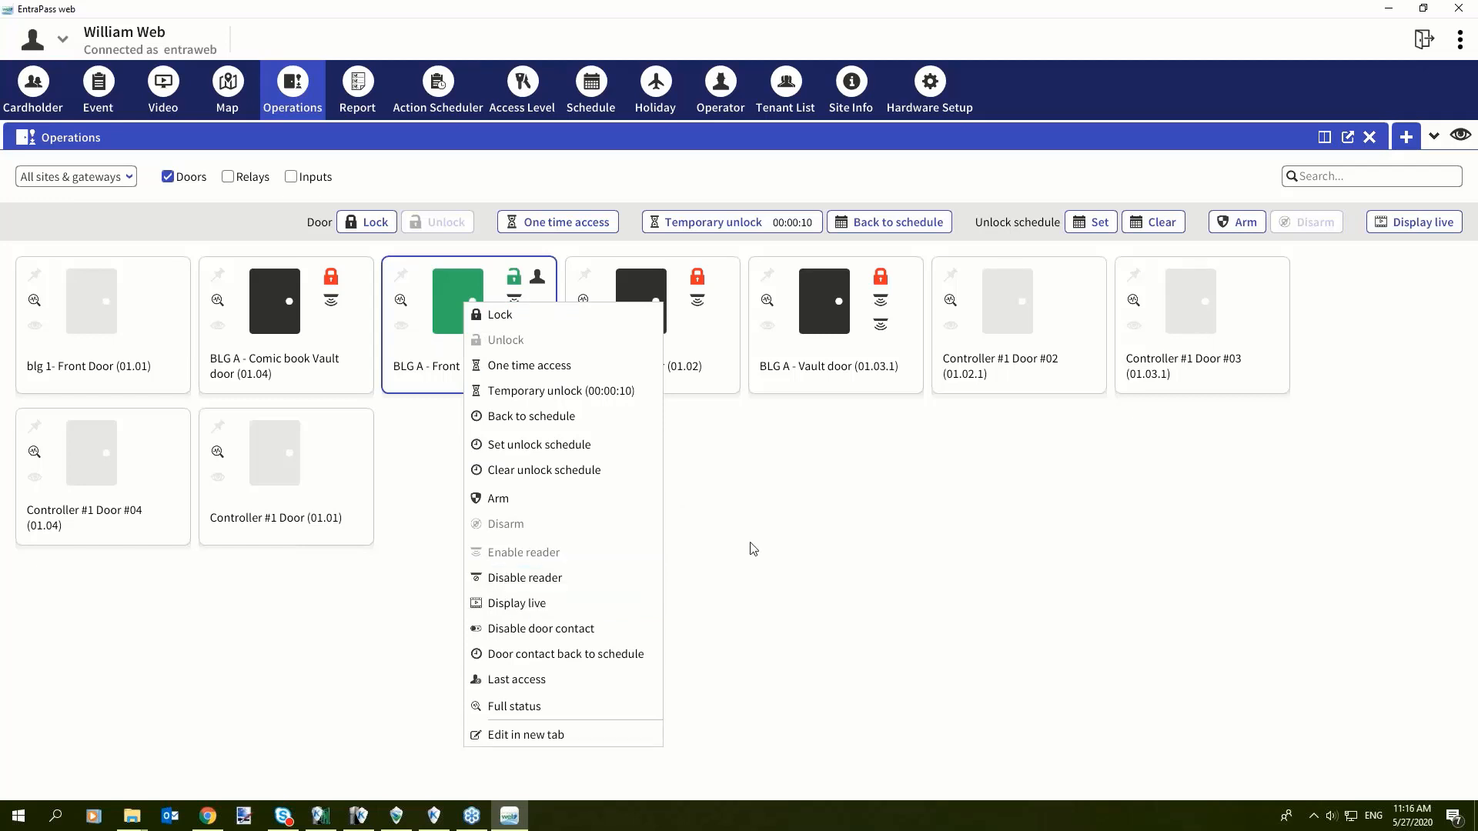
left_click(735, 525)
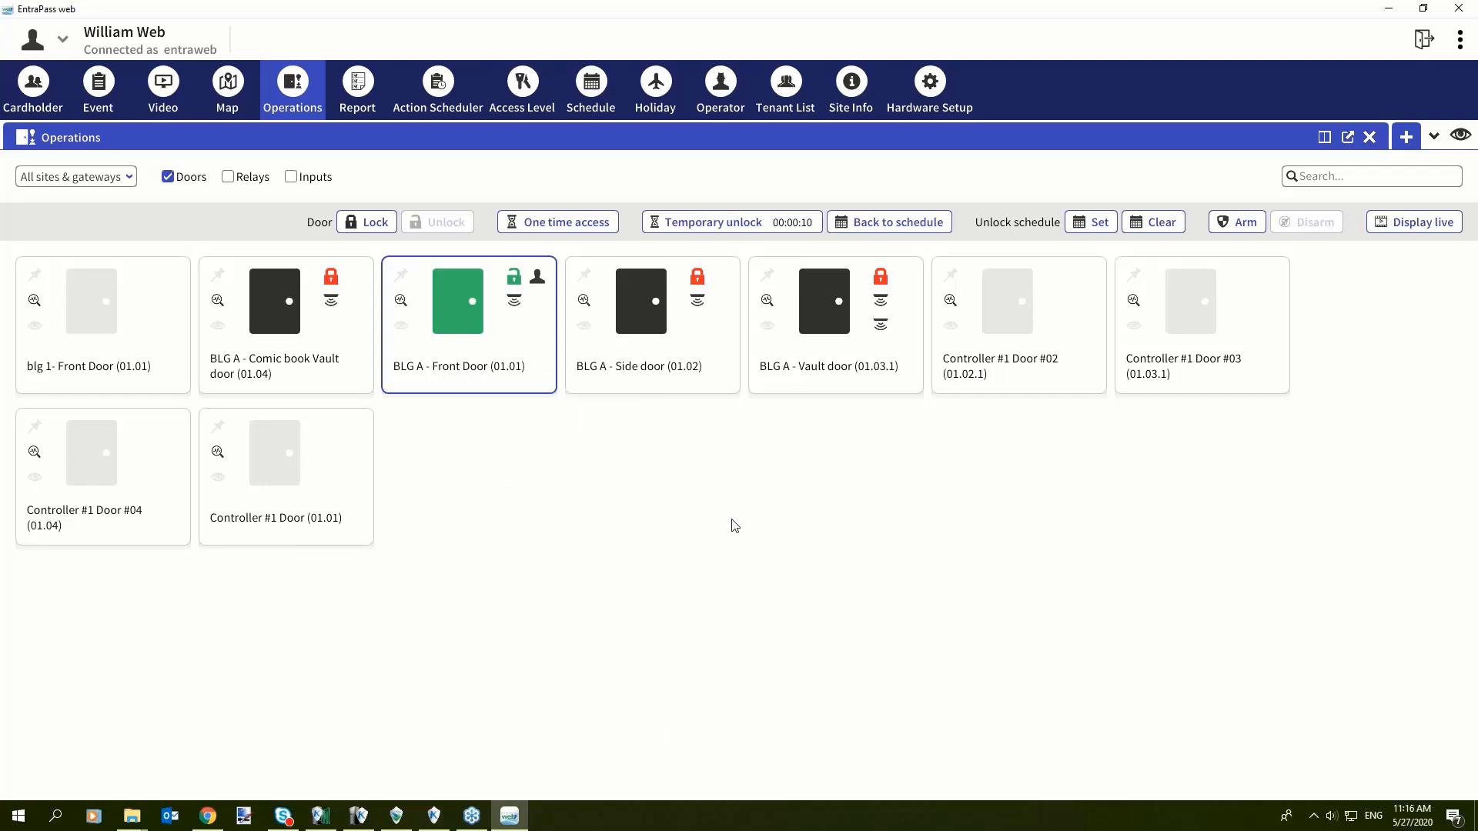
mouse_move(538, 493)
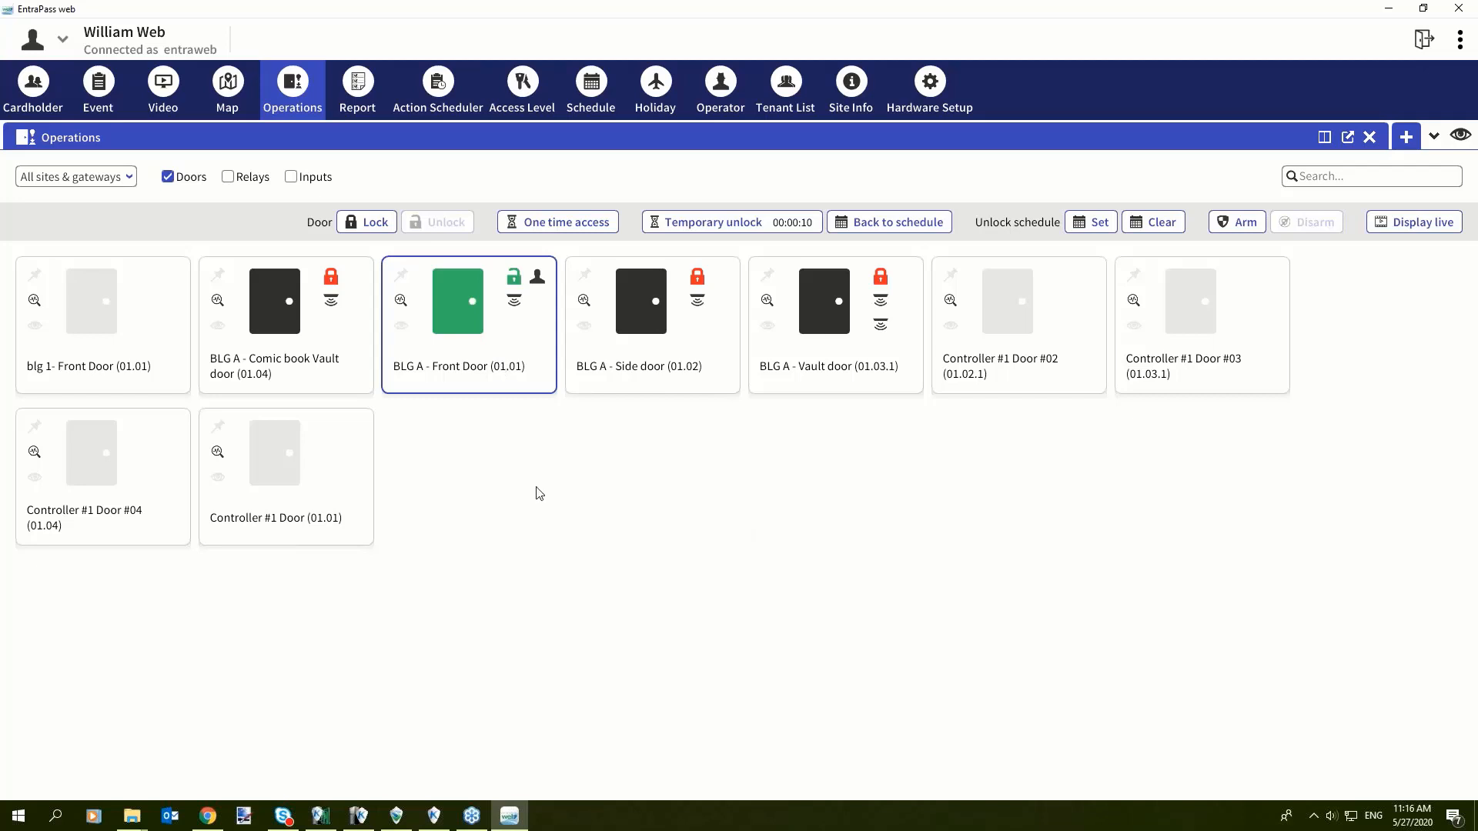
right_click(457, 301)
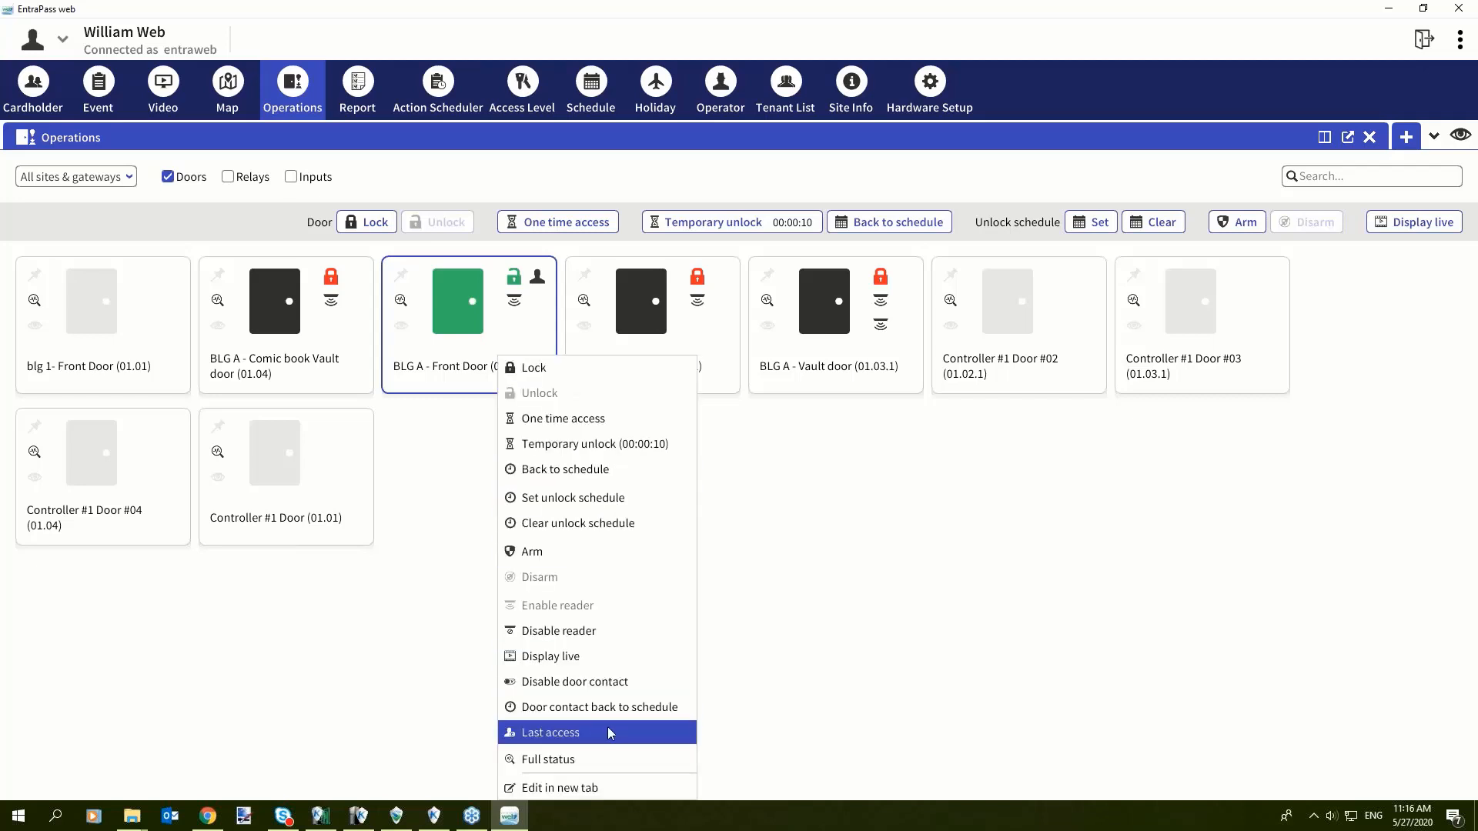
mouse_move(619, 717)
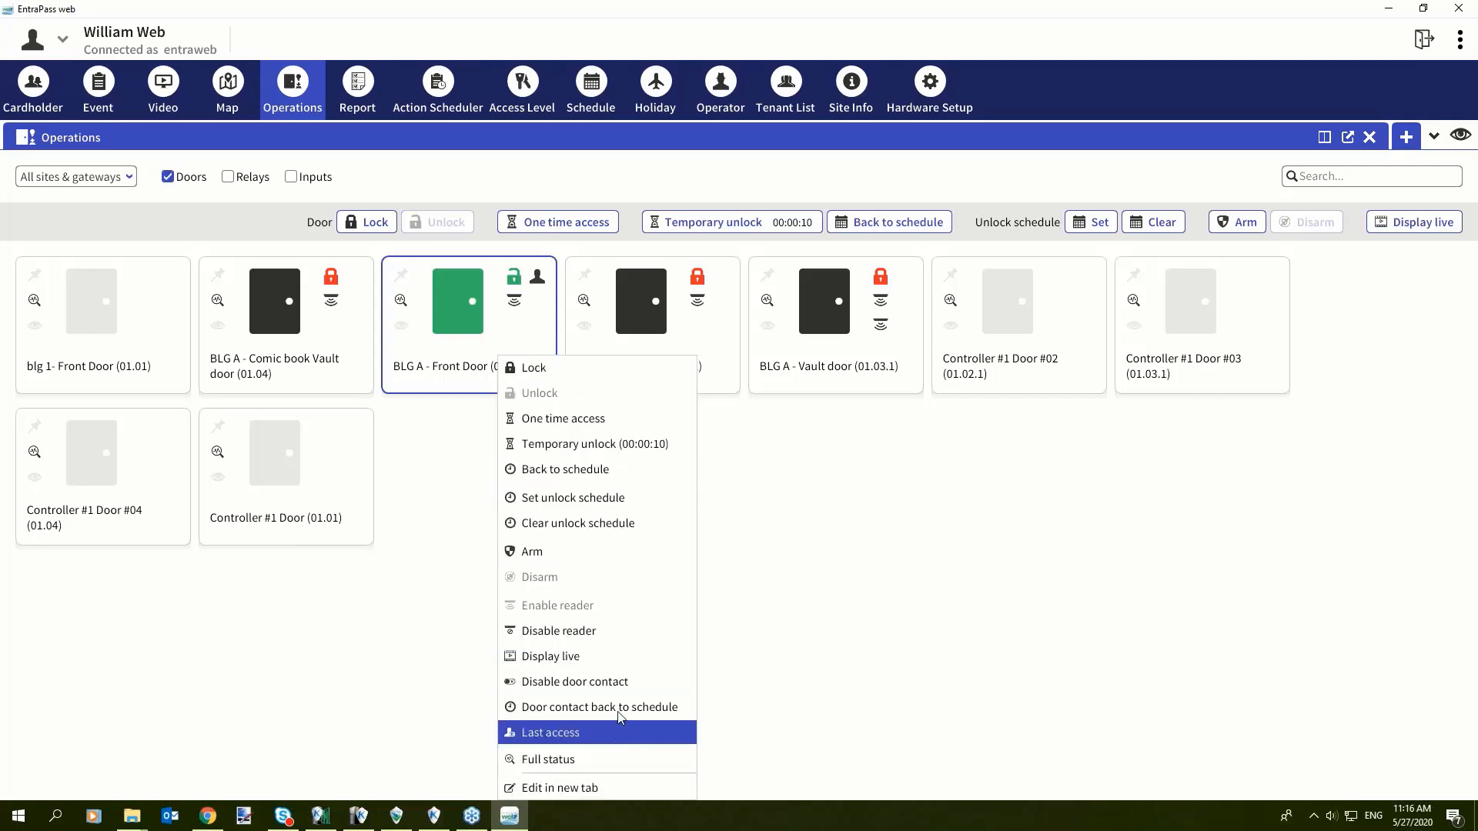
mouse_move(617, 706)
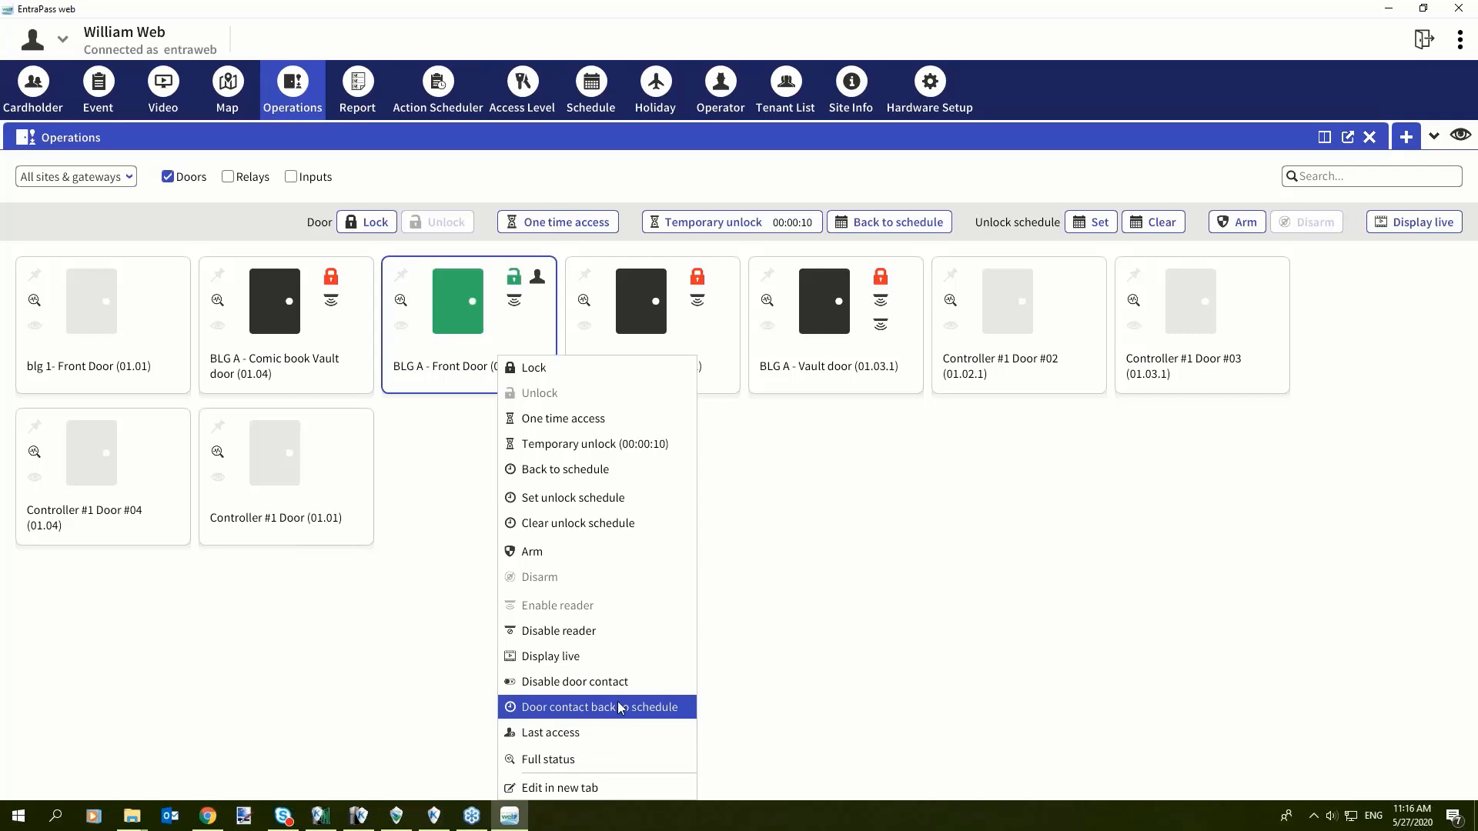
mouse_move(578, 523)
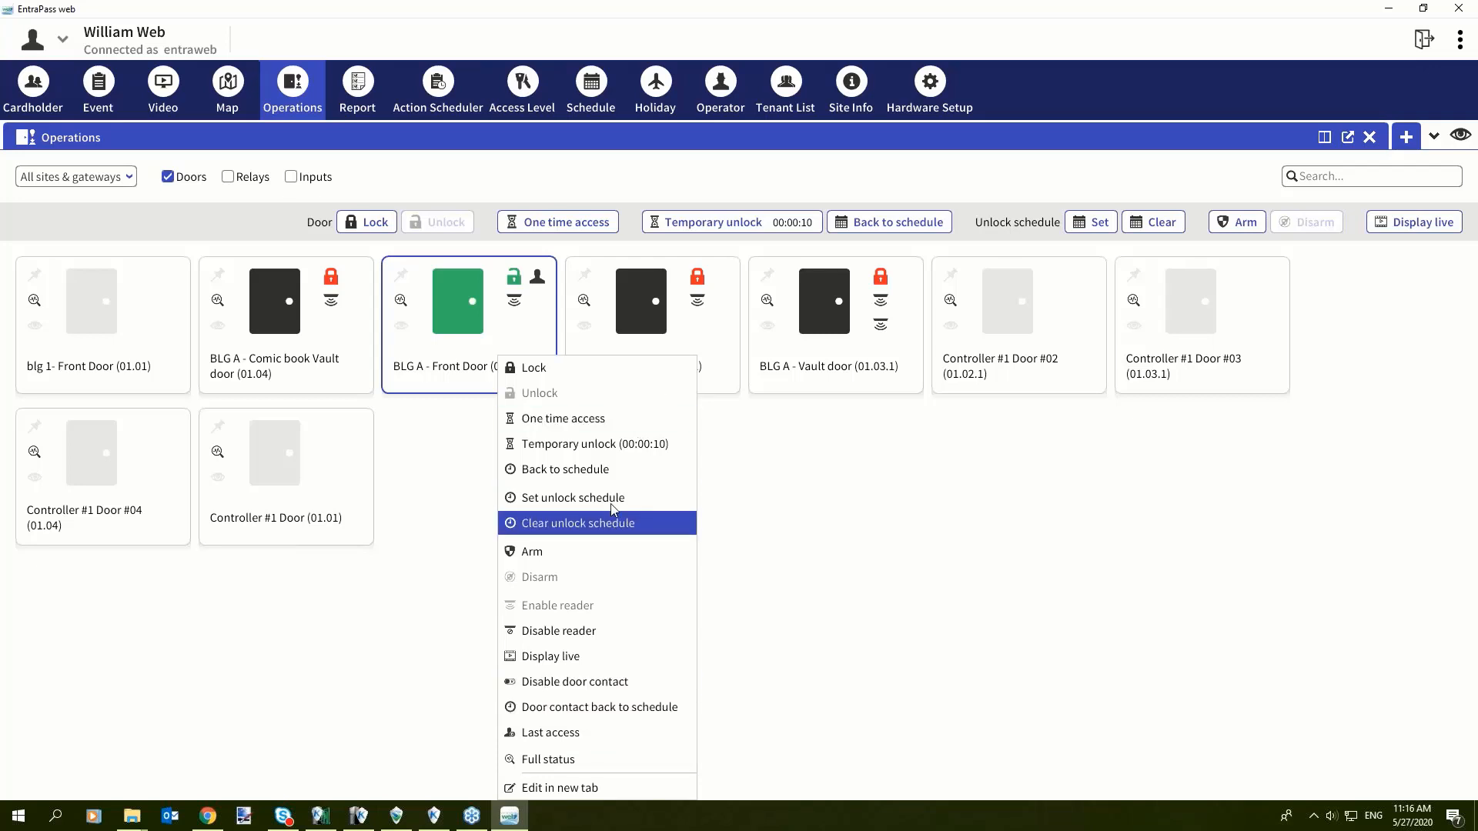
mouse_move(613, 498)
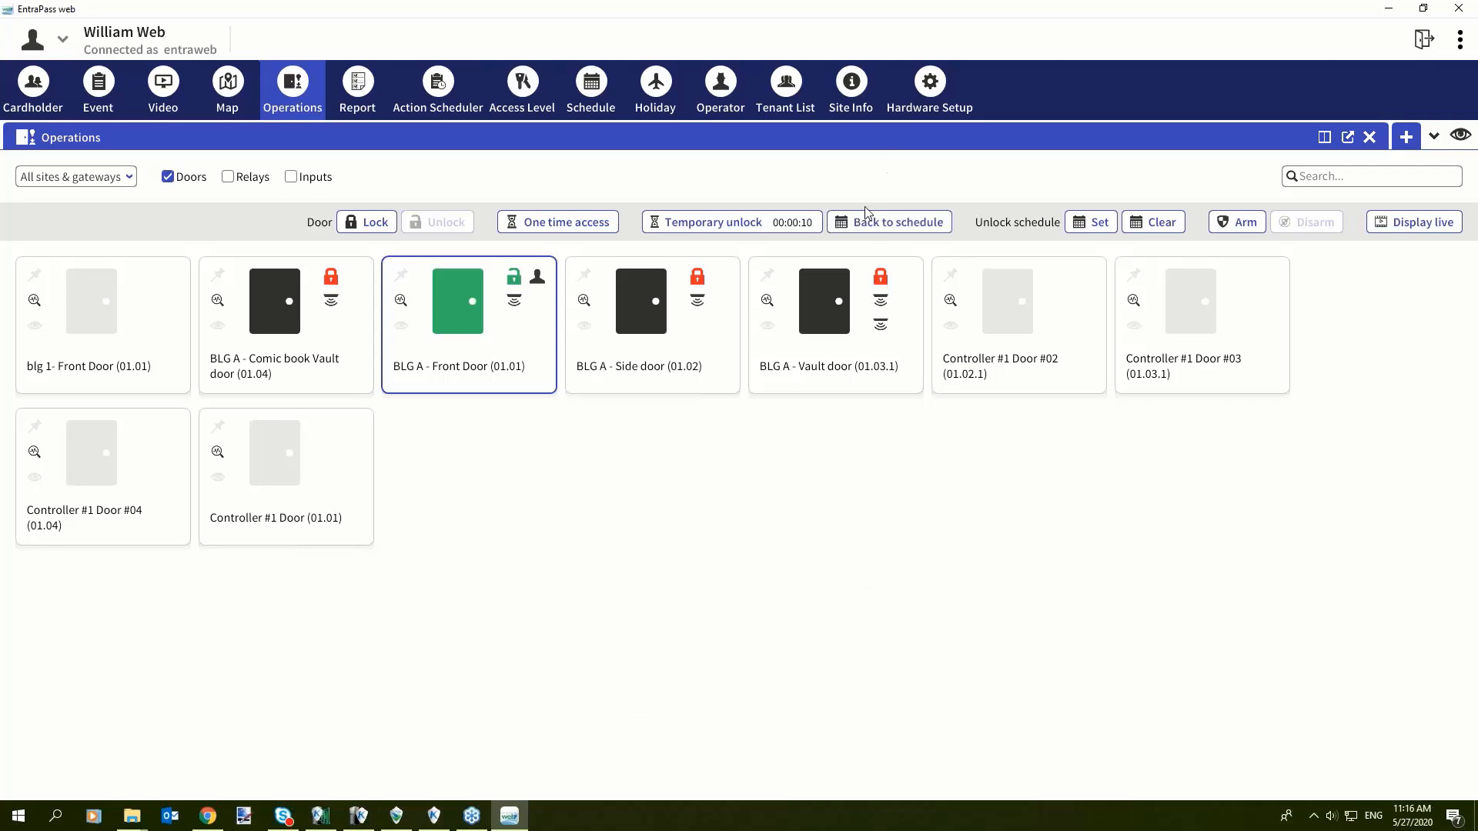
mouse_move(480, 340)
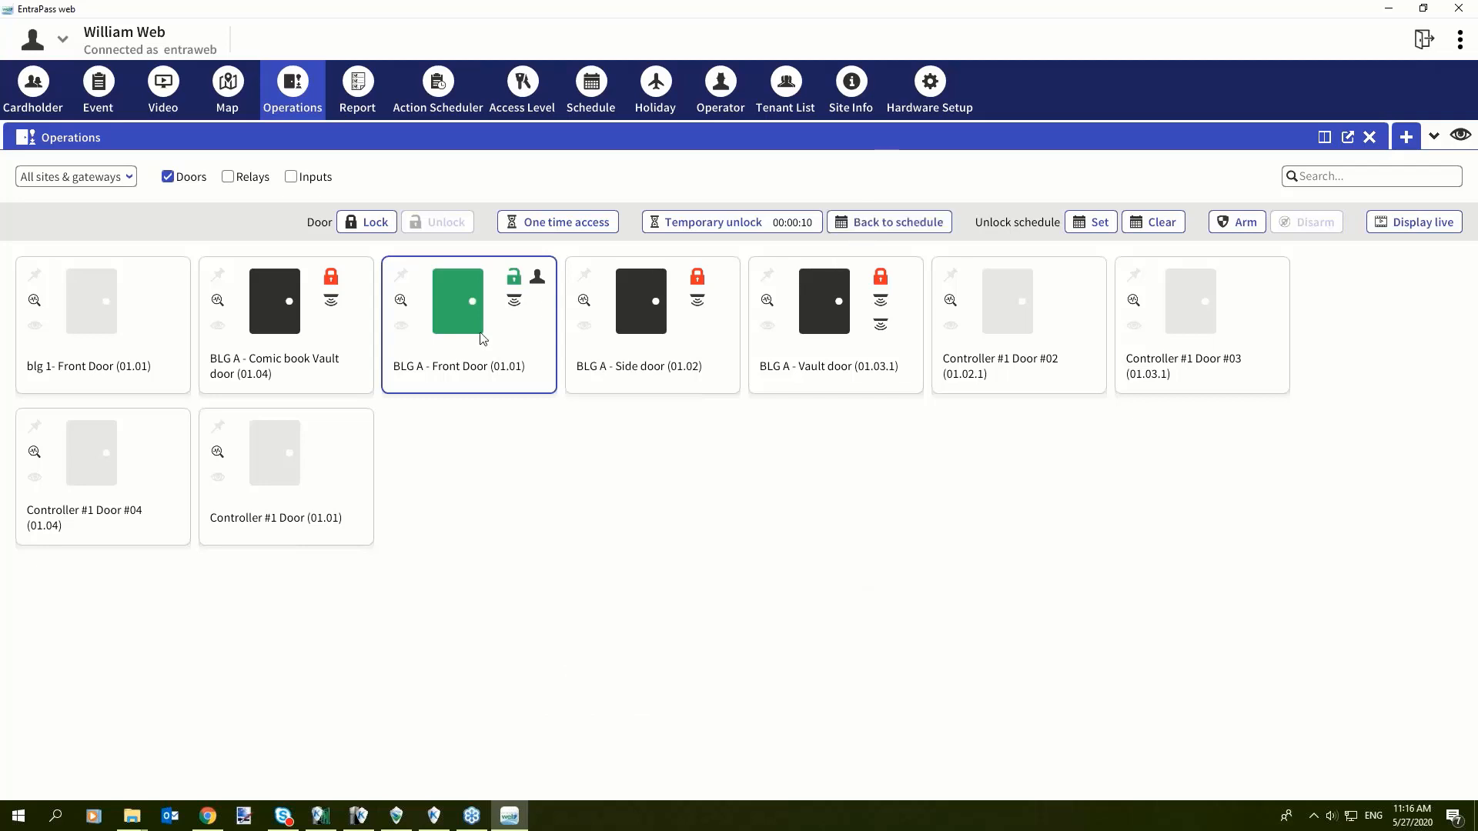
mouse_move(479, 318)
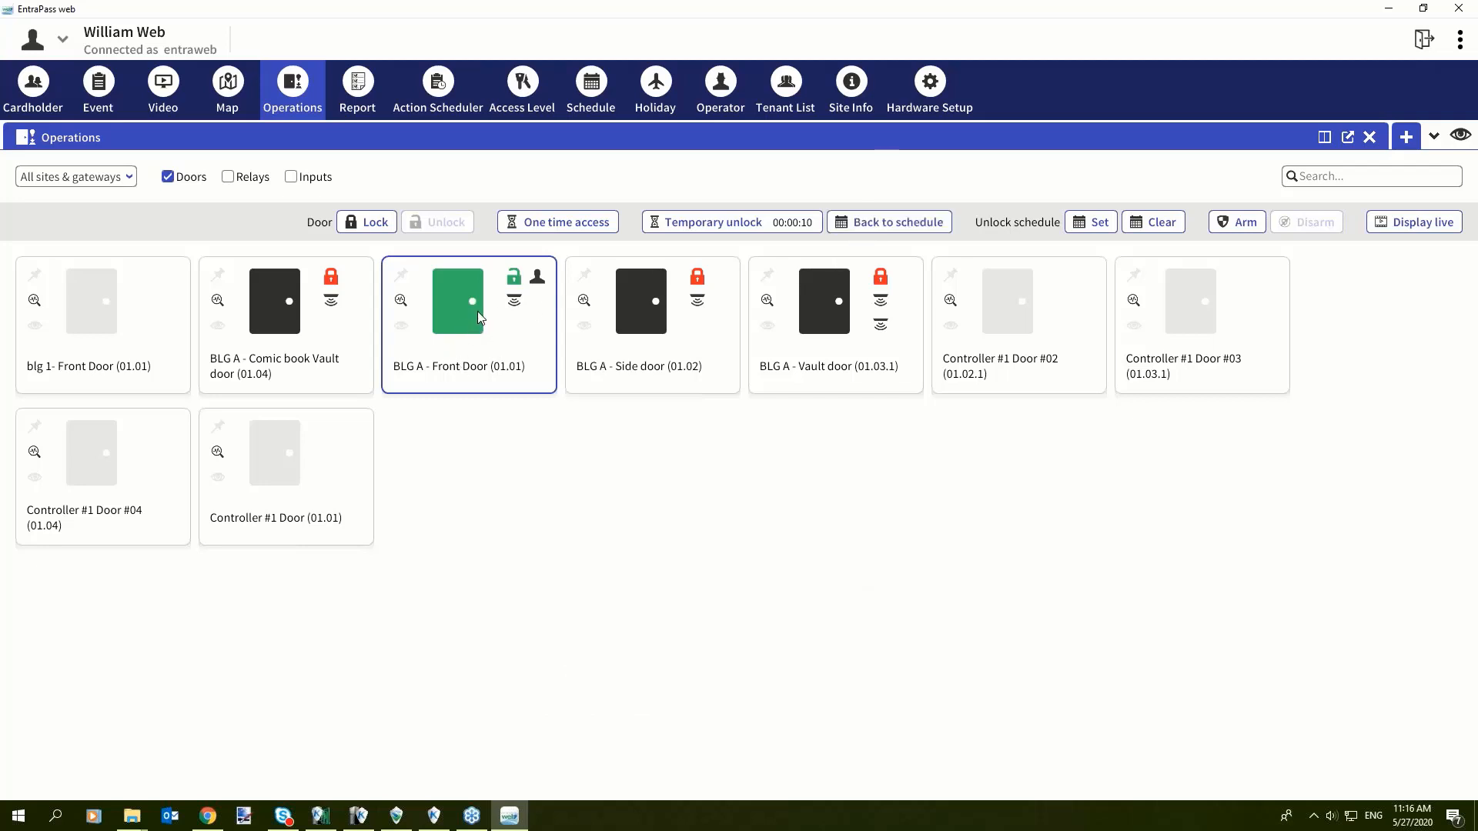
Step: Preview schedules and set 'Lun Au Ven 7am à 7pm- cartes' as the Front Door unlock schedule
right_click(471, 302)
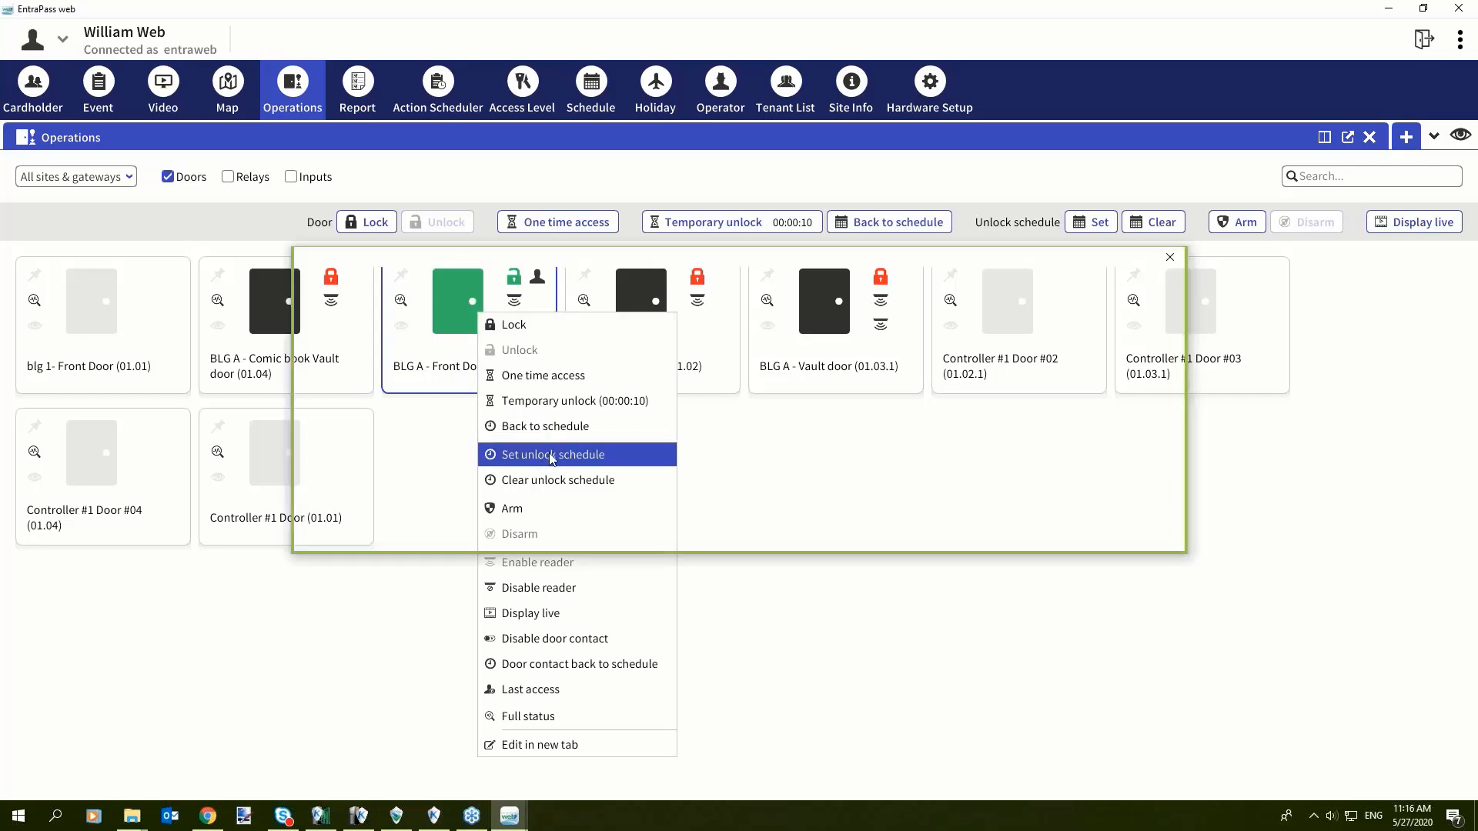
left_click(552, 454)
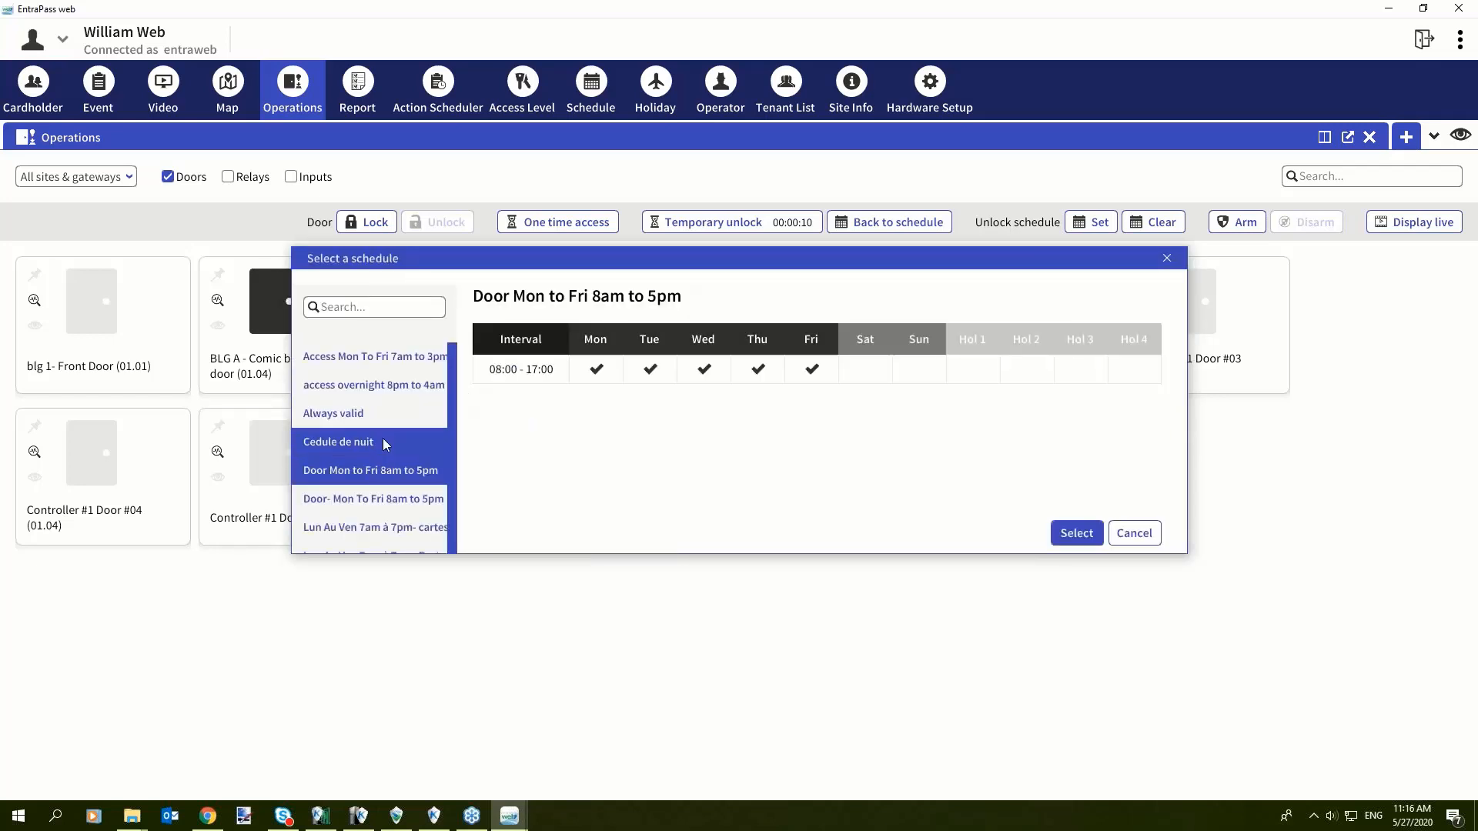
left_click(337, 441)
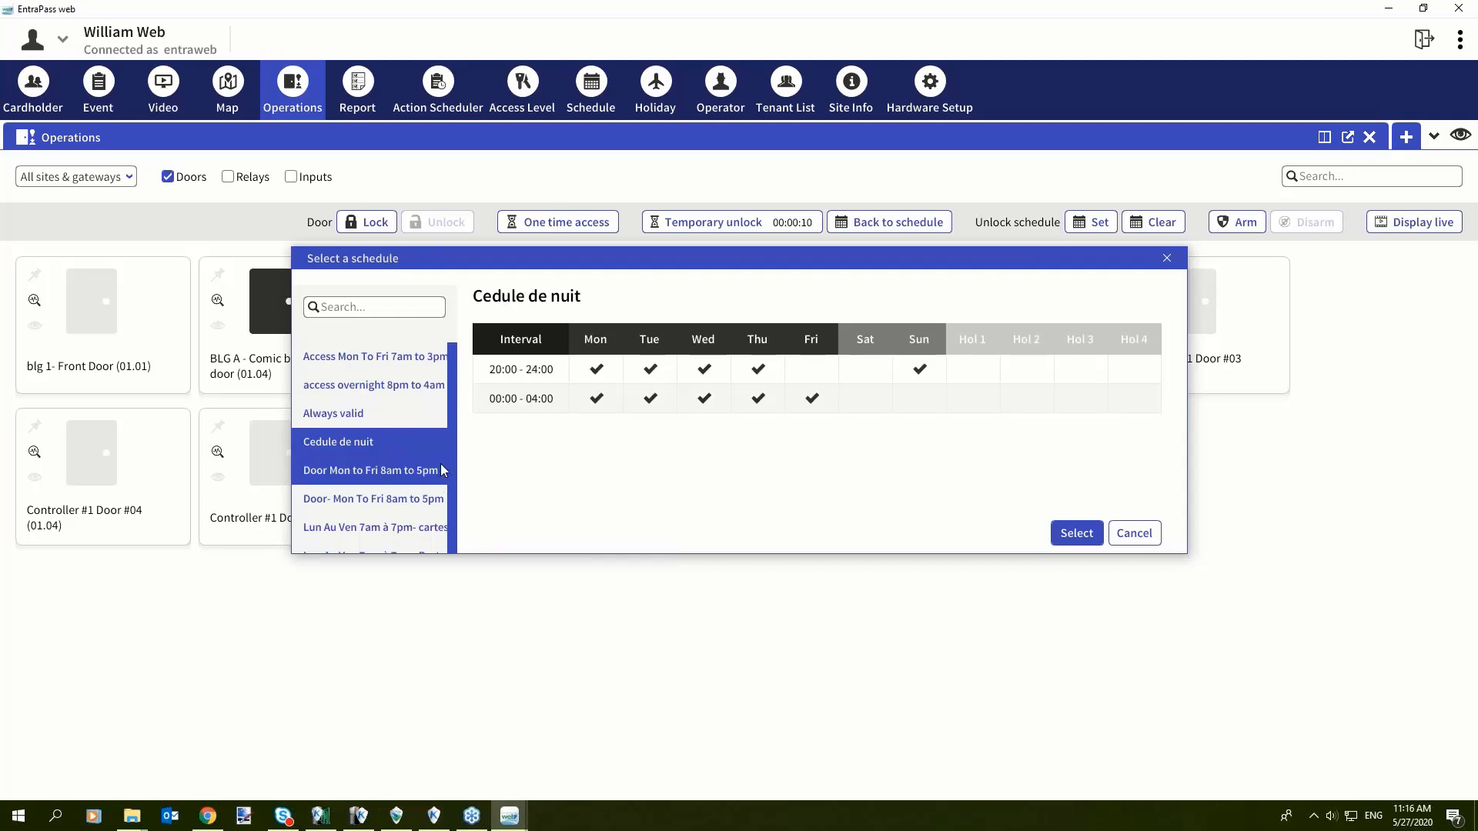
mouse_move(382, 499)
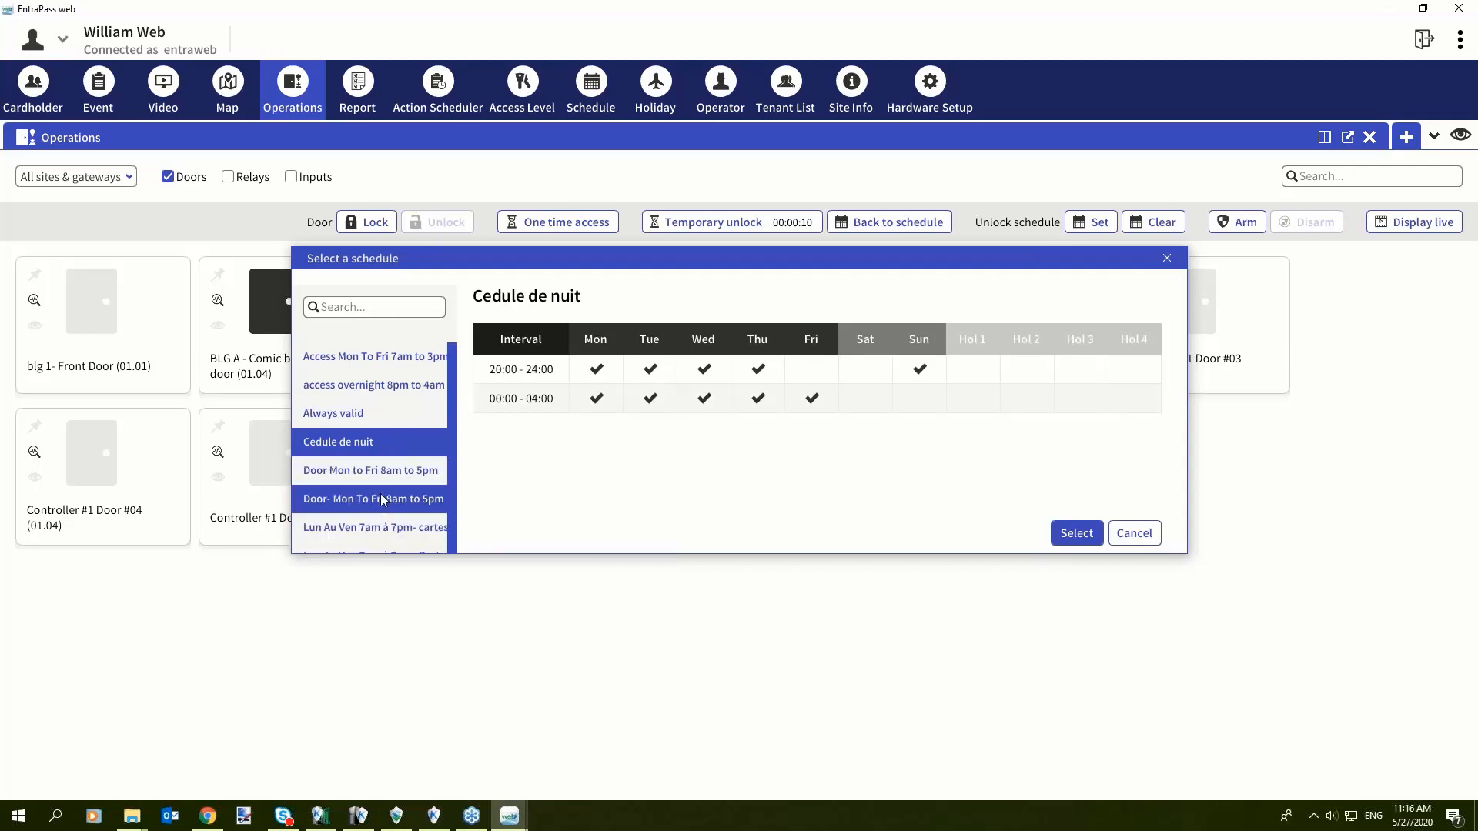
left_click(374, 526)
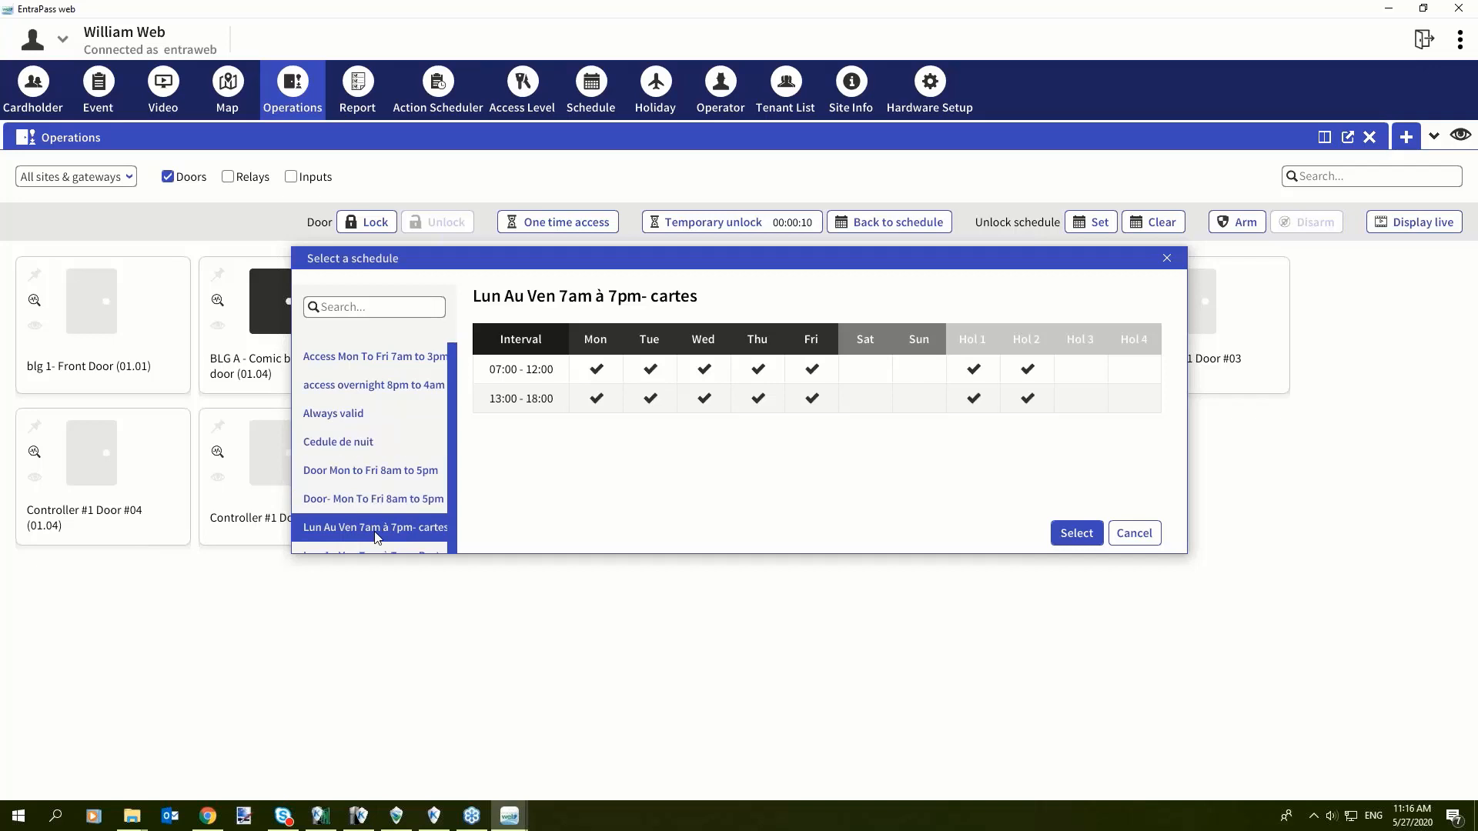
mouse_move(1075, 533)
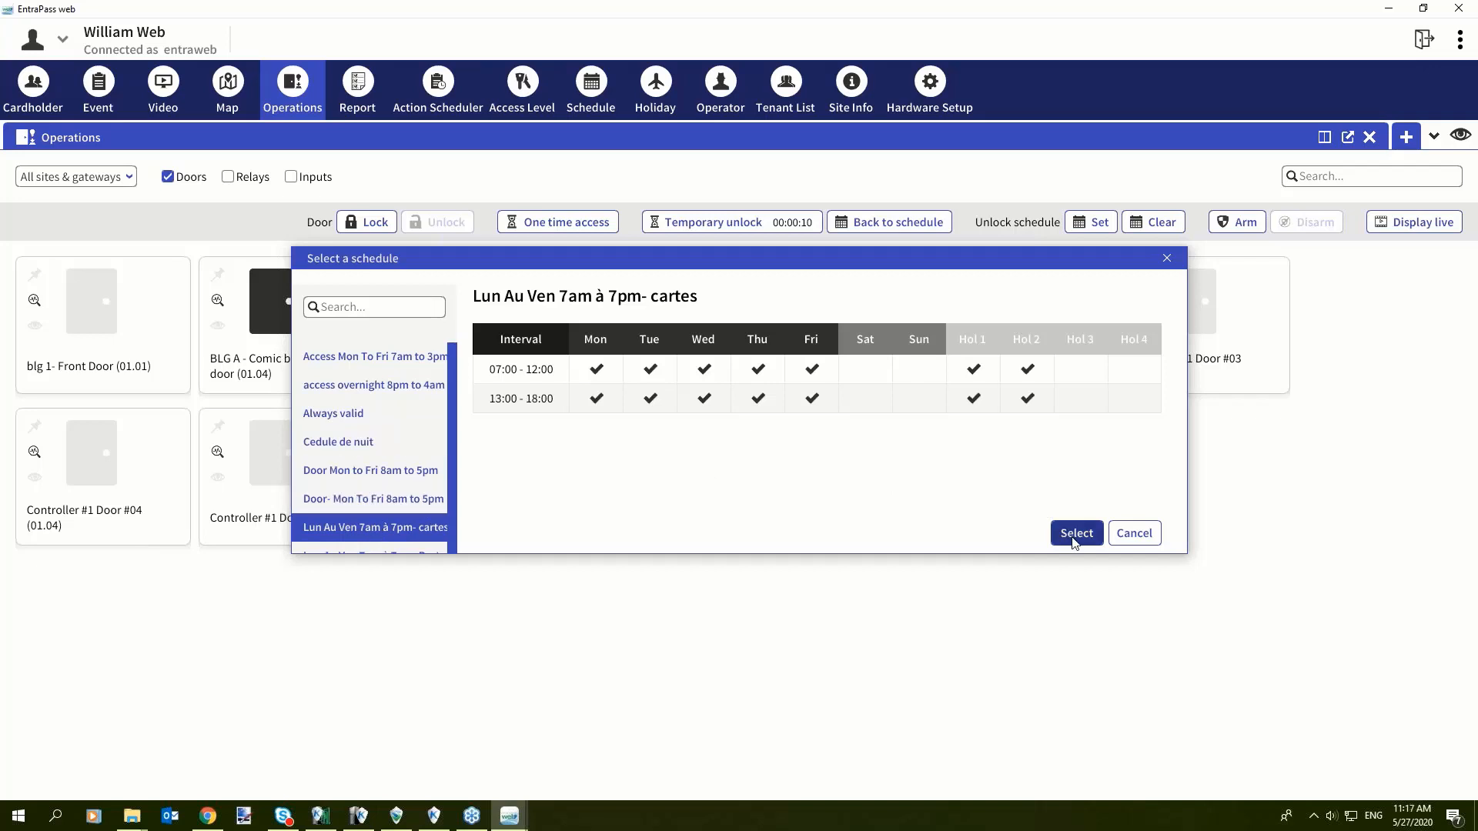
left_click(1075, 532)
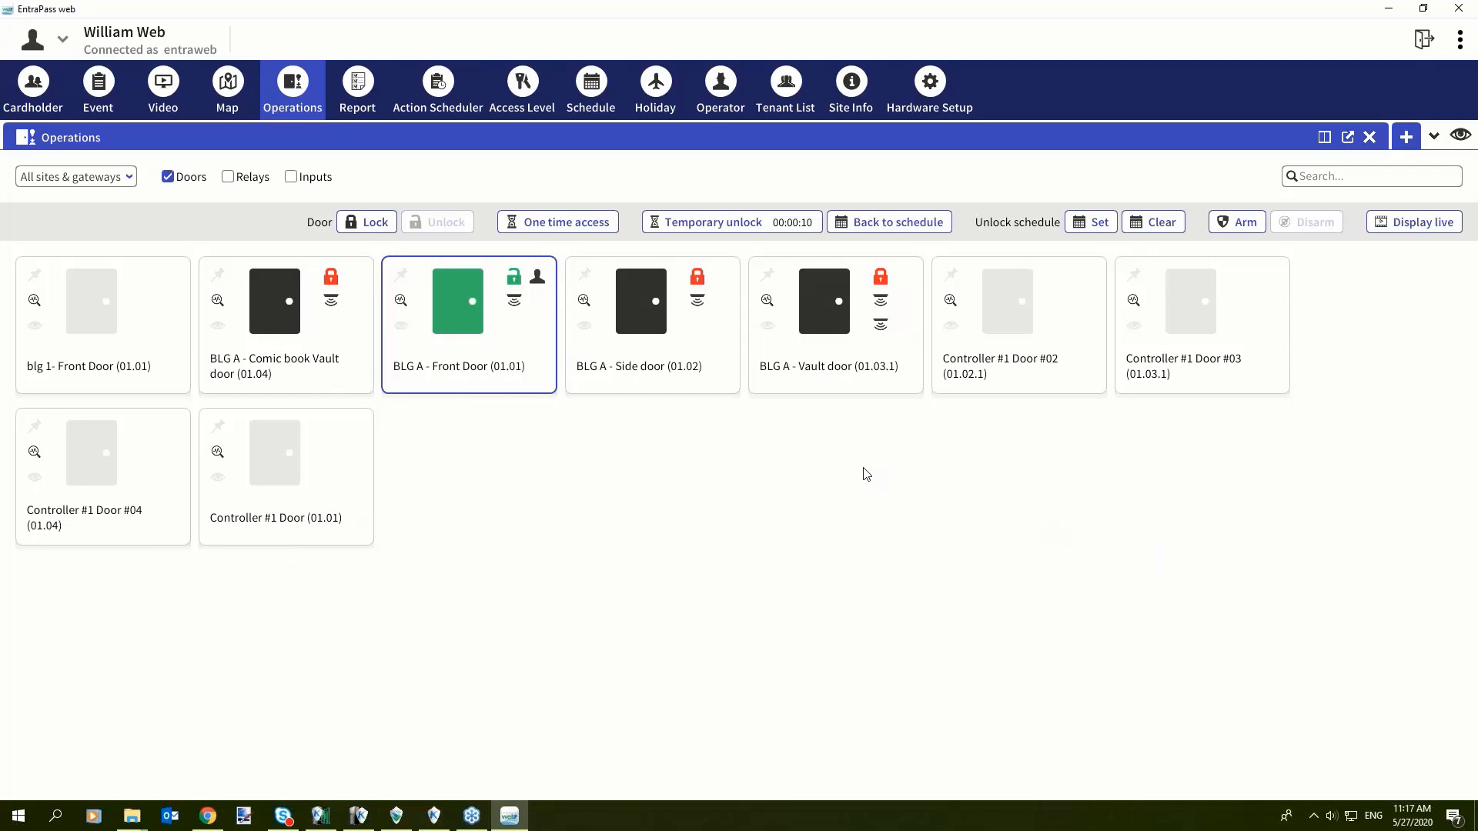
mouse_move(507, 314)
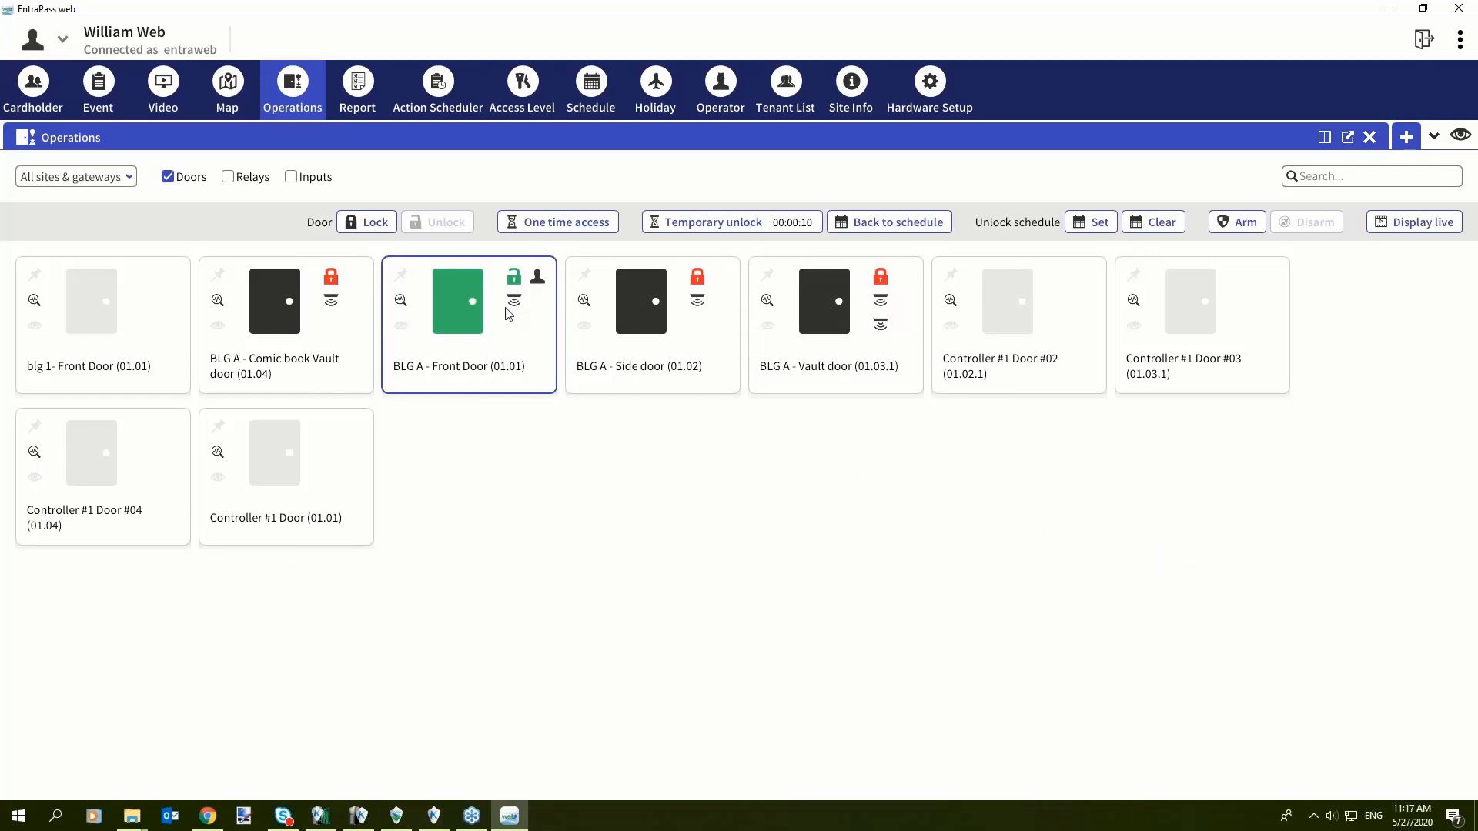
mouse_move(494, 356)
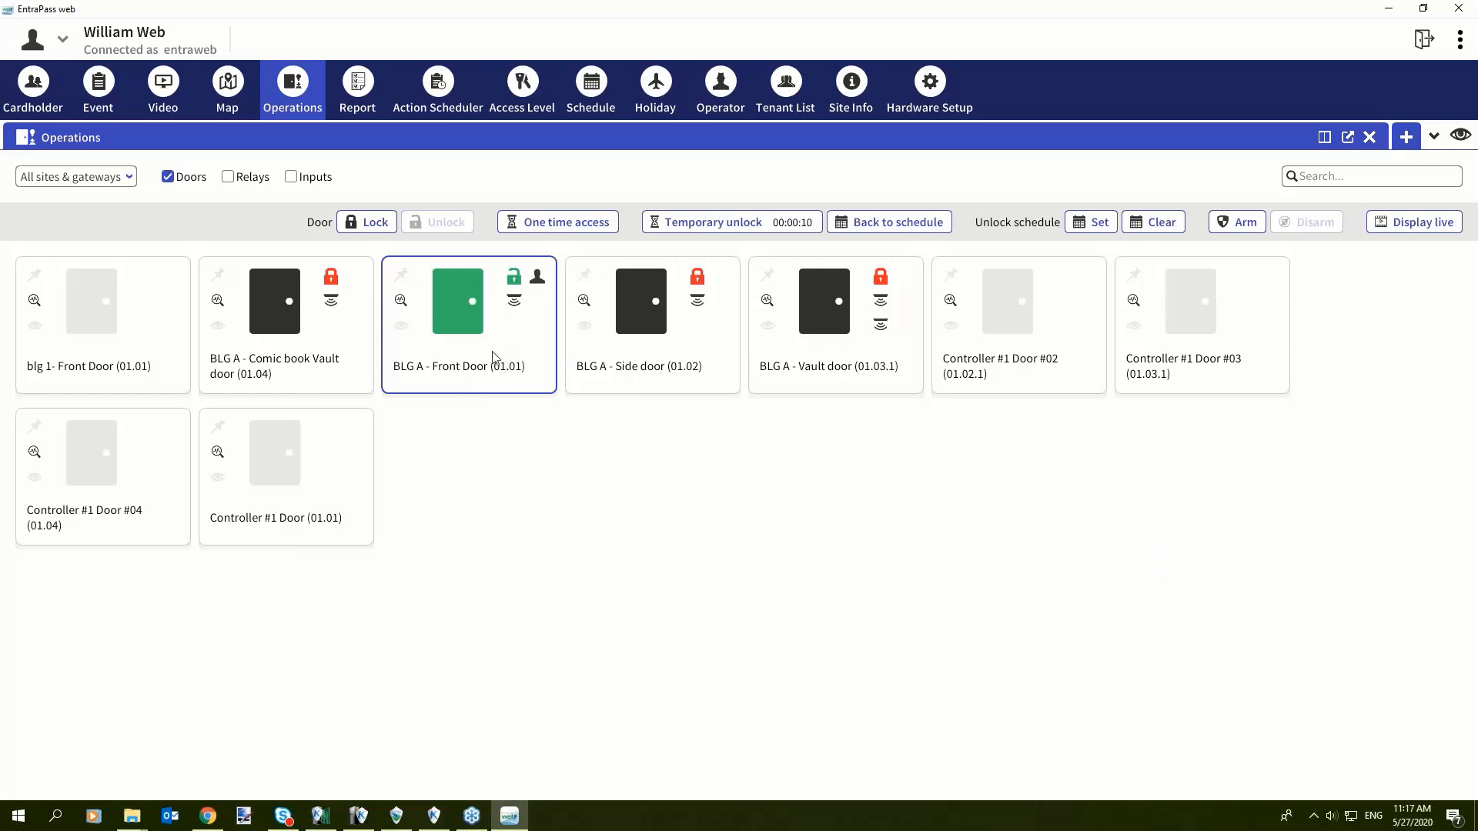
mouse_move(622, 365)
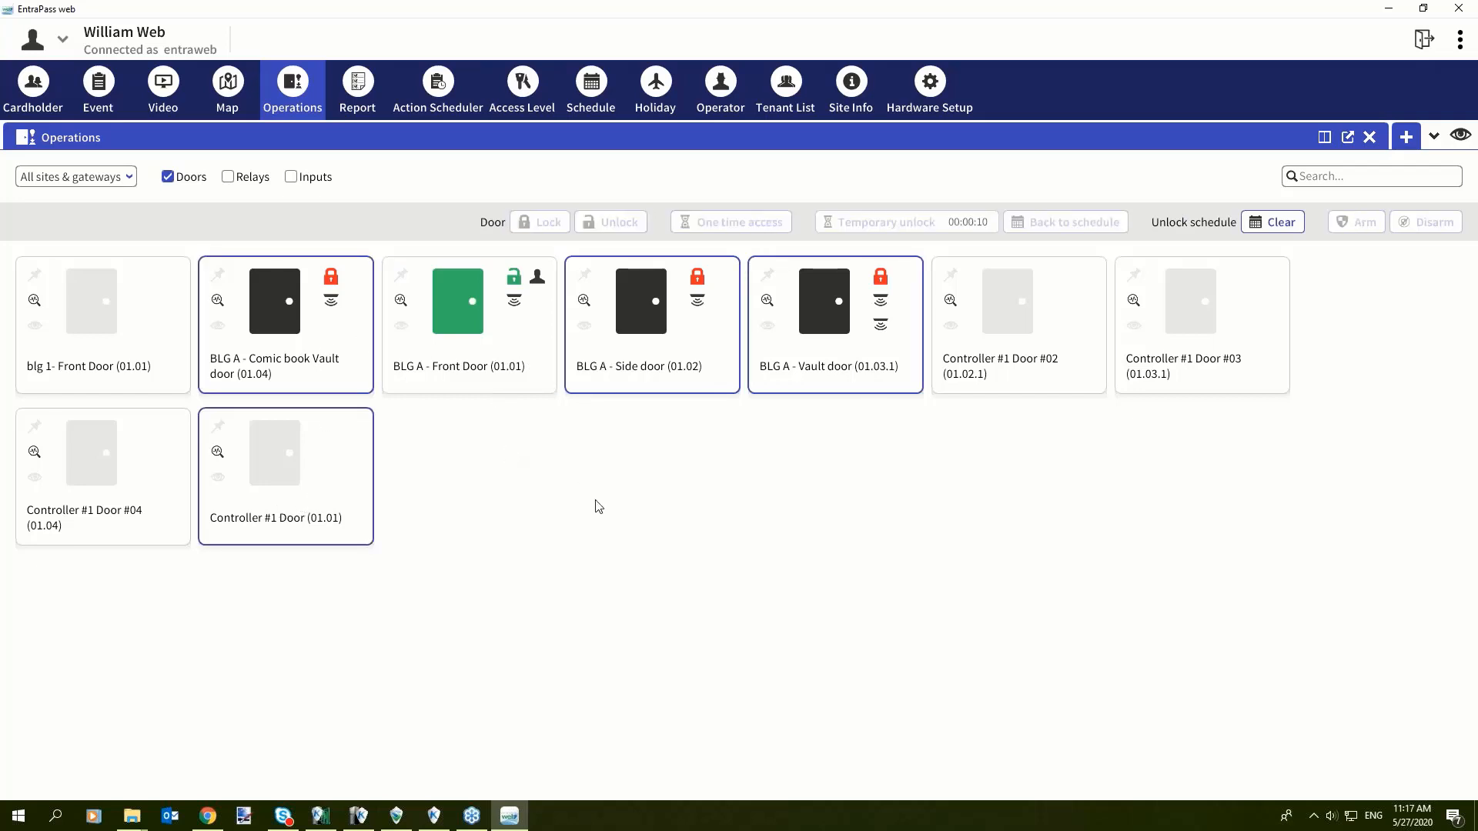
left_click(457, 302)
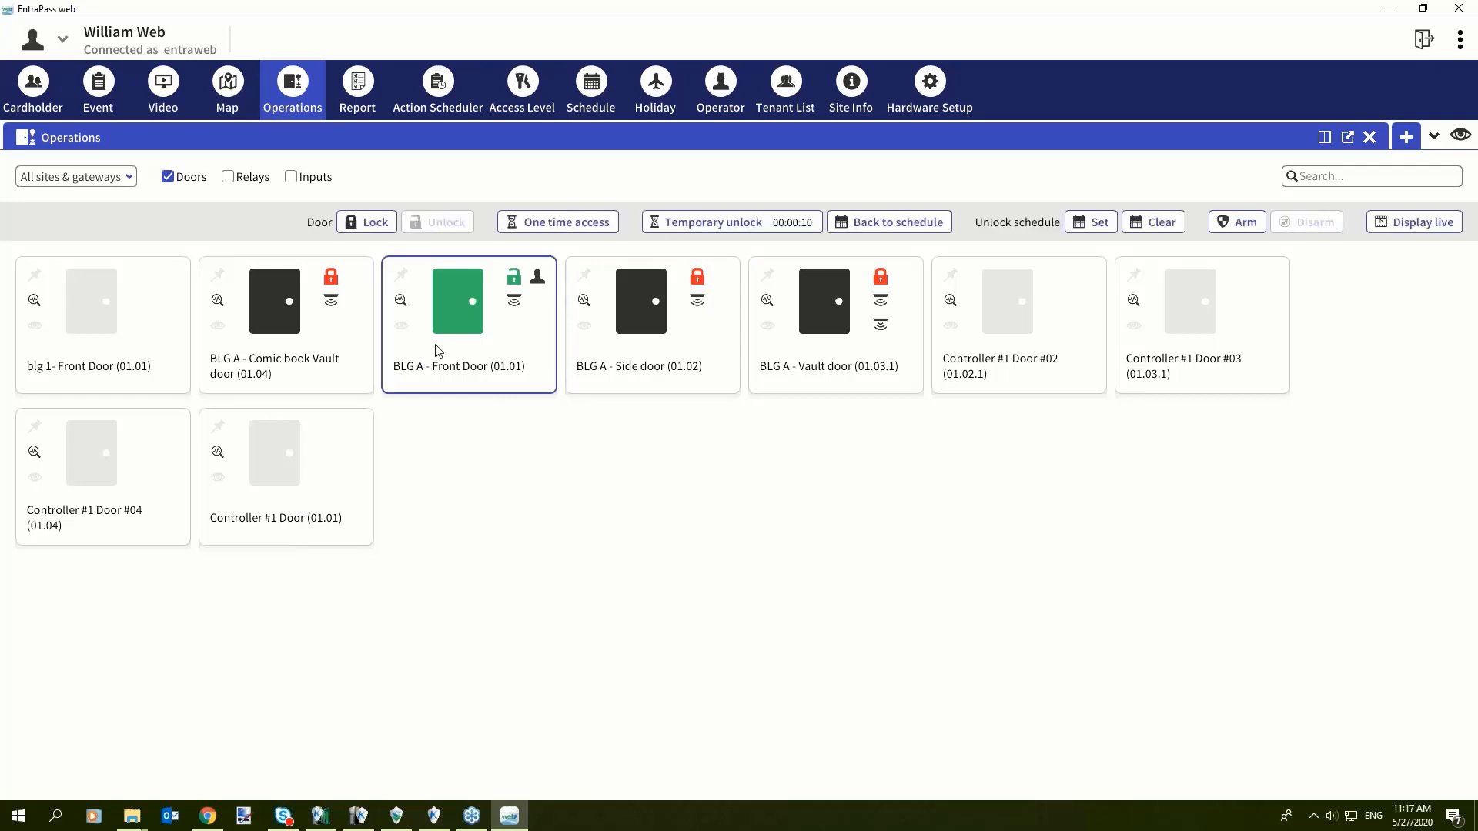
mouse_move(436, 89)
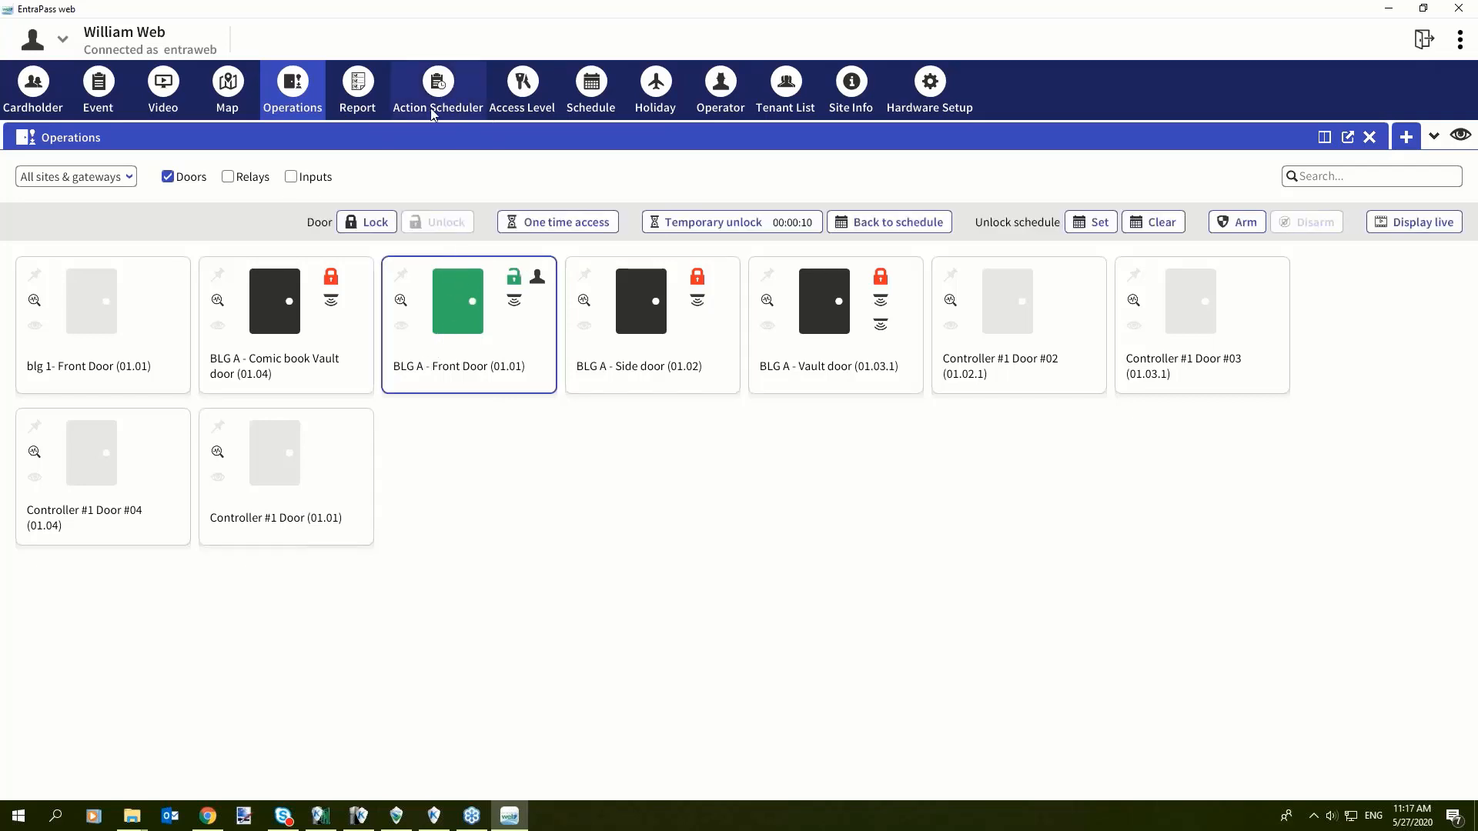
mouse_move(357, 89)
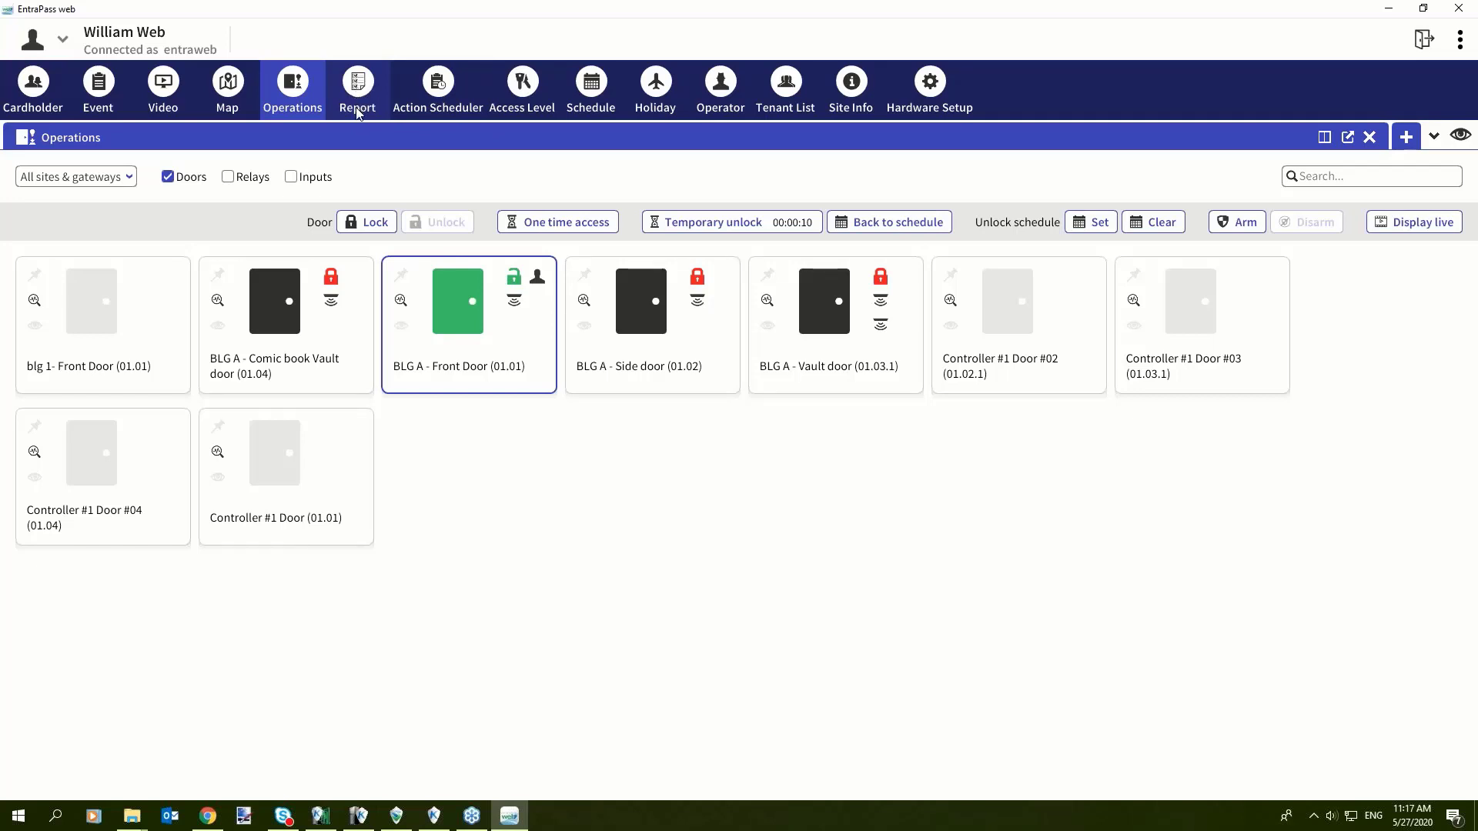
mouse_move(364, 130)
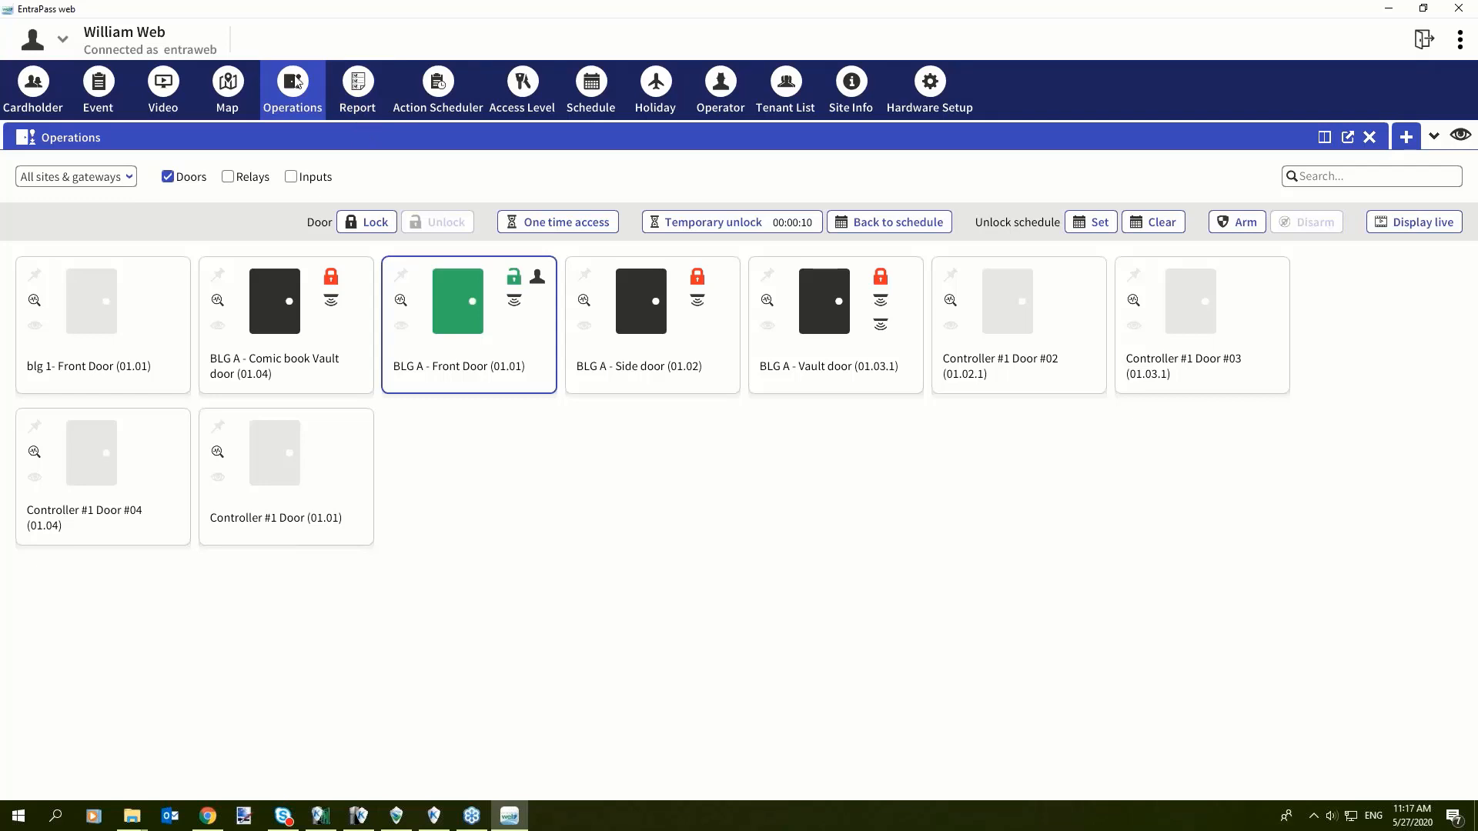
mouse_move(402, 304)
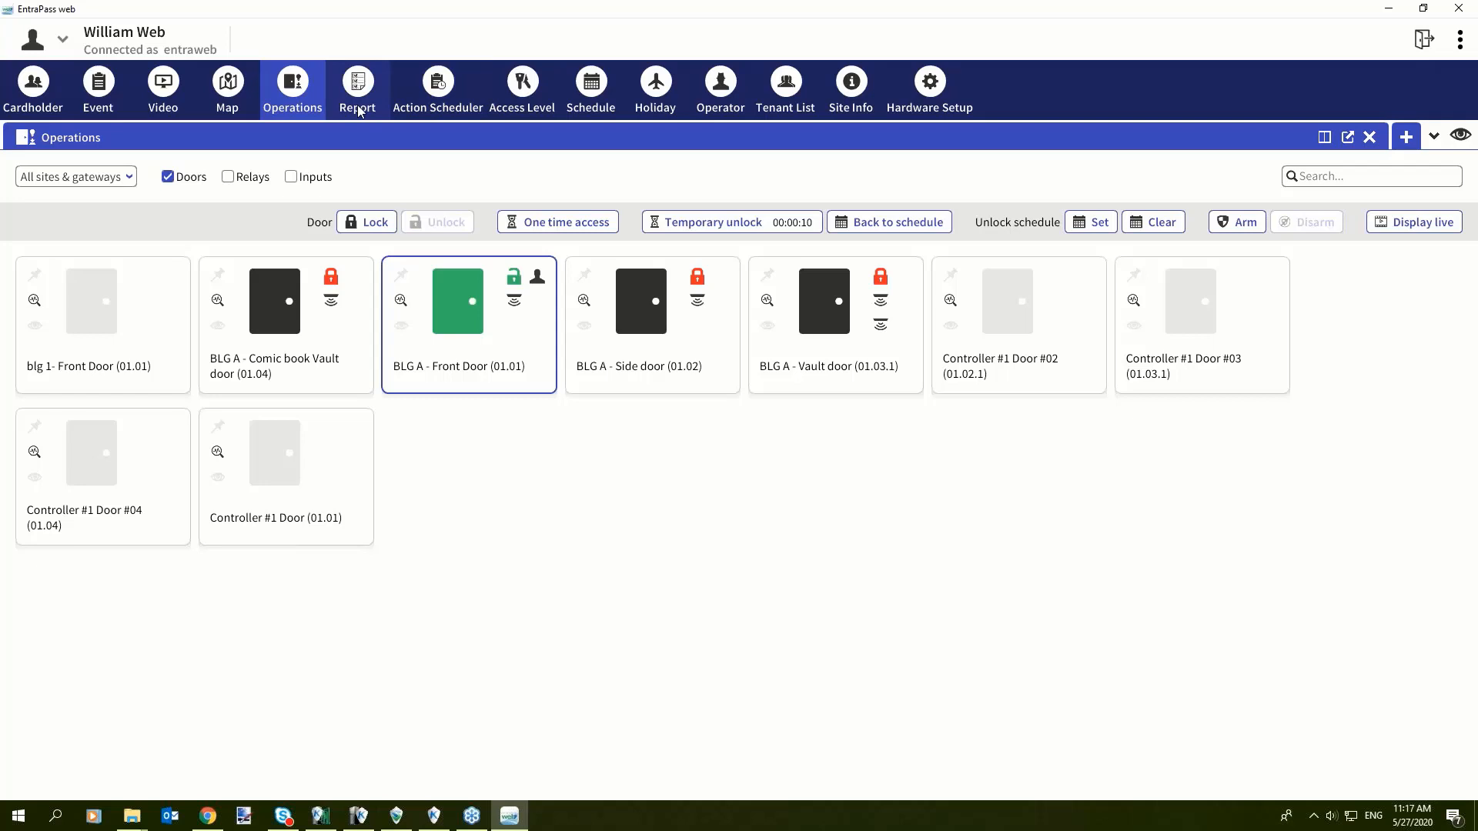
left_click(357, 90)
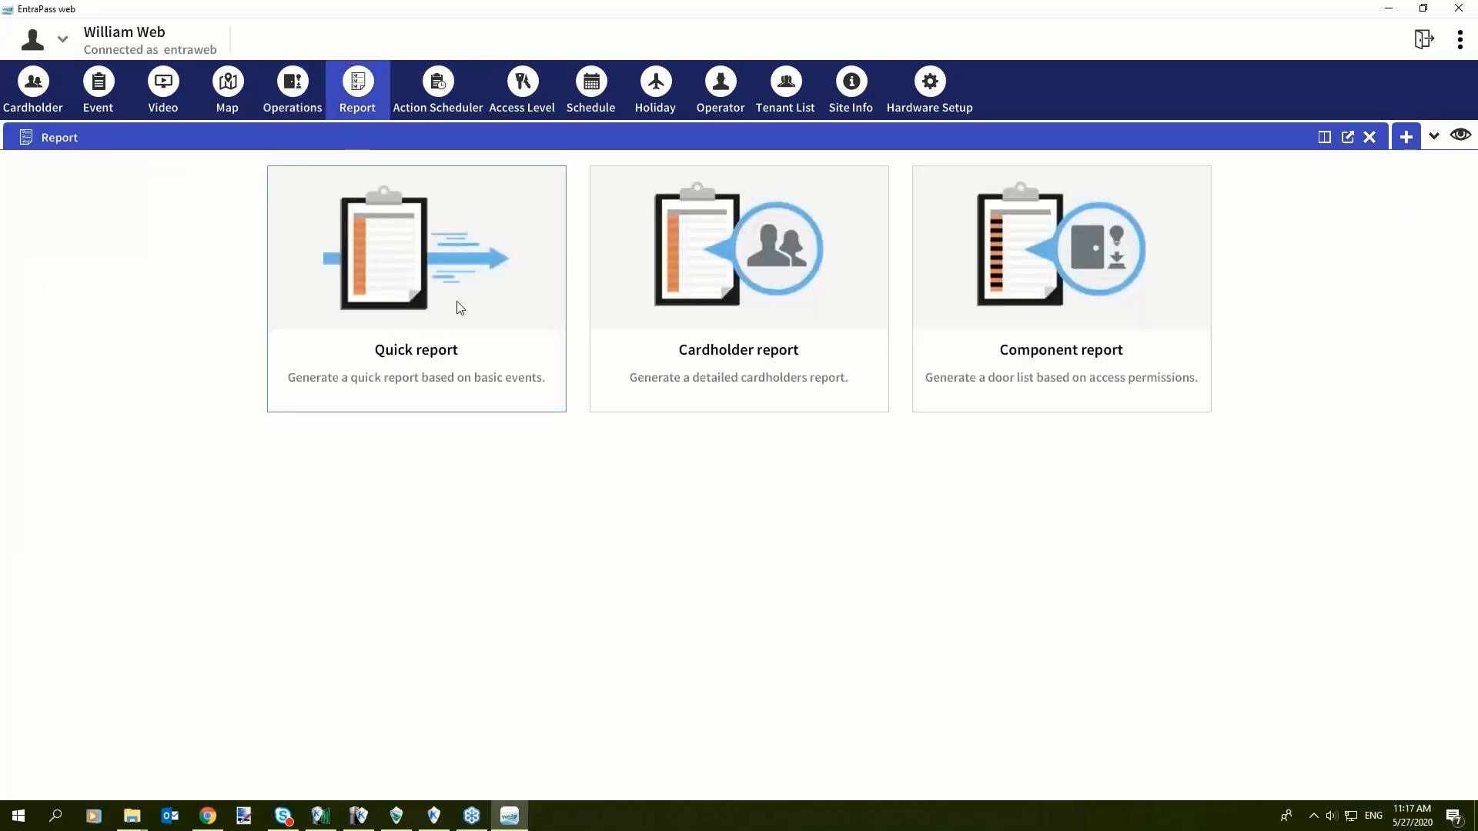
mouse_move(1087, 259)
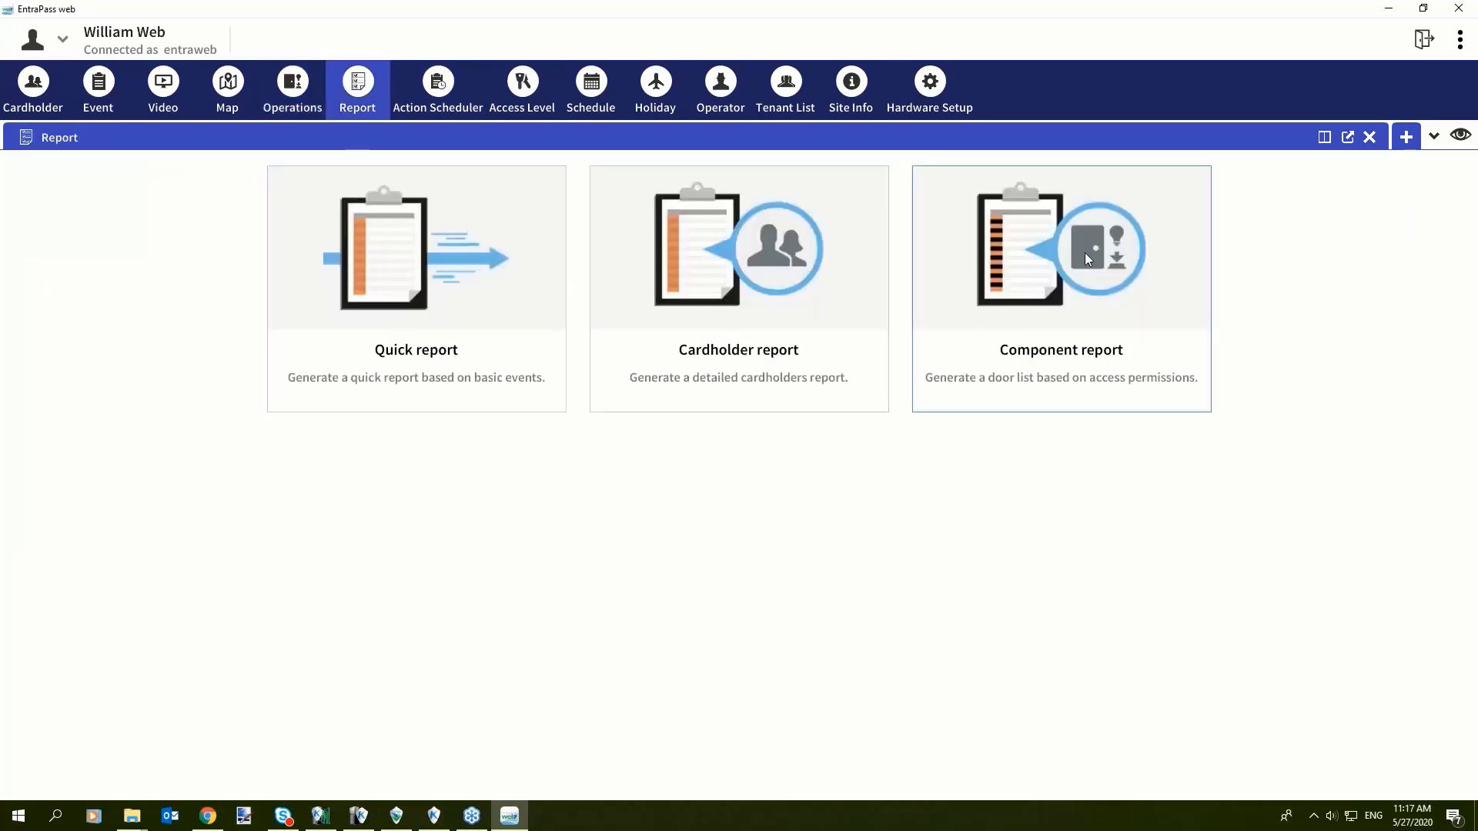
mouse_move(1099, 293)
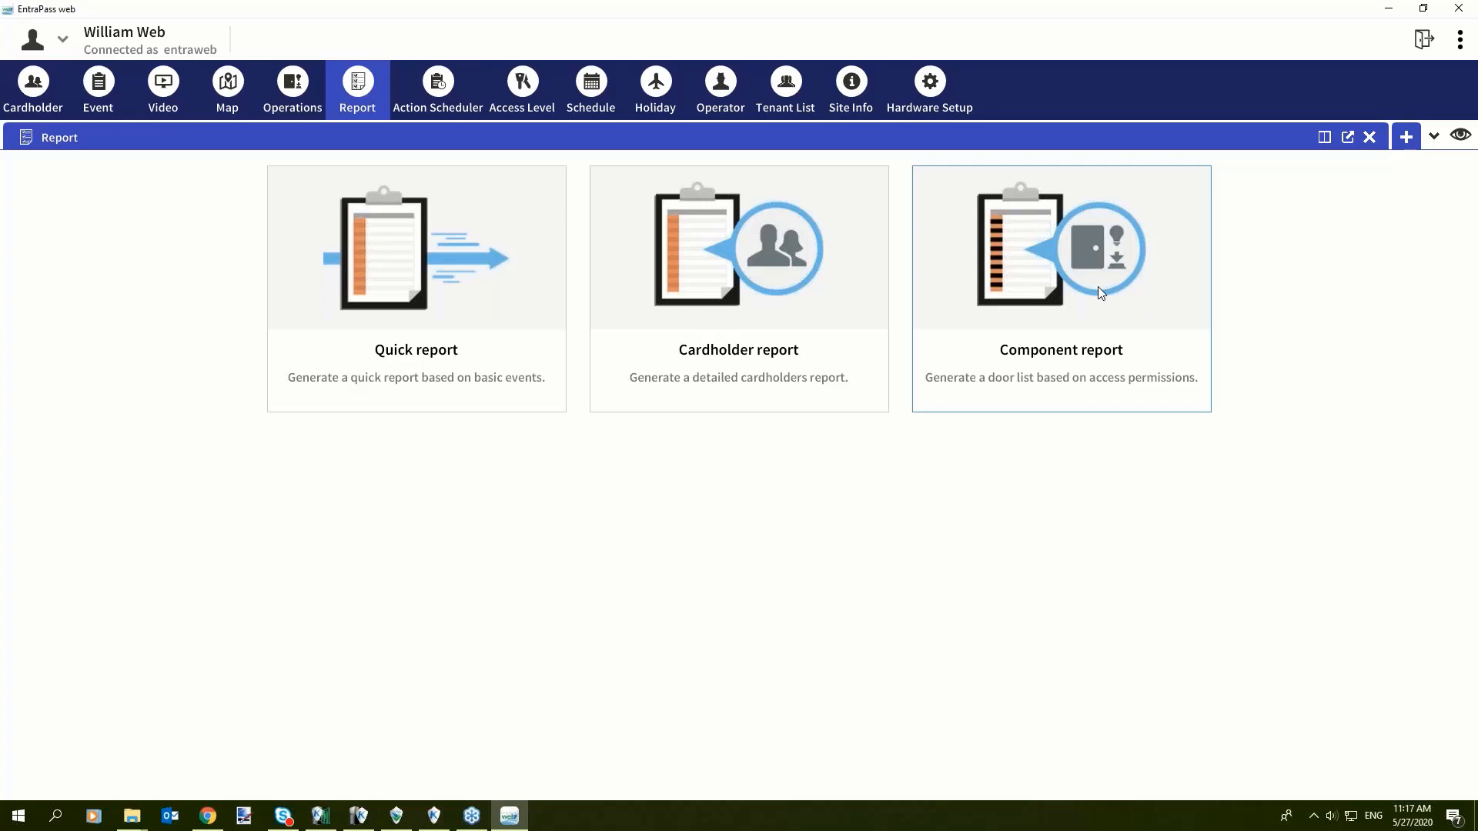
mouse_move(886, 330)
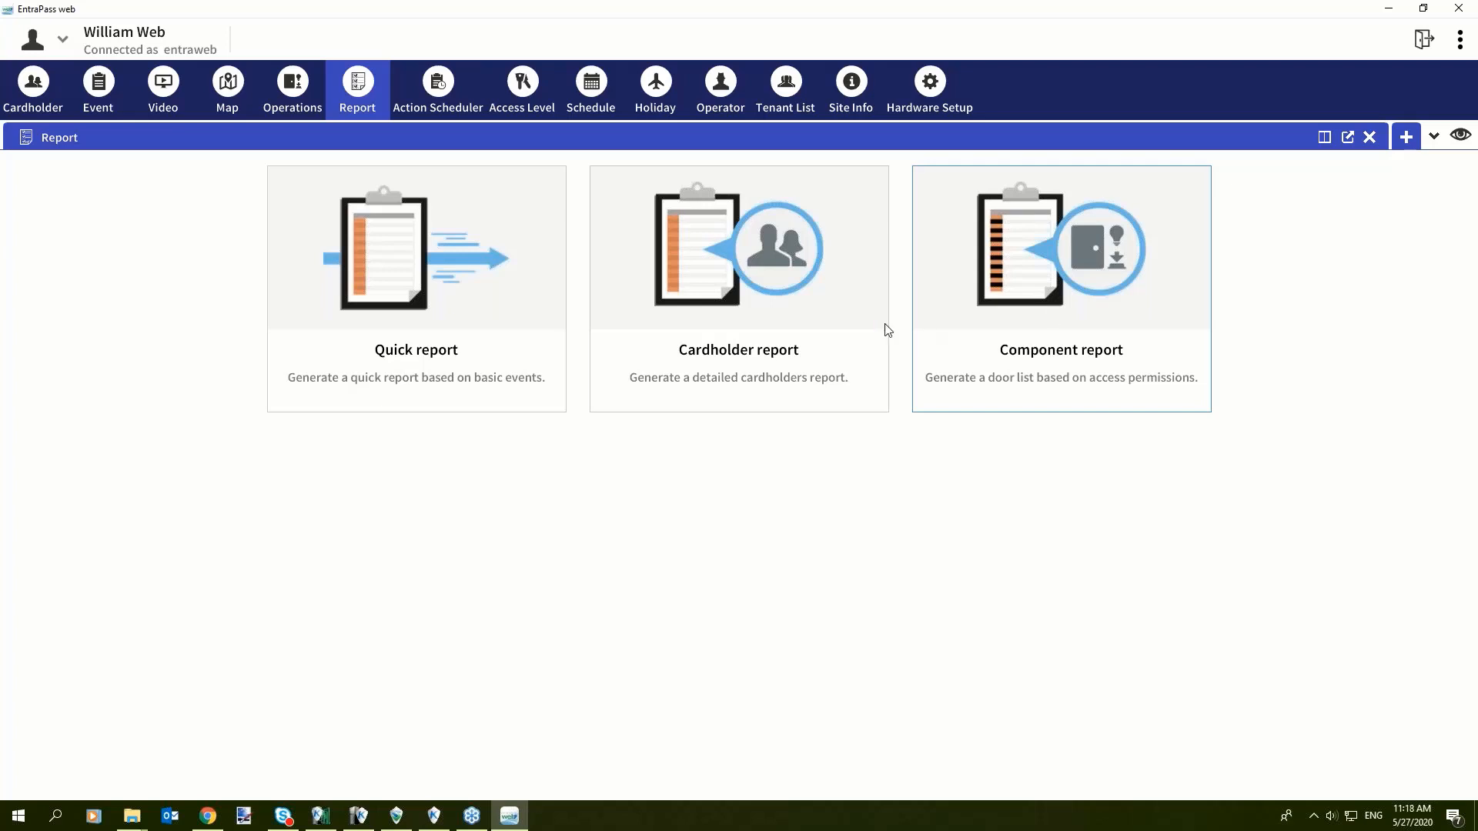
mouse_move(441, 500)
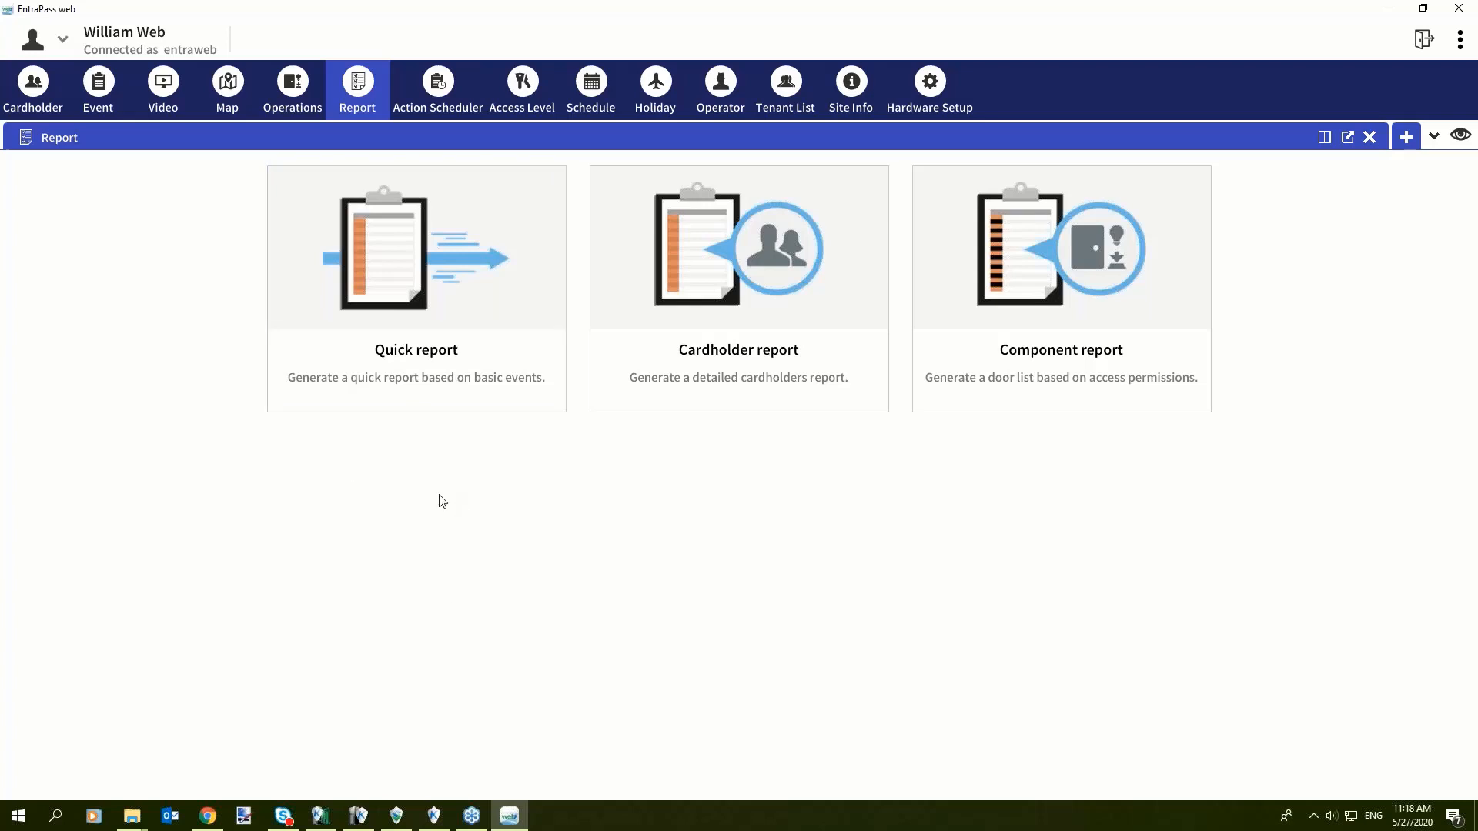
mouse_move(508, 273)
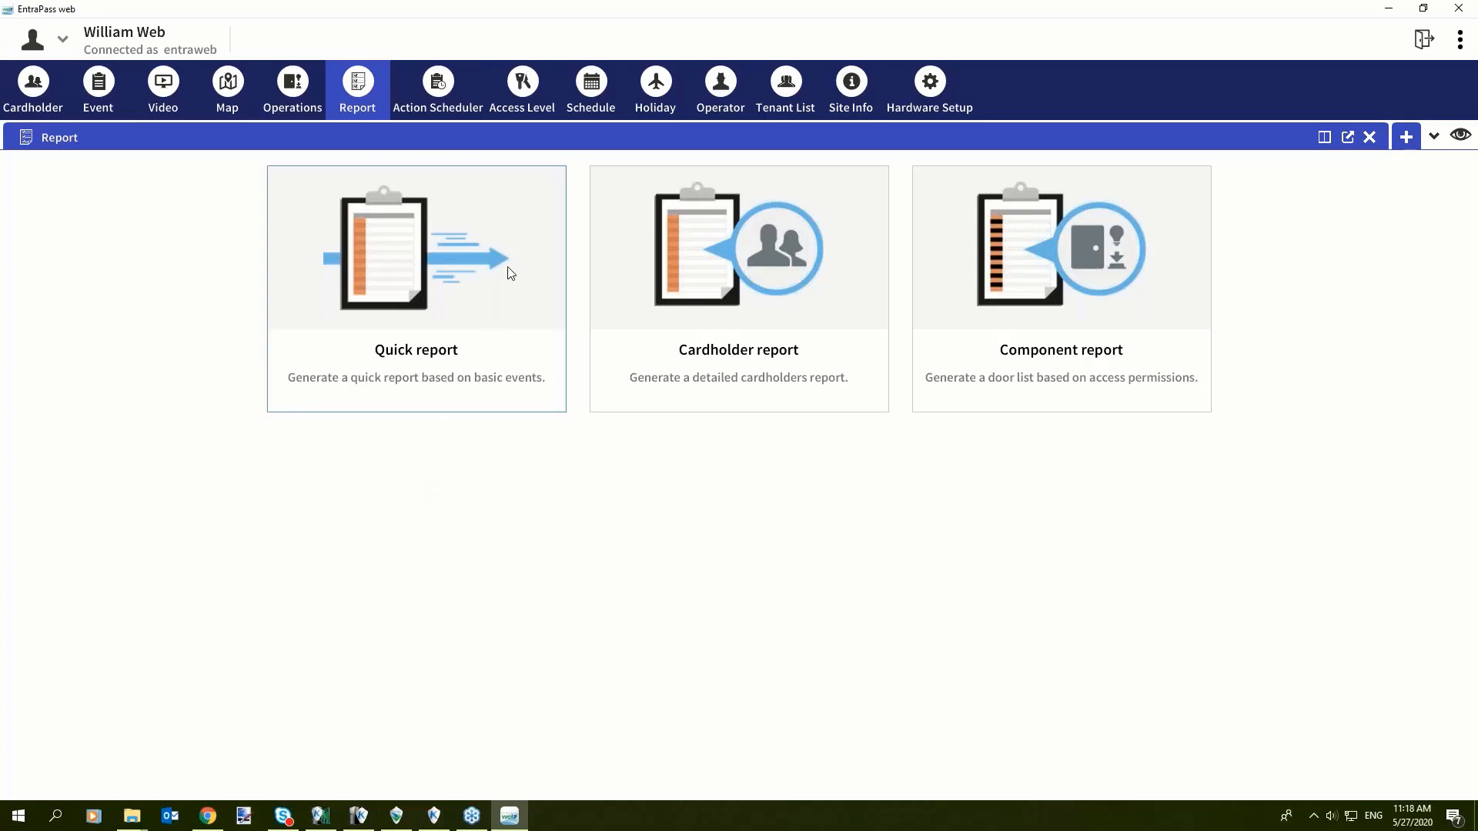
mouse_move(738, 367)
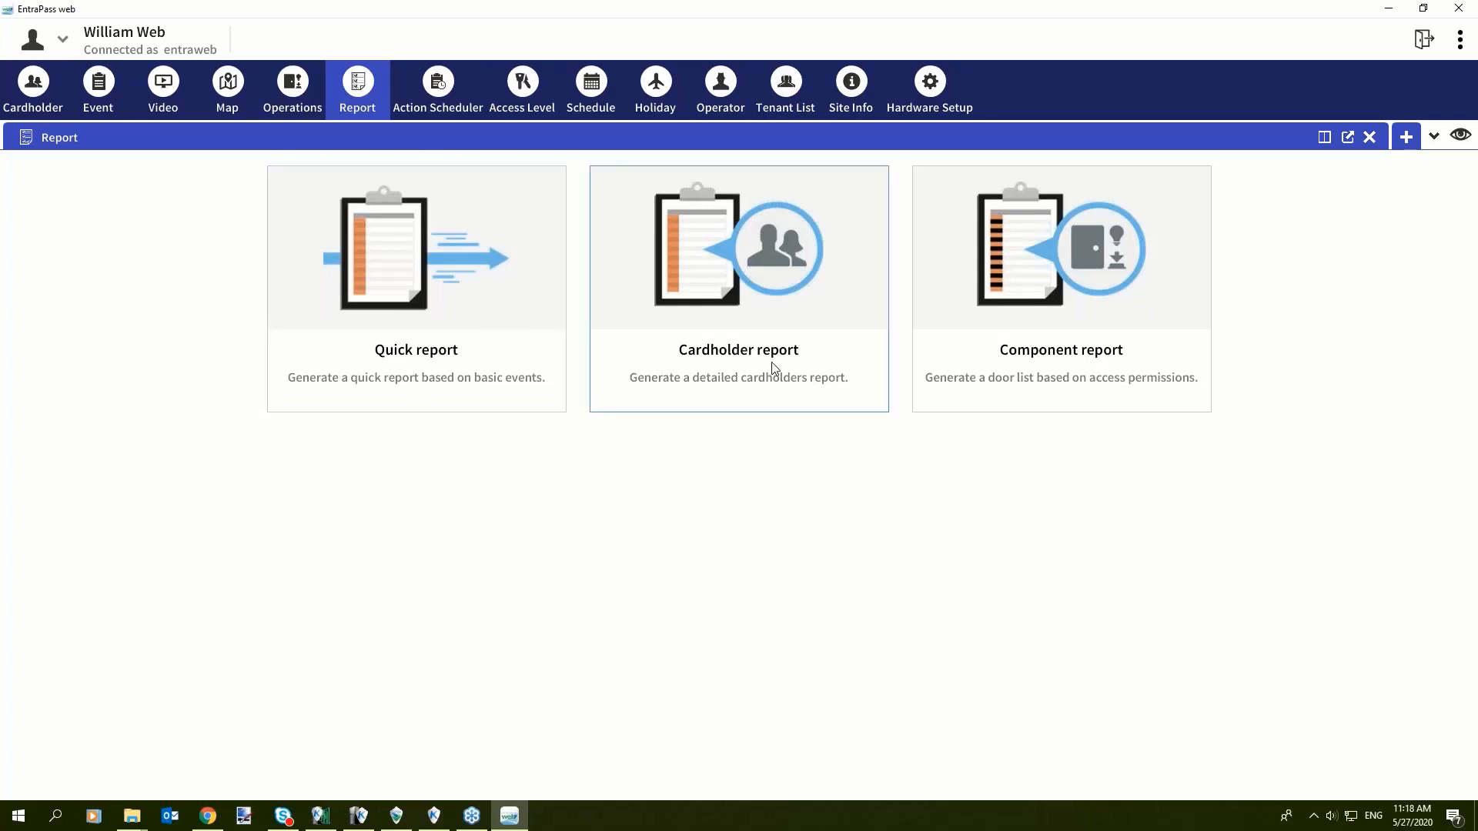
mouse_move(1022, 348)
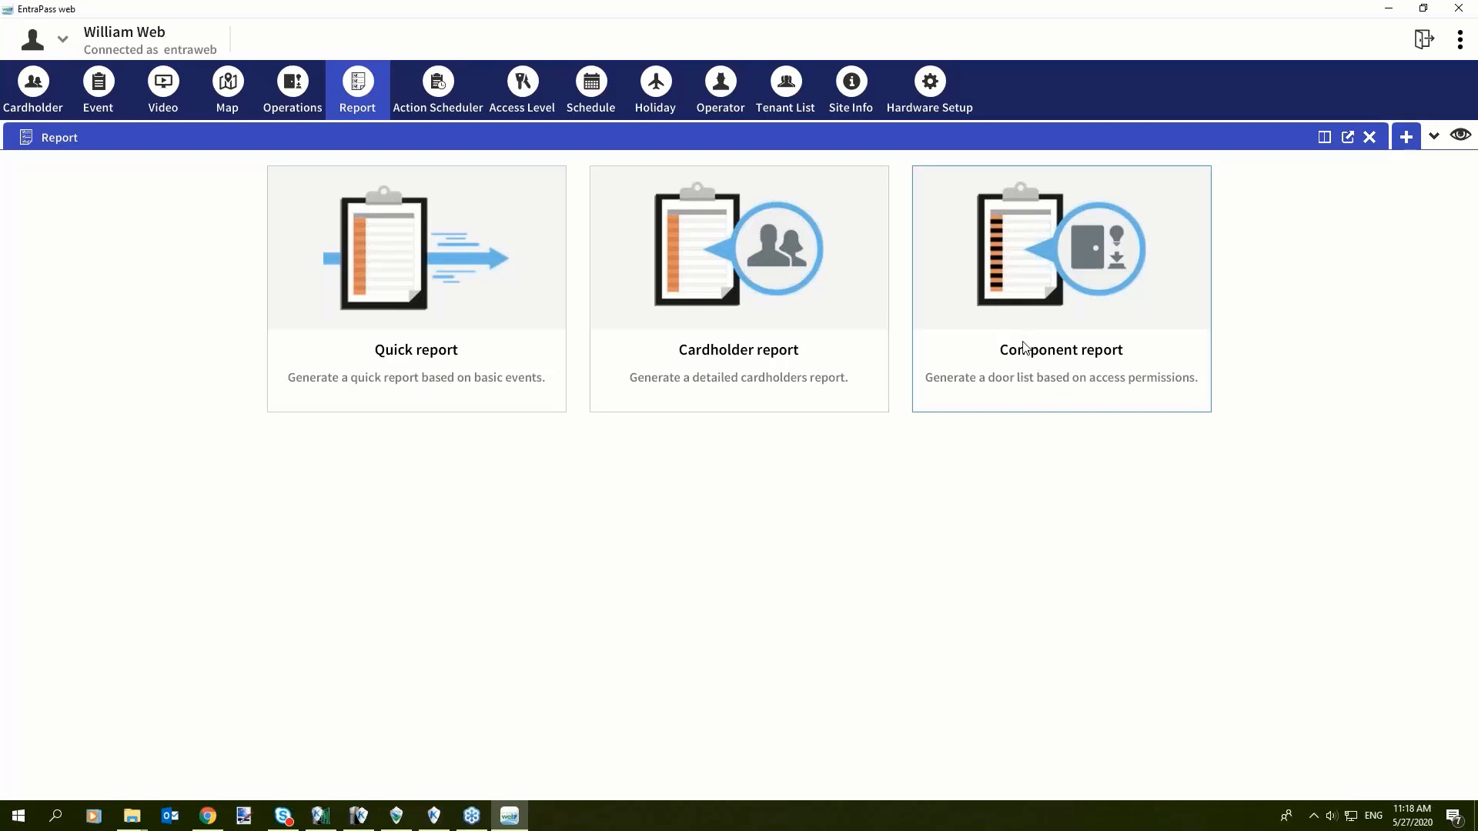
mouse_move(339, 500)
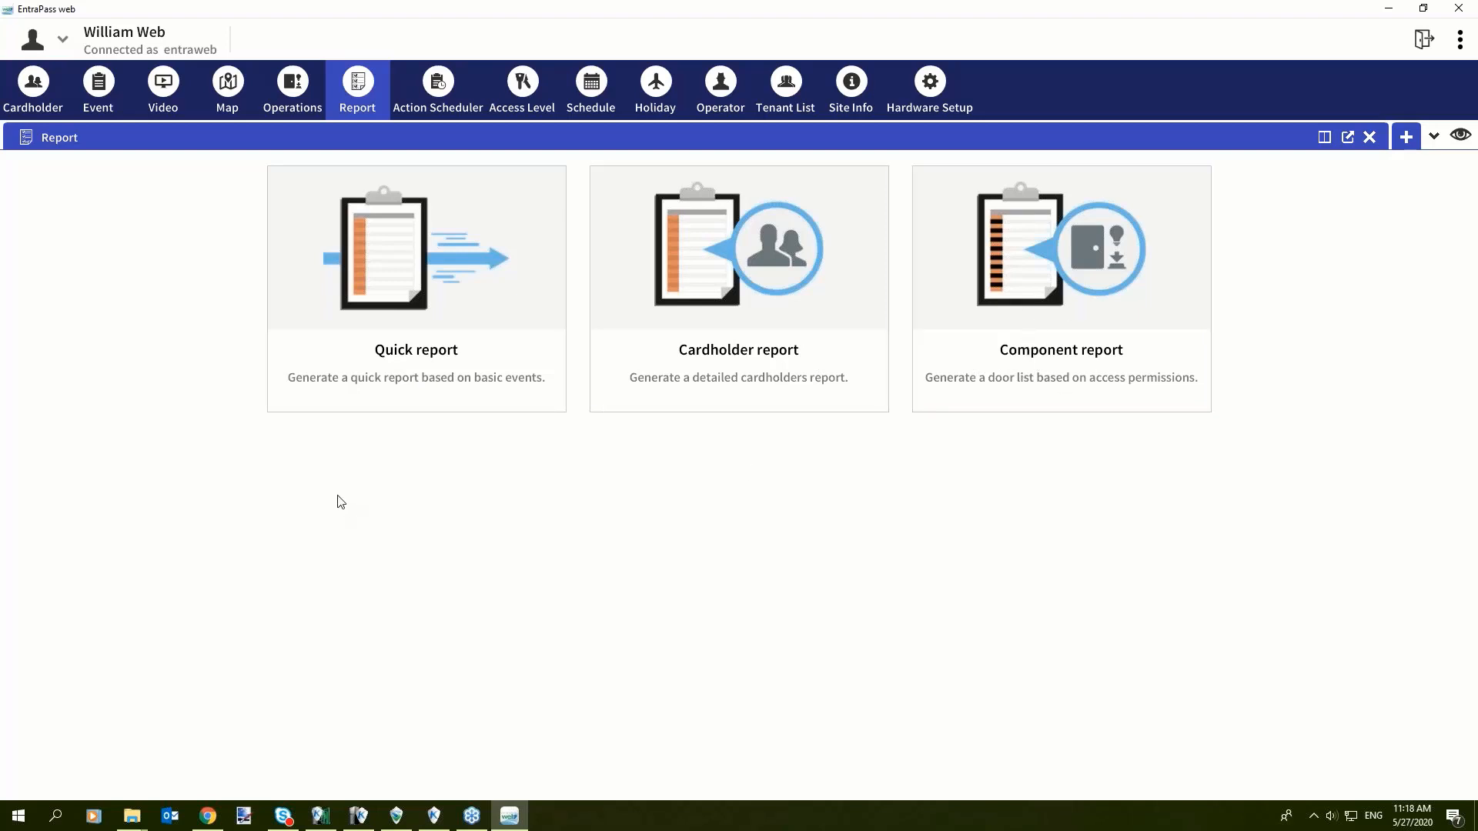
mouse_move(483, 295)
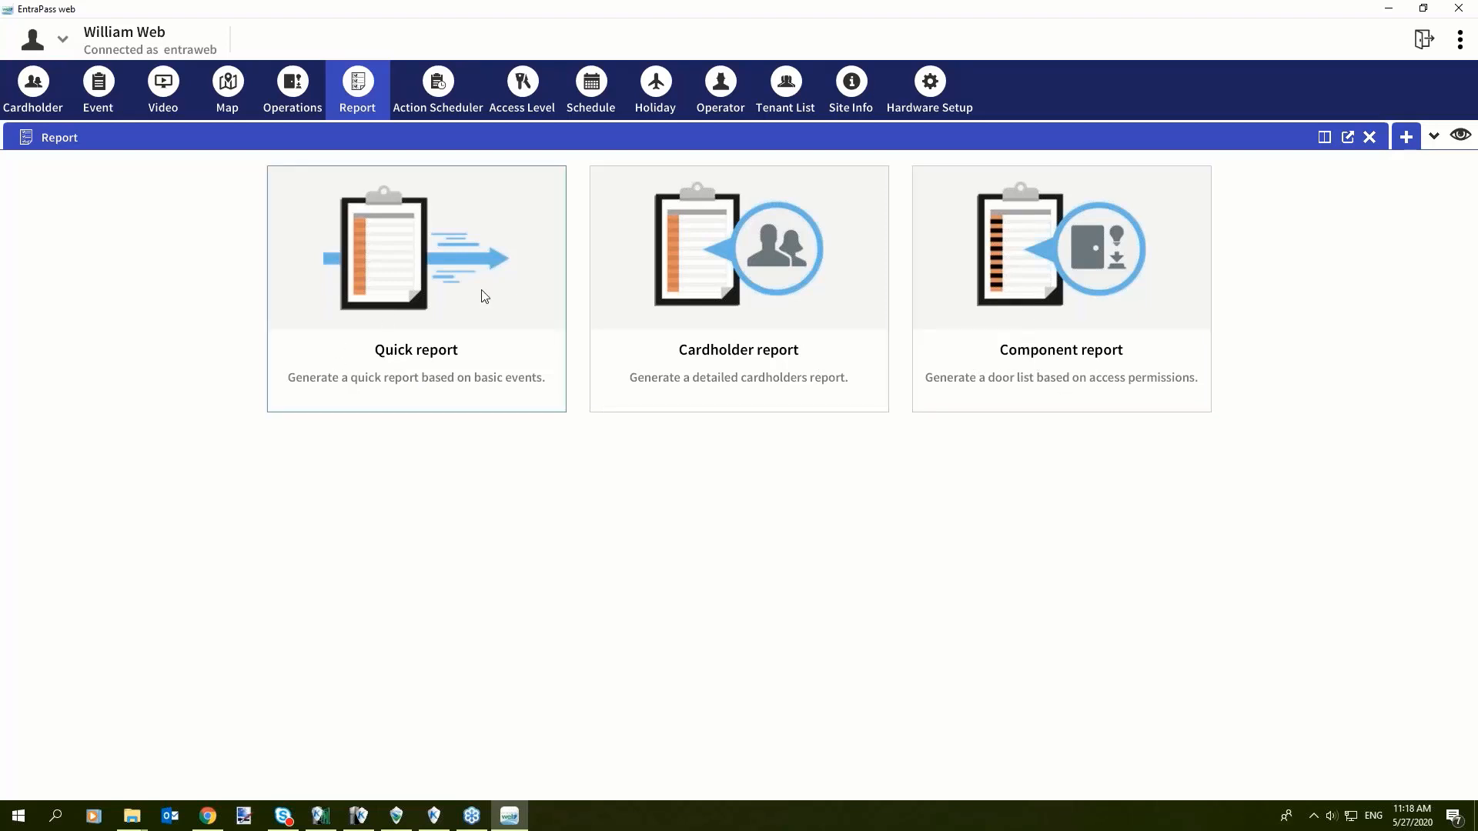
mouse_move(476, 361)
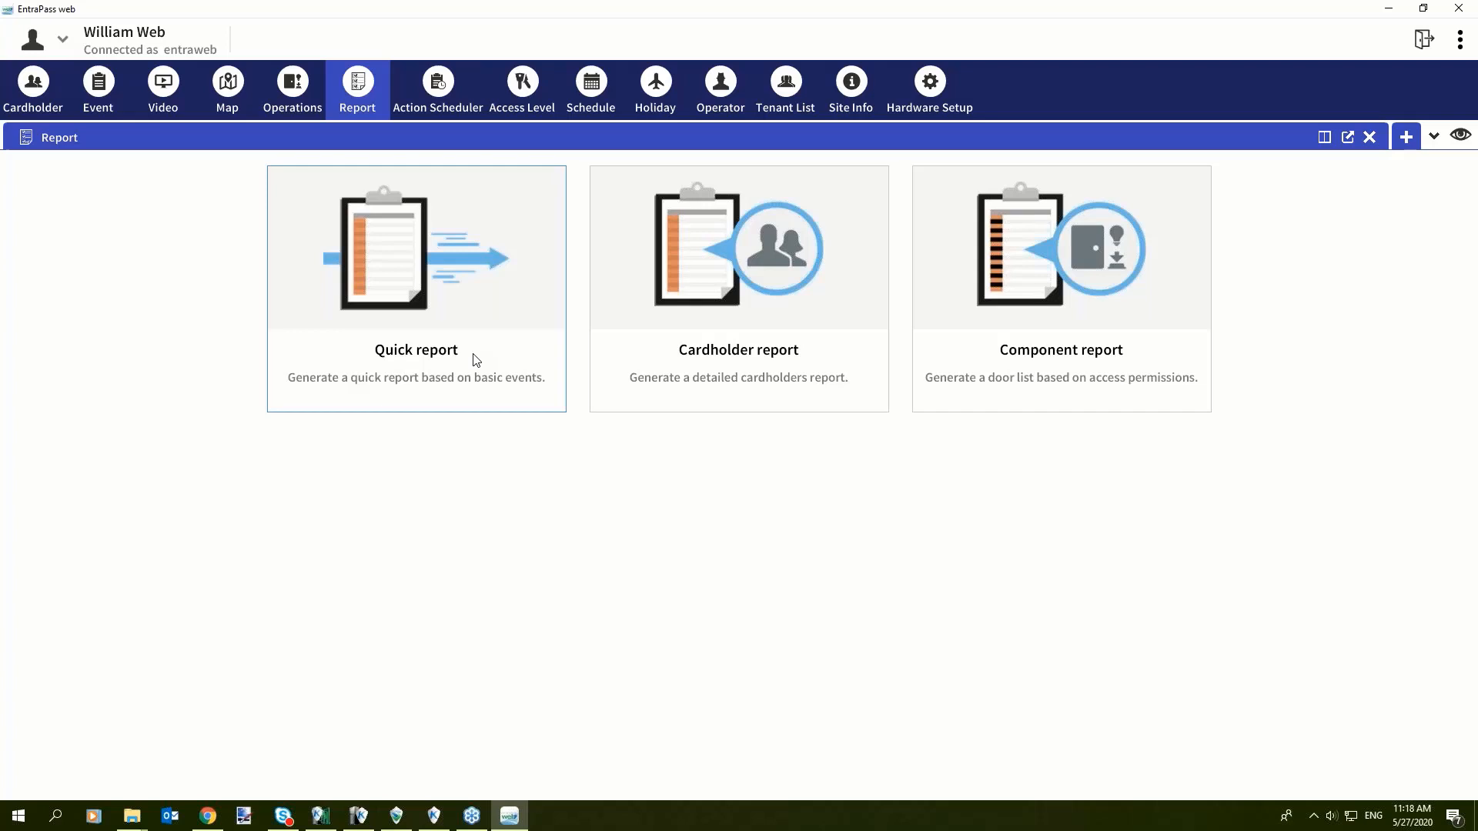
mouse_move(433, 815)
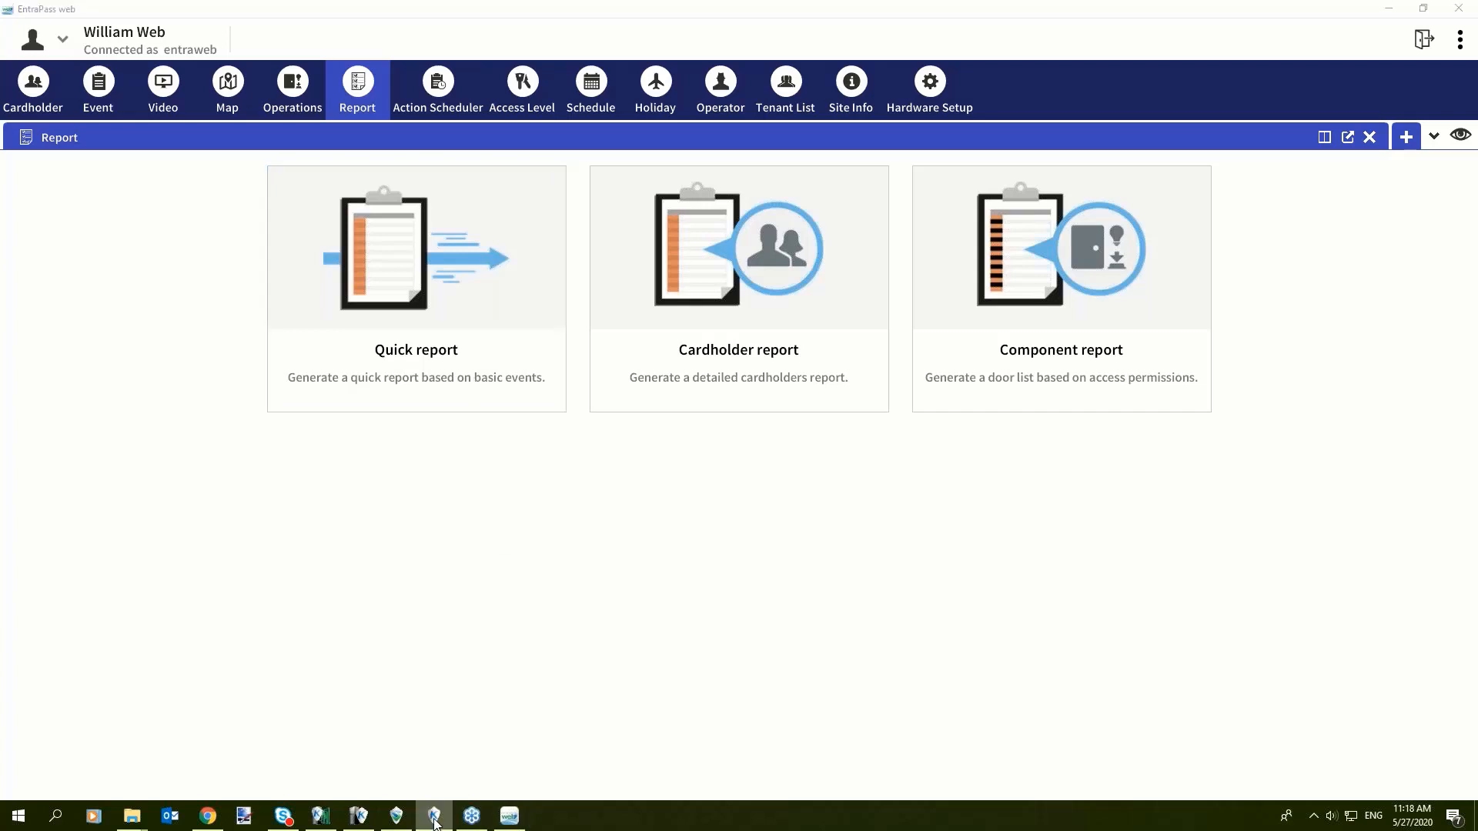
mouse_move(433, 815)
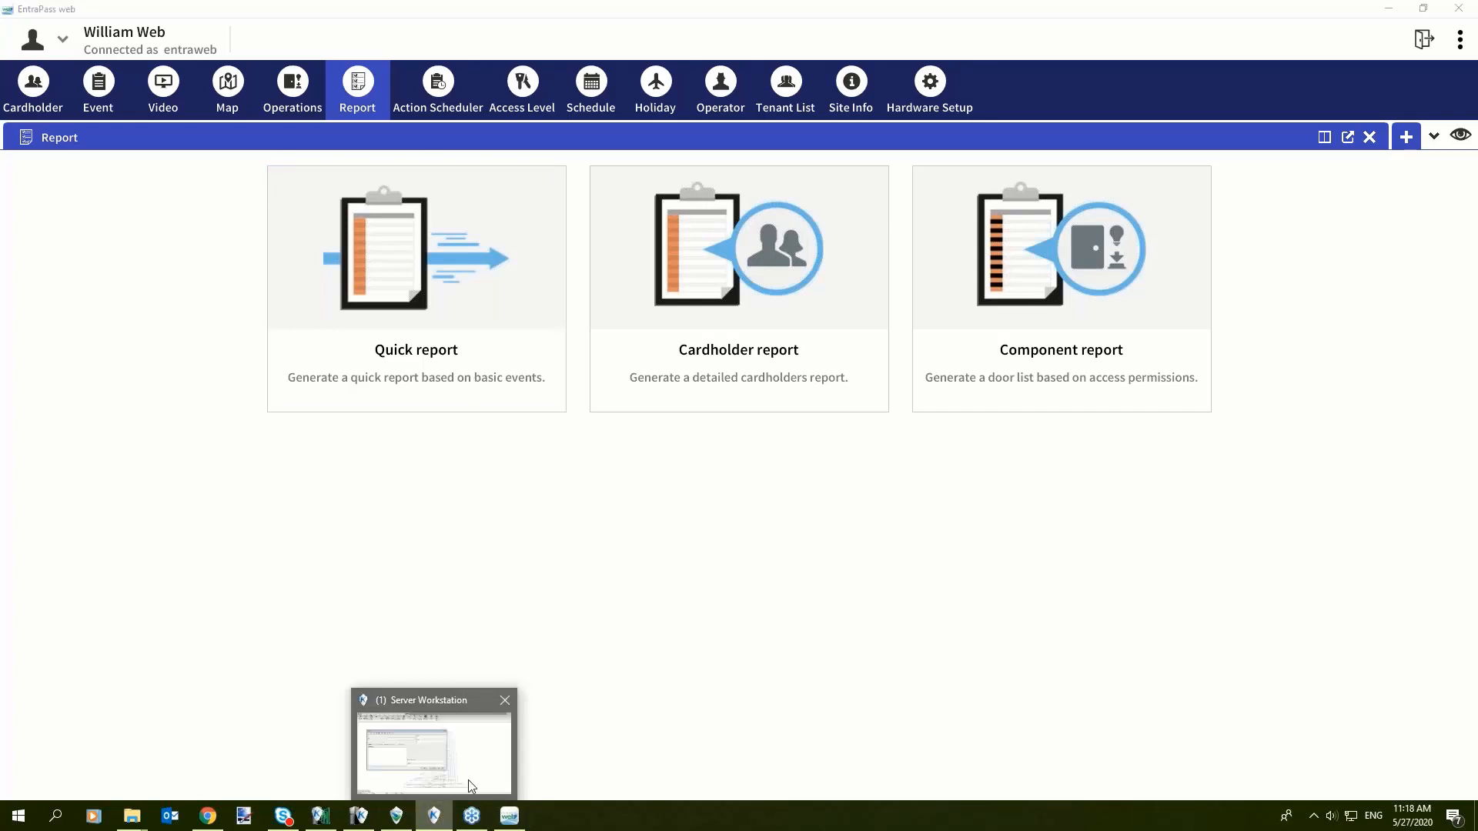
mouse_move(710, 458)
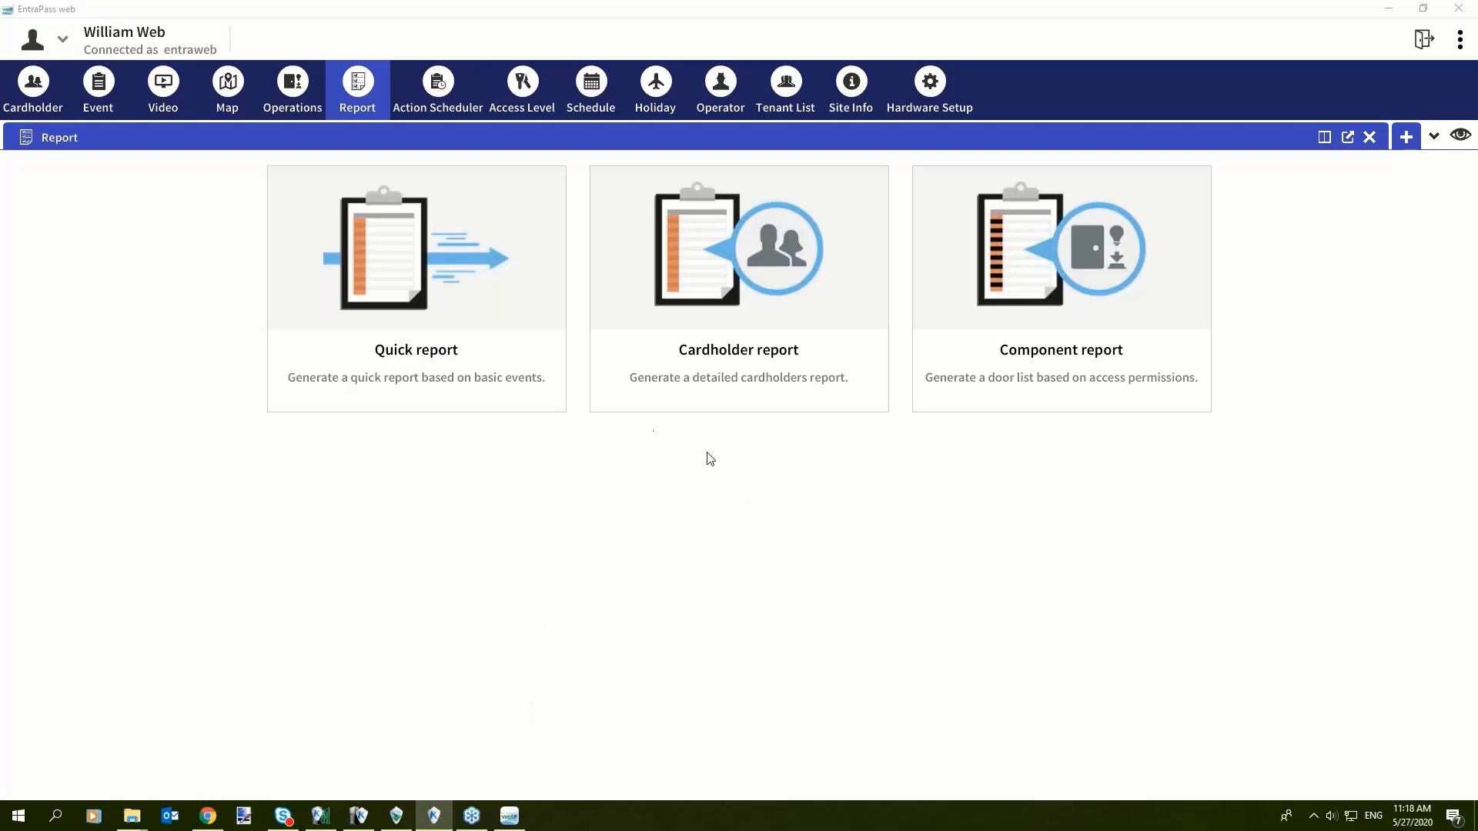
mouse_move(555, 651)
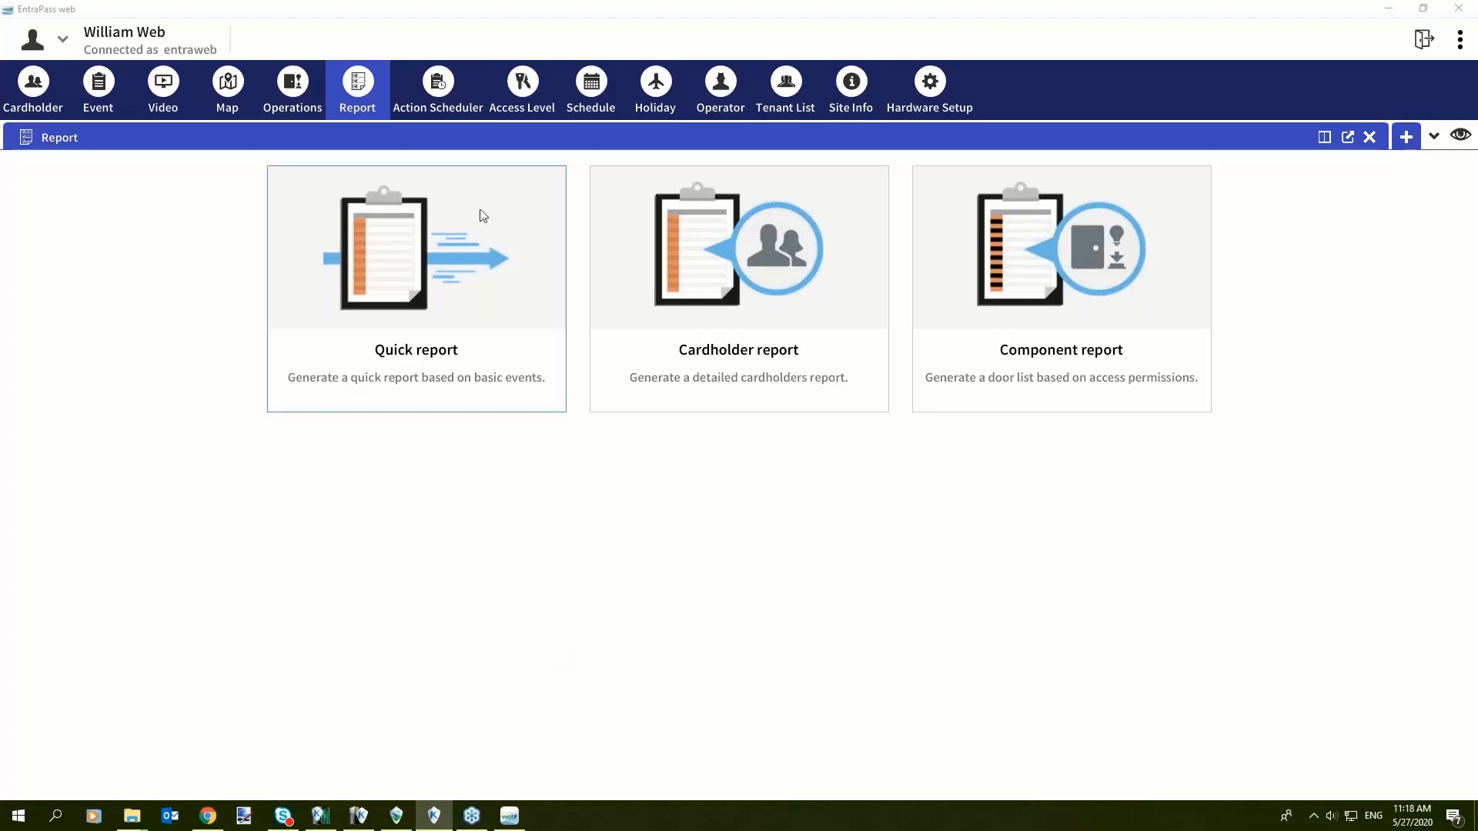
mouse_move(475, 298)
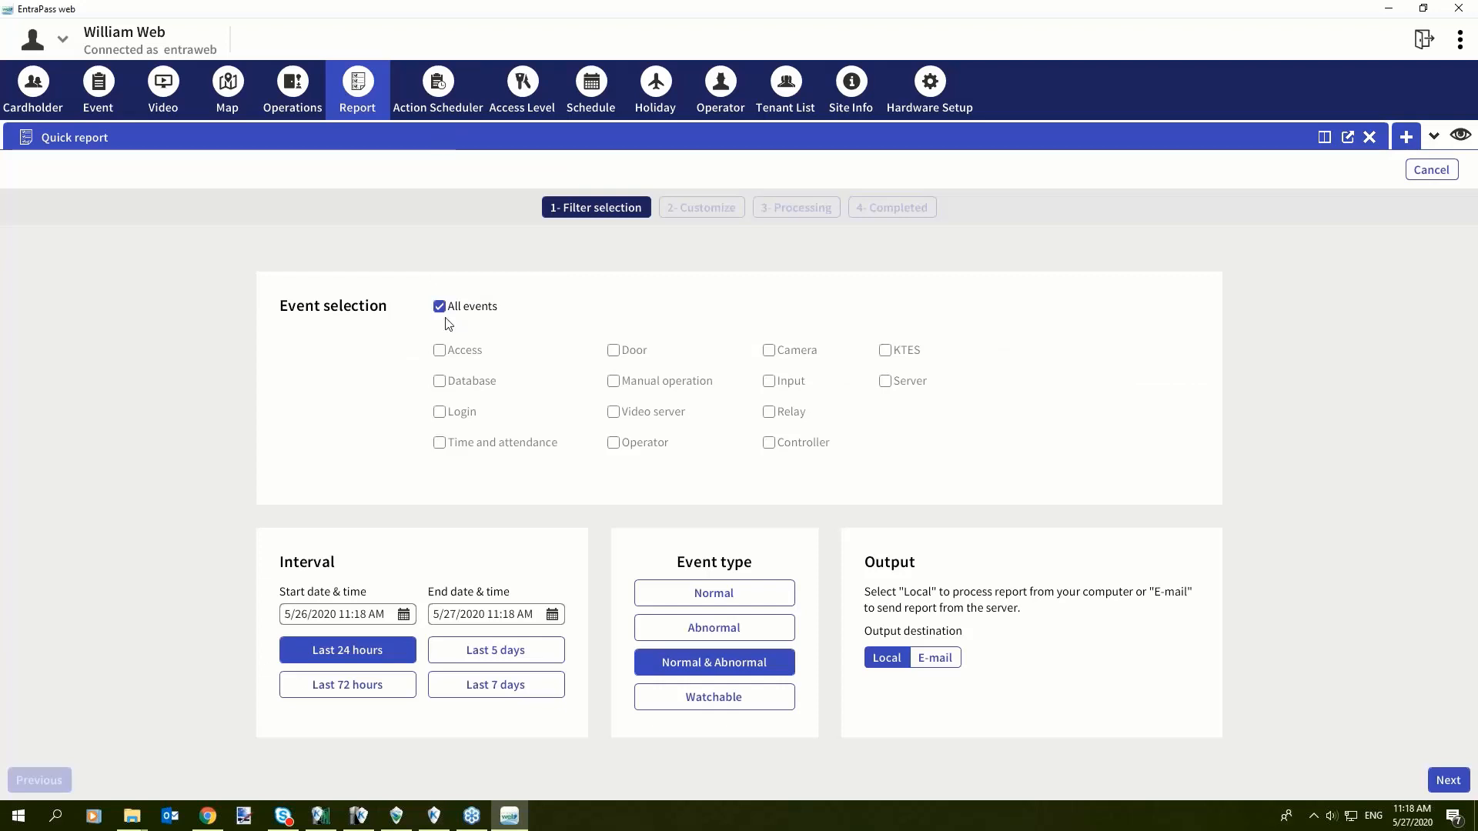
mouse_move(456, 331)
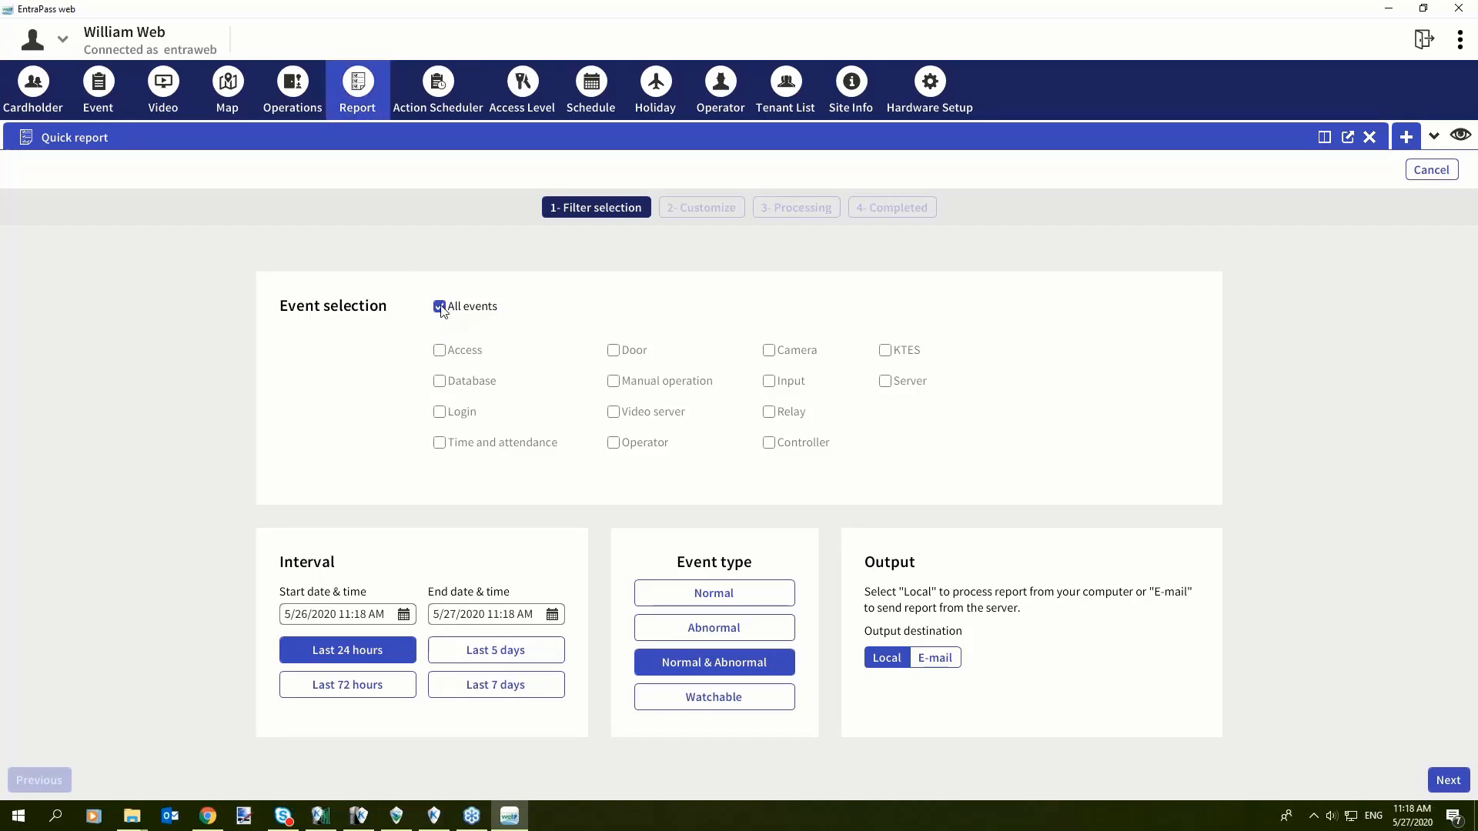
Step: Filter the quick report to Access events, last 24 hours, normal and abnormal, then continue
left_click(440, 306)
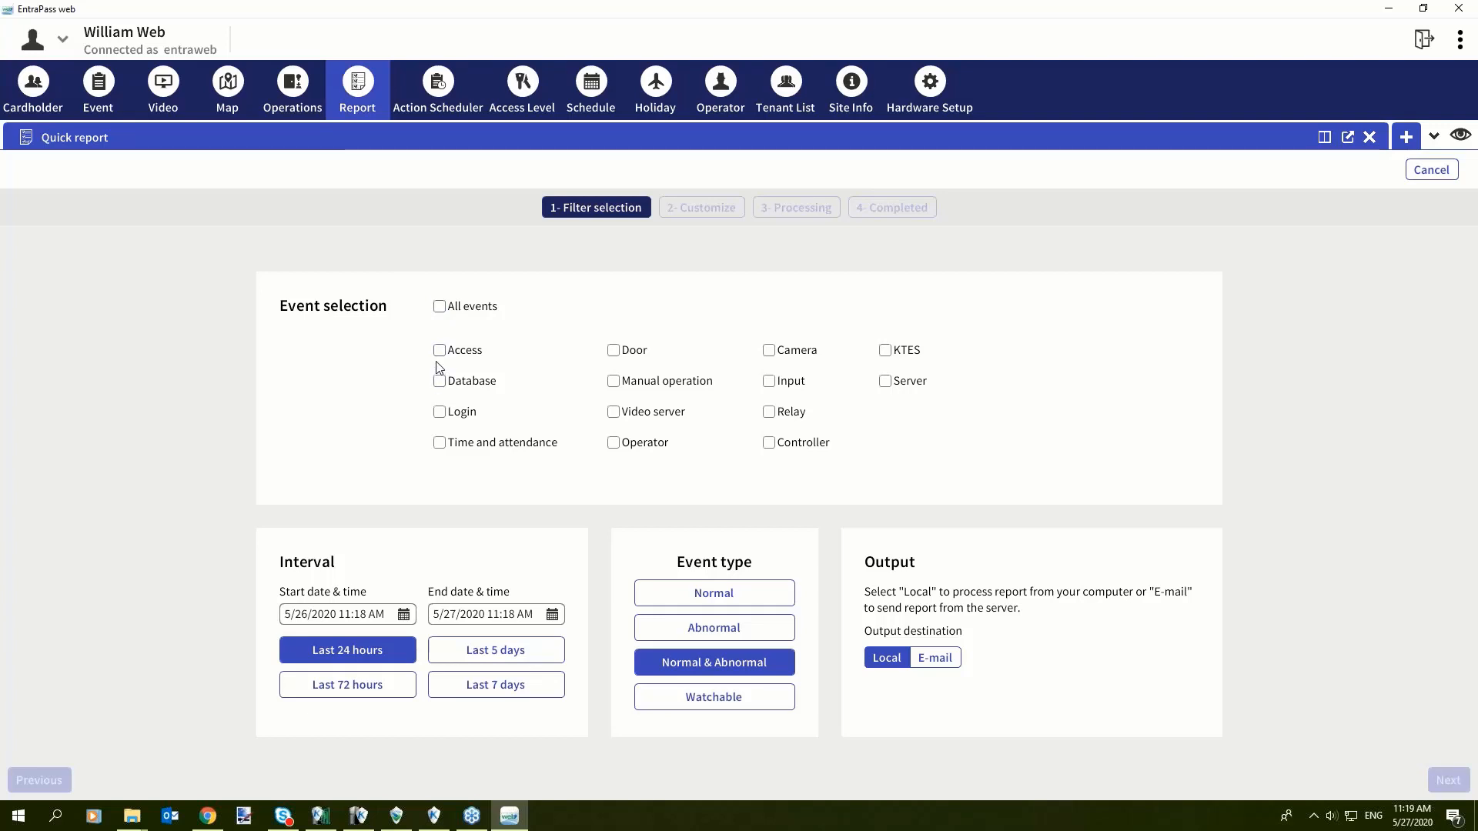
left_click(439, 349)
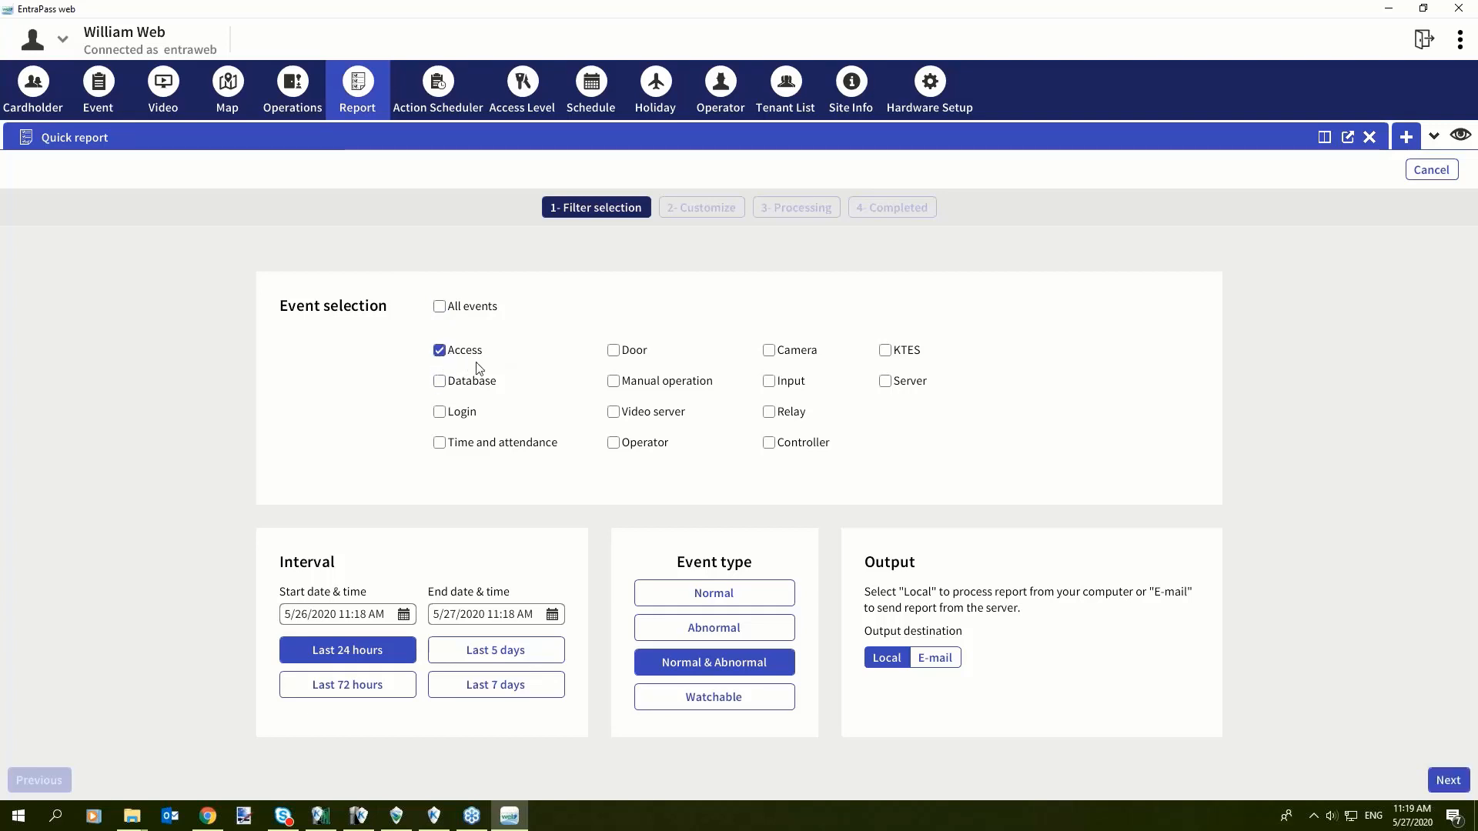
mouse_move(813, 335)
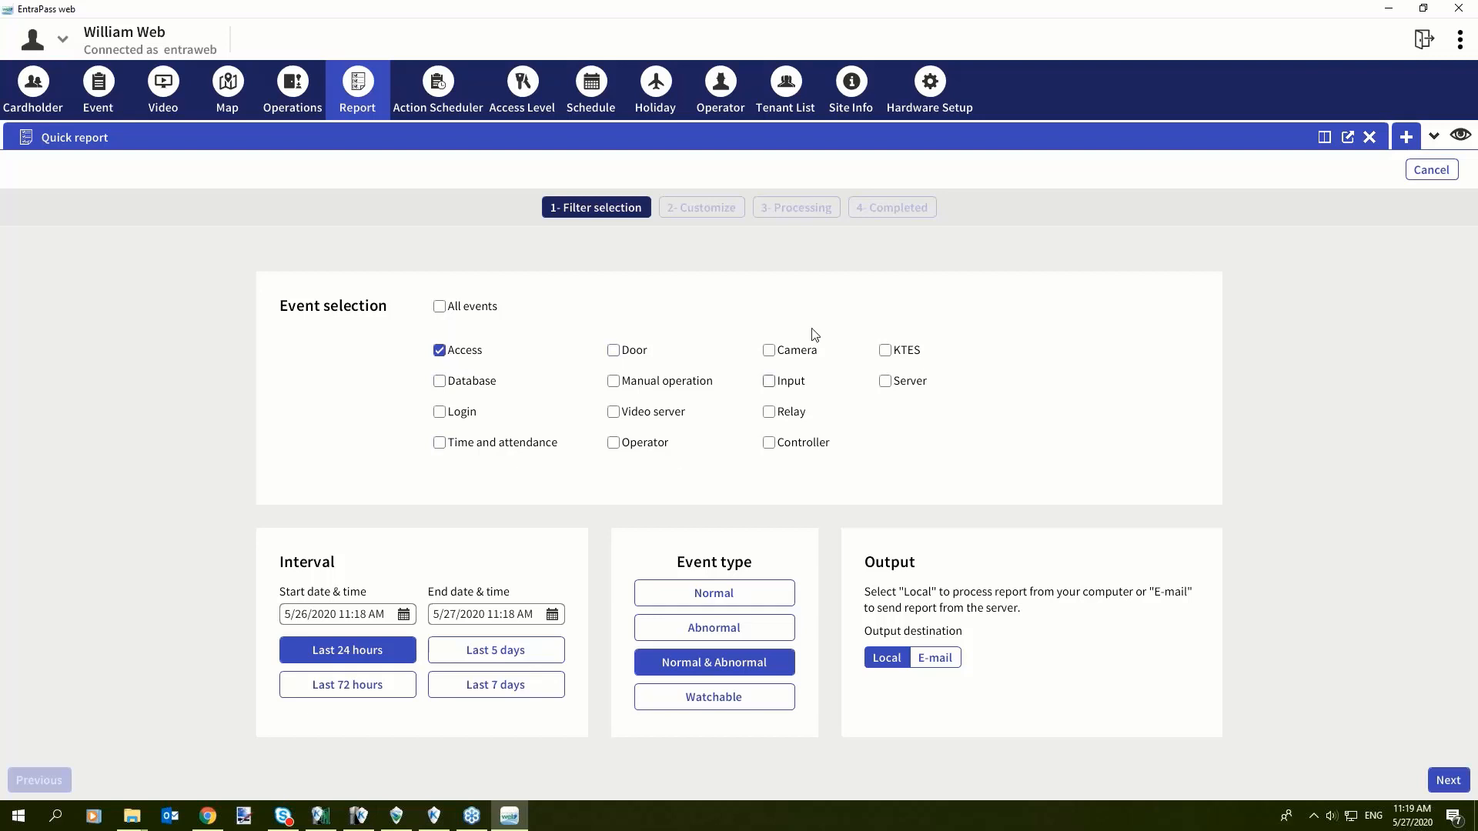
mouse_move(912, 440)
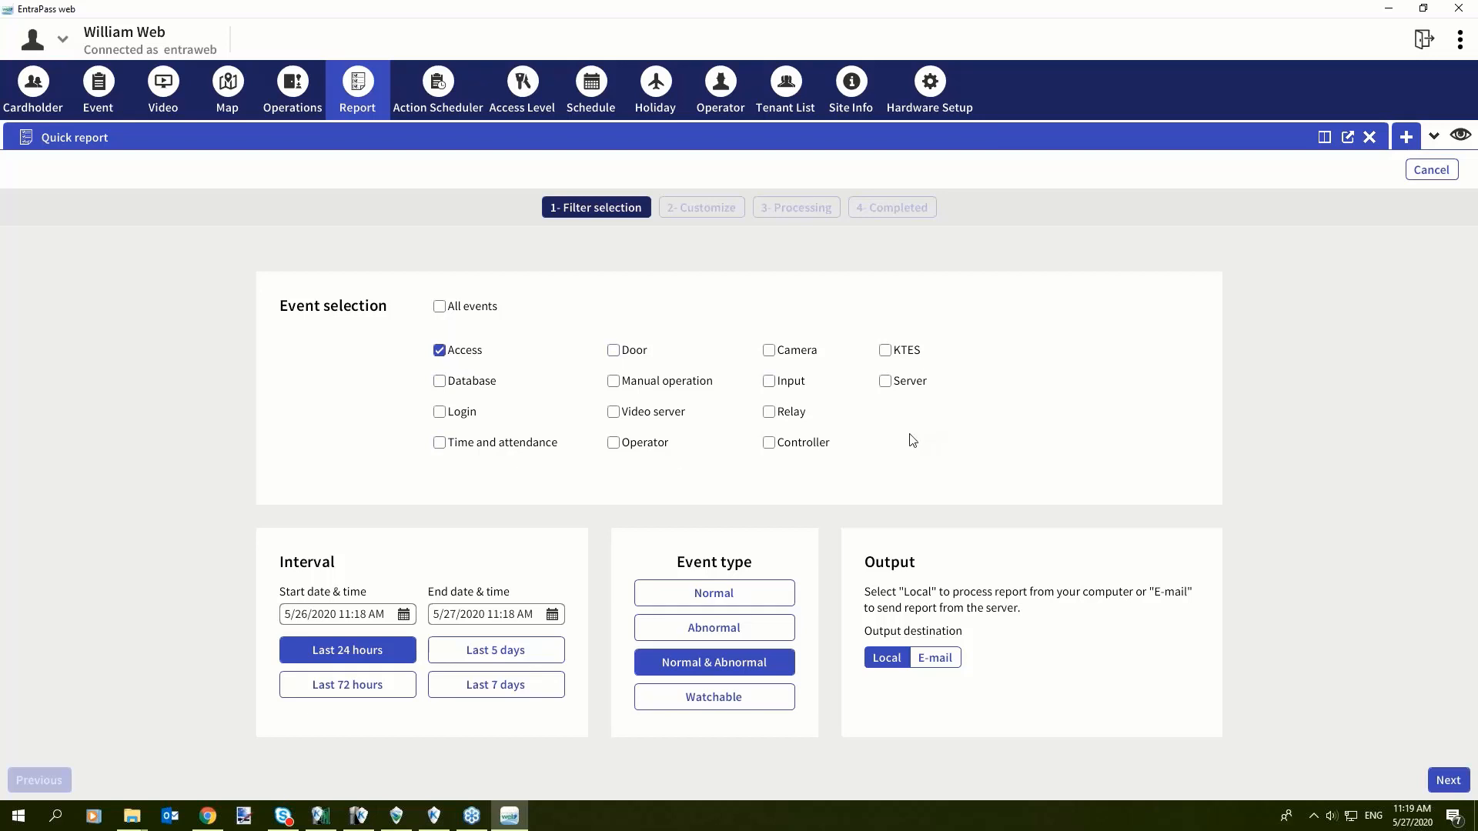
mouse_move(845, 406)
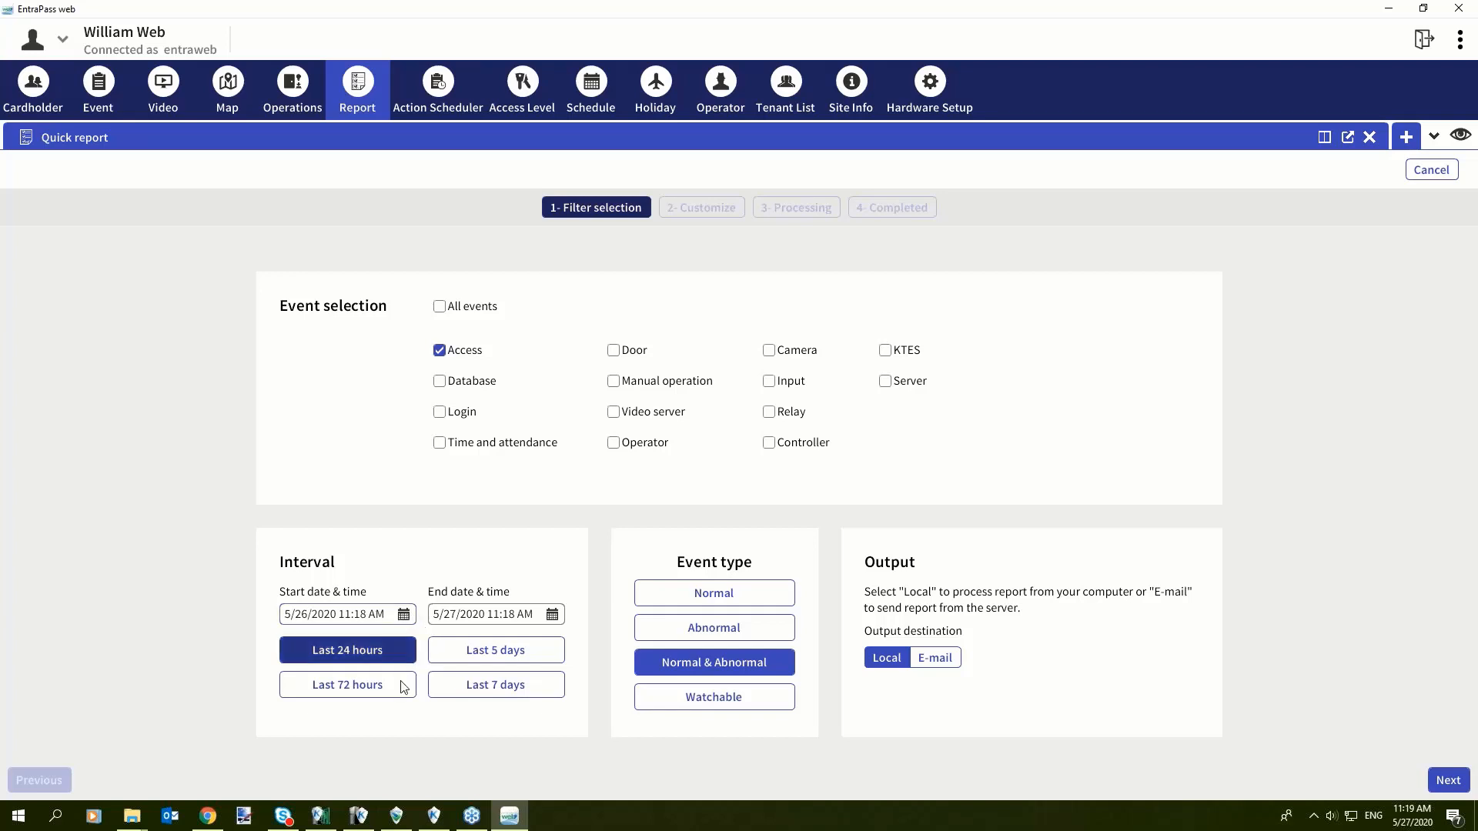
left_click(495, 650)
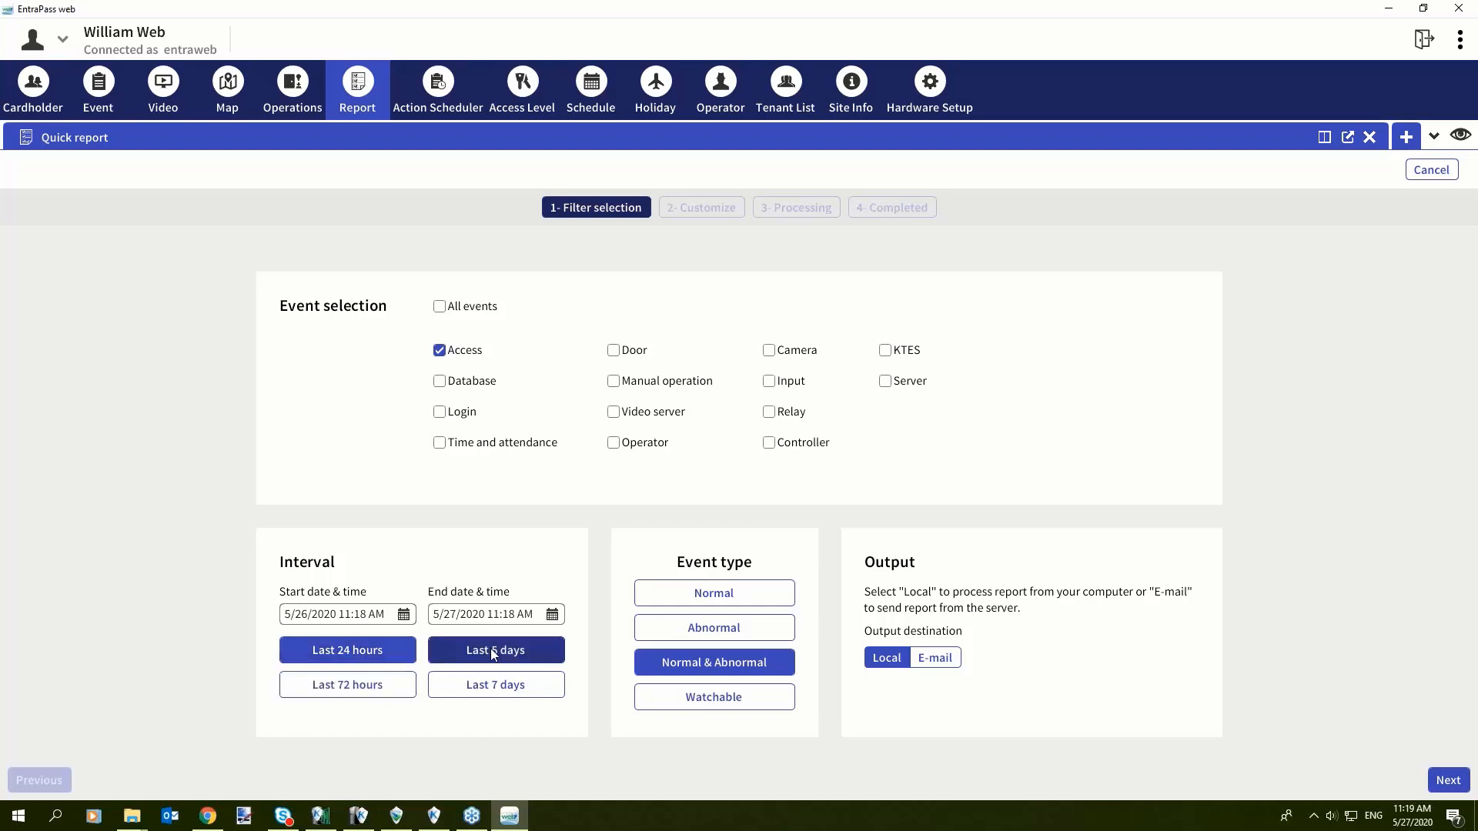
left_click(347, 684)
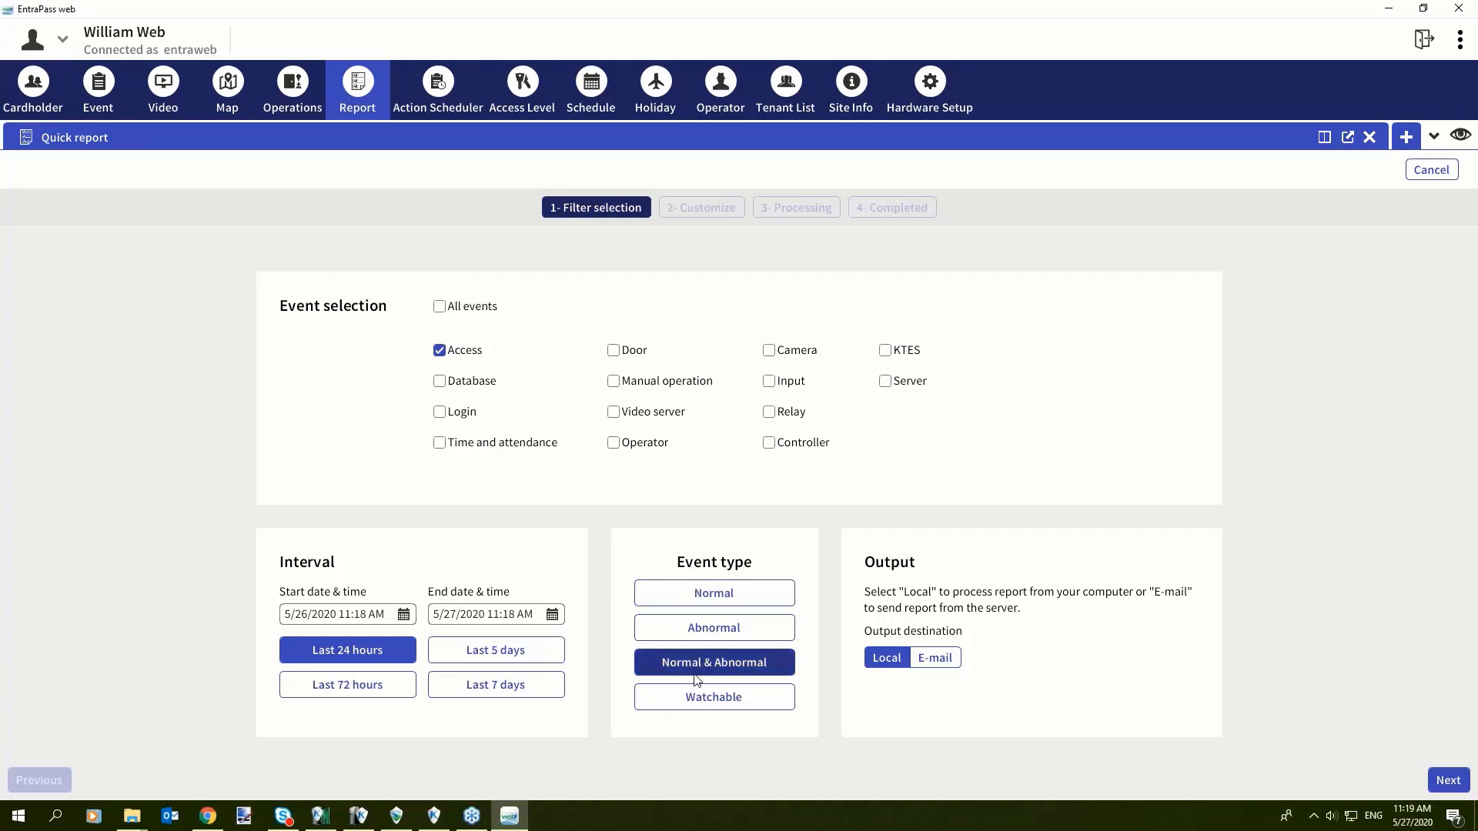
left_click(713, 593)
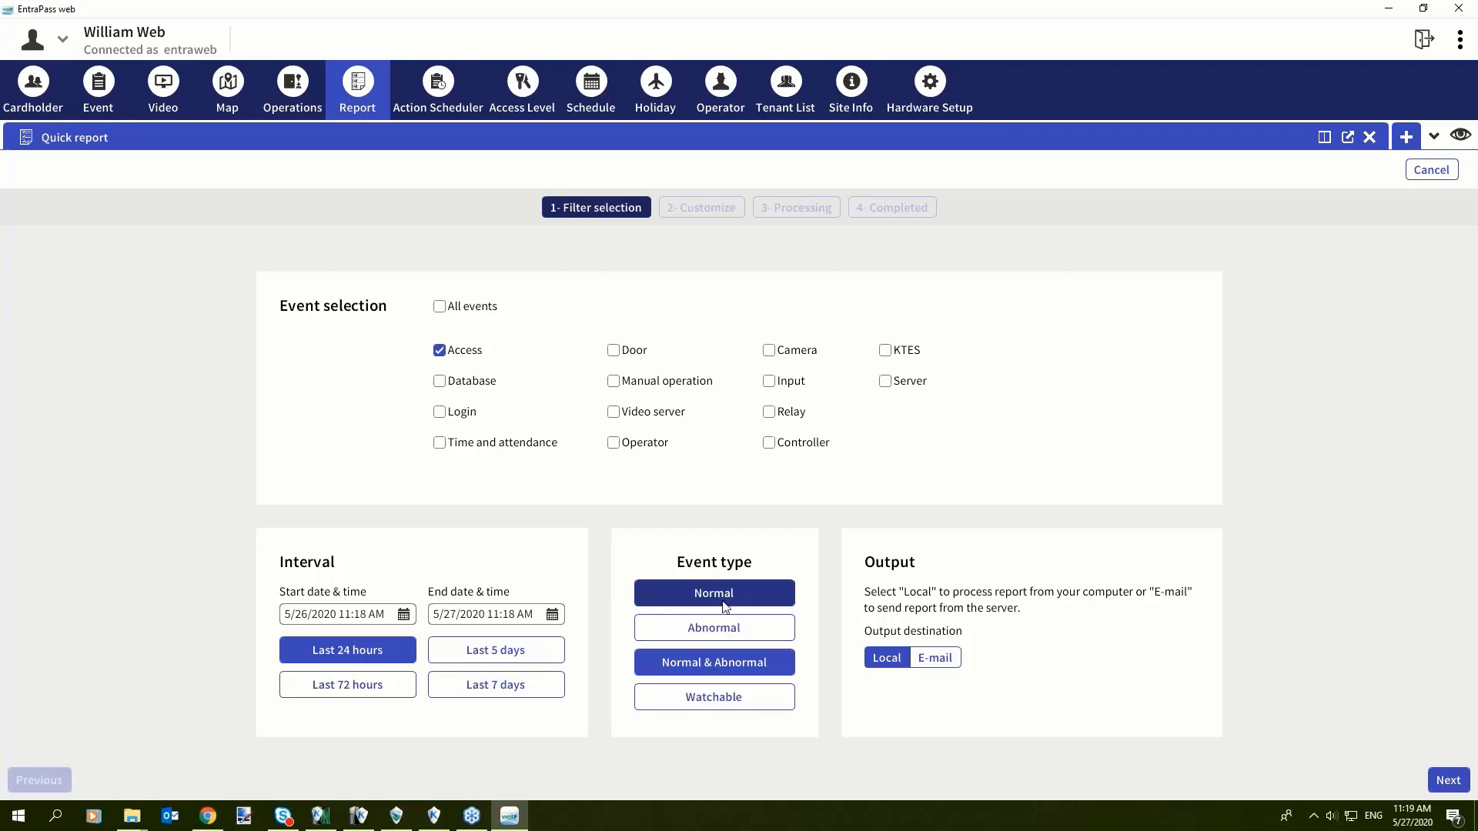
left_click(713, 662)
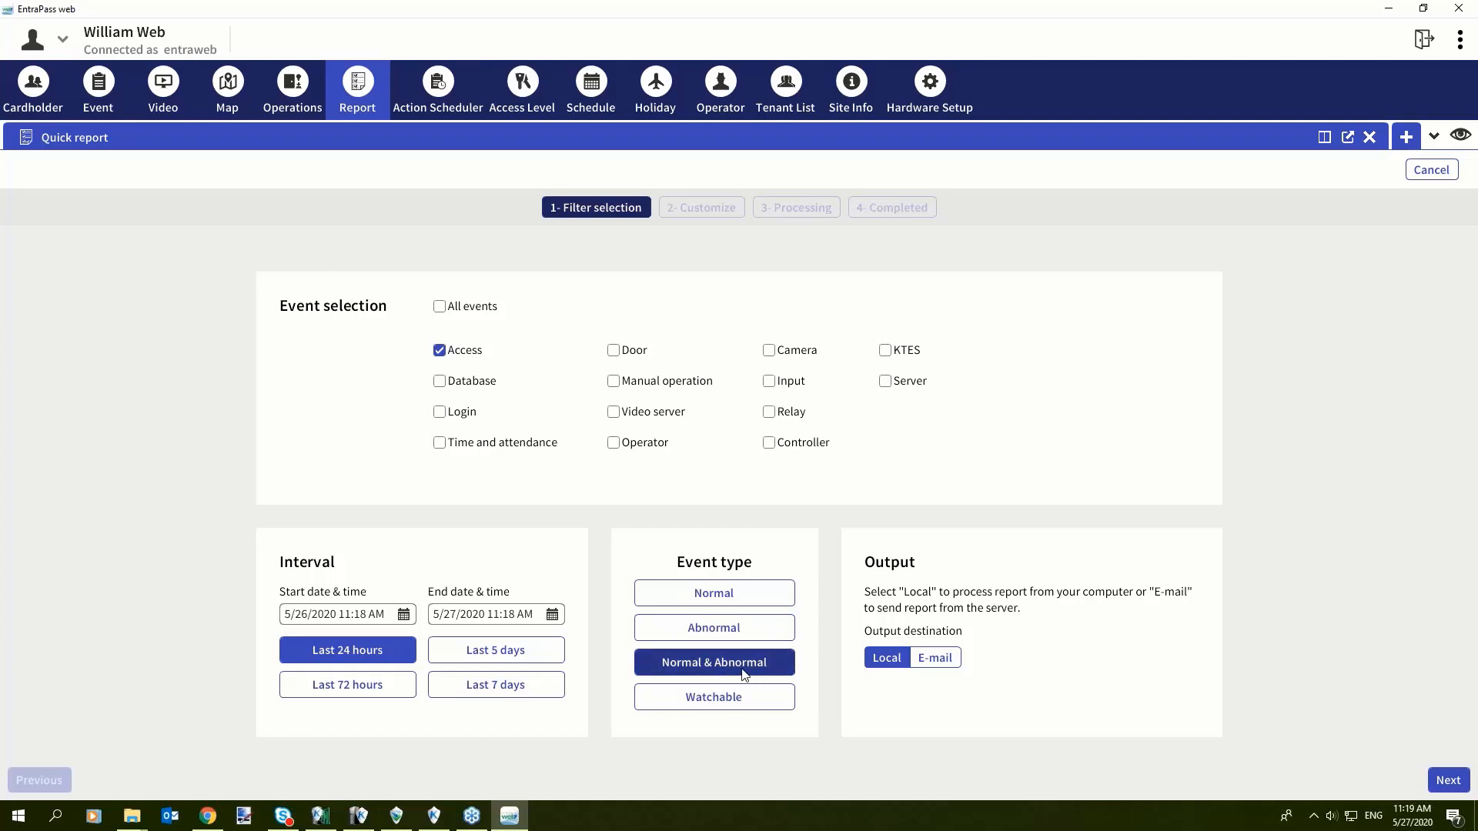
left_click(713, 628)
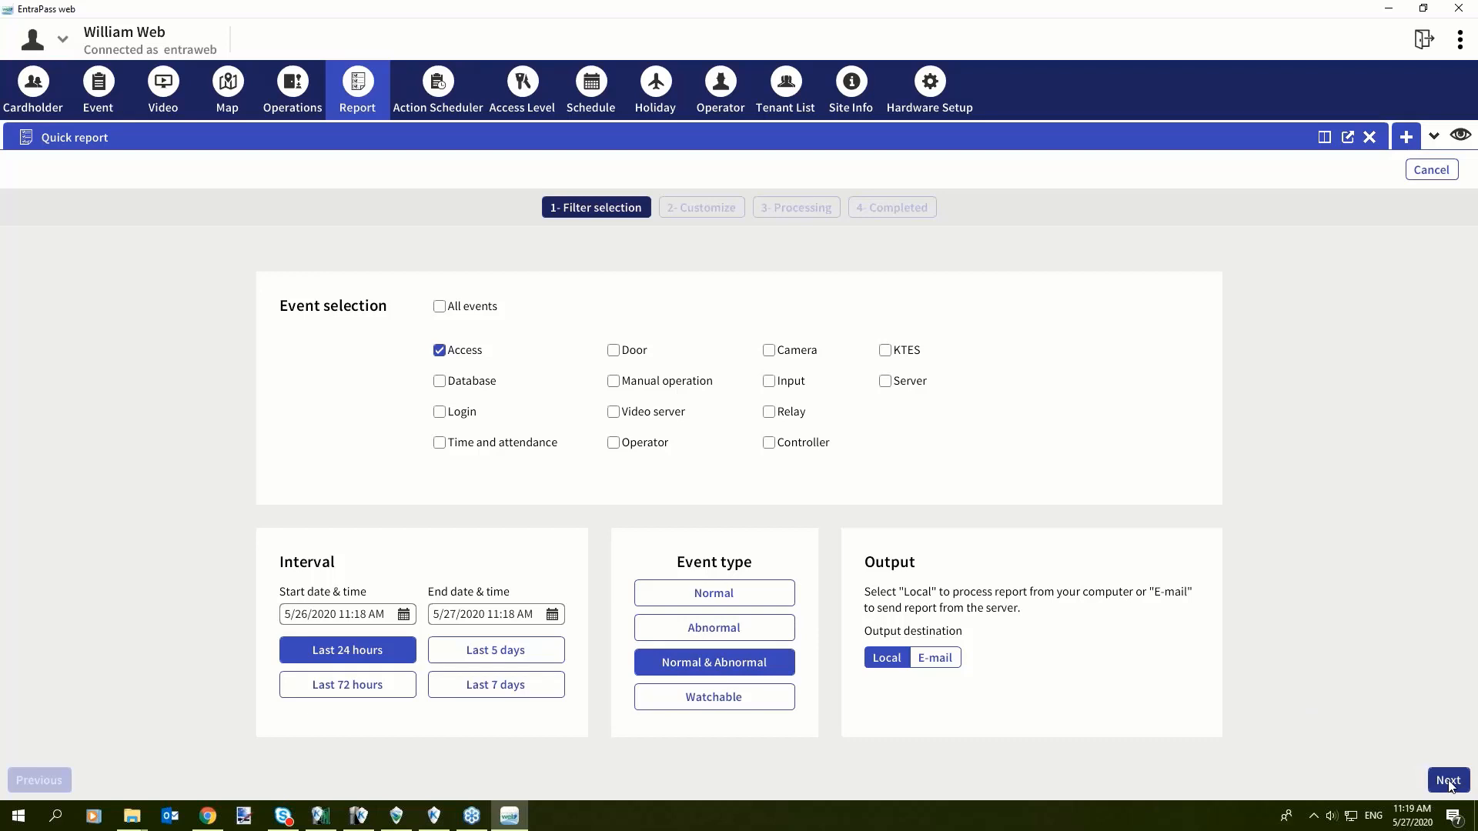
left_click(1448, 781)
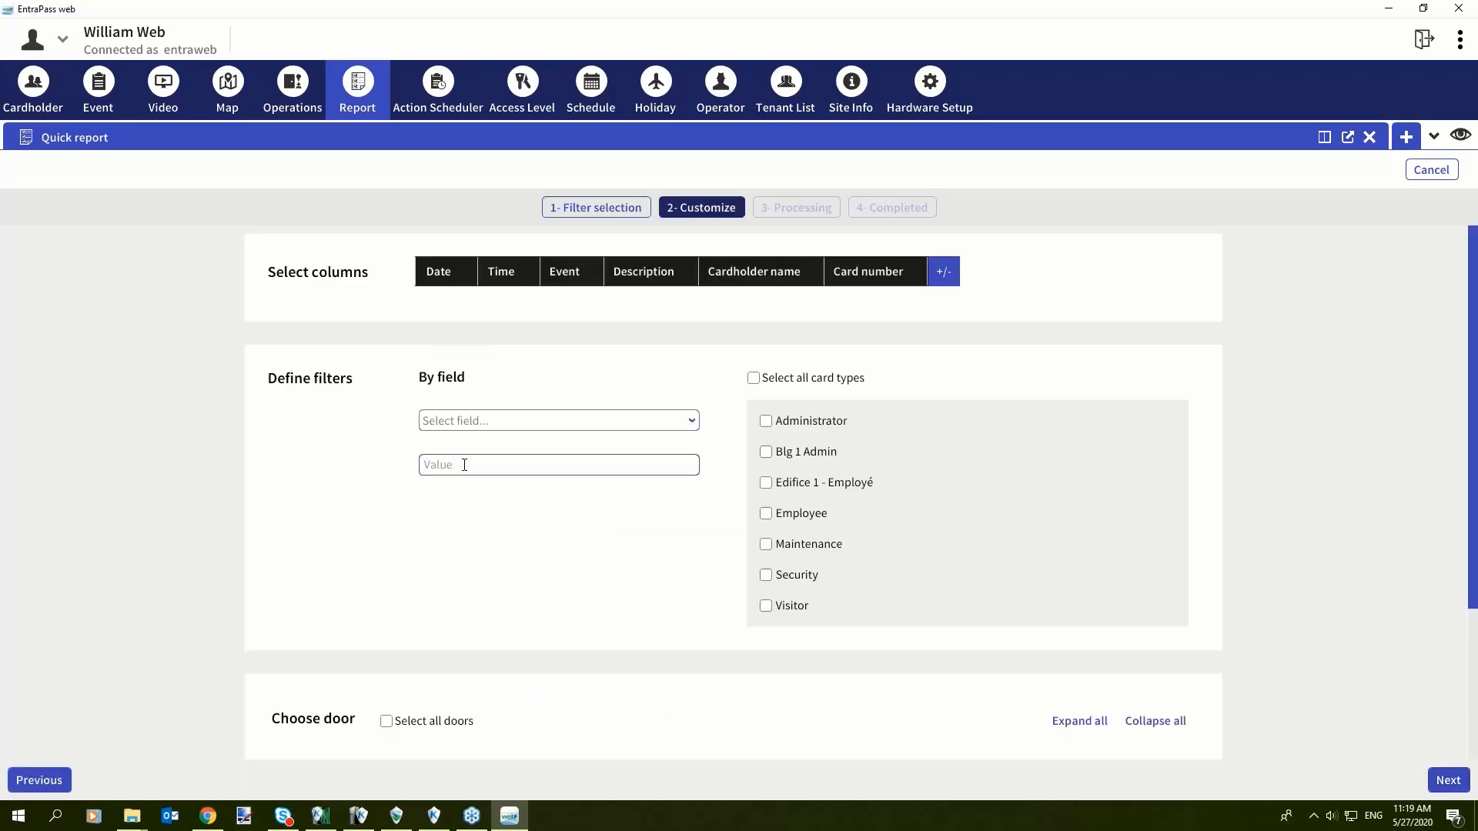
mouse_move(396, 286)
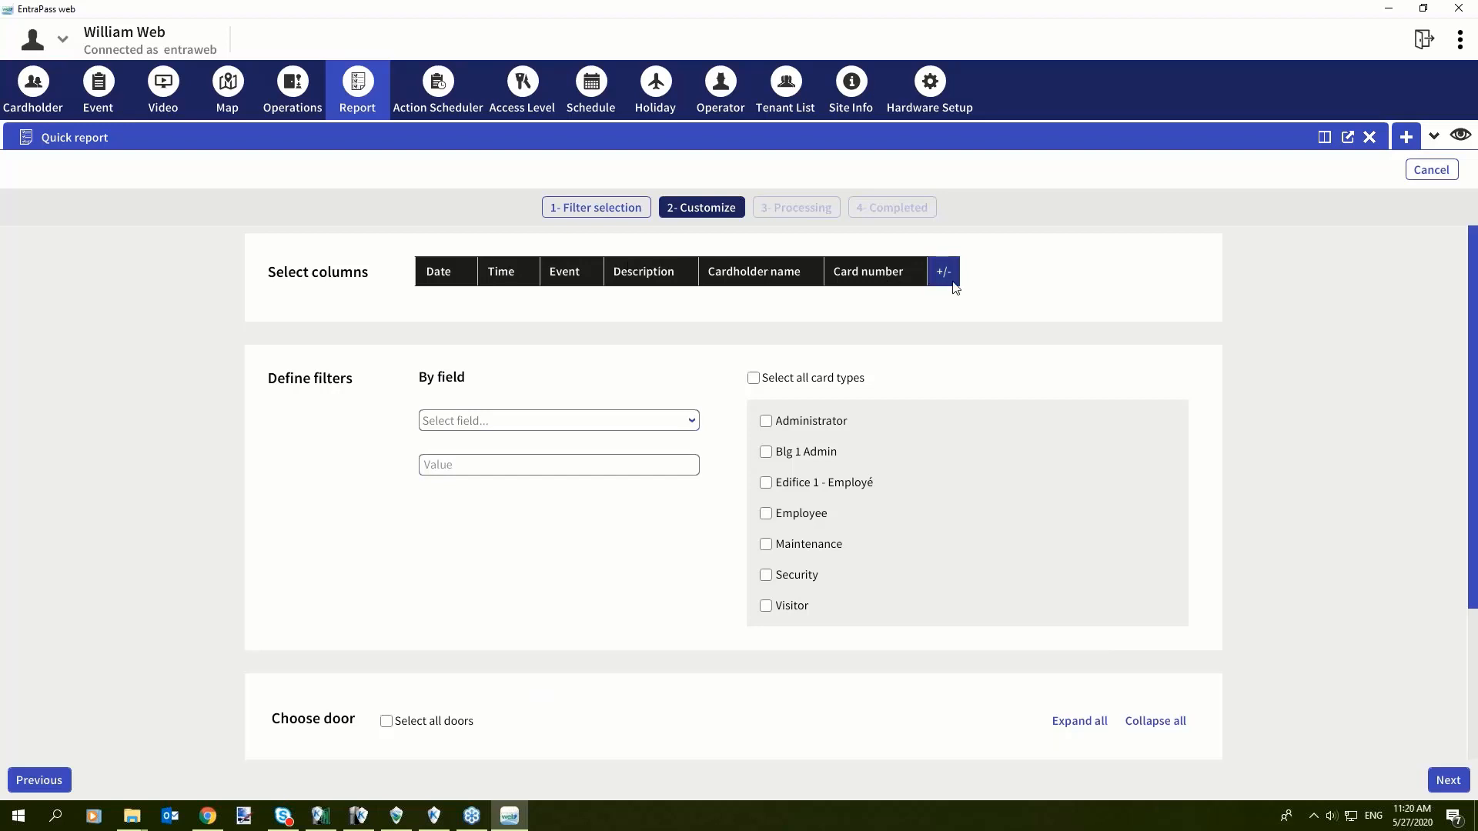
Step: Add Card type, State, Employee ID and another user information column to the report
left_click(942, 272)
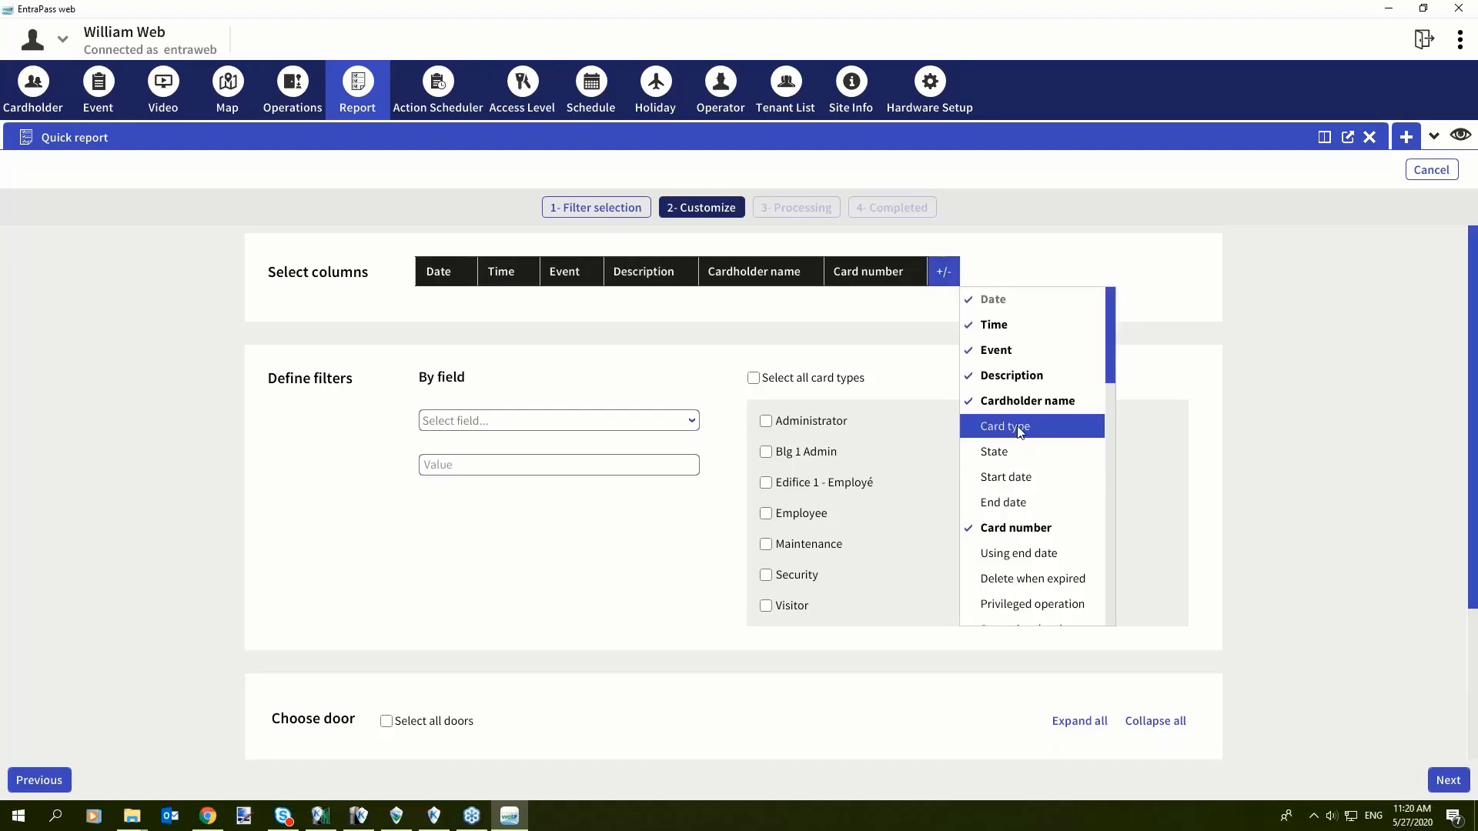
left_click(1004, 426)
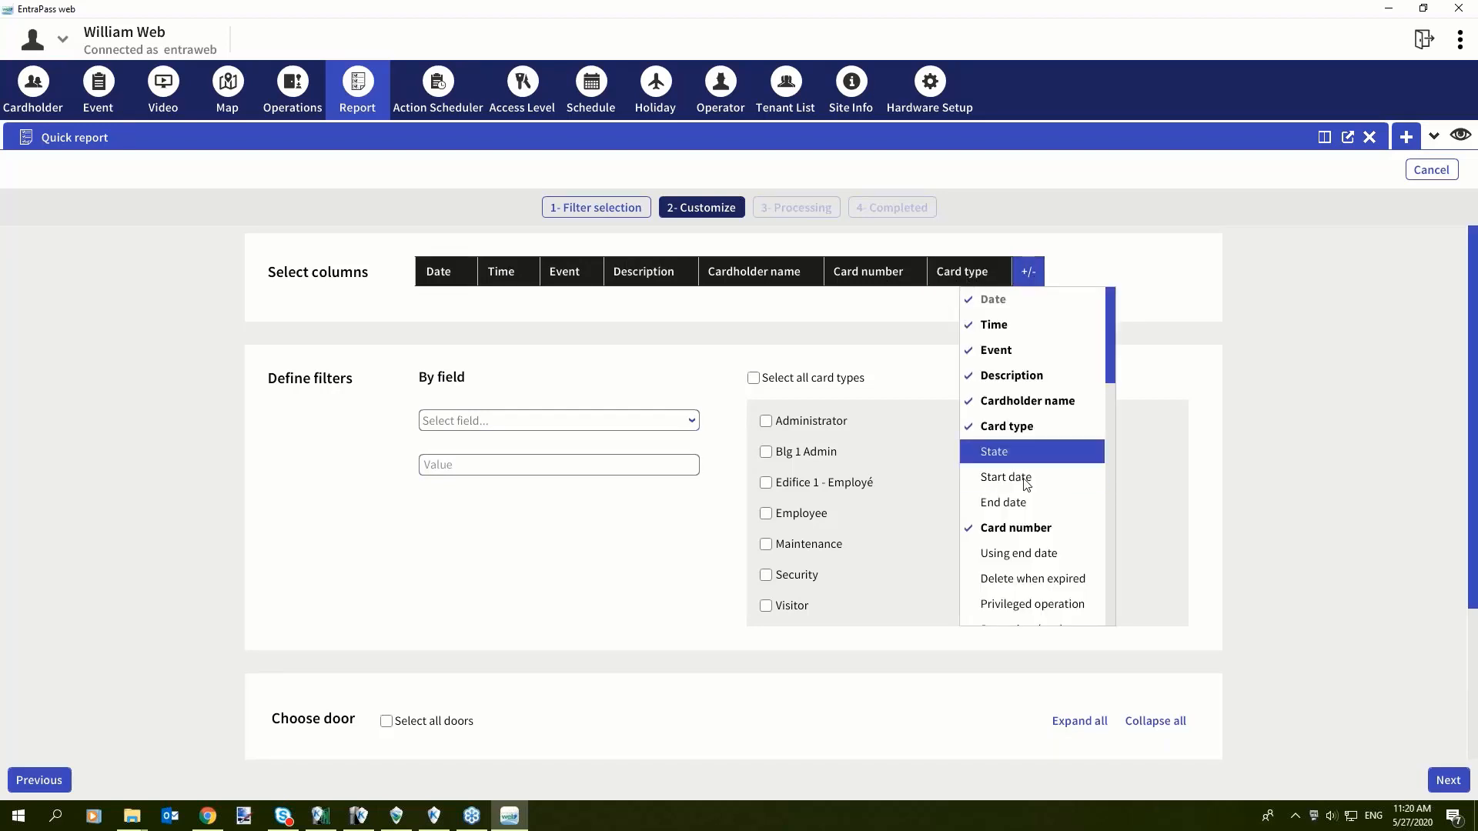
left_click(994, 451)
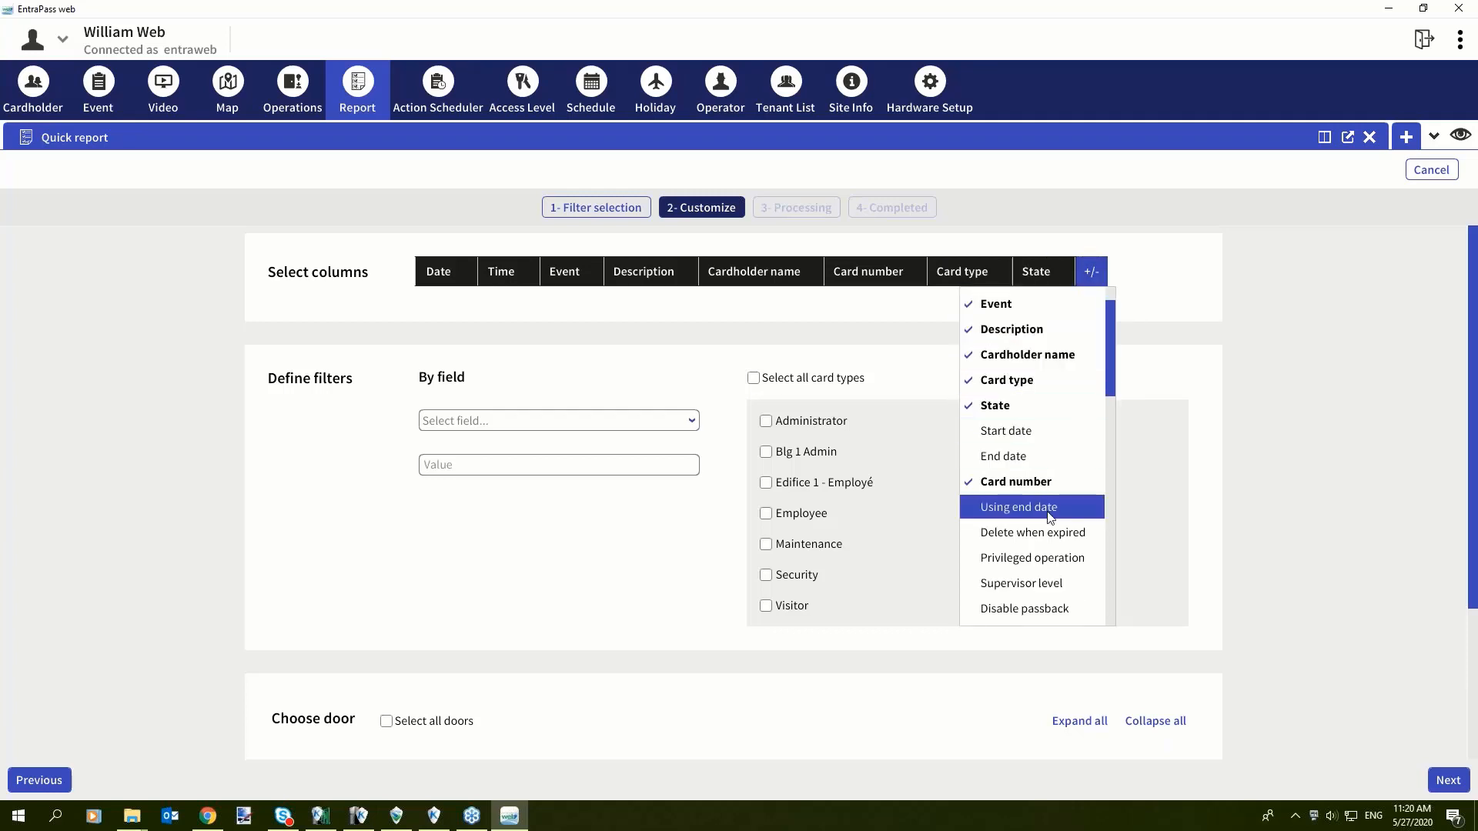
scroll("down", 3)
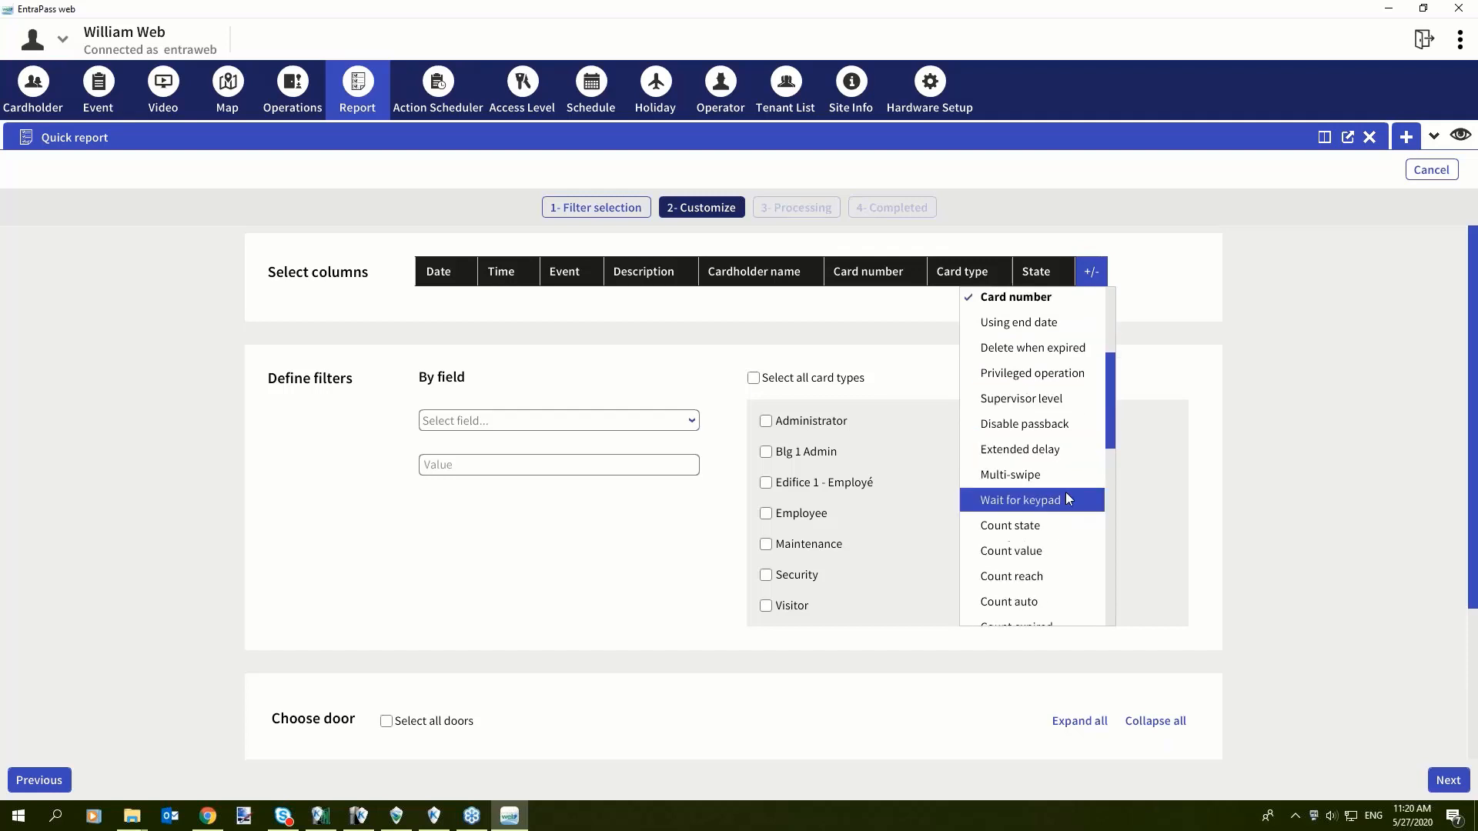
scroll("down", 3)
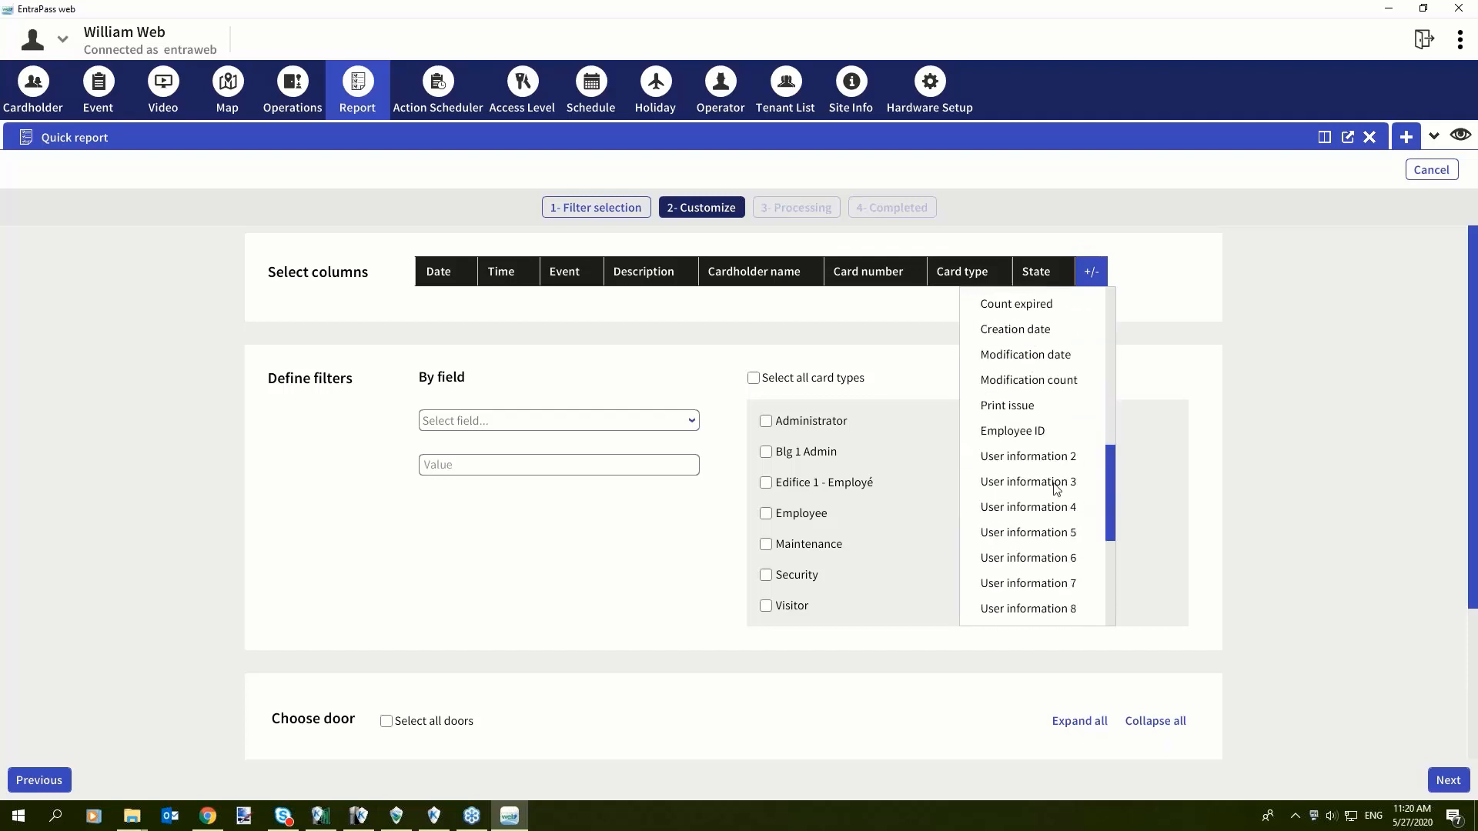
left_click(1012, 431)
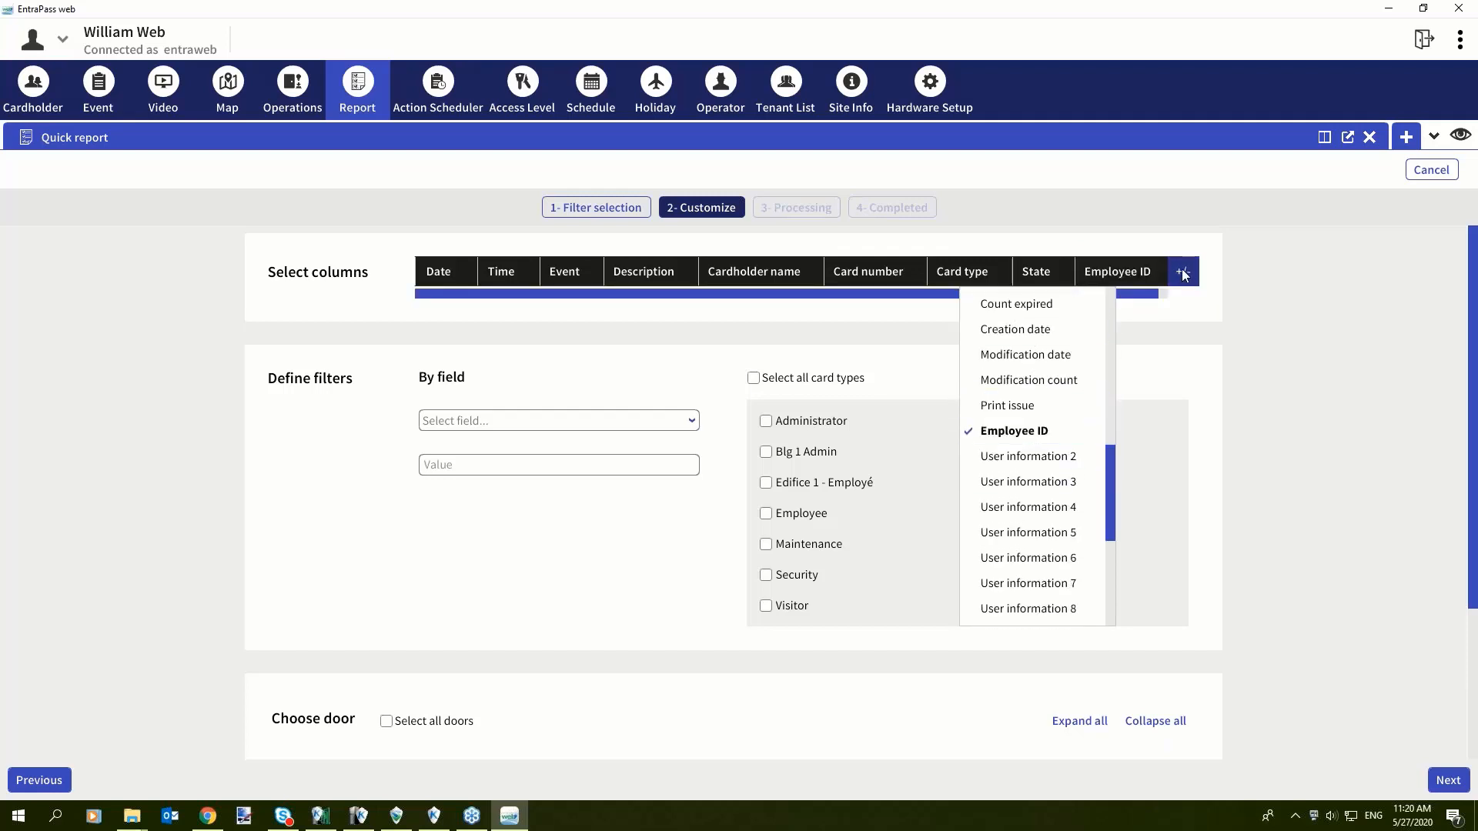
scroll("down", 3)
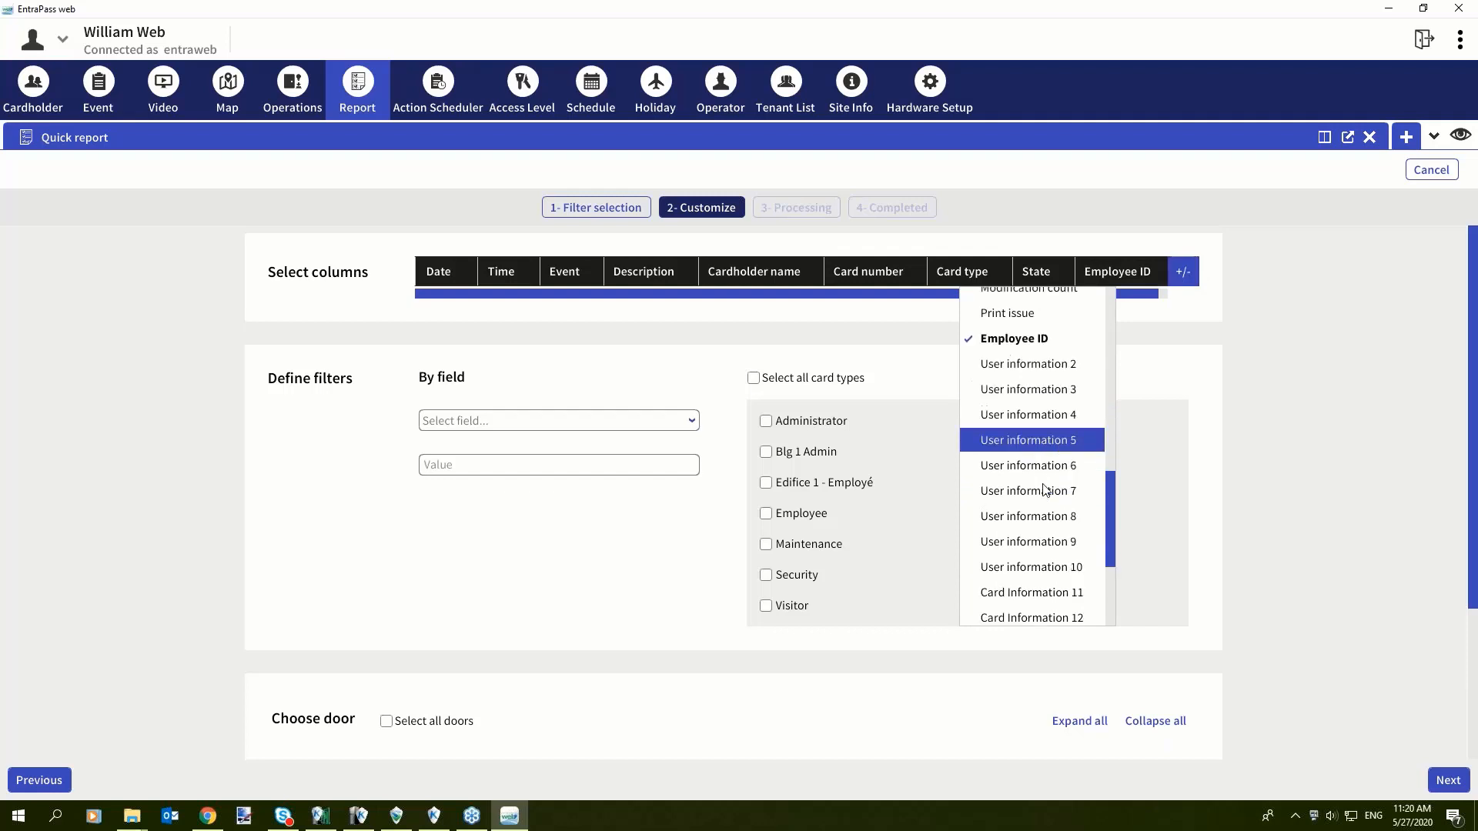
mouse_move(1029, 414)
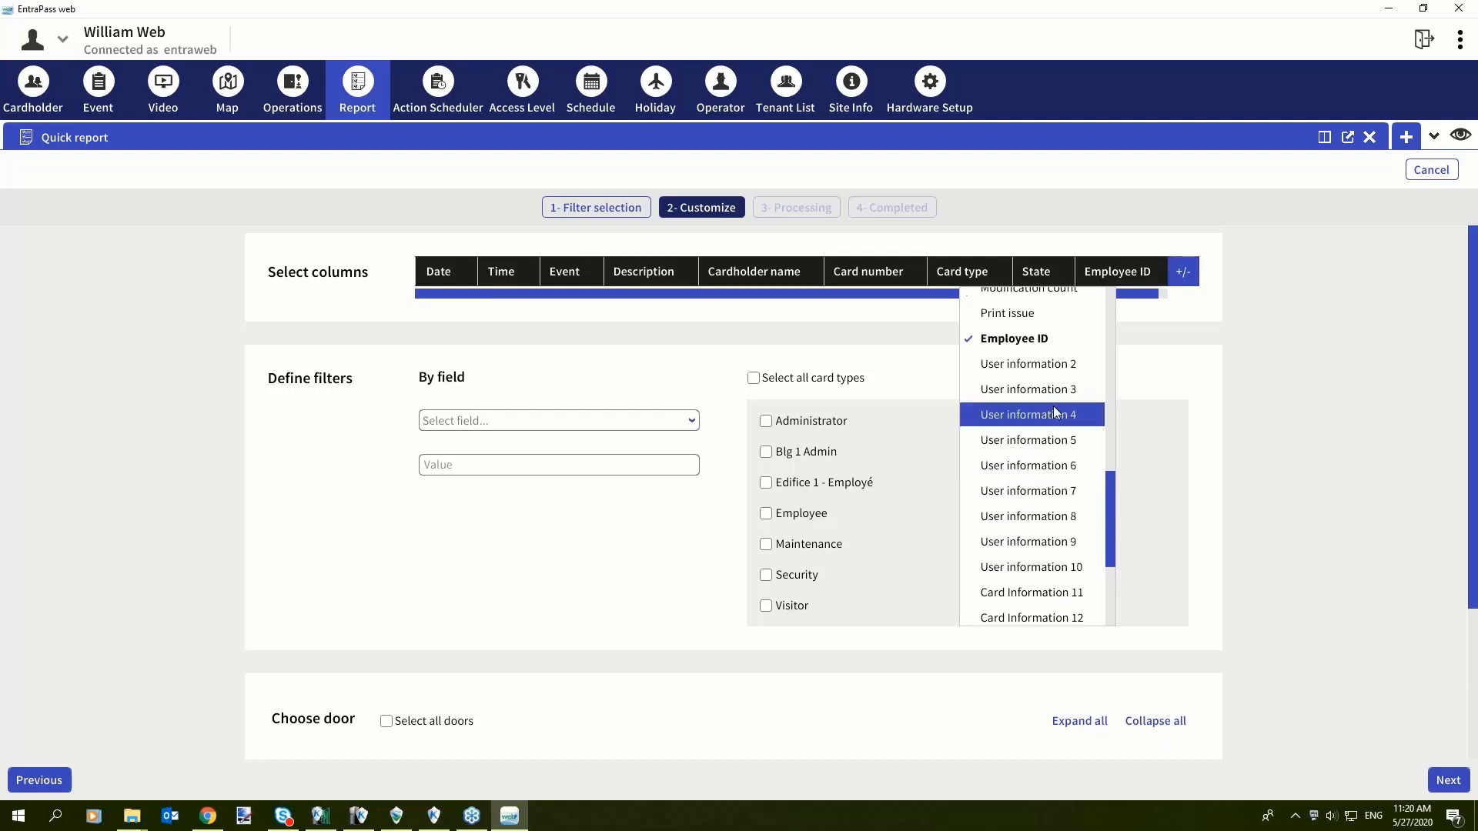
left_click(1188, 360)
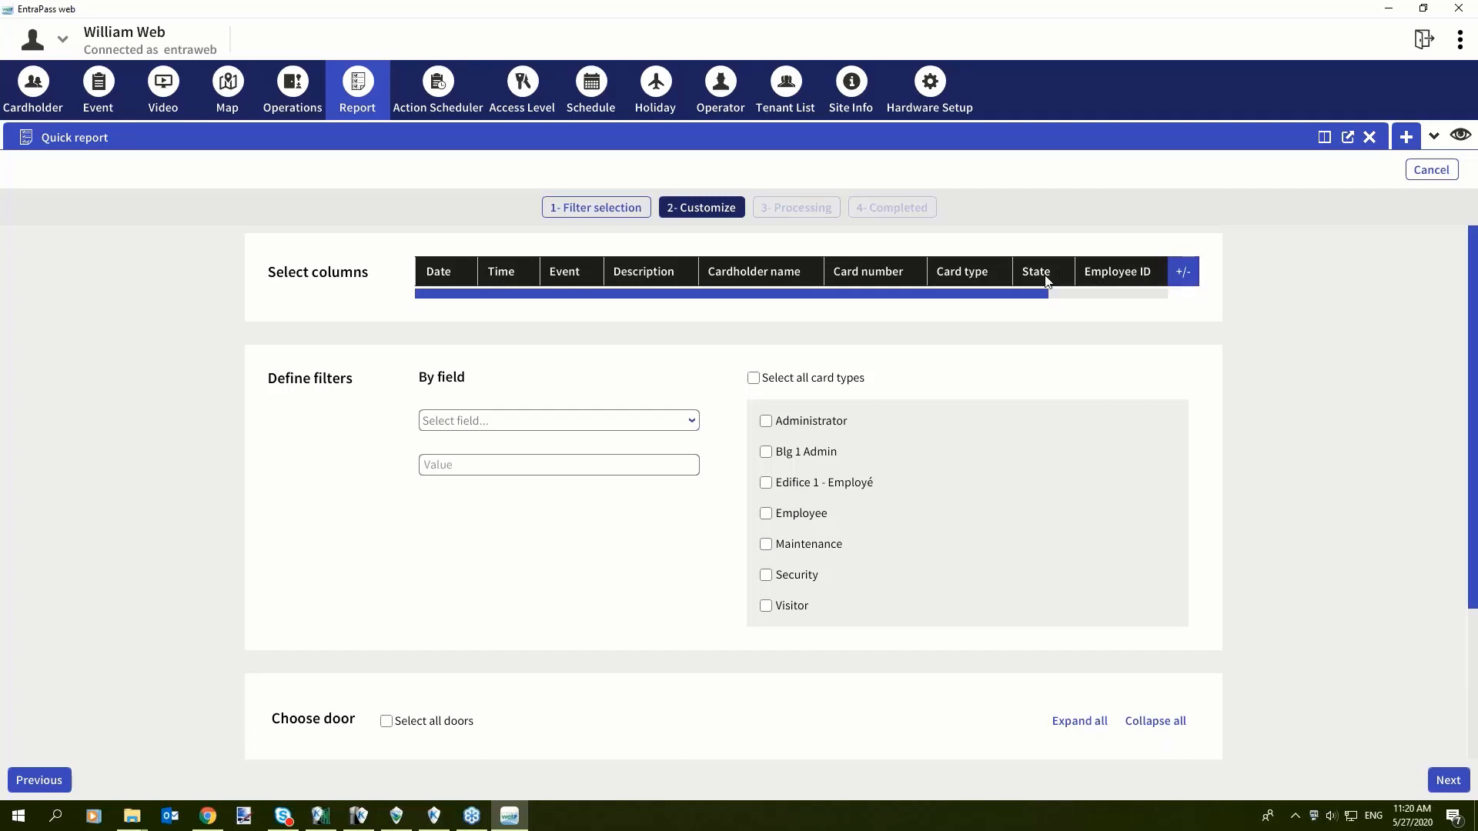
mouse_move(619, 377)
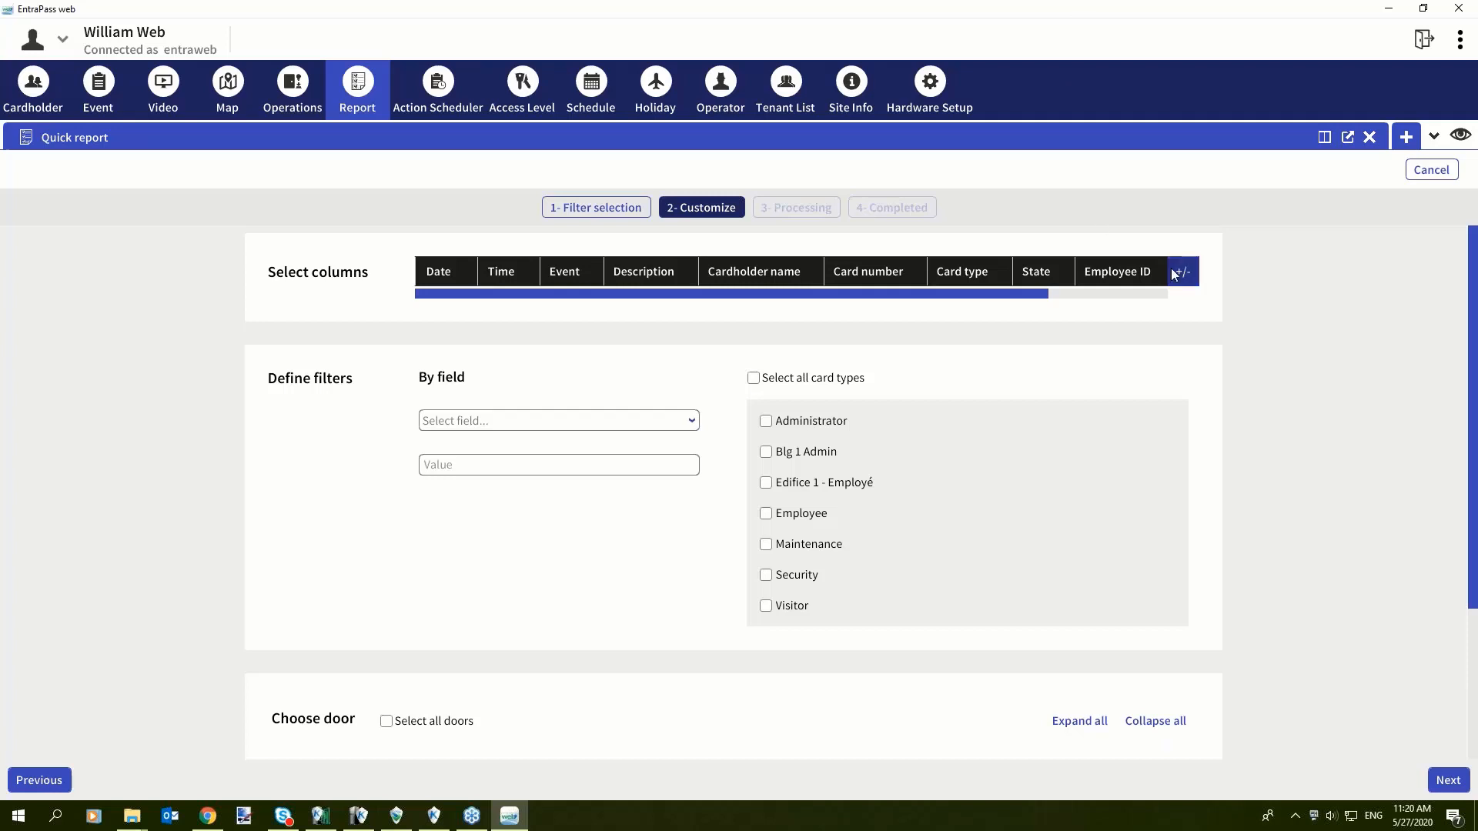
mouse_move(1206, 261)
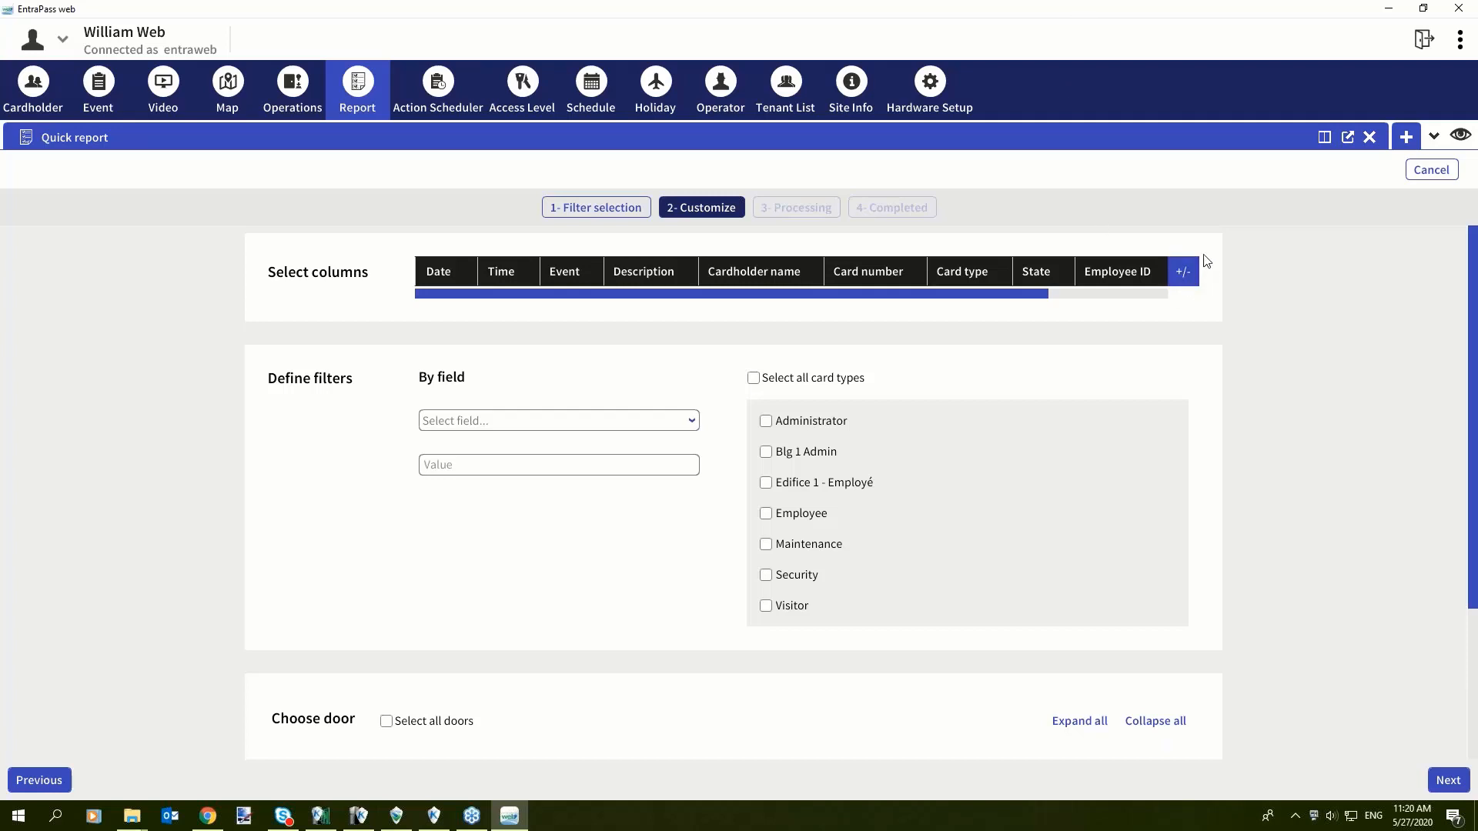
mouse_move(610, 446)
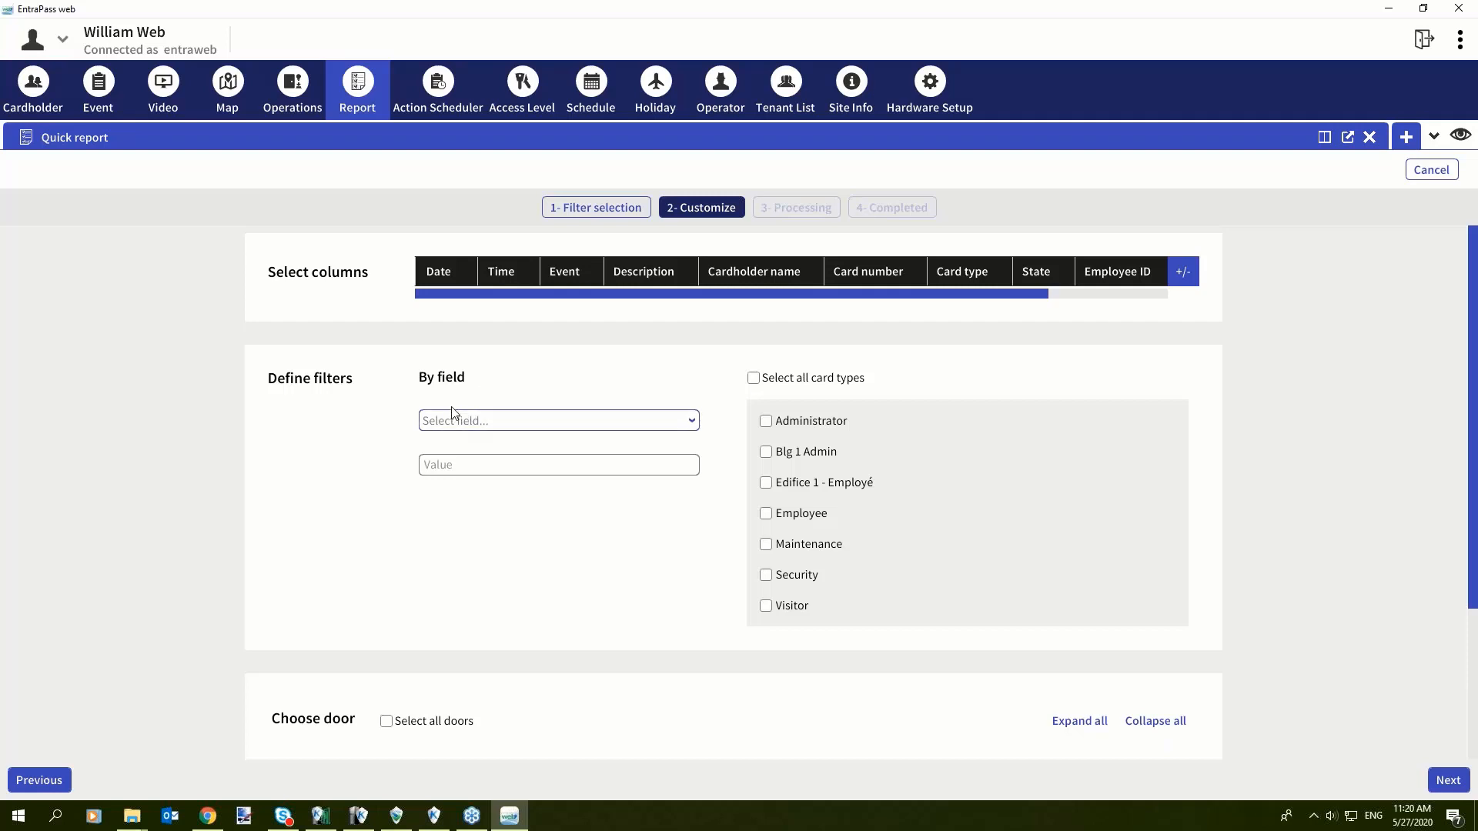
mouse_move(846, 472)
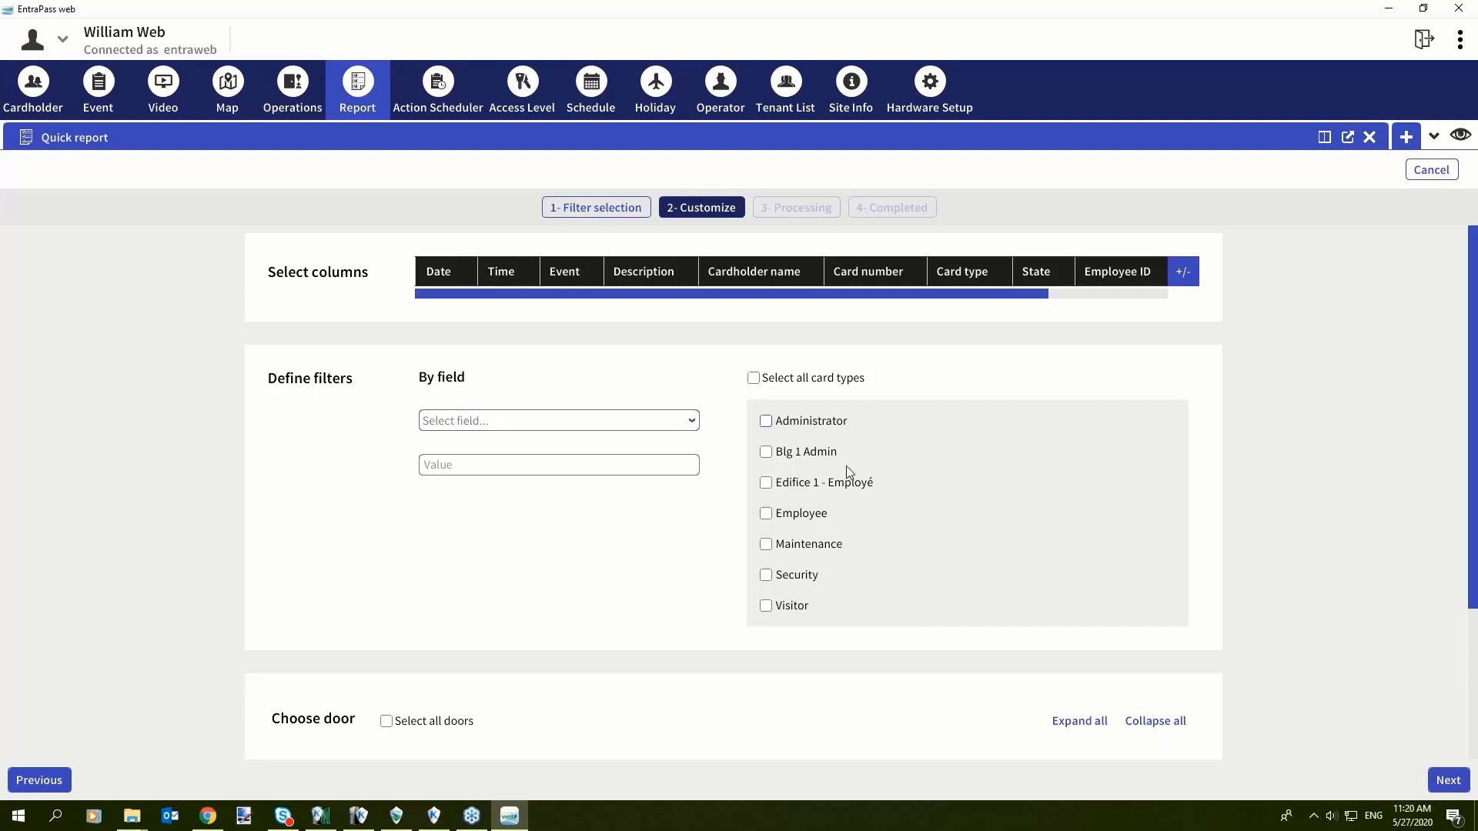
mouse_move(637, 387)
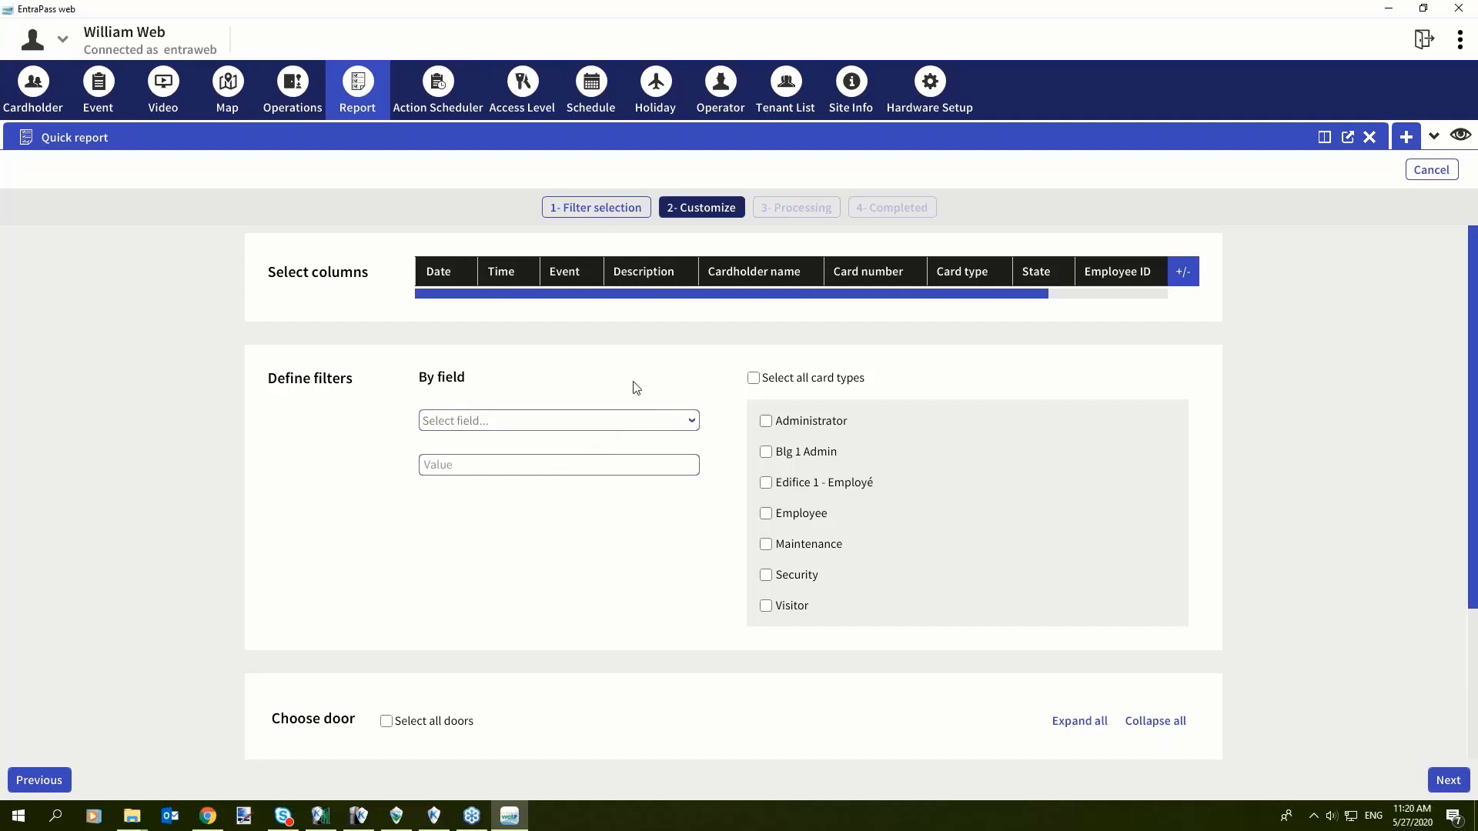
mouse_move(792, 418)
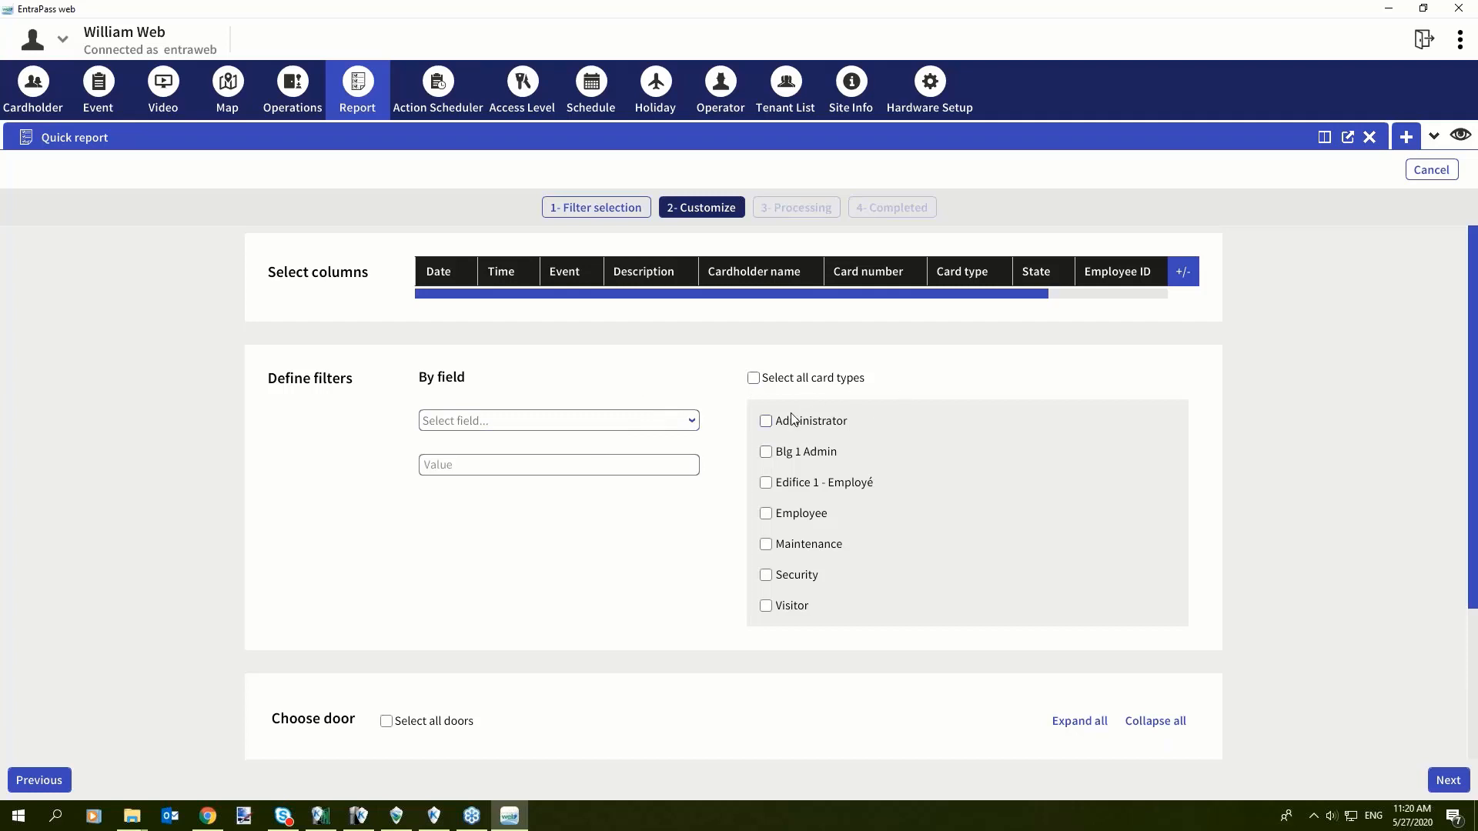
mouse_move(611, 557)
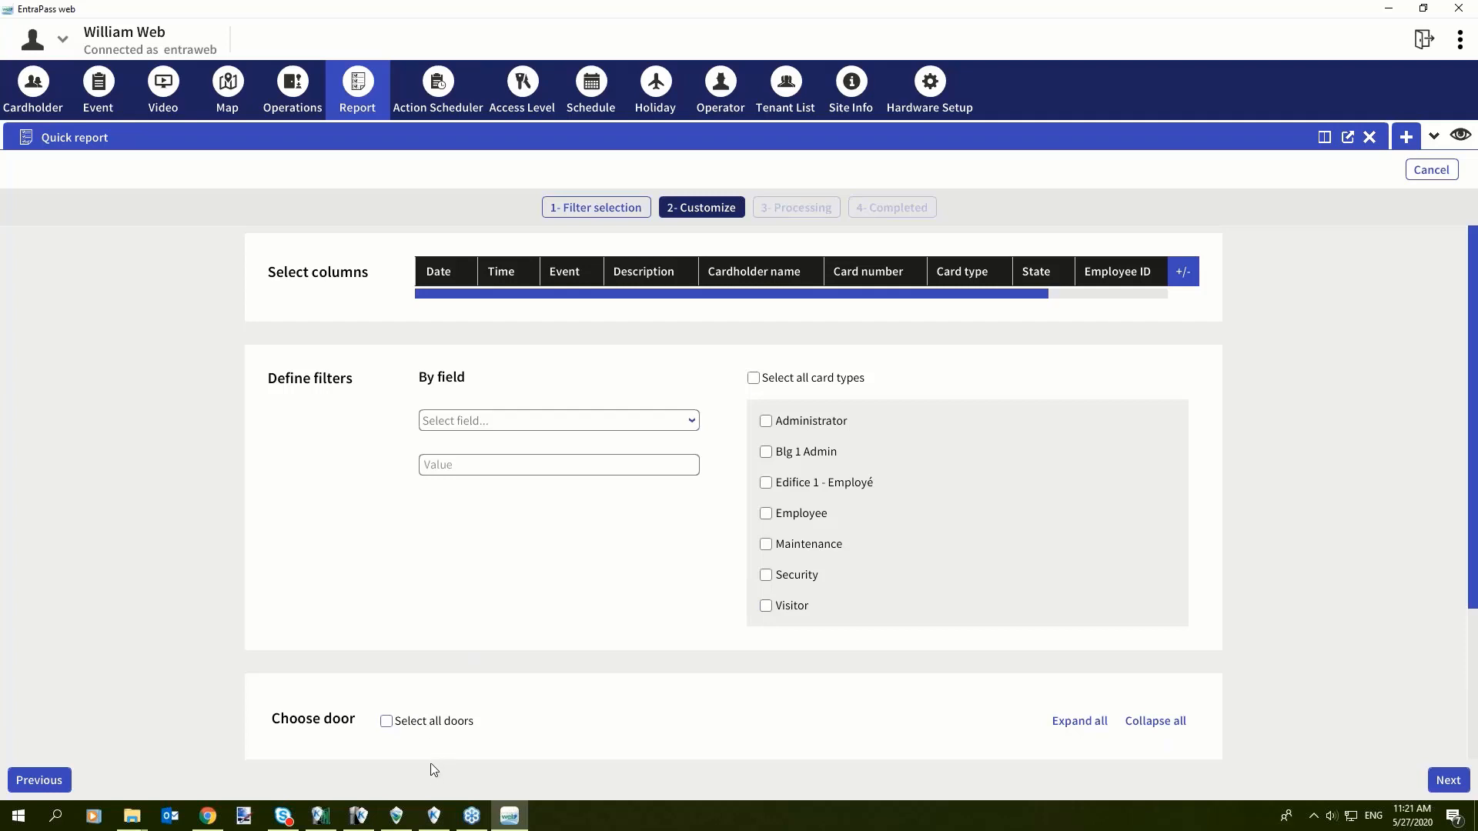
mouse_move(446, 734)
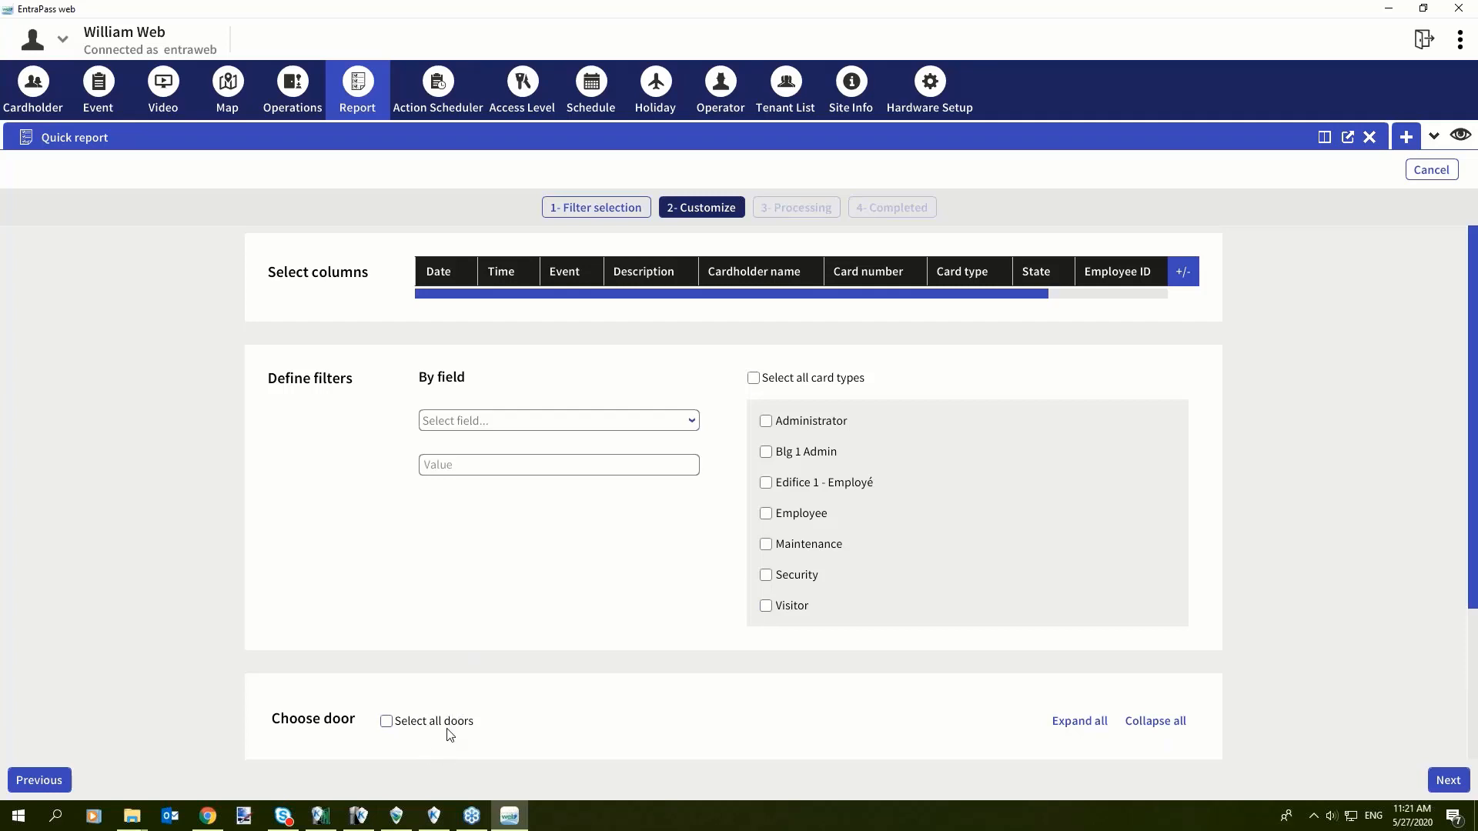
mouse_move(451, 723)
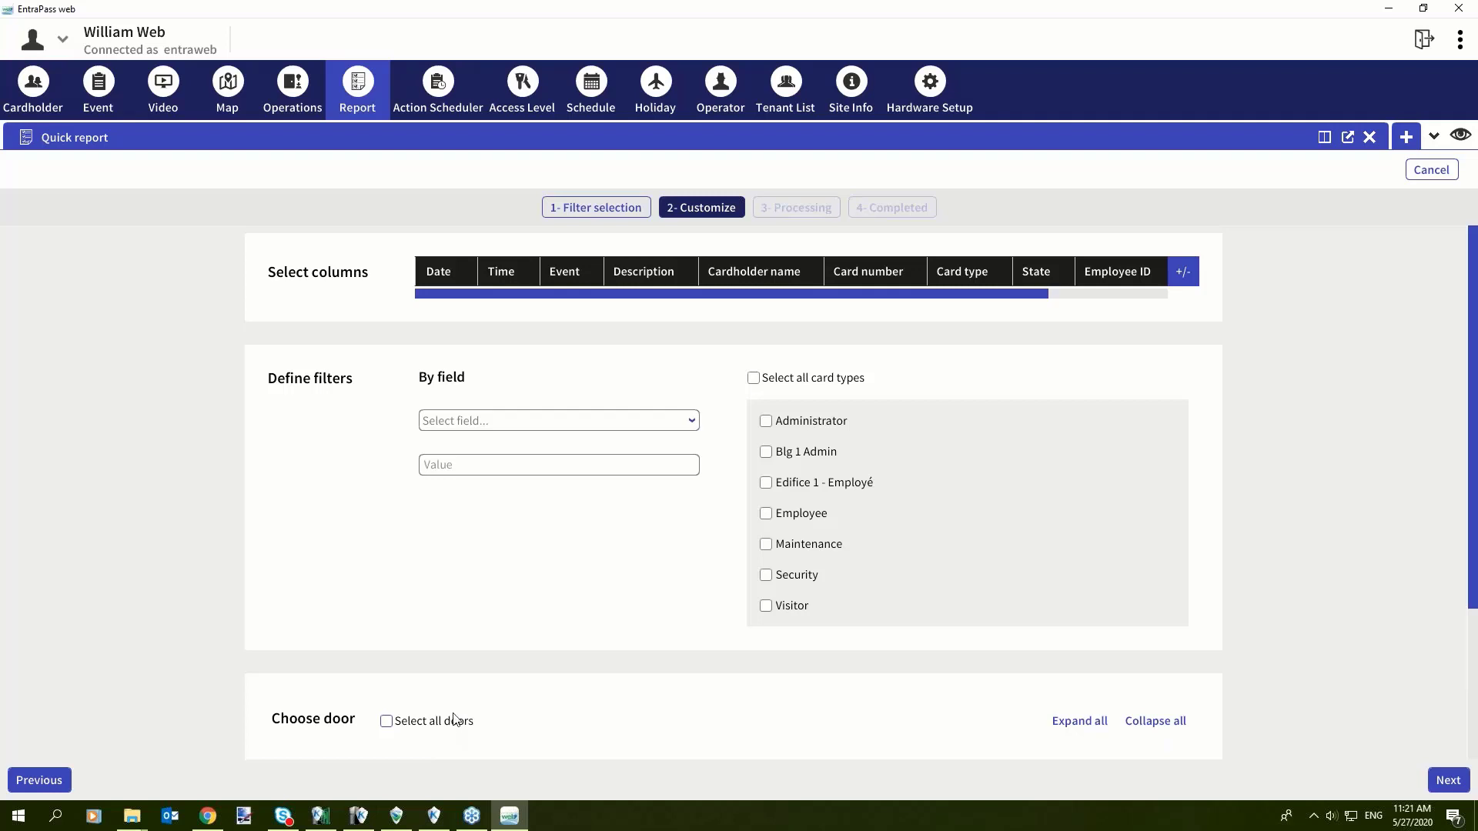
mouse_move(1448, 779)
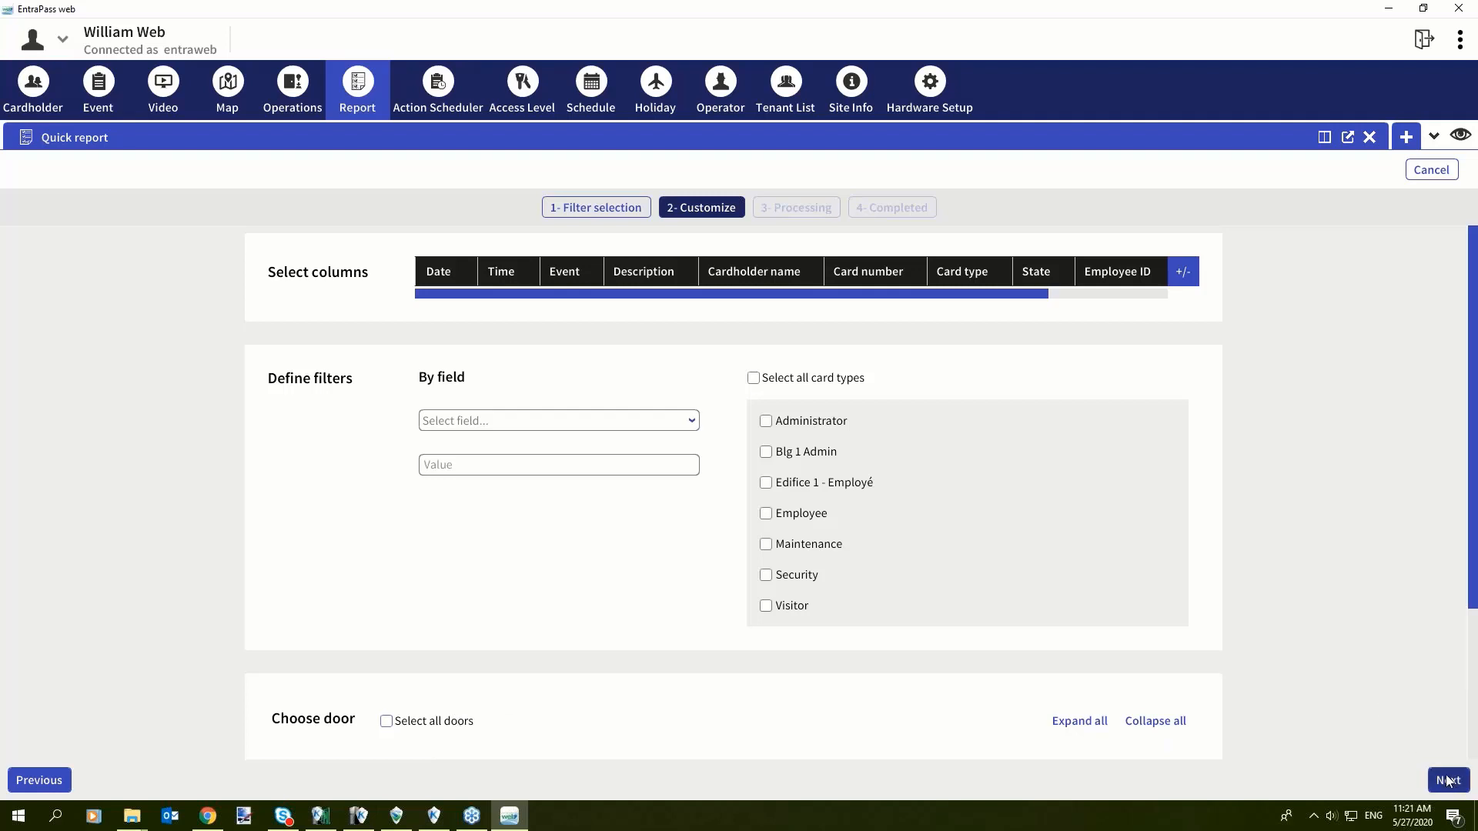
left_click(1448, 780)
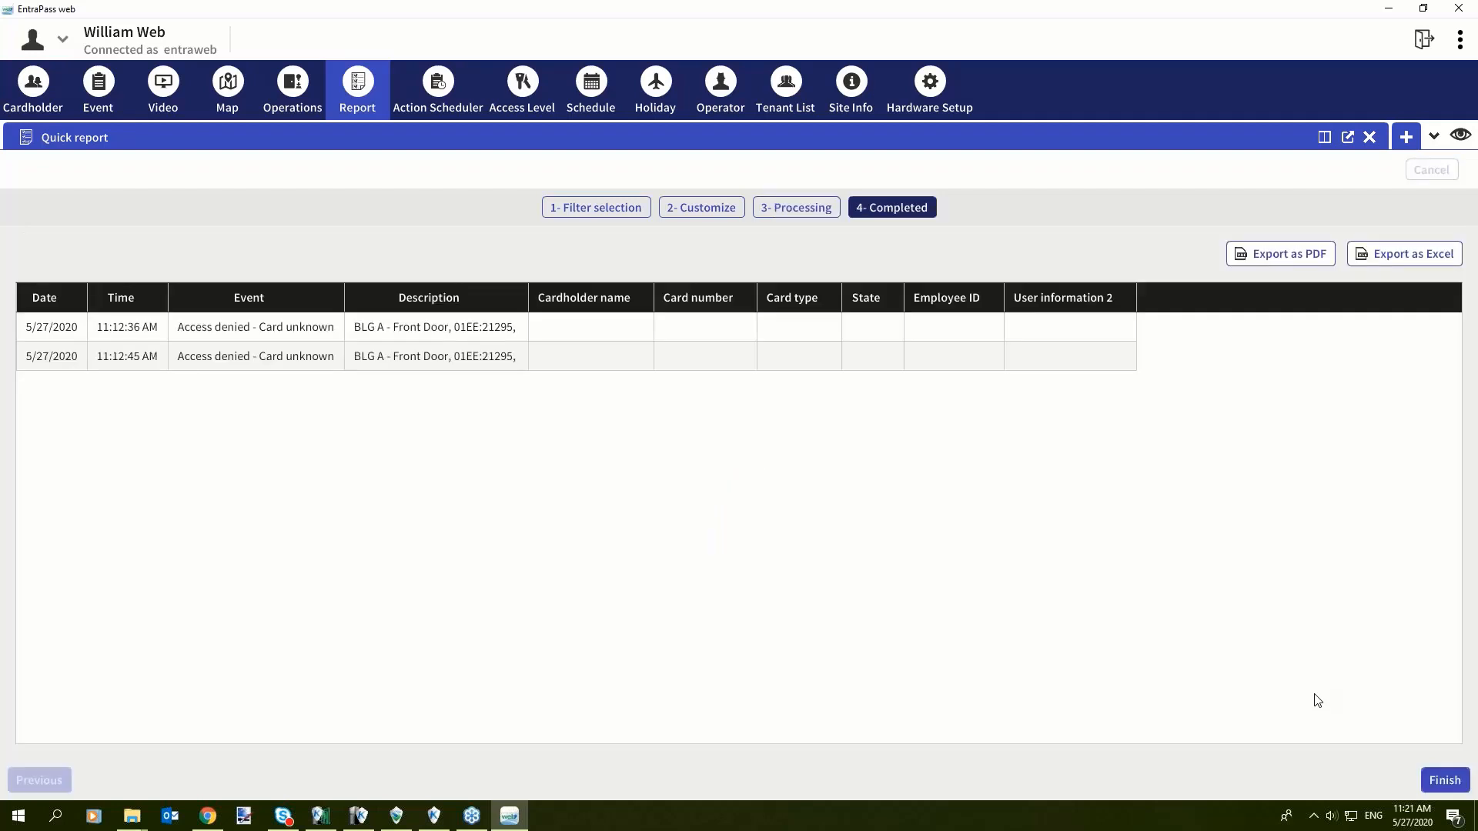
mouse_move(628, 400)
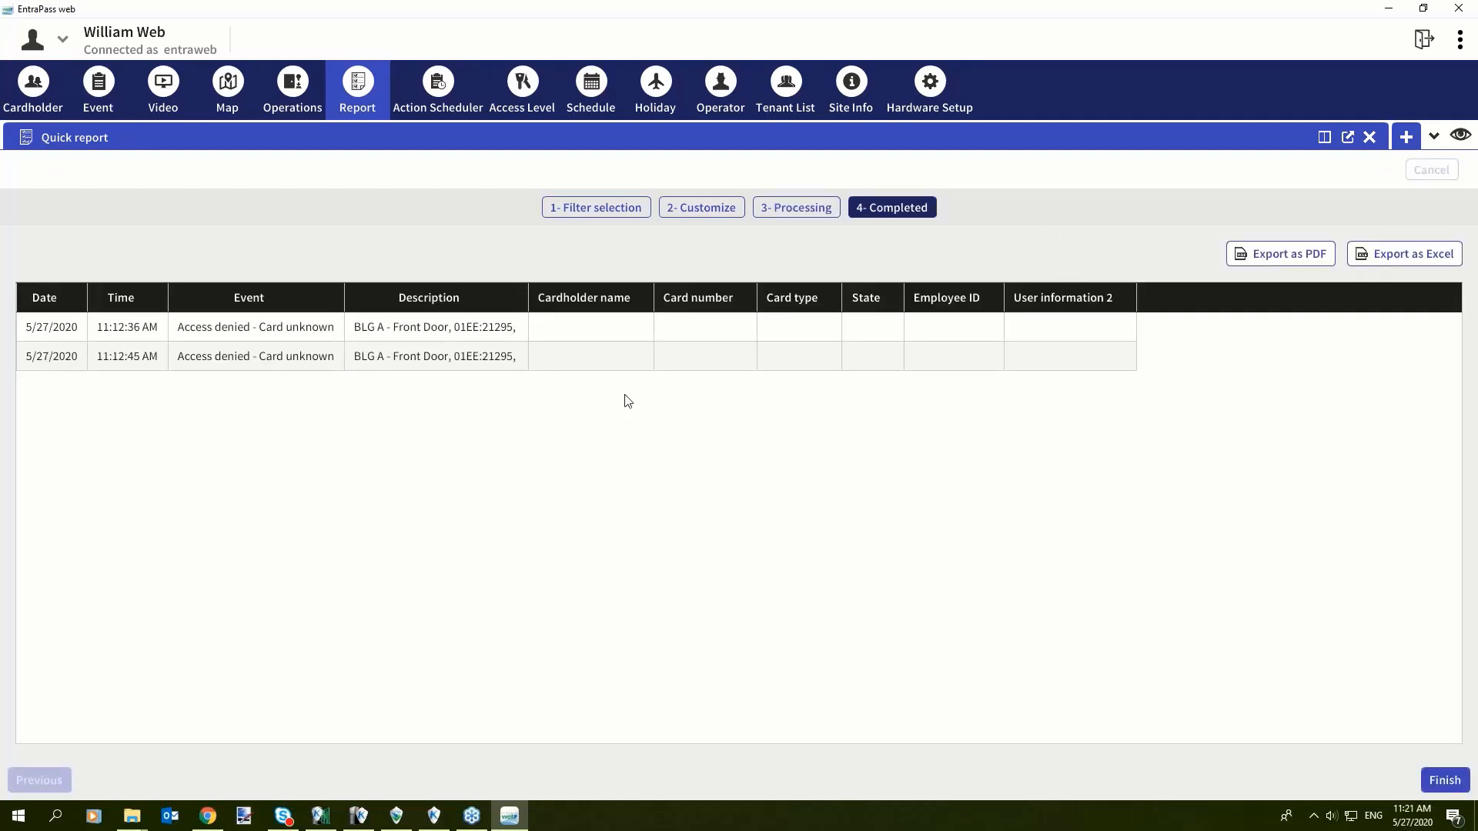
mouse_move(467, 361)
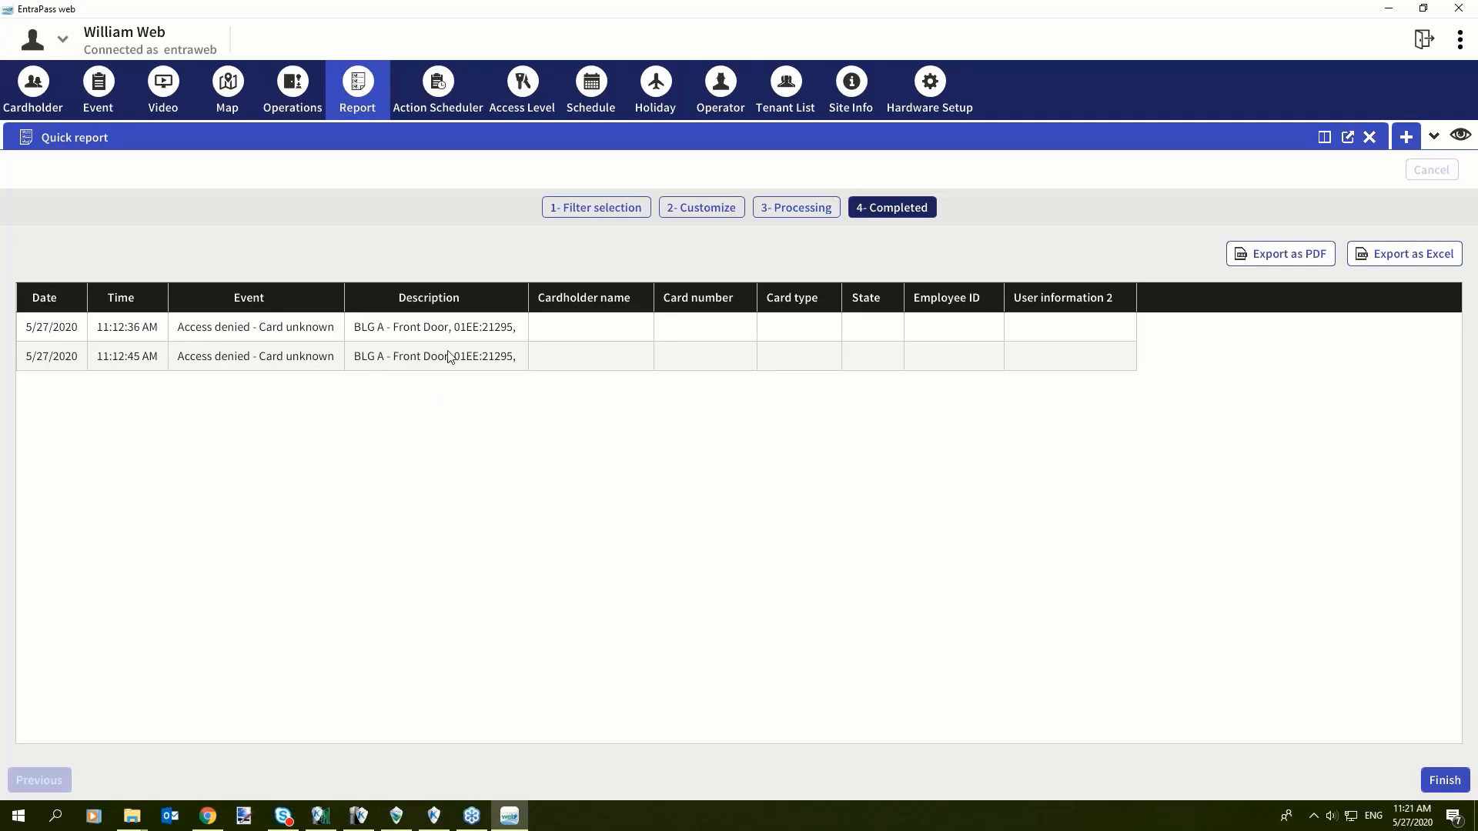
mouse_move(409, 449)
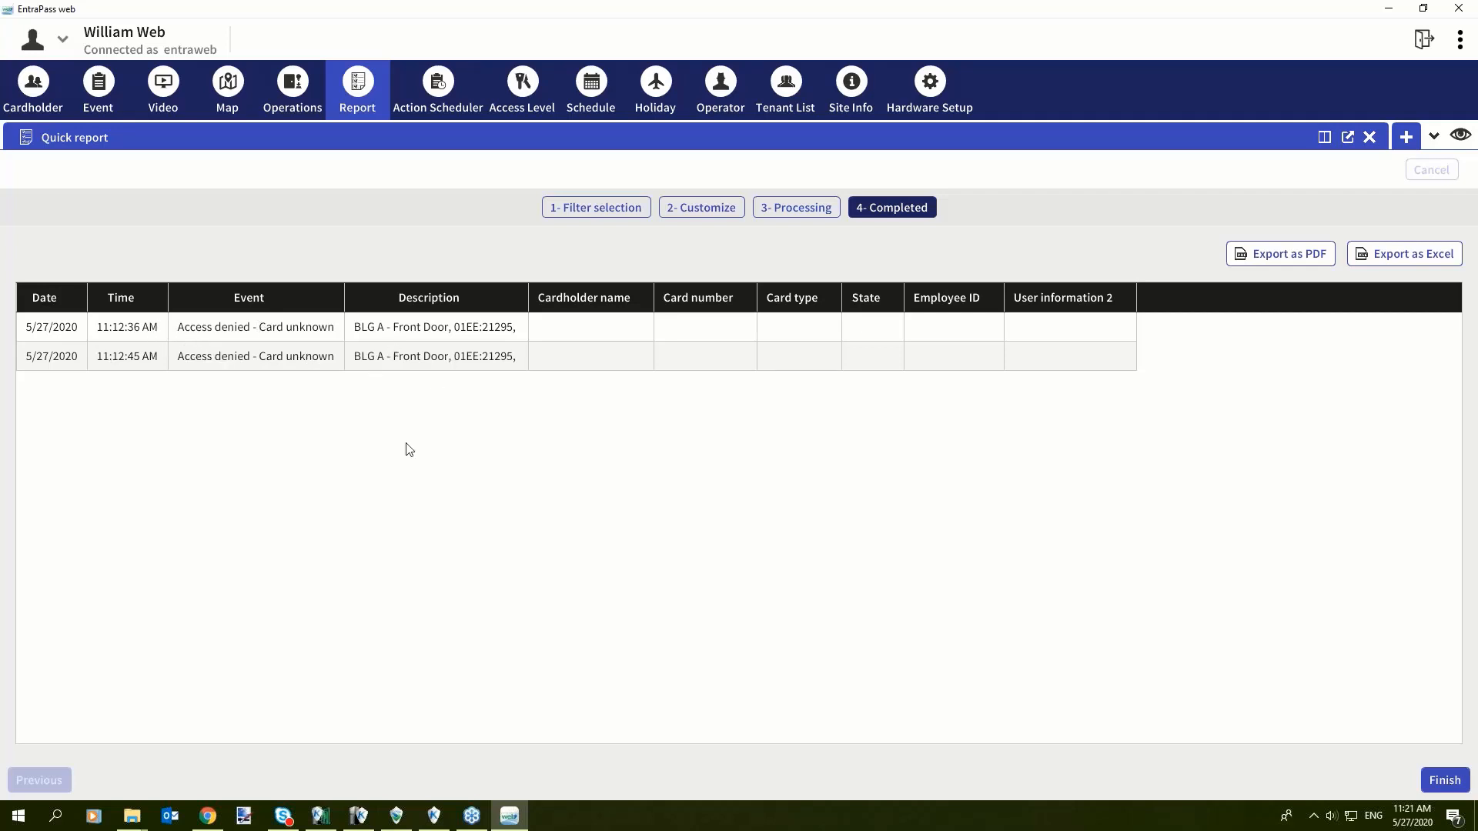
mouse_move(380, 387)
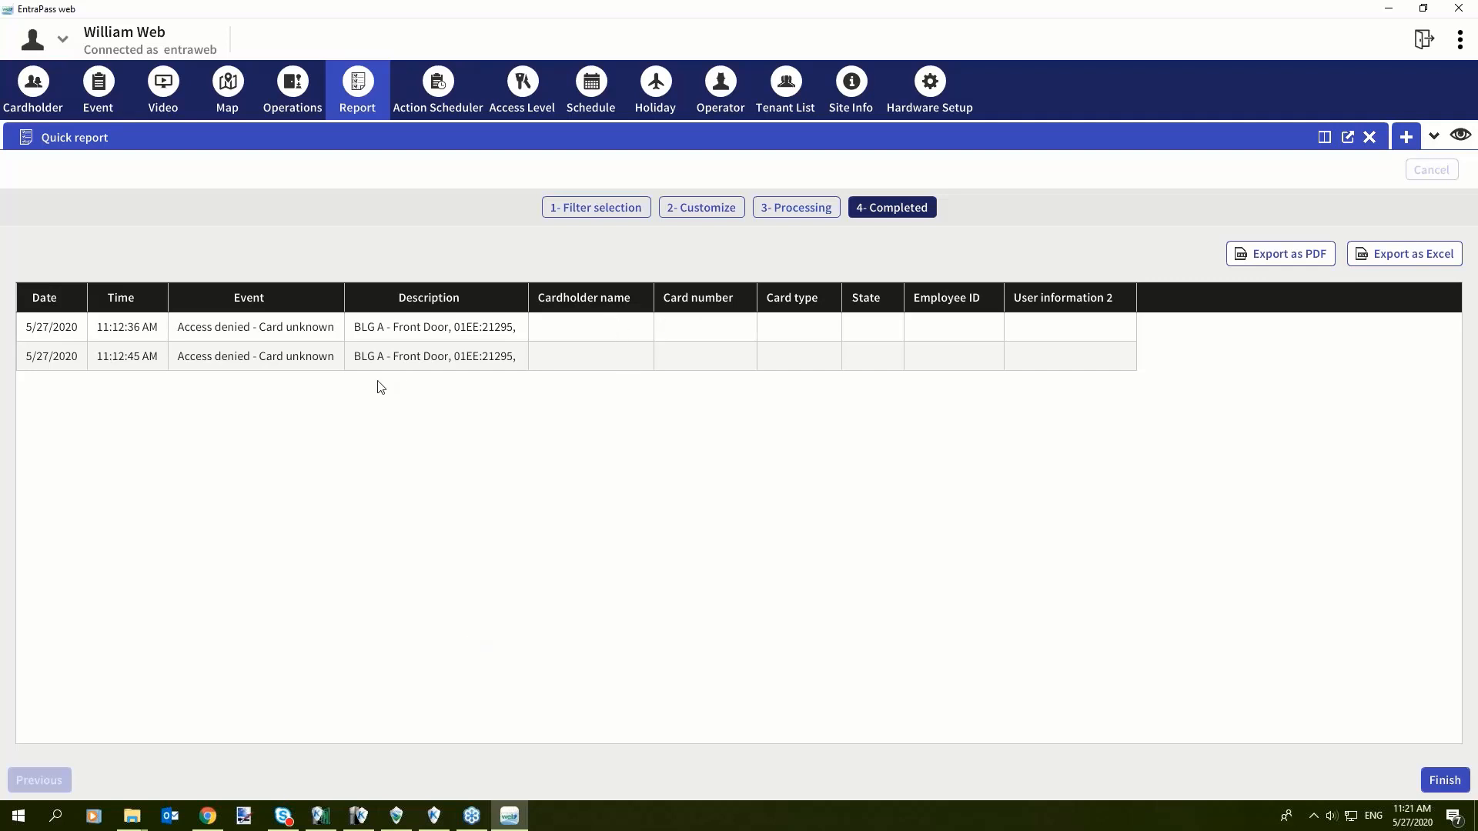
mouse_move(651, 341)
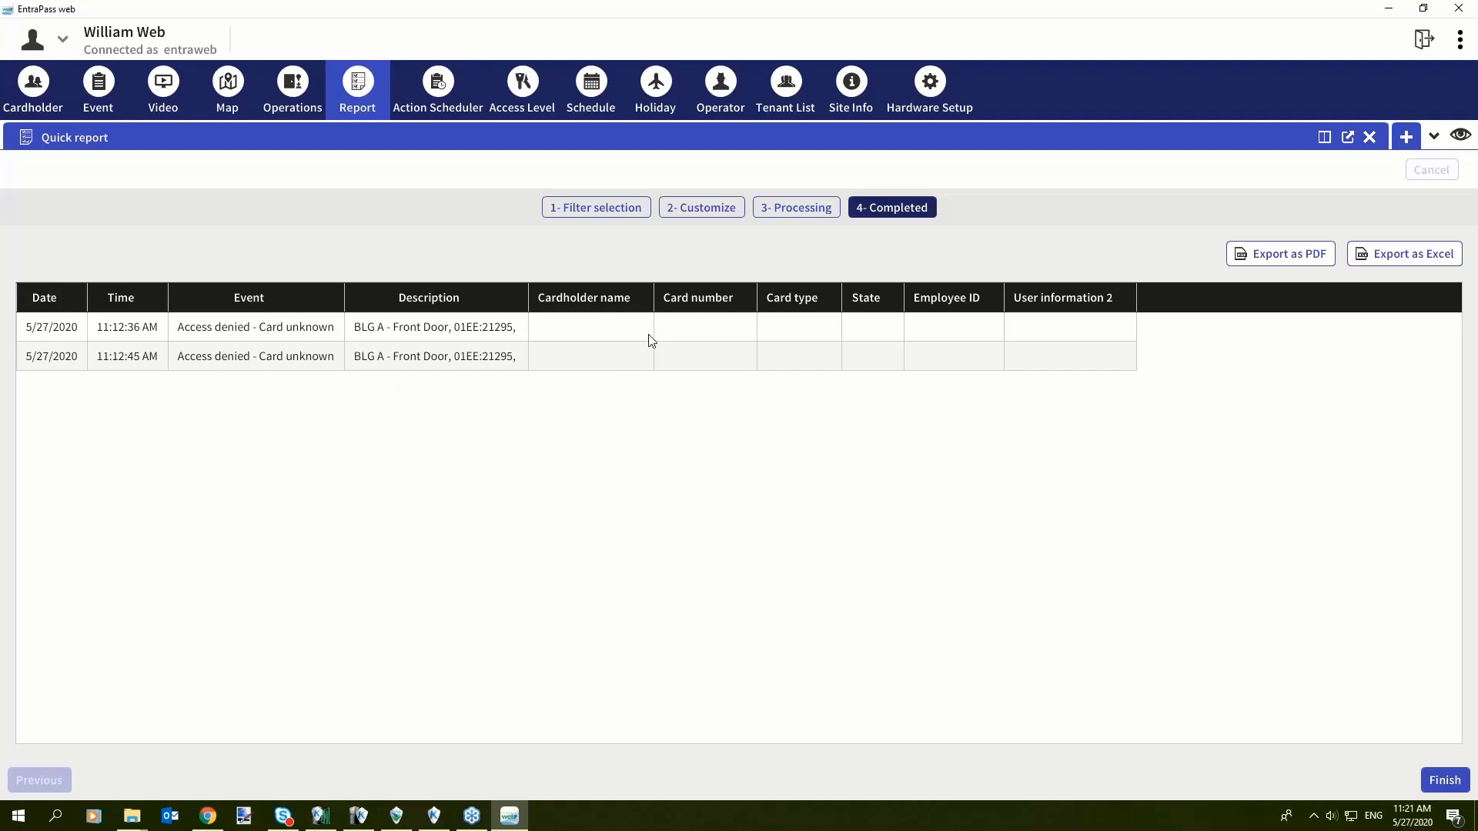
mouse_move(780, 353)
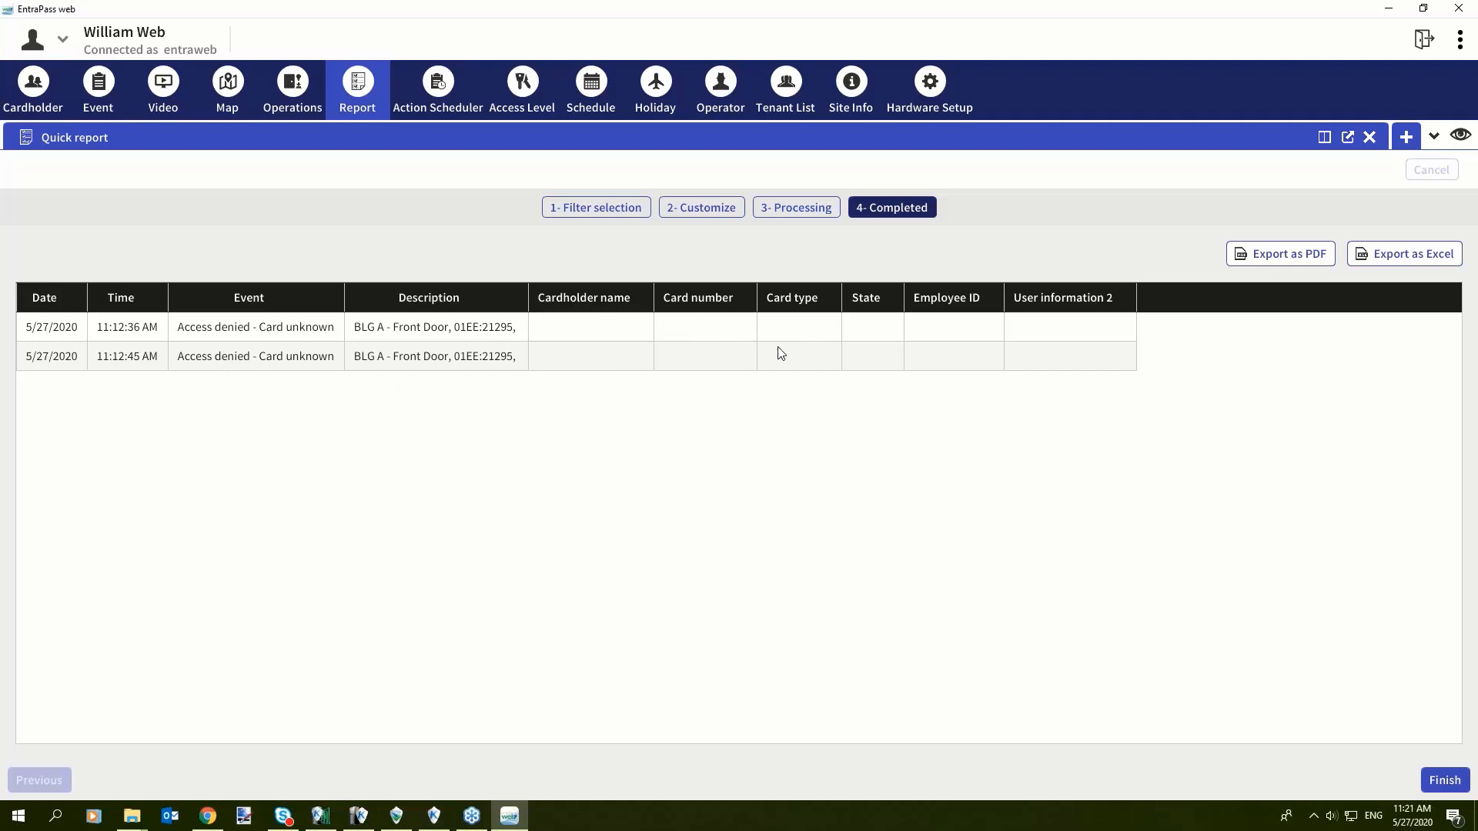
mouse_move(1126, 399)
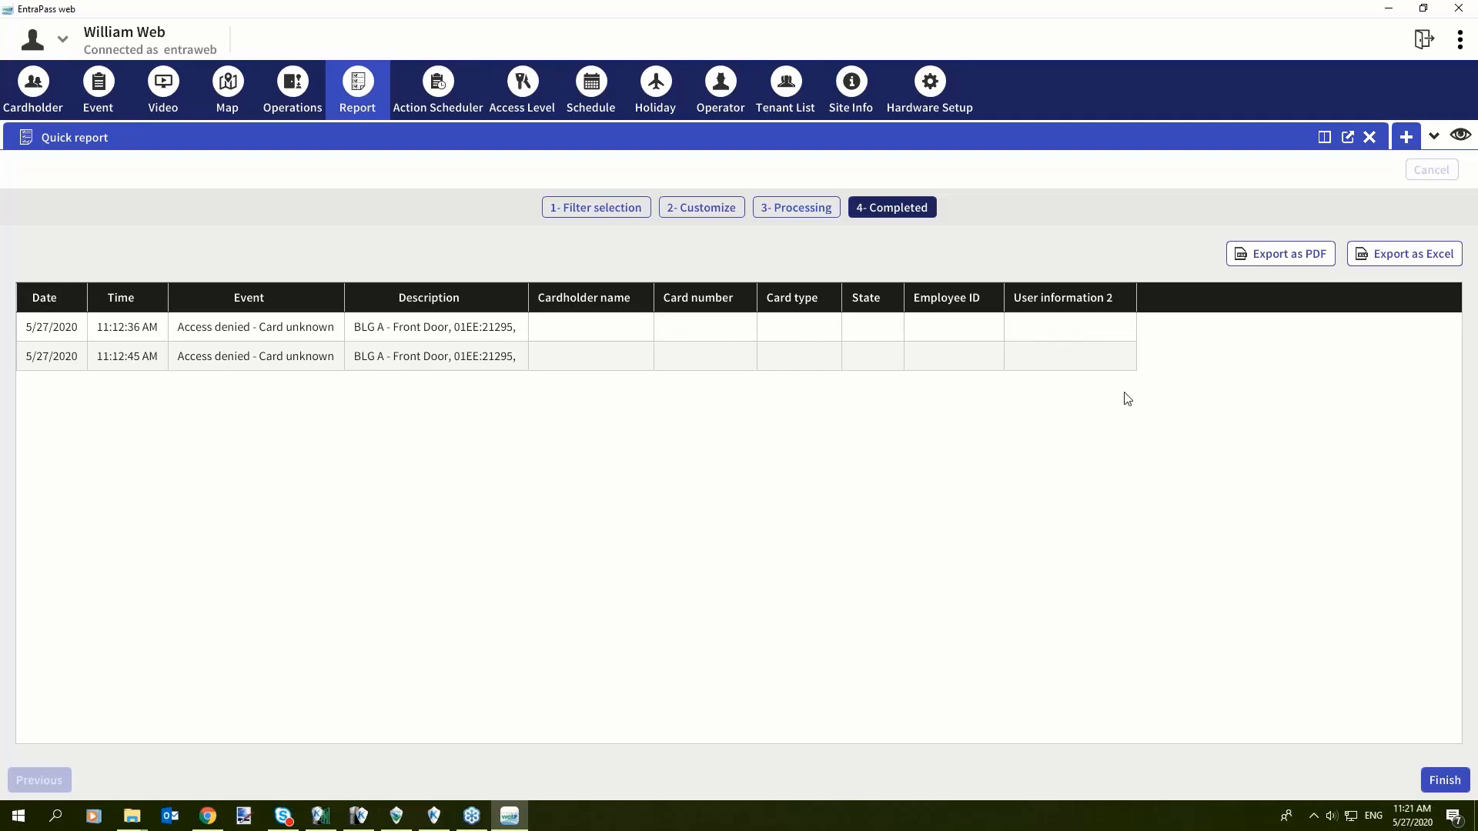
mouse_move(1231, 344)
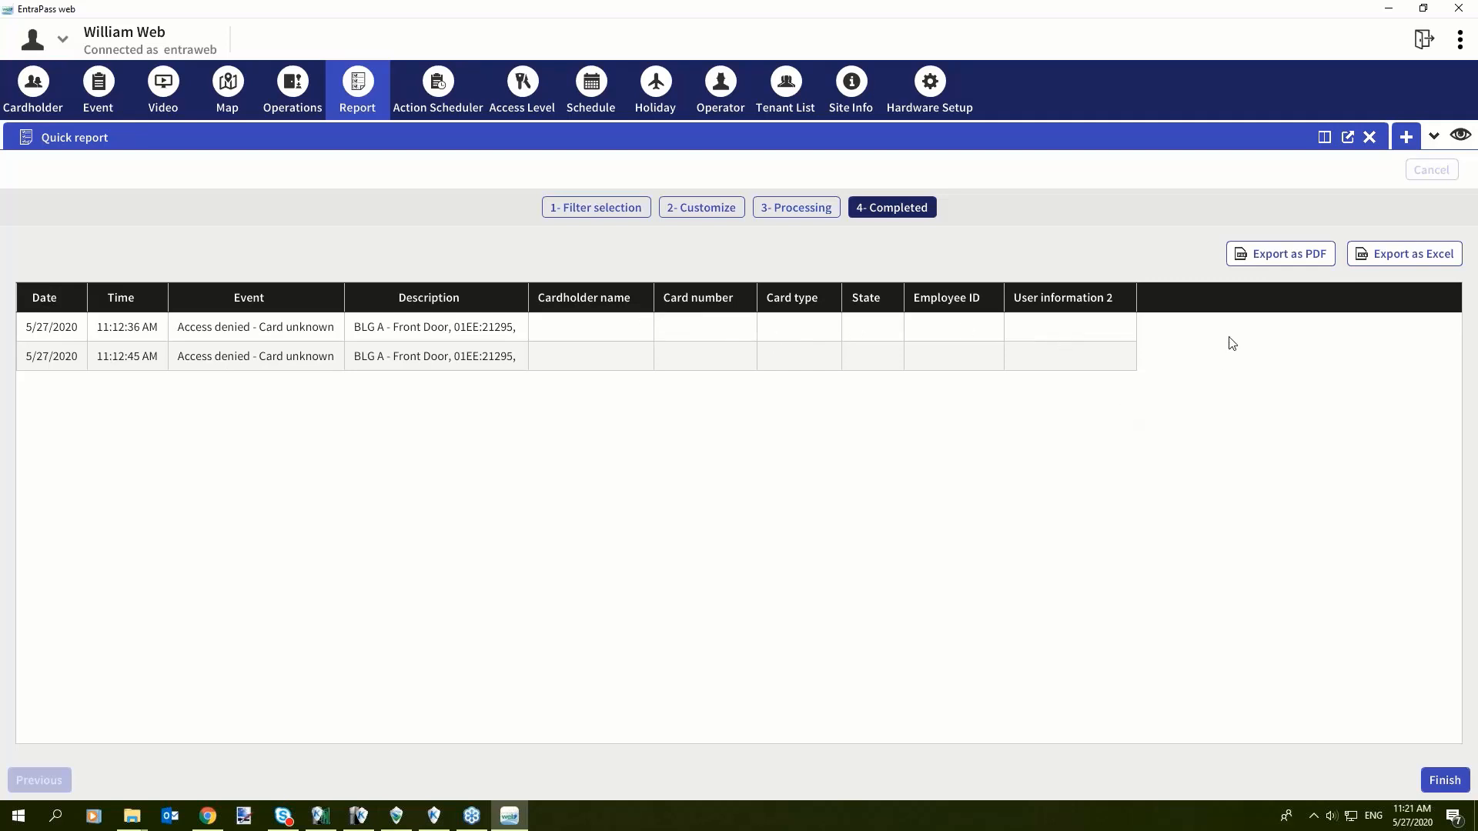
mouse_move(1403, 254)
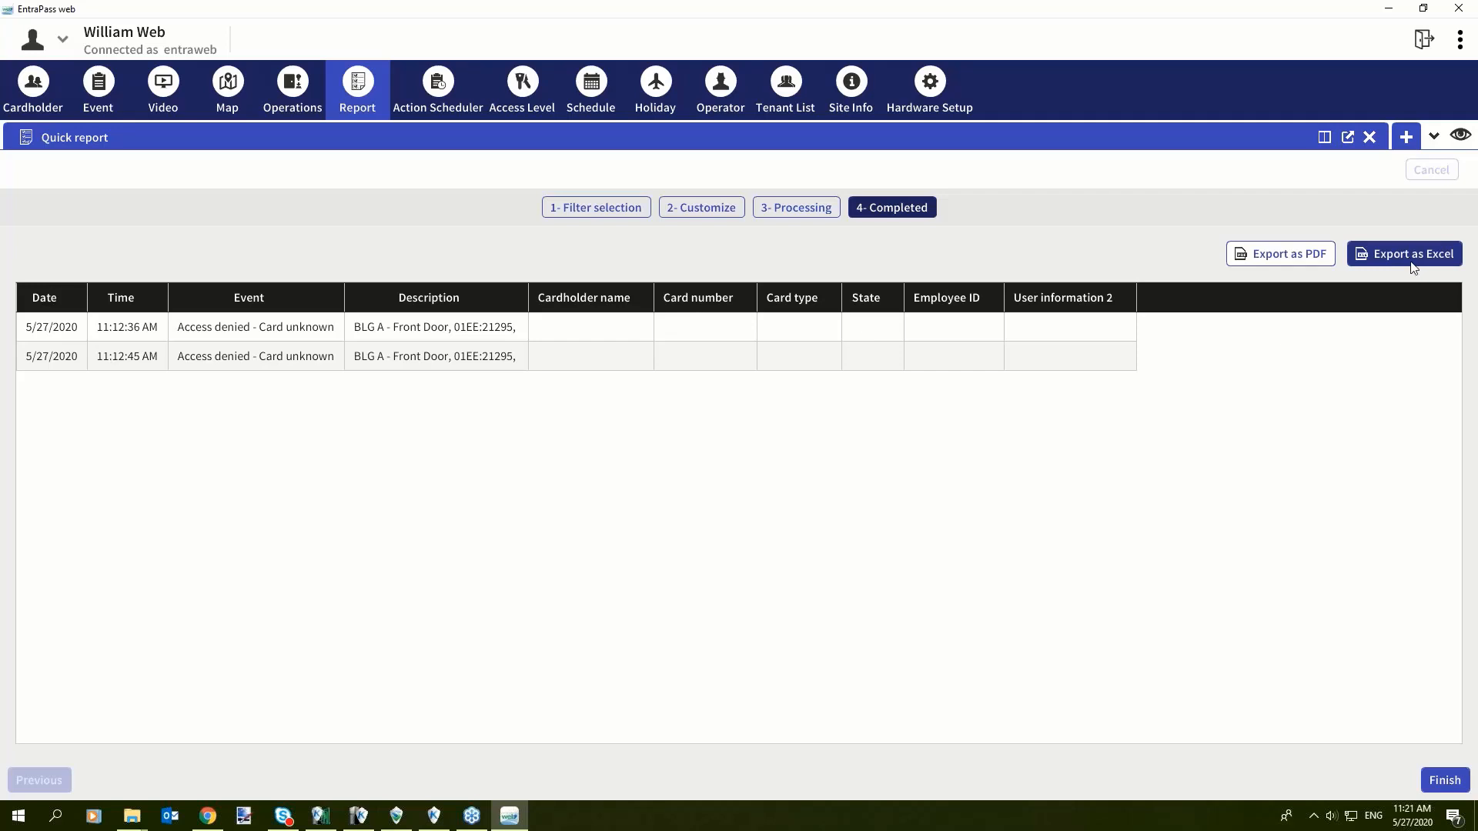
mouse_move(1279, 254)
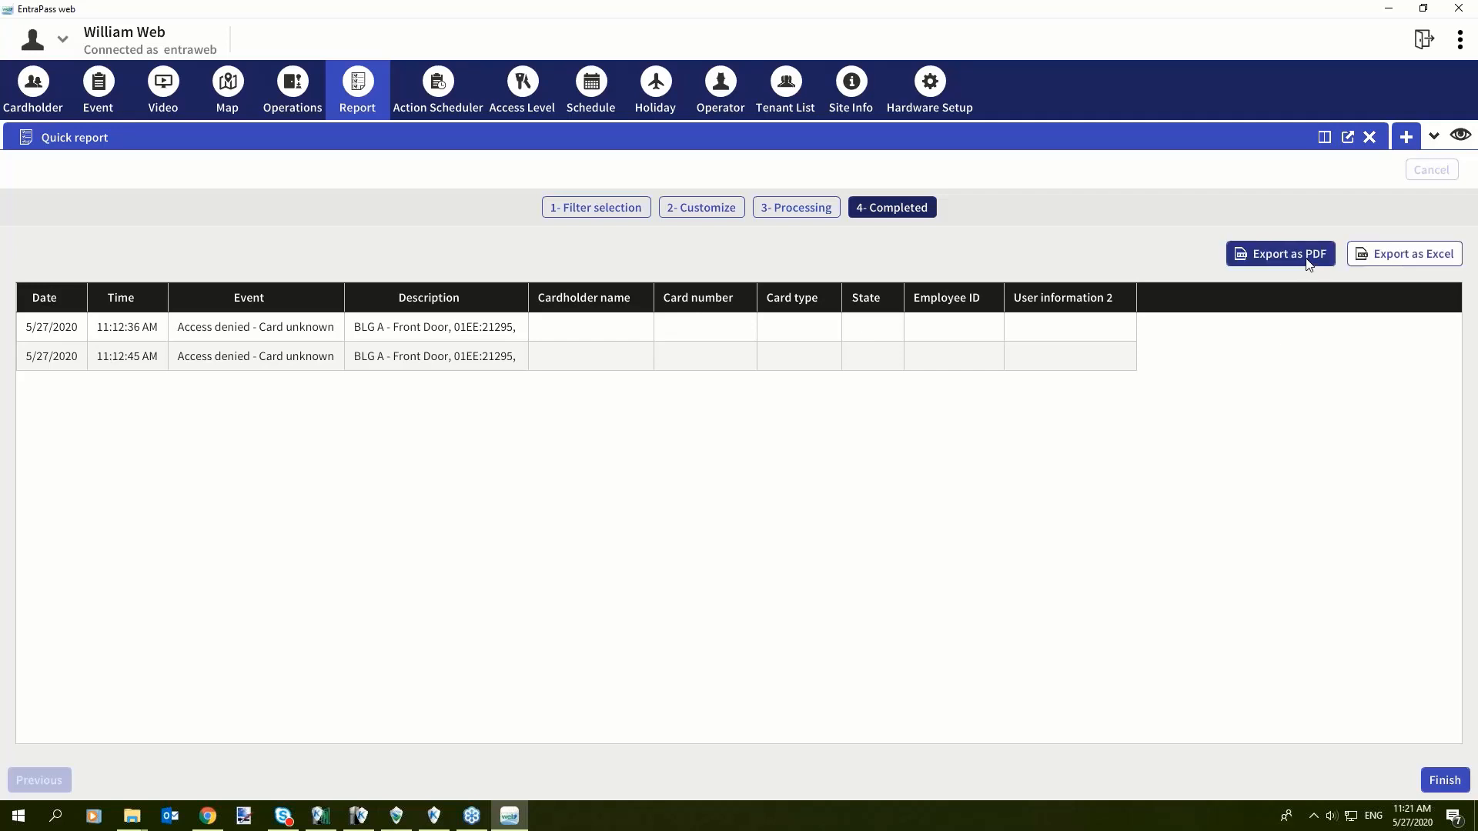
mouse_move(1445, 780)
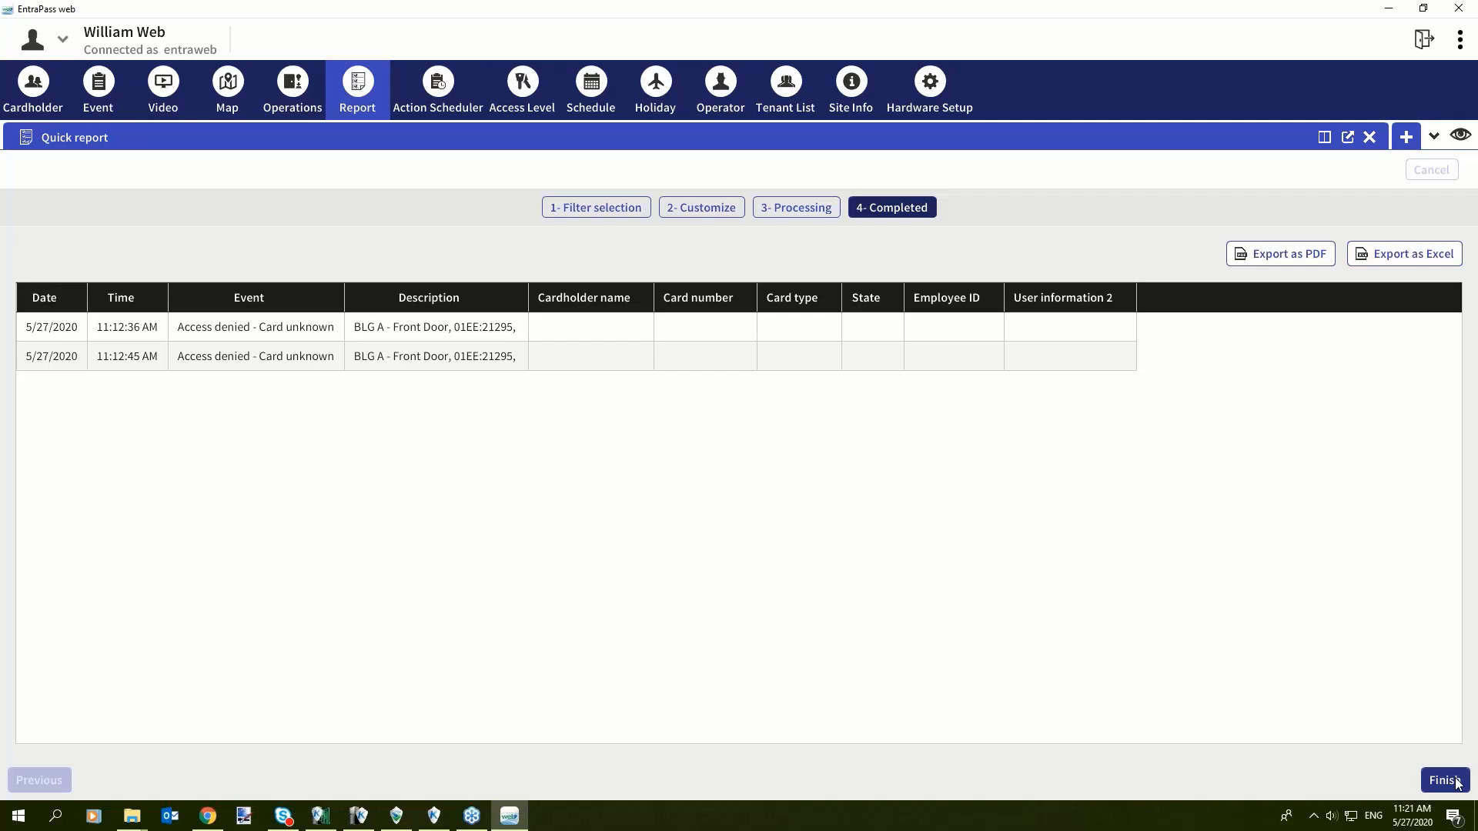
mouse_move(1340, 502)
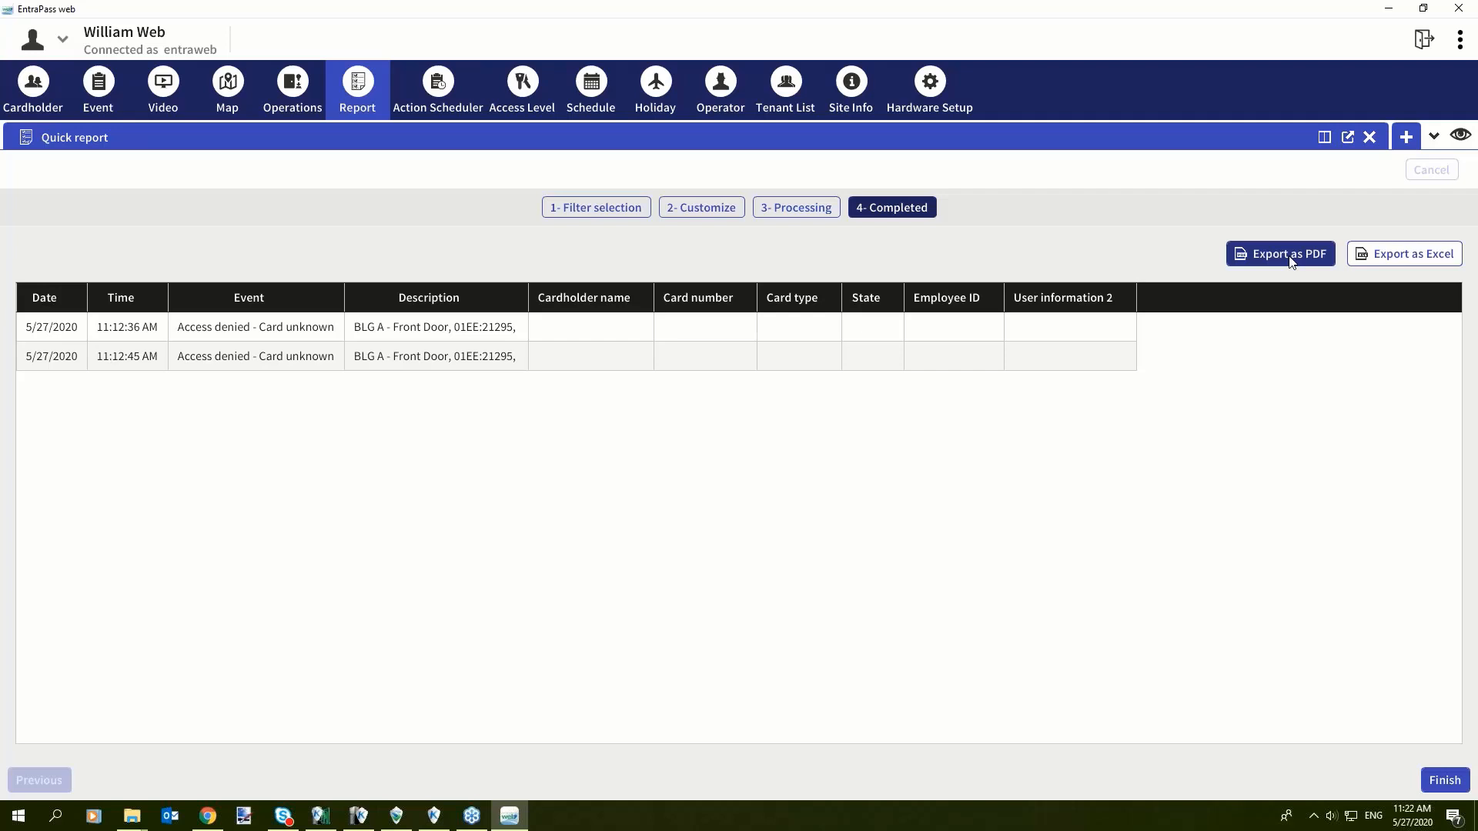
mouse_move(1280, 799)
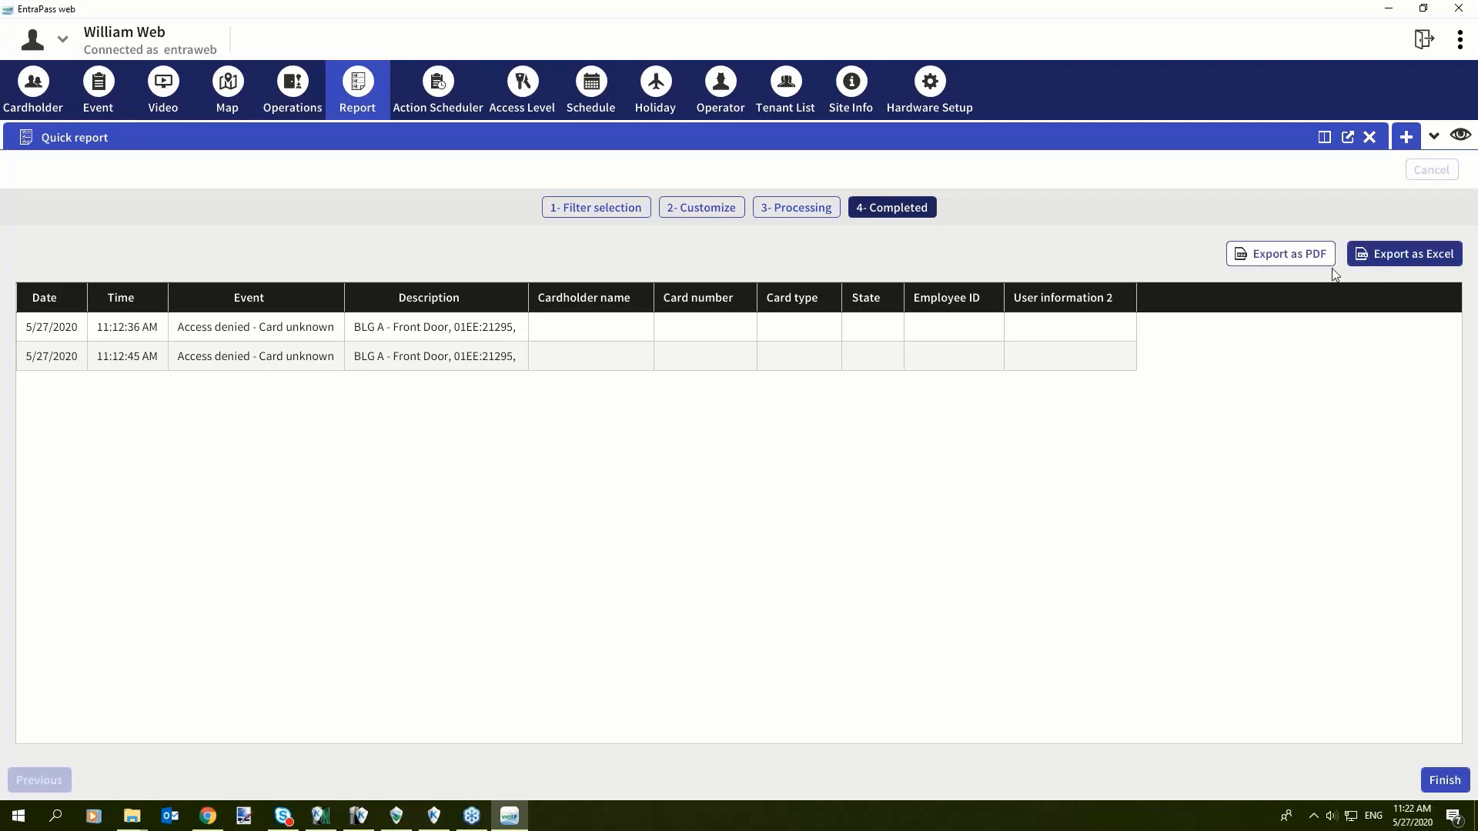
mouse_move(595, 201)
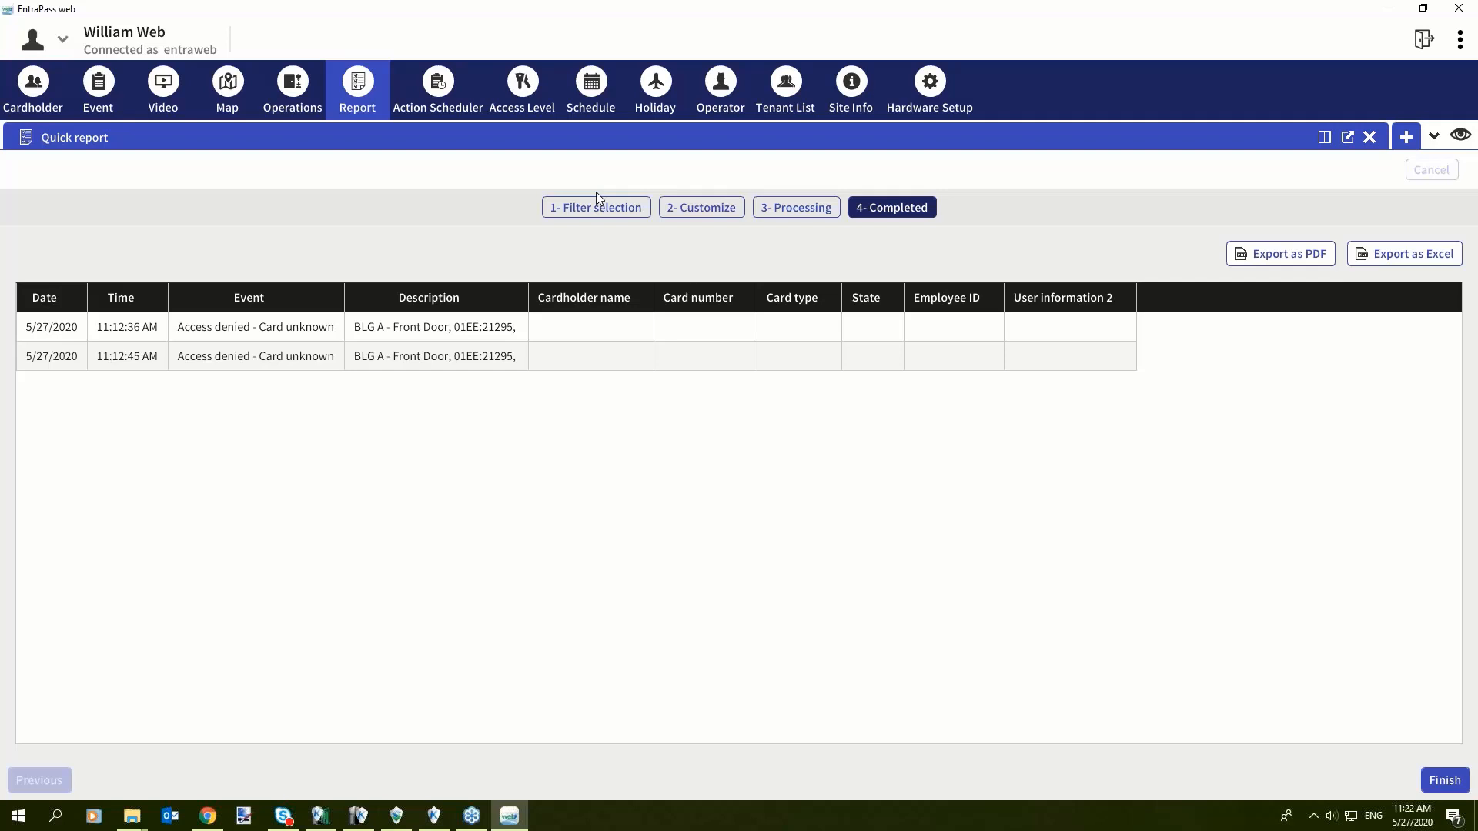
mouse_move(599, 198)
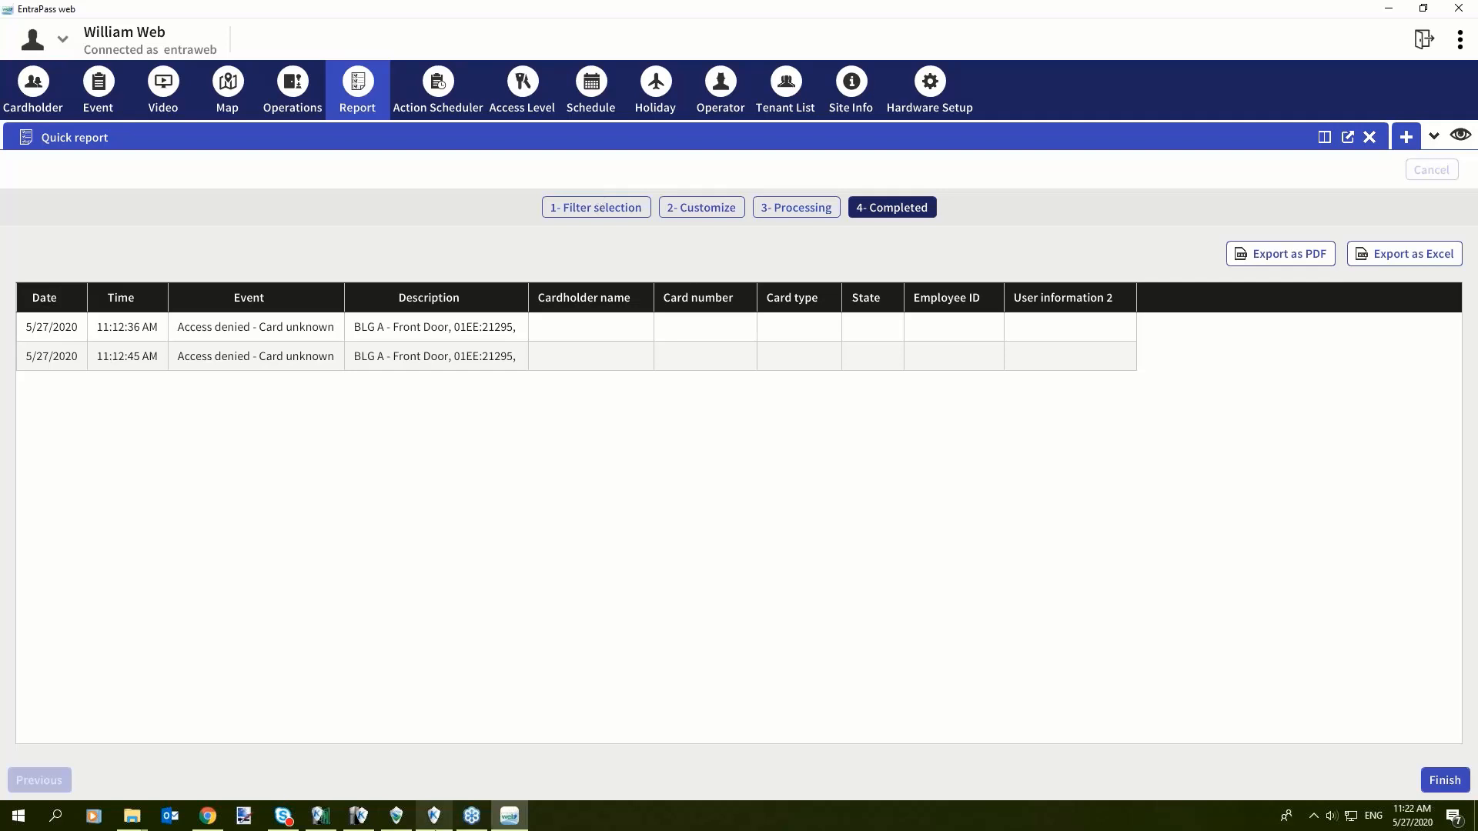
mouse_move(711, 513)
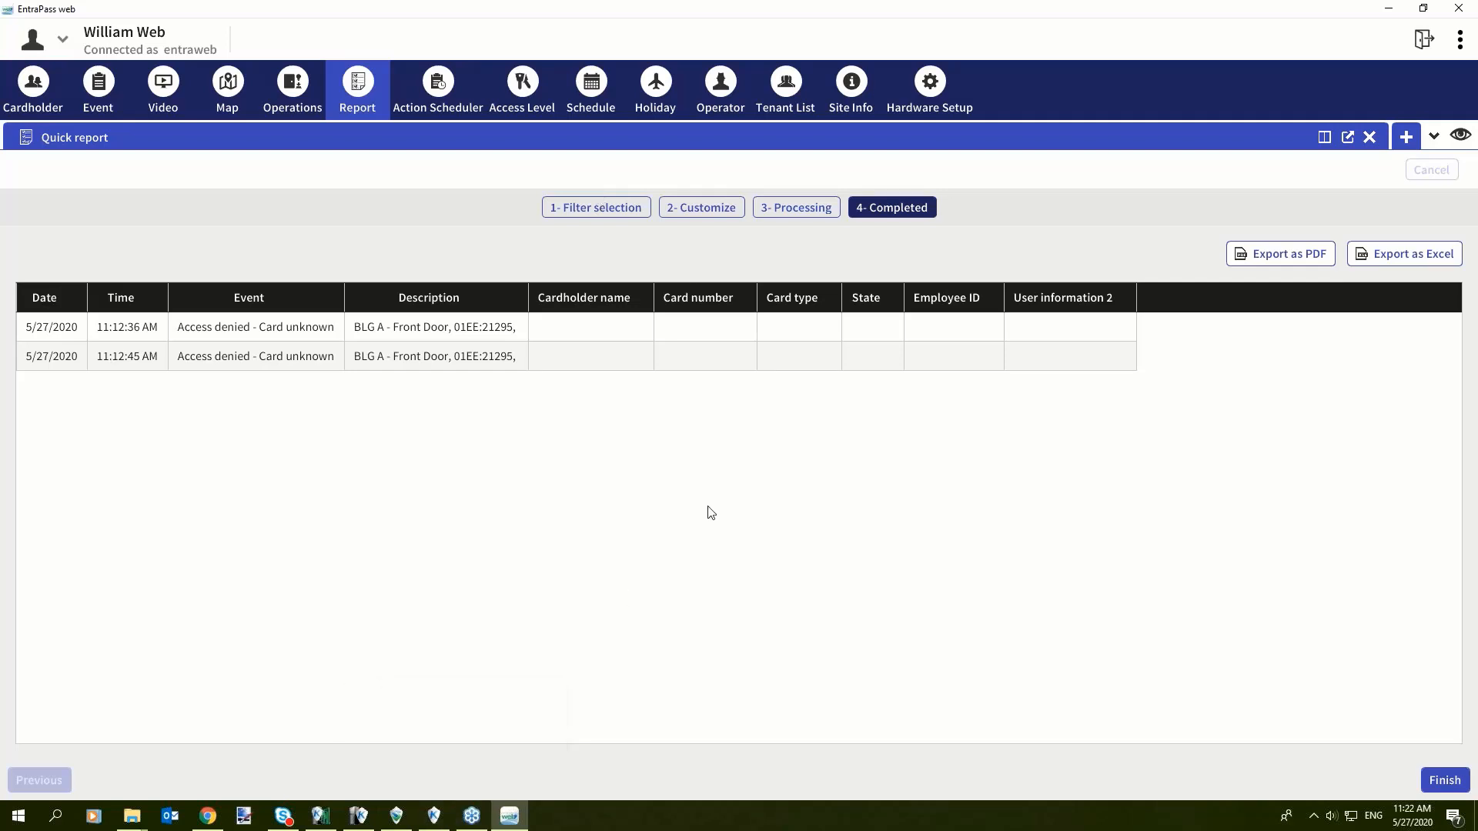
mouse_move(754, 762)
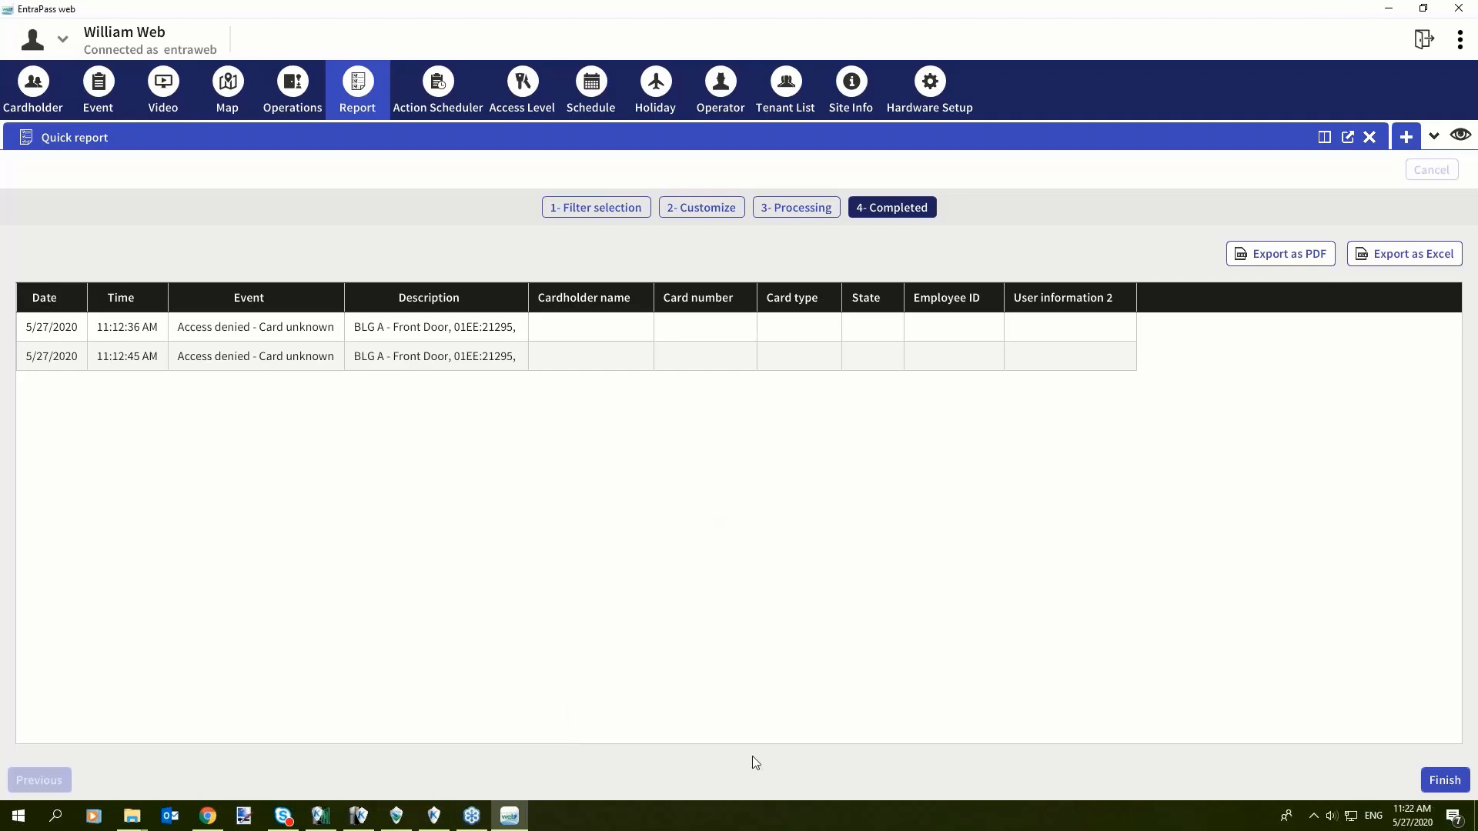
mouse_move(1444, 780)
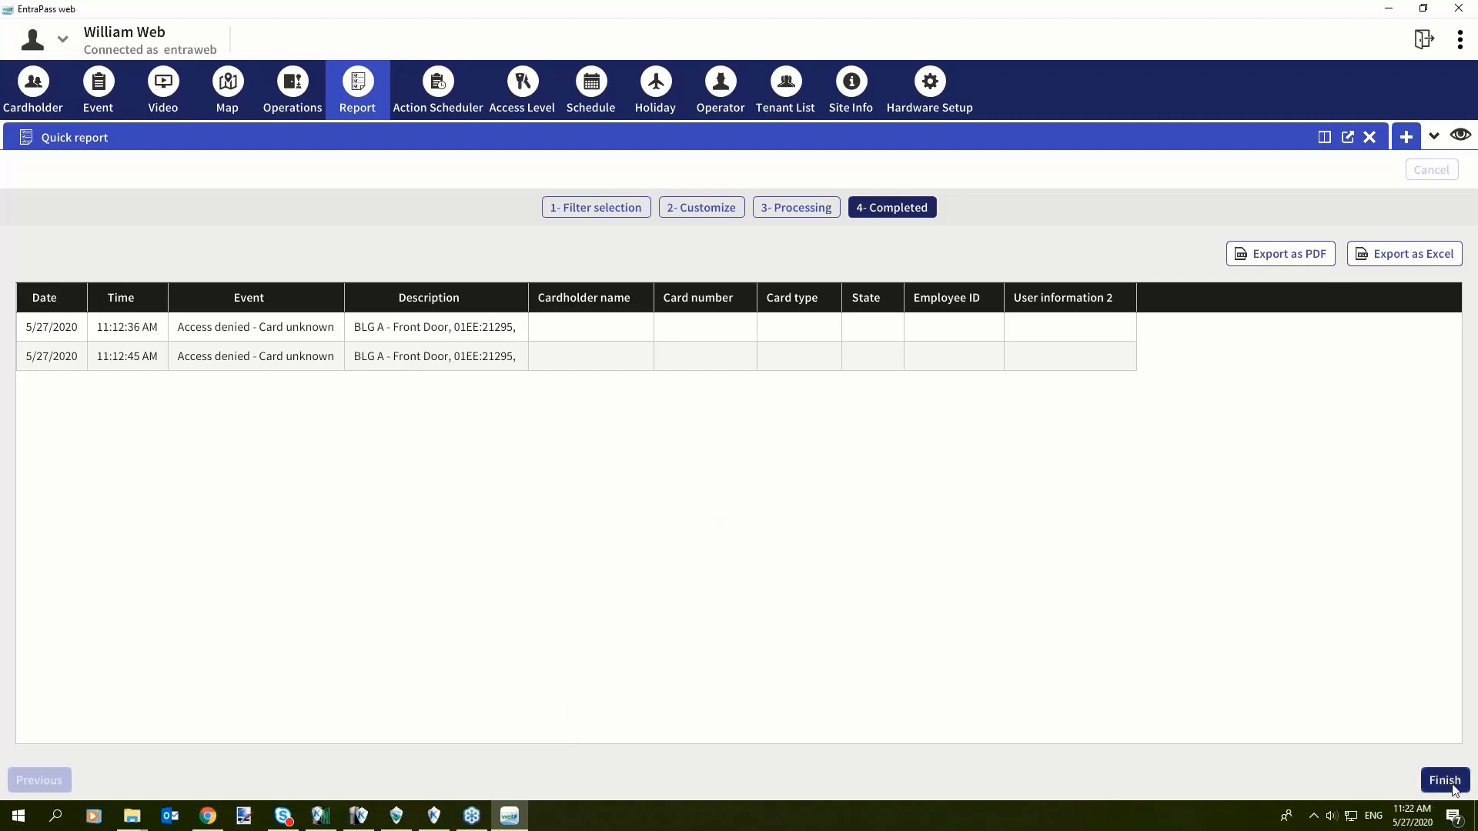
Step: Finish the quick report of the two card-unknown denials, returning to the report types
left_click(1444, 780)
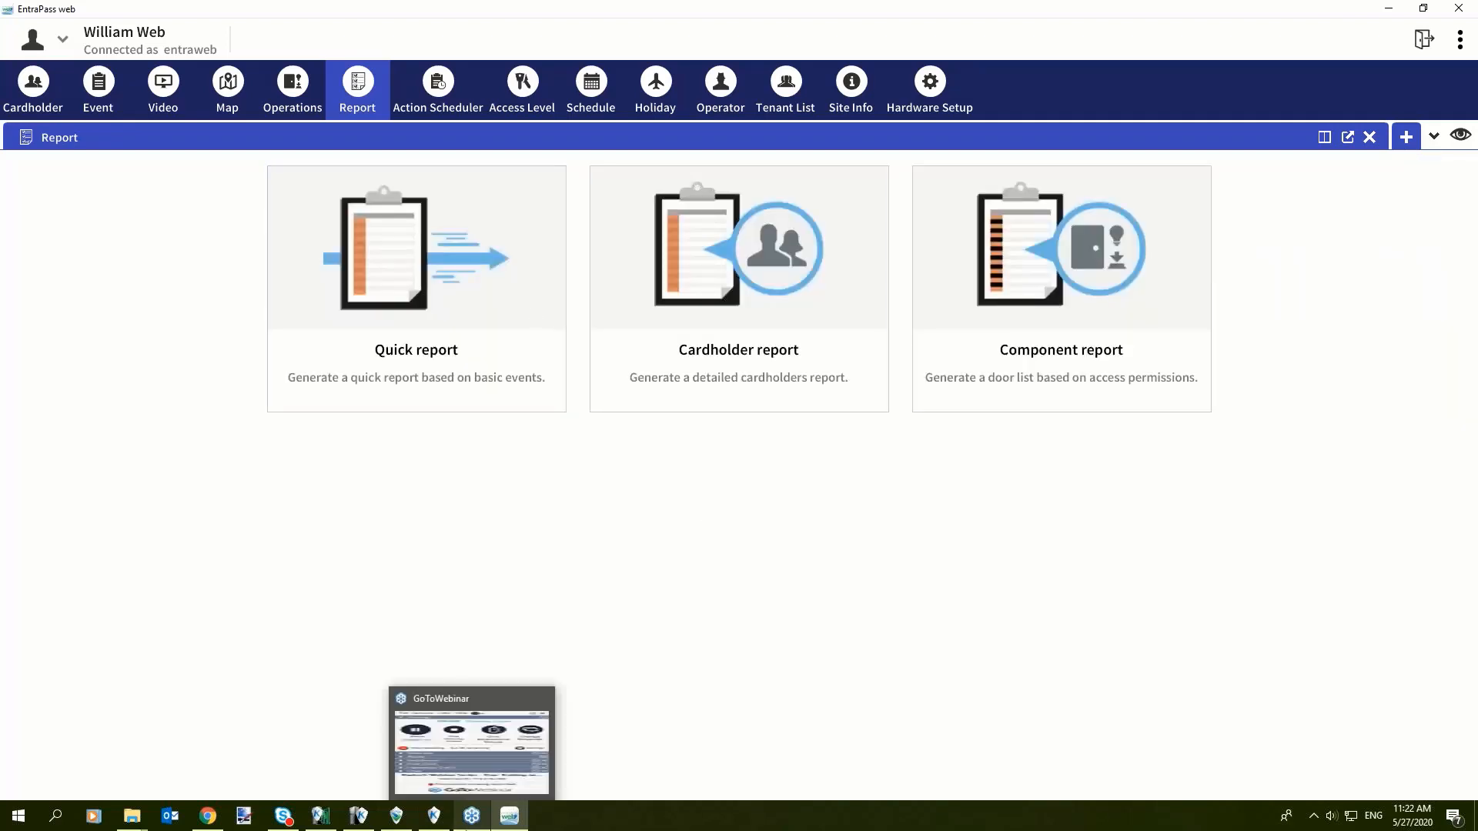
mouse_move(434, 815)
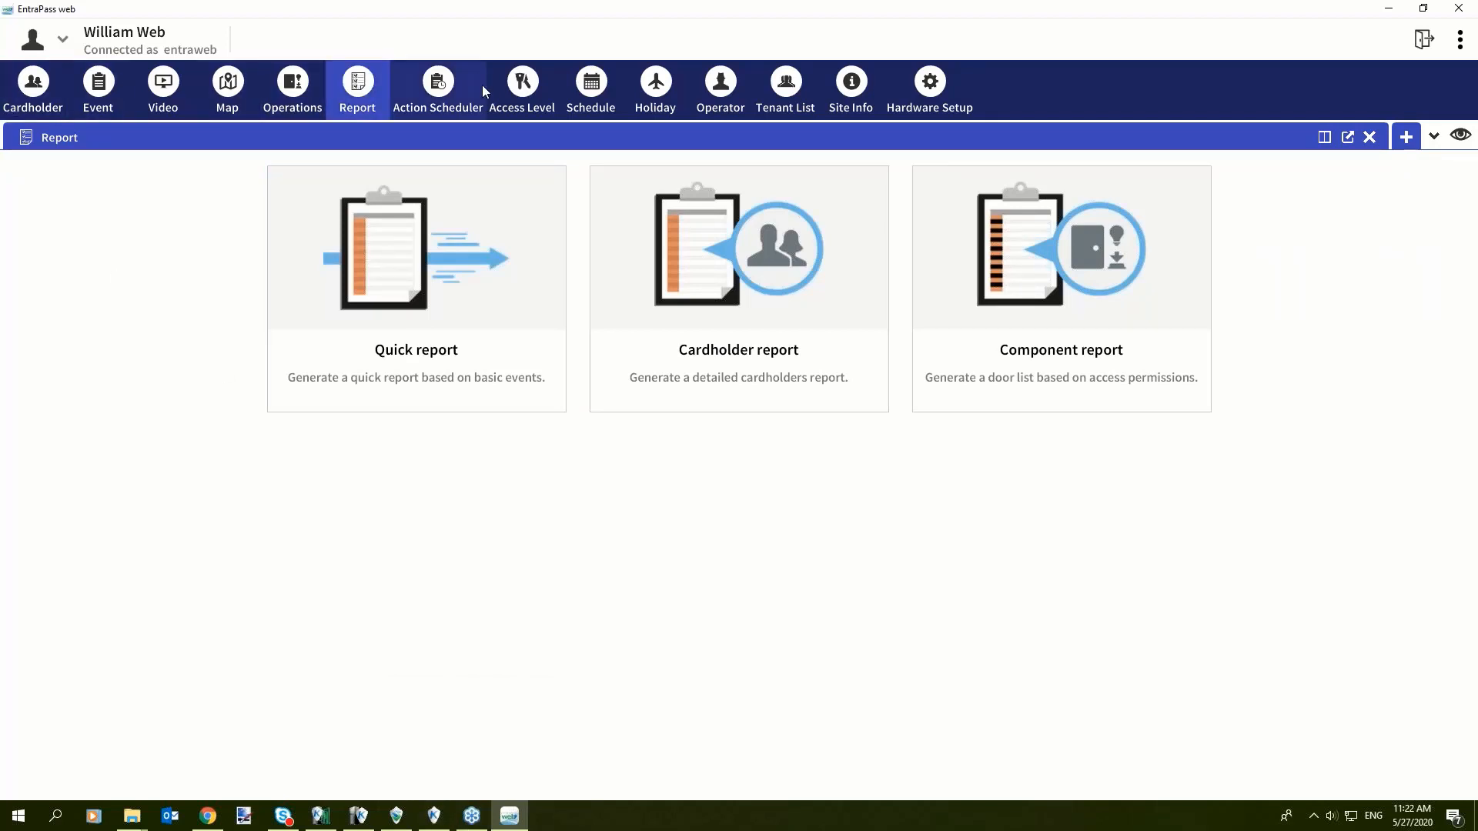
mouse_move(447, 102)
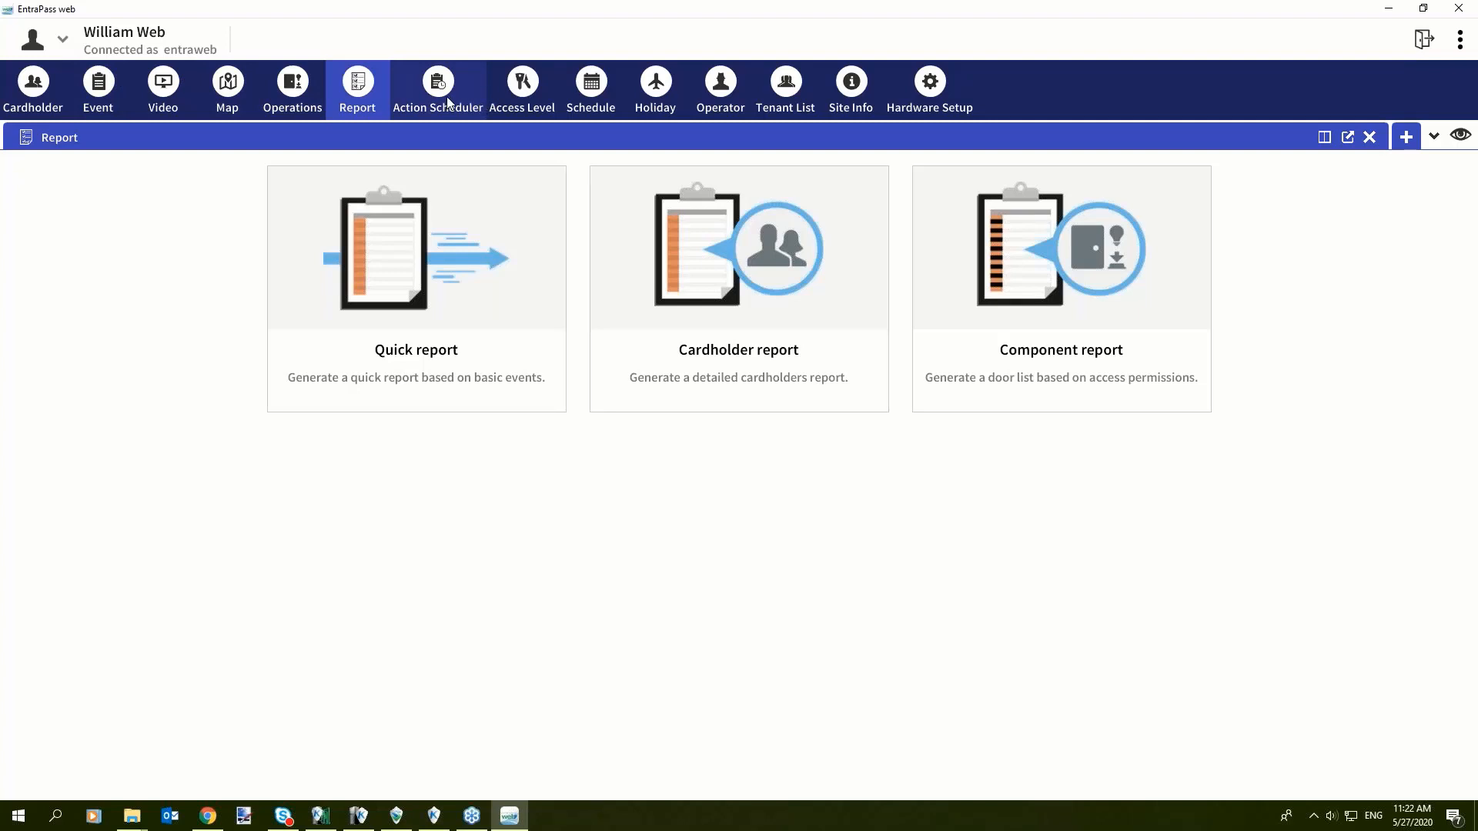
mouse_move(449, 91)
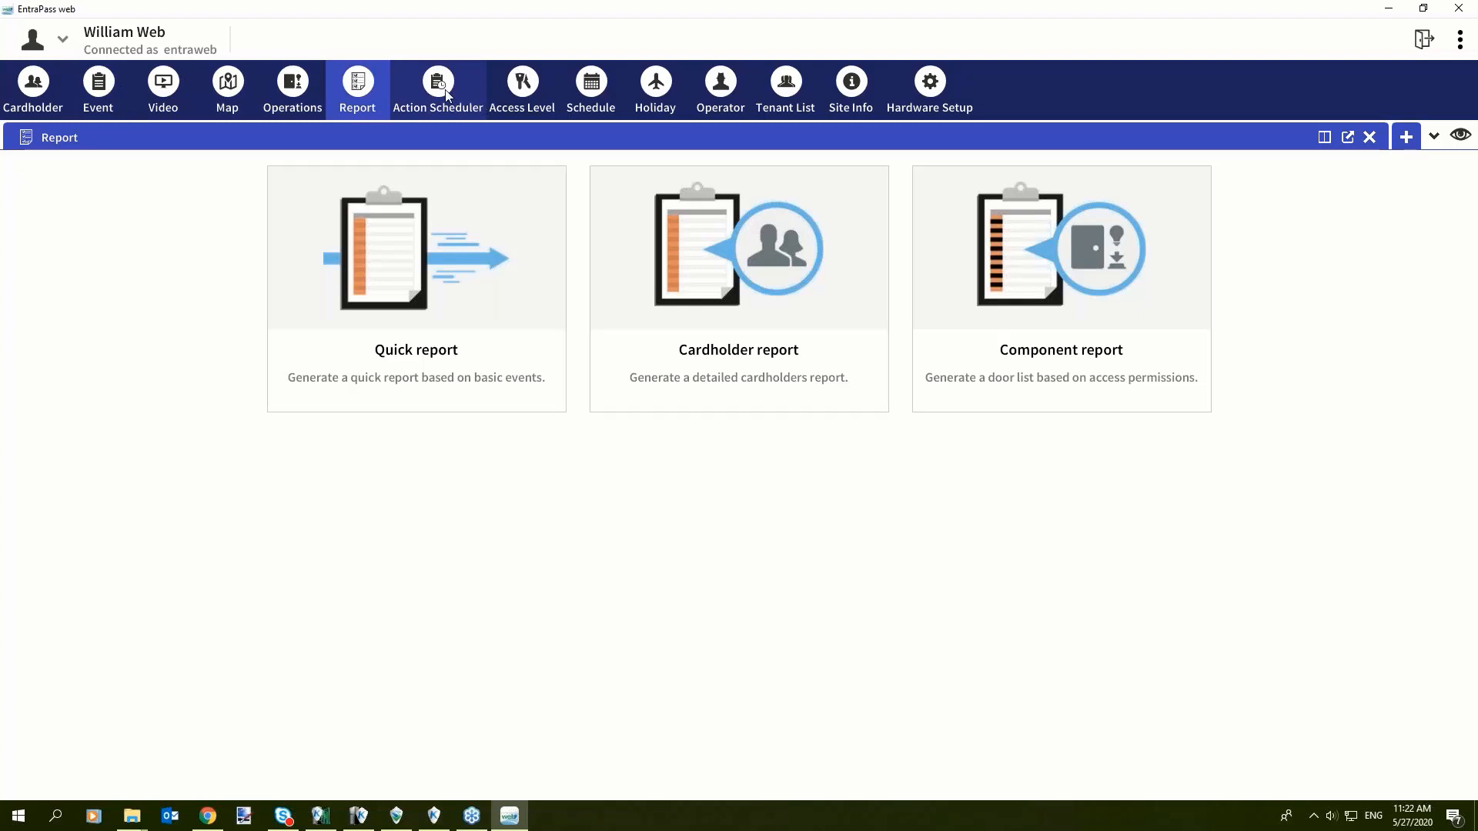
mouse_move(521, 91)
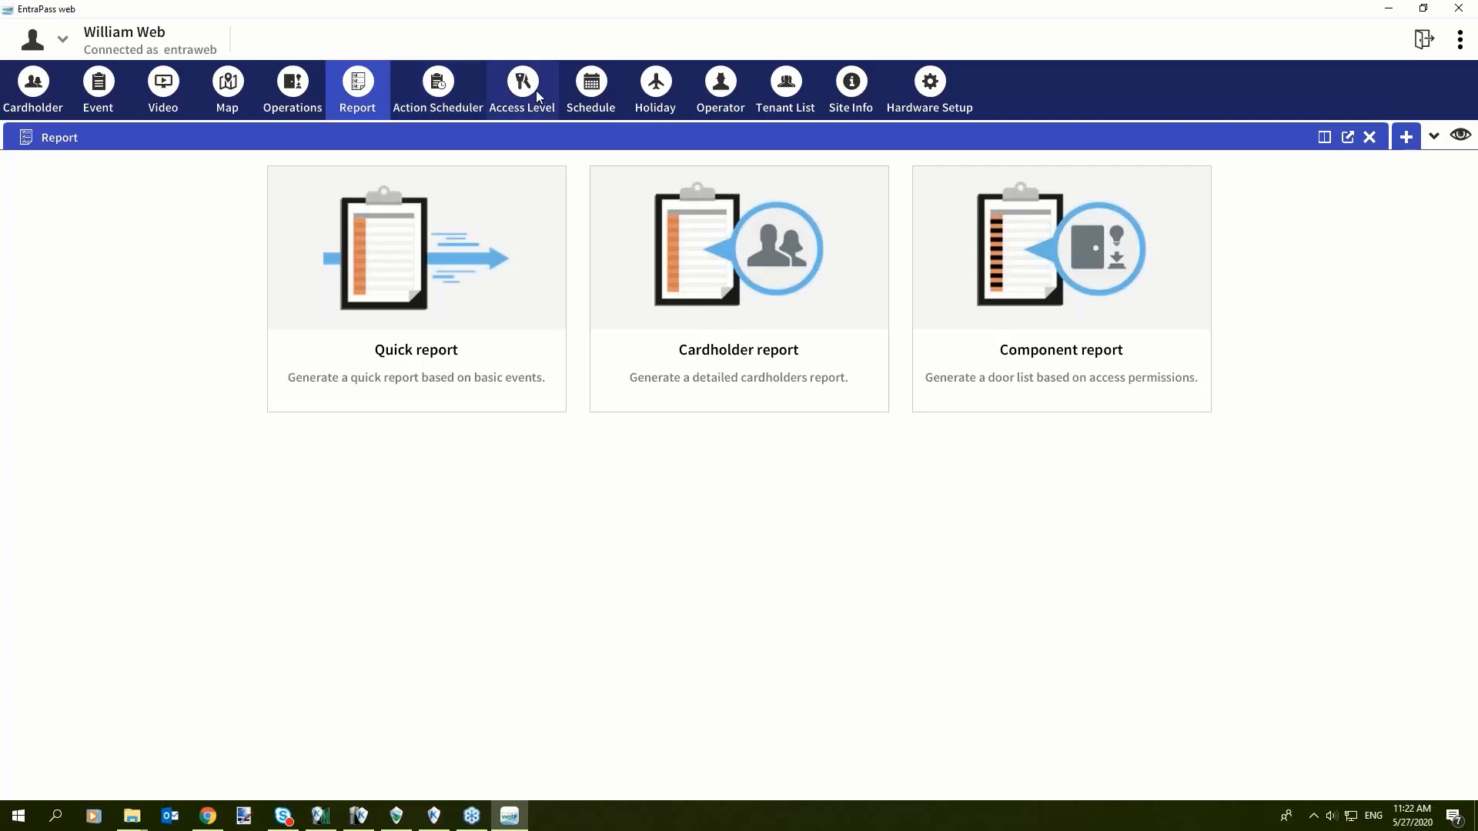
mouse_move(524, 113)
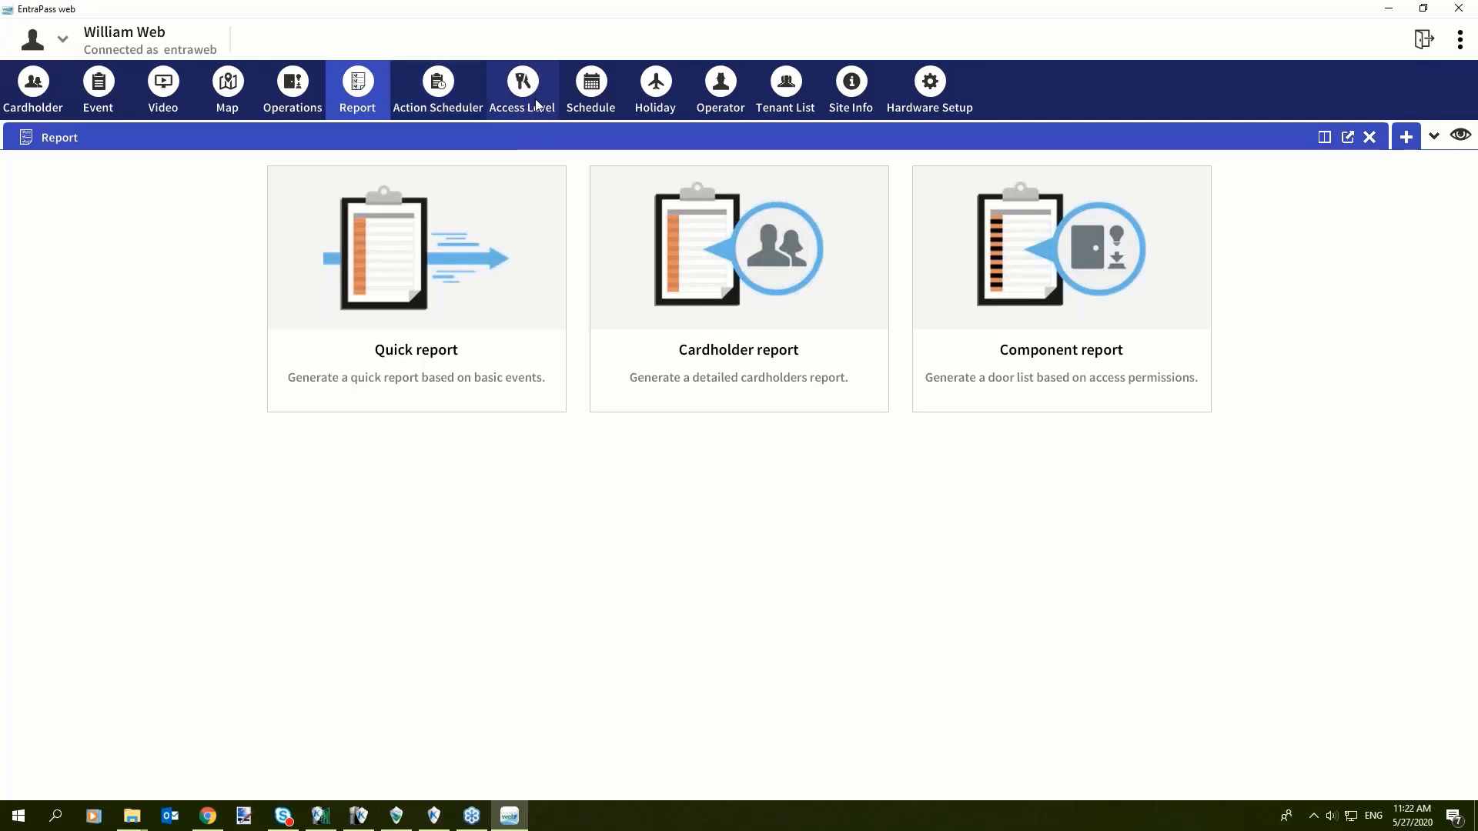
mouse_move(654, 89)
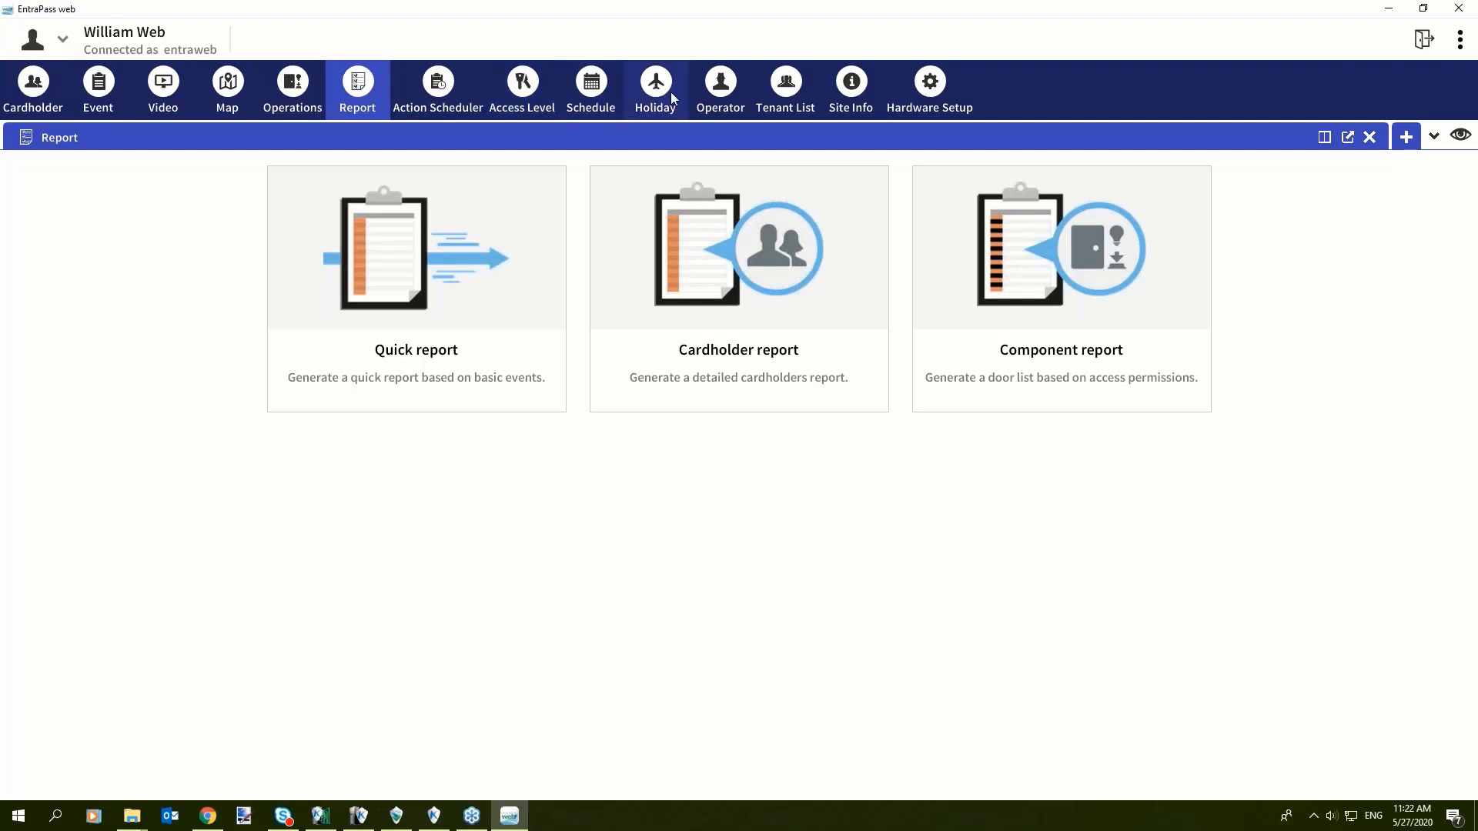
mouse_move(698, 80)
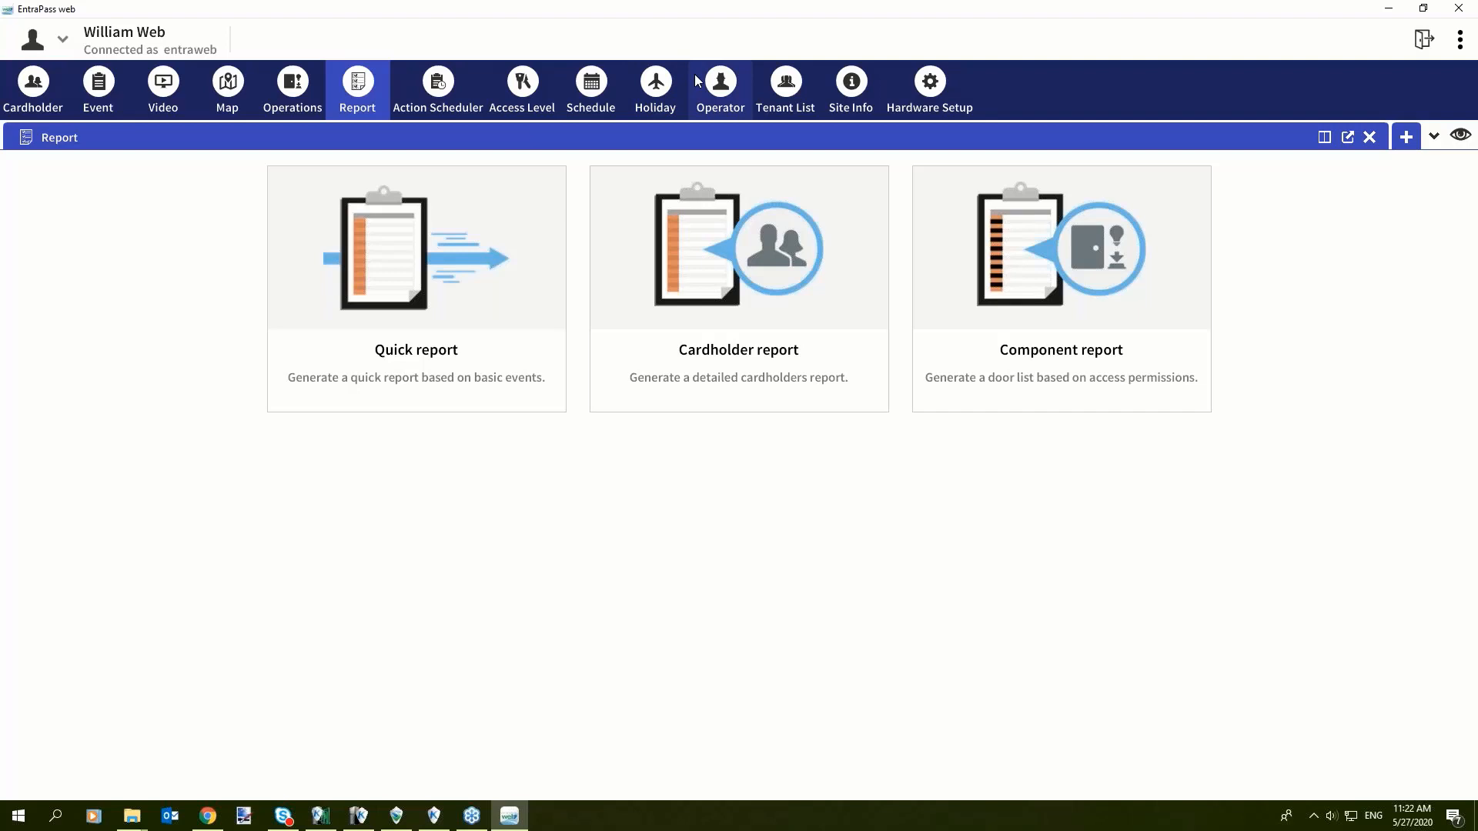
mouse_move(731, 89)
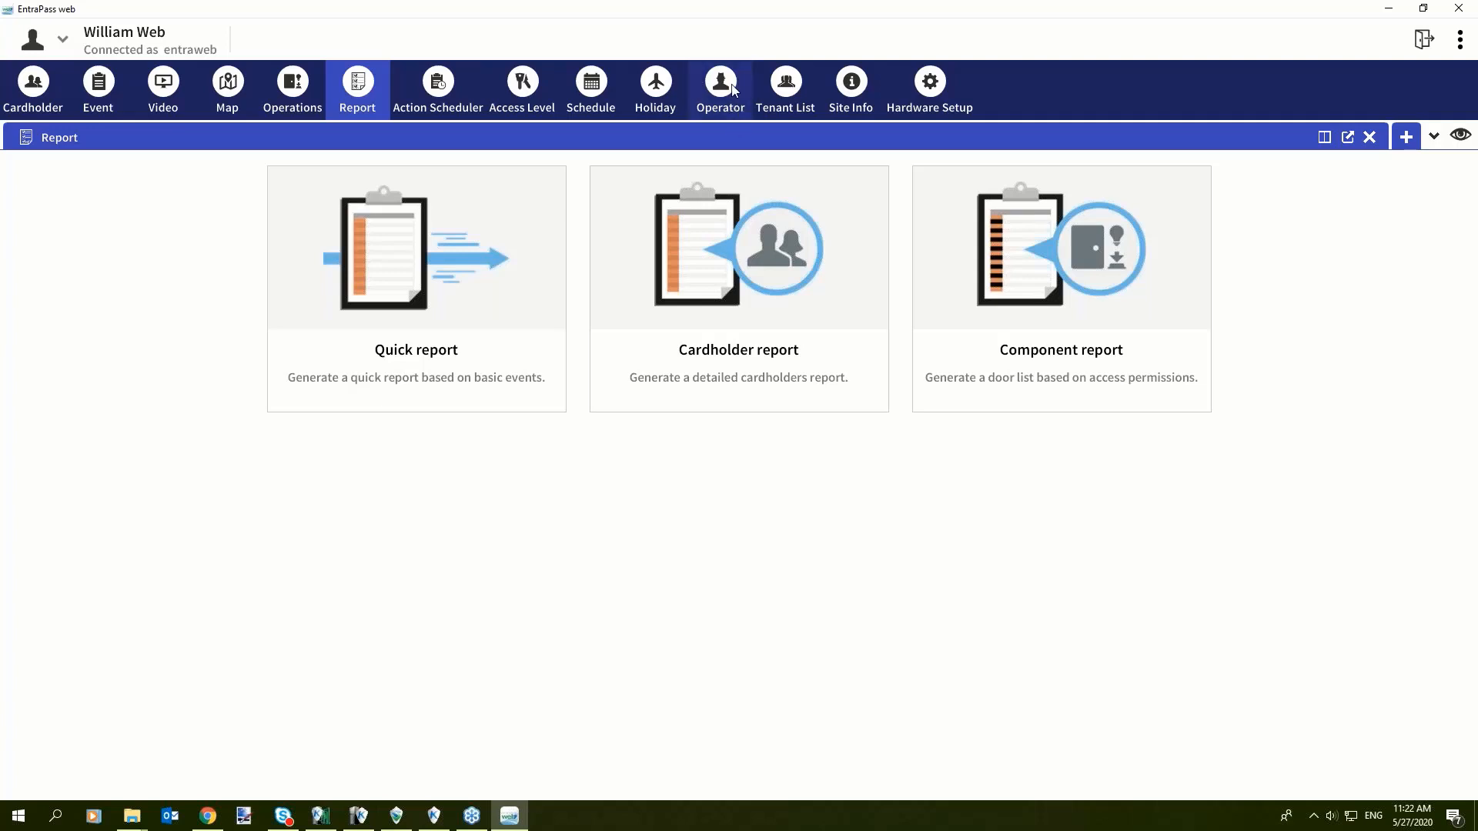
mouse_move(997, 91)
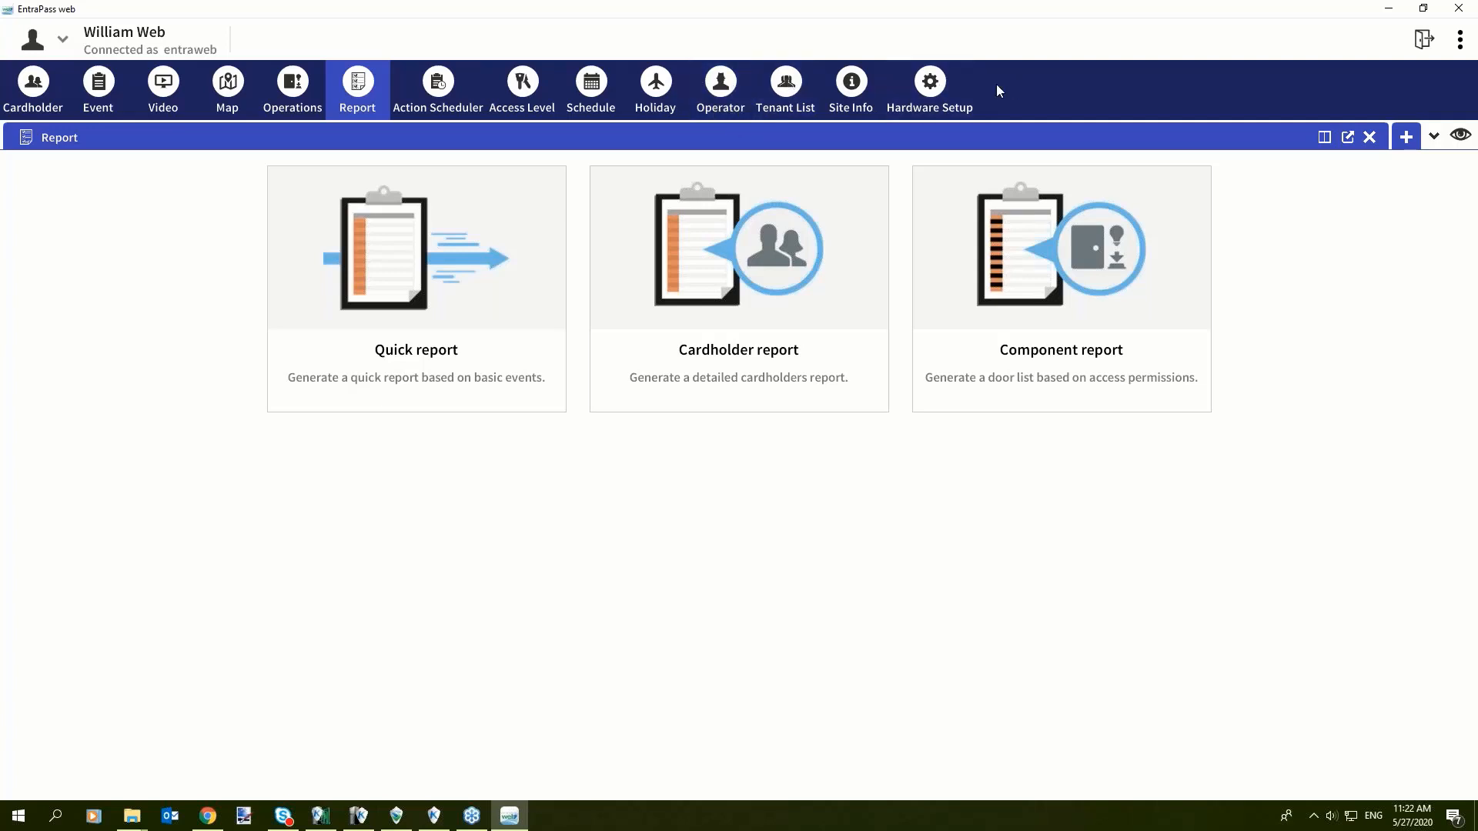
mouse_move(929, 89)
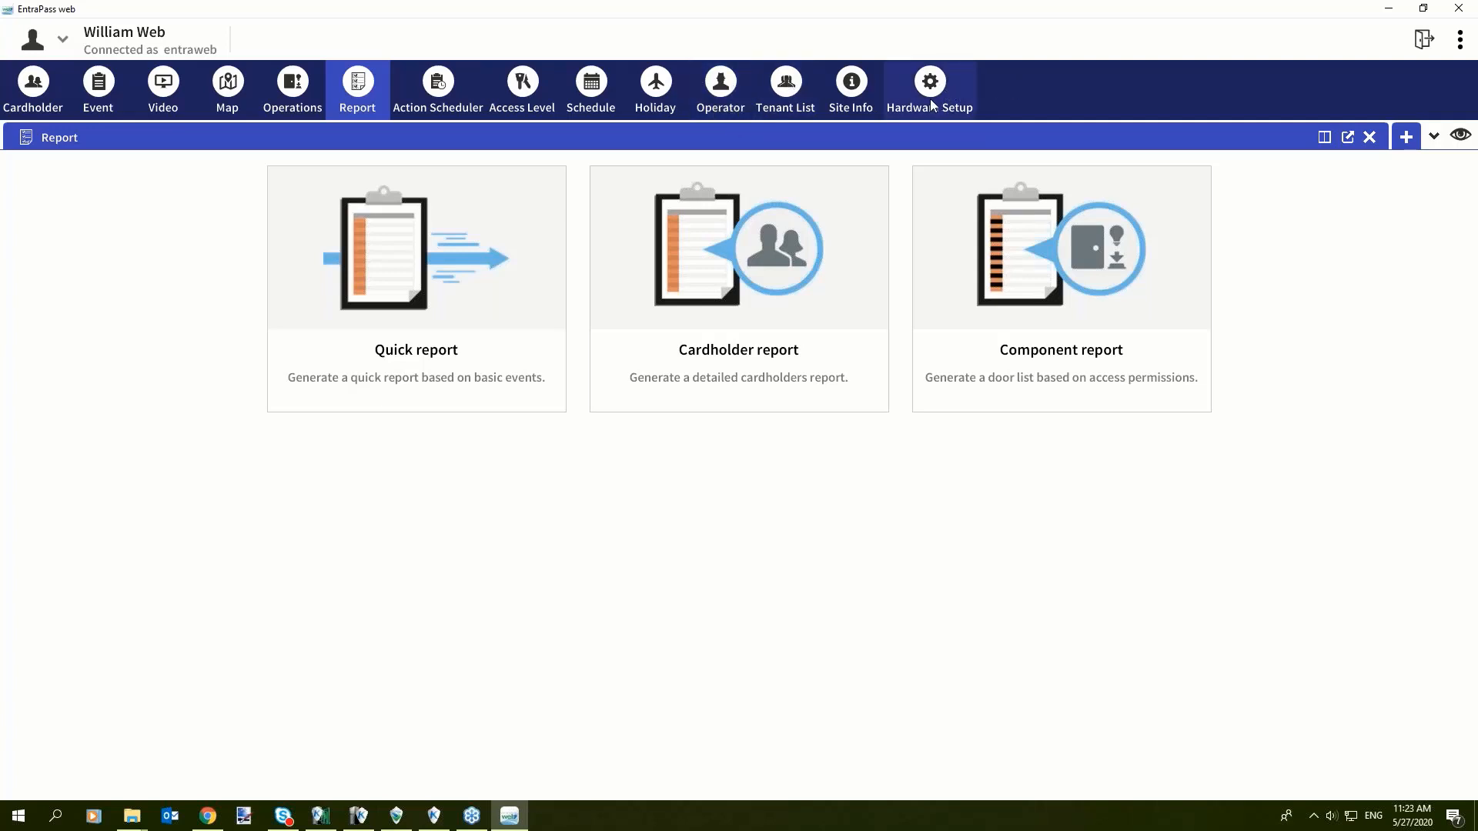
mouse_move(939, 85)
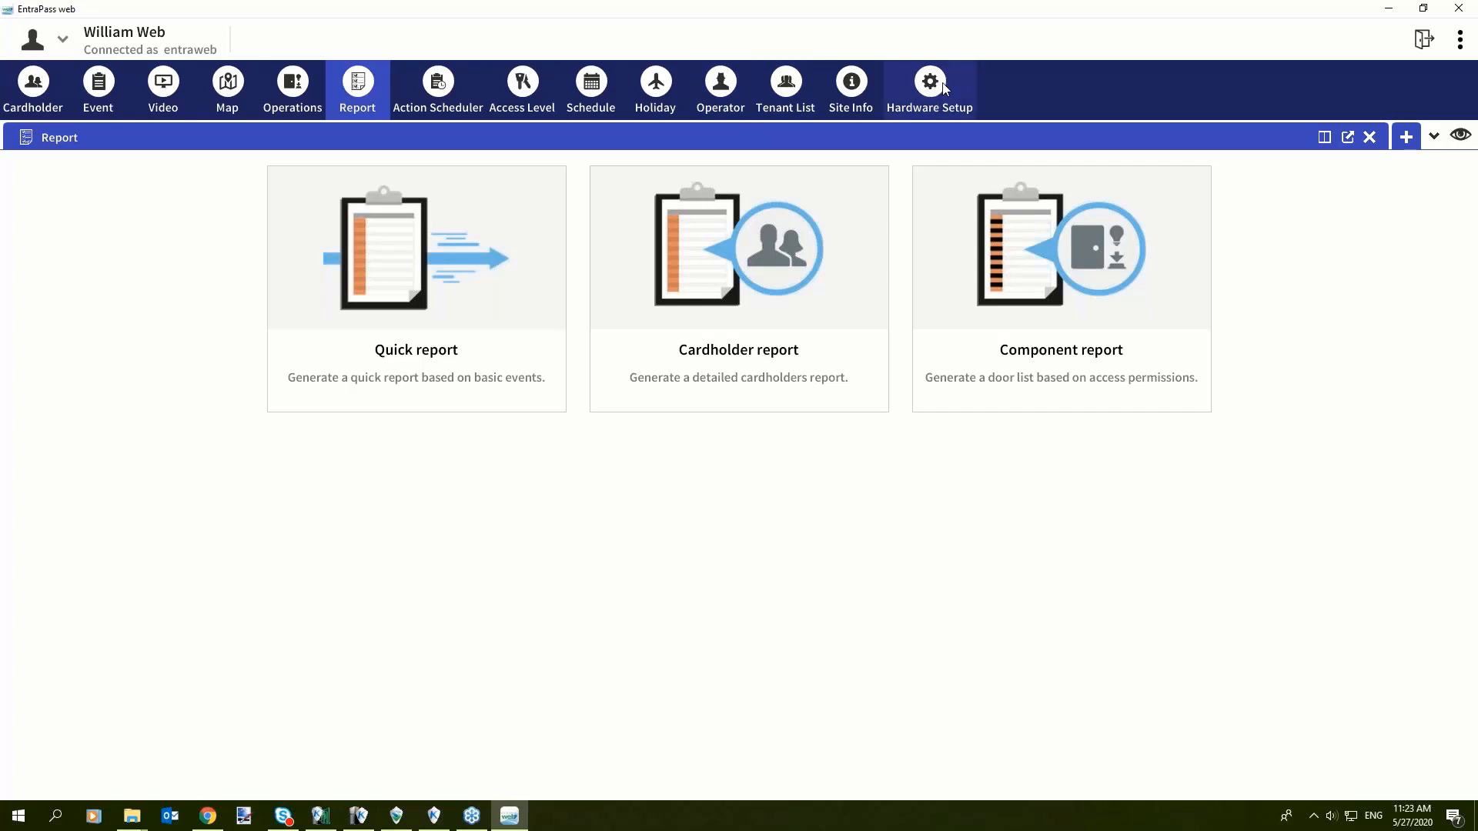
left_click(928, 90)
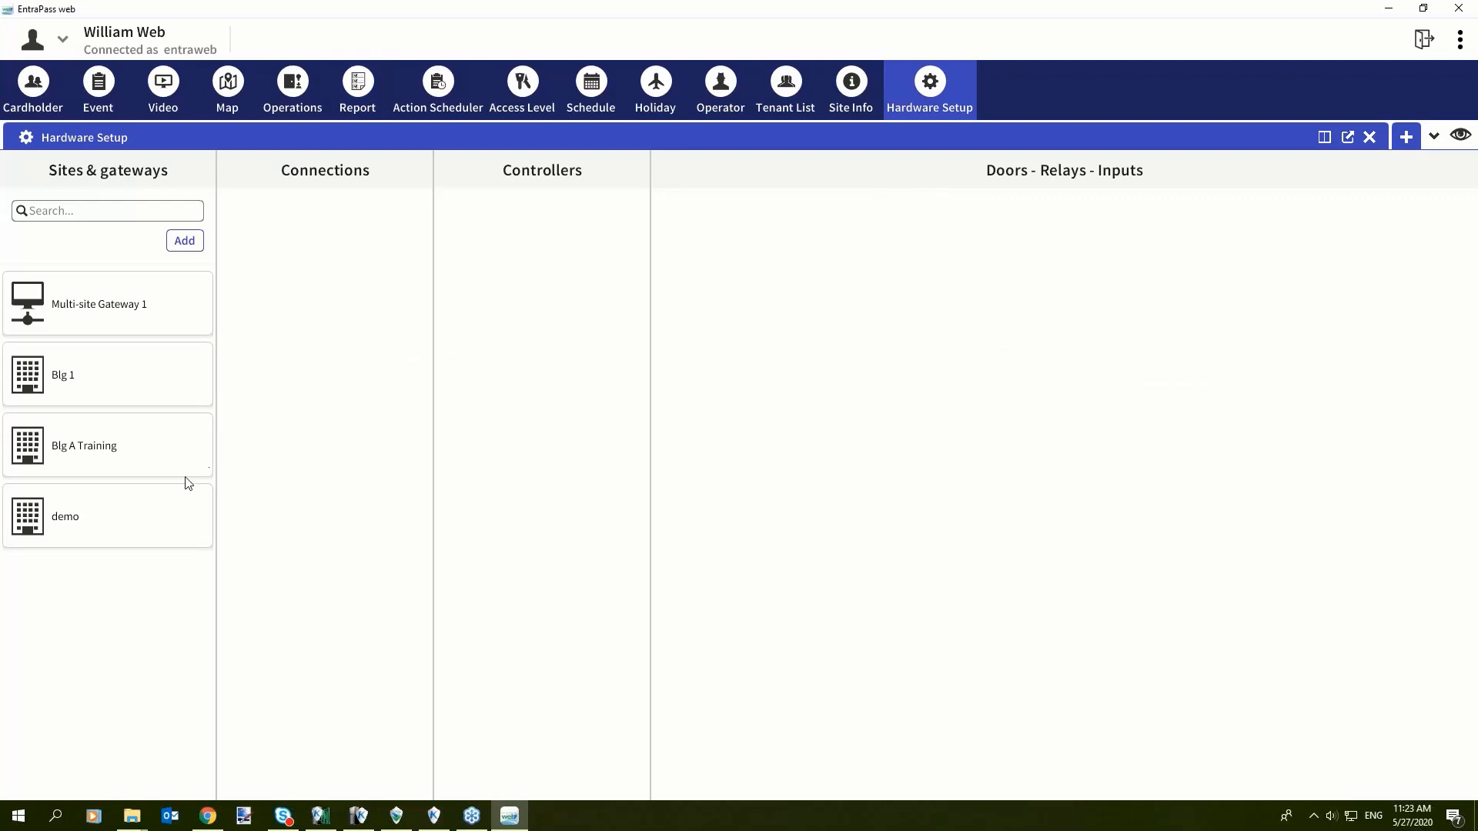
Step: Browse the hardware of the Blg A Training, Blg 1 and demo sites
left_click(107, 445)
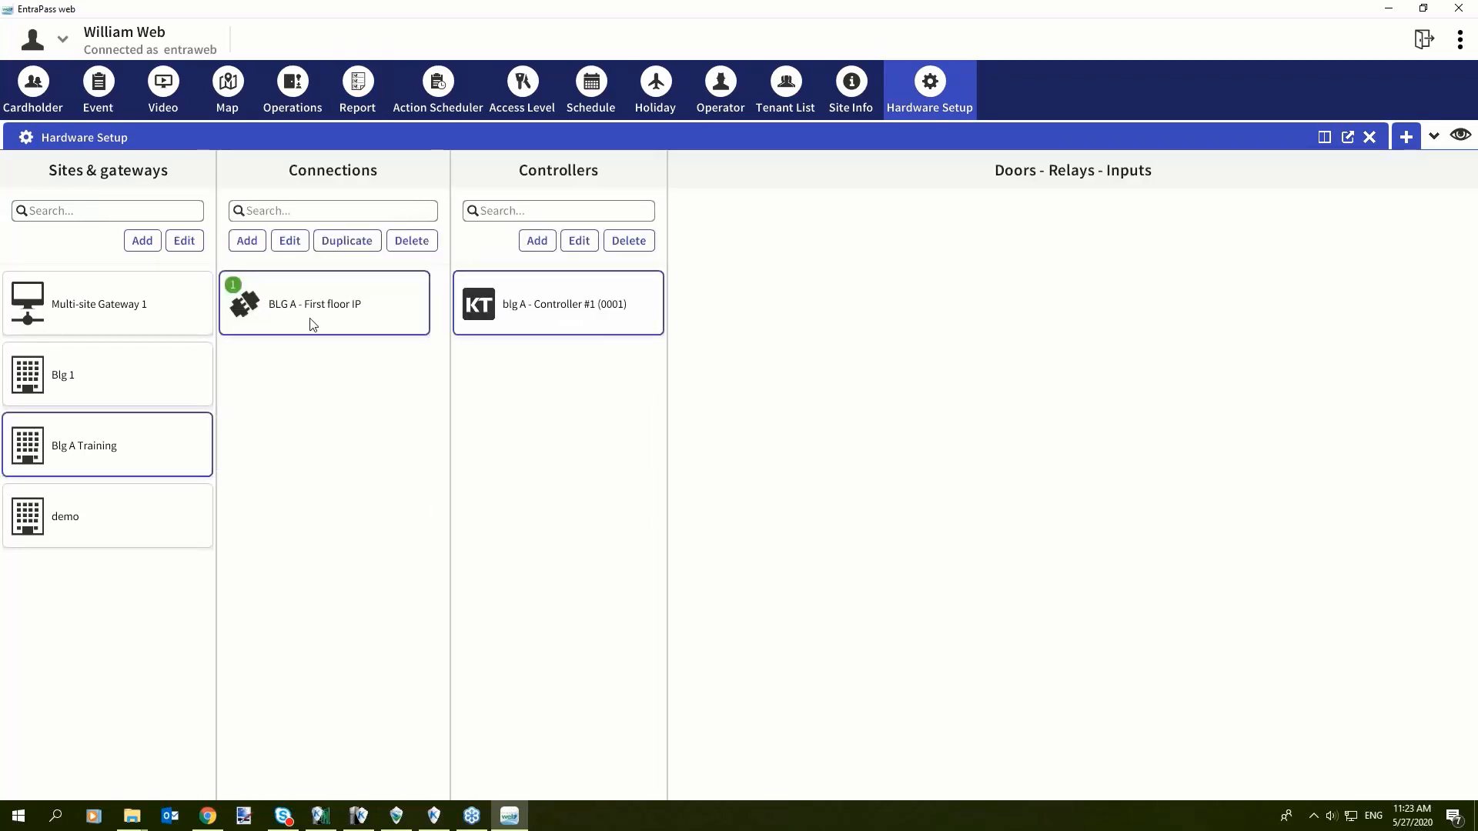
left_click(557, 303)
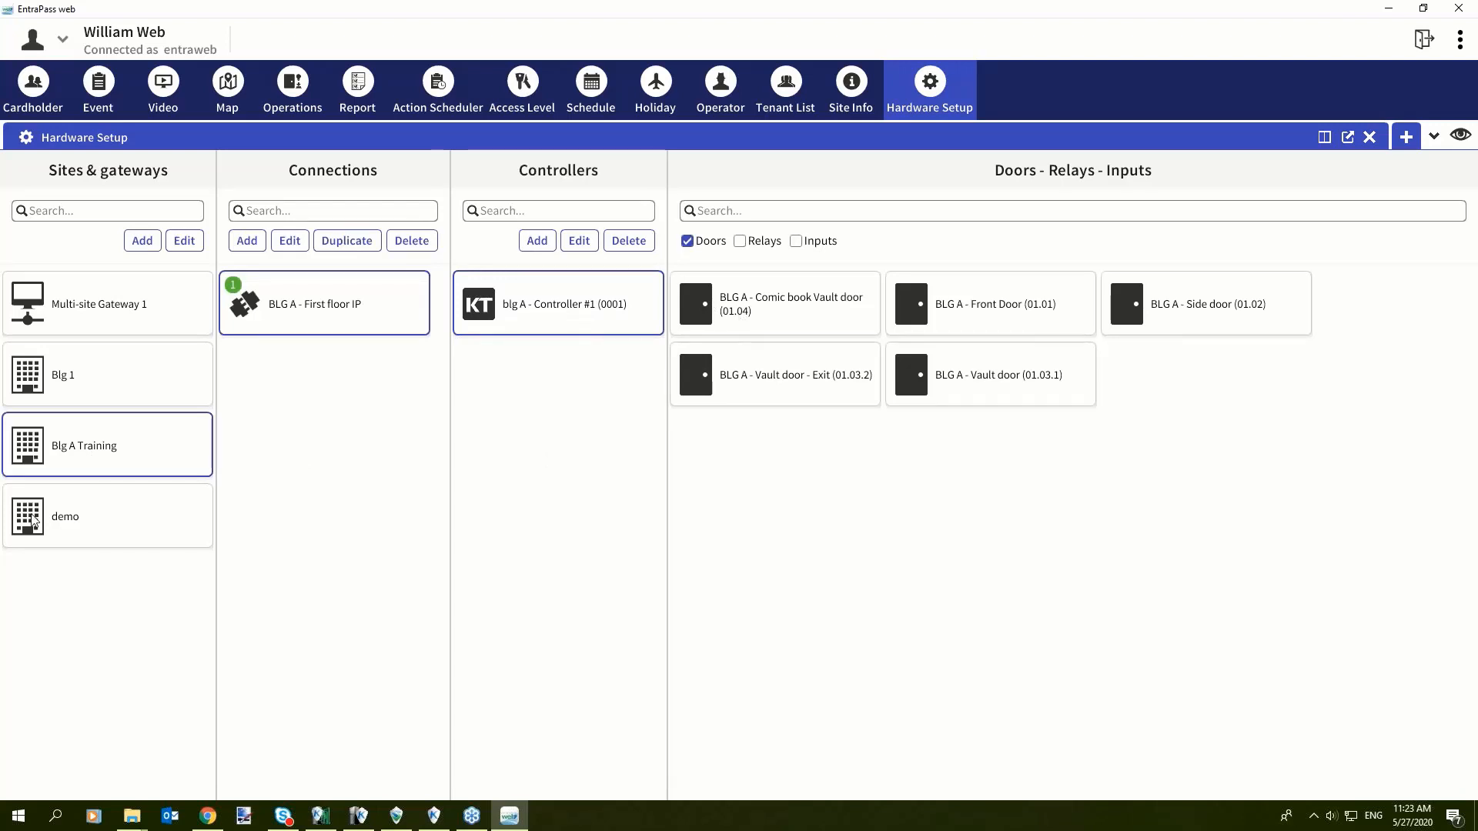
mouse_move(102, 454)
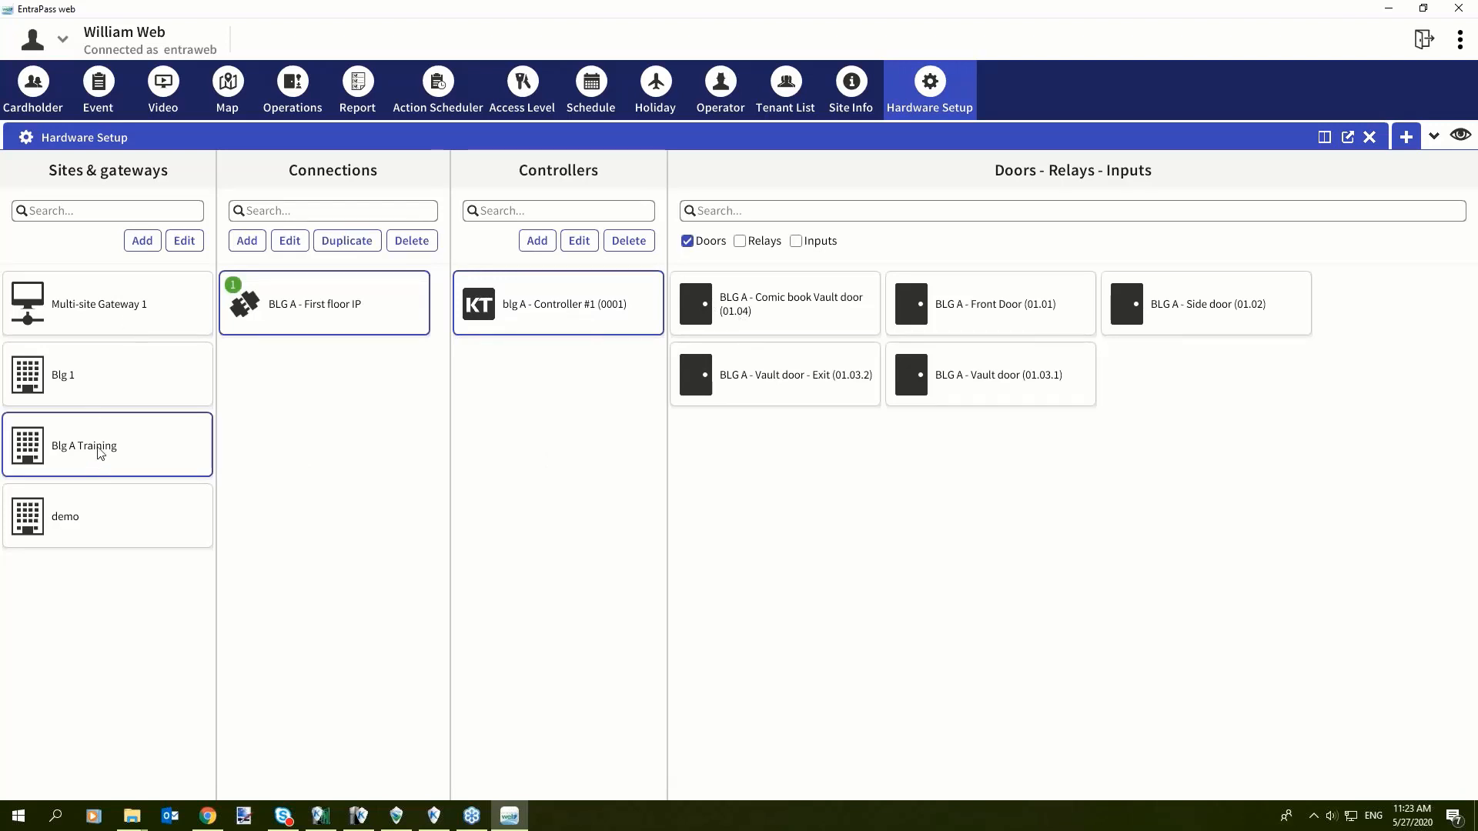
mouse_move(909, 331)
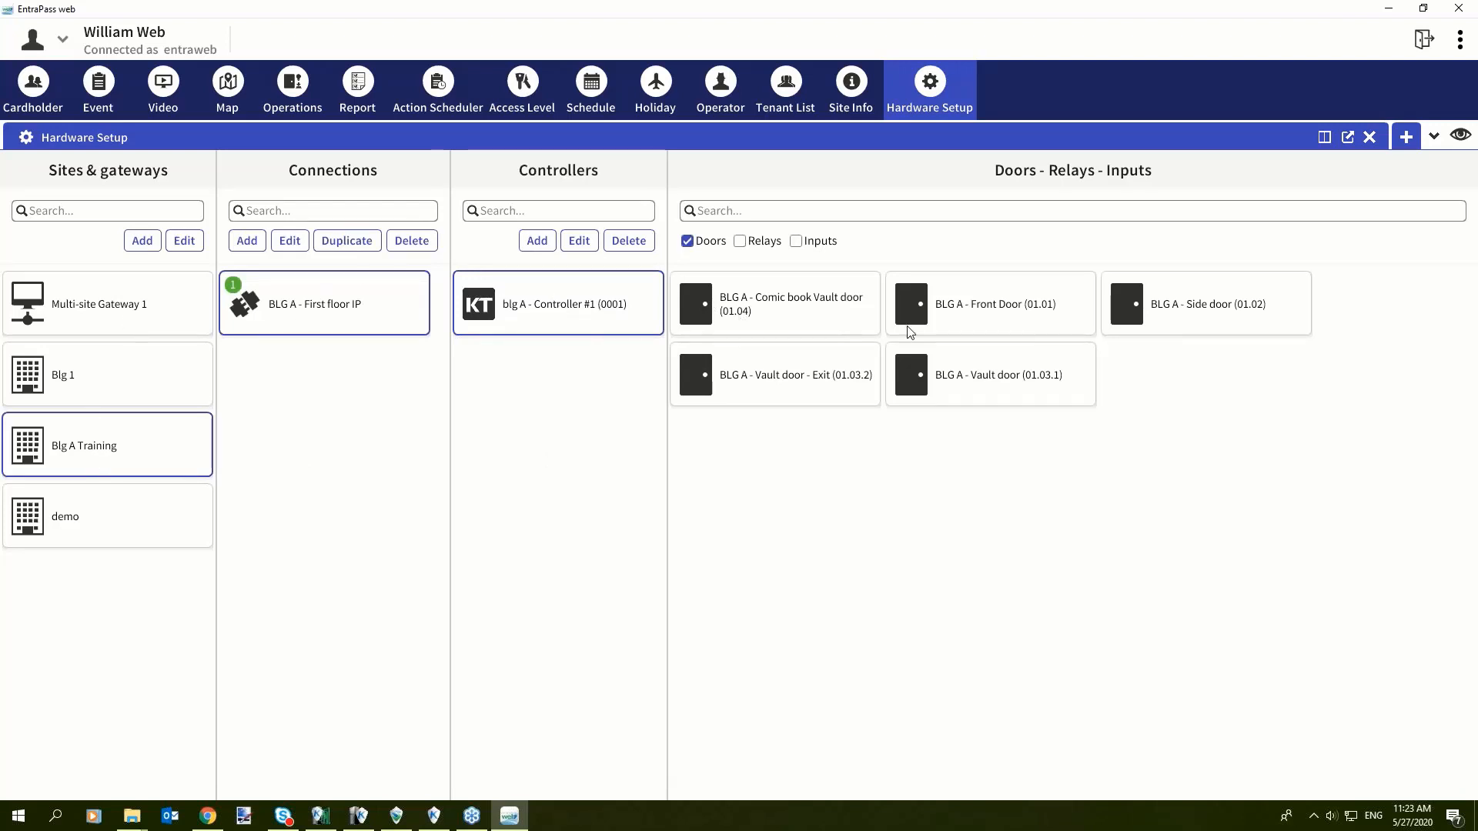
mouse_move(1055, 234)
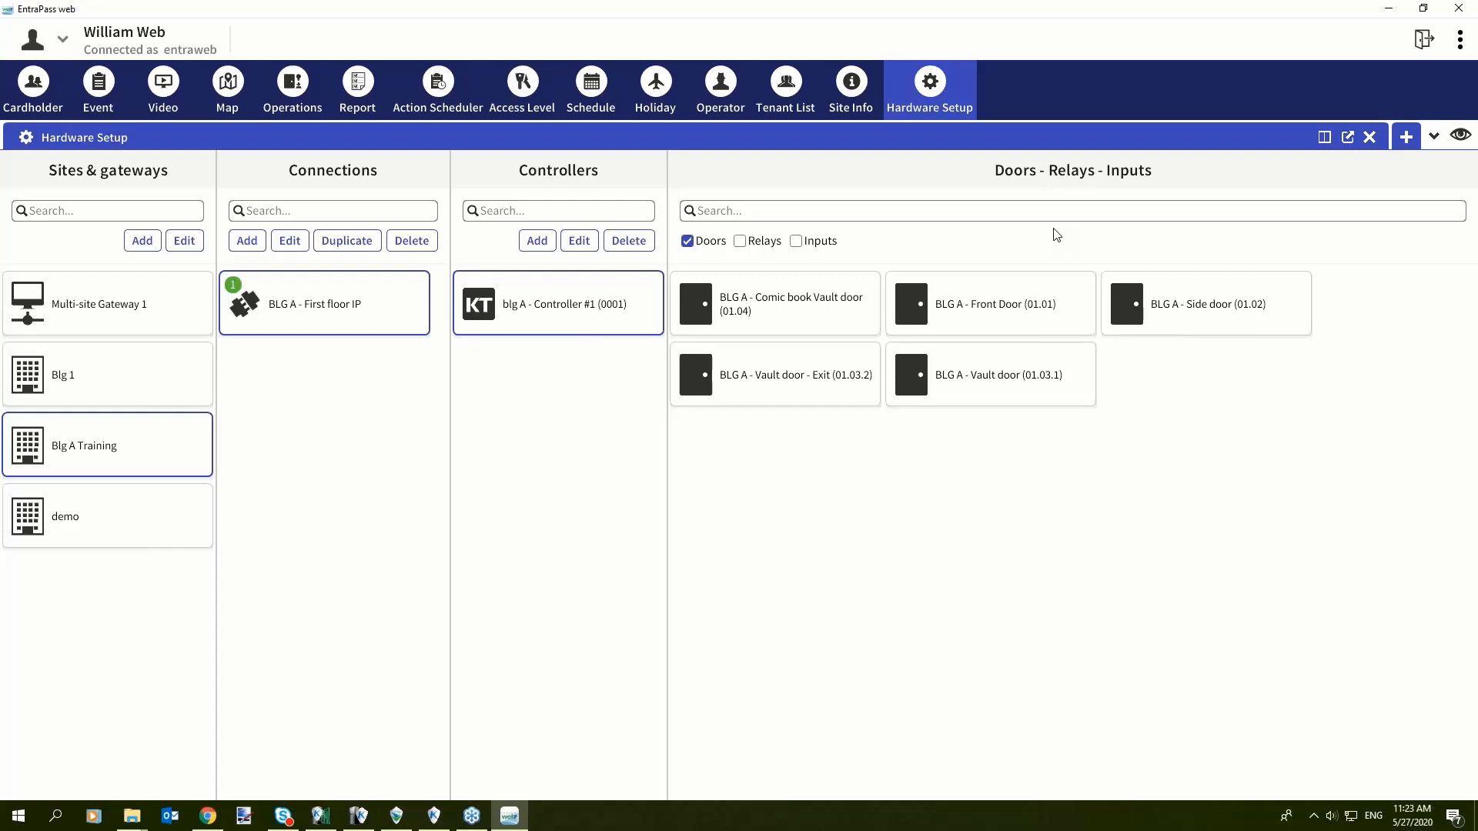
mouse_move(113, 390)
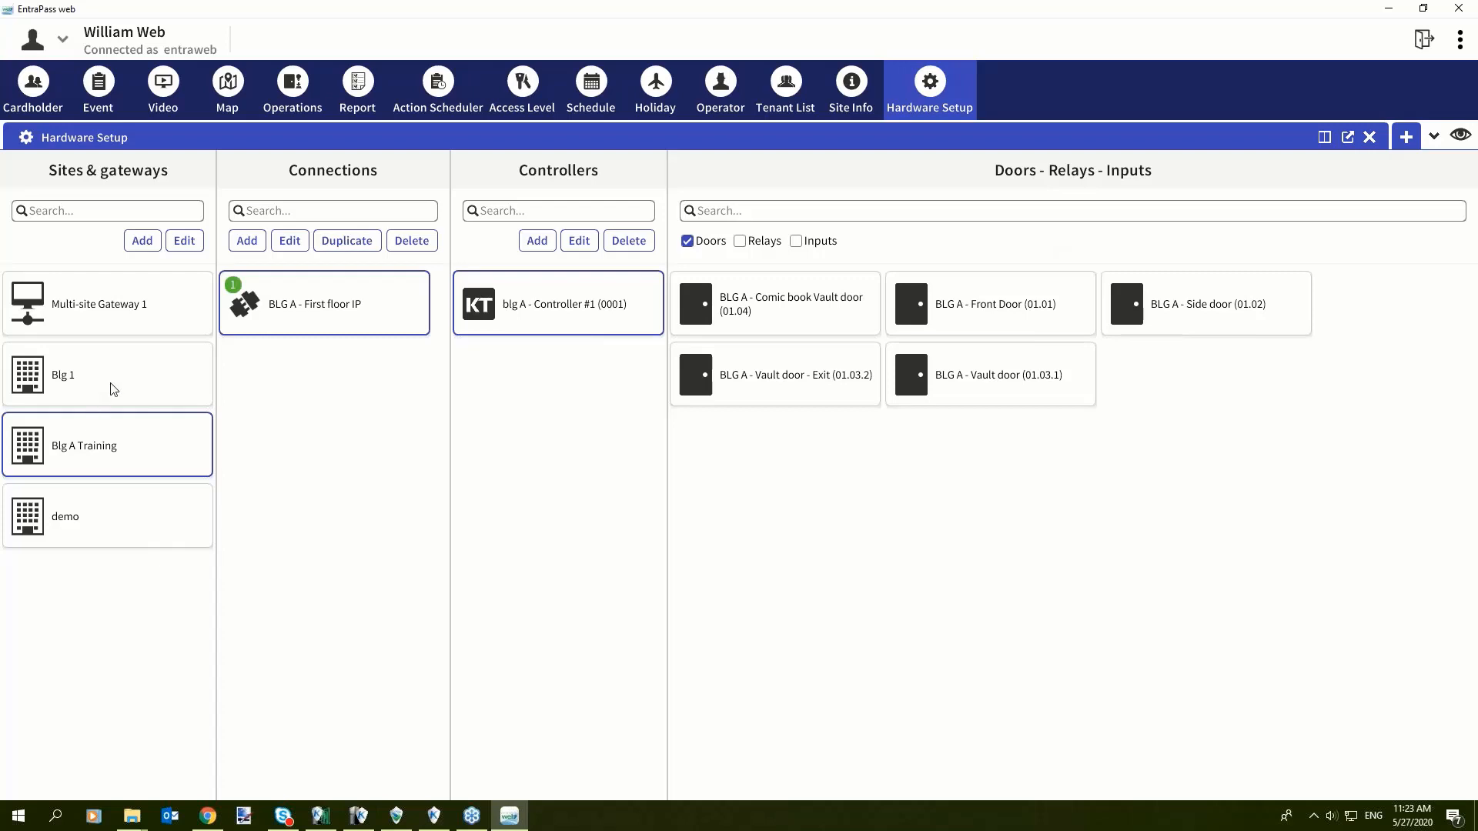
left_click(106, 374)
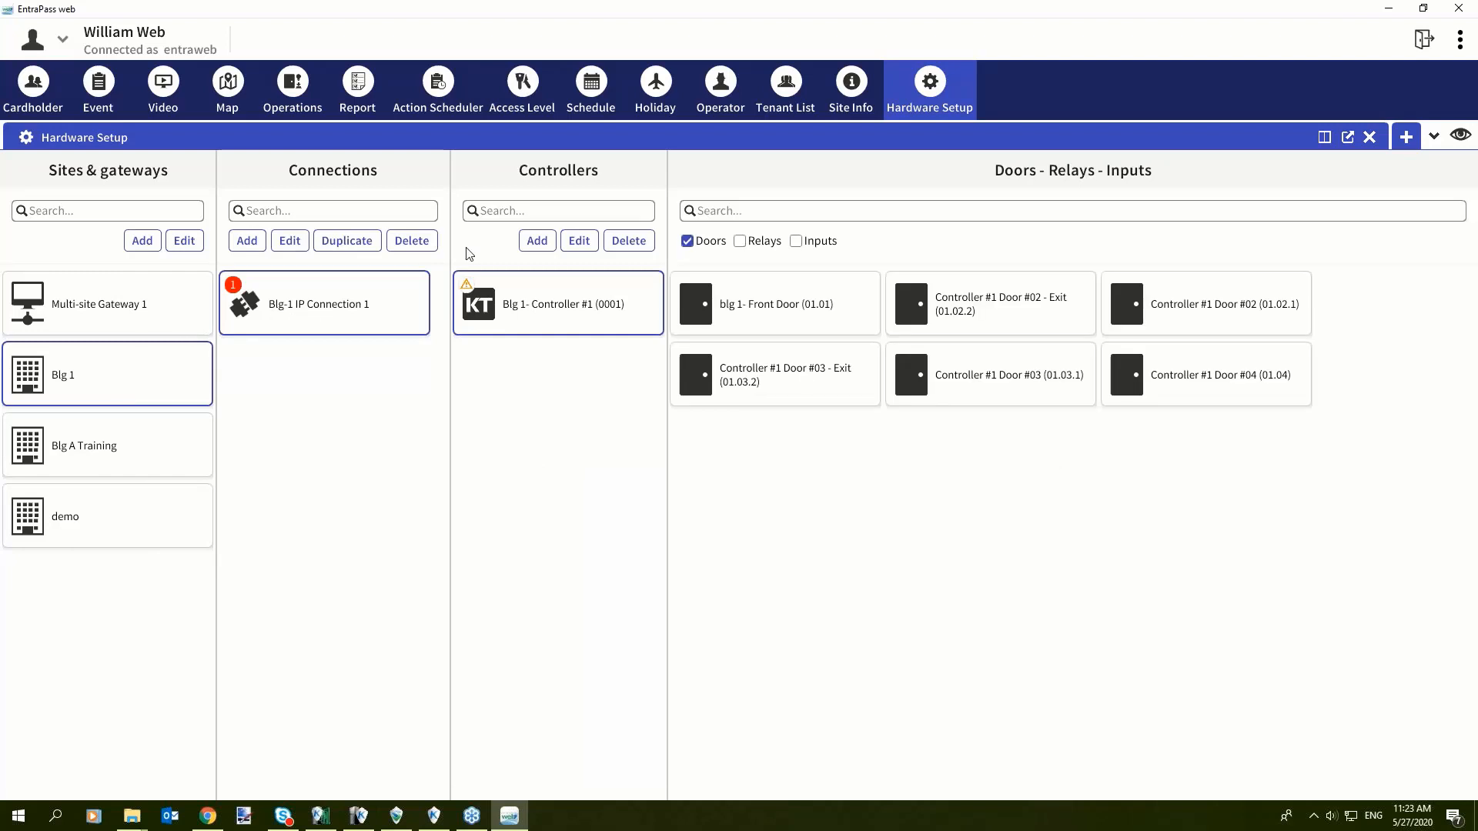
mouse_move(1286, 363)
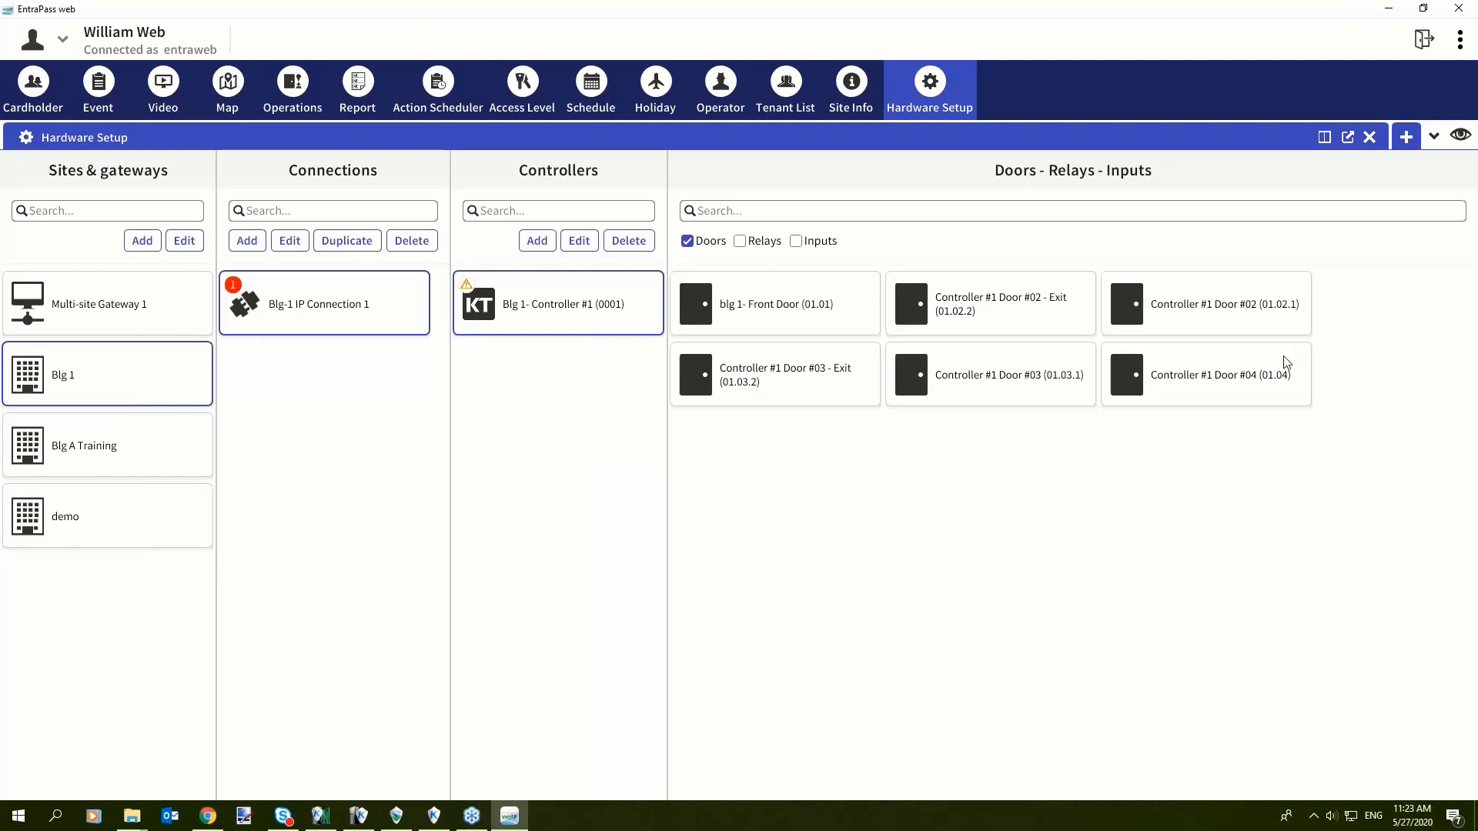
mouse_move(767, 354)
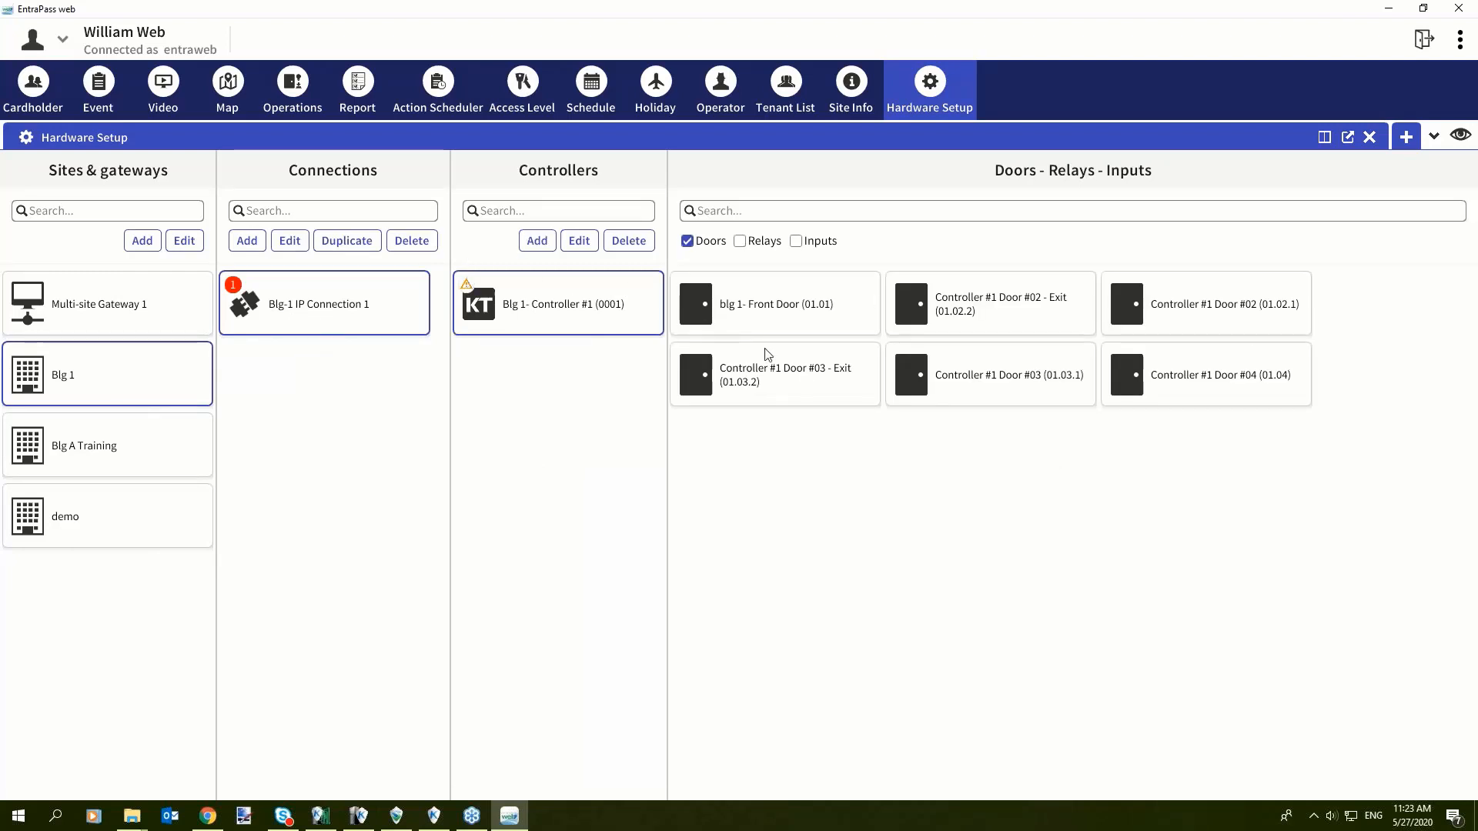
left_click(66, 516)
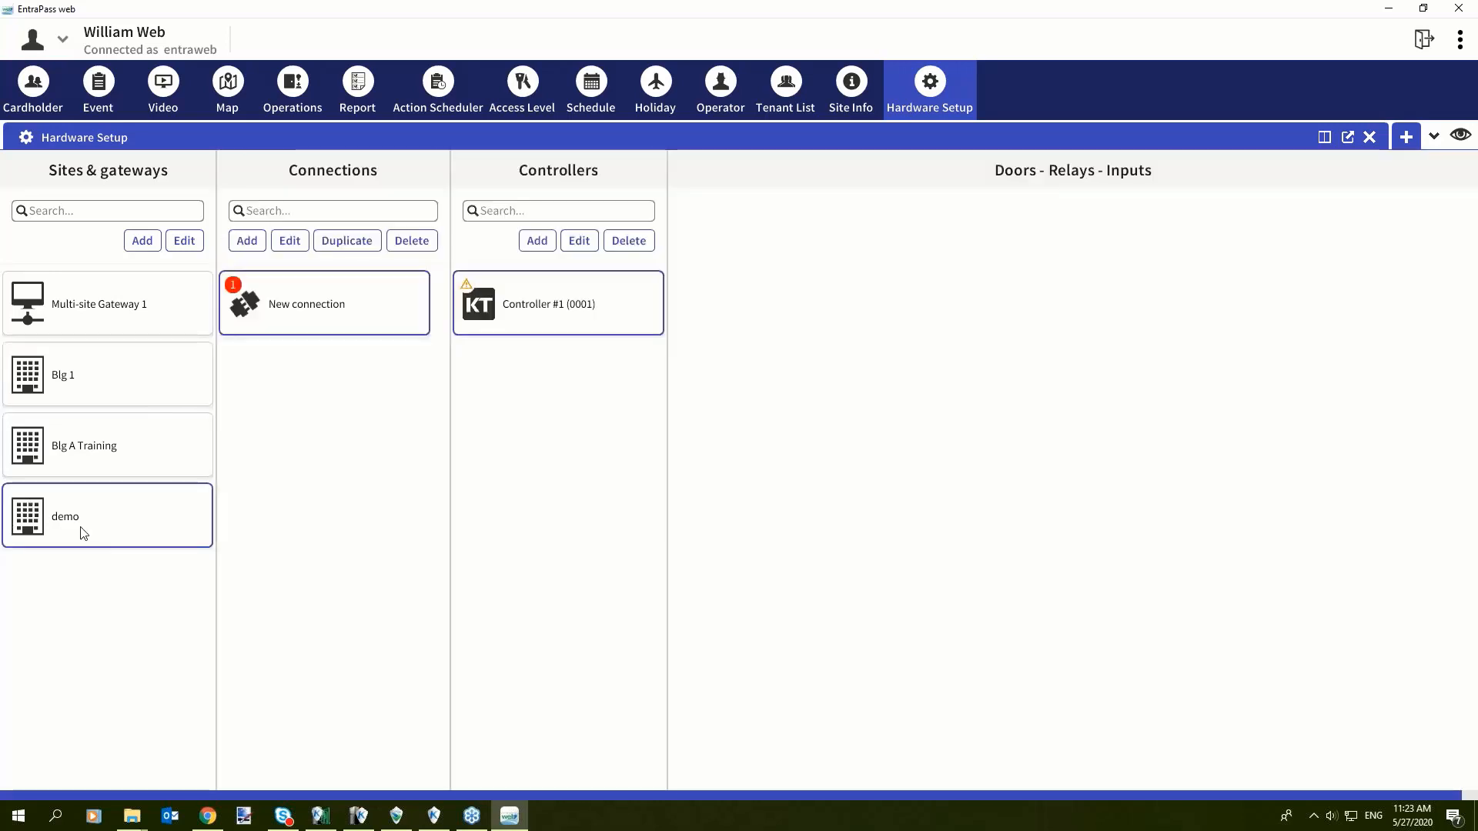
left_click(557, 303)
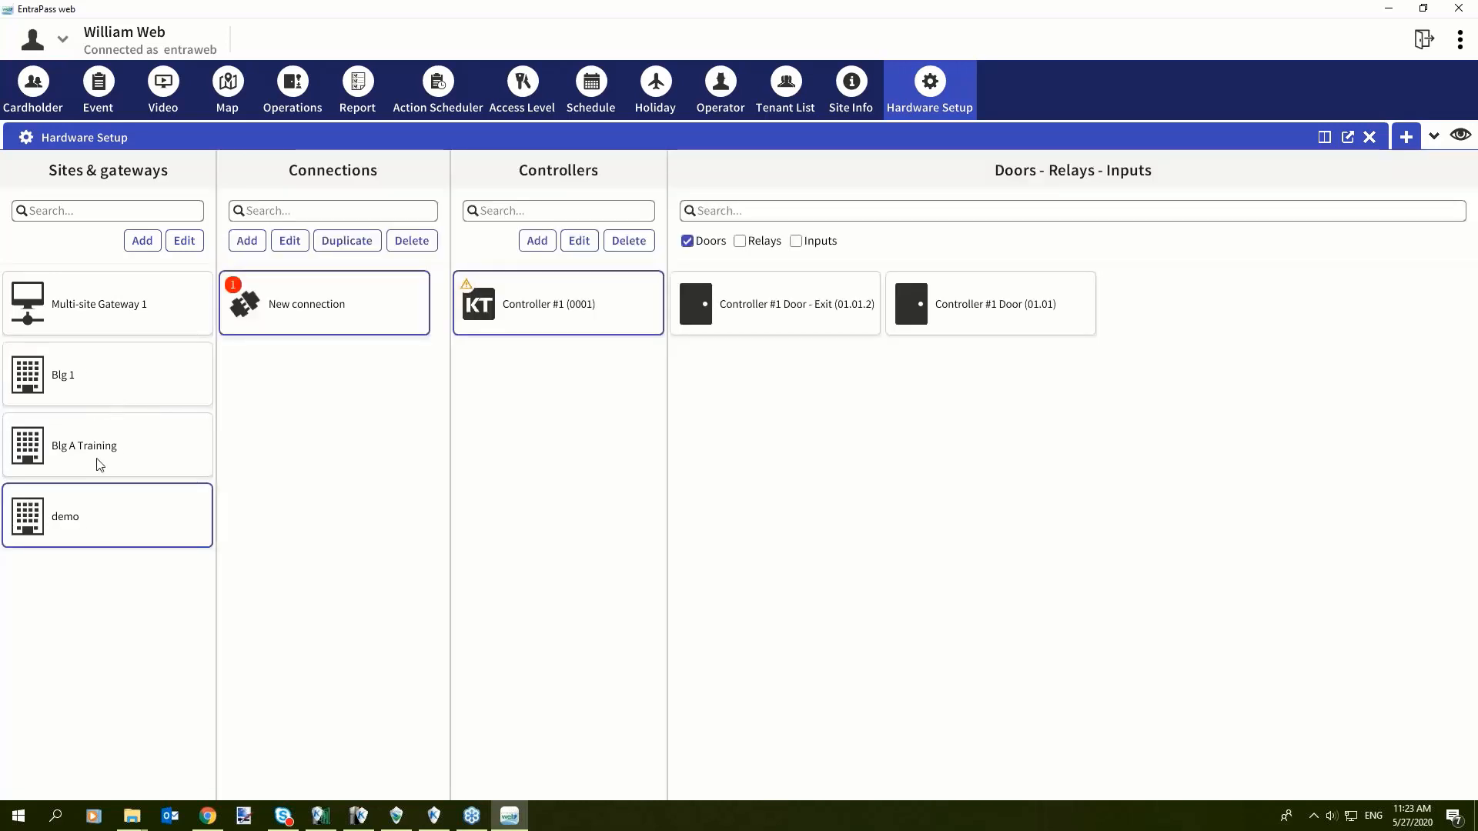
Step: Open the Comic book Vault door's settings under Blg A Training, then return to cardholders
left_click(107, 444)
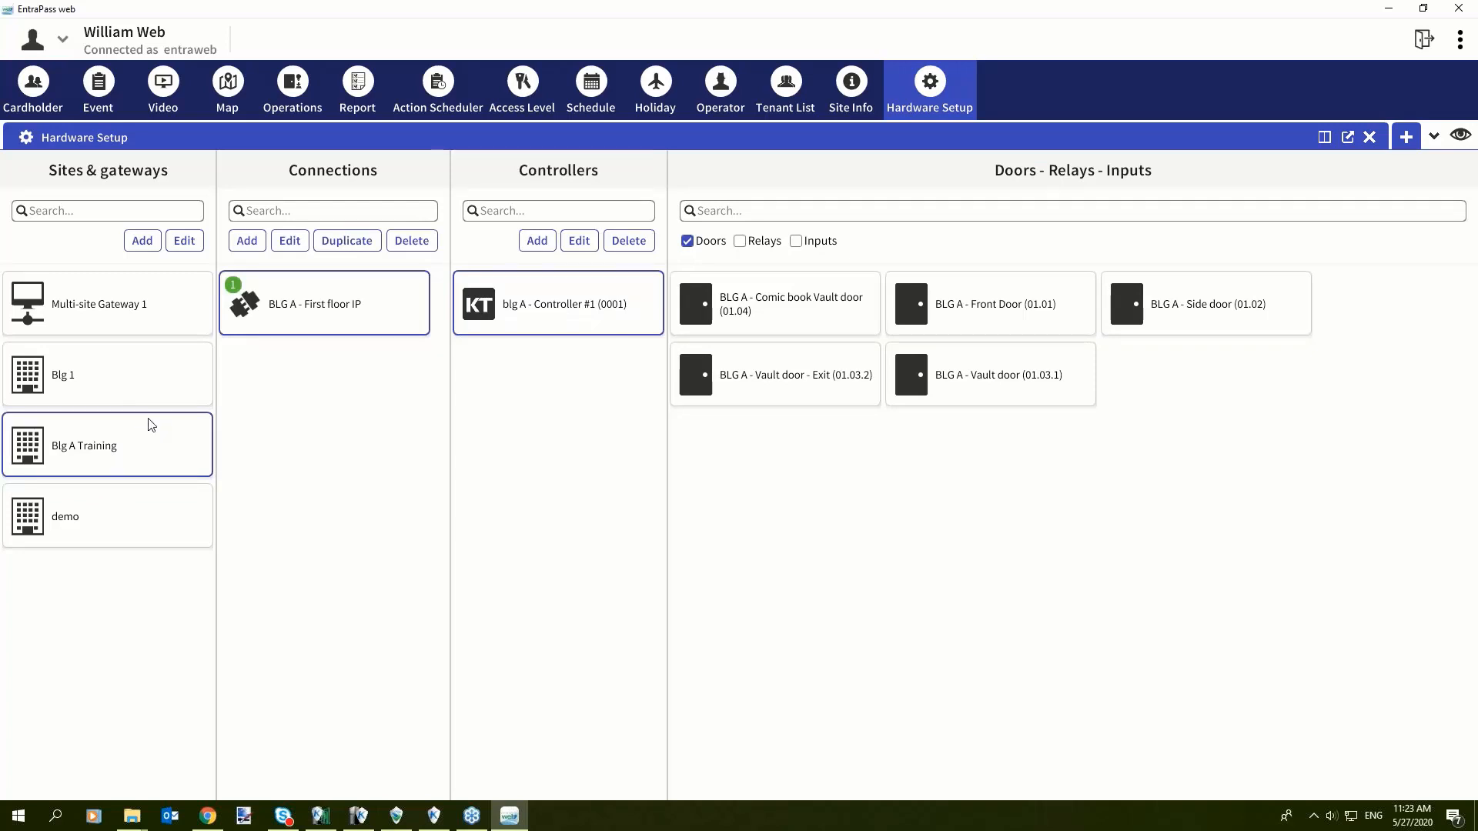
mouse_move(174, 480)
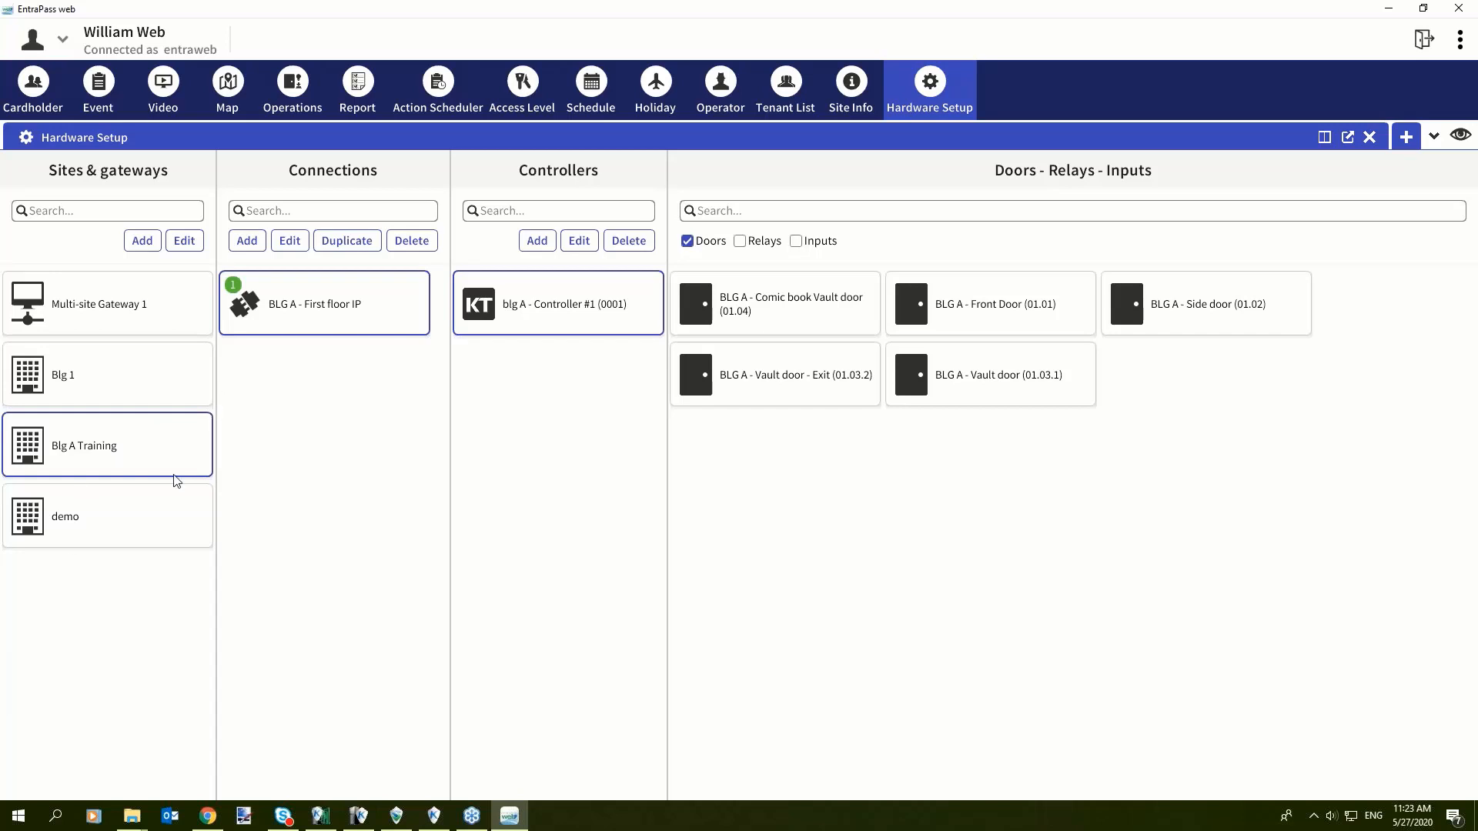
mouse_move(583, 276)
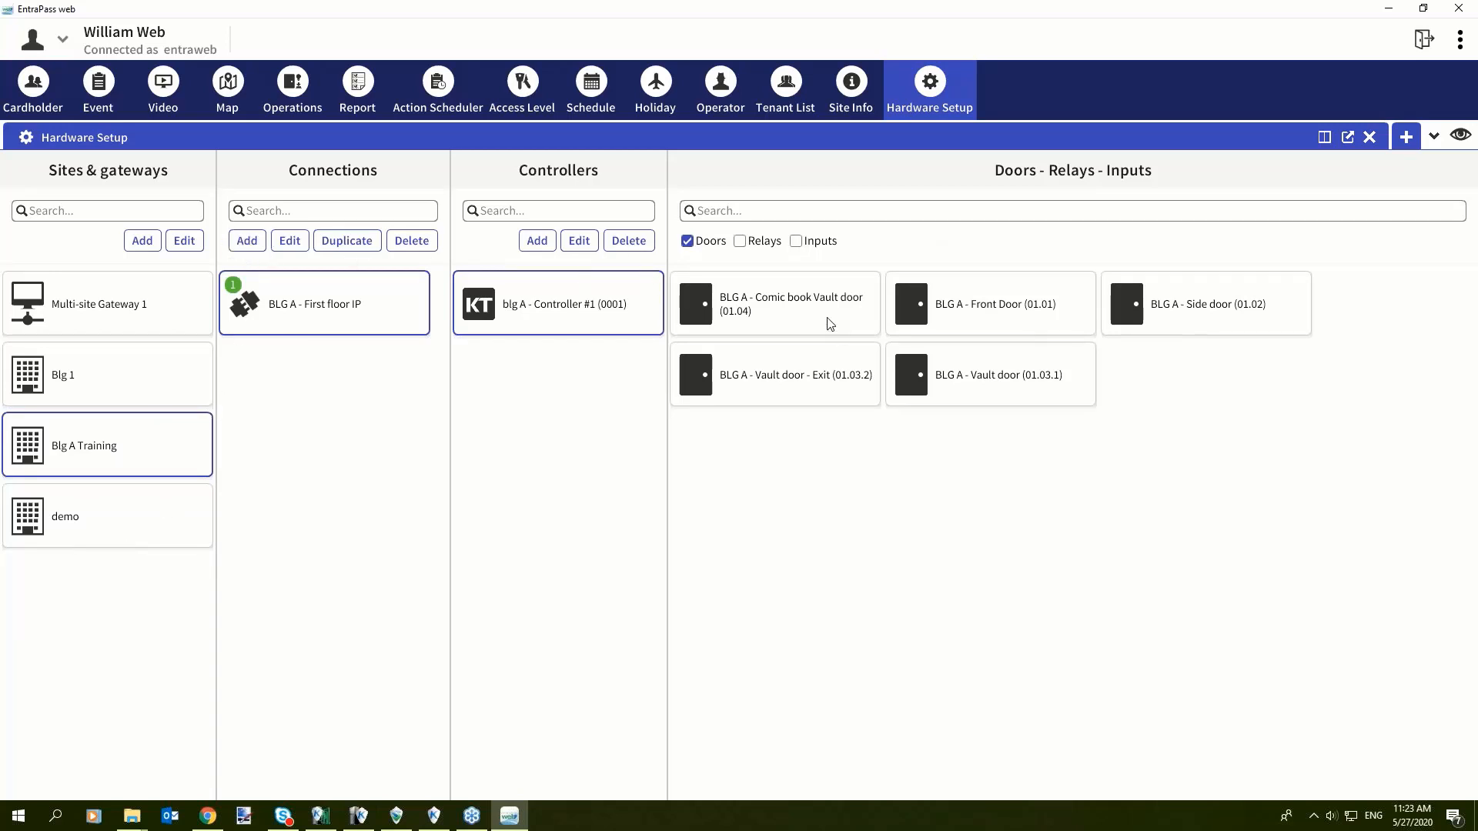
left_click(773, 303)
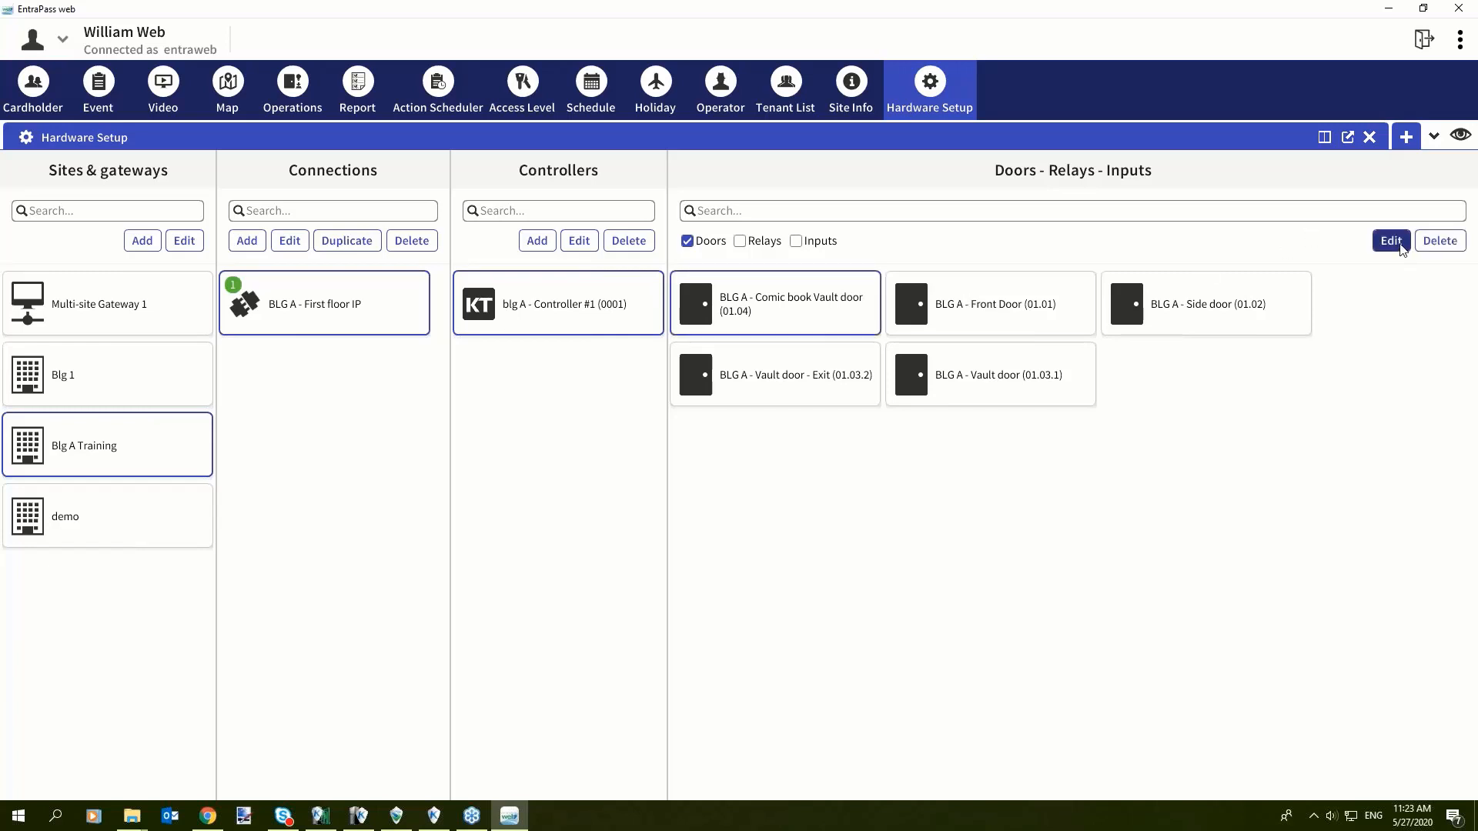
left_click(1390, 241)
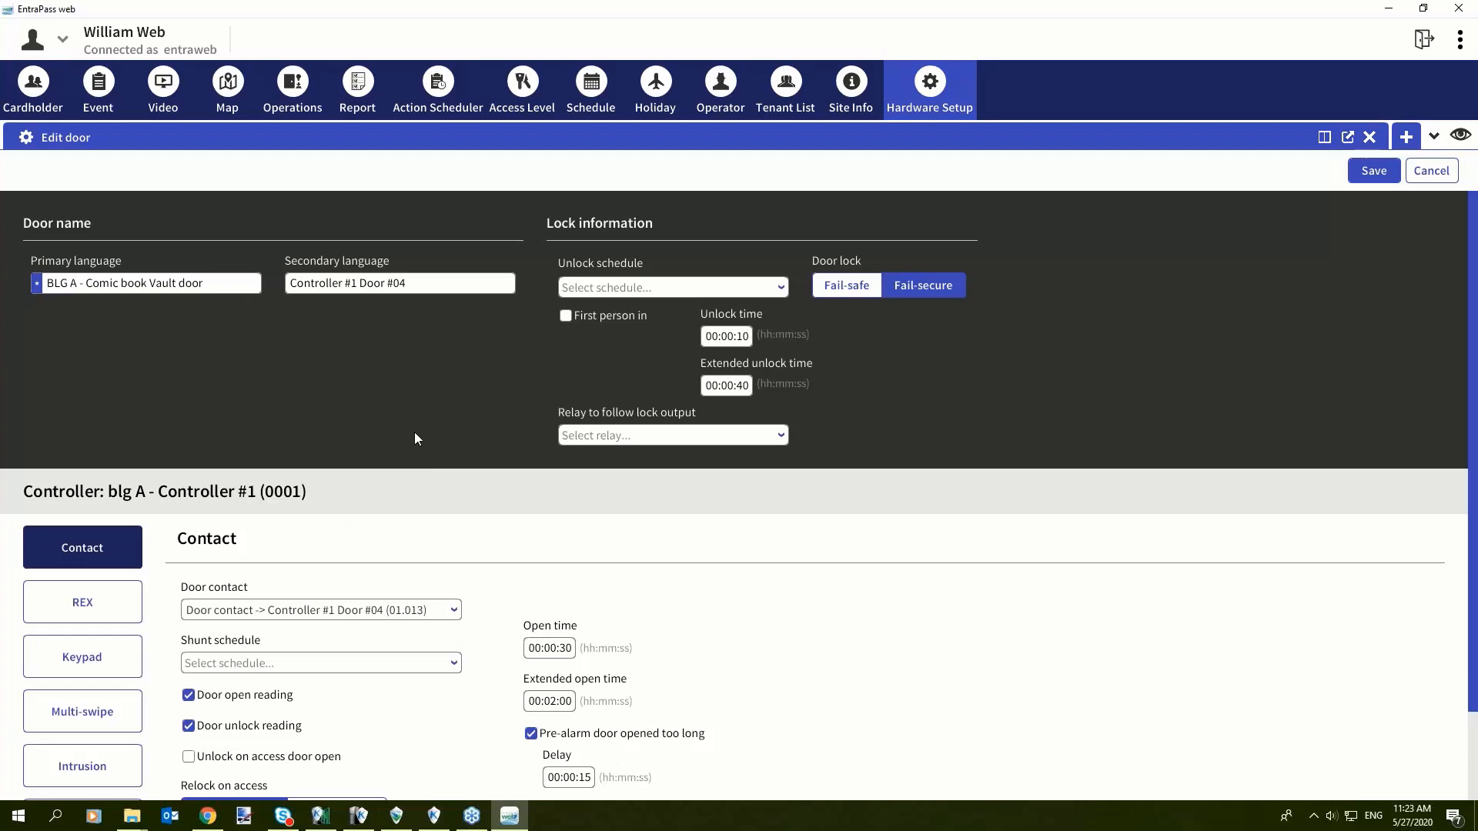
scroll("down", 3)
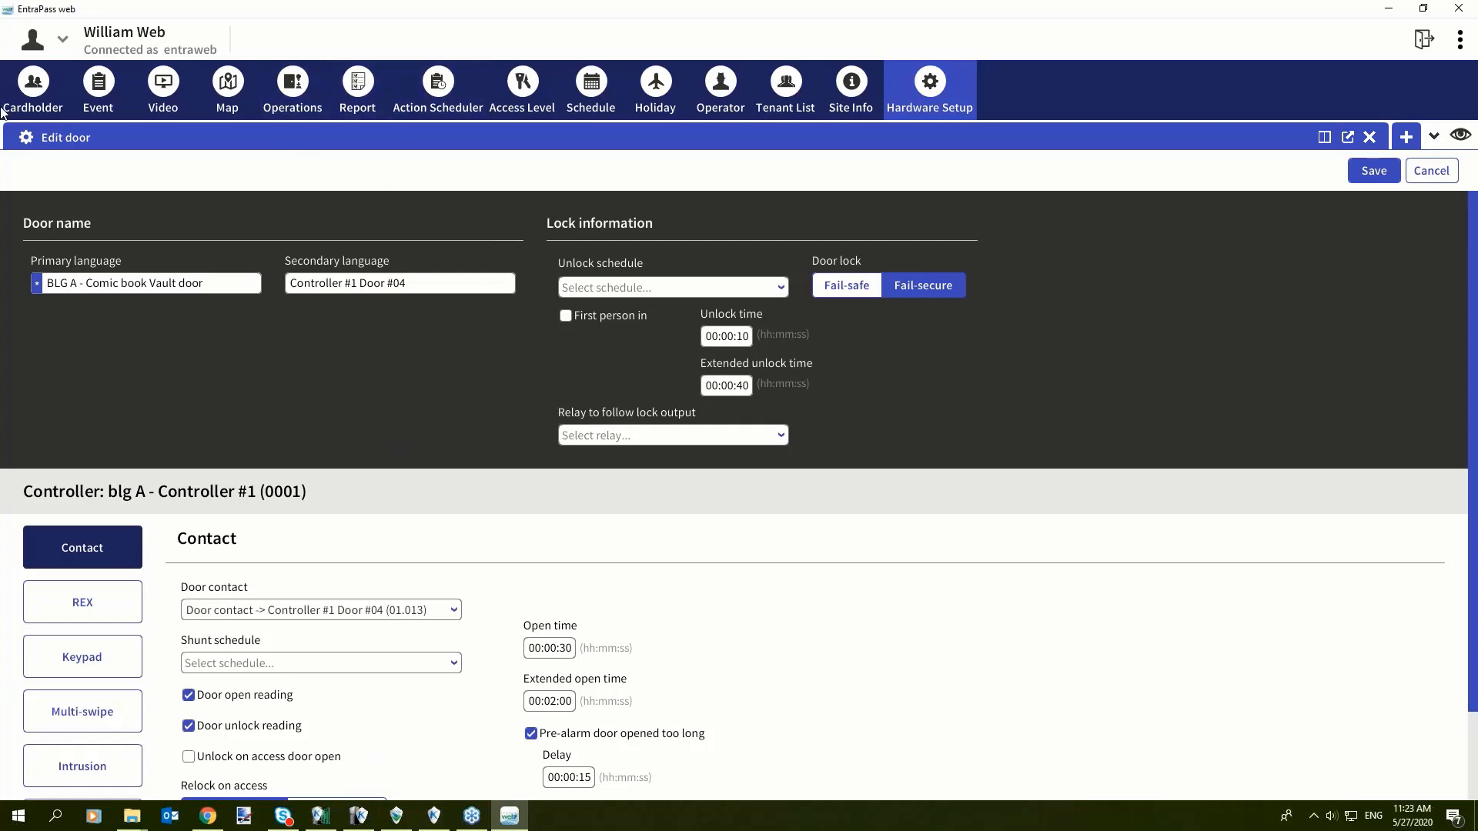
left_click(32, 84)
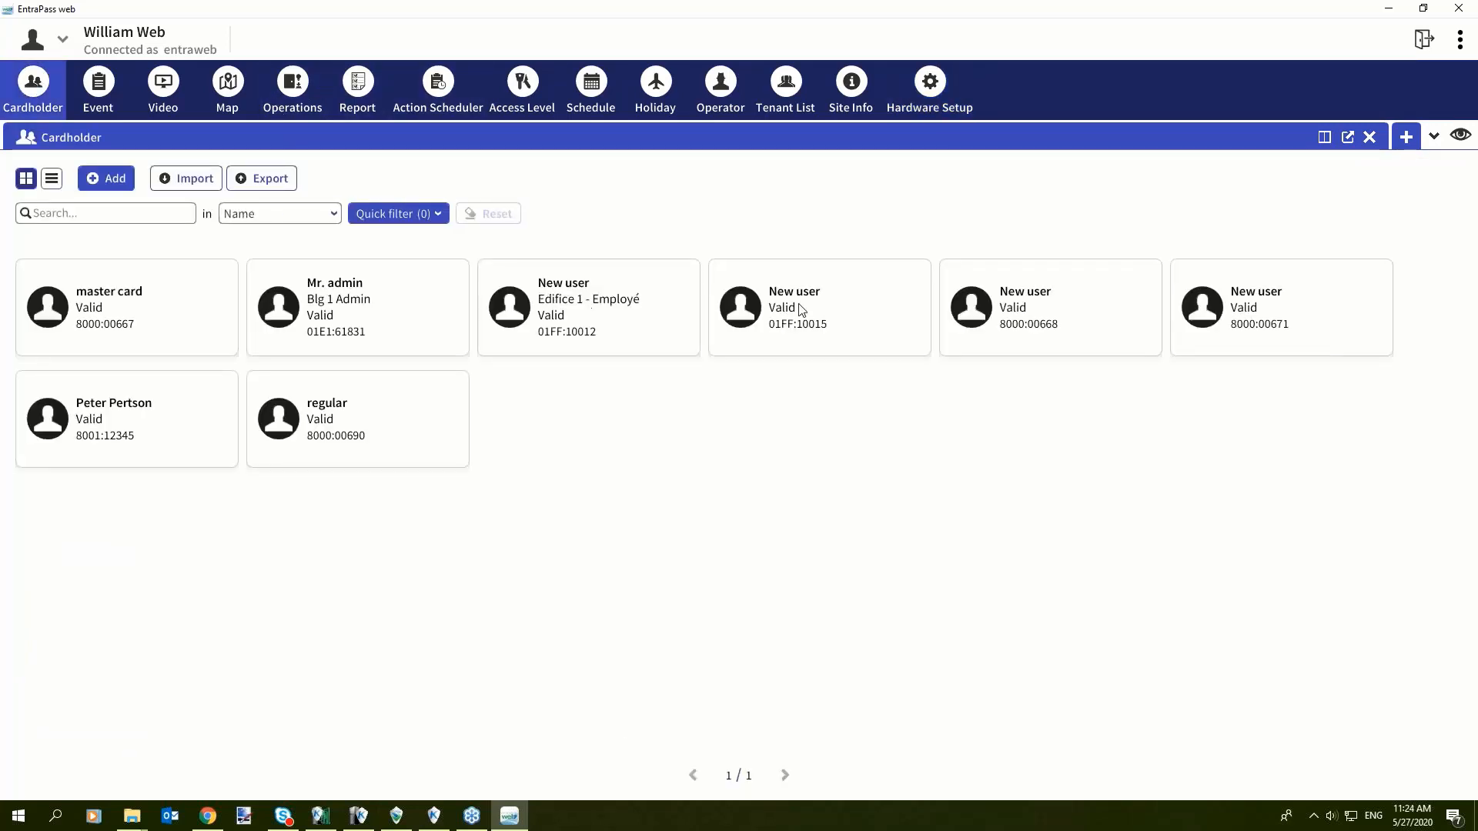
mouse_move(89, 431)
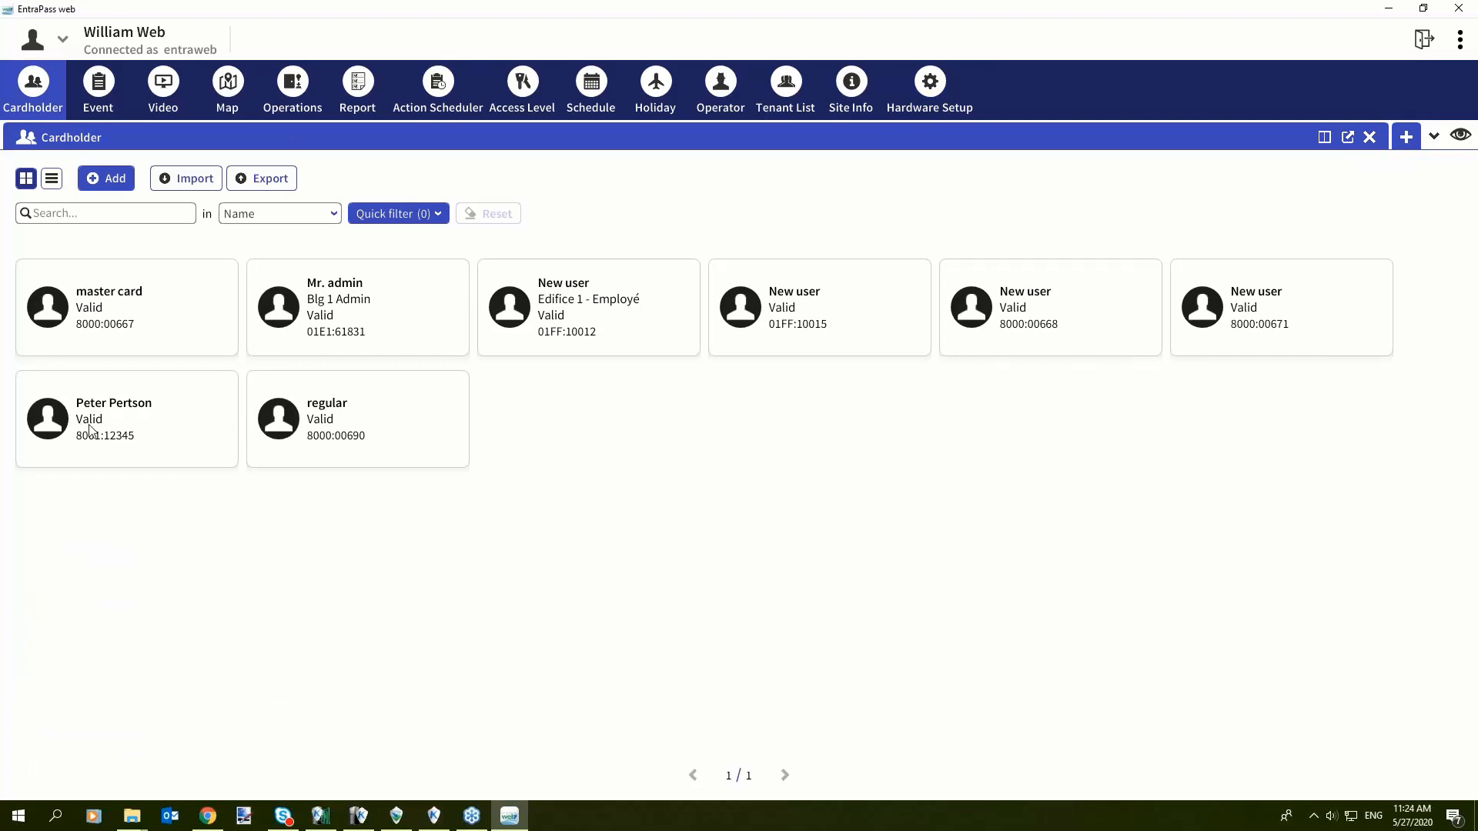
left_click(126, 417)
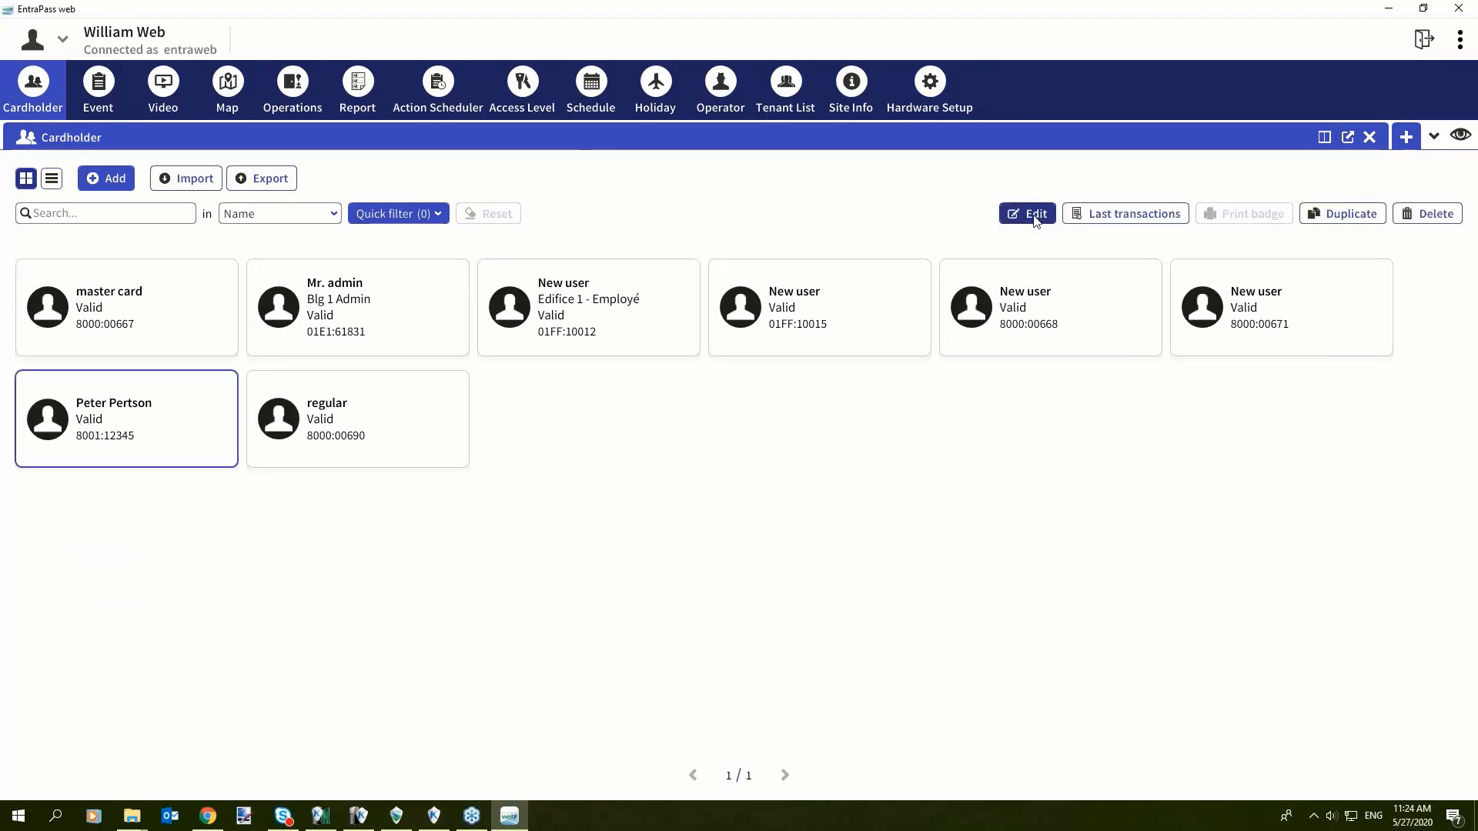
left_click(1026, 214)
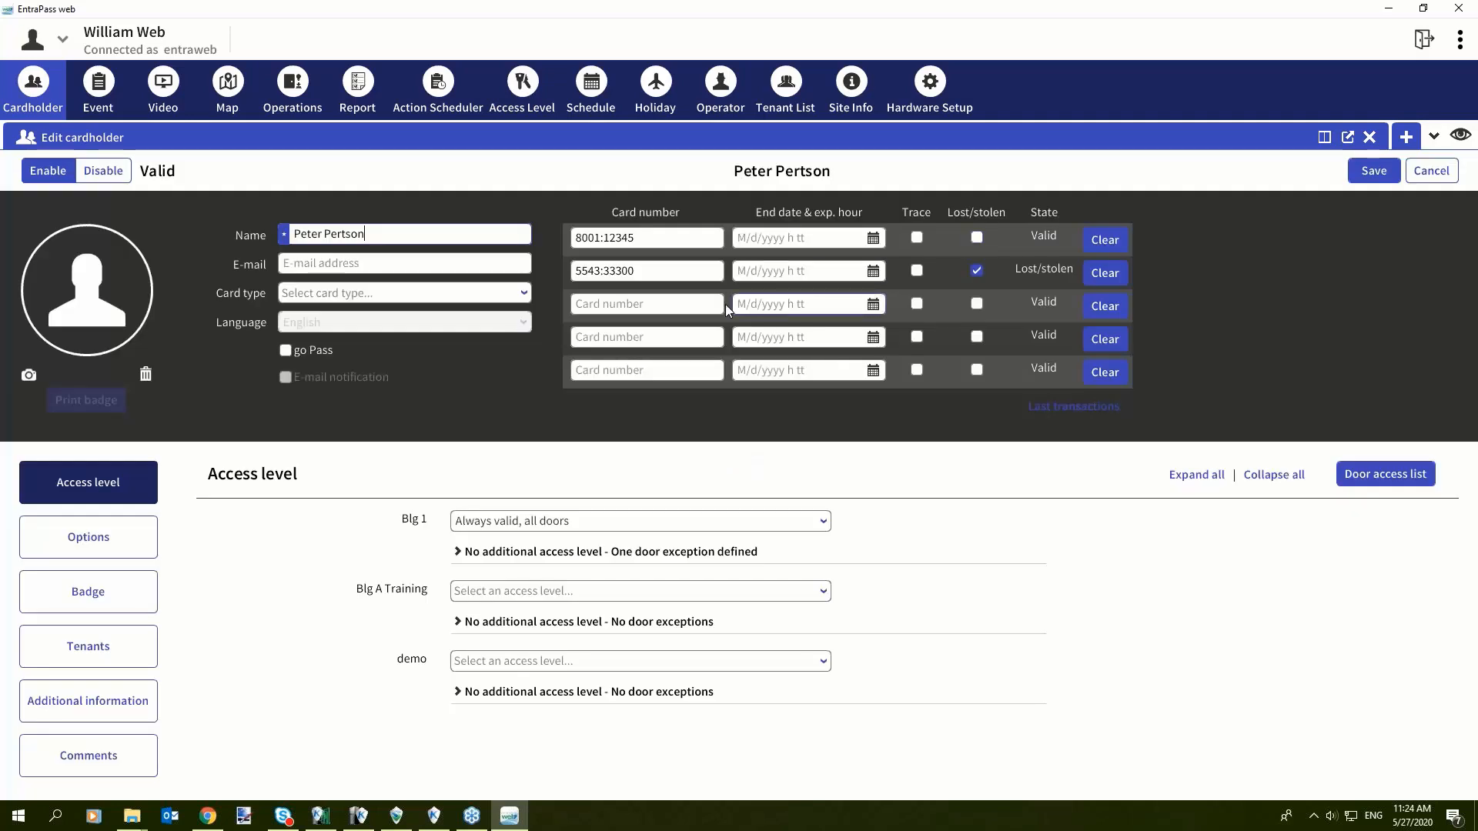
left_click(820, 520)
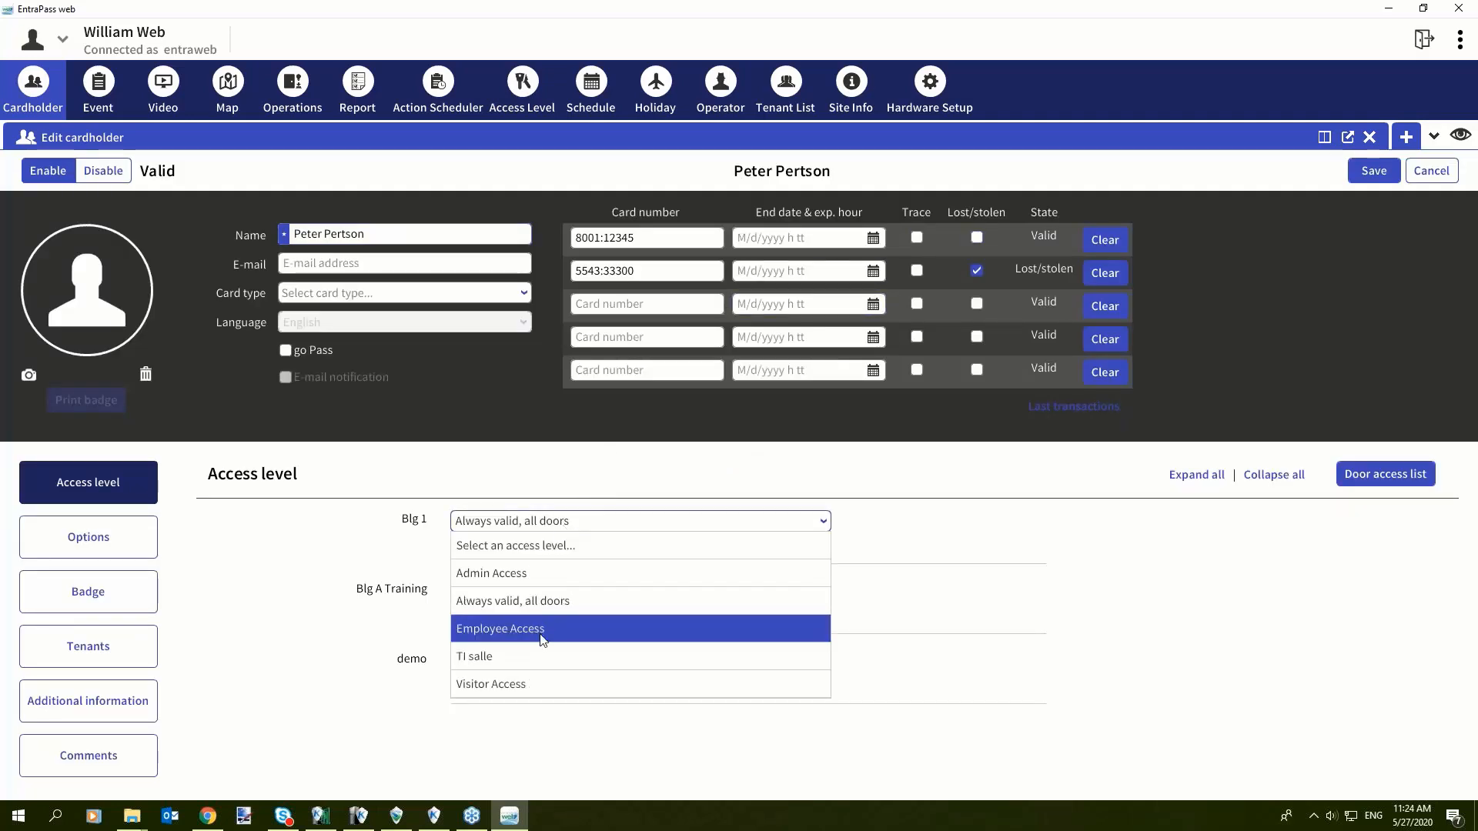
left_click(500, 629)
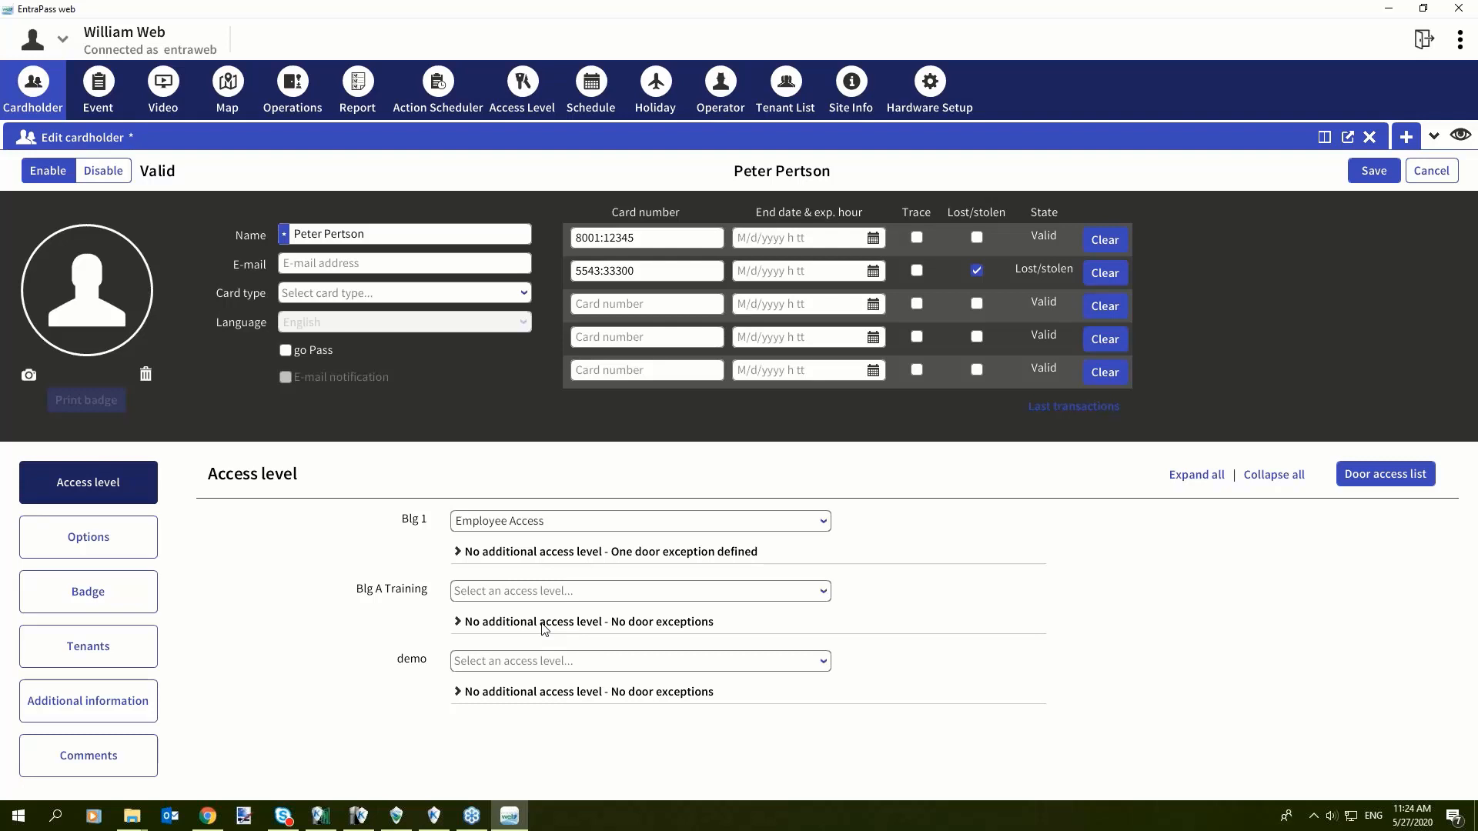
mouse_move(472, 654)
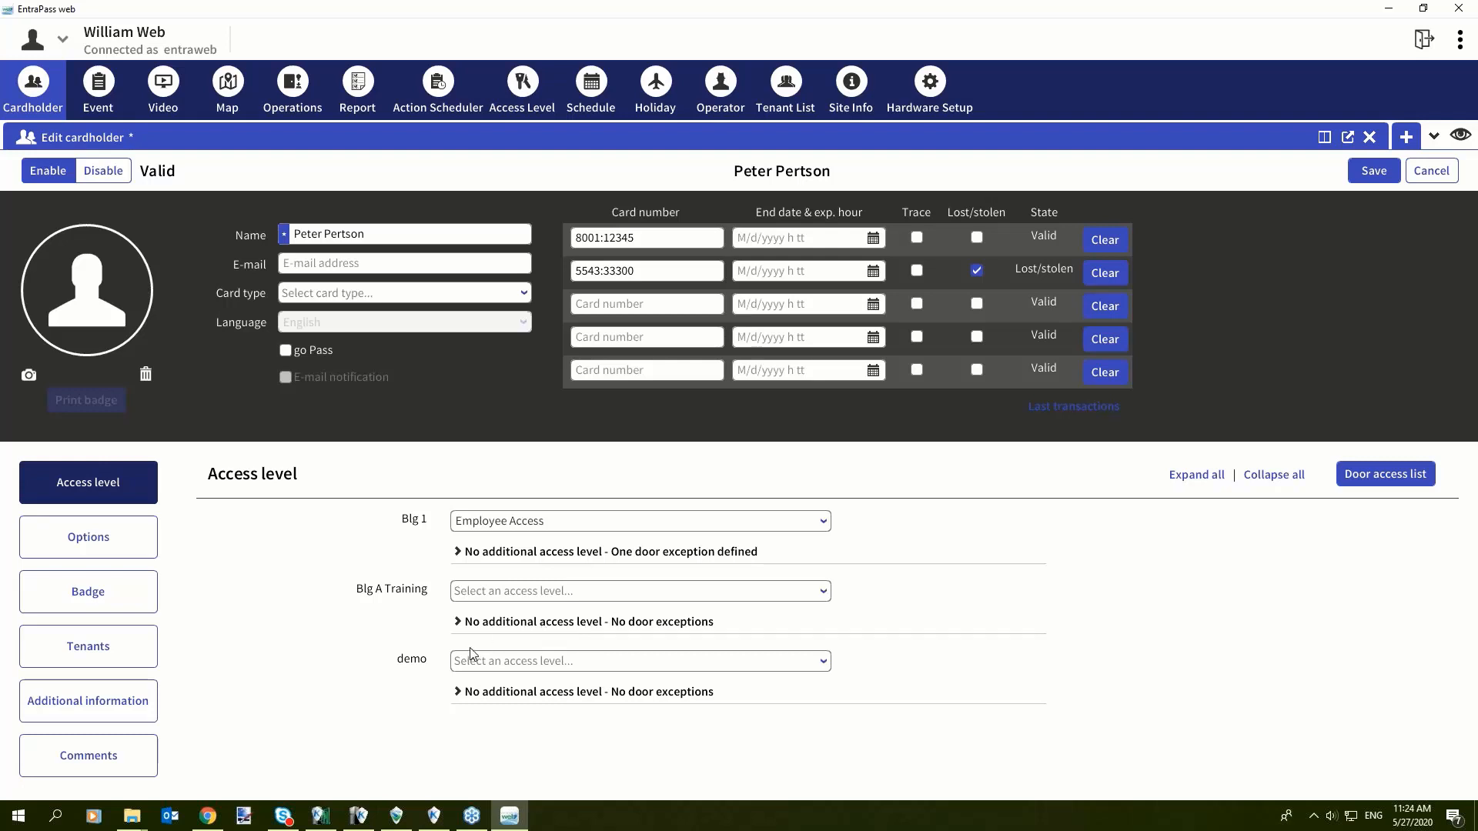
mouse_move(1294, 185)
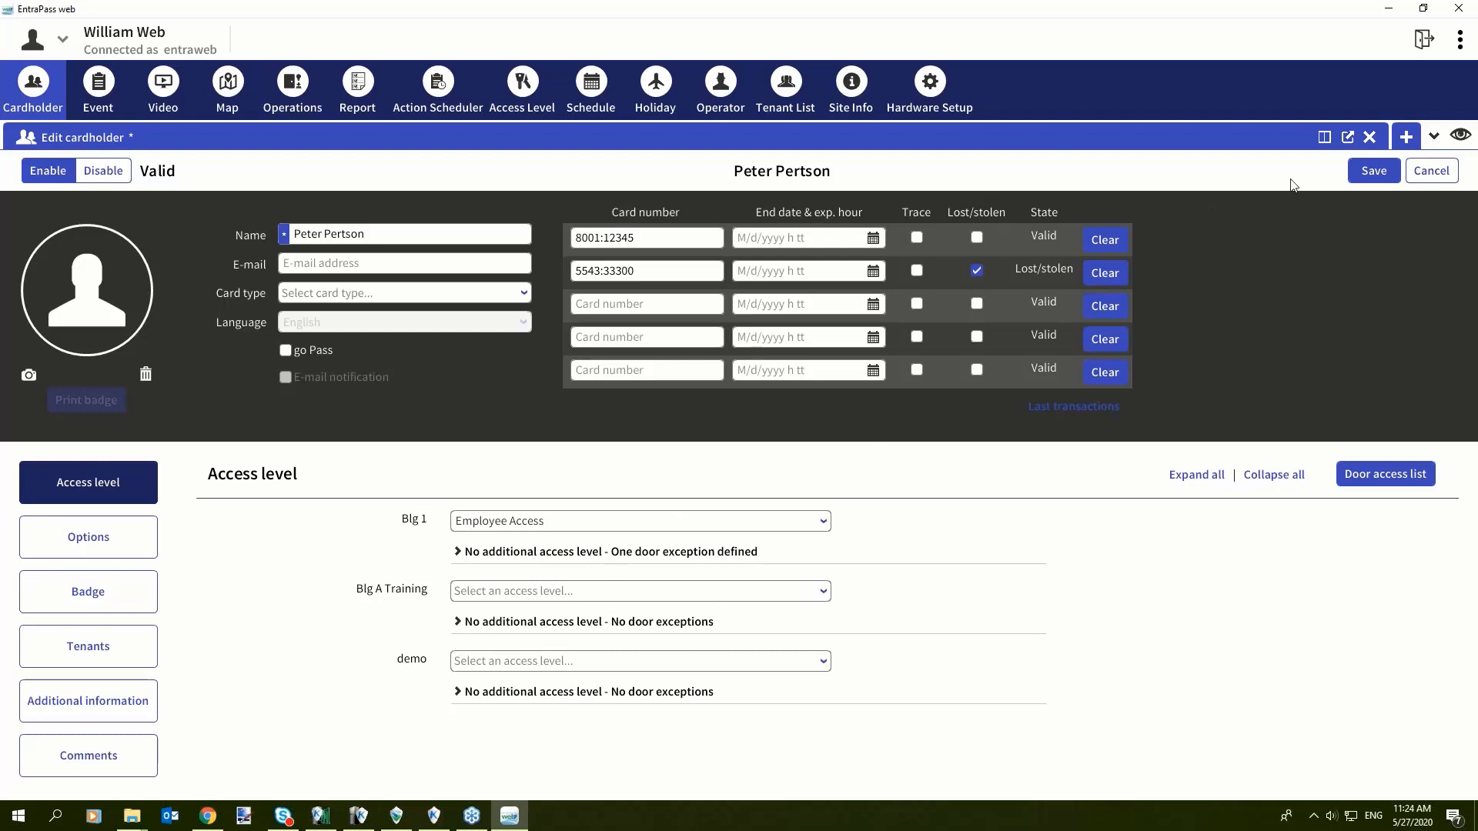
mouse_move(1406, 137)
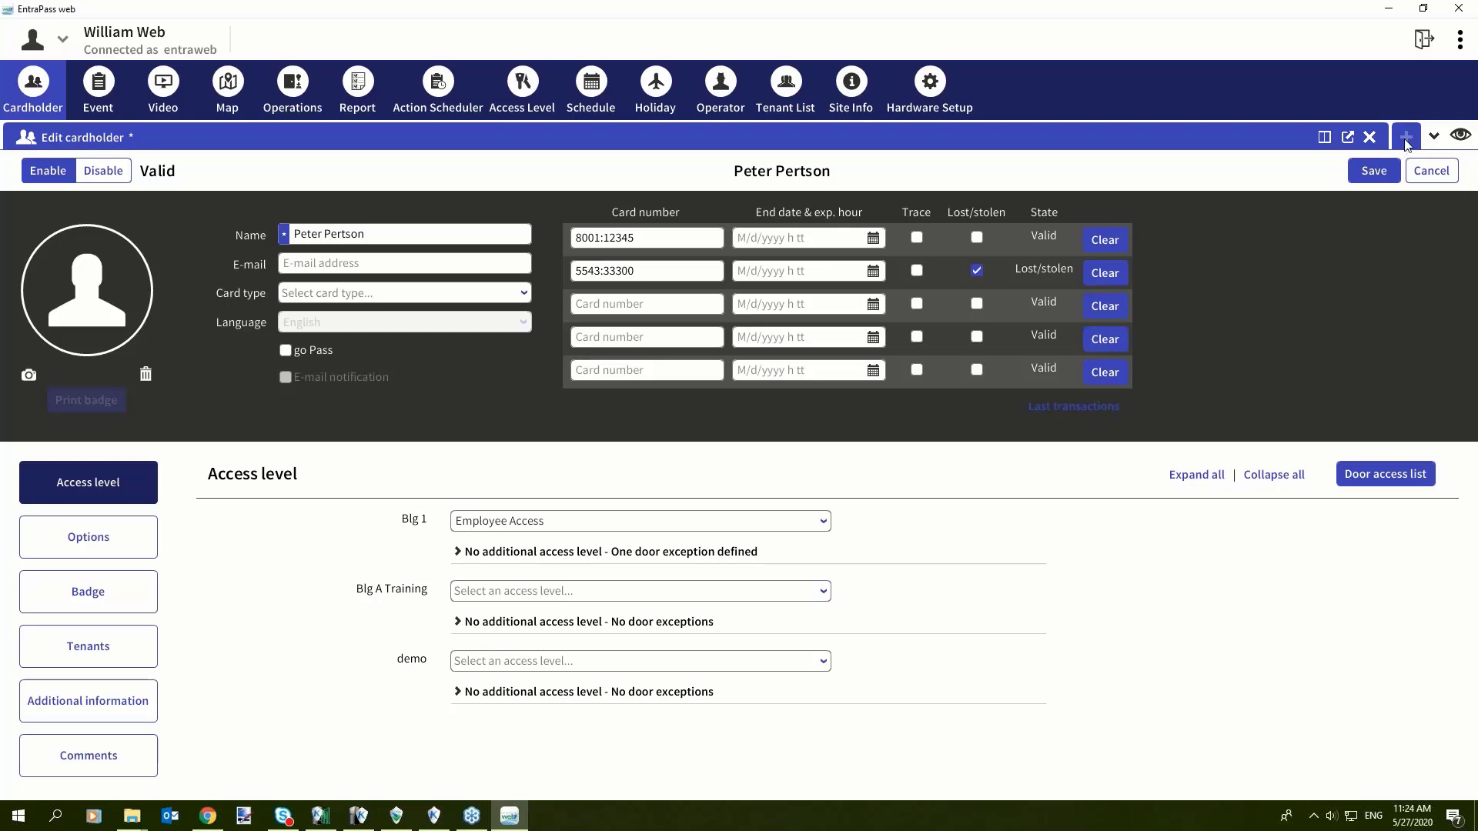
left_click(1405, 137)
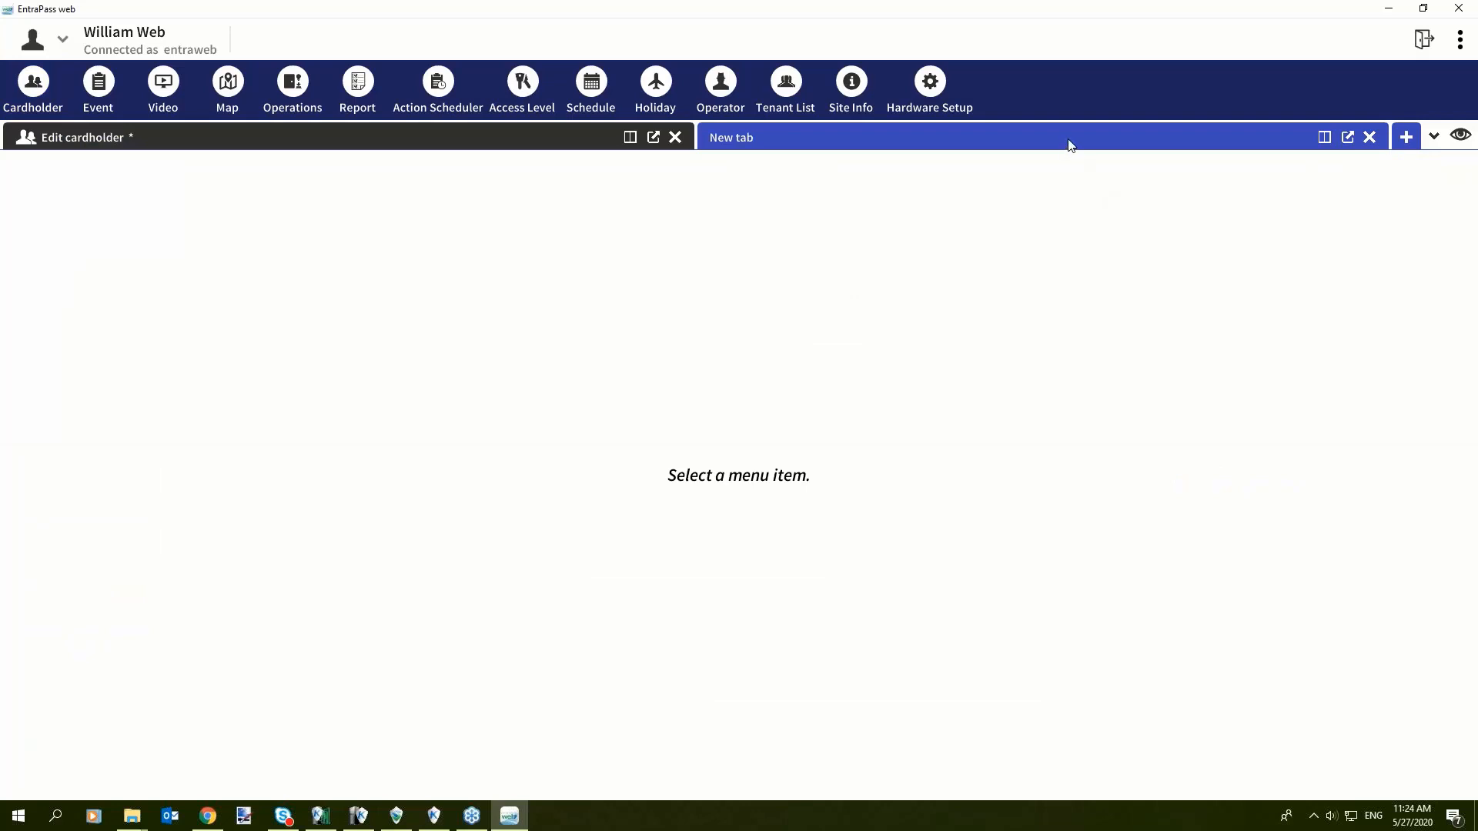
mouse_move(291, 85)
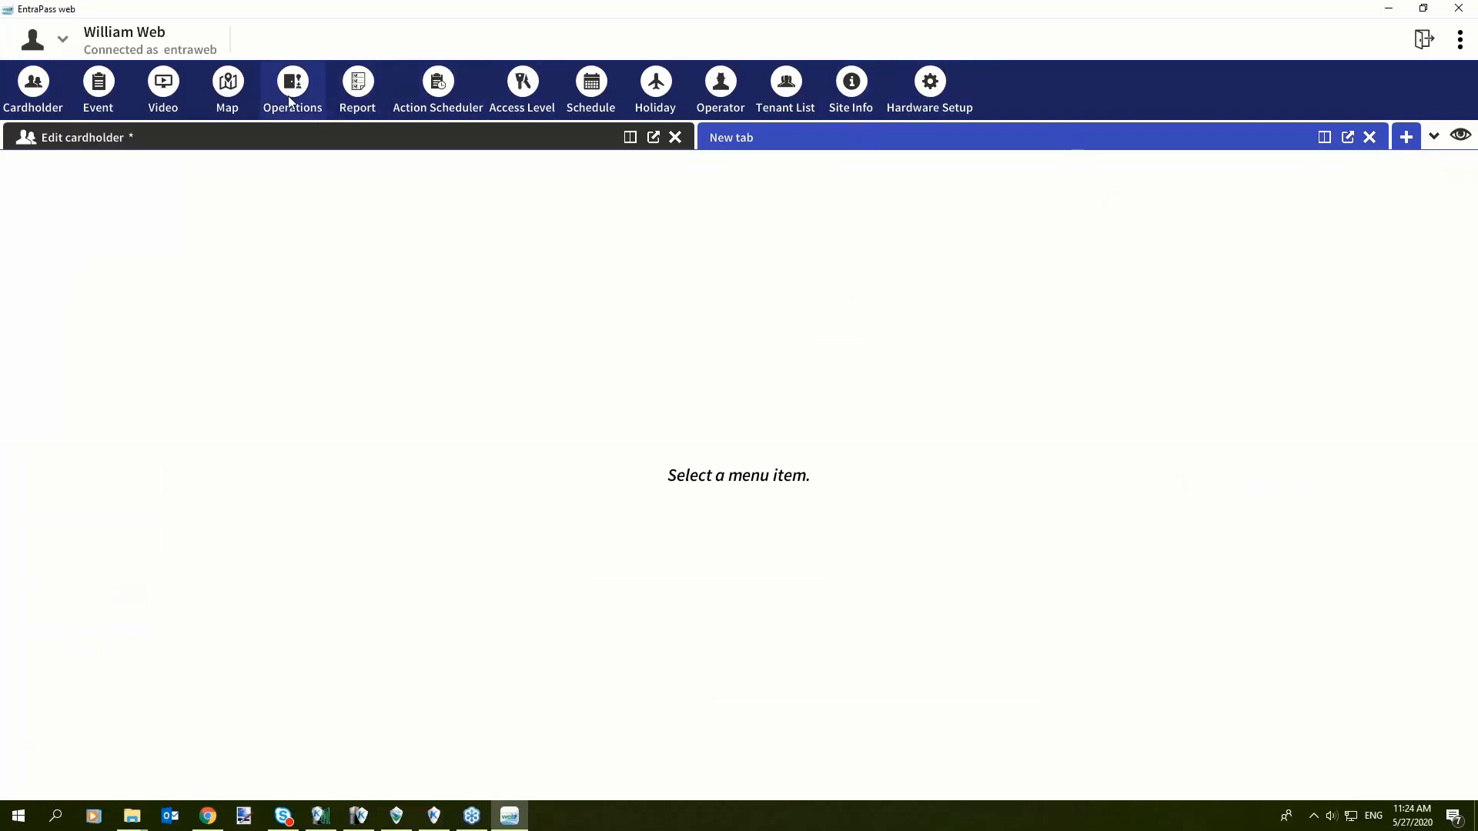
Step: Show Operations in the new tab and lock BLG A - Front Door
left_click(291, 90)
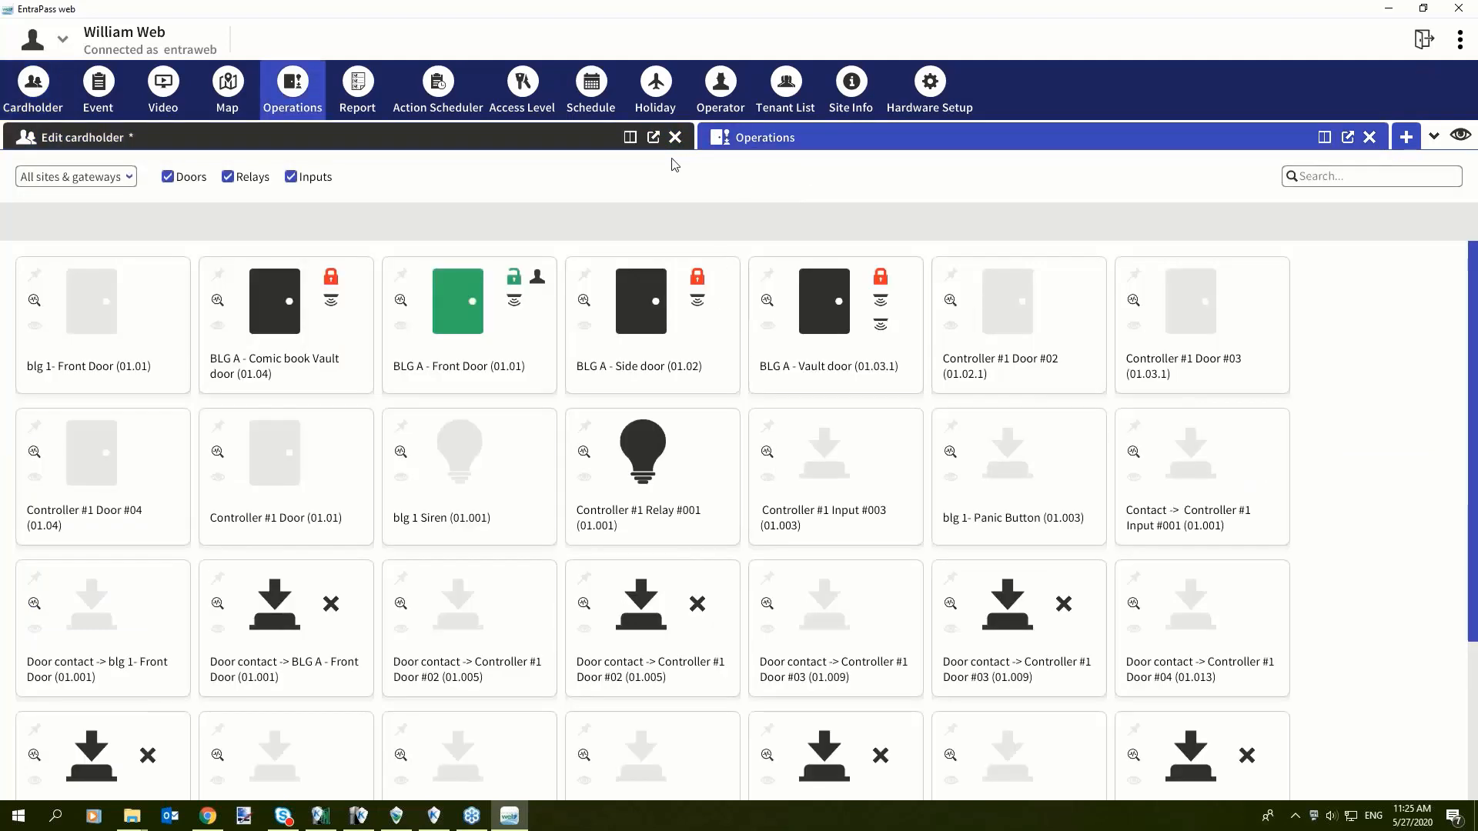
mouse_move(496, 359)
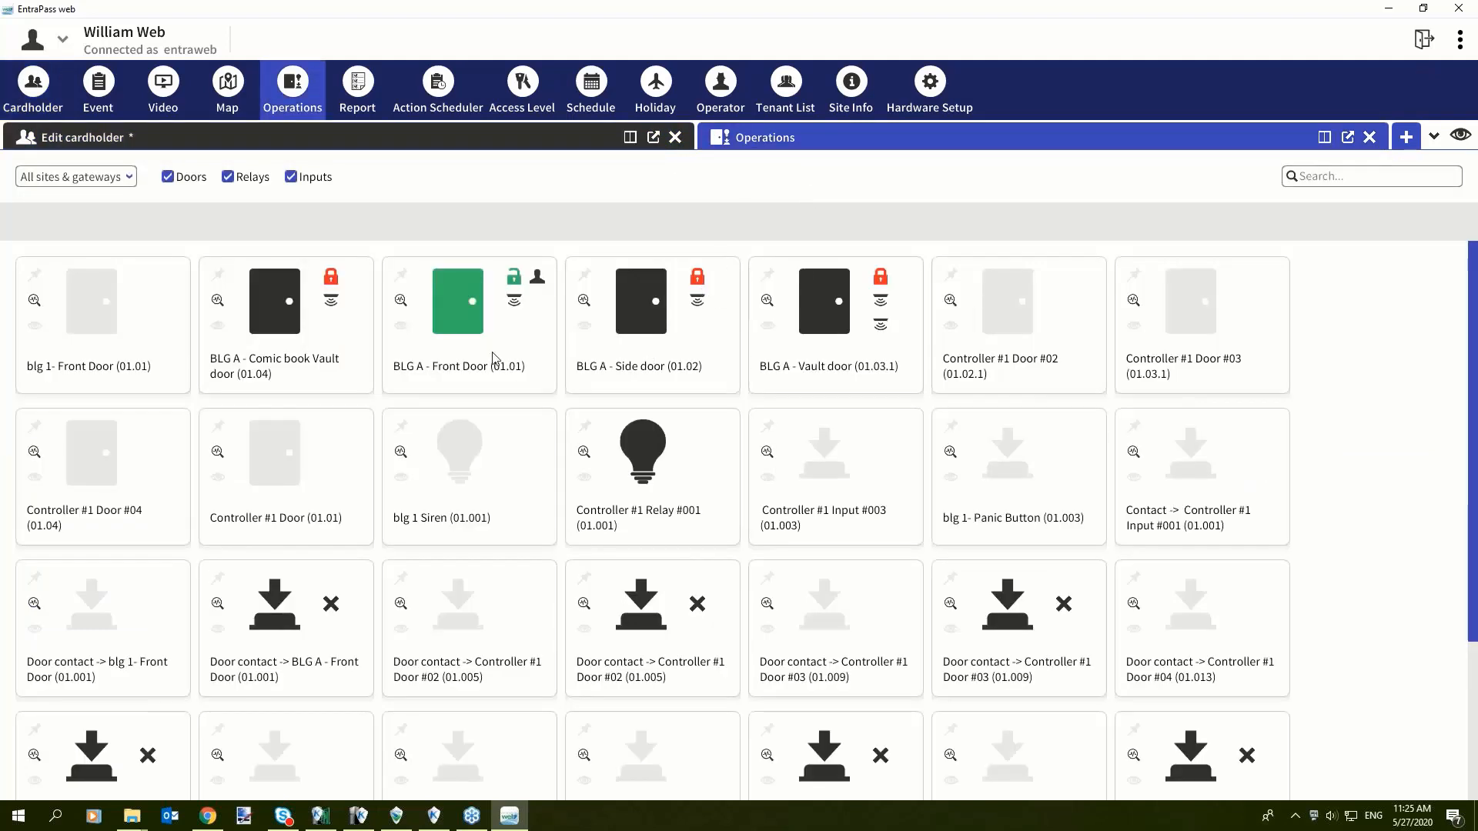
right_click(457, 302)
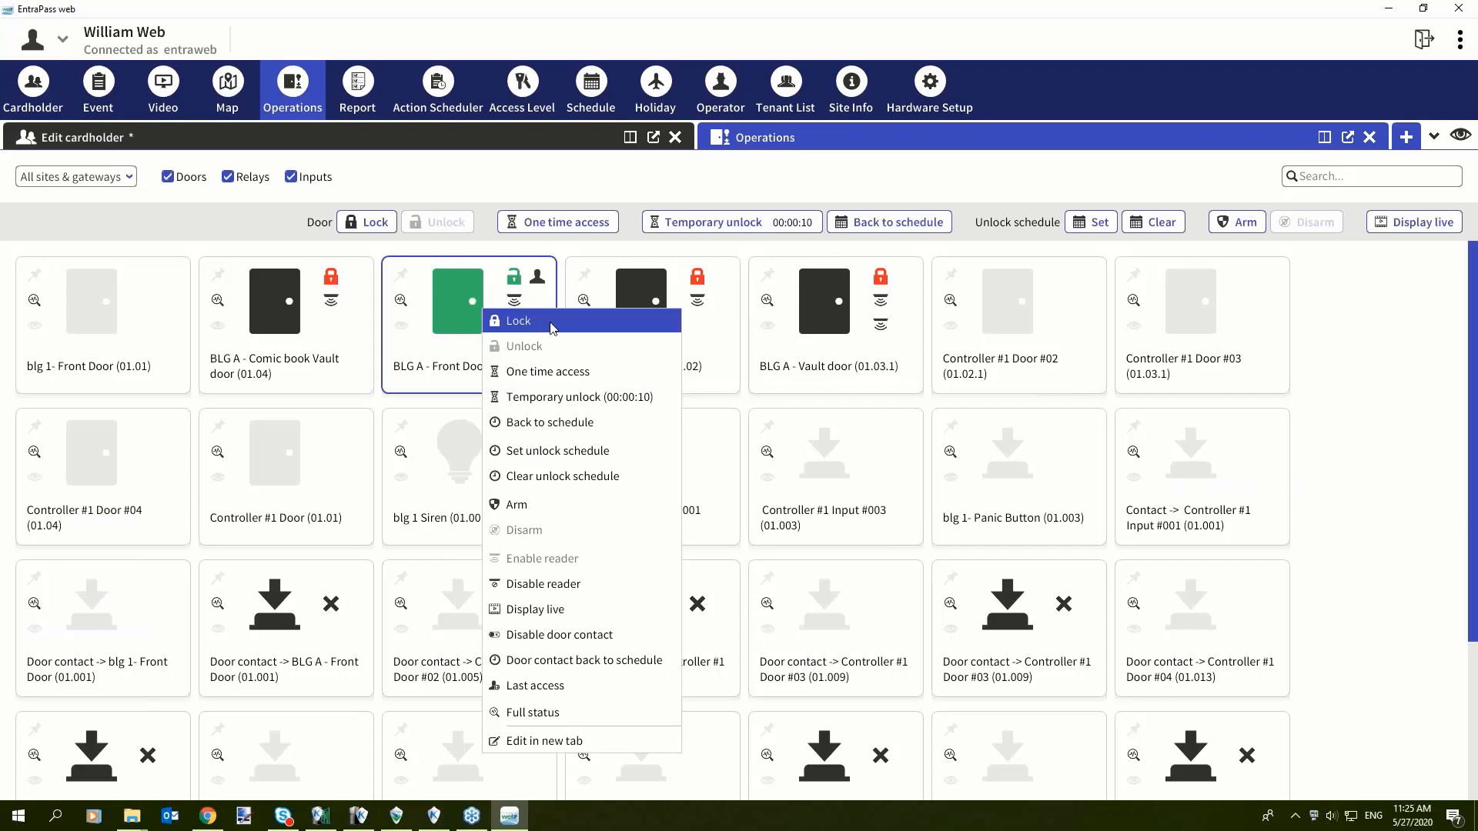
left_click(516, 320)
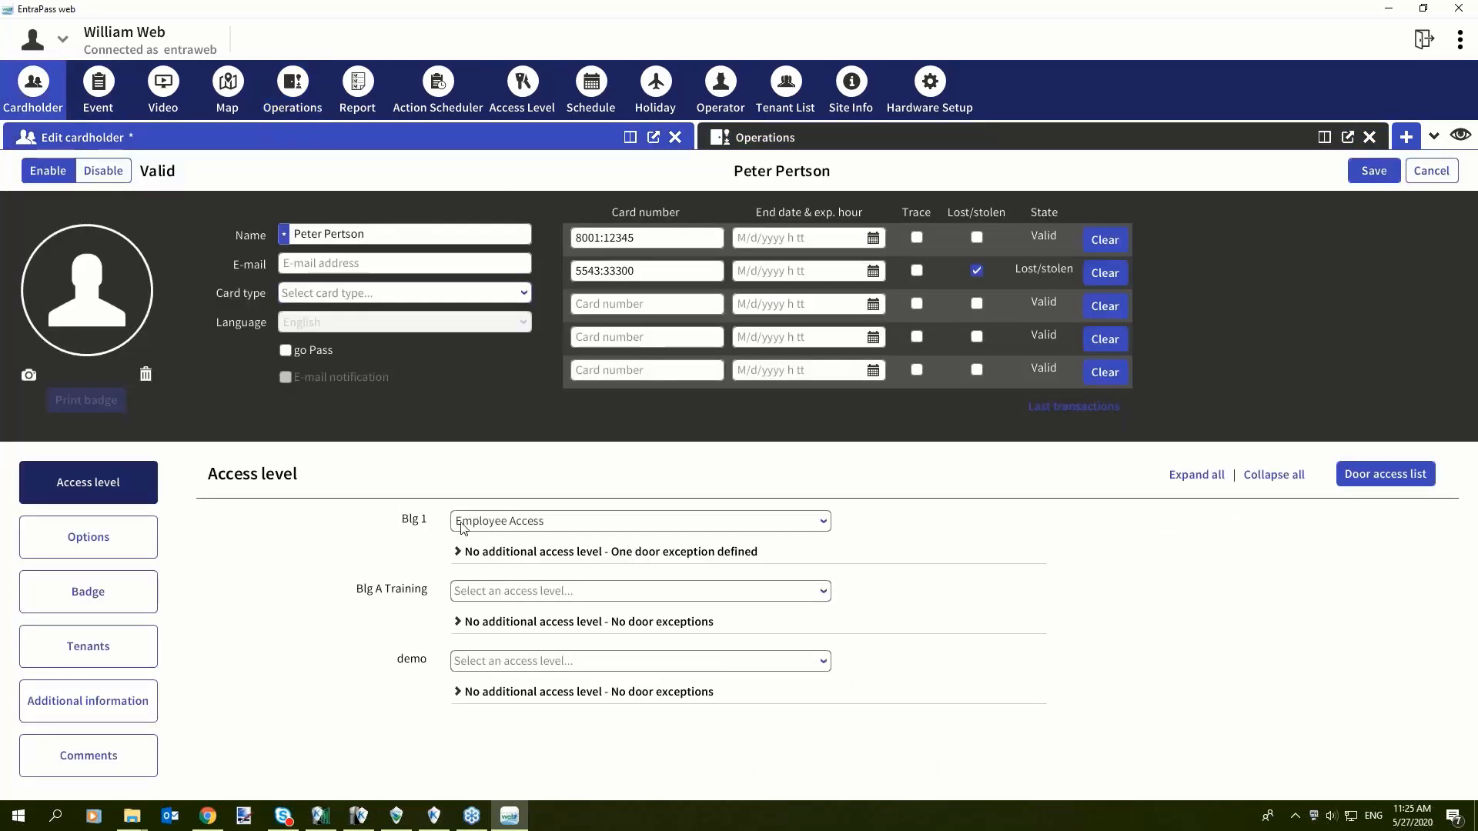
mouse_move(536, 482)
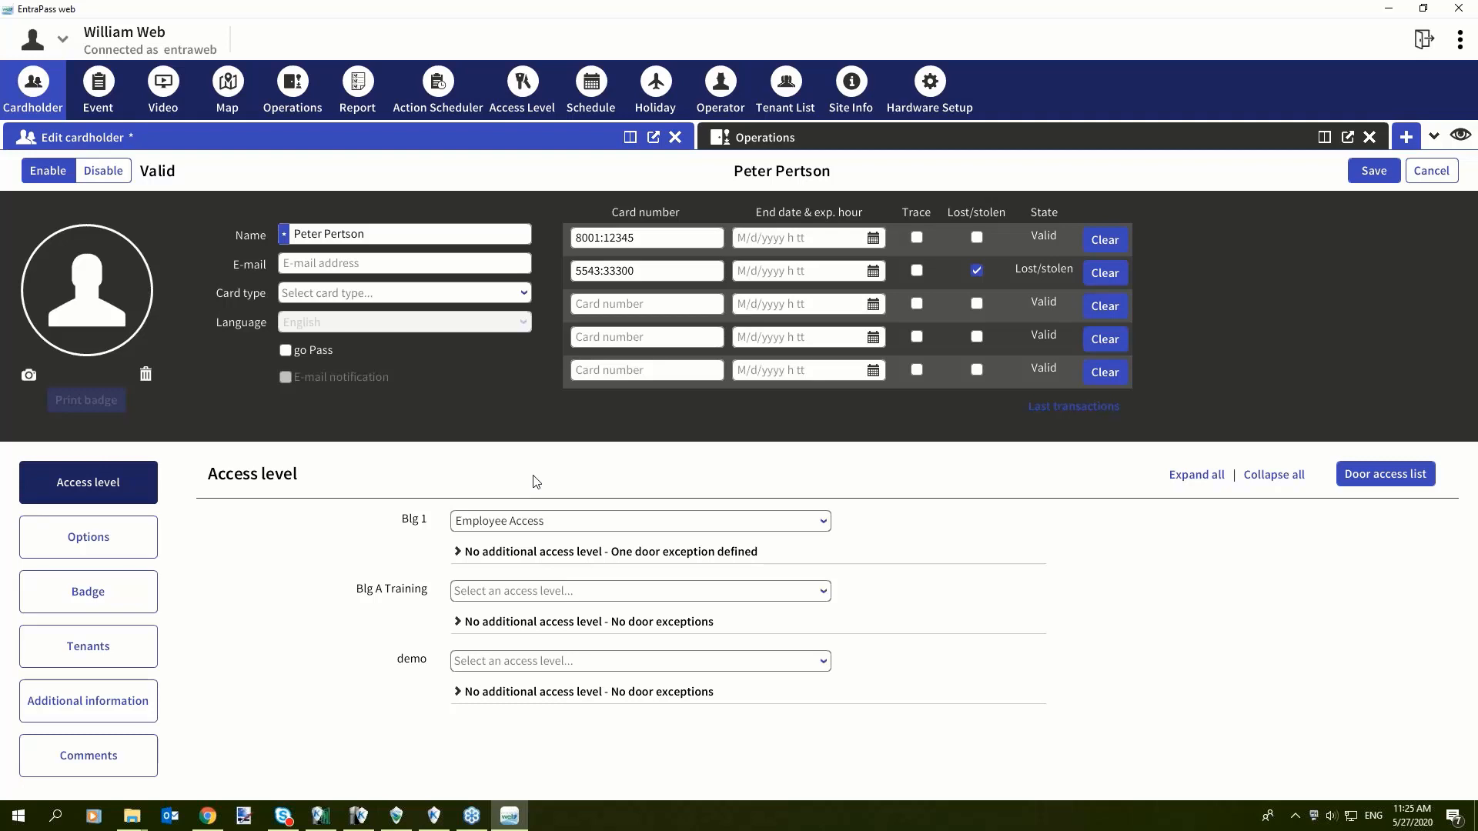
mouse_move(777, 494)
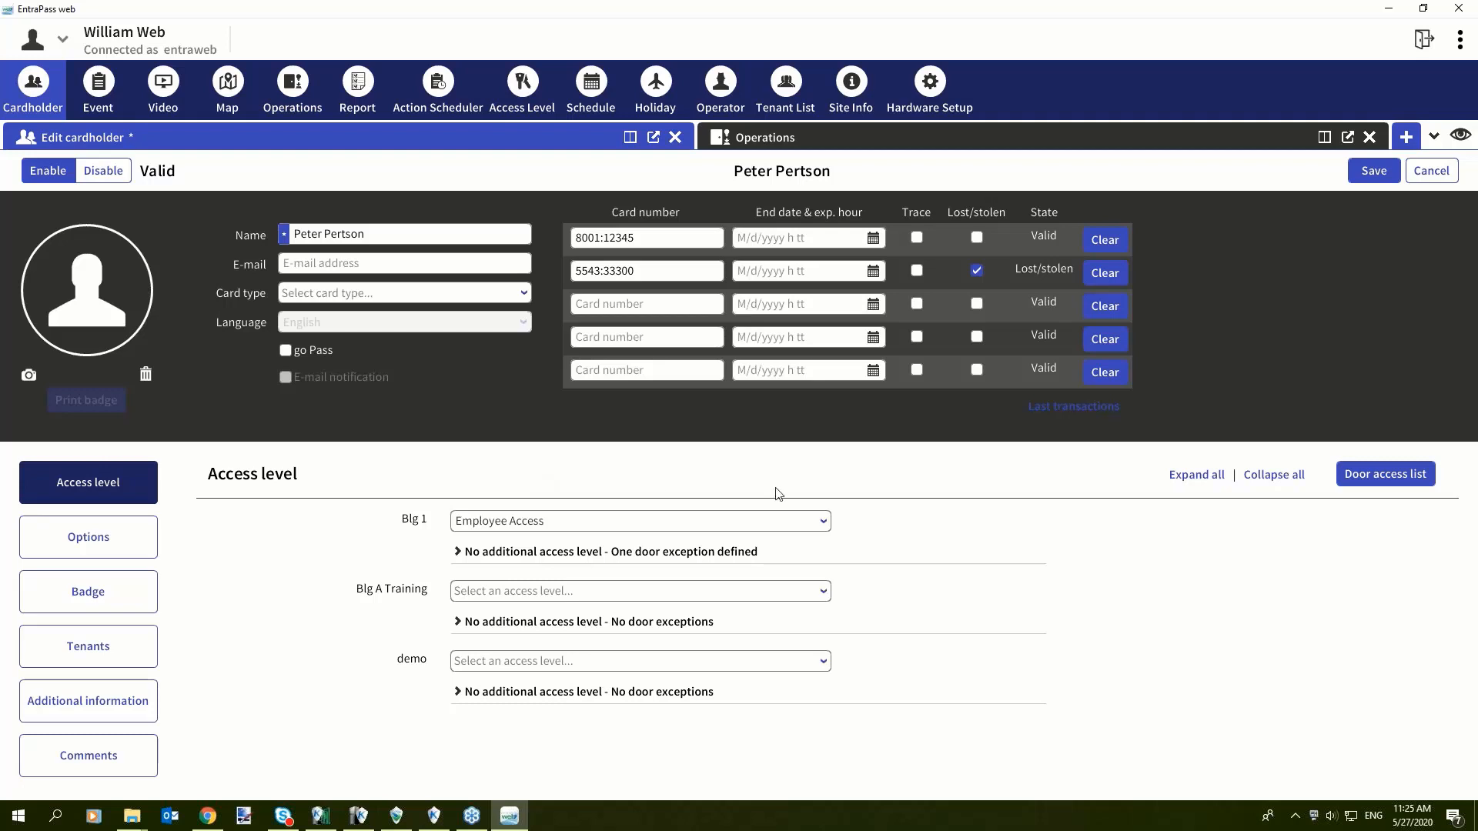
mouse_move(1245, 169)
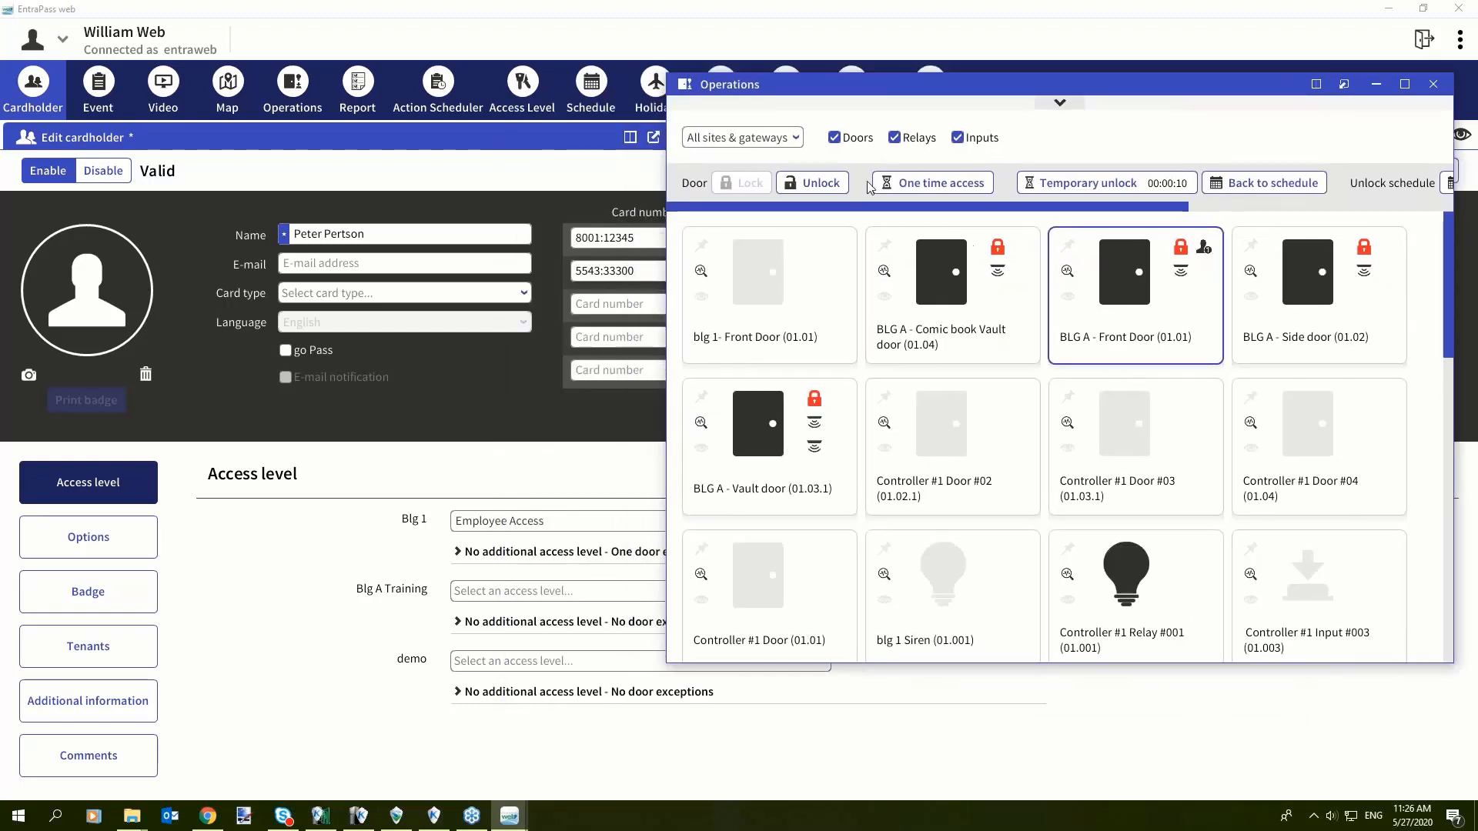
Step: Add two blank tabs beside the cardholder edit tab and bring back the floating Operations window
left_click(1432, 84)
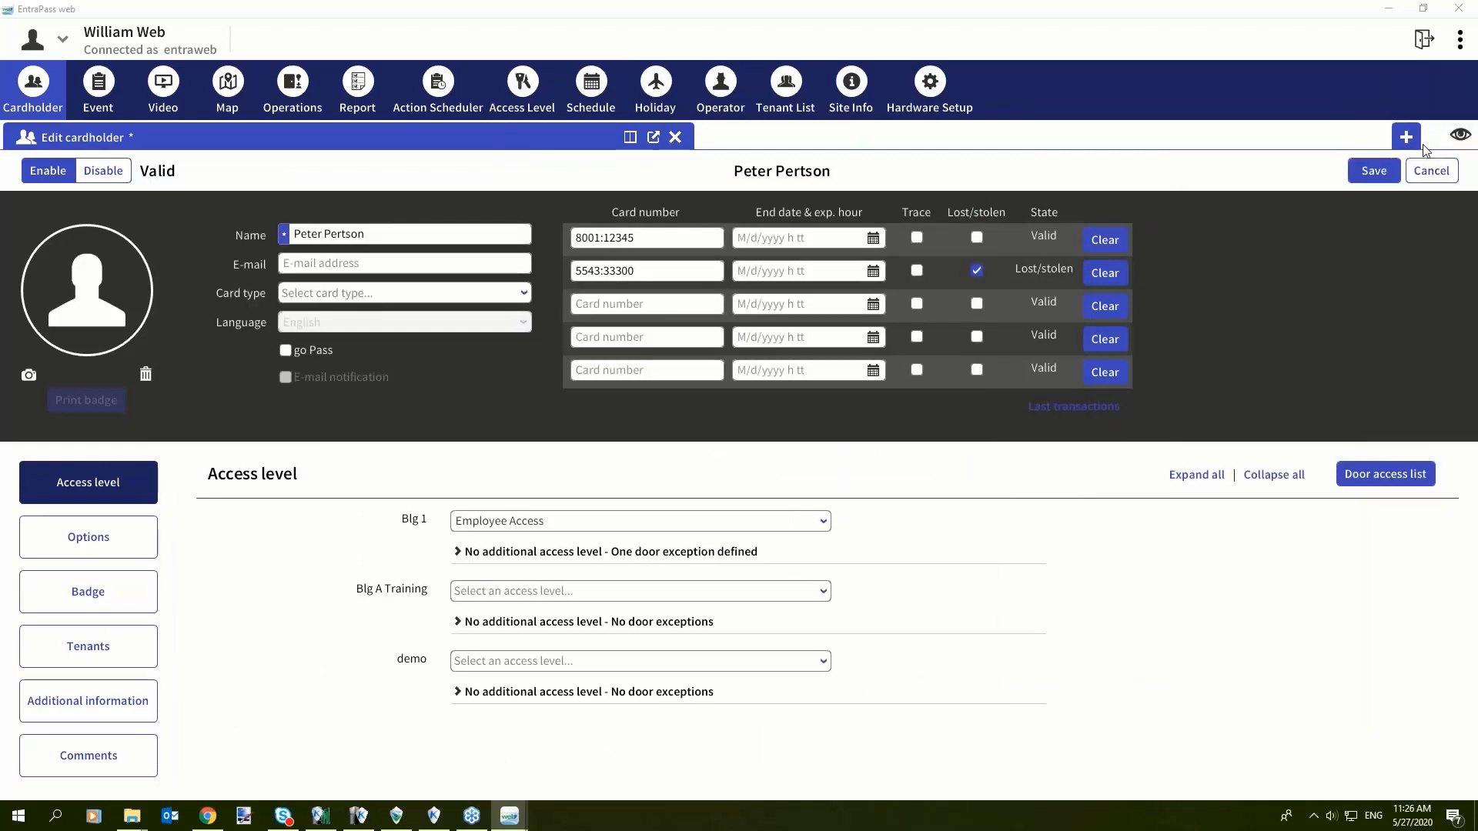
left_click(1405, 137)
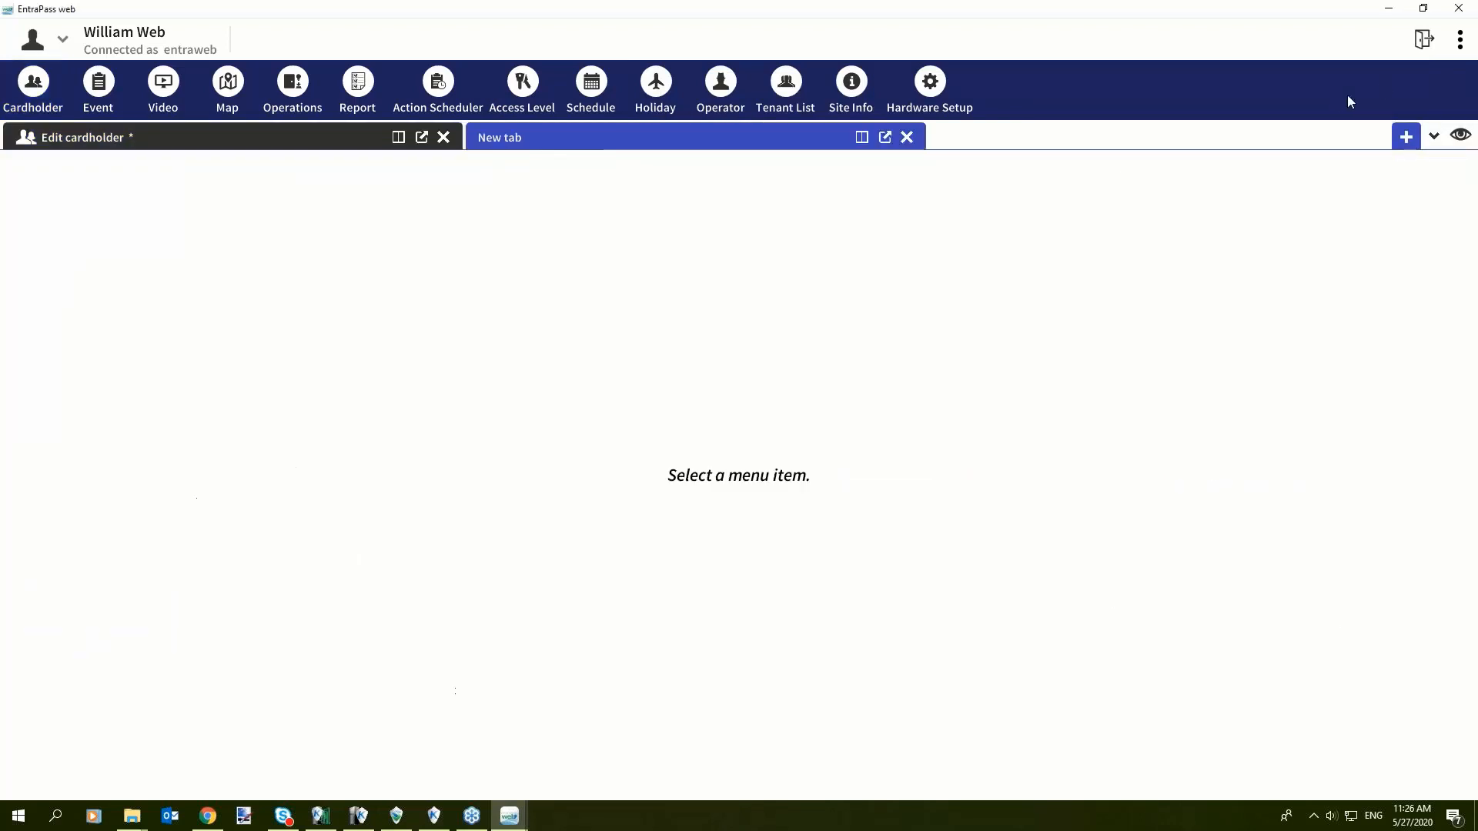
left_click(1405, 137)
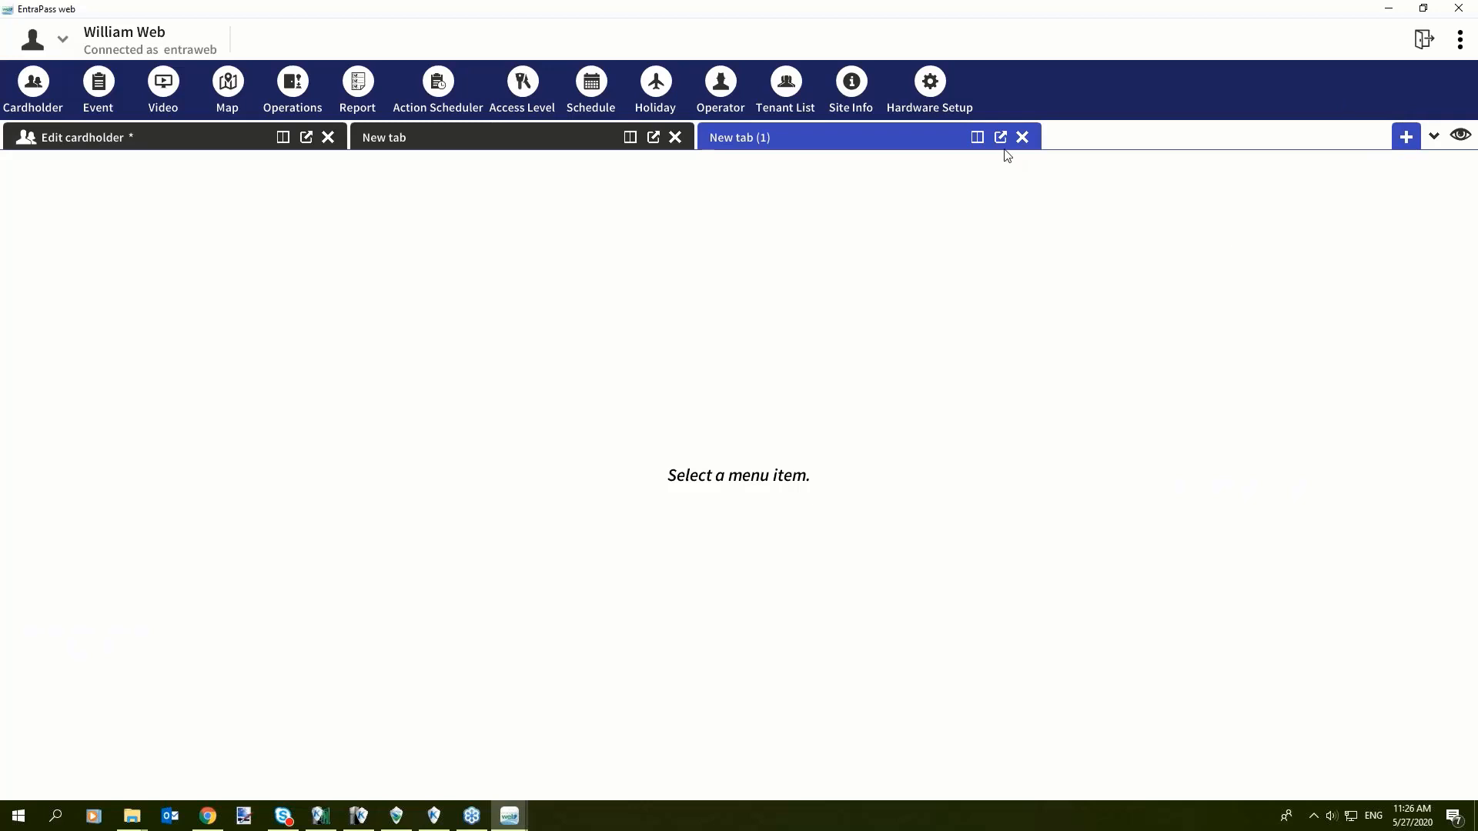
mouse_move(1000, 137)
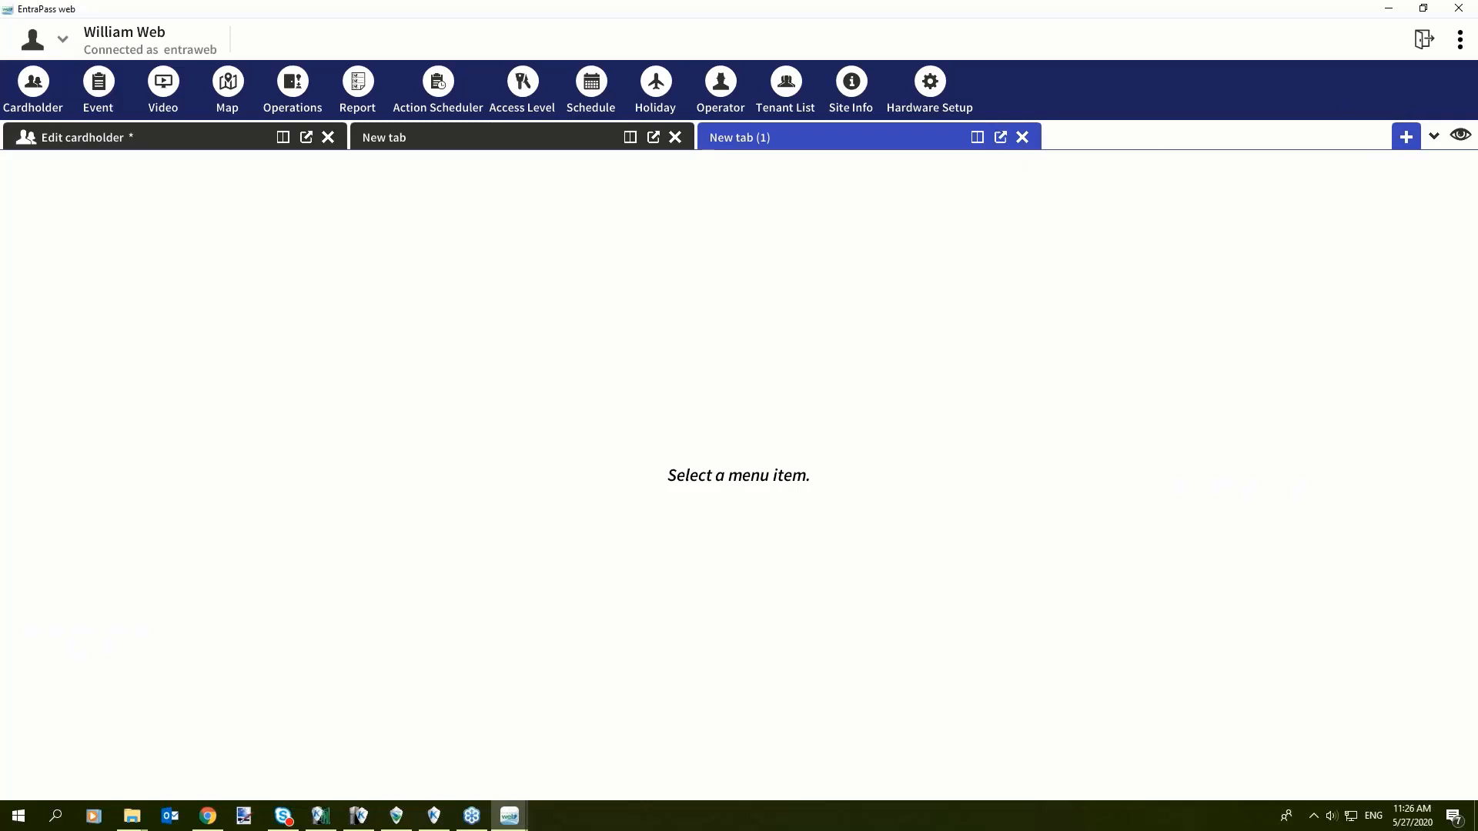
left_click(290, 84)
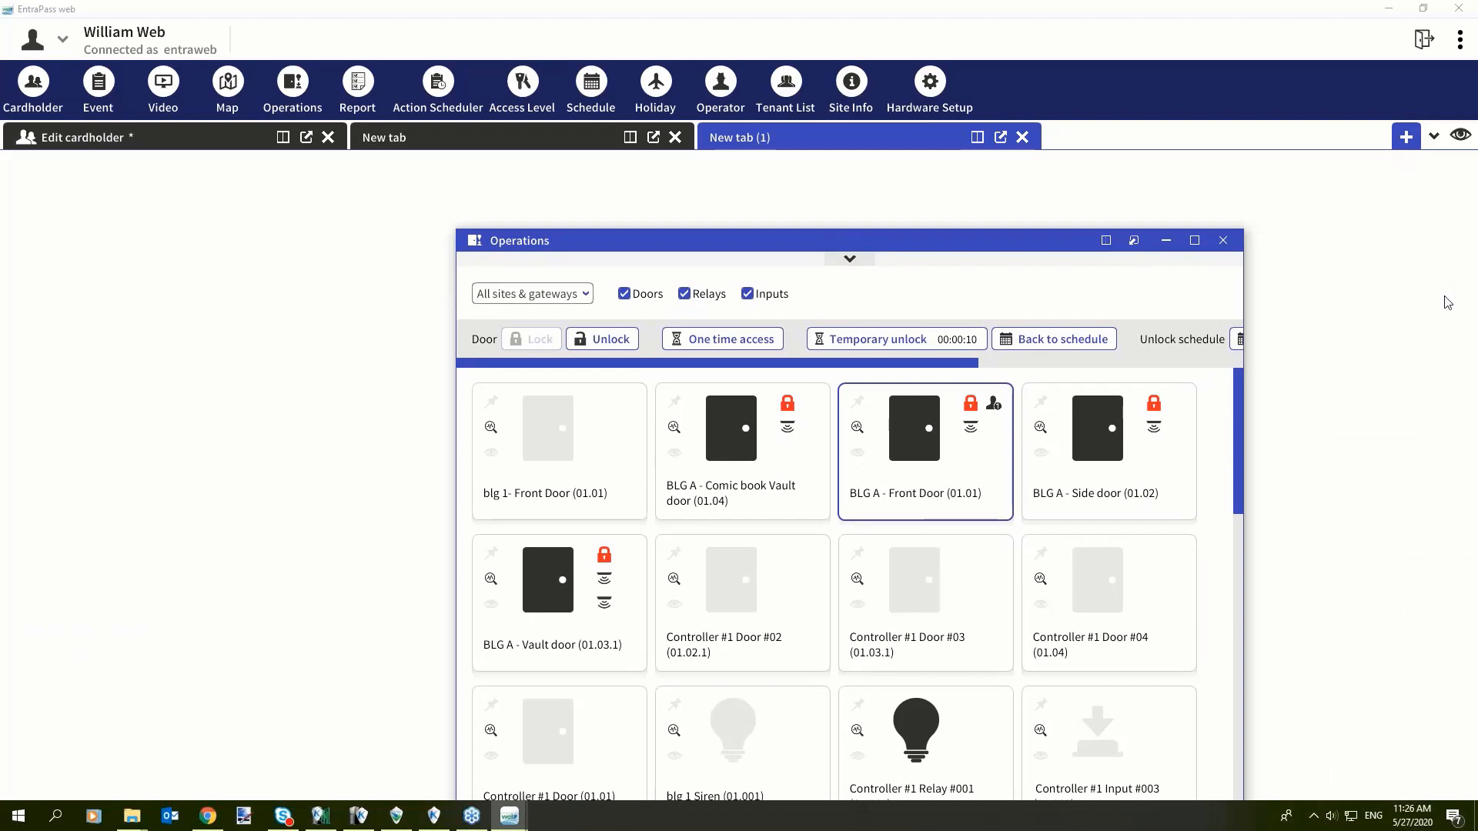
mouse_move(632, 221)
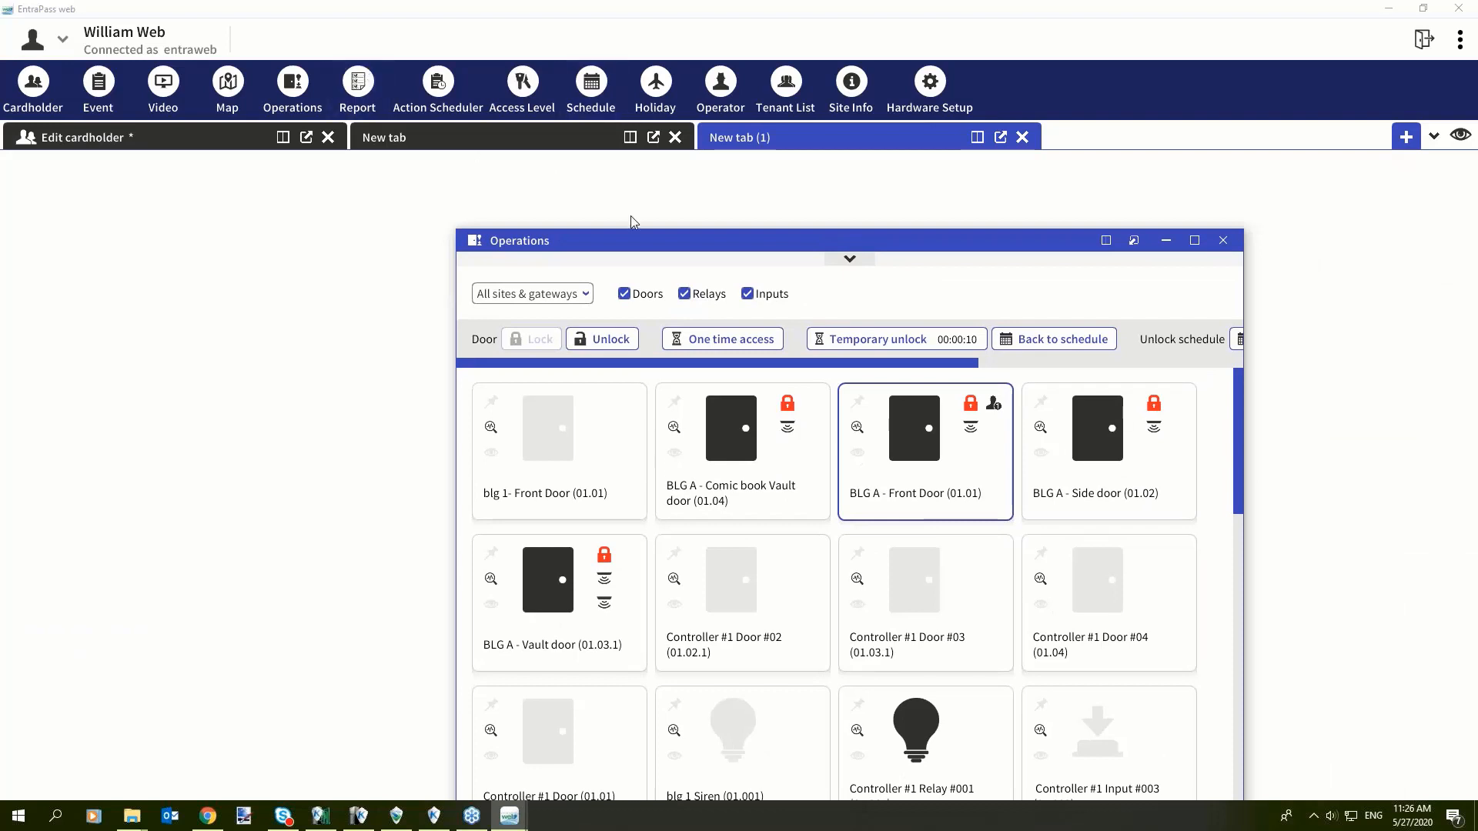
mouse_move(665, 251)
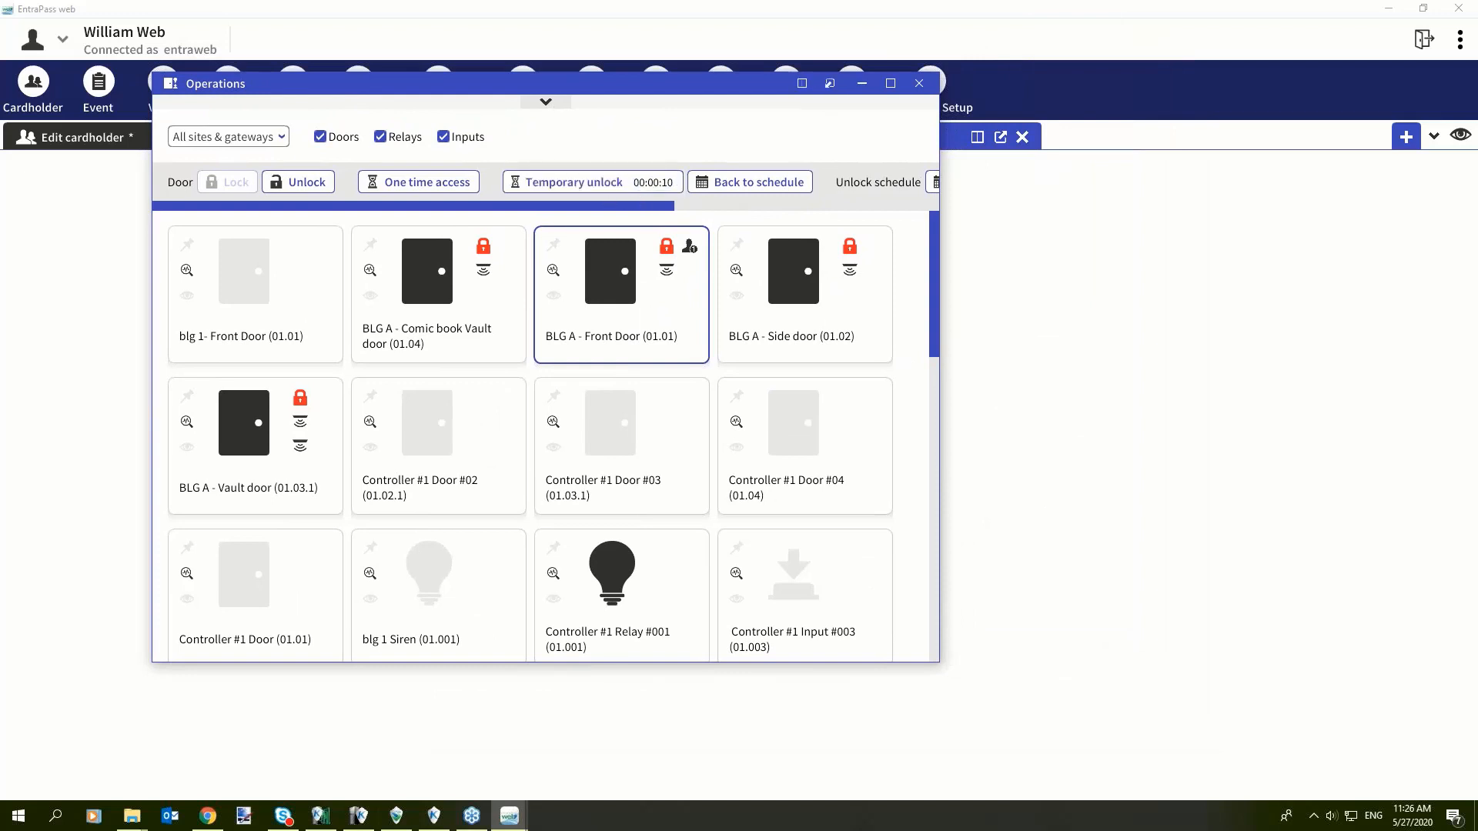
mouse_move(784, 92)
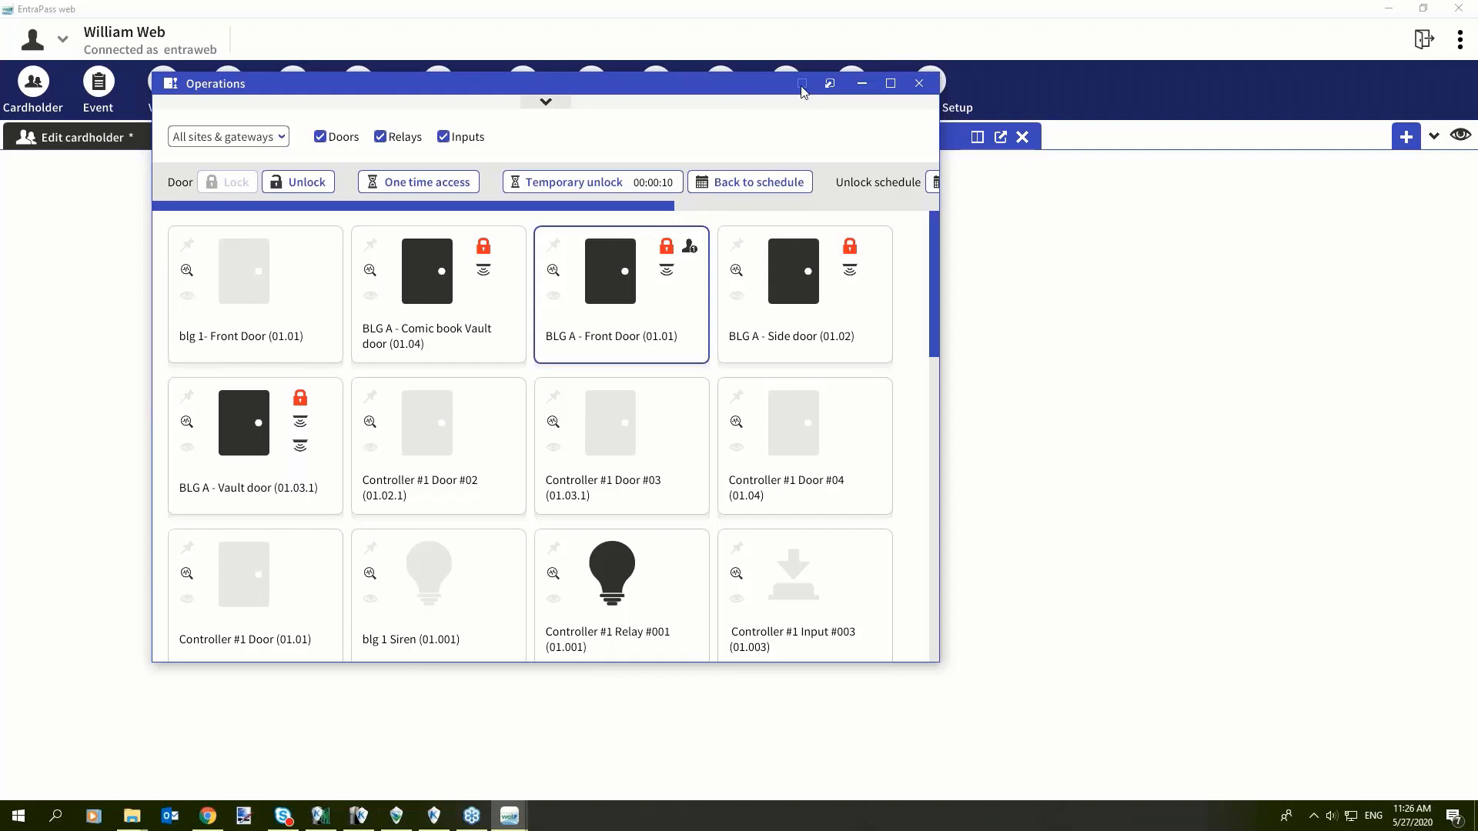
Step: Split the Operations window and show the Event log in the second pane
left_click(800, 83)
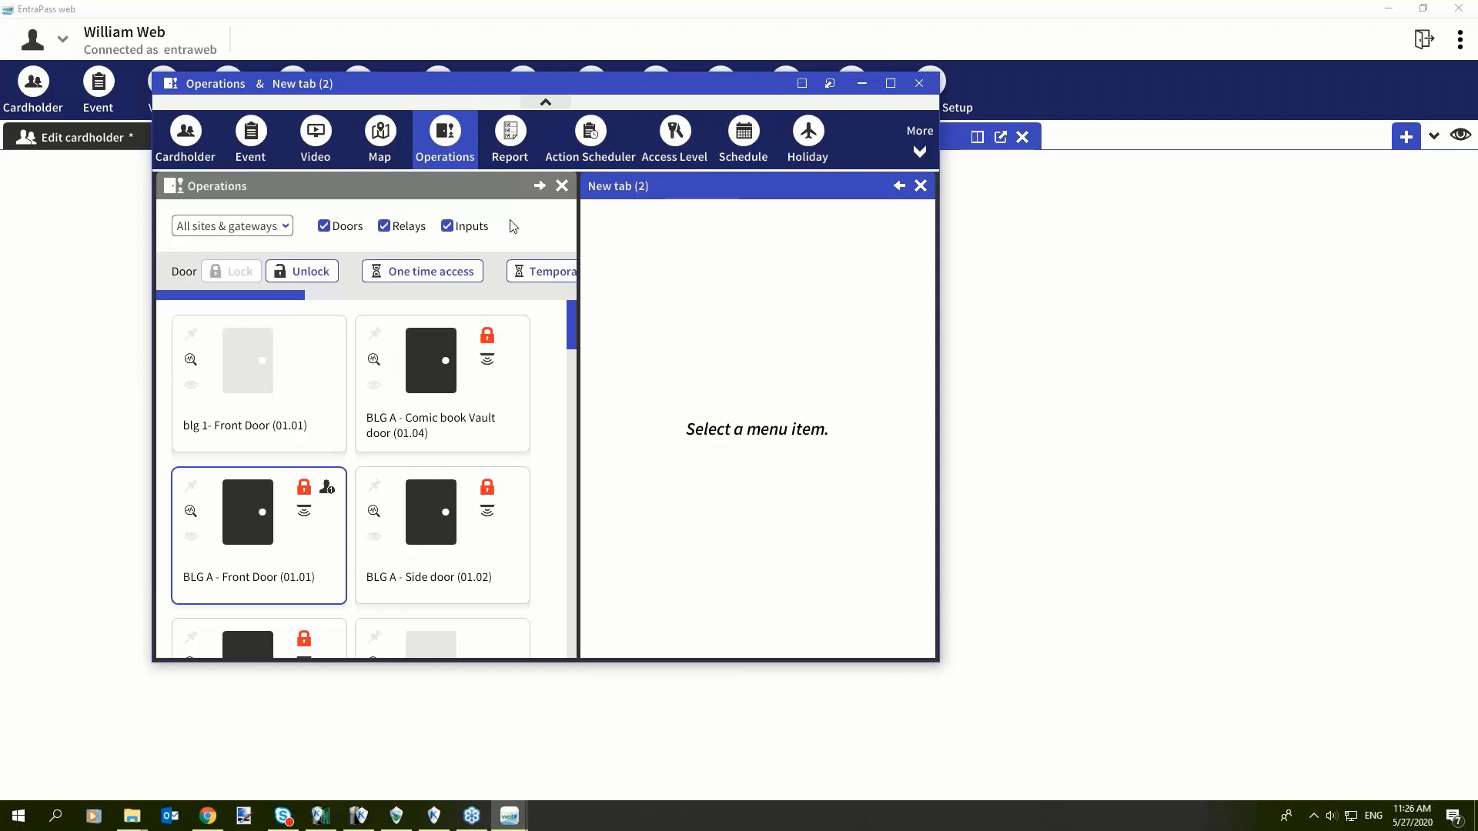
mouse_move(250, 132)
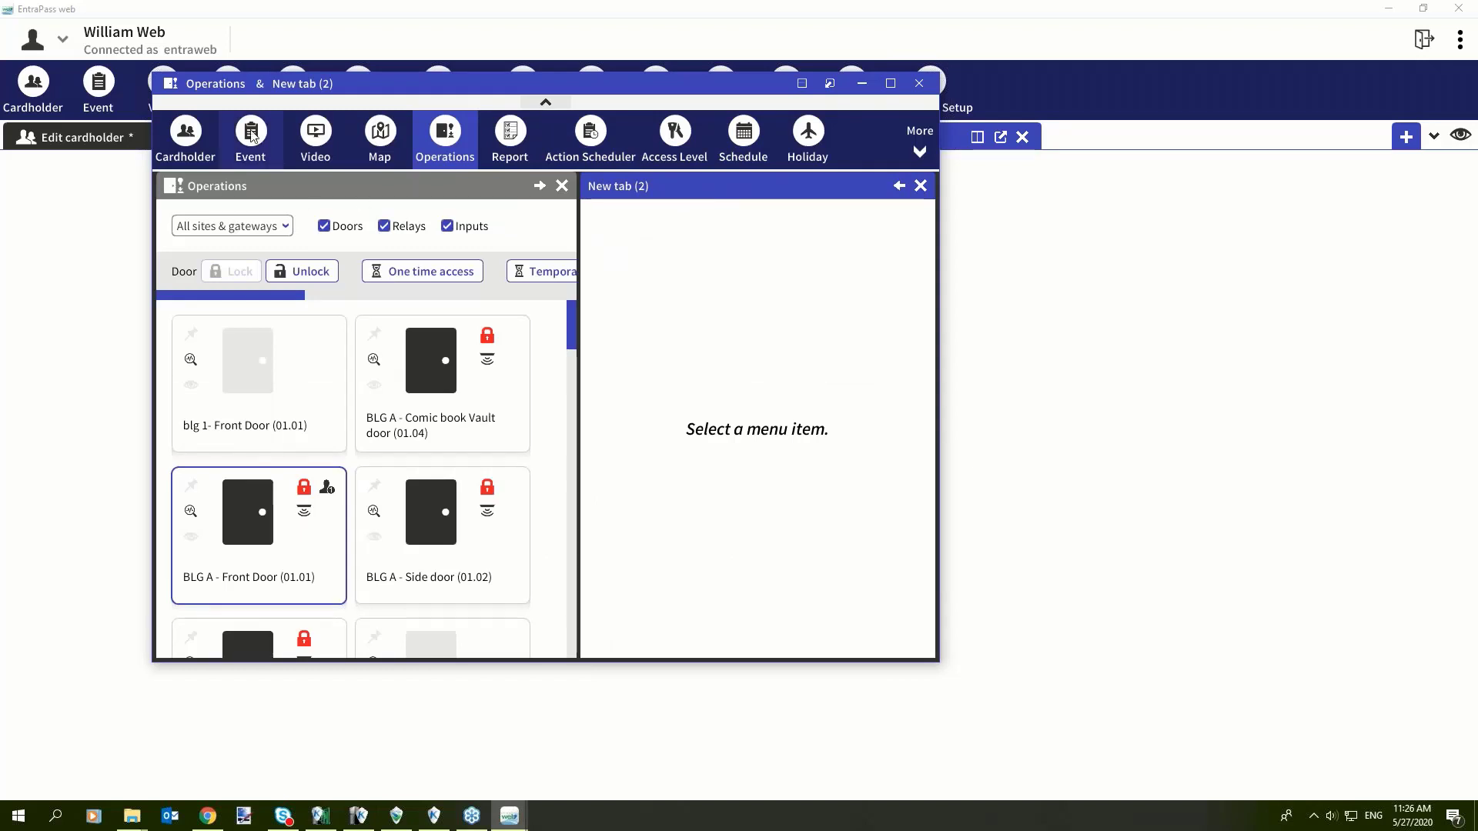
left_click(249, 130)
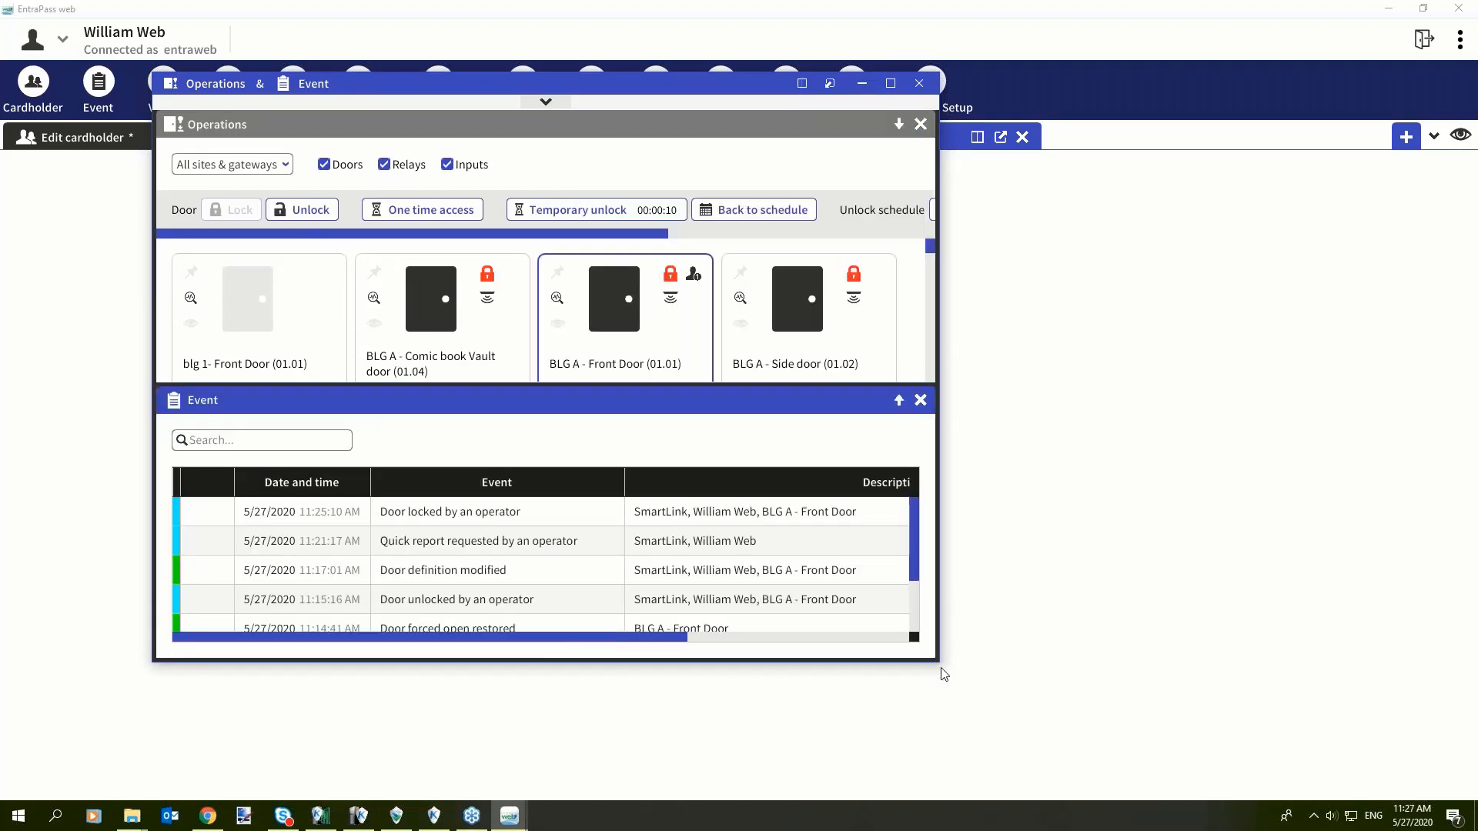
mouse_move(949, 668)
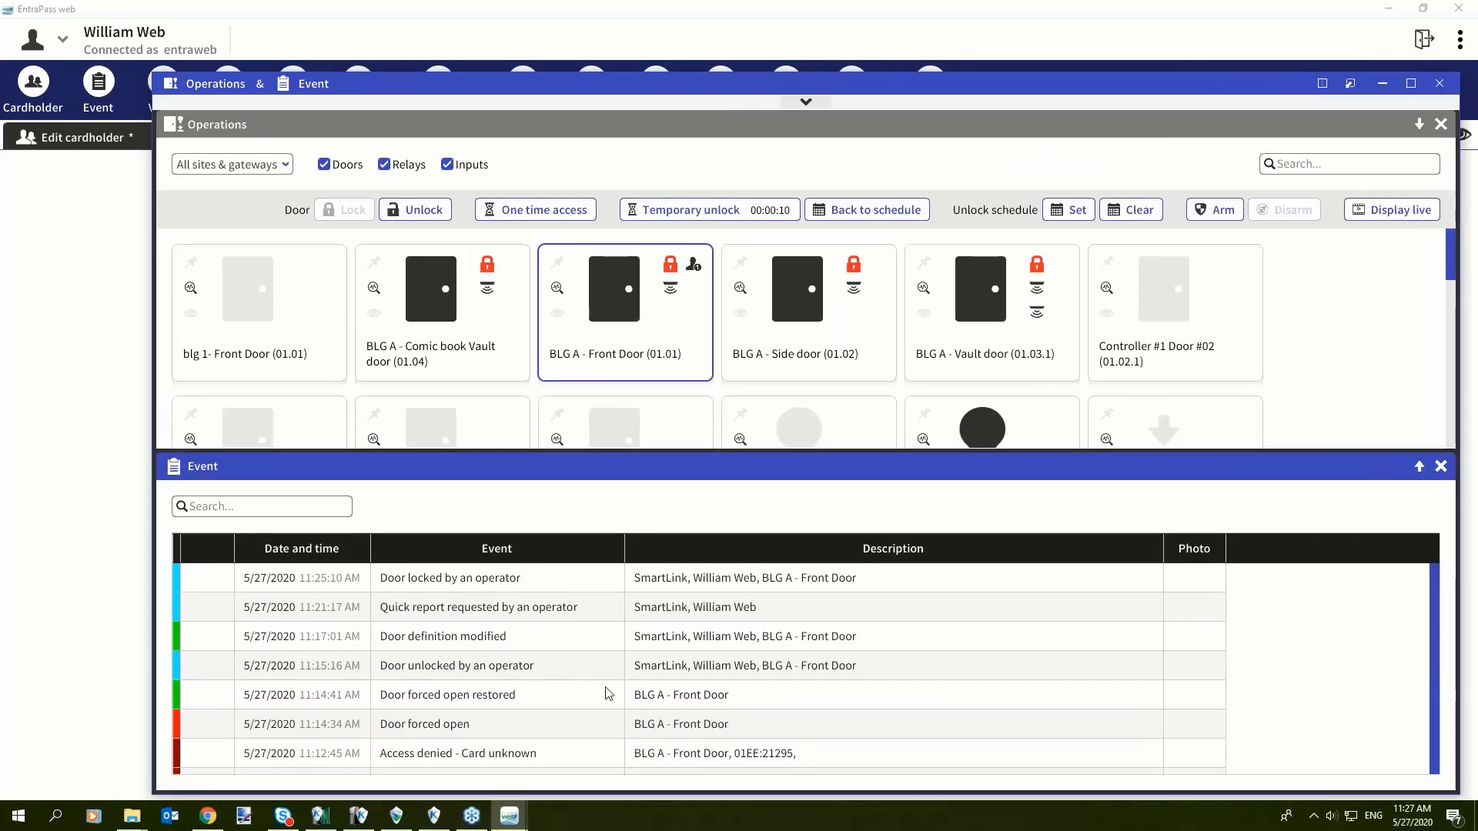
mouse_move(595, 315)
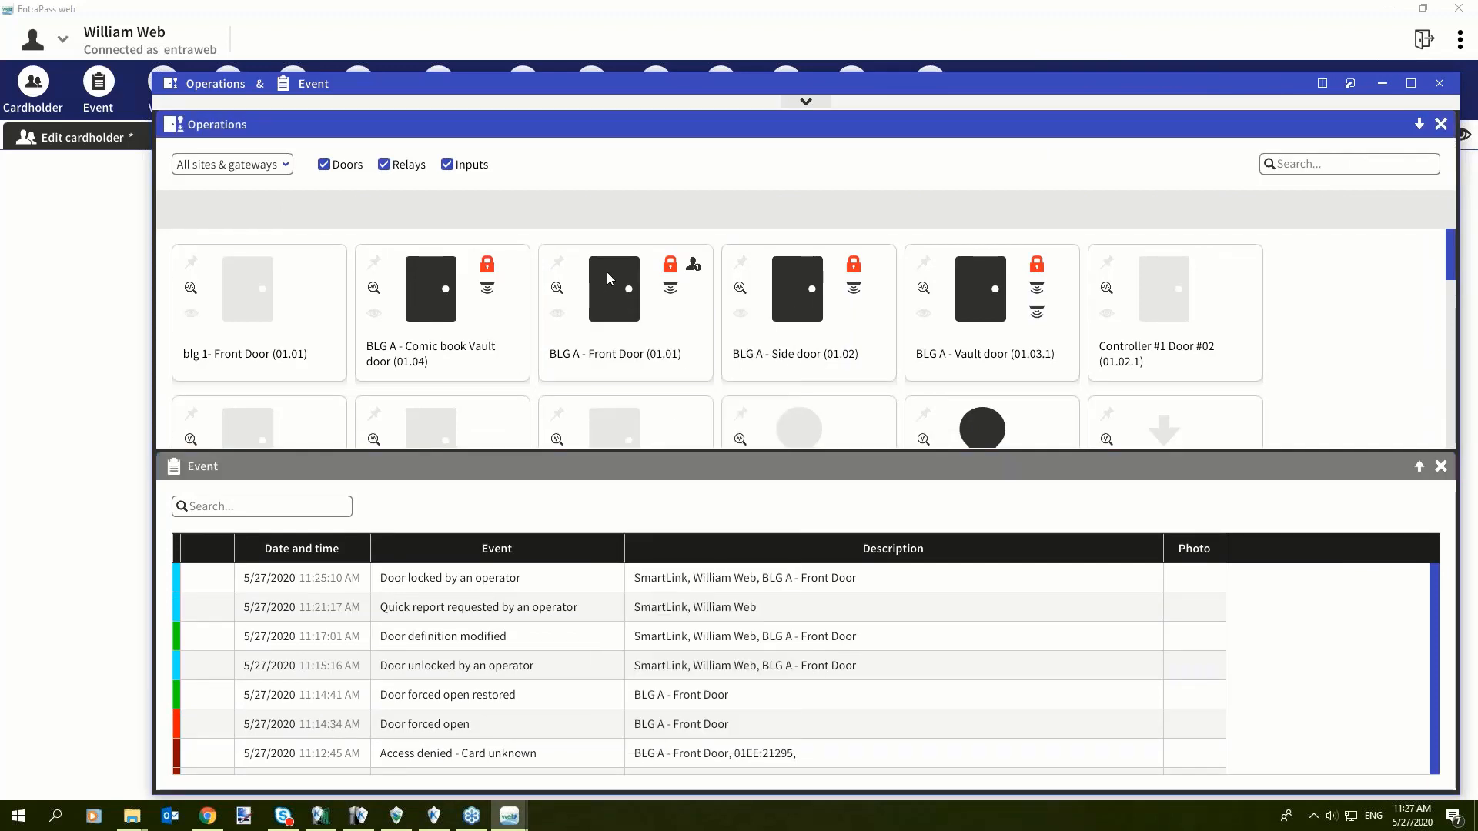
Step: Unlock BLG A - Front Door, then lock it again
right_click(613, 289)
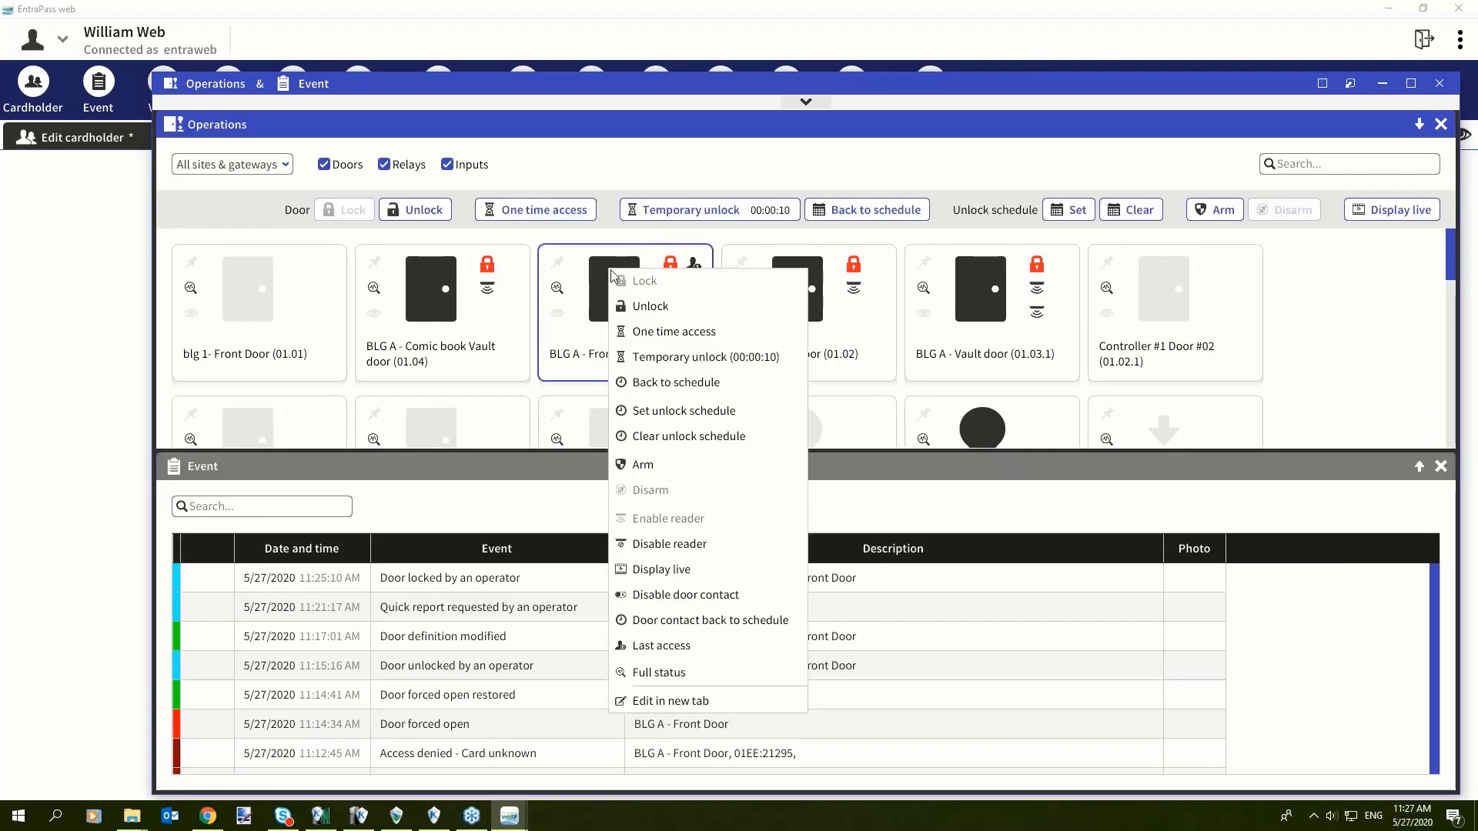
mouse_move(649, 305)
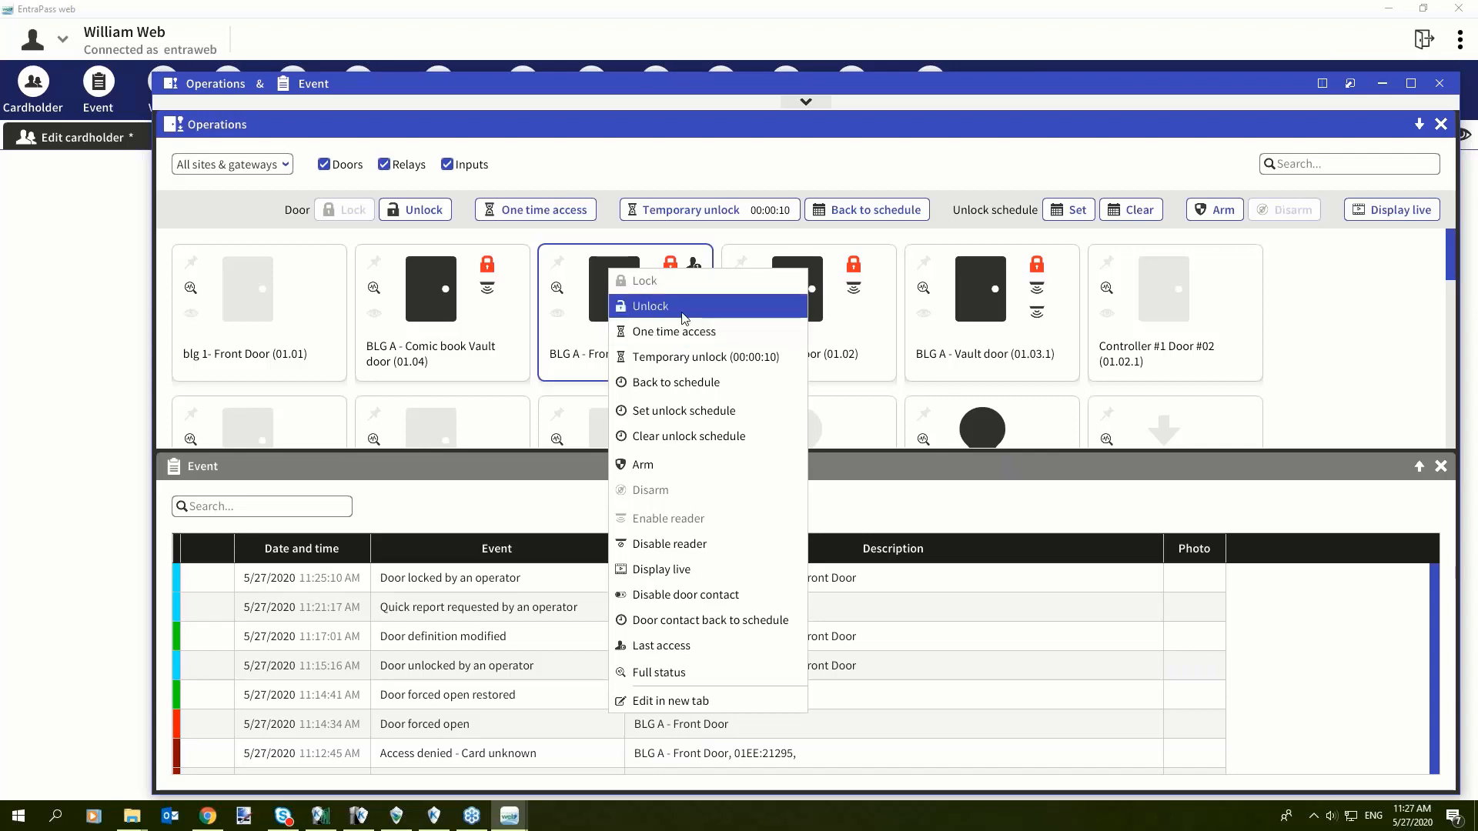
left_click(648, 305)
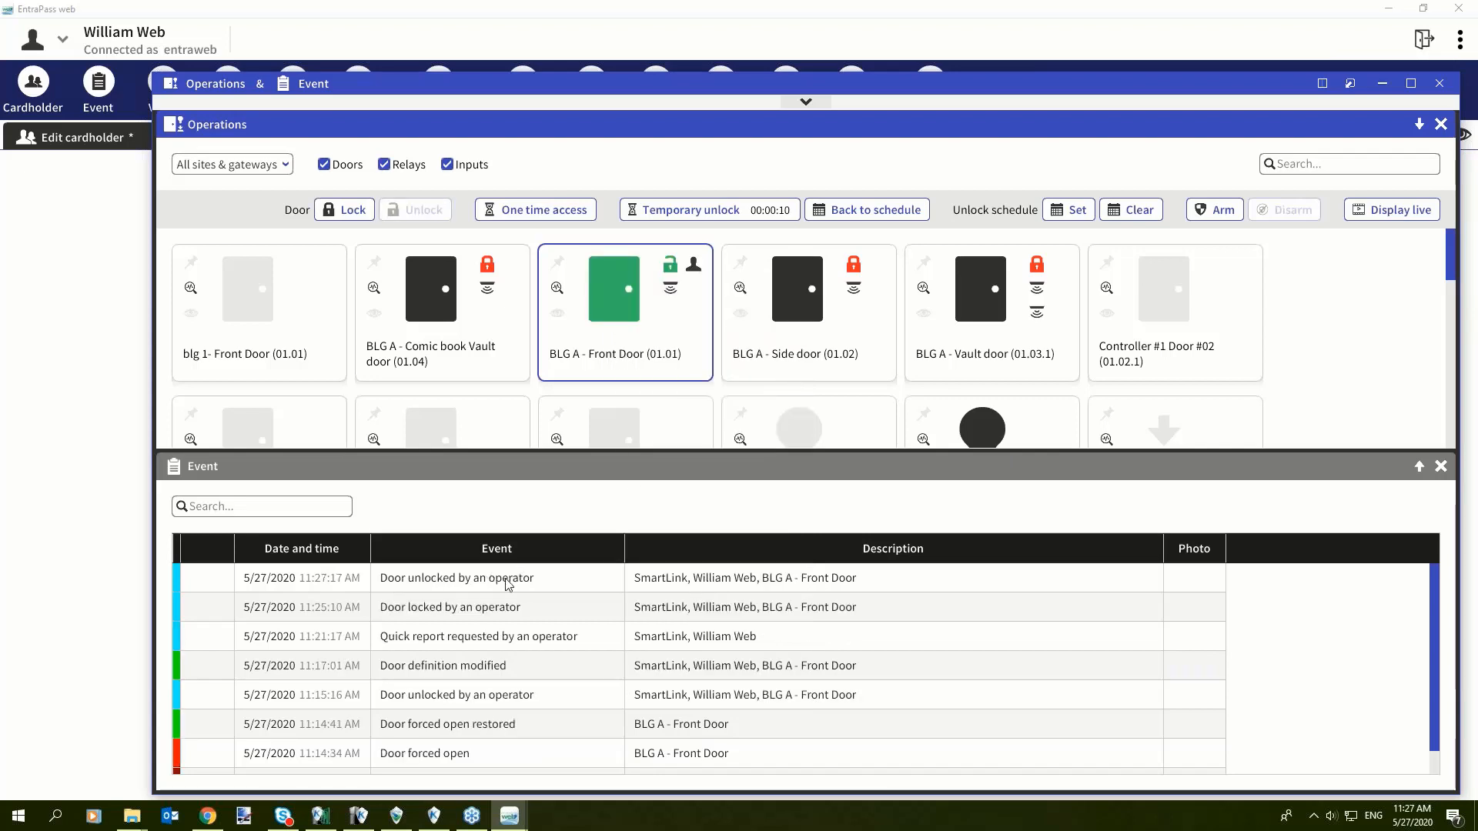
mouse_move(836, 607)
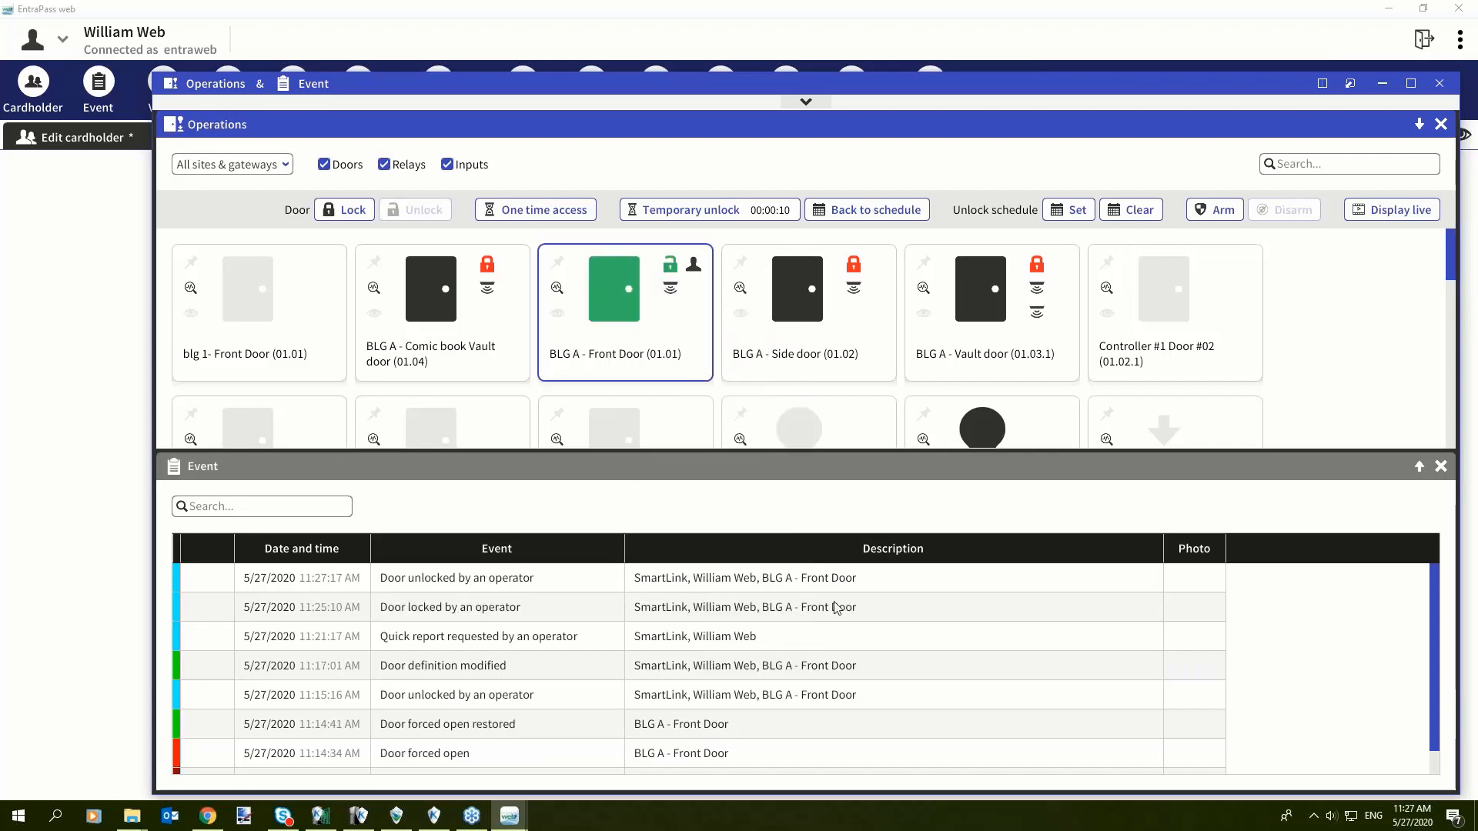
mouse_move(509, 604)
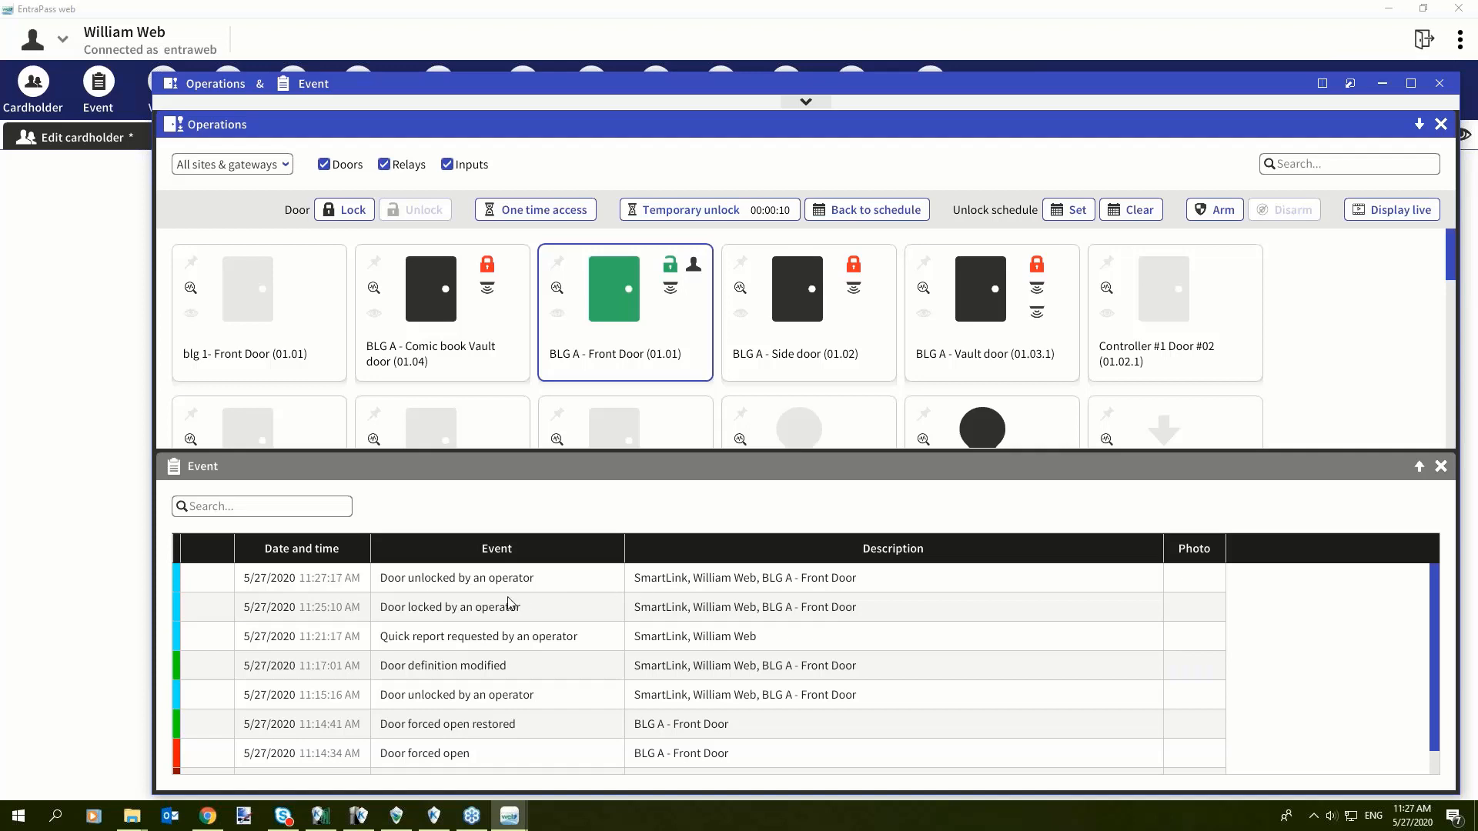
right_click(613, 288)
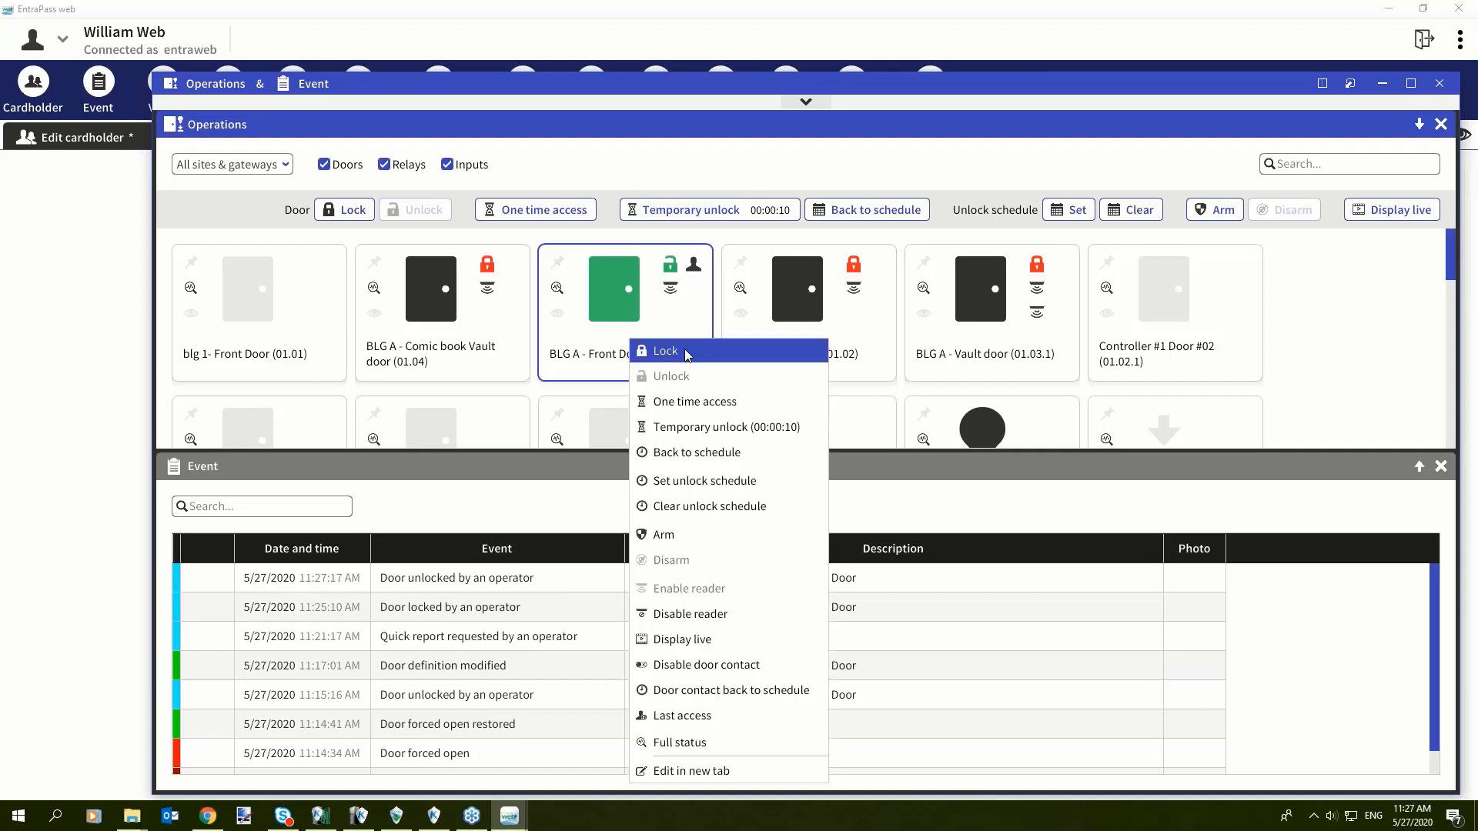
left_click(665, 351)
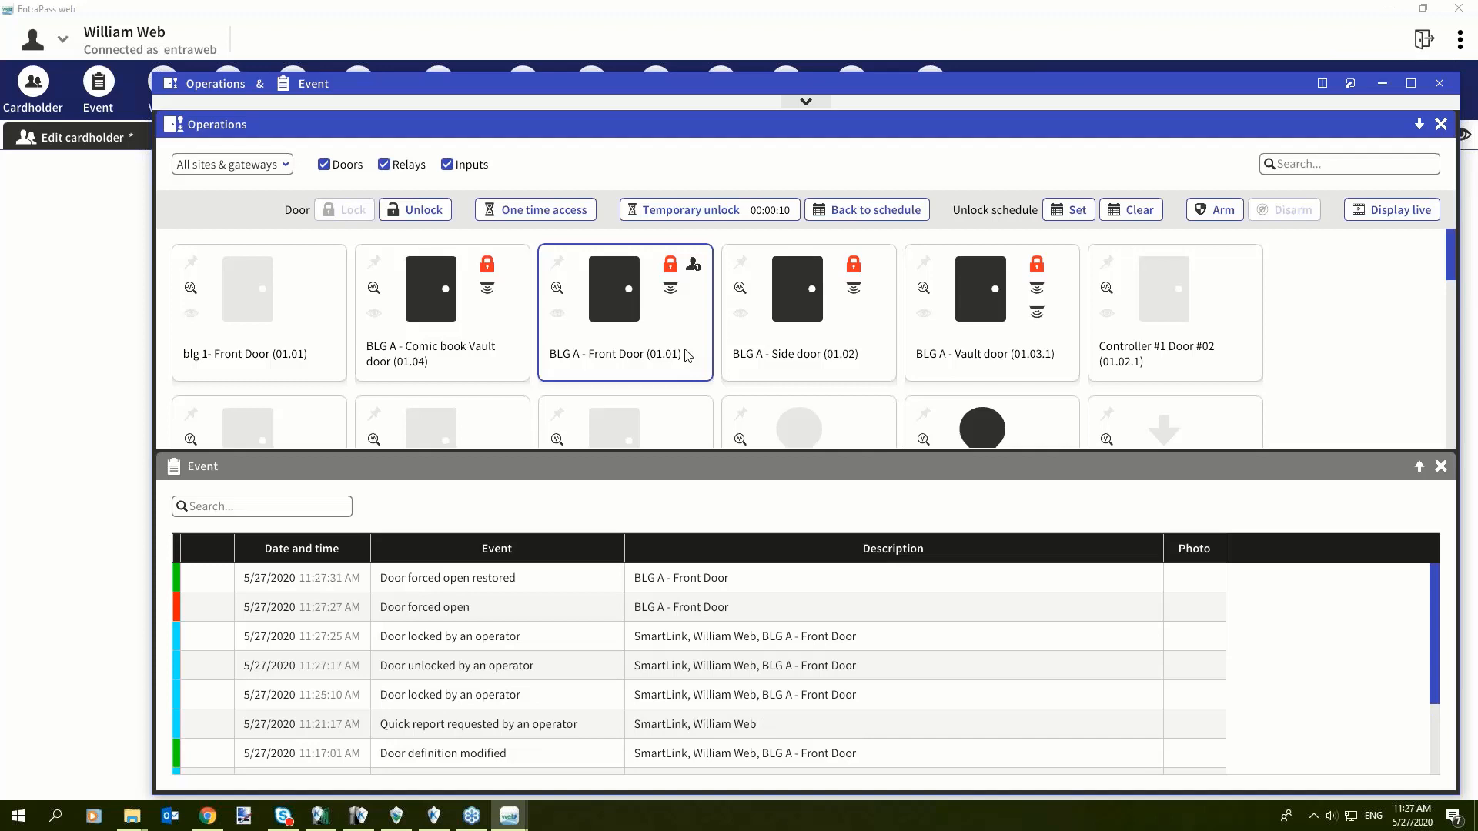
mouse_move(629, 127)
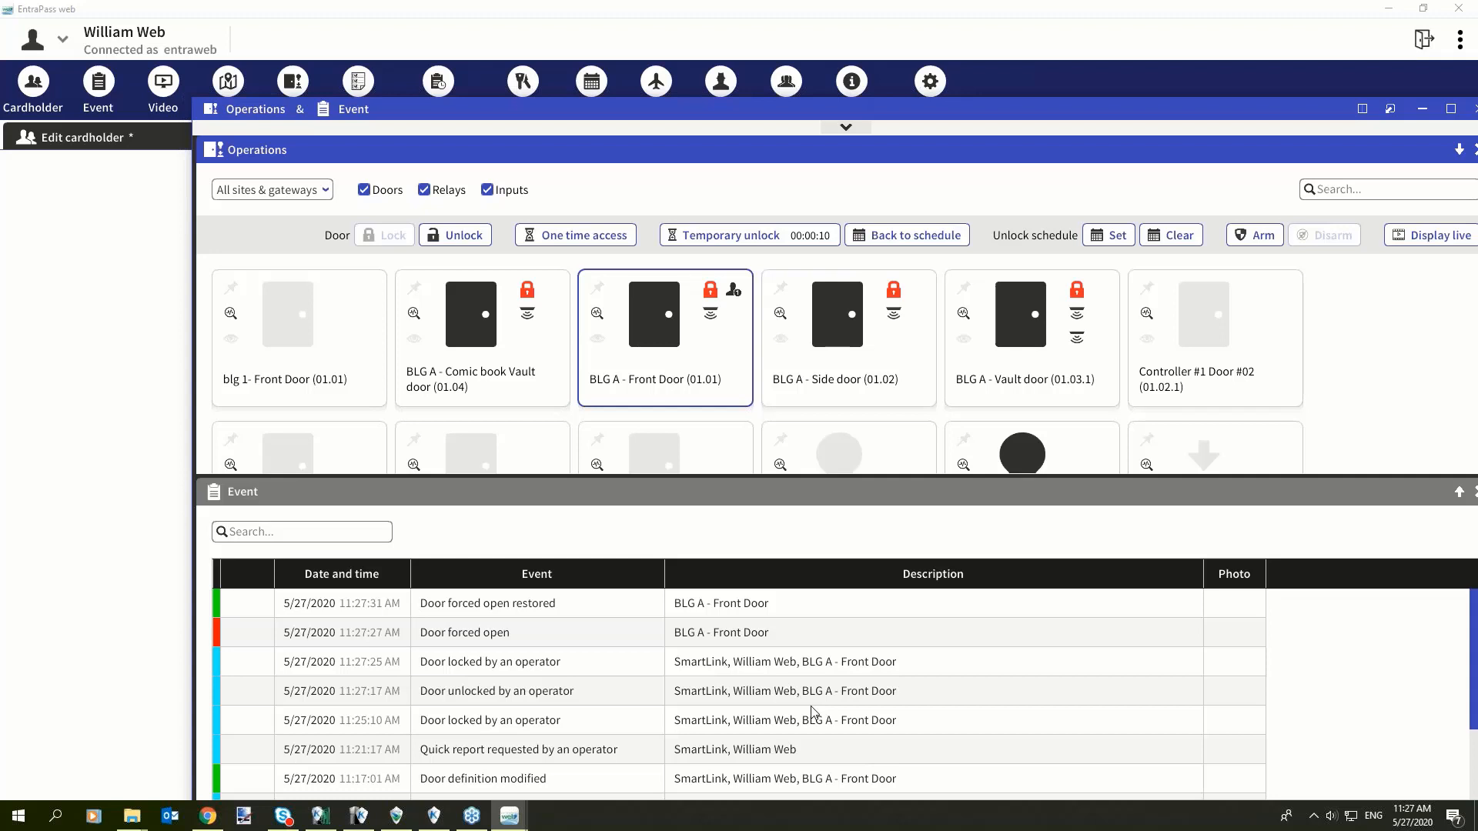
mouse_move(738, 380)
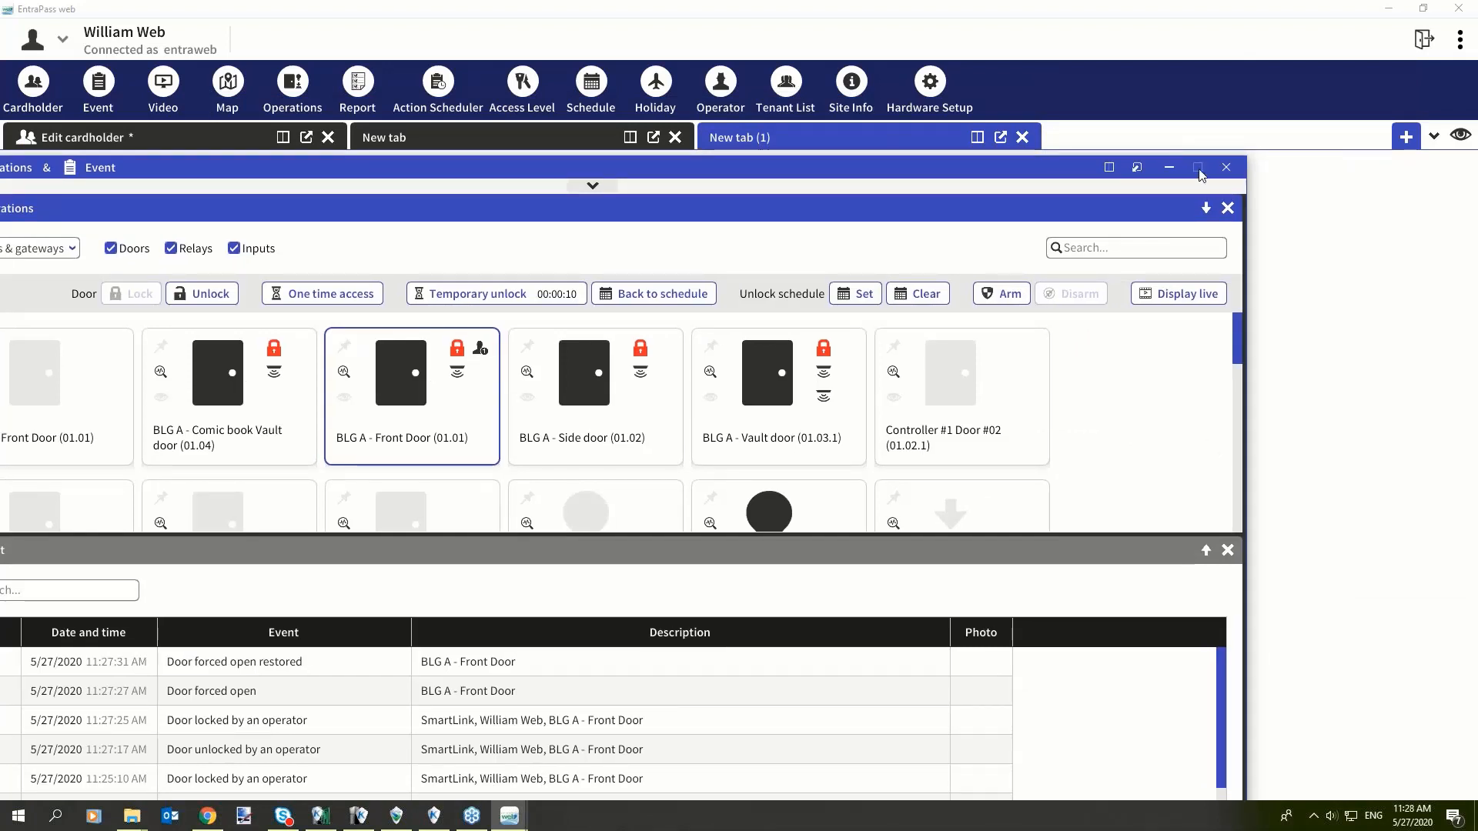
left_click(1200, 167)
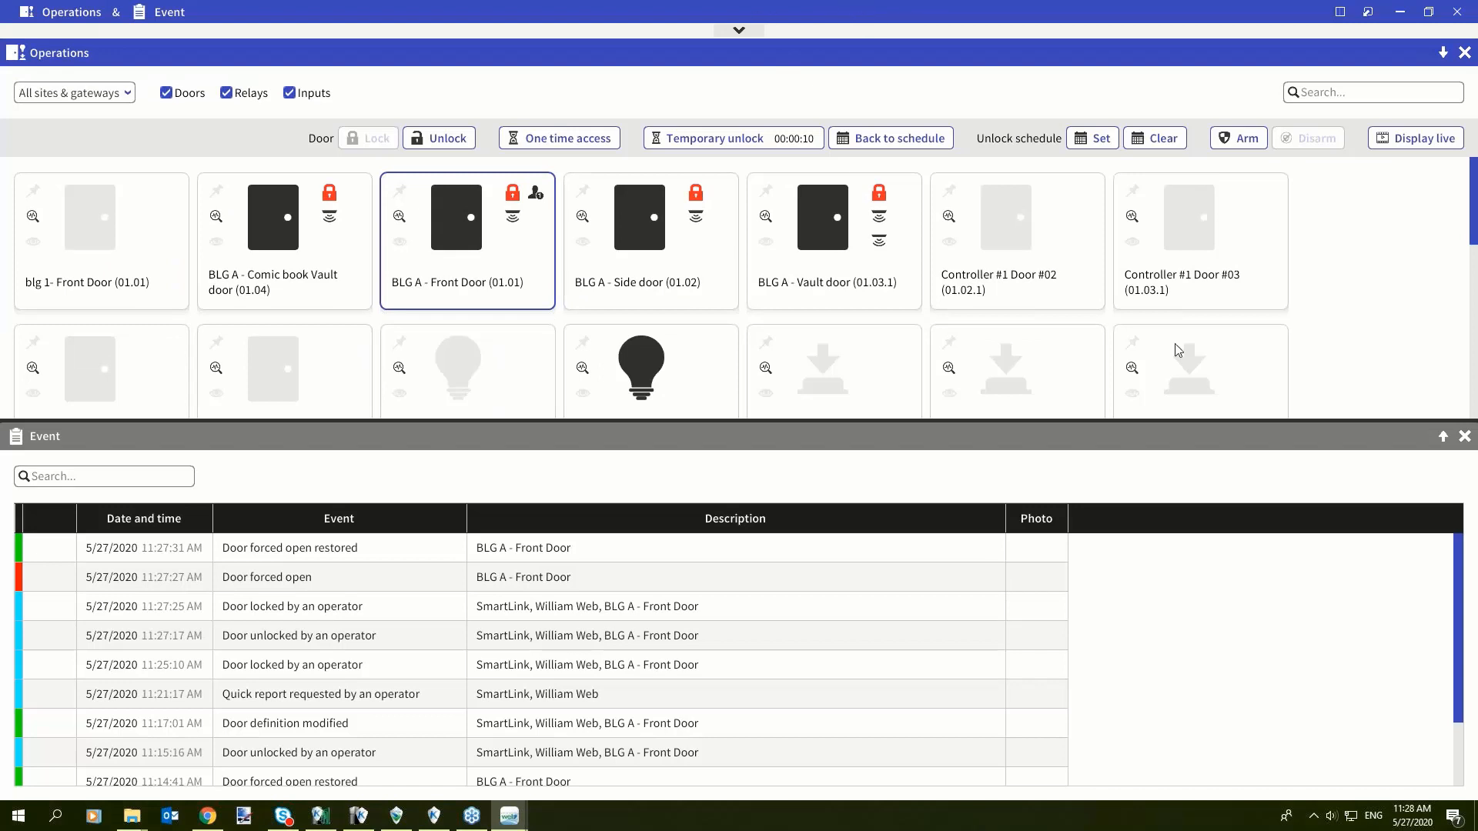
mouse_move(886, 576)
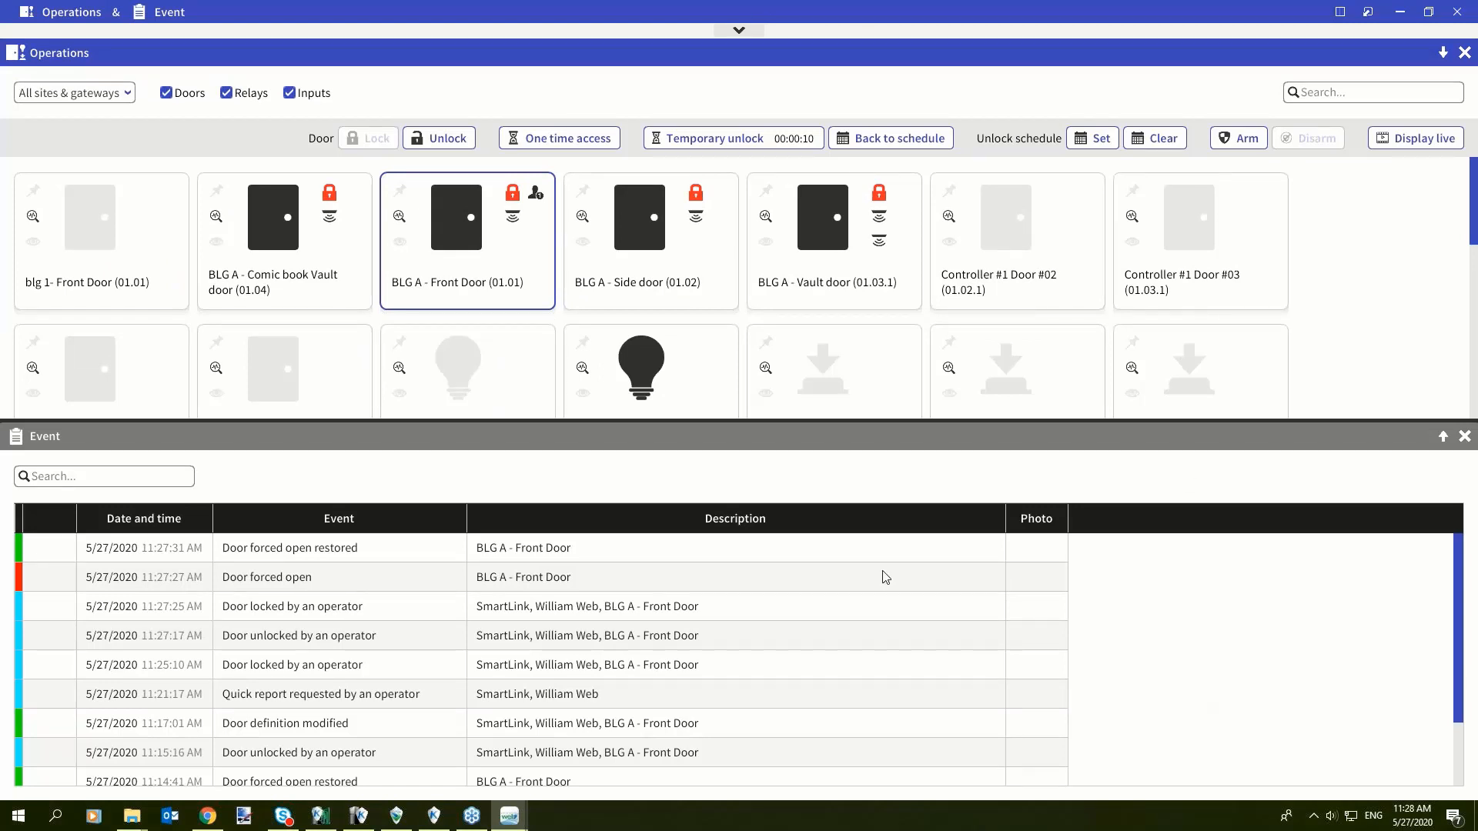
mouse_move(818, 234)
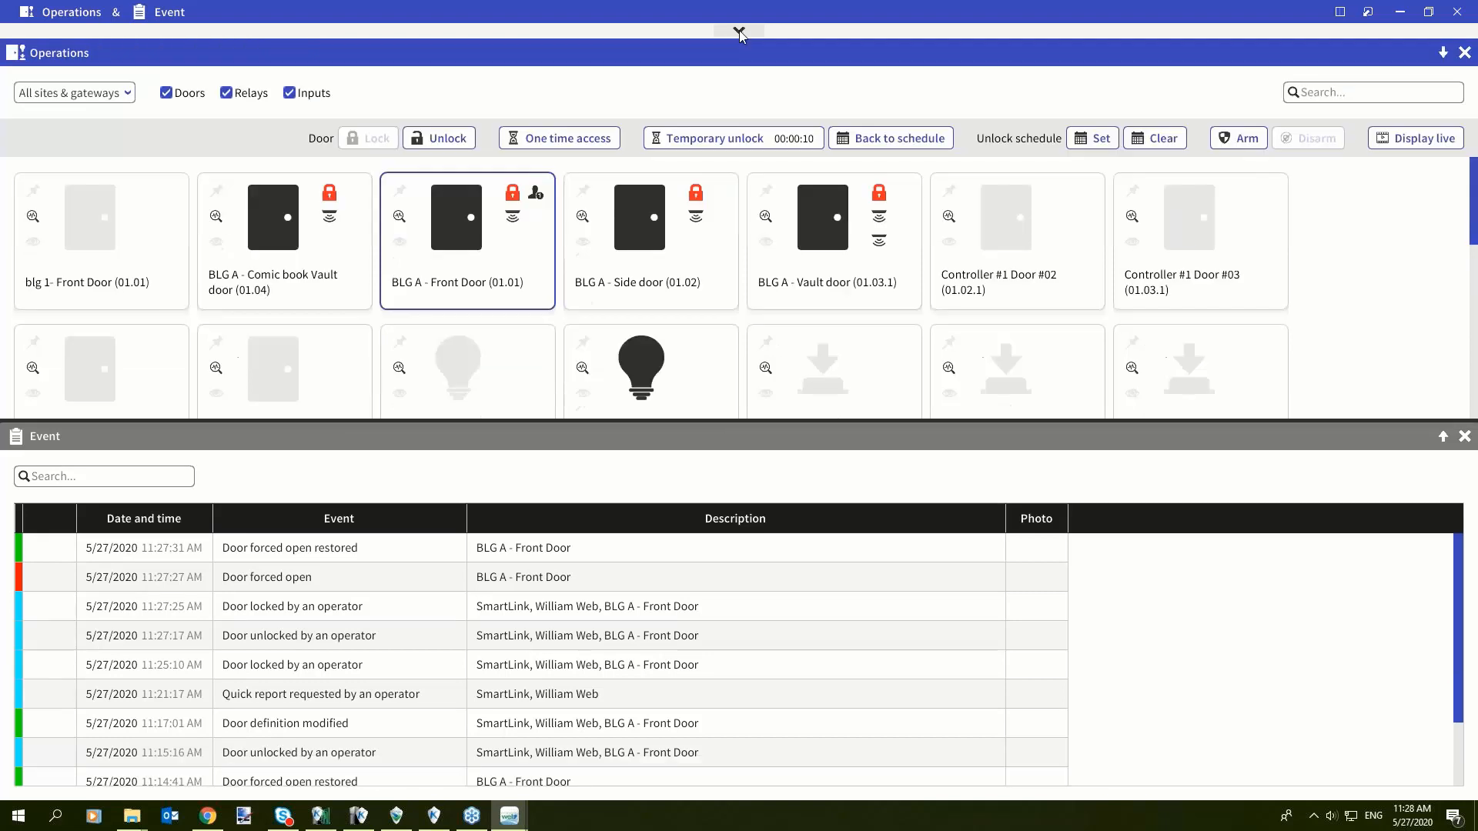
left_click(738, 31)
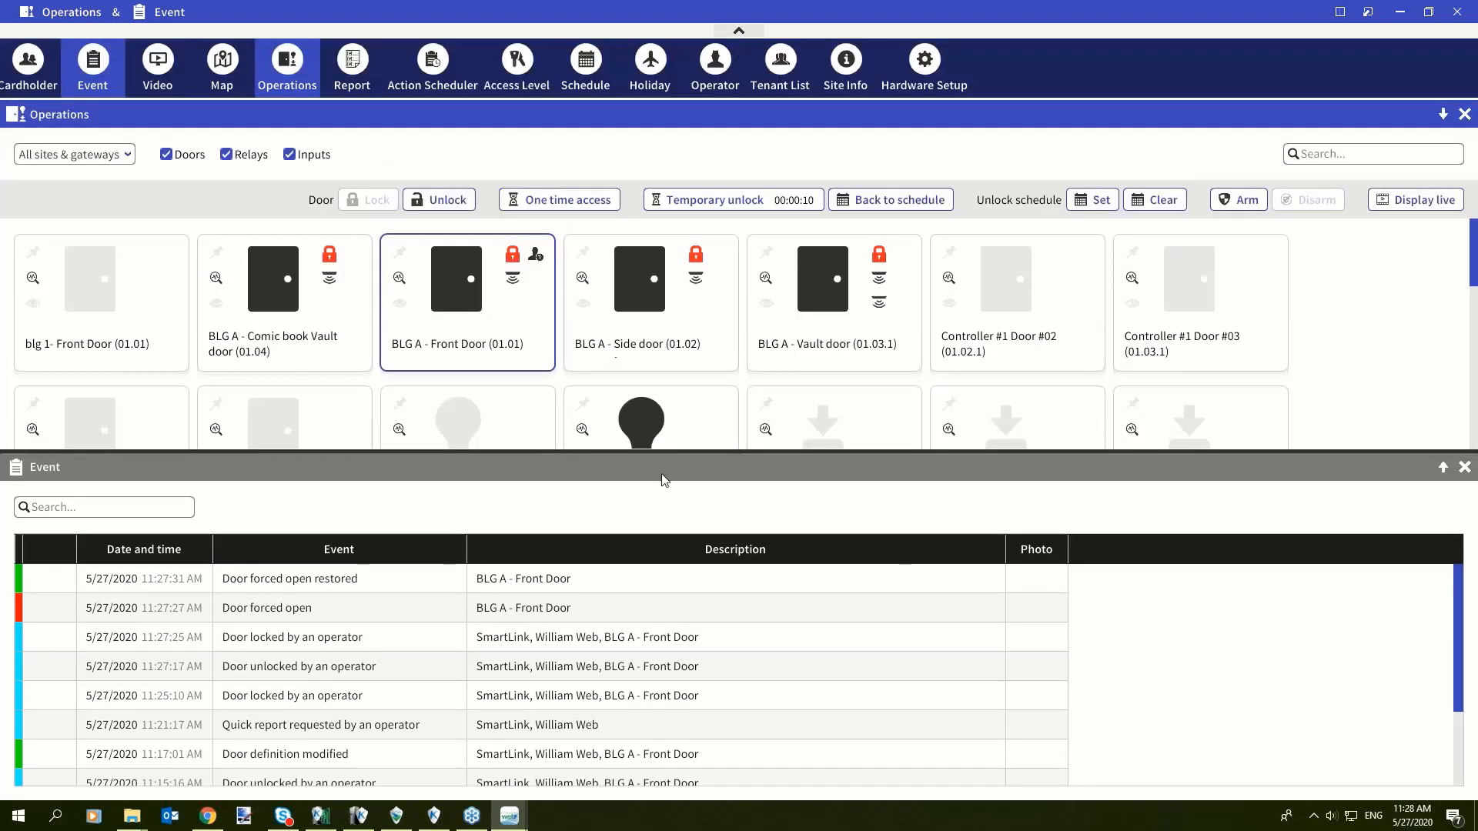
left_click(738, 31)
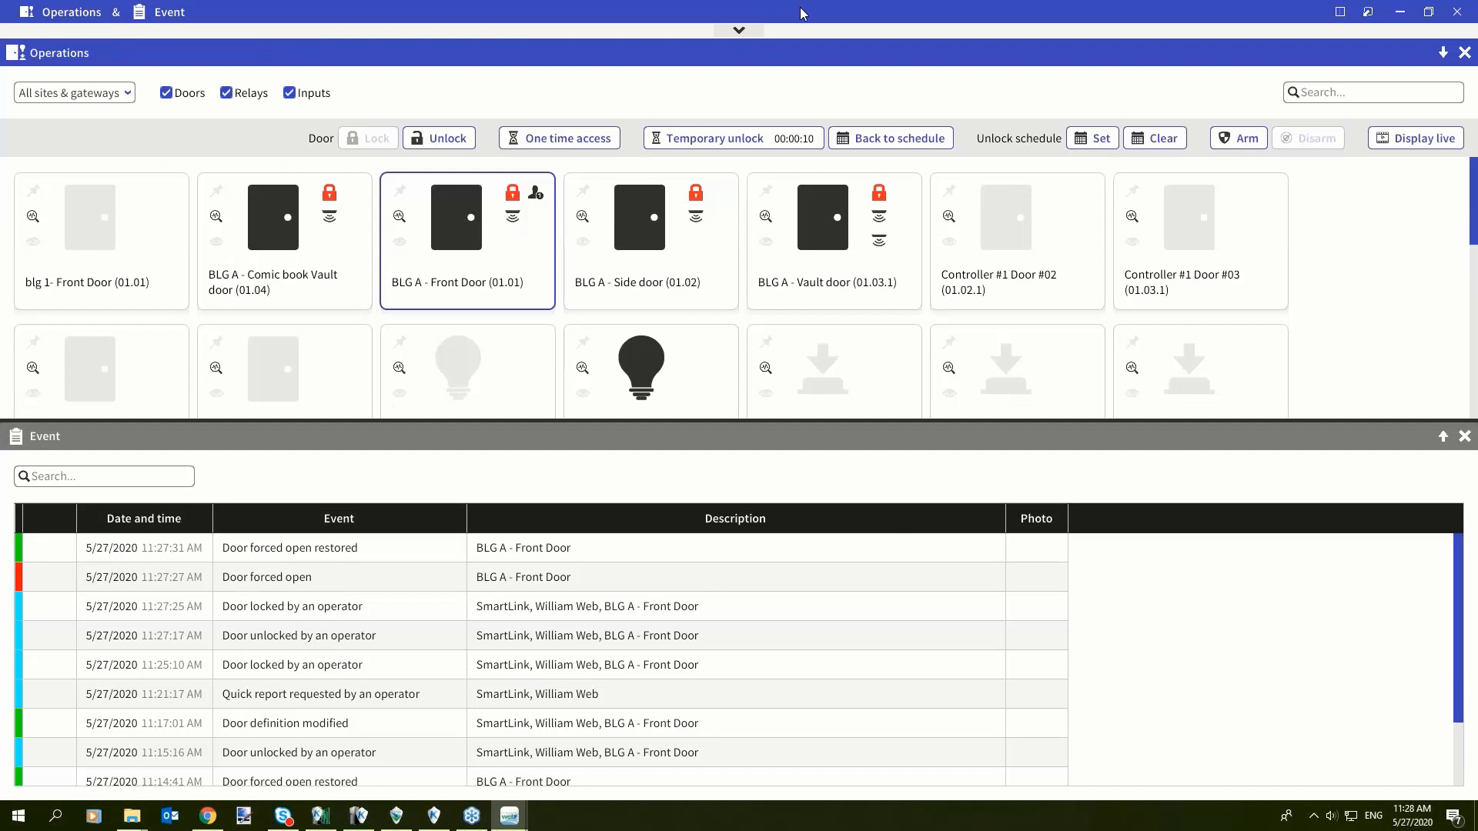
left_click(832, 240)
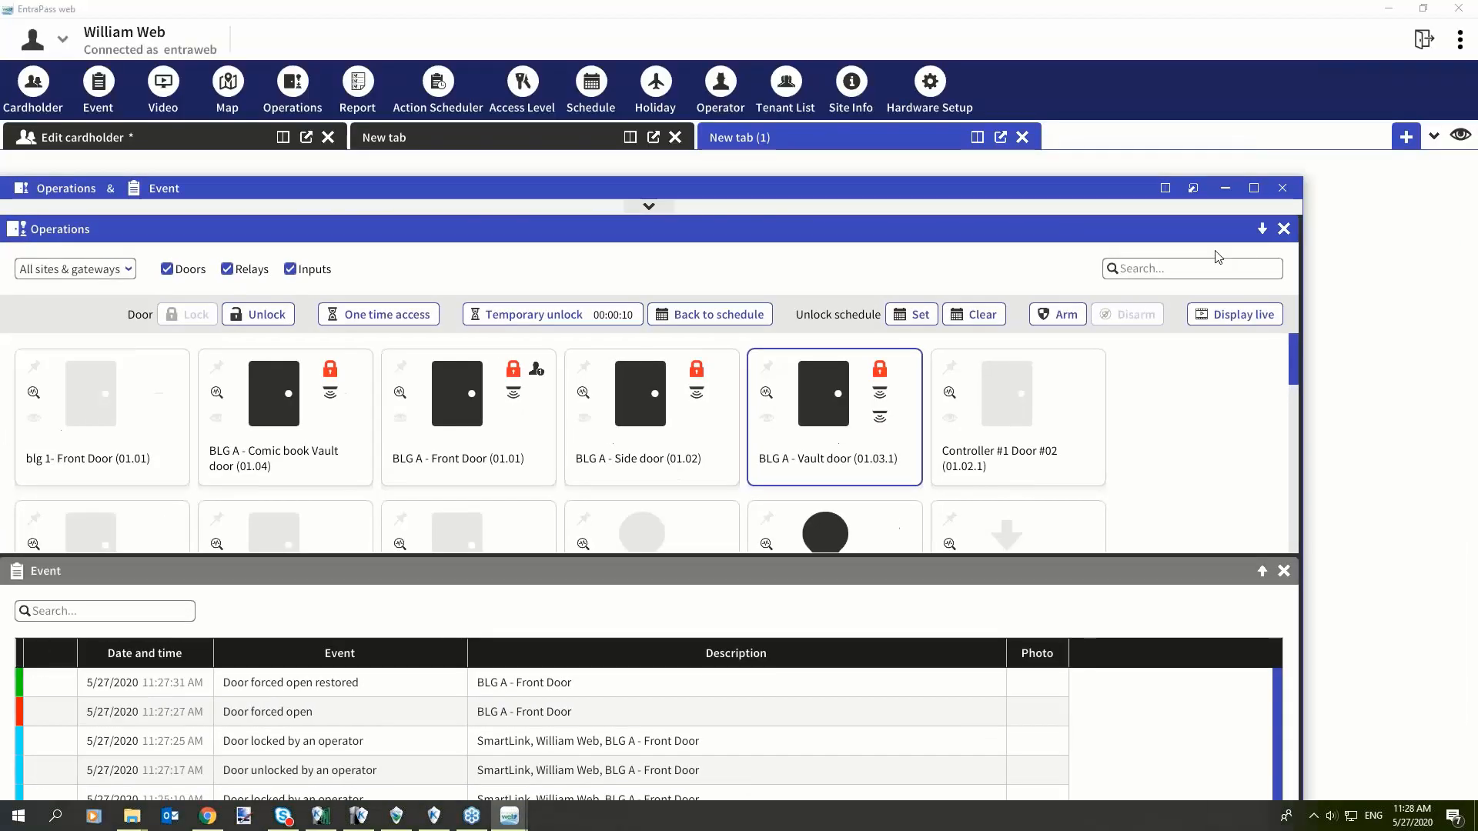
Step: Drag the Operations & Event window onto the tab strip to dock it
left_click_drag(647, 187, 596, 260)
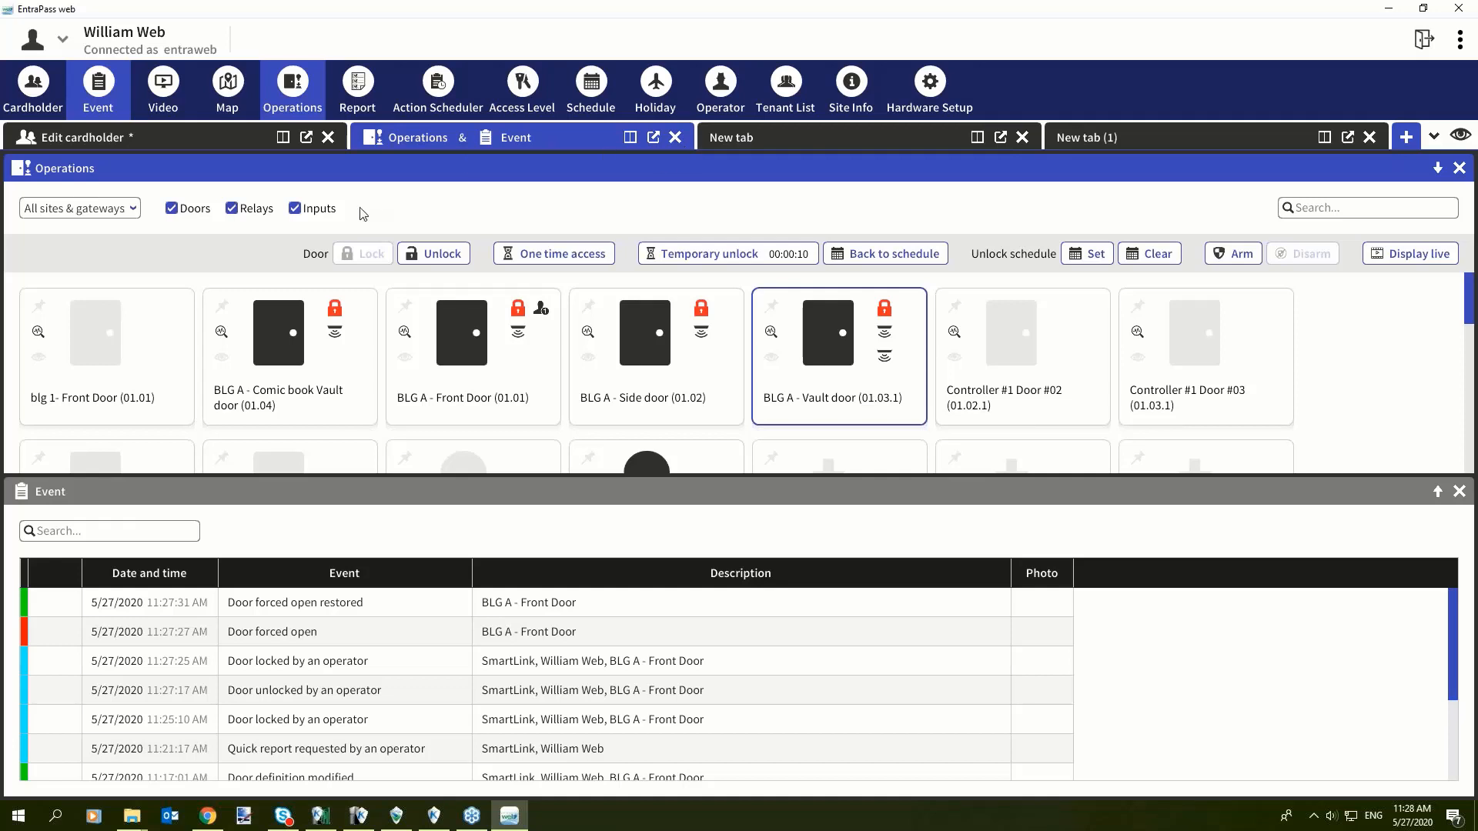
mouse_move(267, 206)
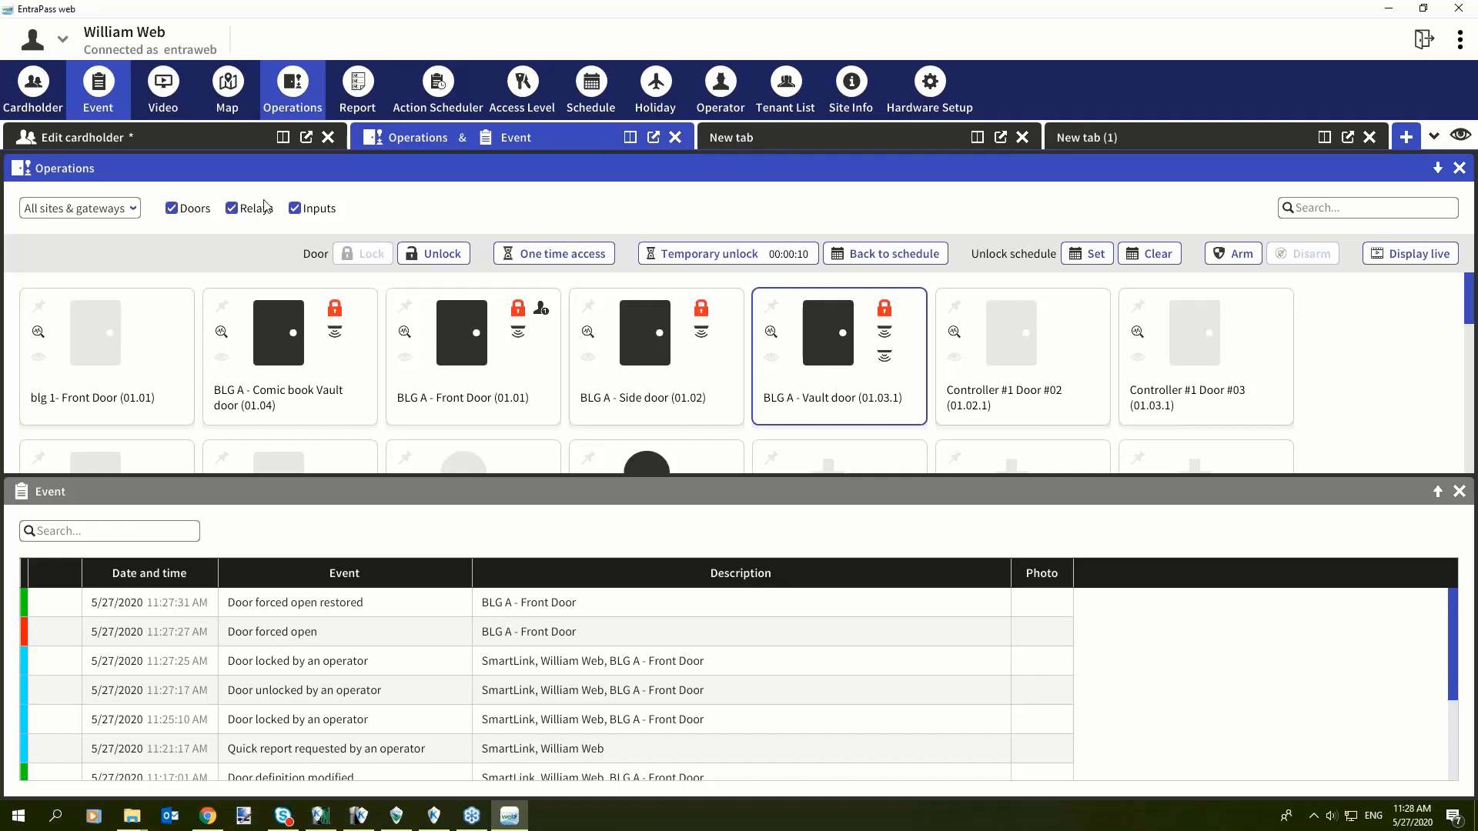
mouse_move(151, 160)
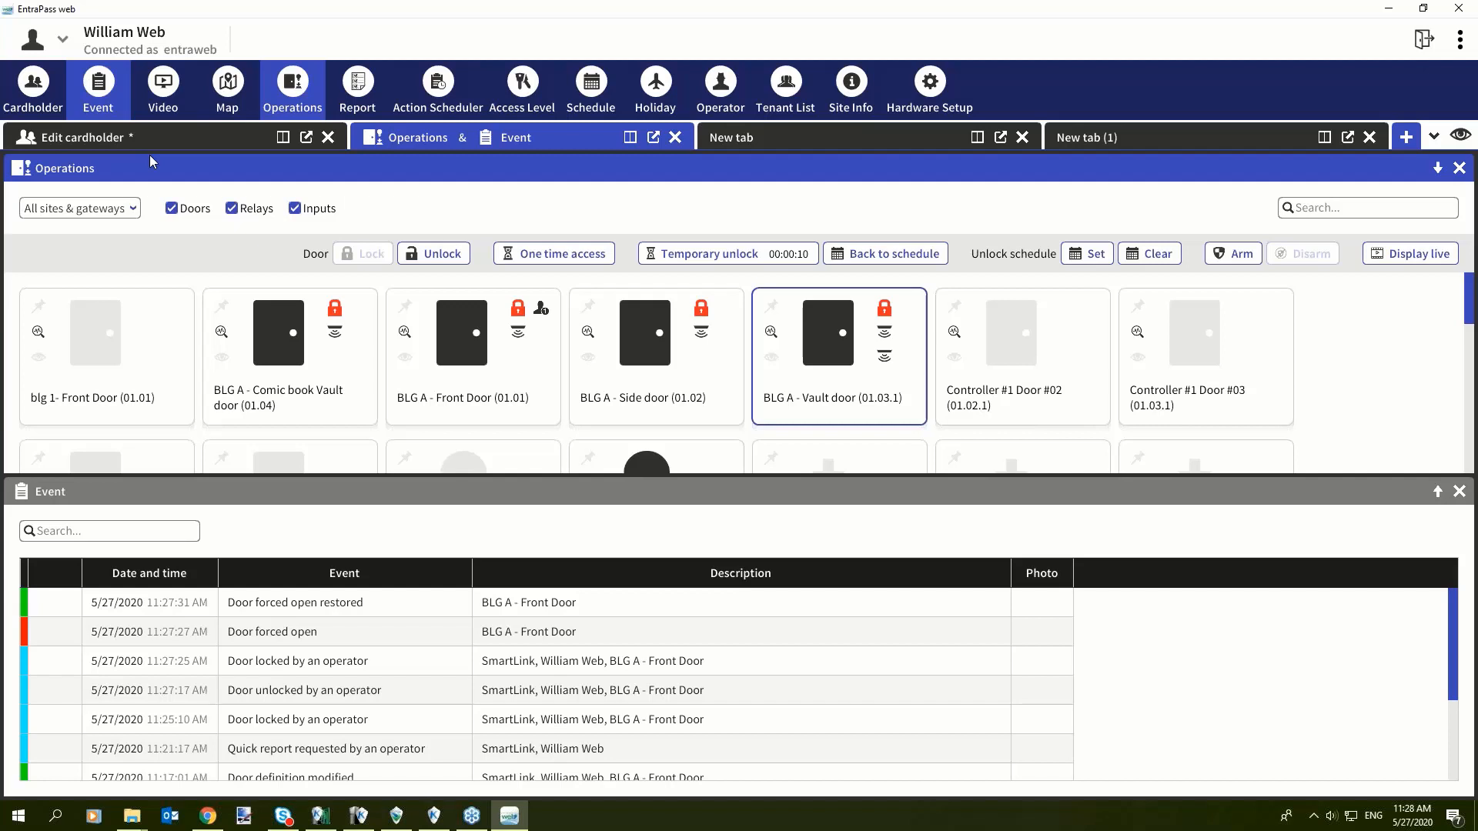
mouse_move(1209, 166)
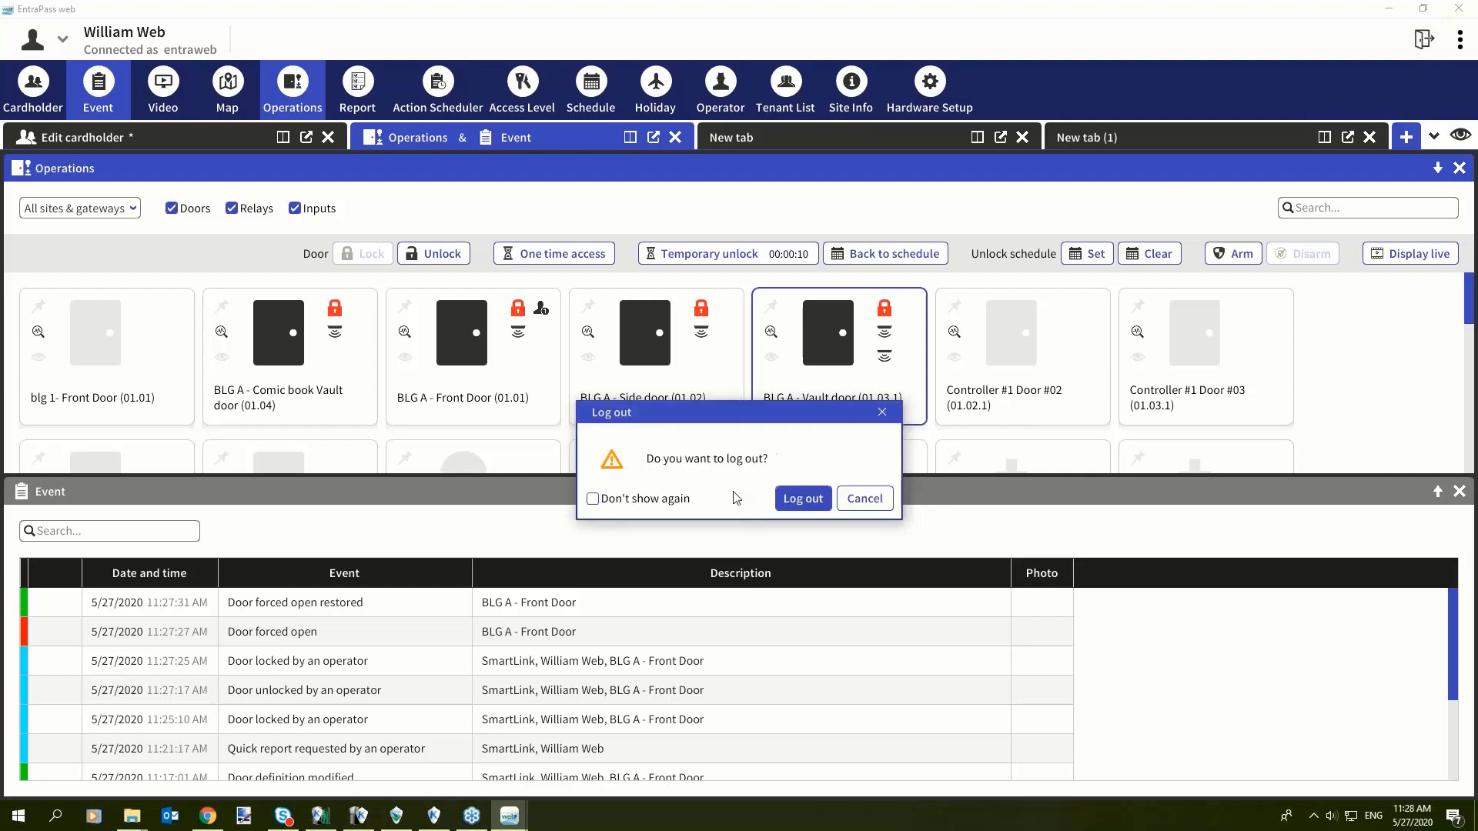
Step: Cancel the log-out prompt to stay signed in
left_click(862, 498)
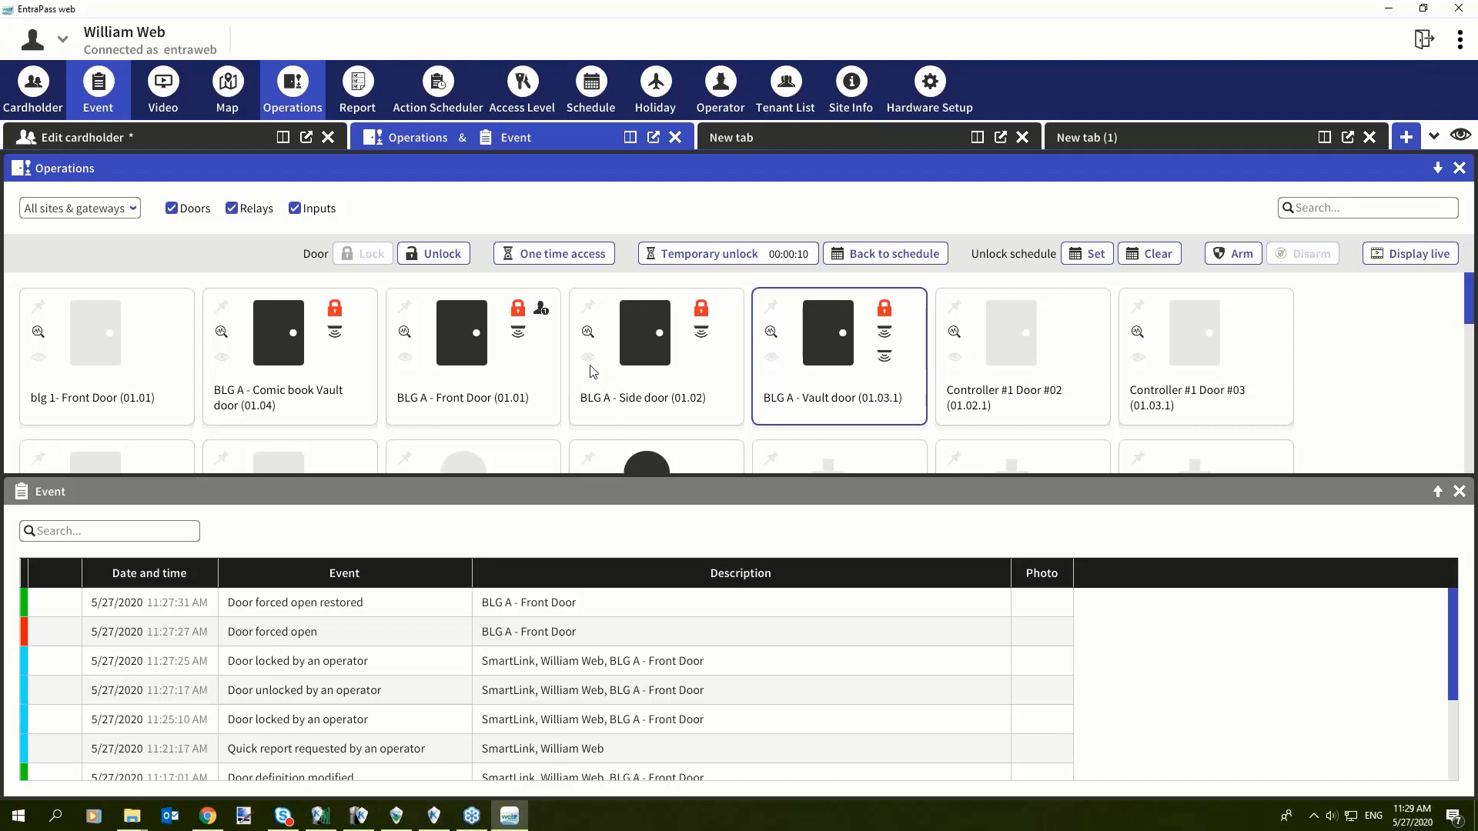
mouse_move(8, 189)
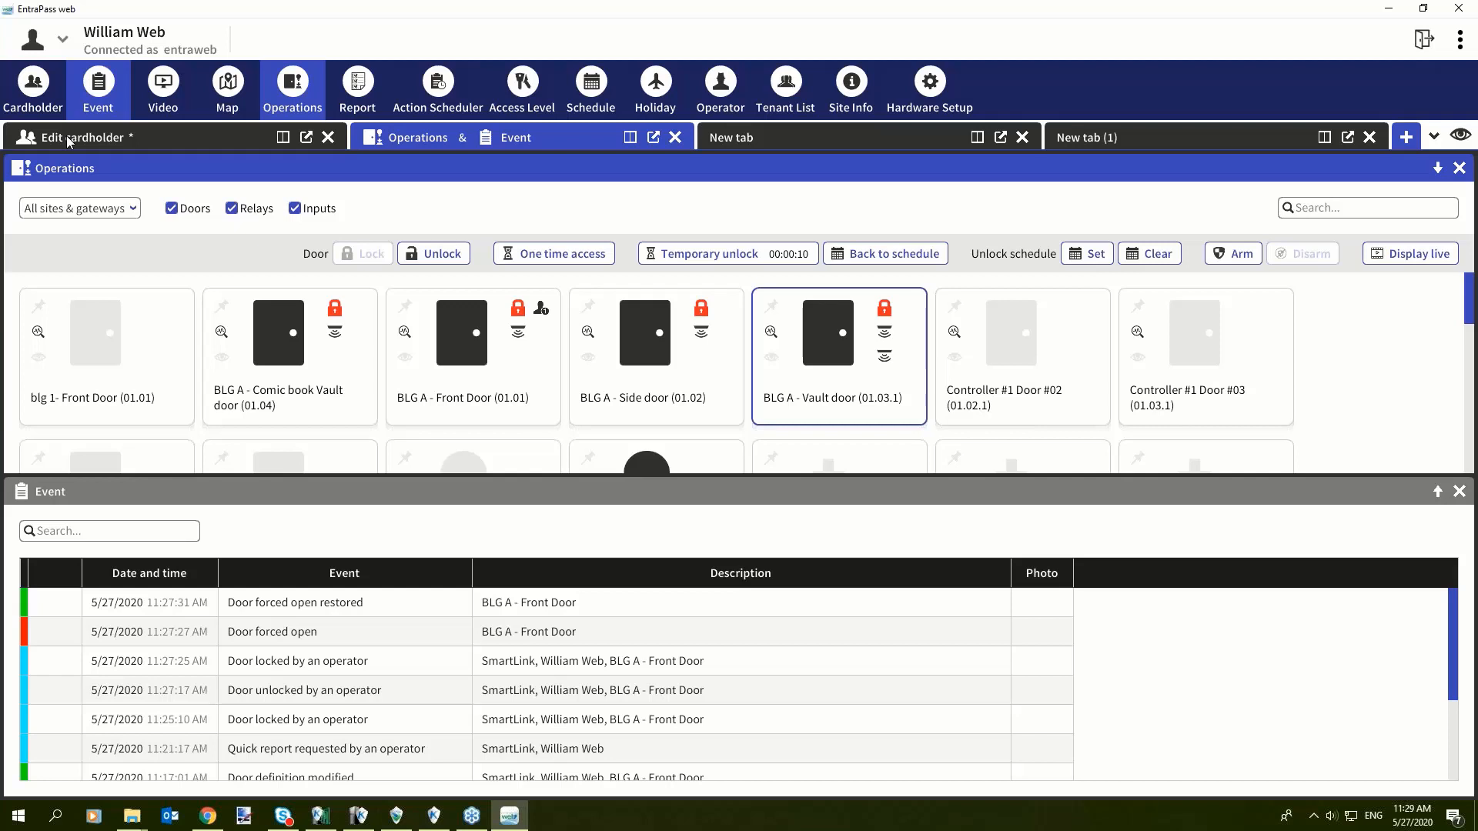
mouse_move(928, 82)
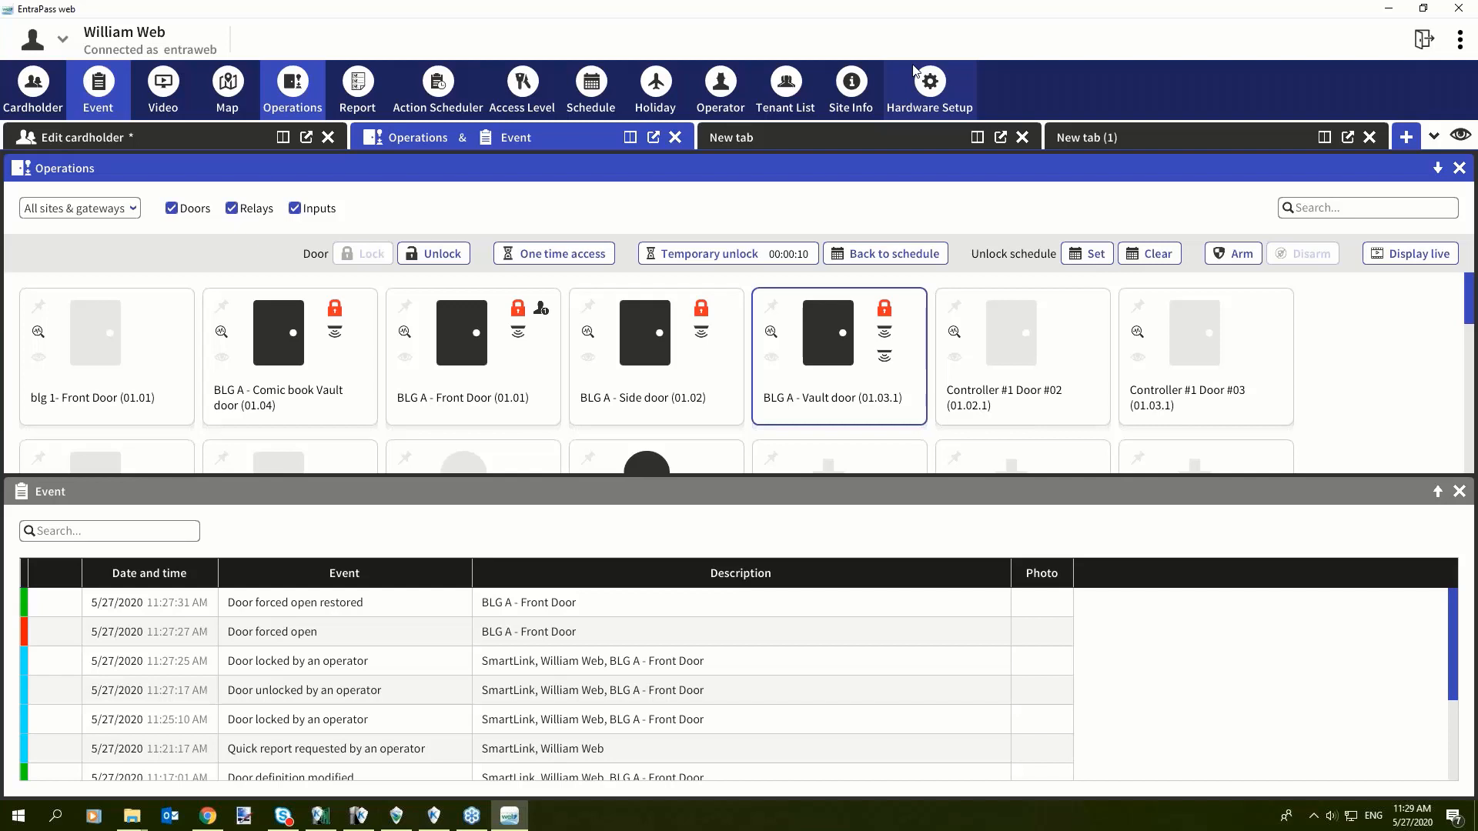
mouse_move(1301, 8)
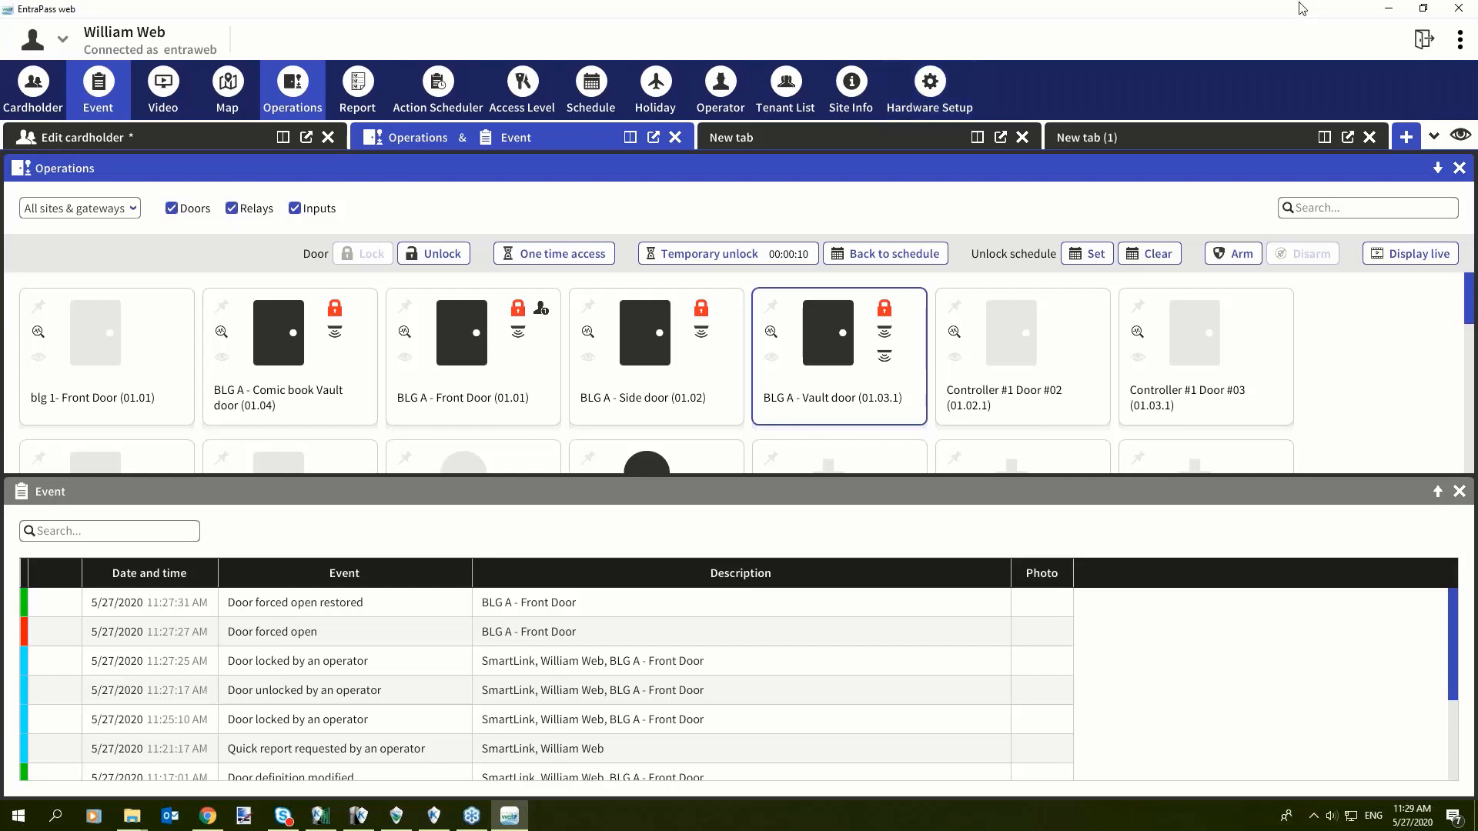
mouse_move(928, 84)
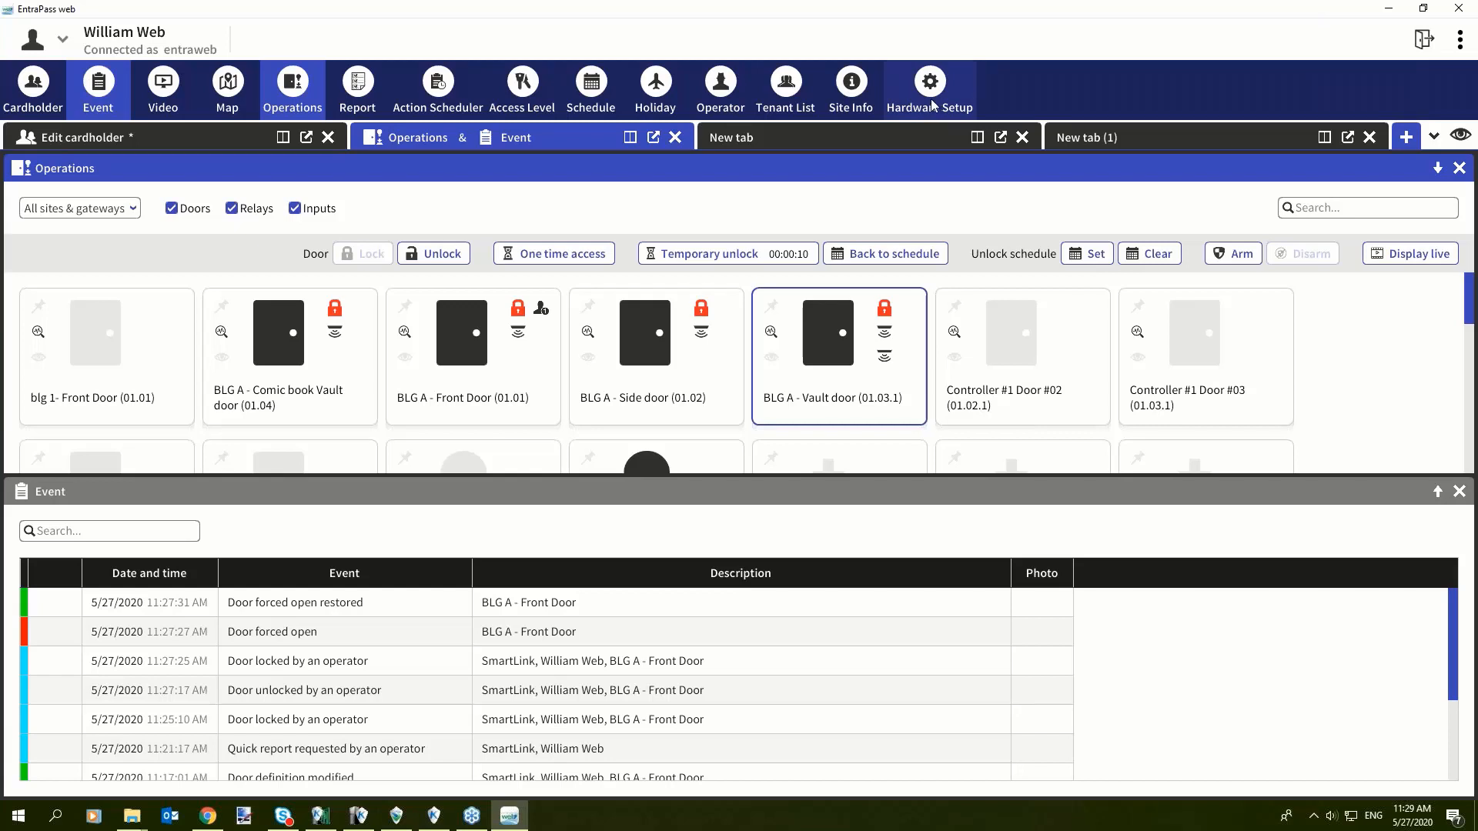